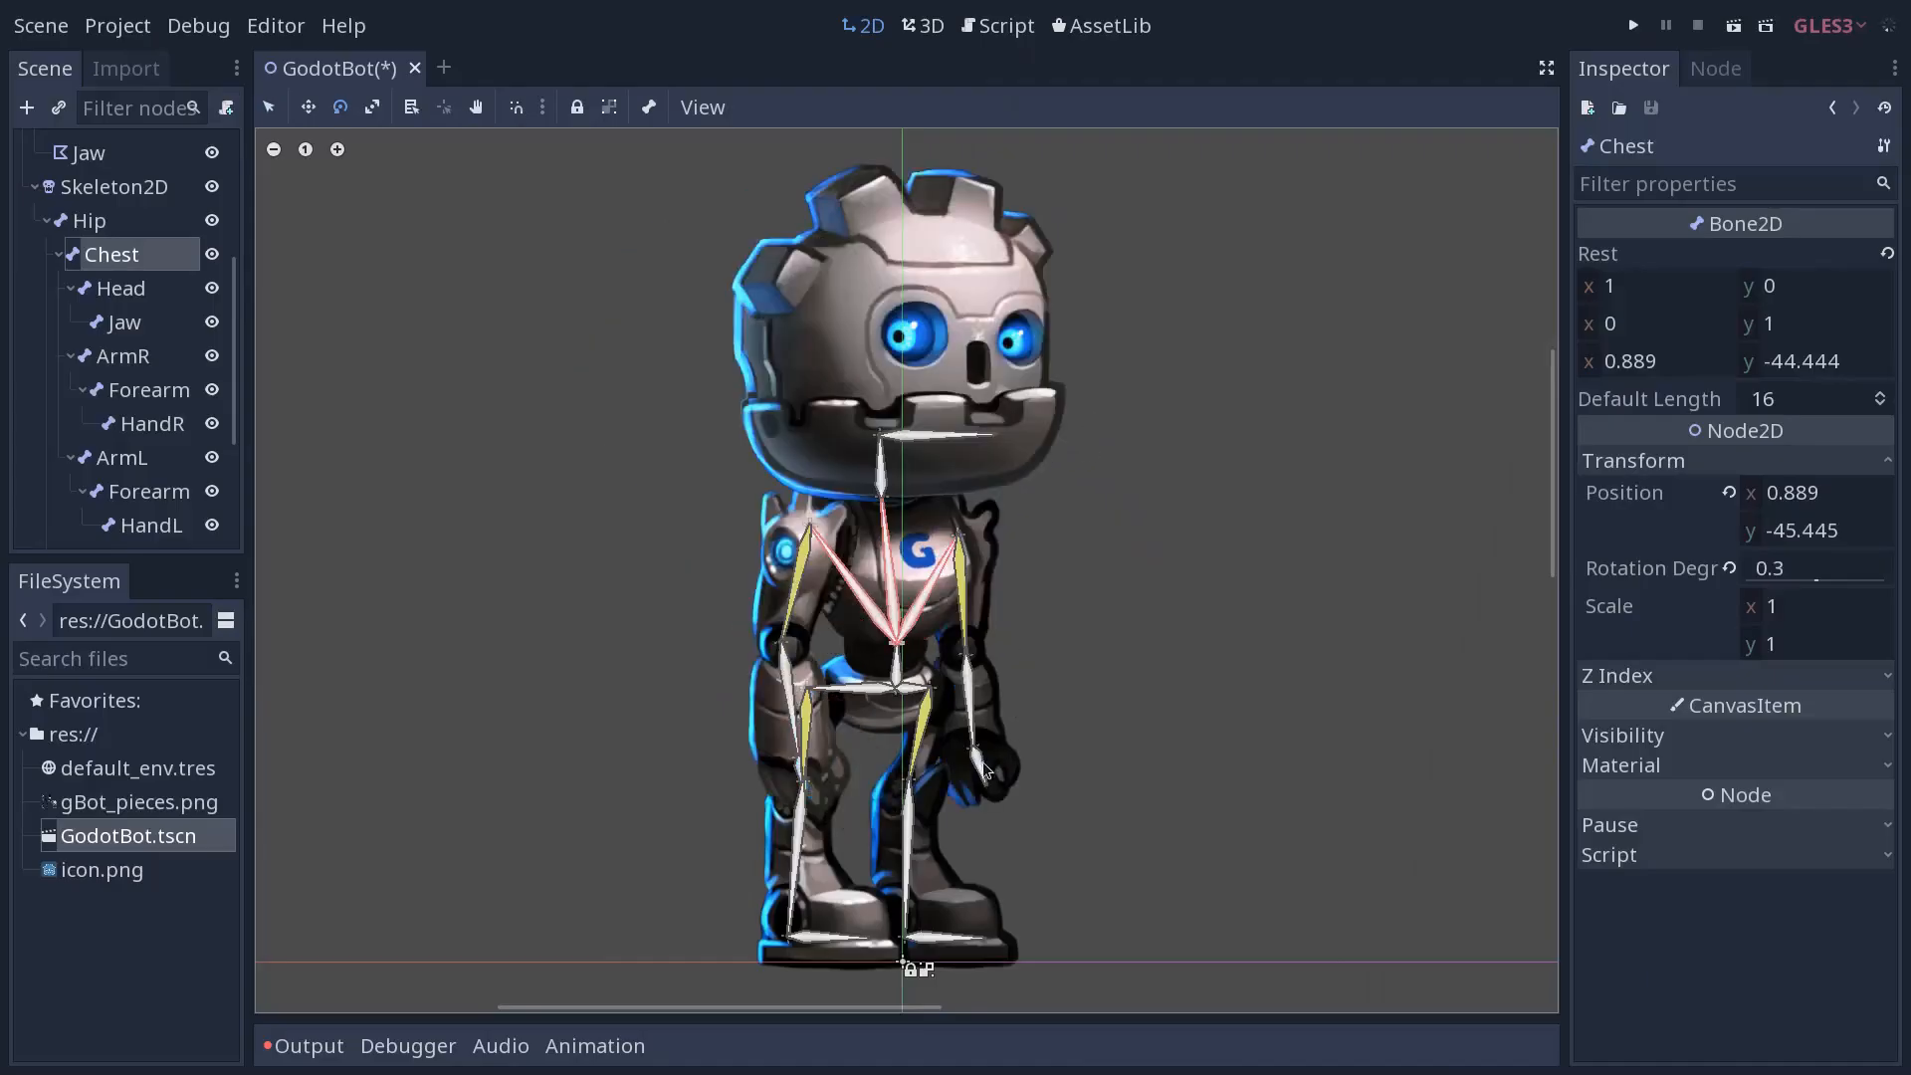
# Rotate the HandL bone to bend the left arm, restore it, then open Torso's UV editor
pyautogui.click(150, 524)
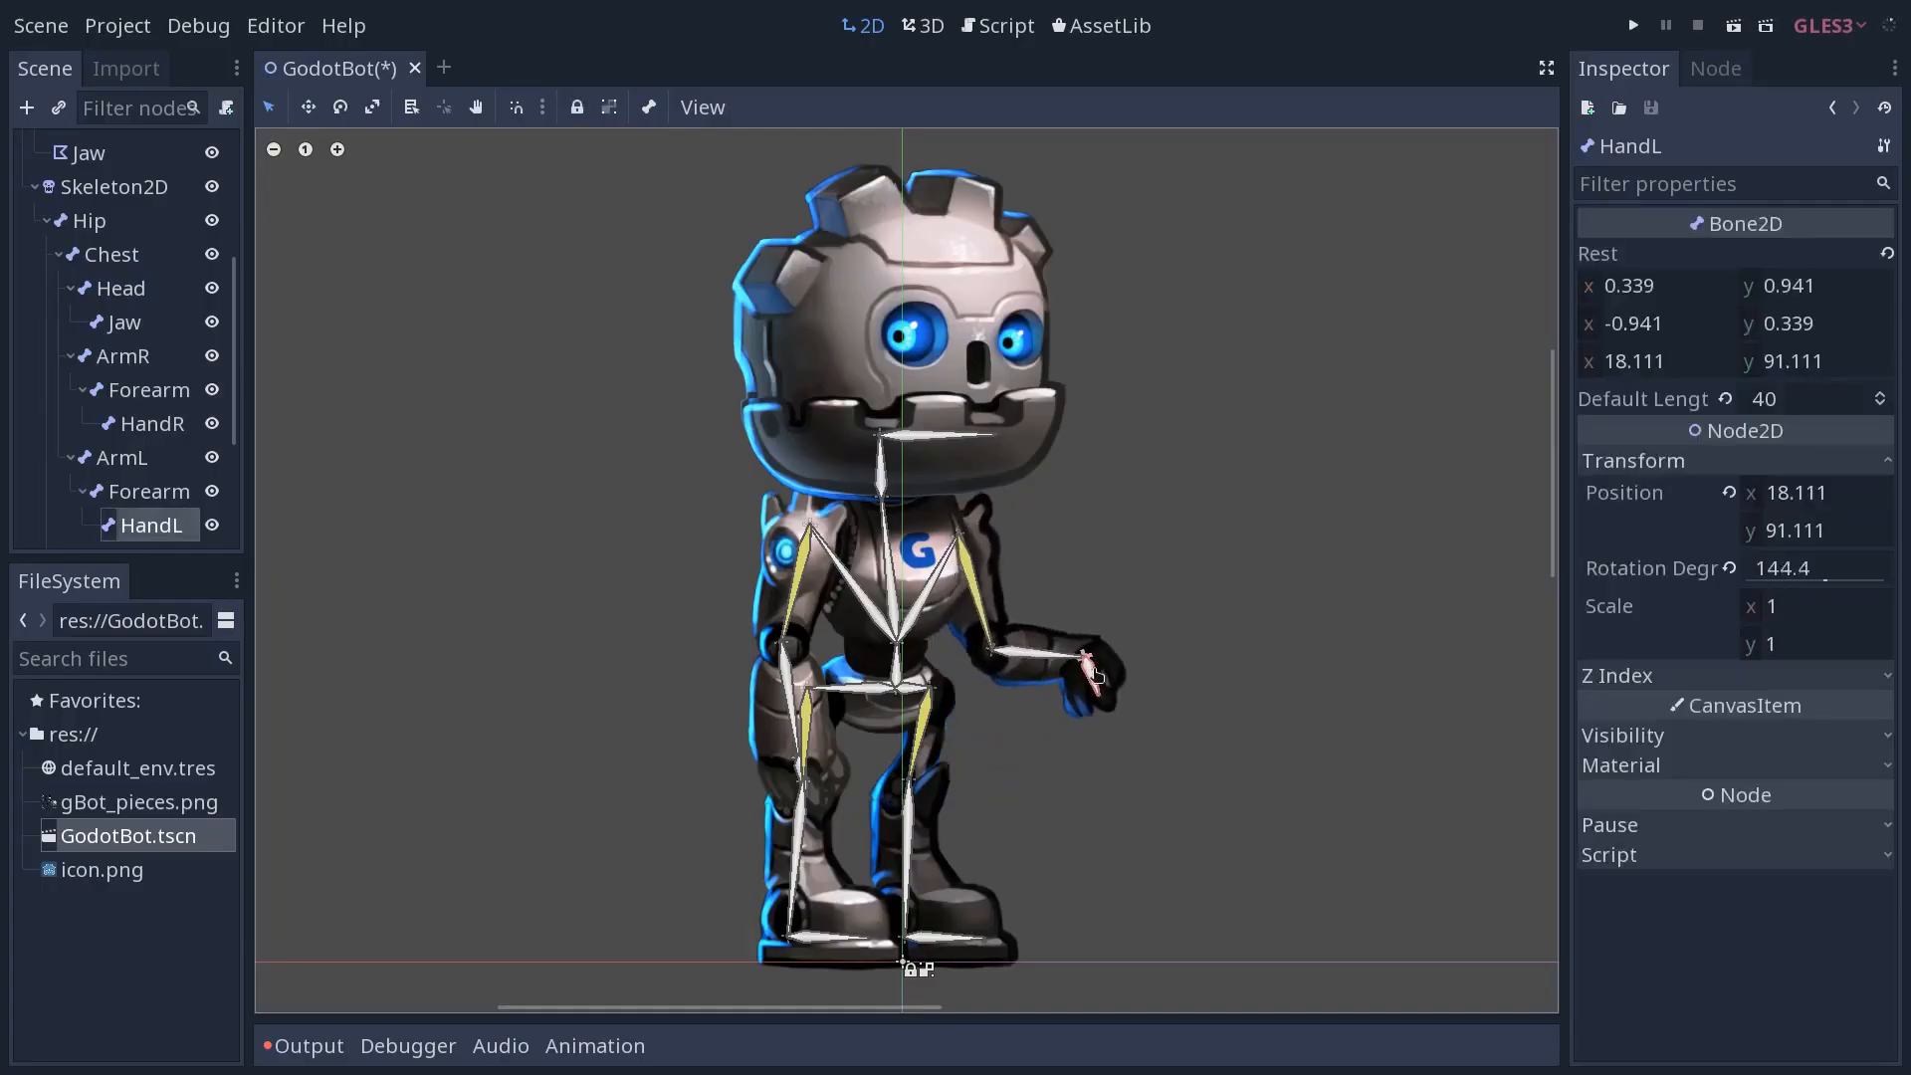
pyautogui.moveTo(1091, 677); pyautogui.dragTo(1134, 566)
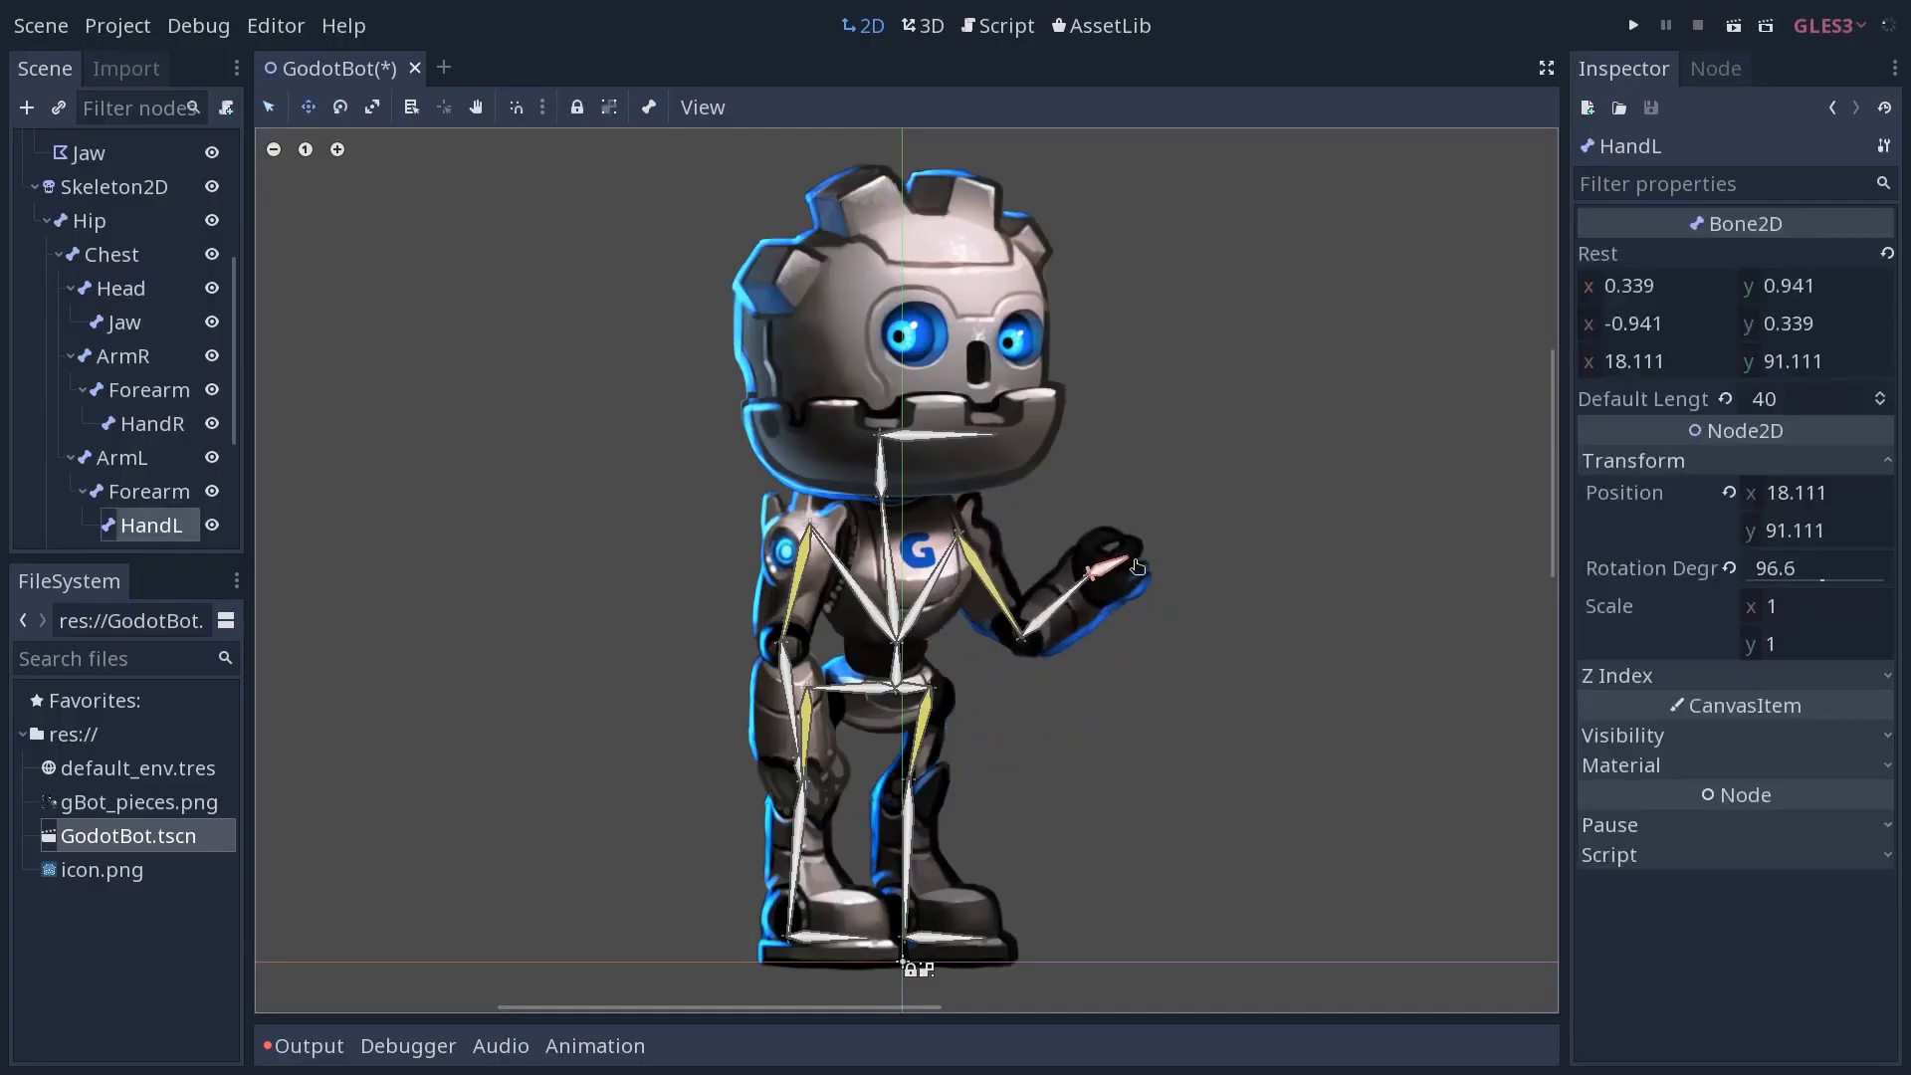
pyautogui.moveTo(1134, 566); pyautogui.dragTo(1151, 631)
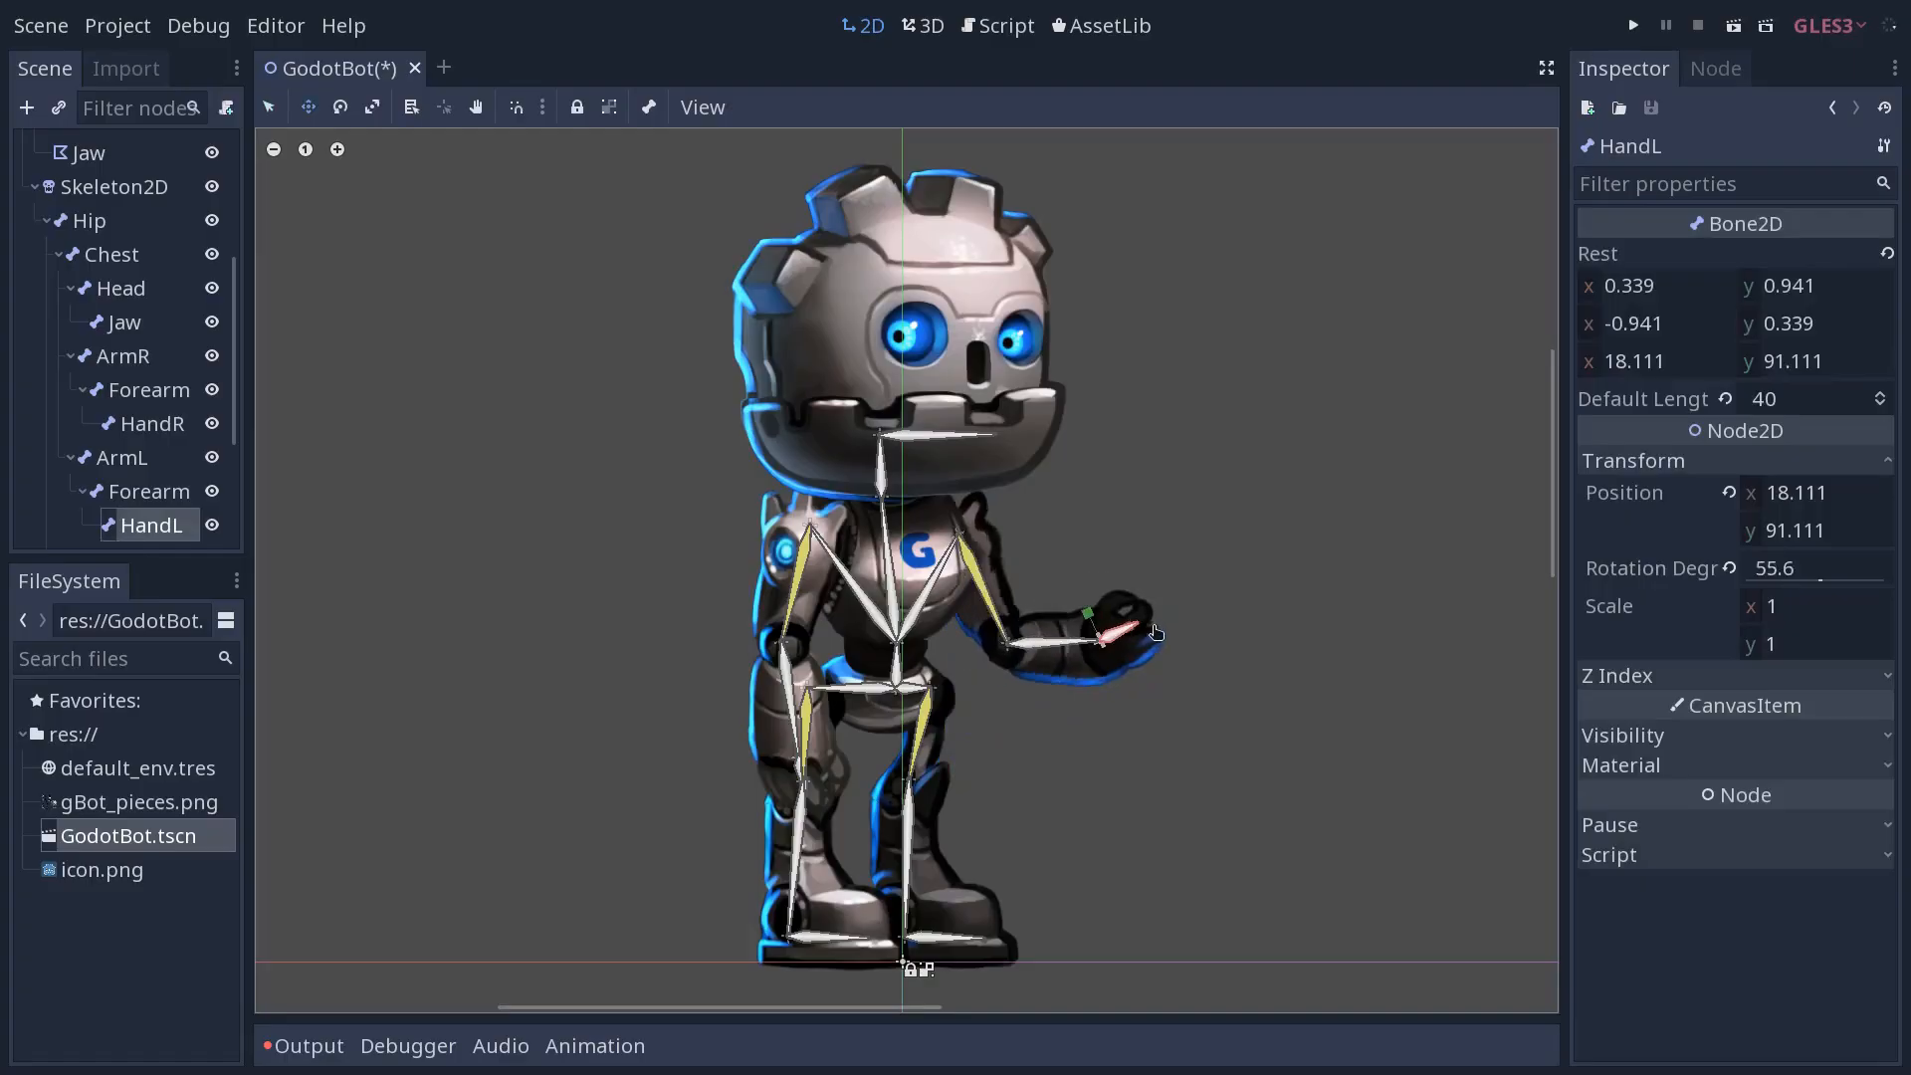
pyautogui.moveTo(1122, 621); pyautogui.dragTo(987, 750)
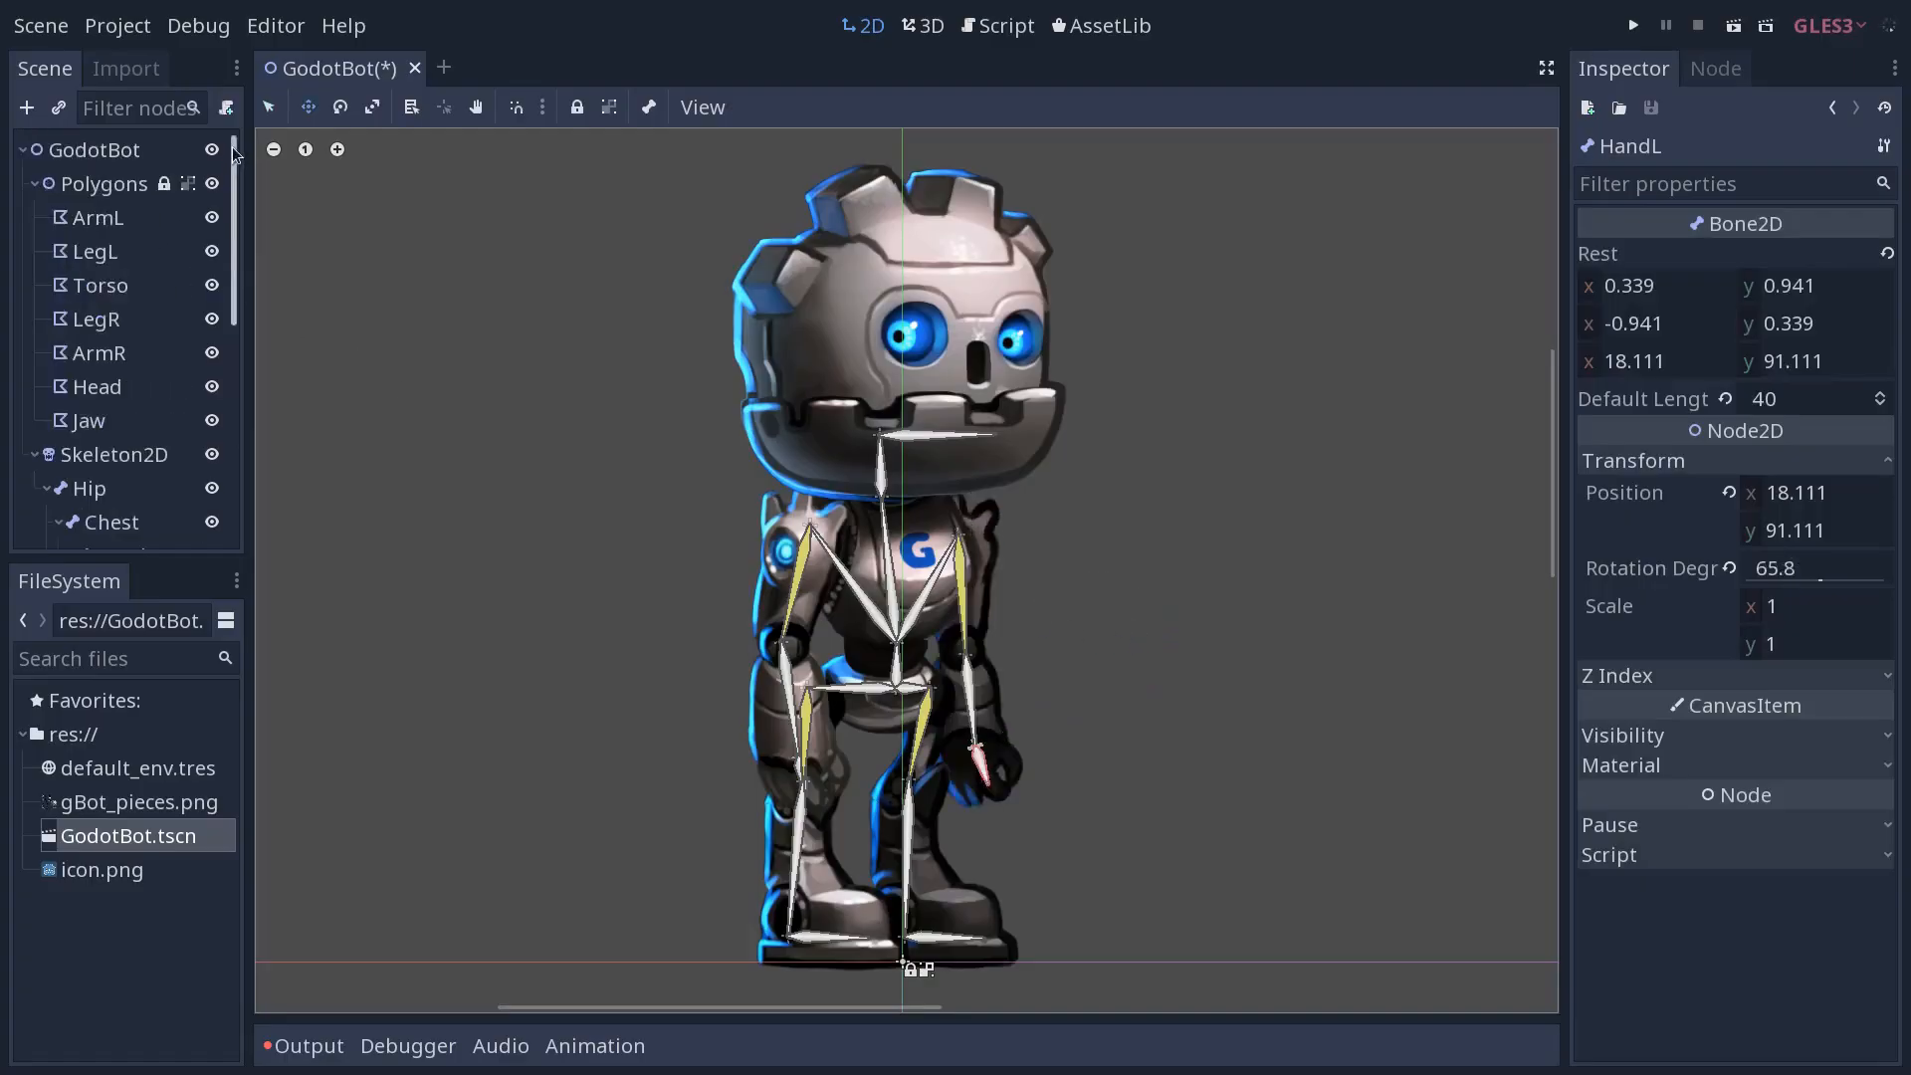
pyautogui.click(100, 285)
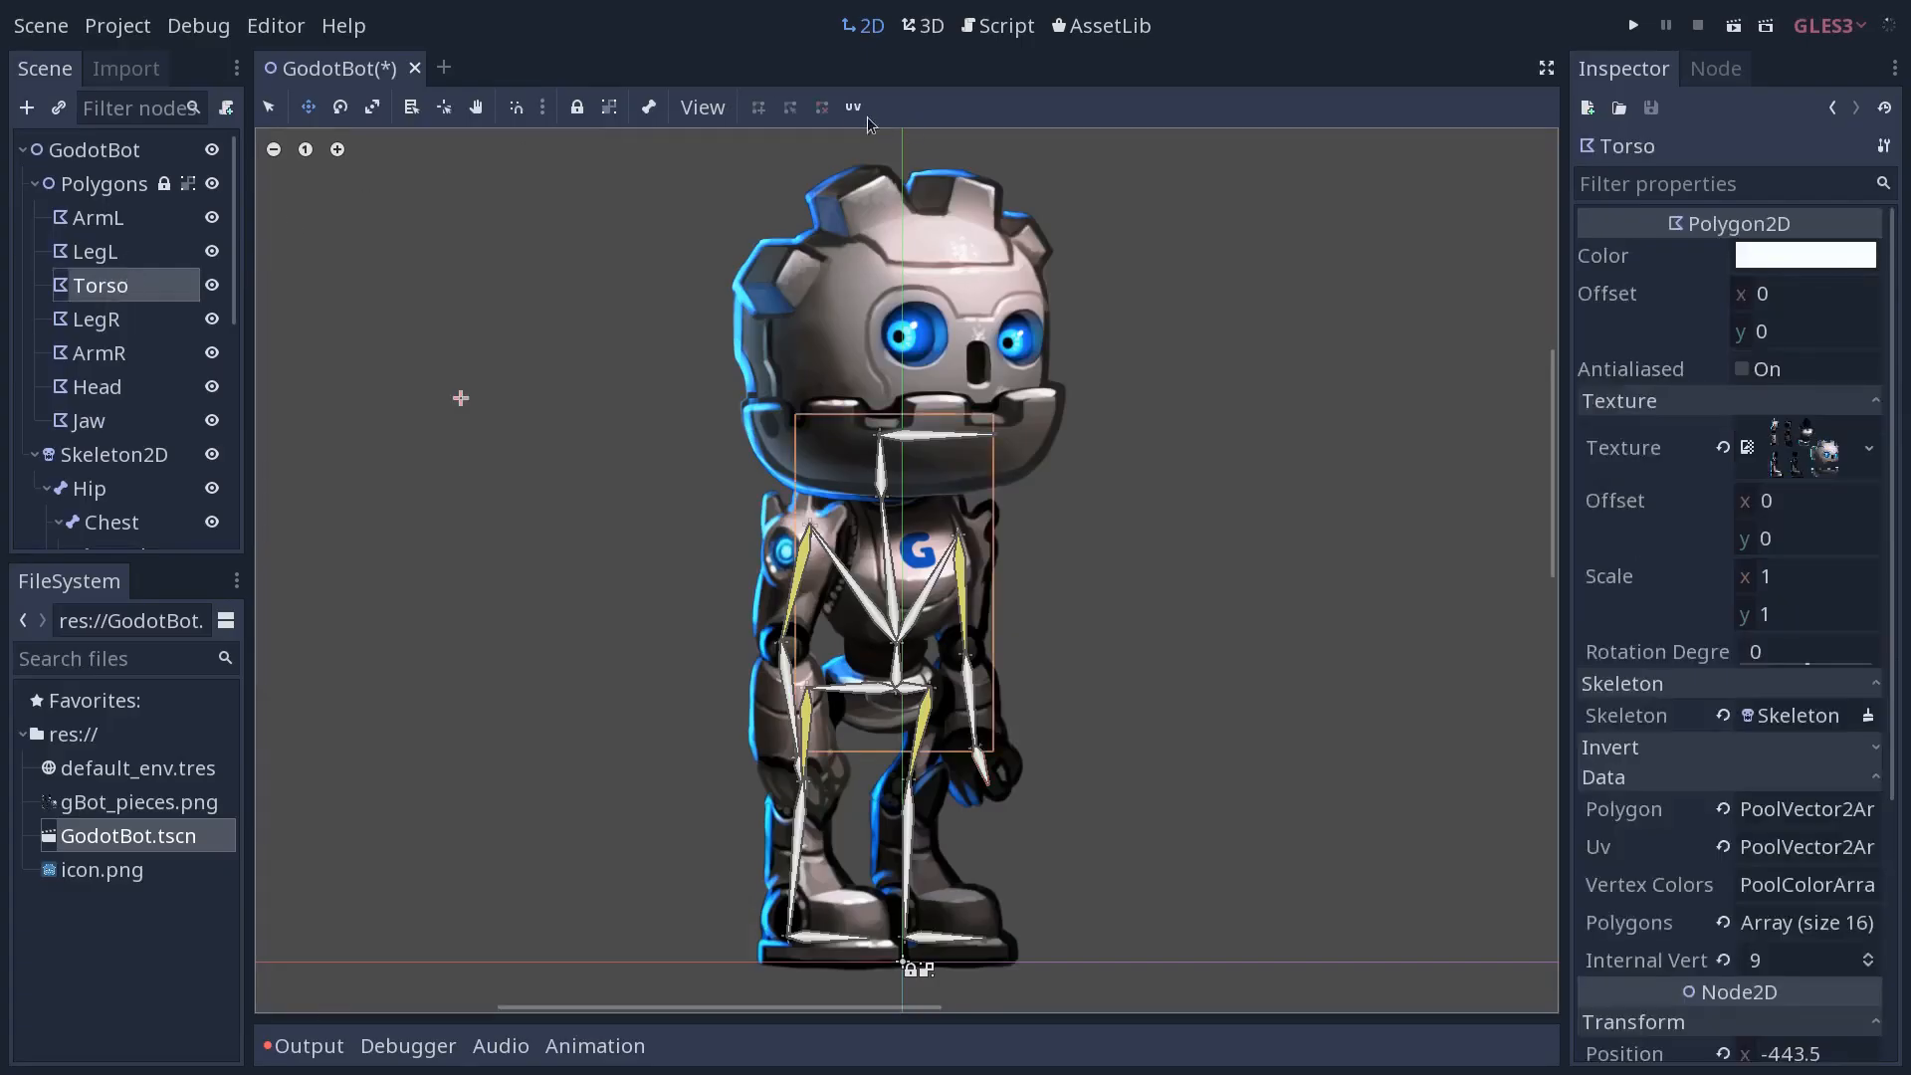
pyautogui.click(853, 106)
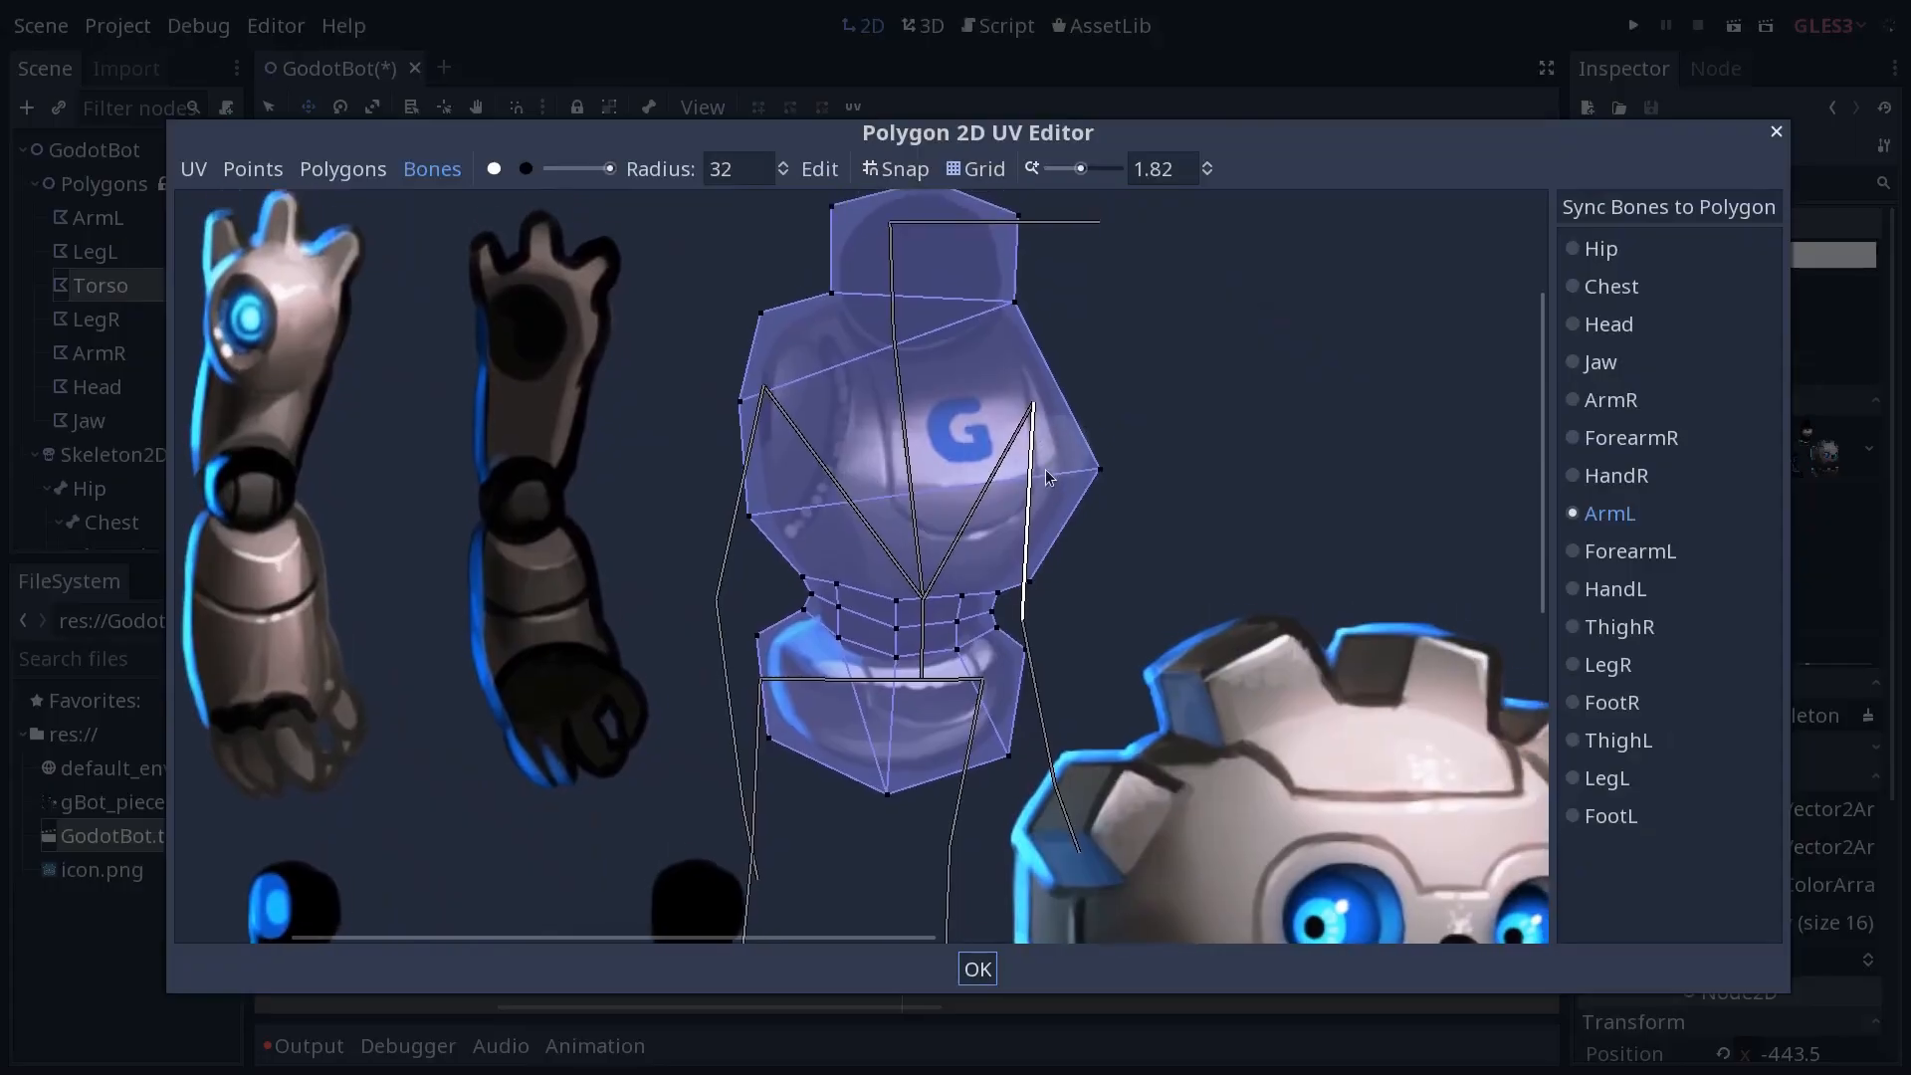
# View the Hip bone's weights on the torso polygon, then close the weight editor with OK
pyautogui.click(1602, 249)
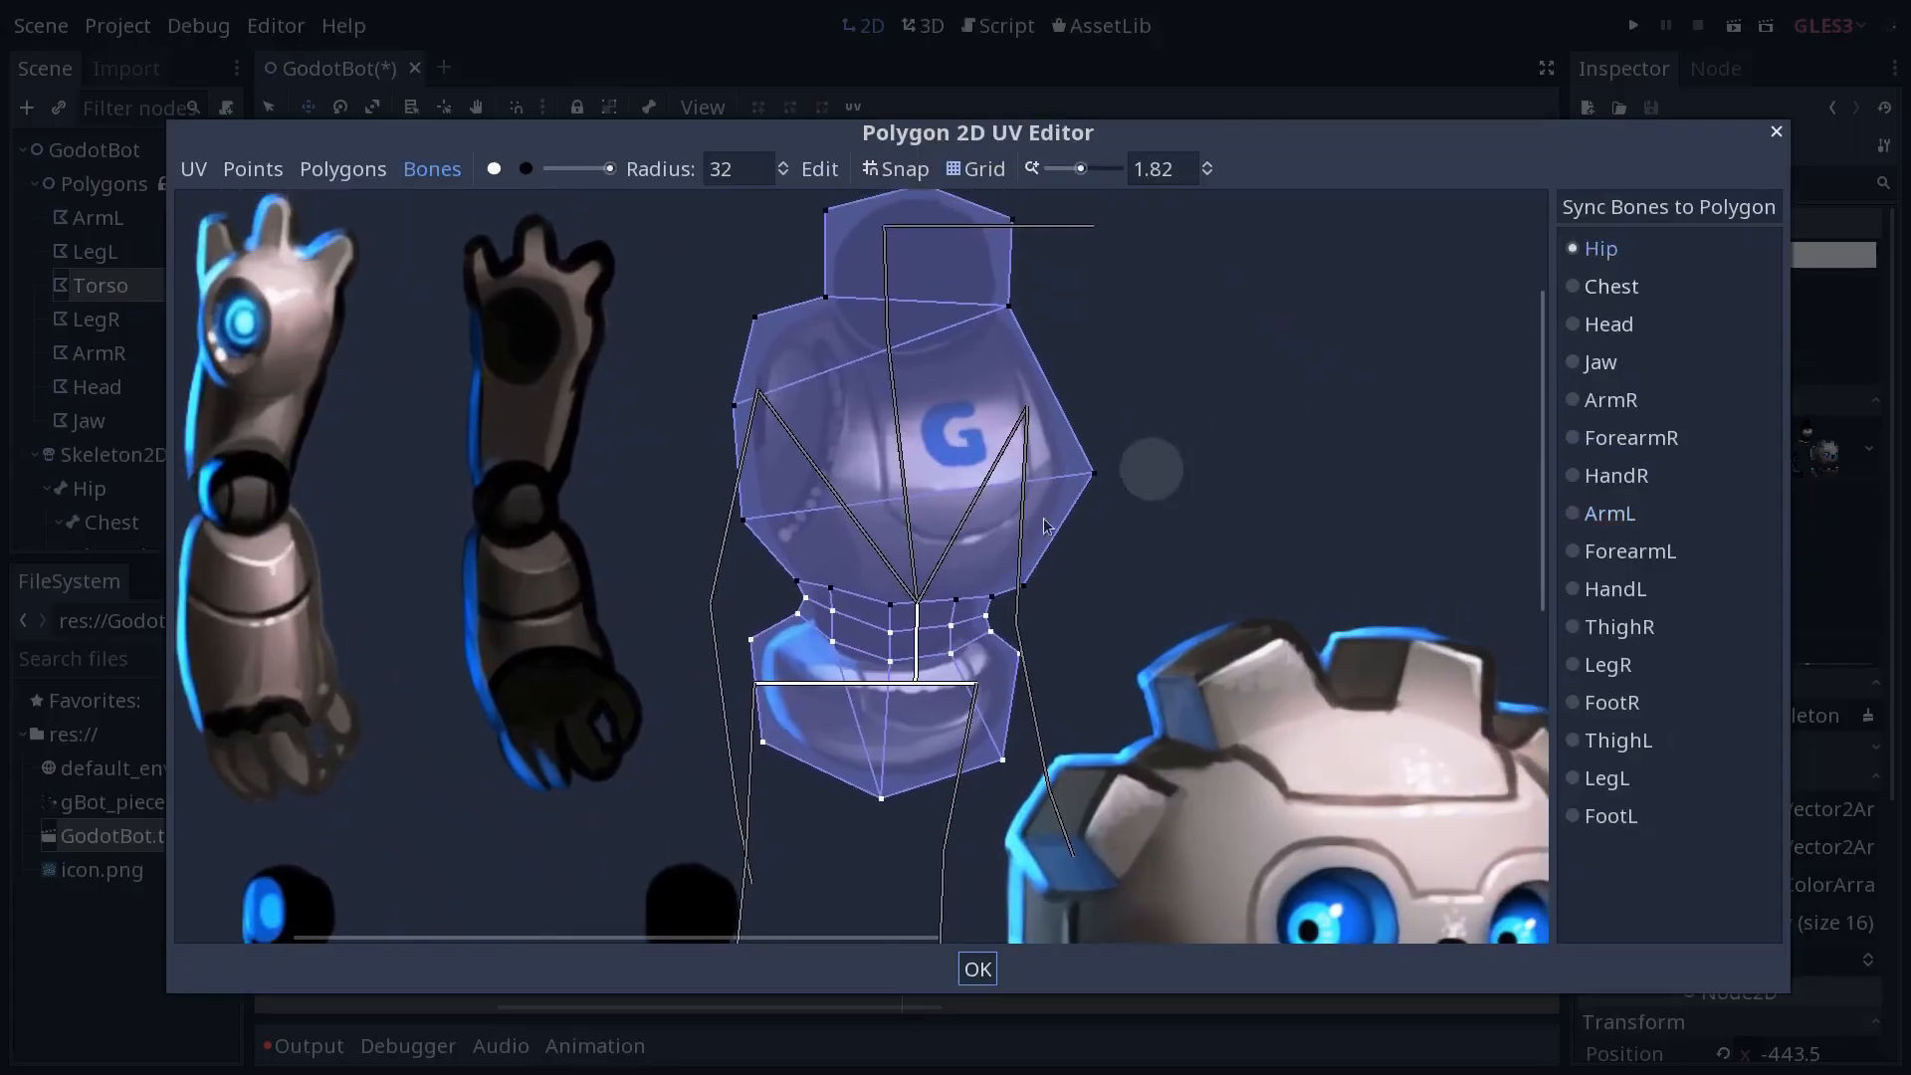
pyautogui.moveTo(1129, 719)
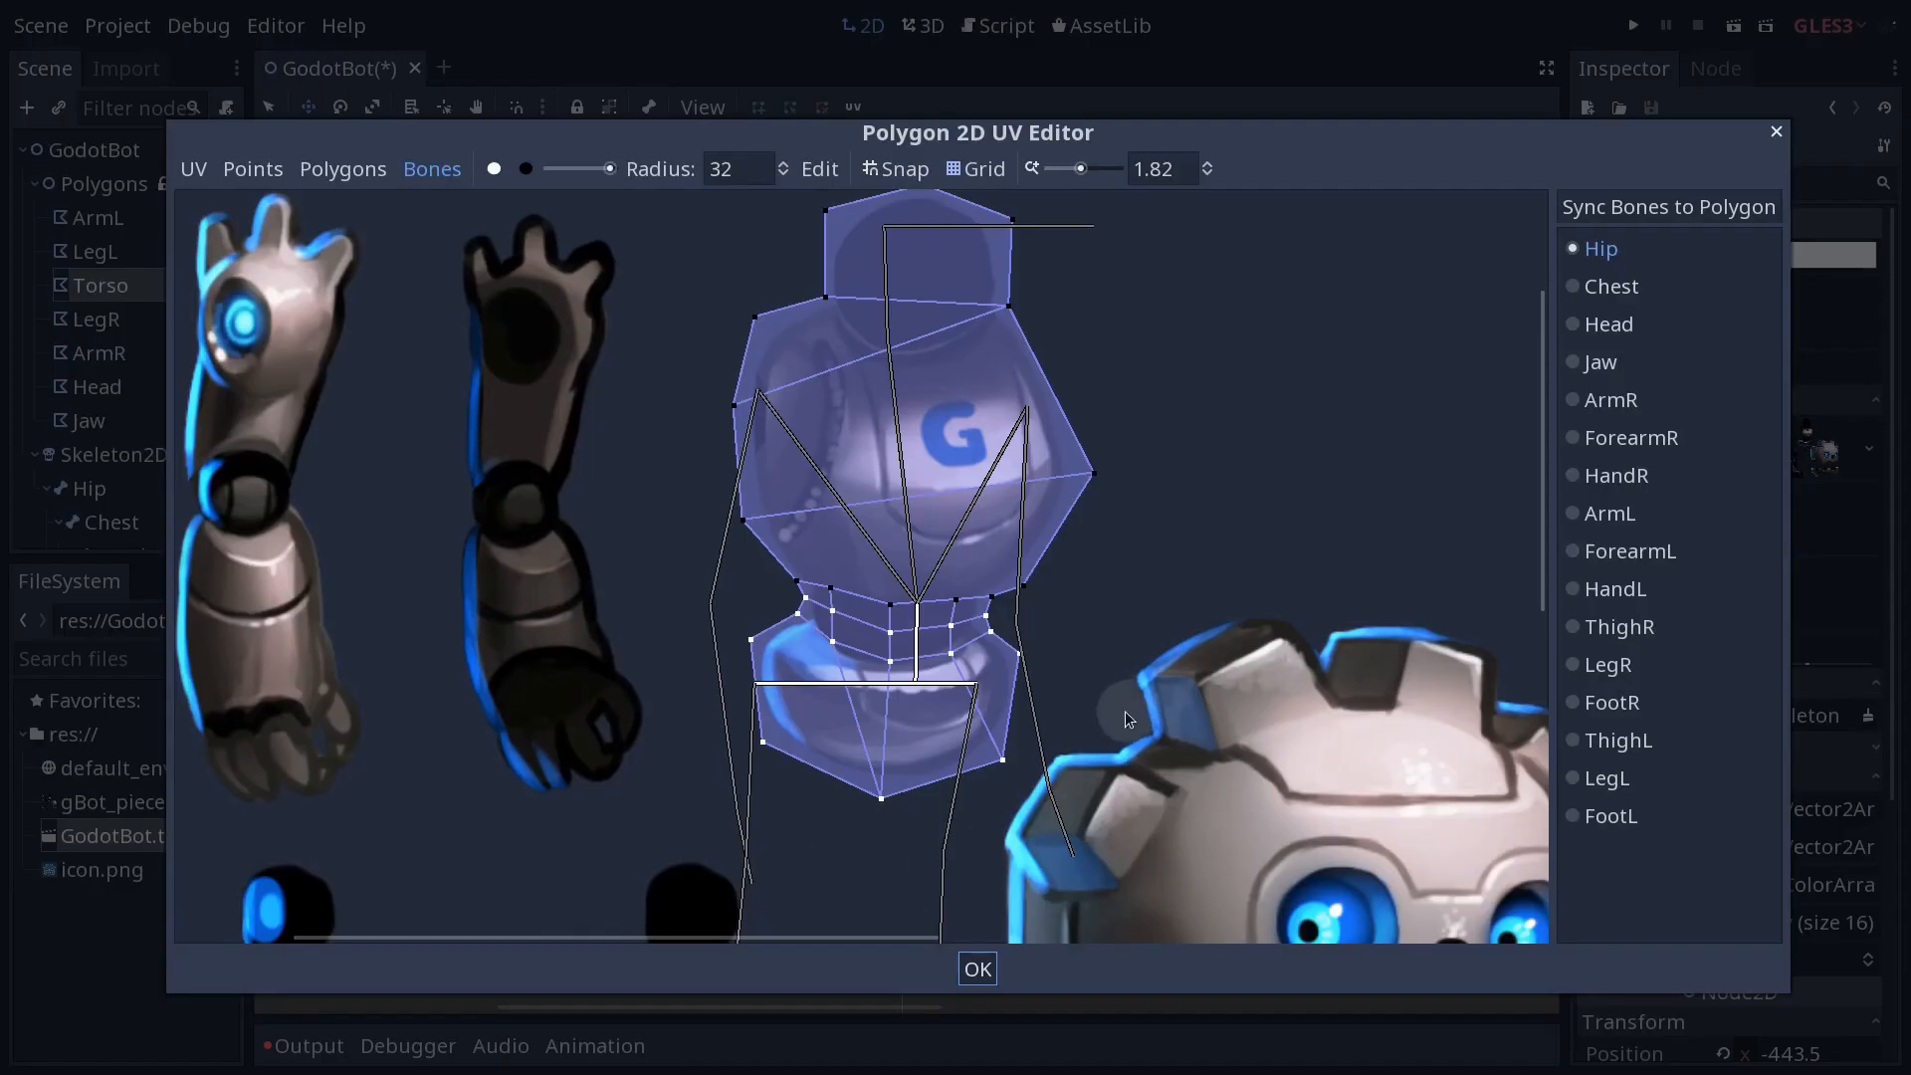
pyautogui.click(978, 967)
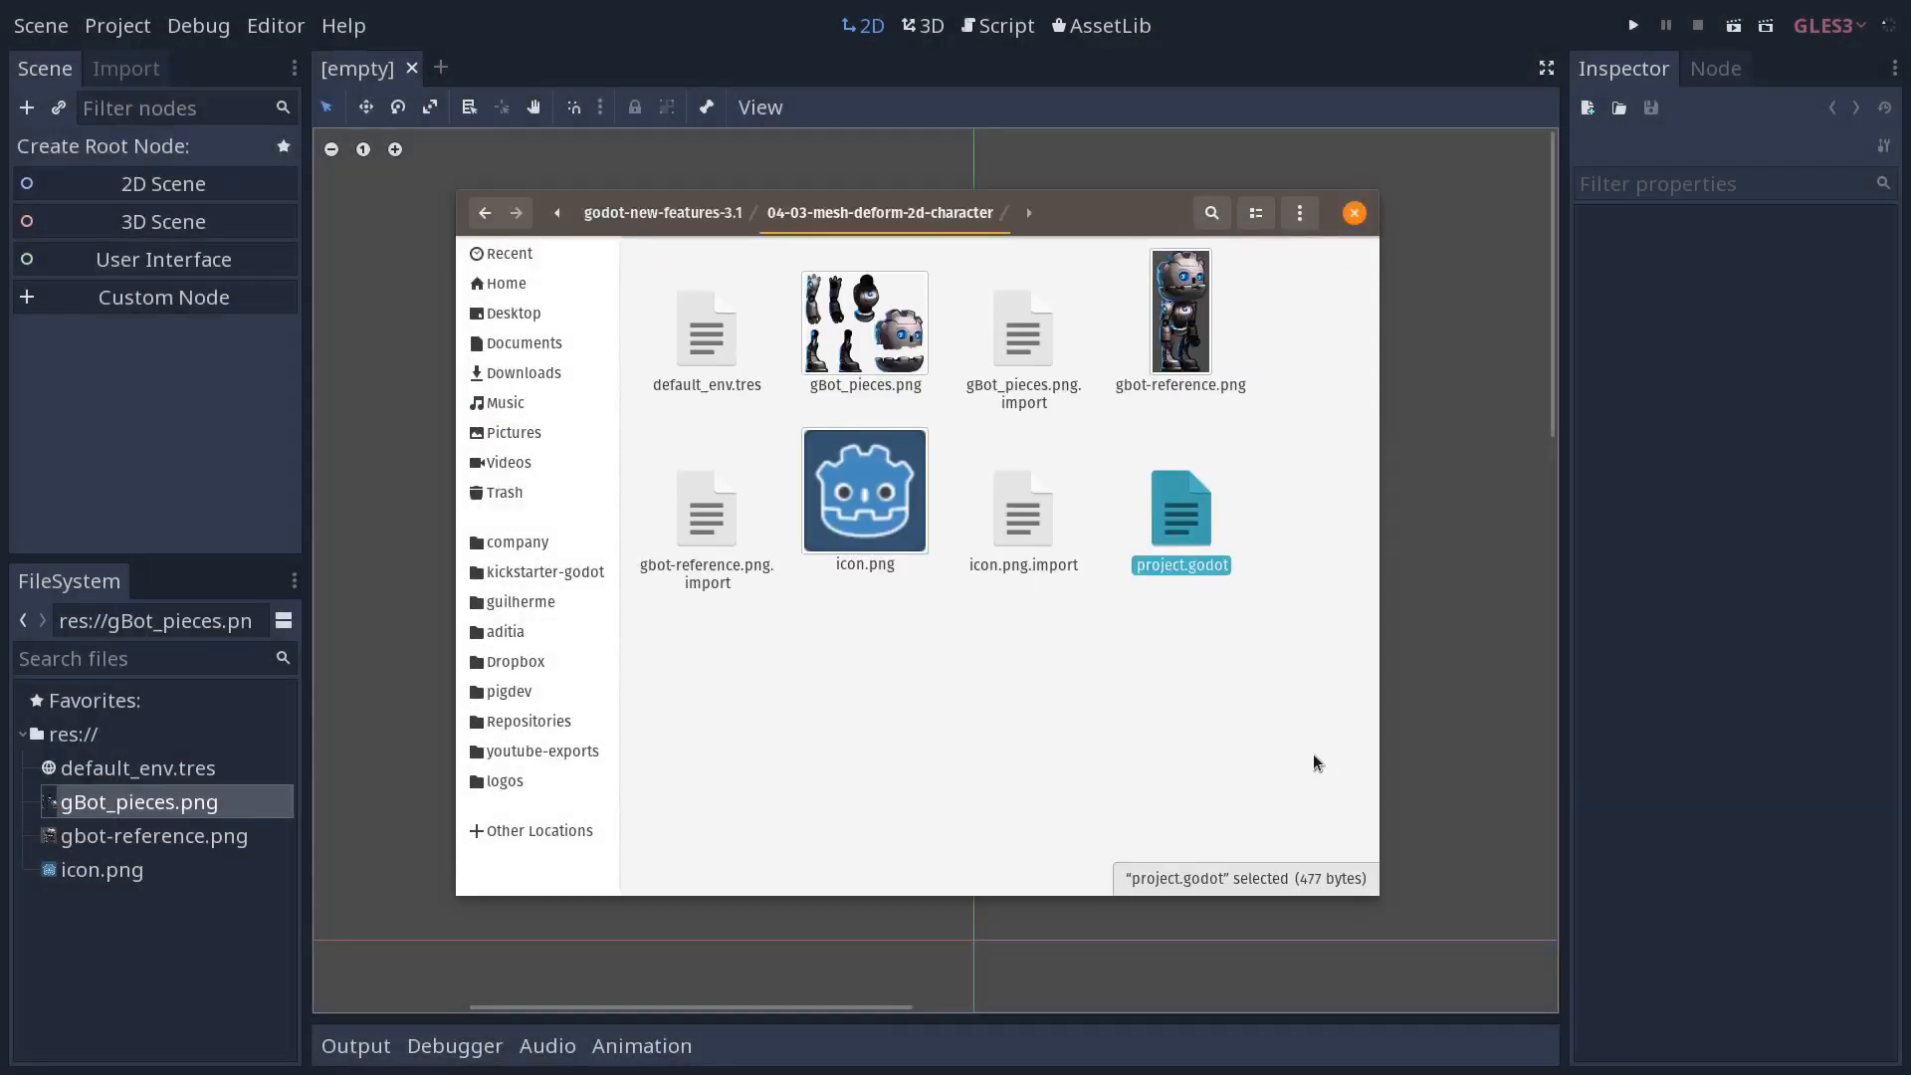
pyautogui.moveTo(1195, 328)
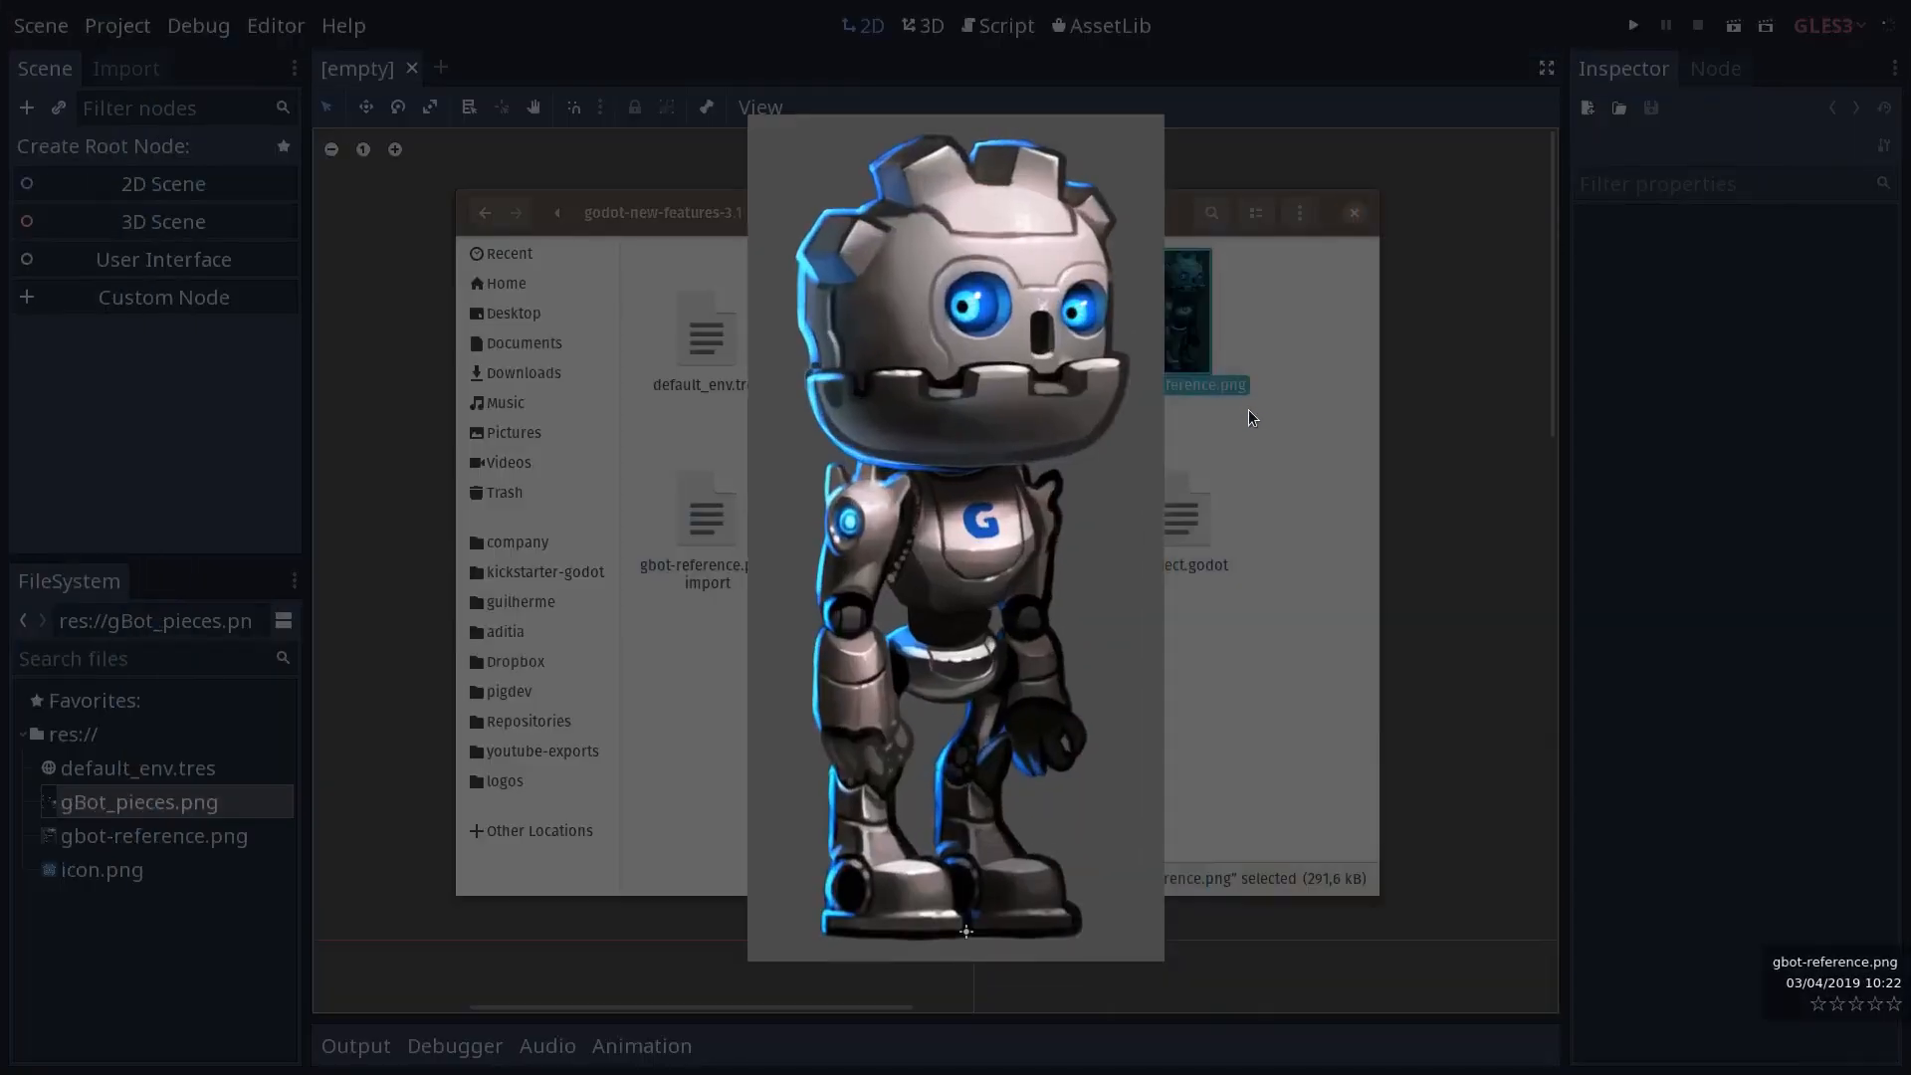
pyautogui.moveTo(1261, 436)
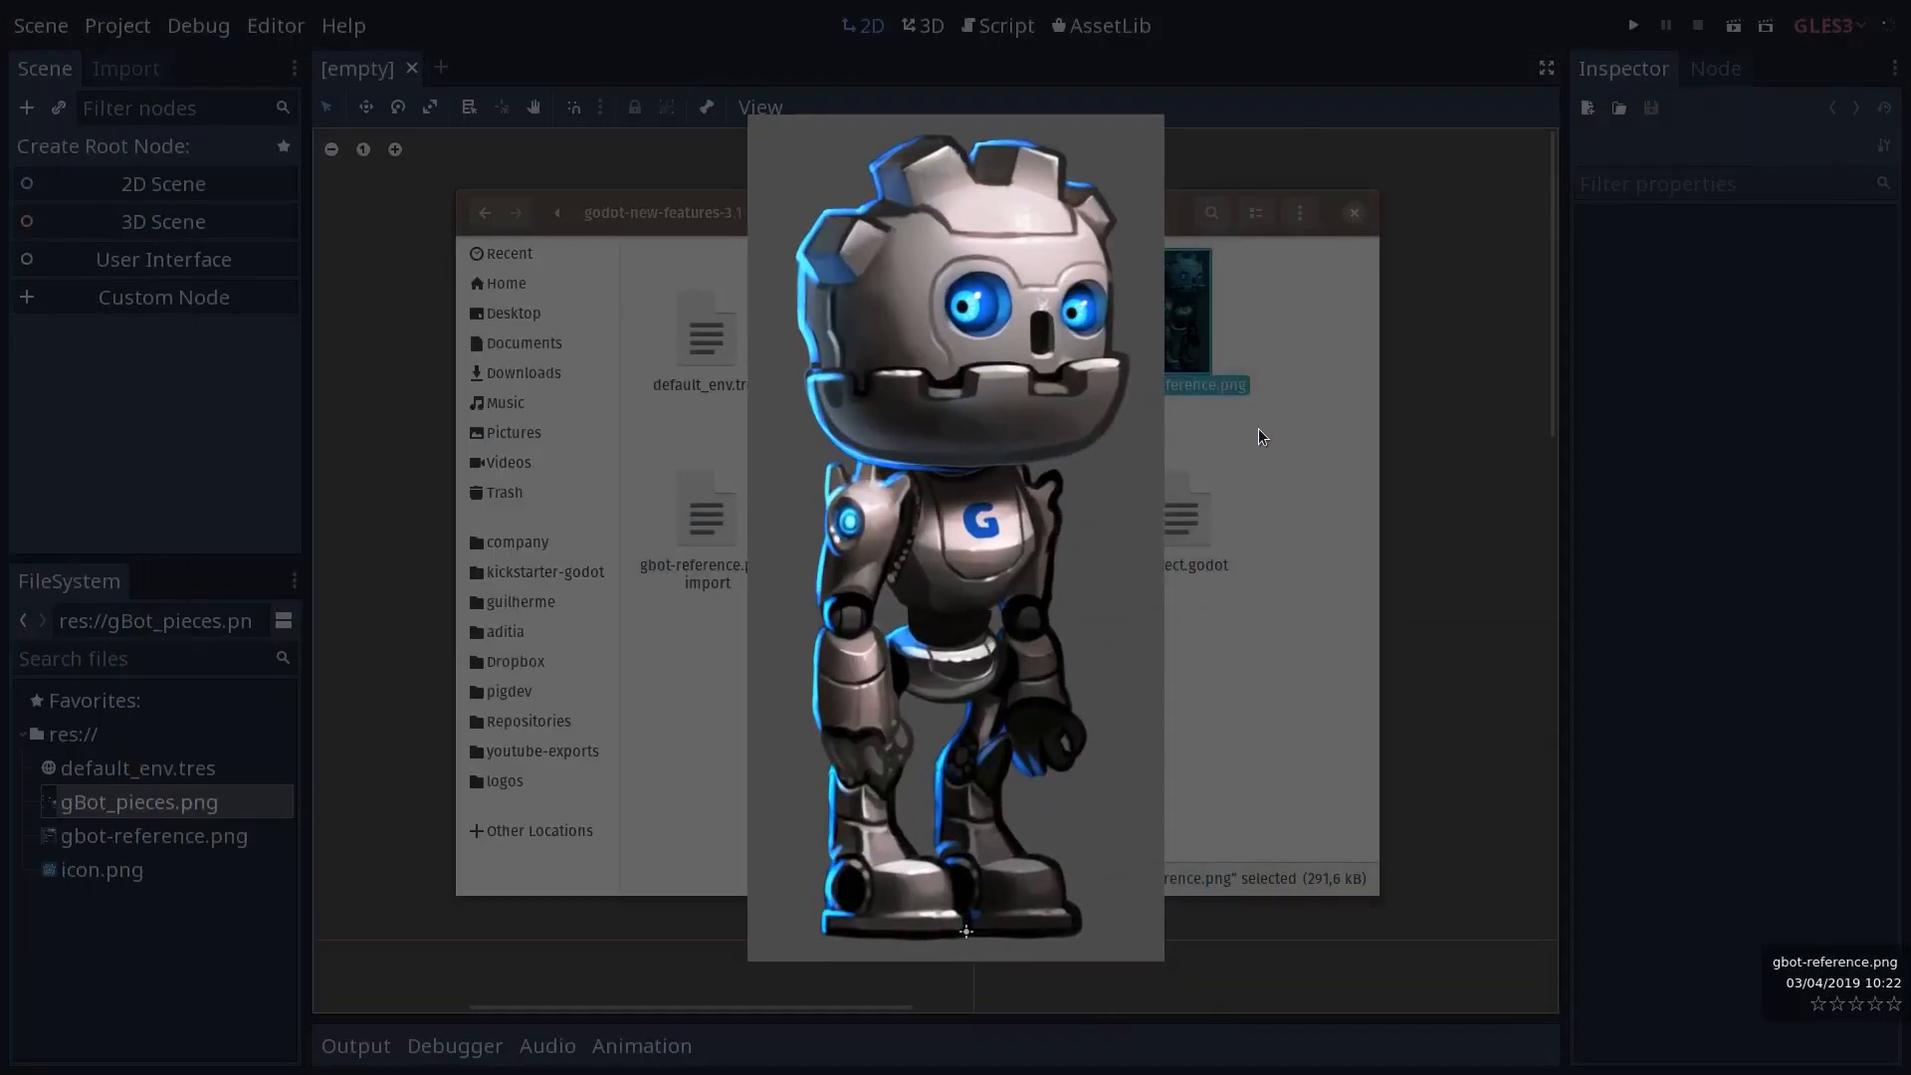
pyautogui.moveTo(855, 465)
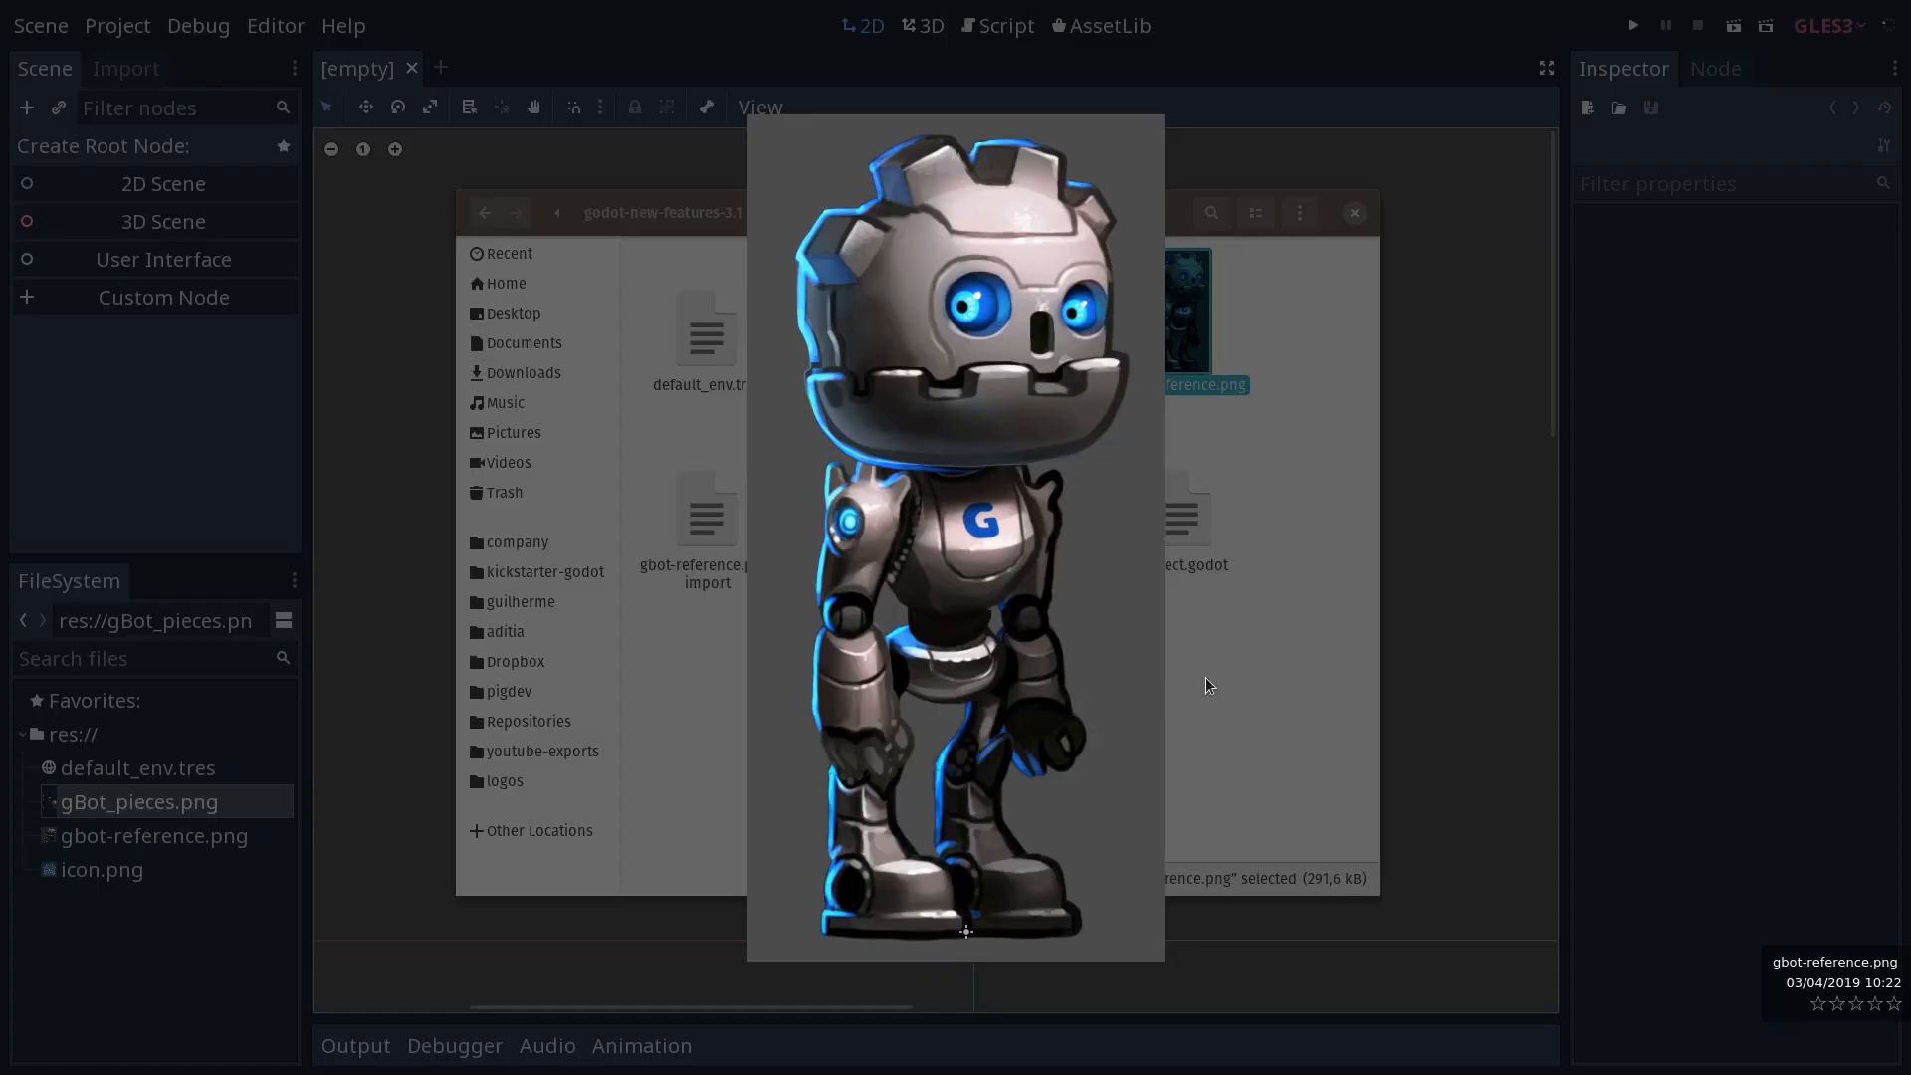
pyautogui.moveTo(1292, 690)
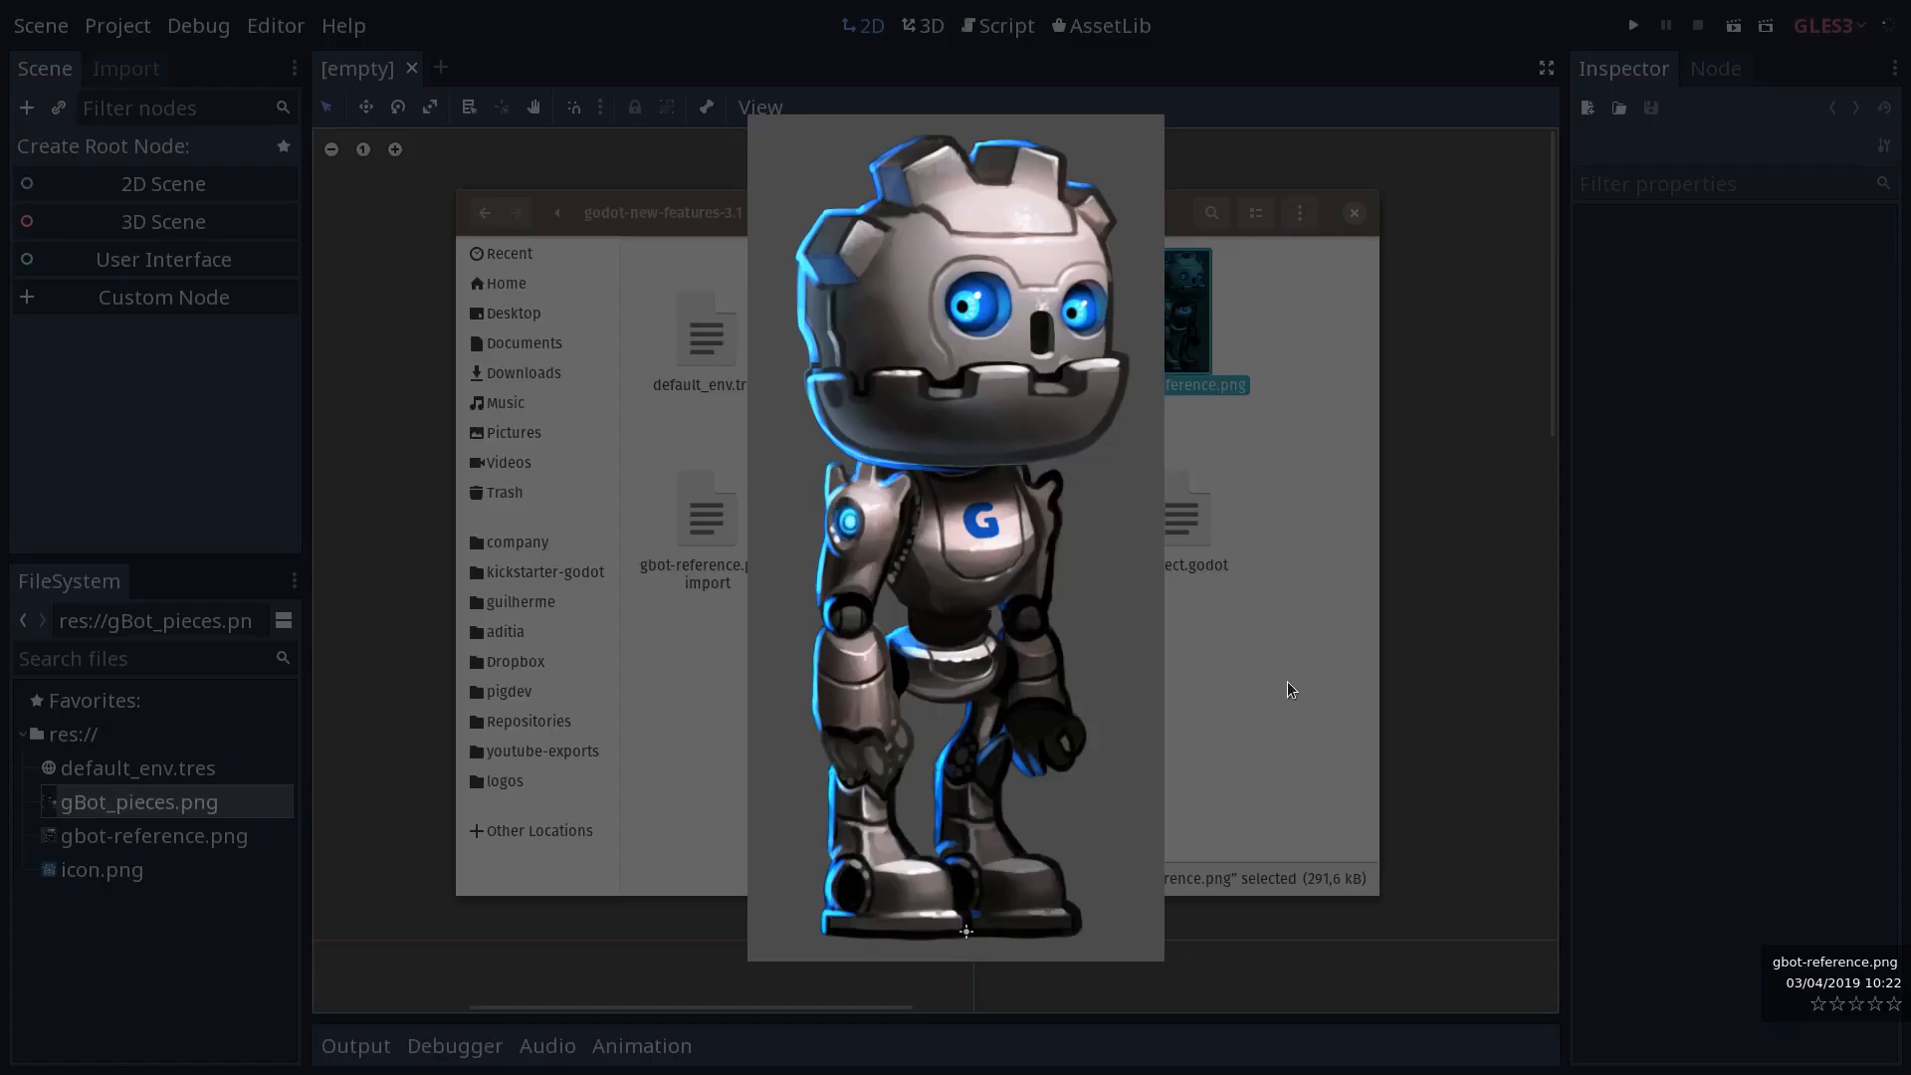
# Preview gBot_pieces.png, the sheet of separate robot body parts
pyautogui.click(140, 801)
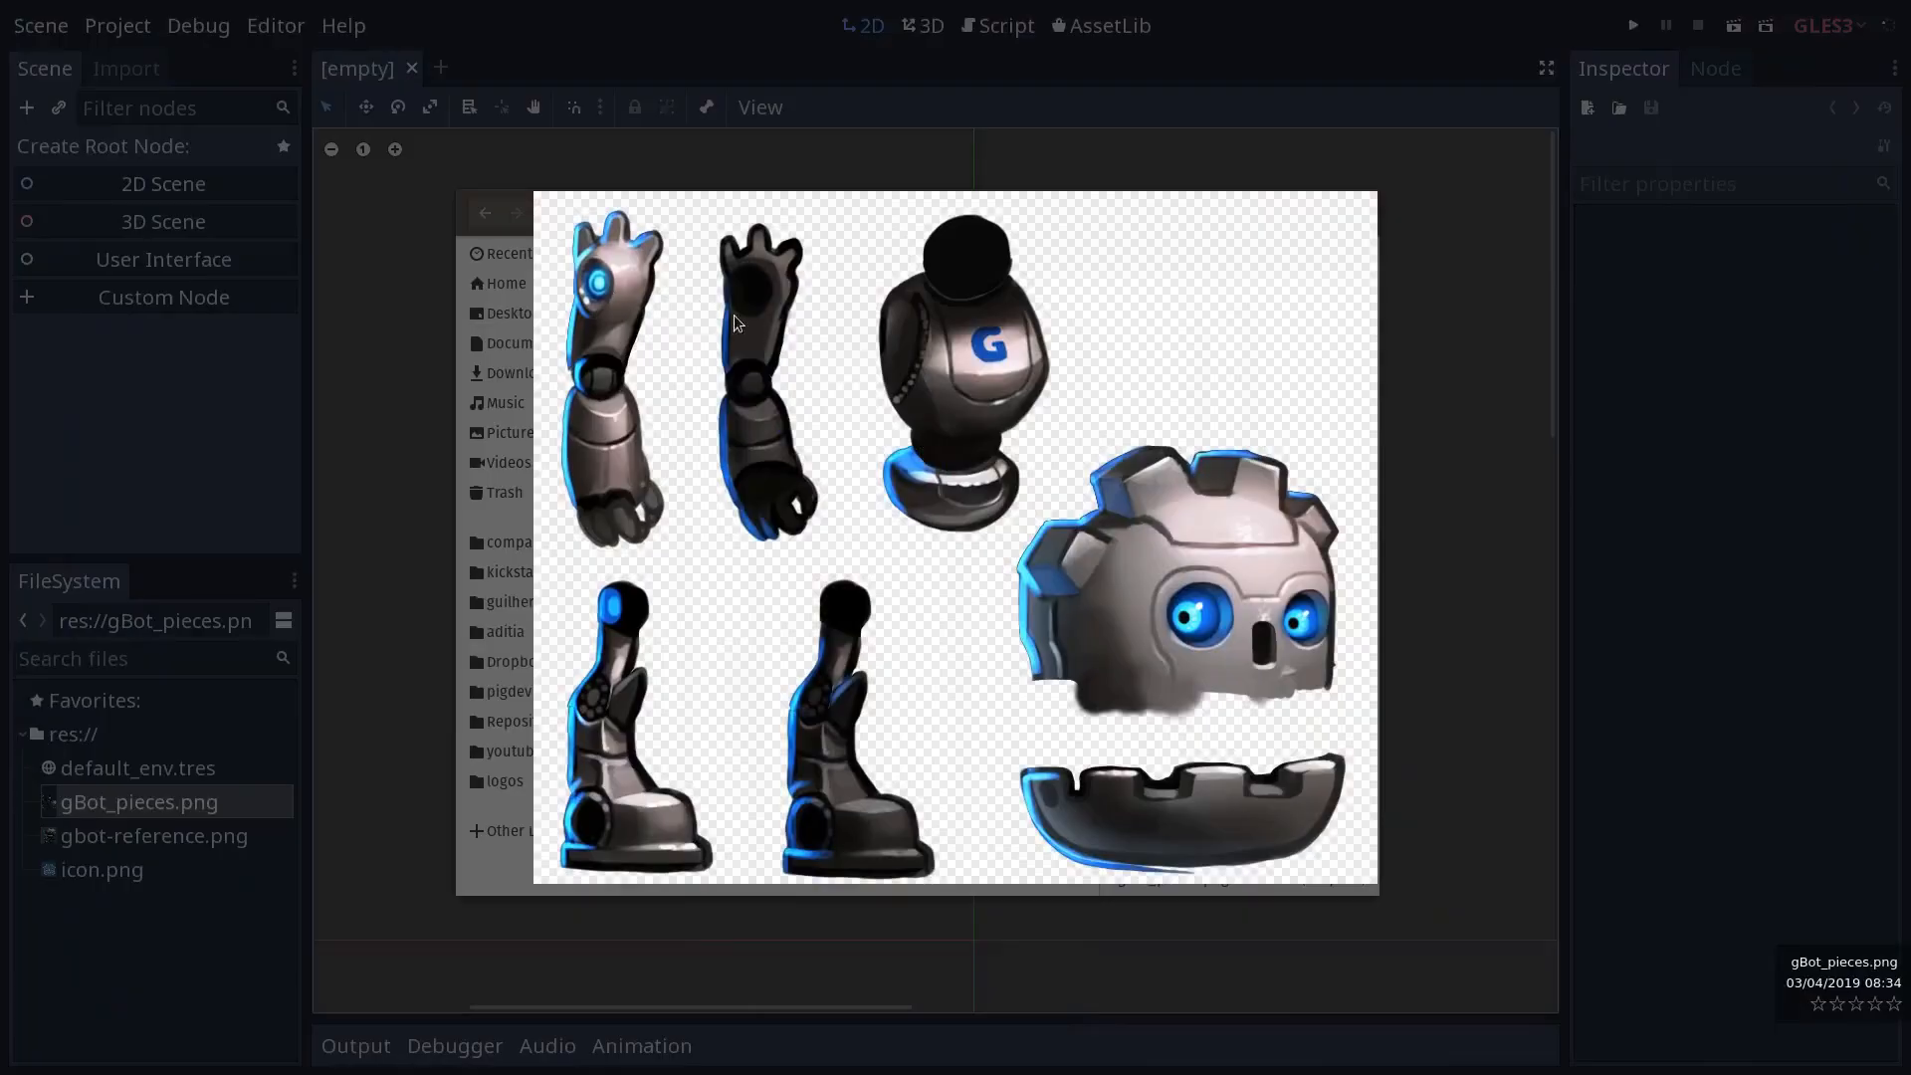
pyautogui.moveTo(820, 441)
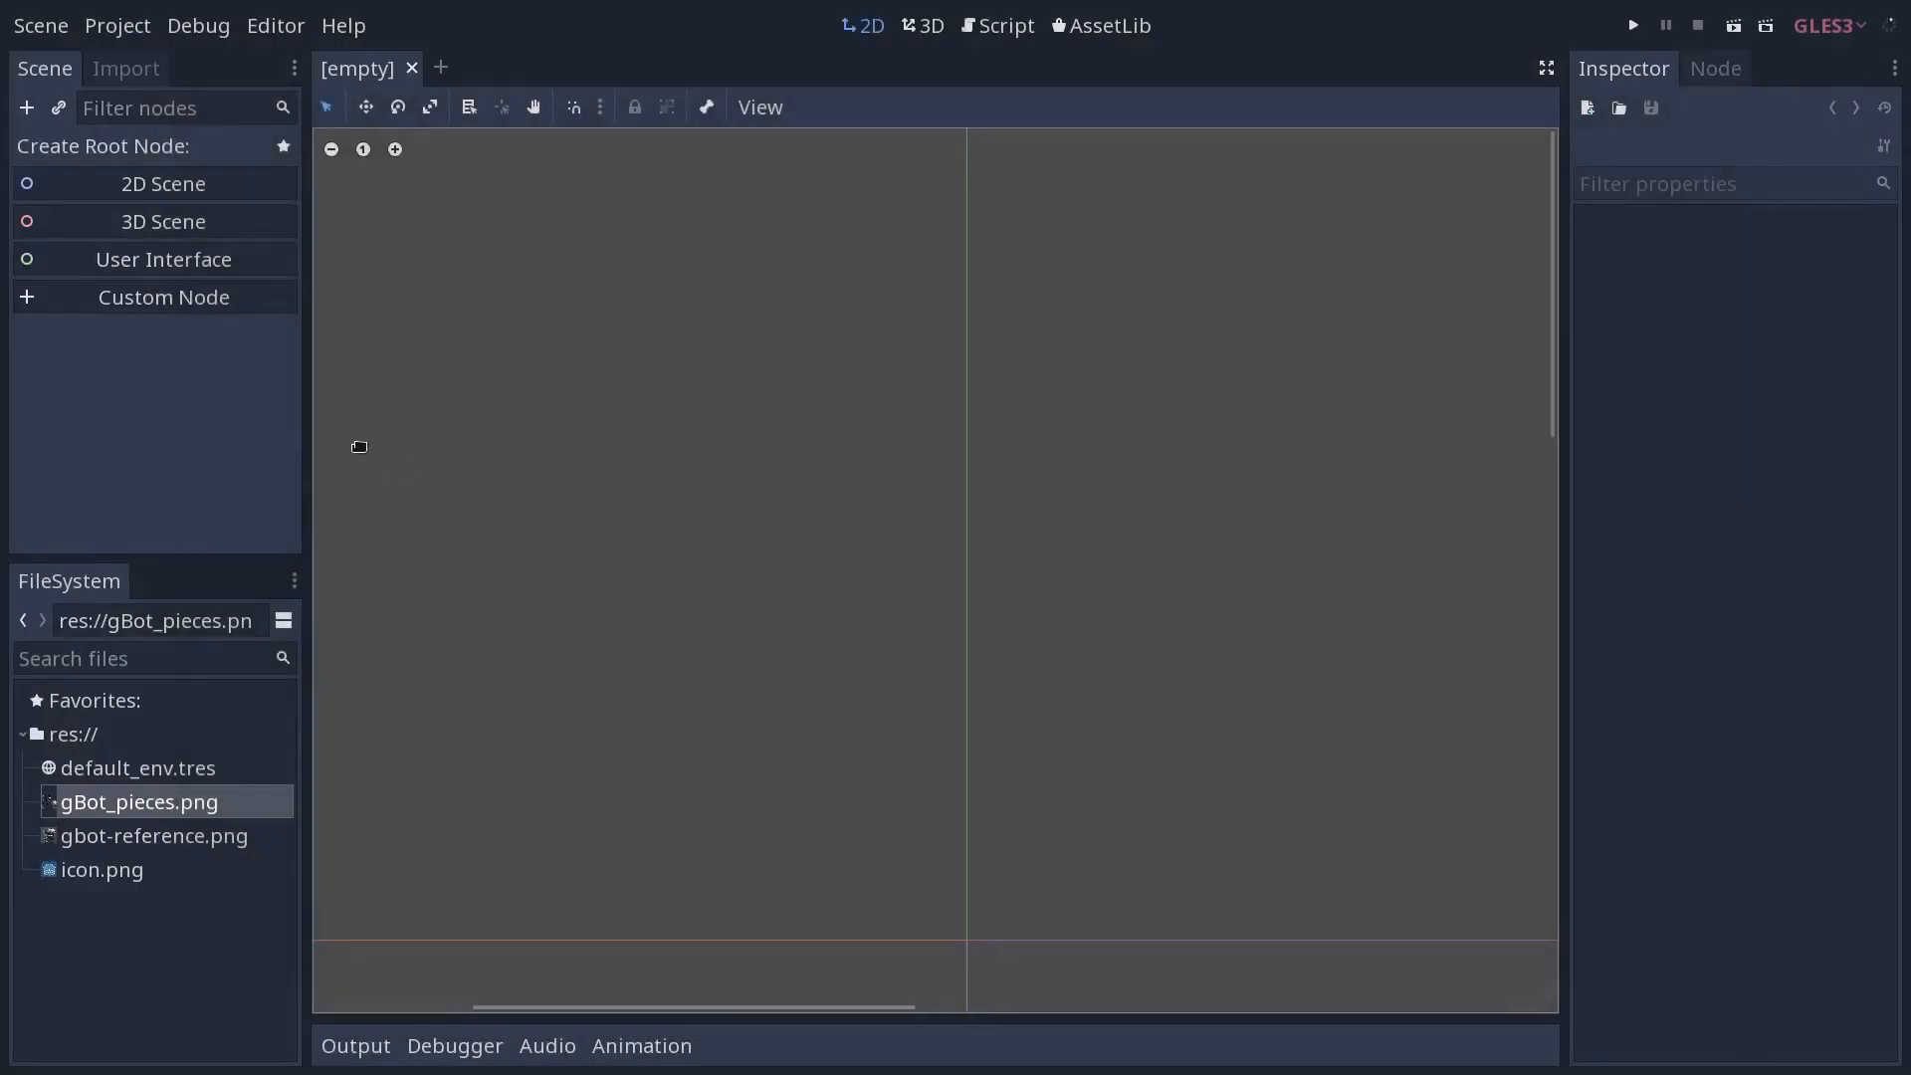
# Create a Node2D scene root and drag gbot-reference.png into the viewport
pyautogui.click(162, 183)
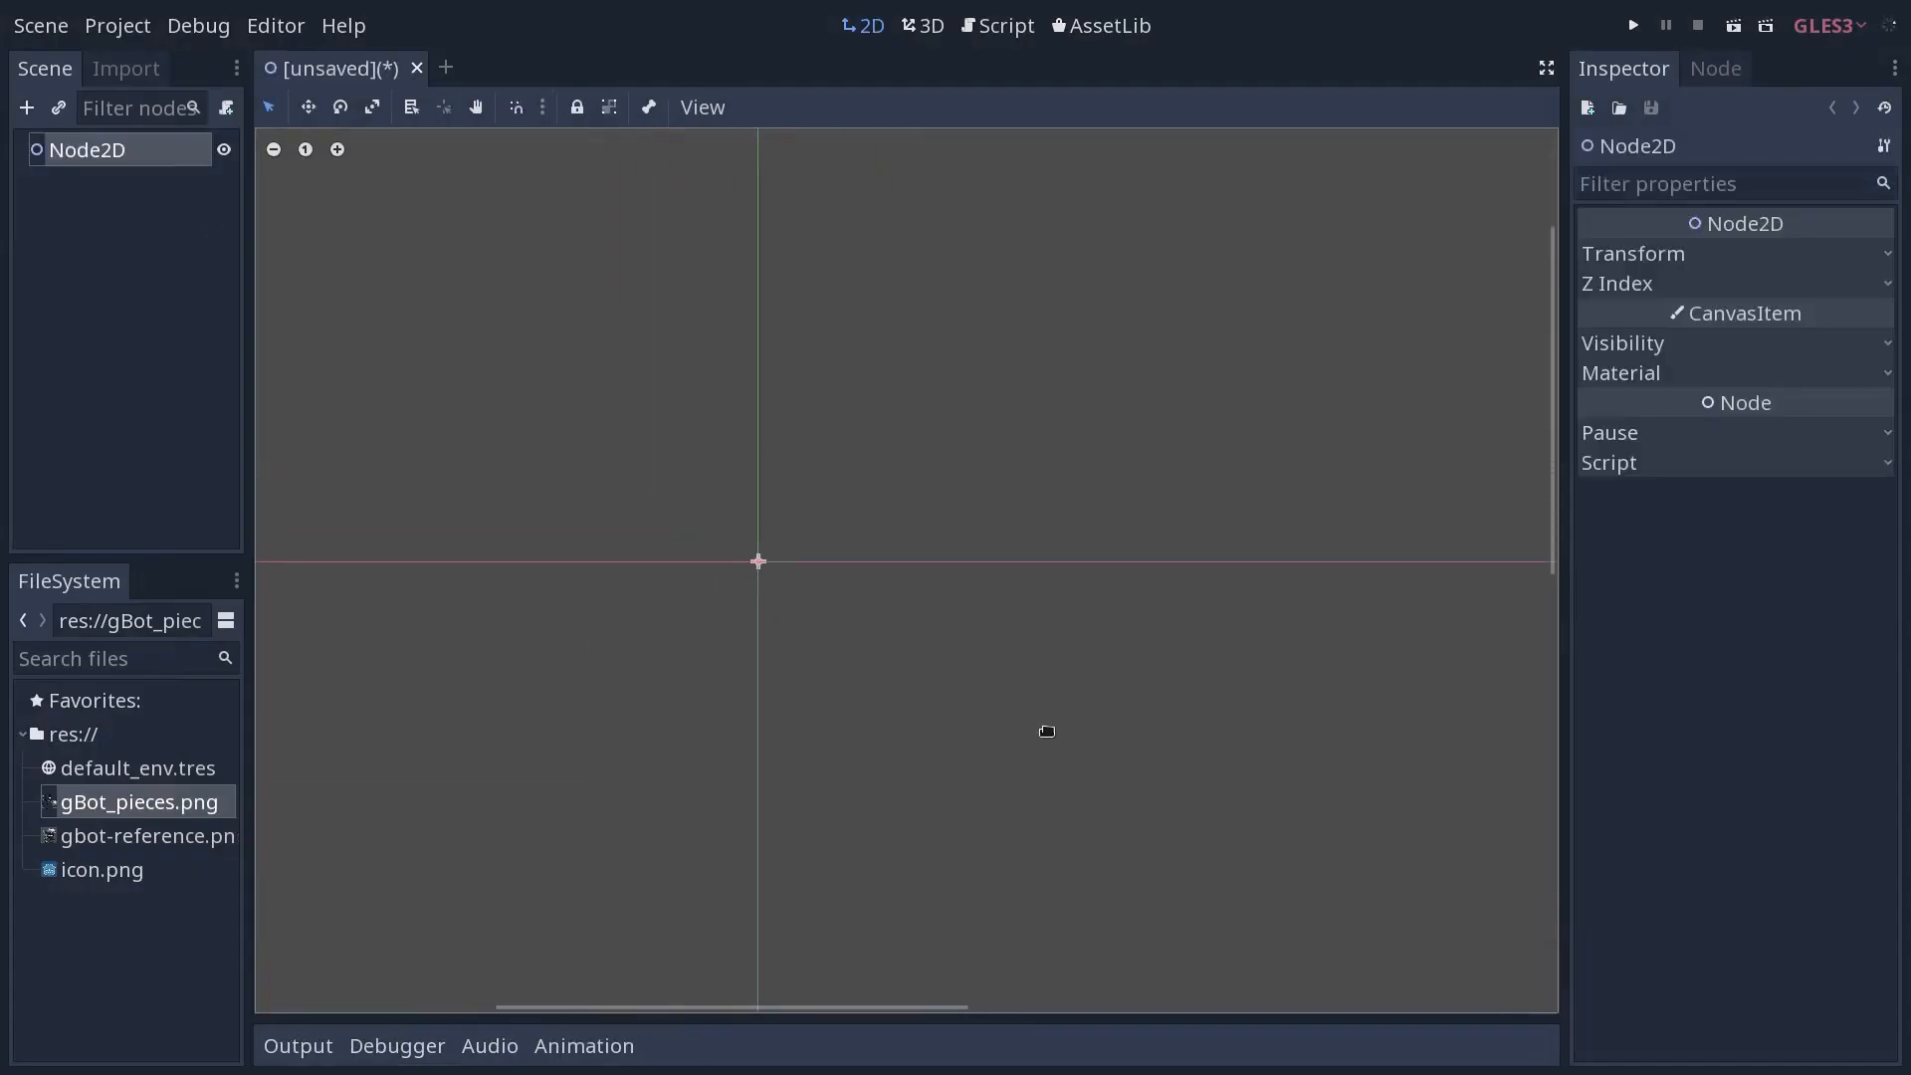
pyautogui.click(147, 836)
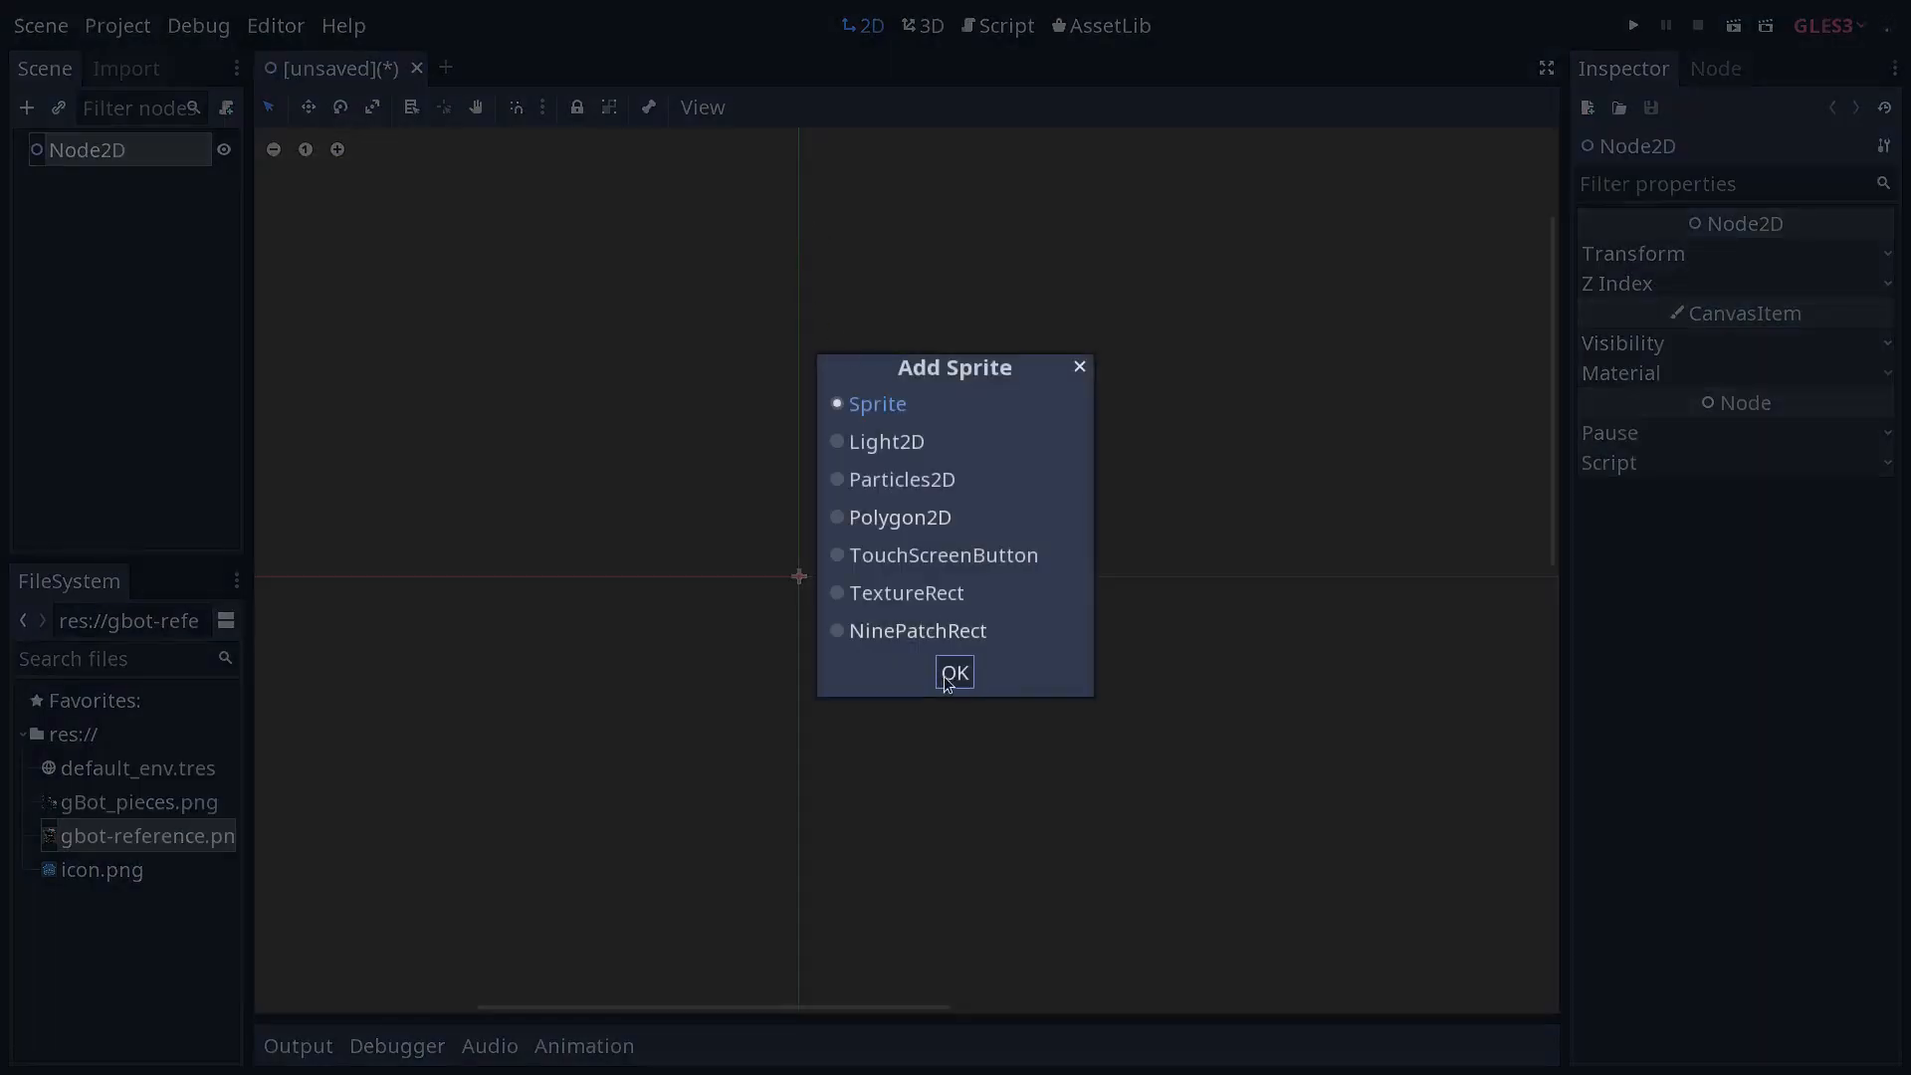
# Add gbot-reference as a Sprite and set its Modulate to a translucent light purple
pyautogui.click(955, 672)
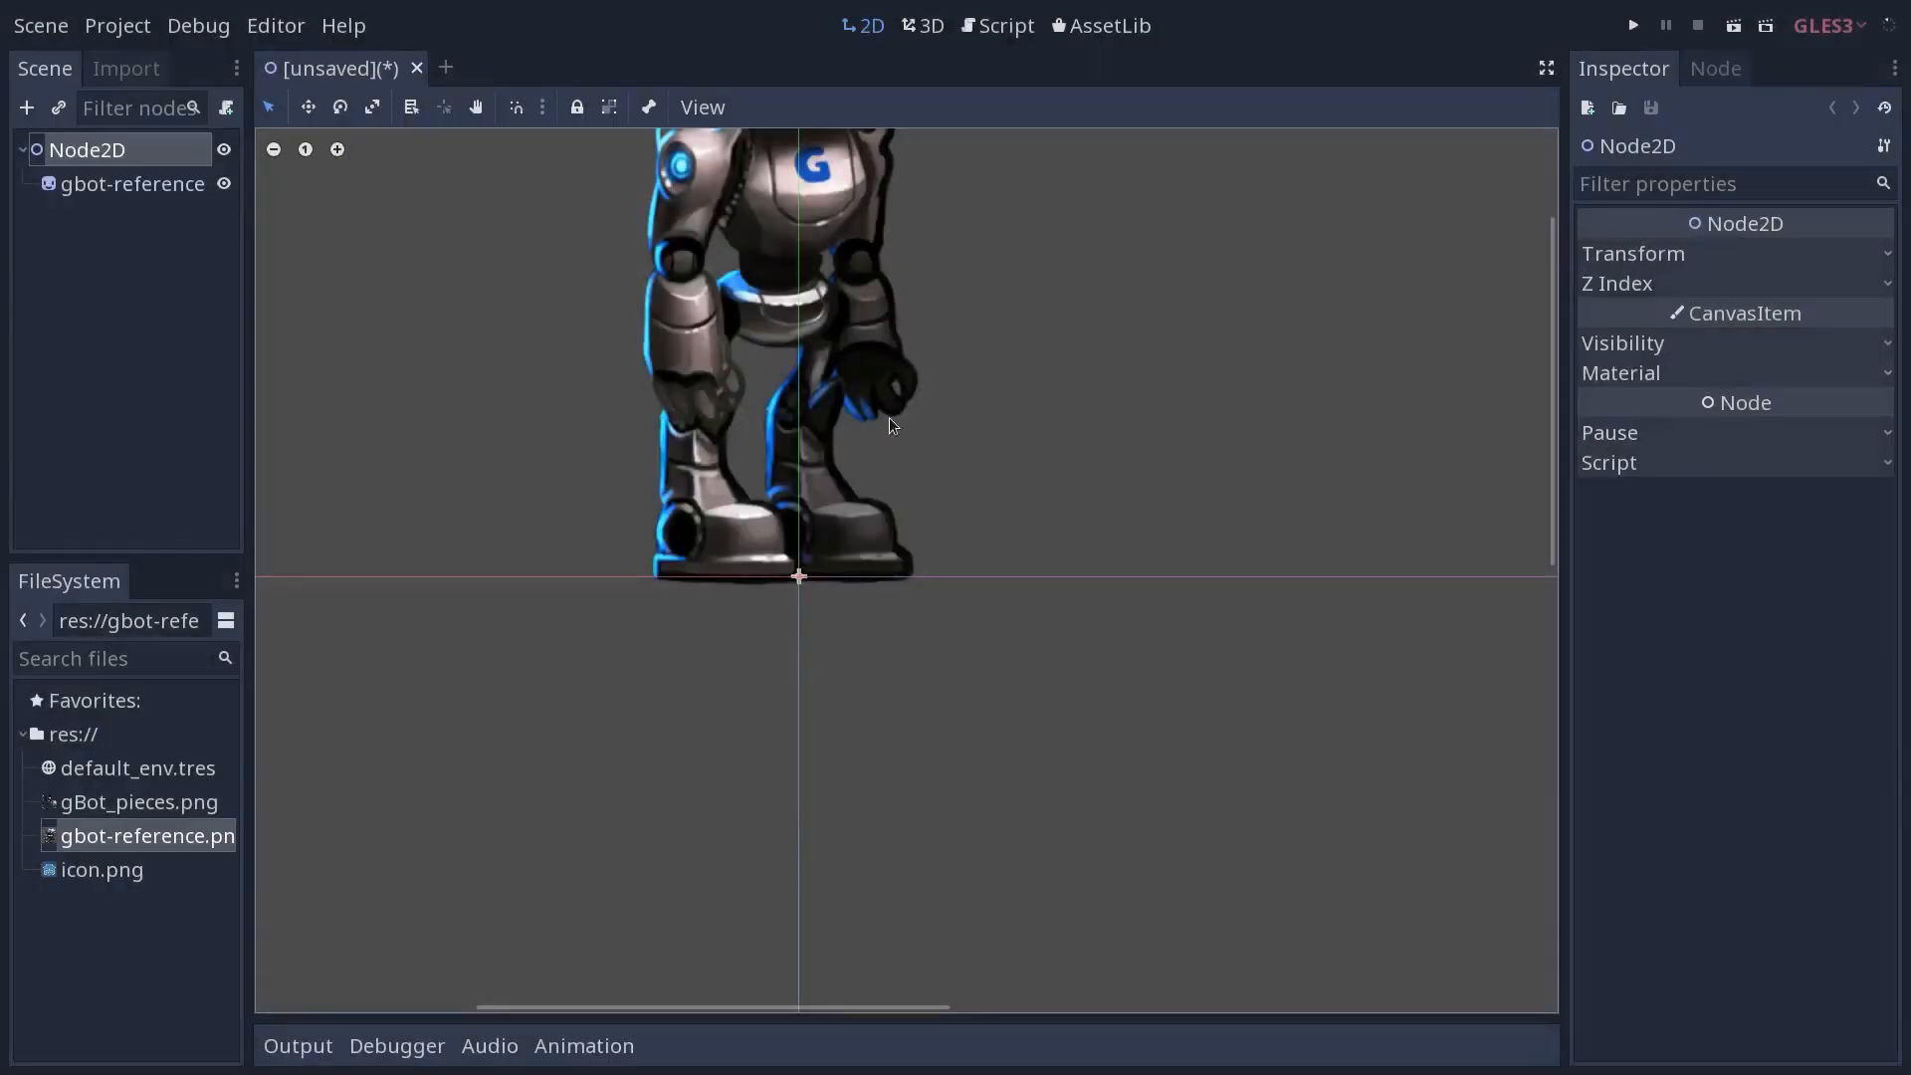
pyautogui.click(130, 183)
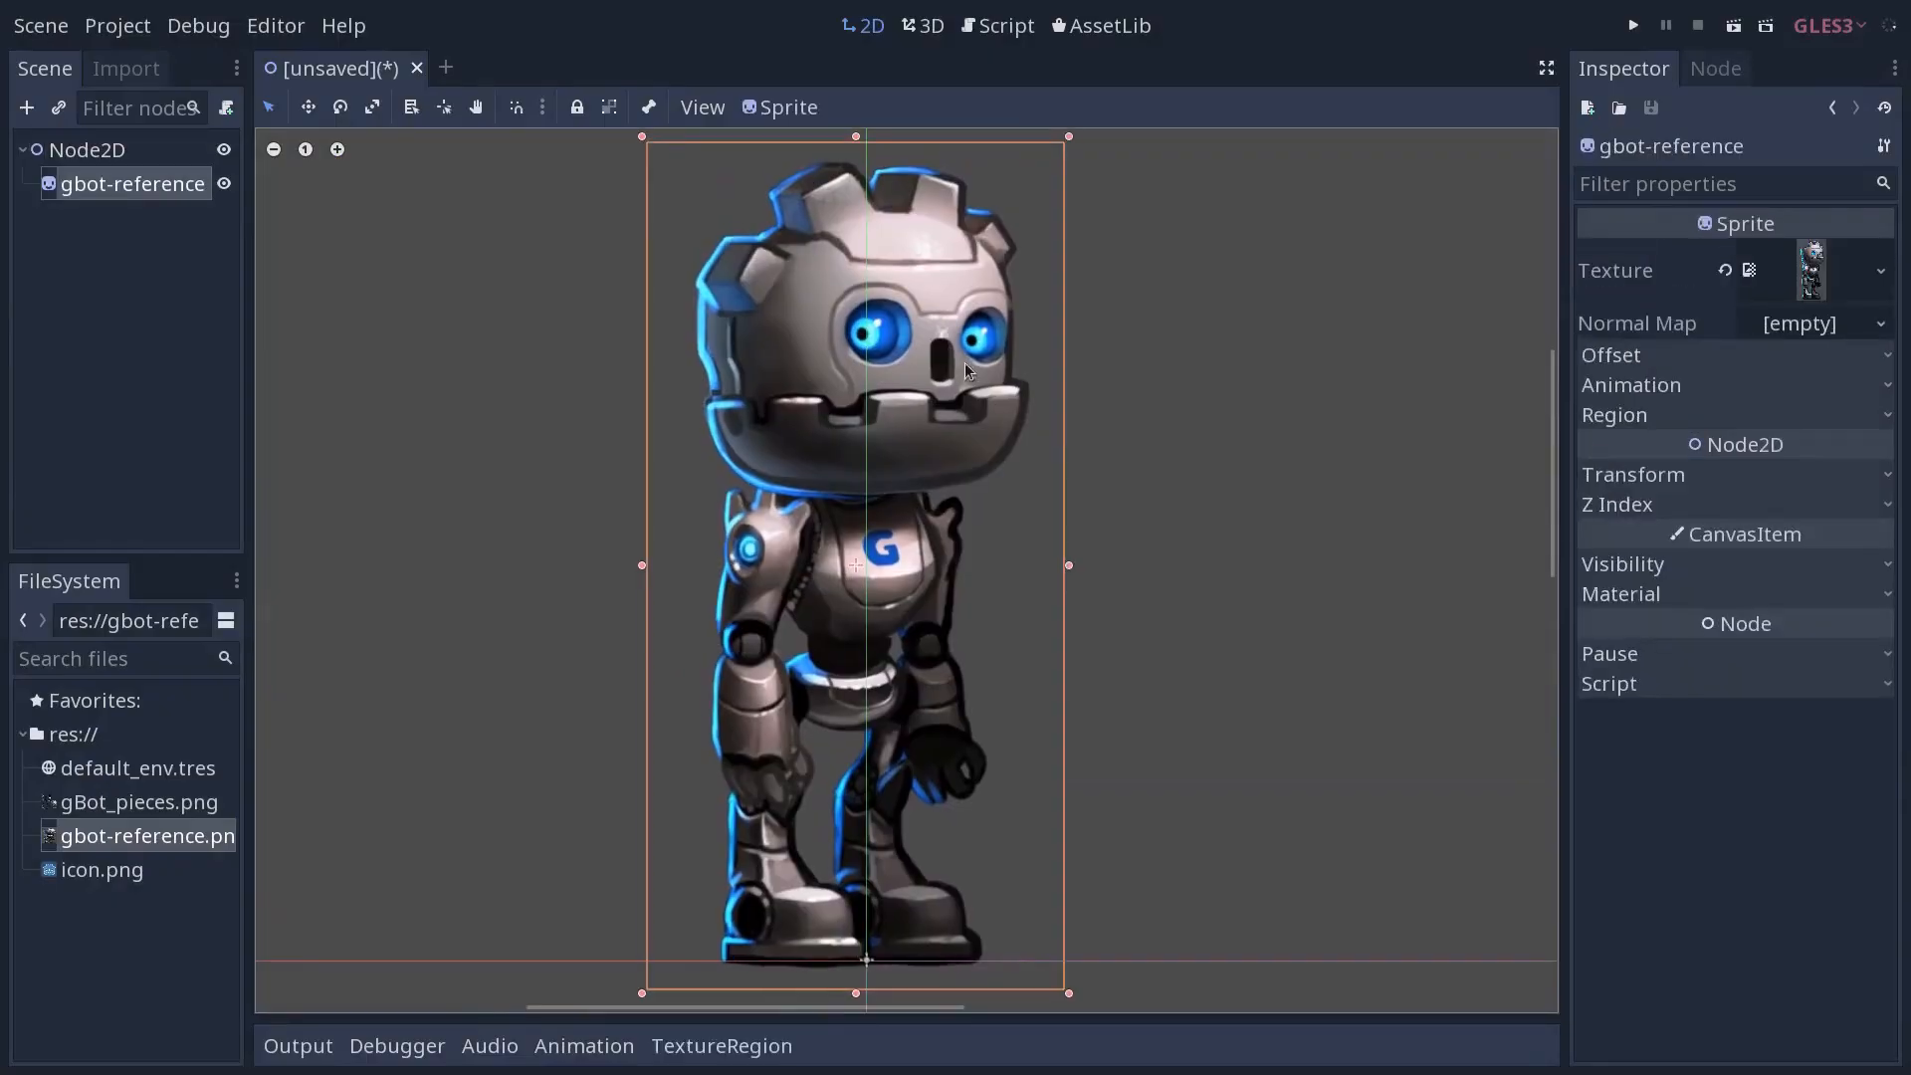
pyautogui.moveTo(1684, 485)
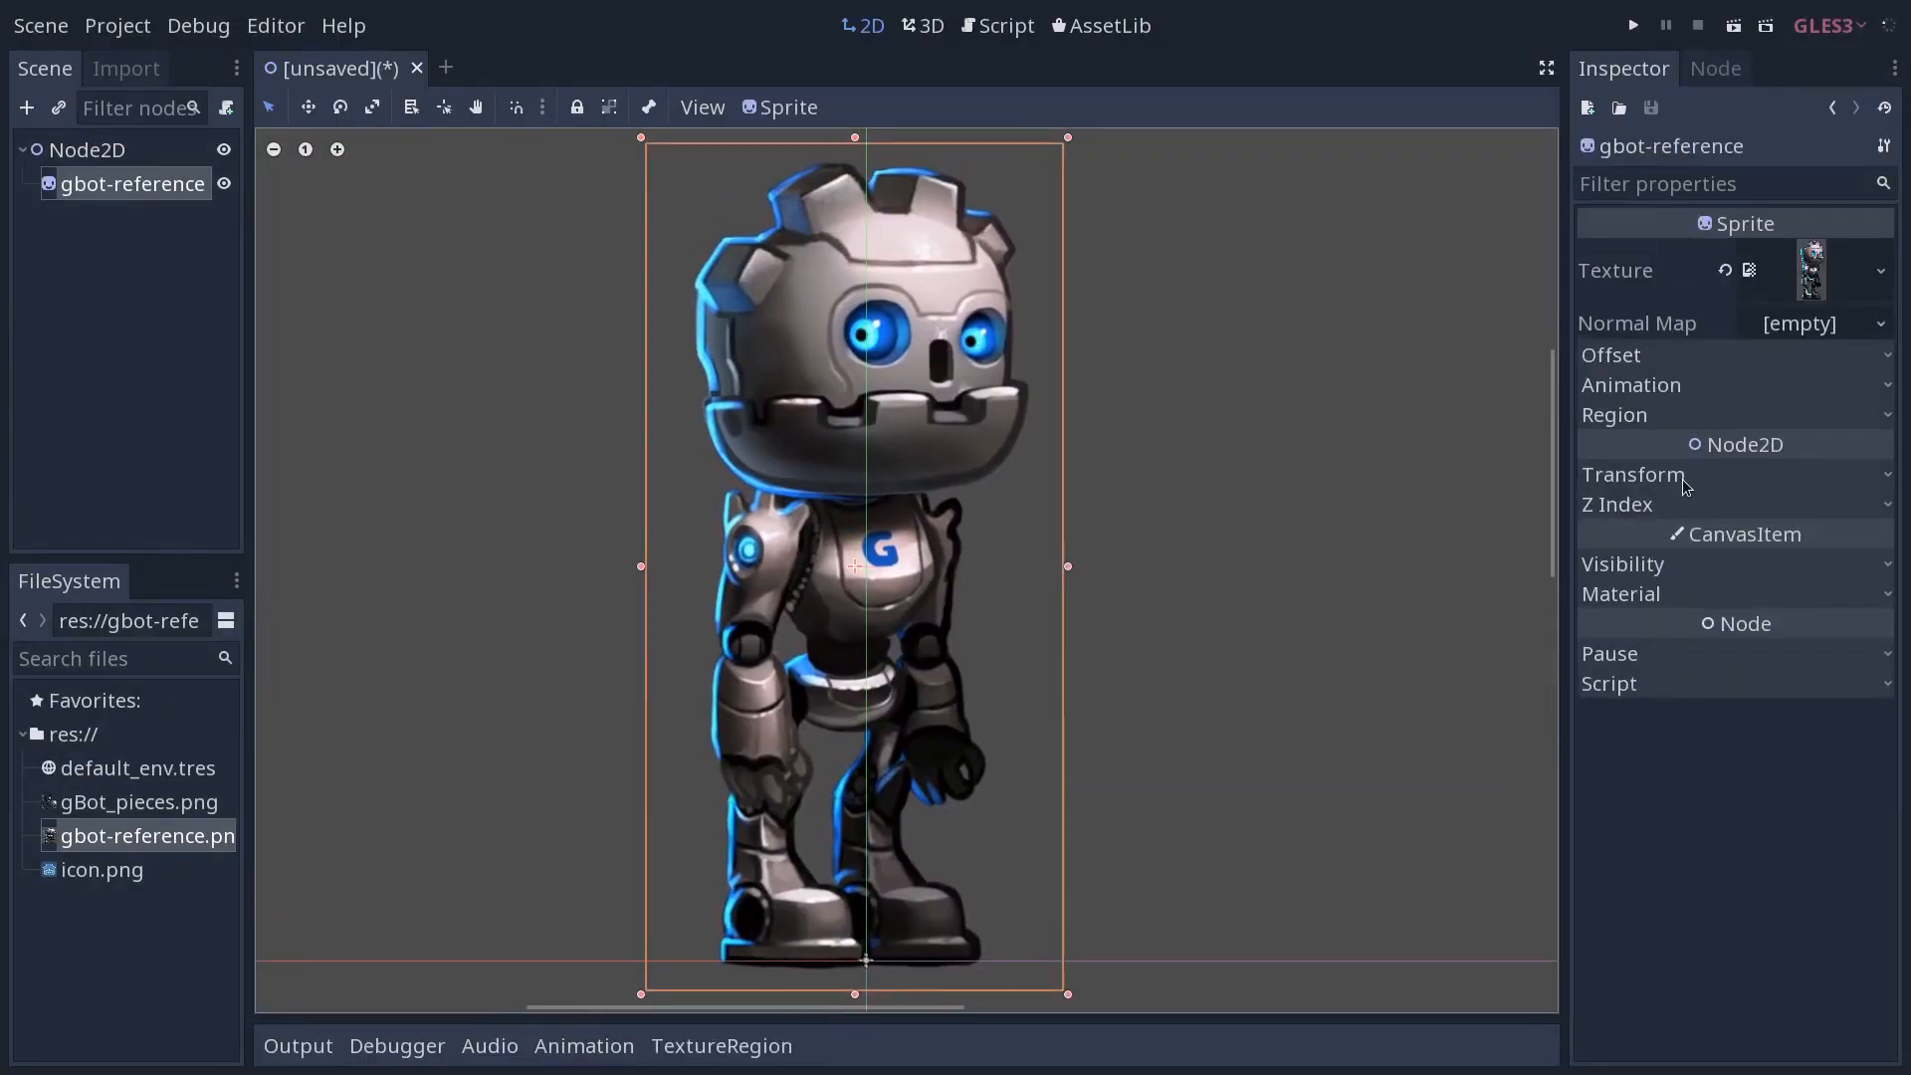
pyautogui.click(1623, 564)
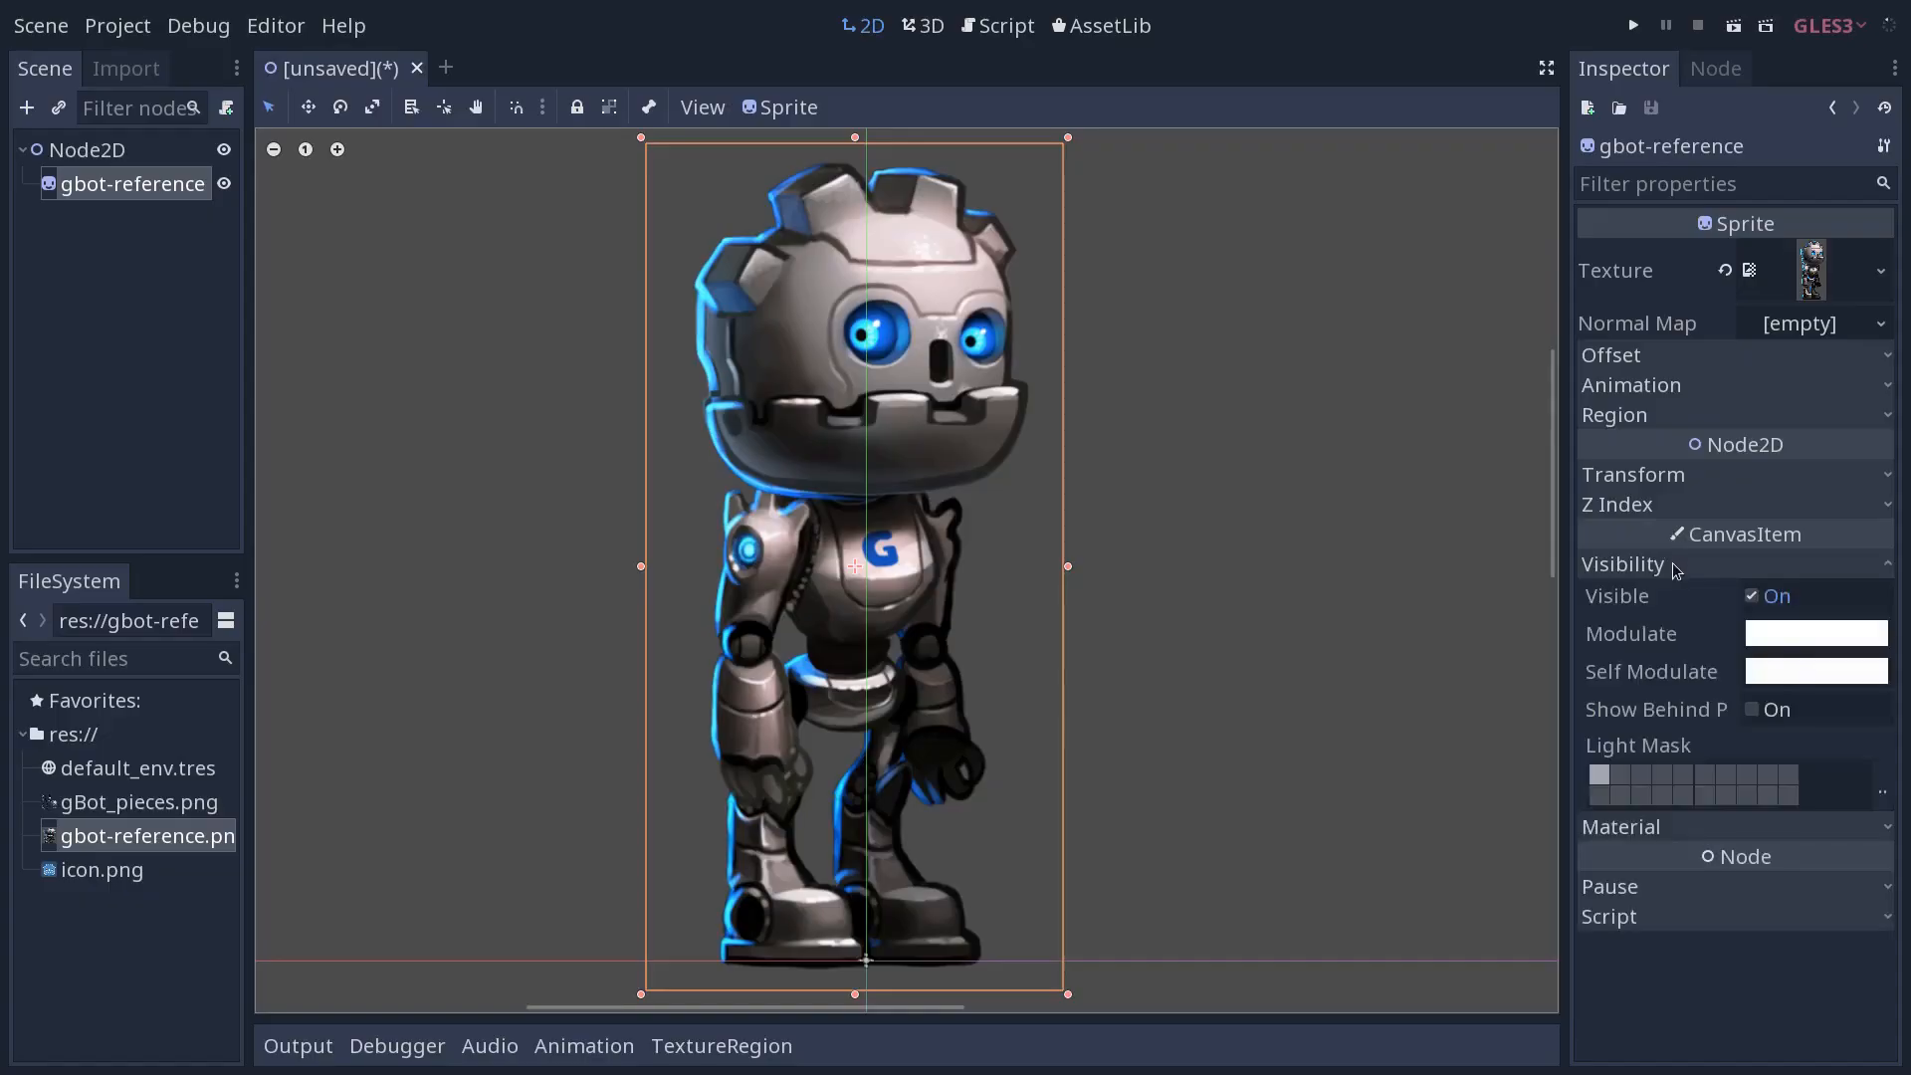
pyautogui.click(1817, 633)
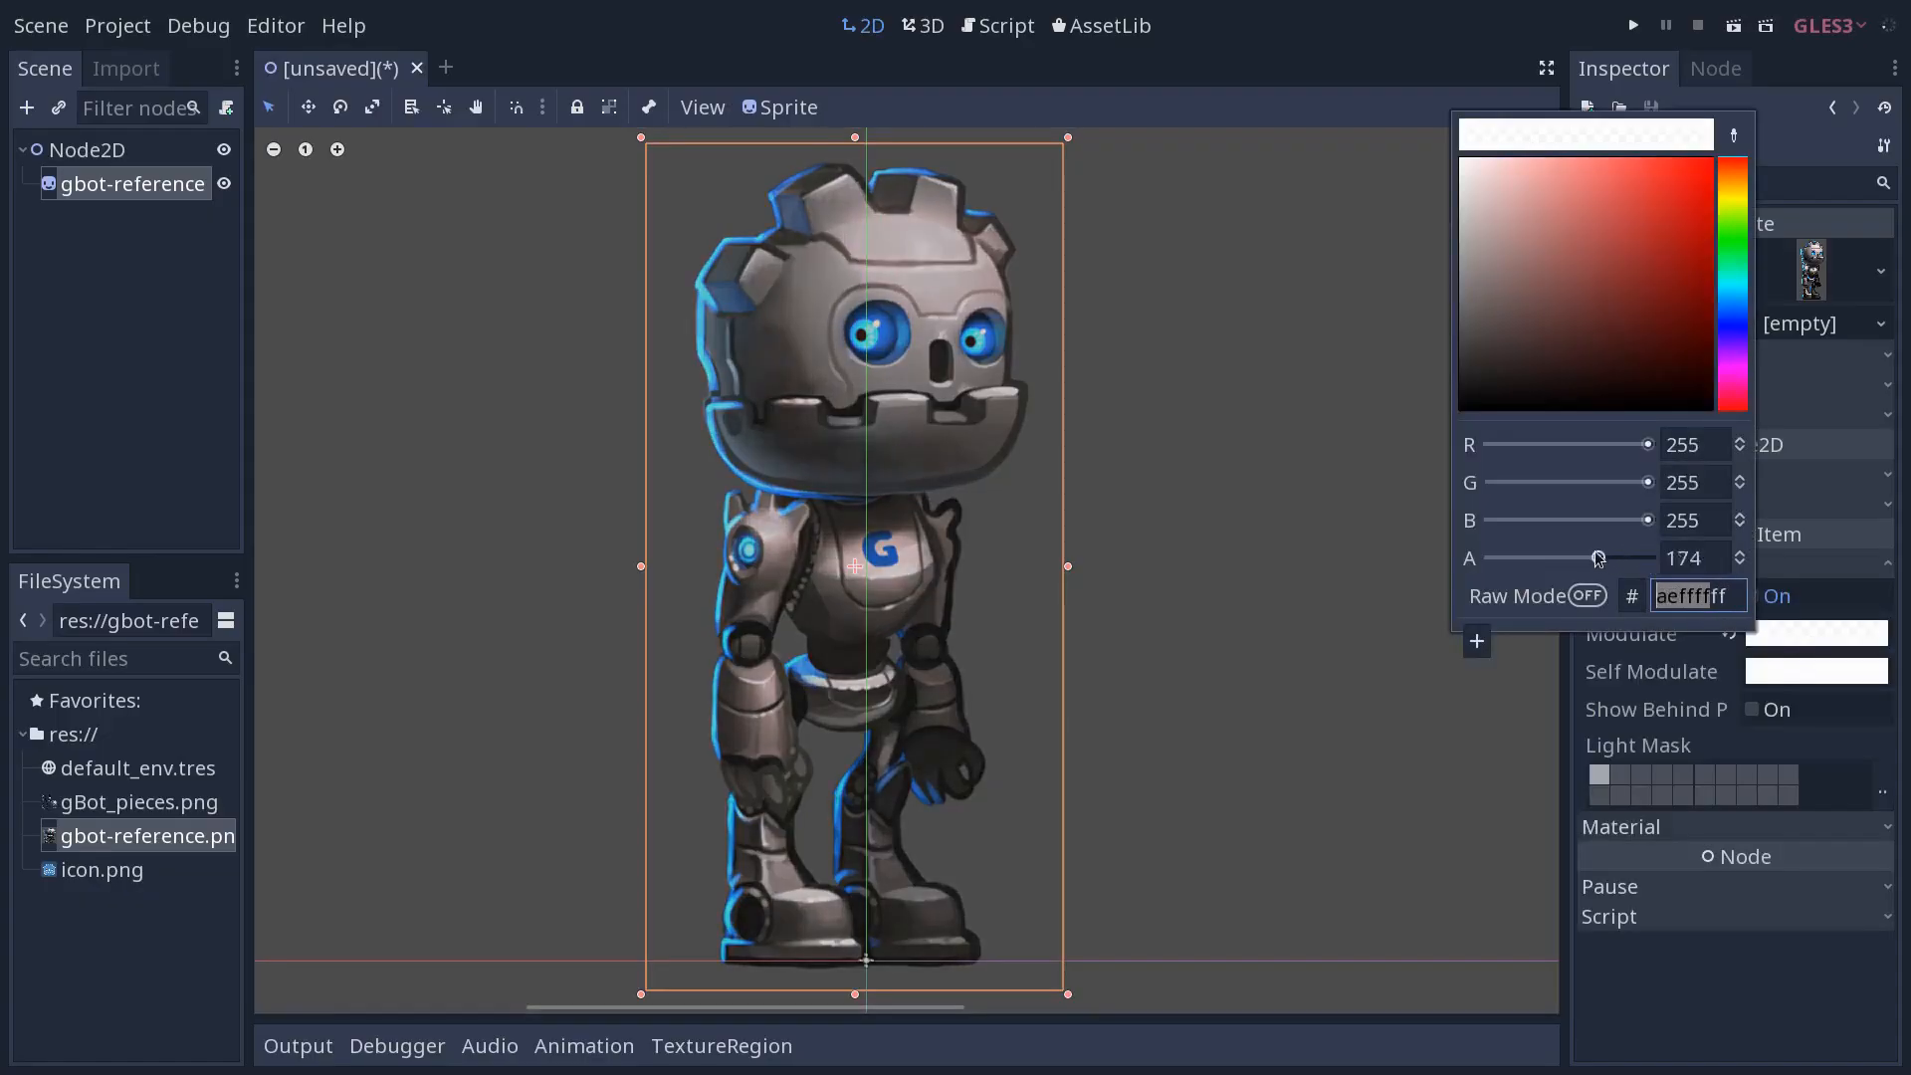
pyautogui.moveTo(1600, 558); pyautogui.dragTo(1566, 558)
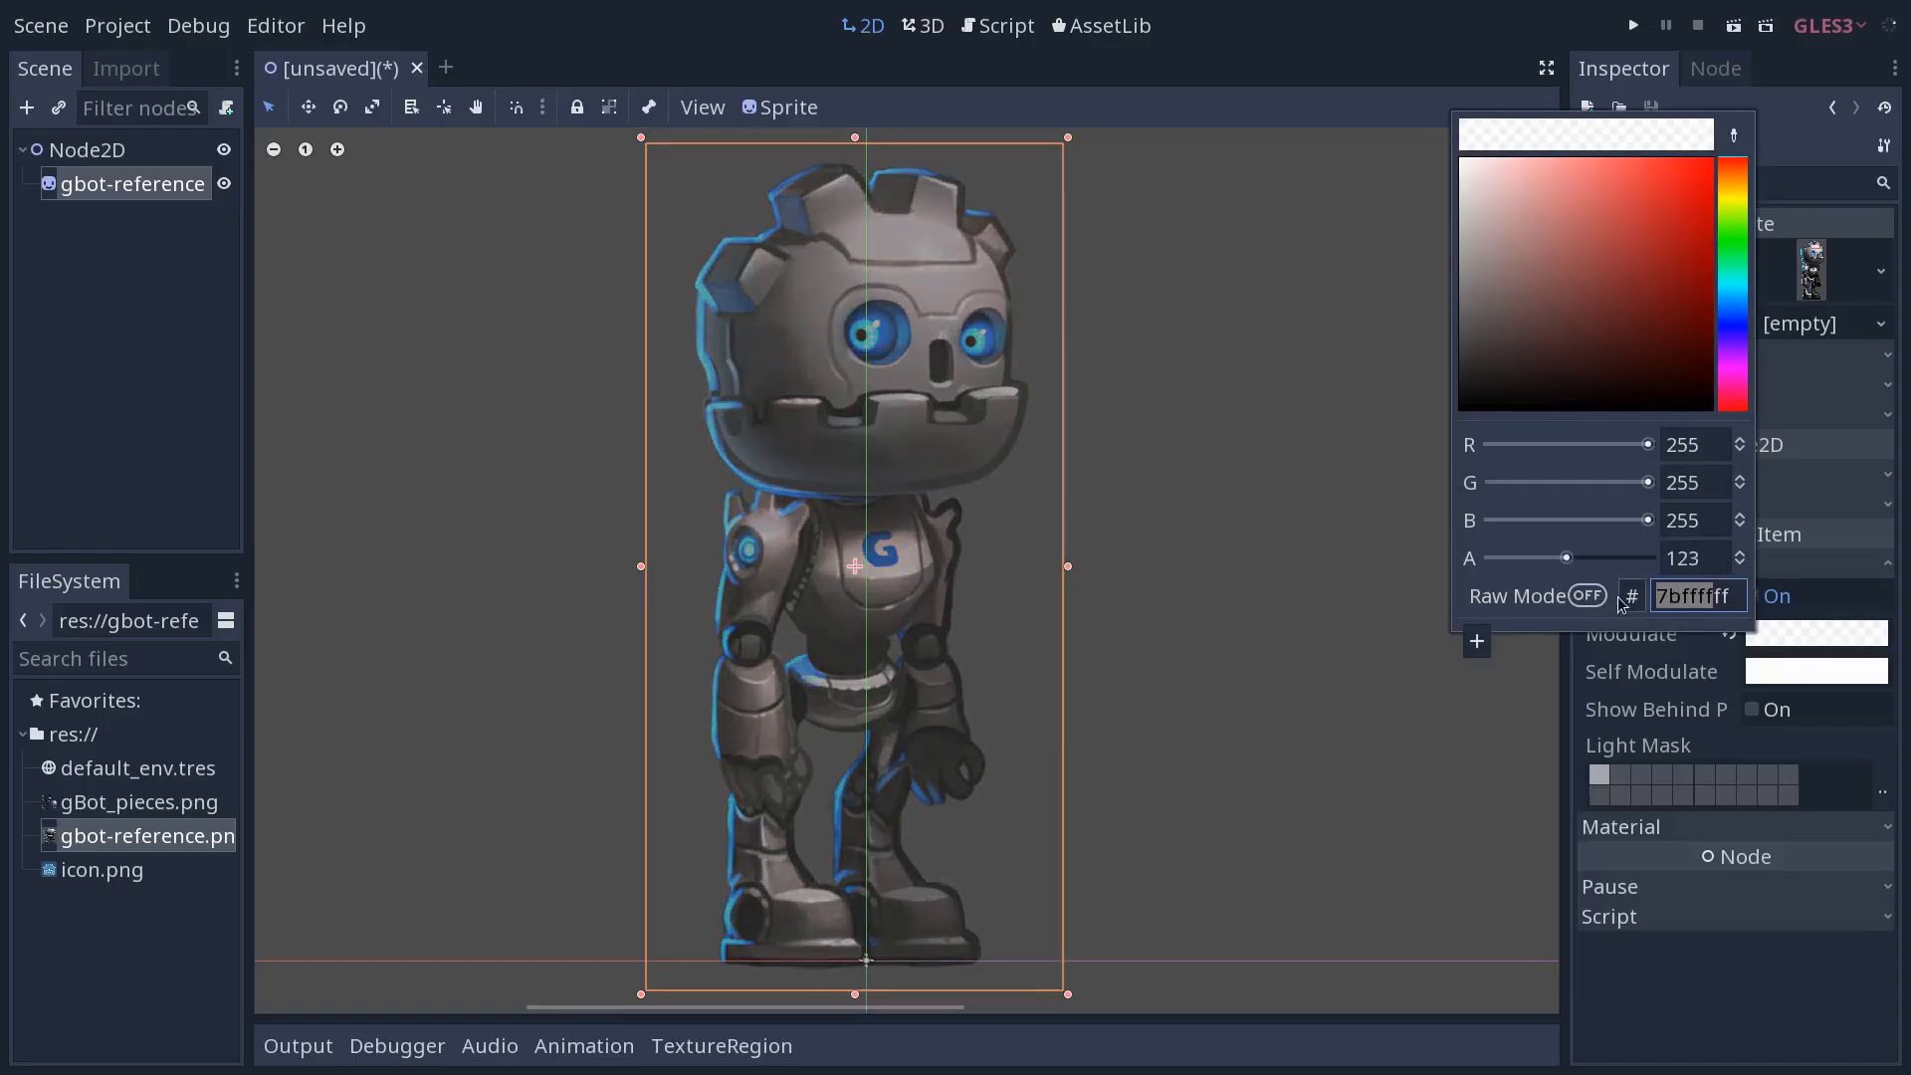
pyautogui.click(1615, 154)
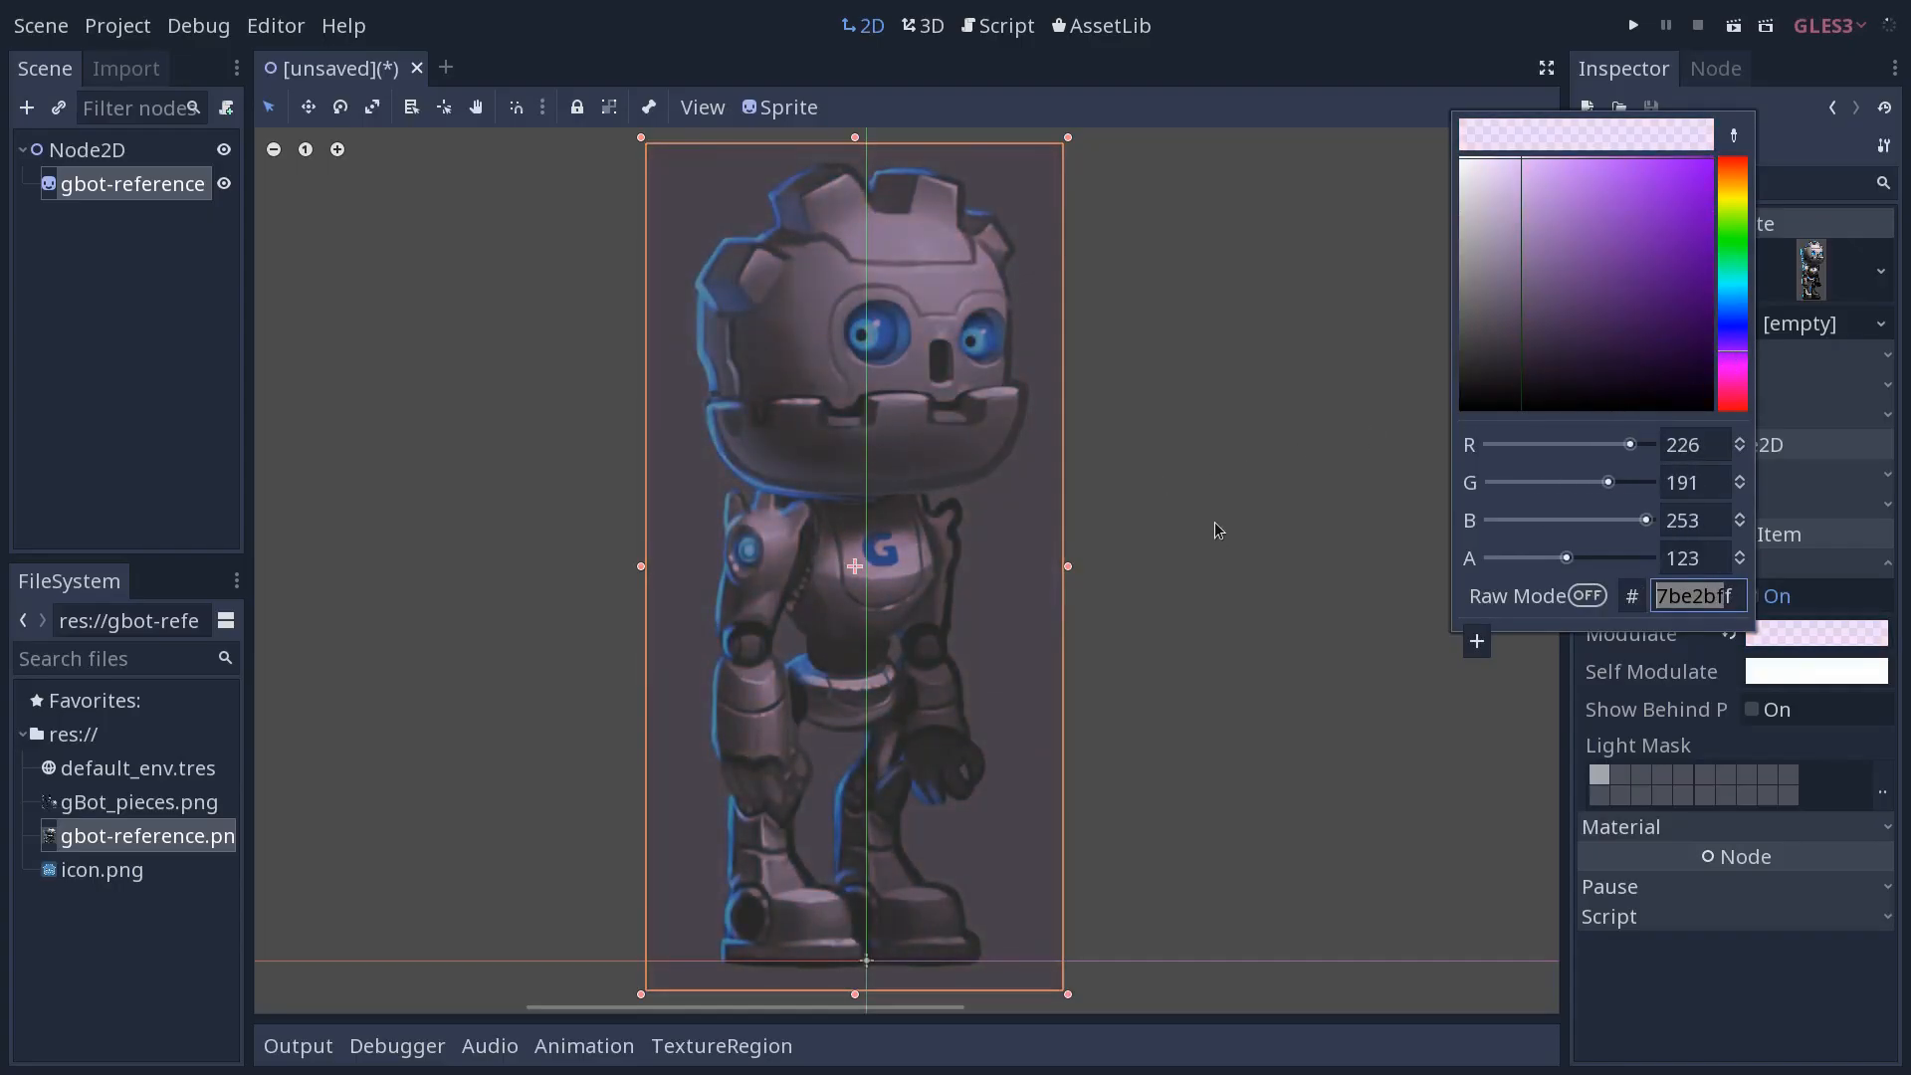
pyautogui.click(1217, 530)
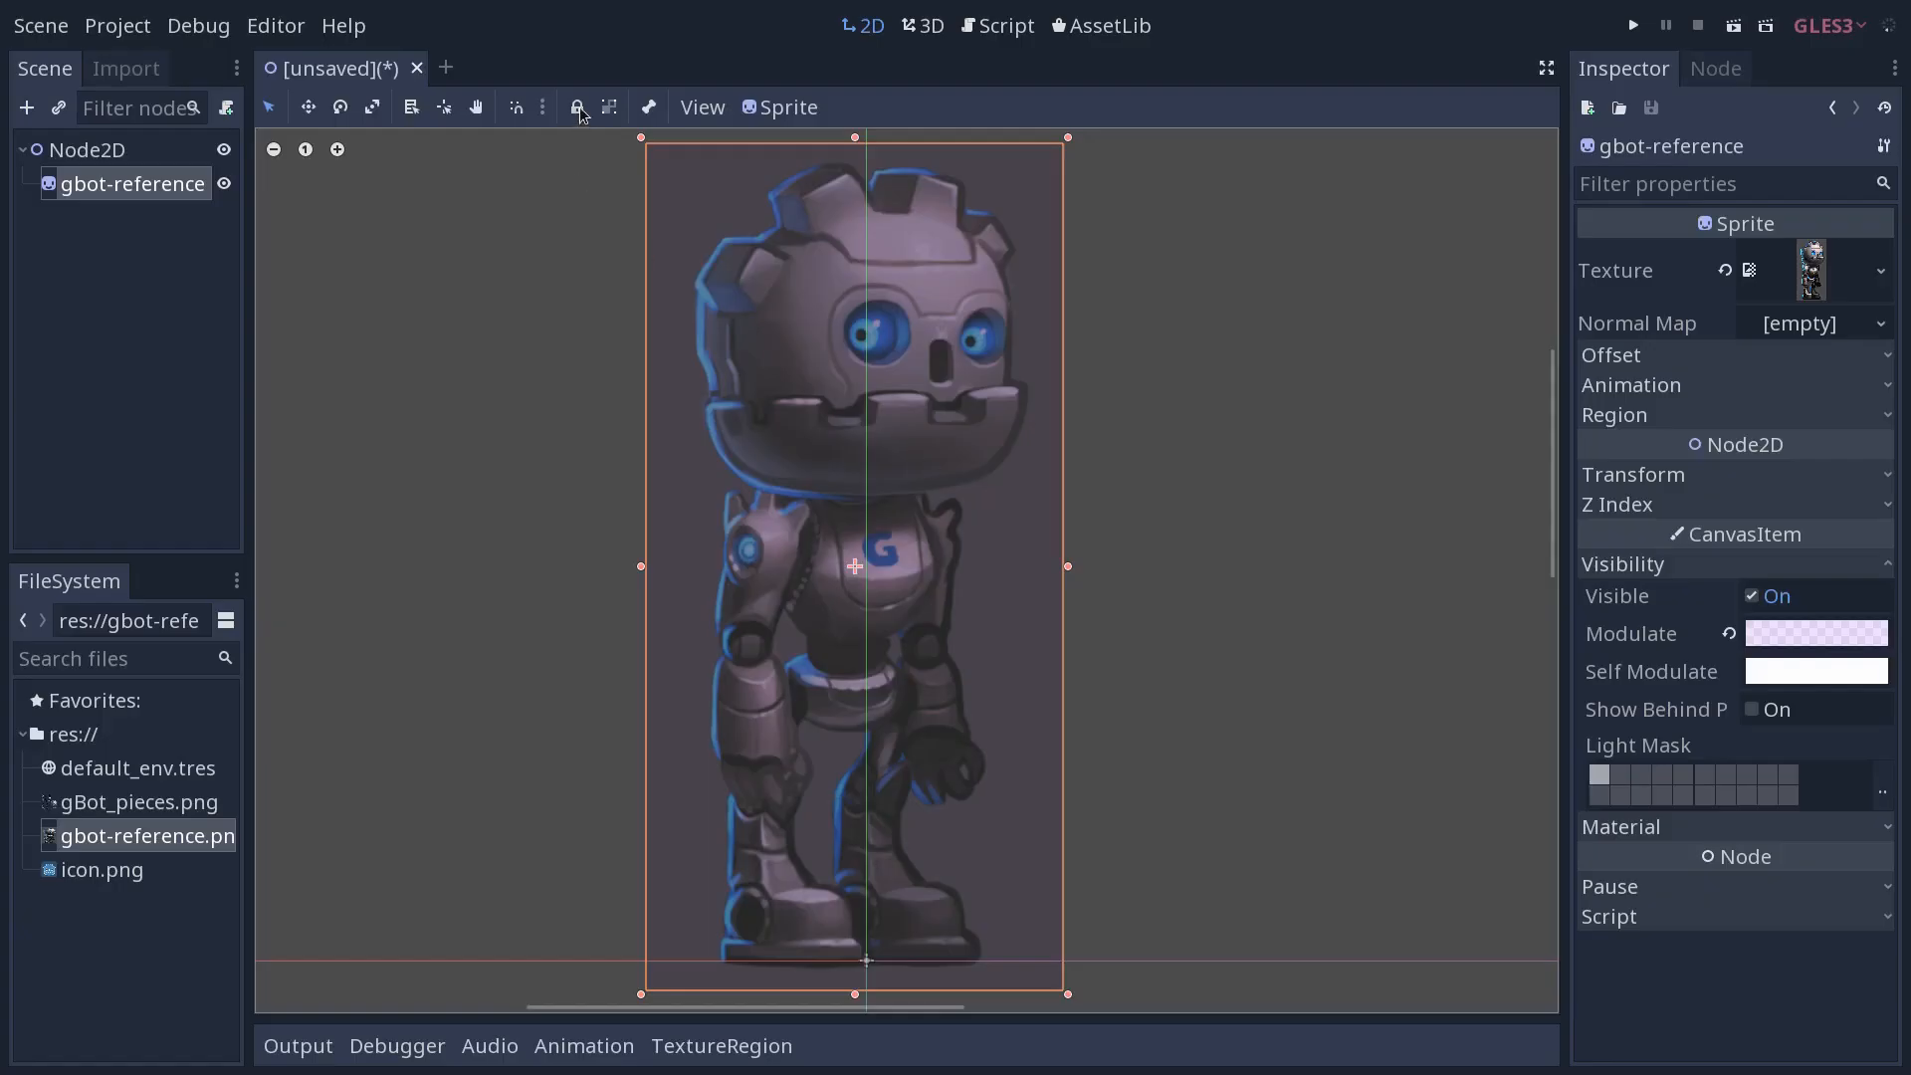
# Lock the gbot-reference sprite with the toolbar Lock button and begin renaming the root
pyautogui.click(578, 107)
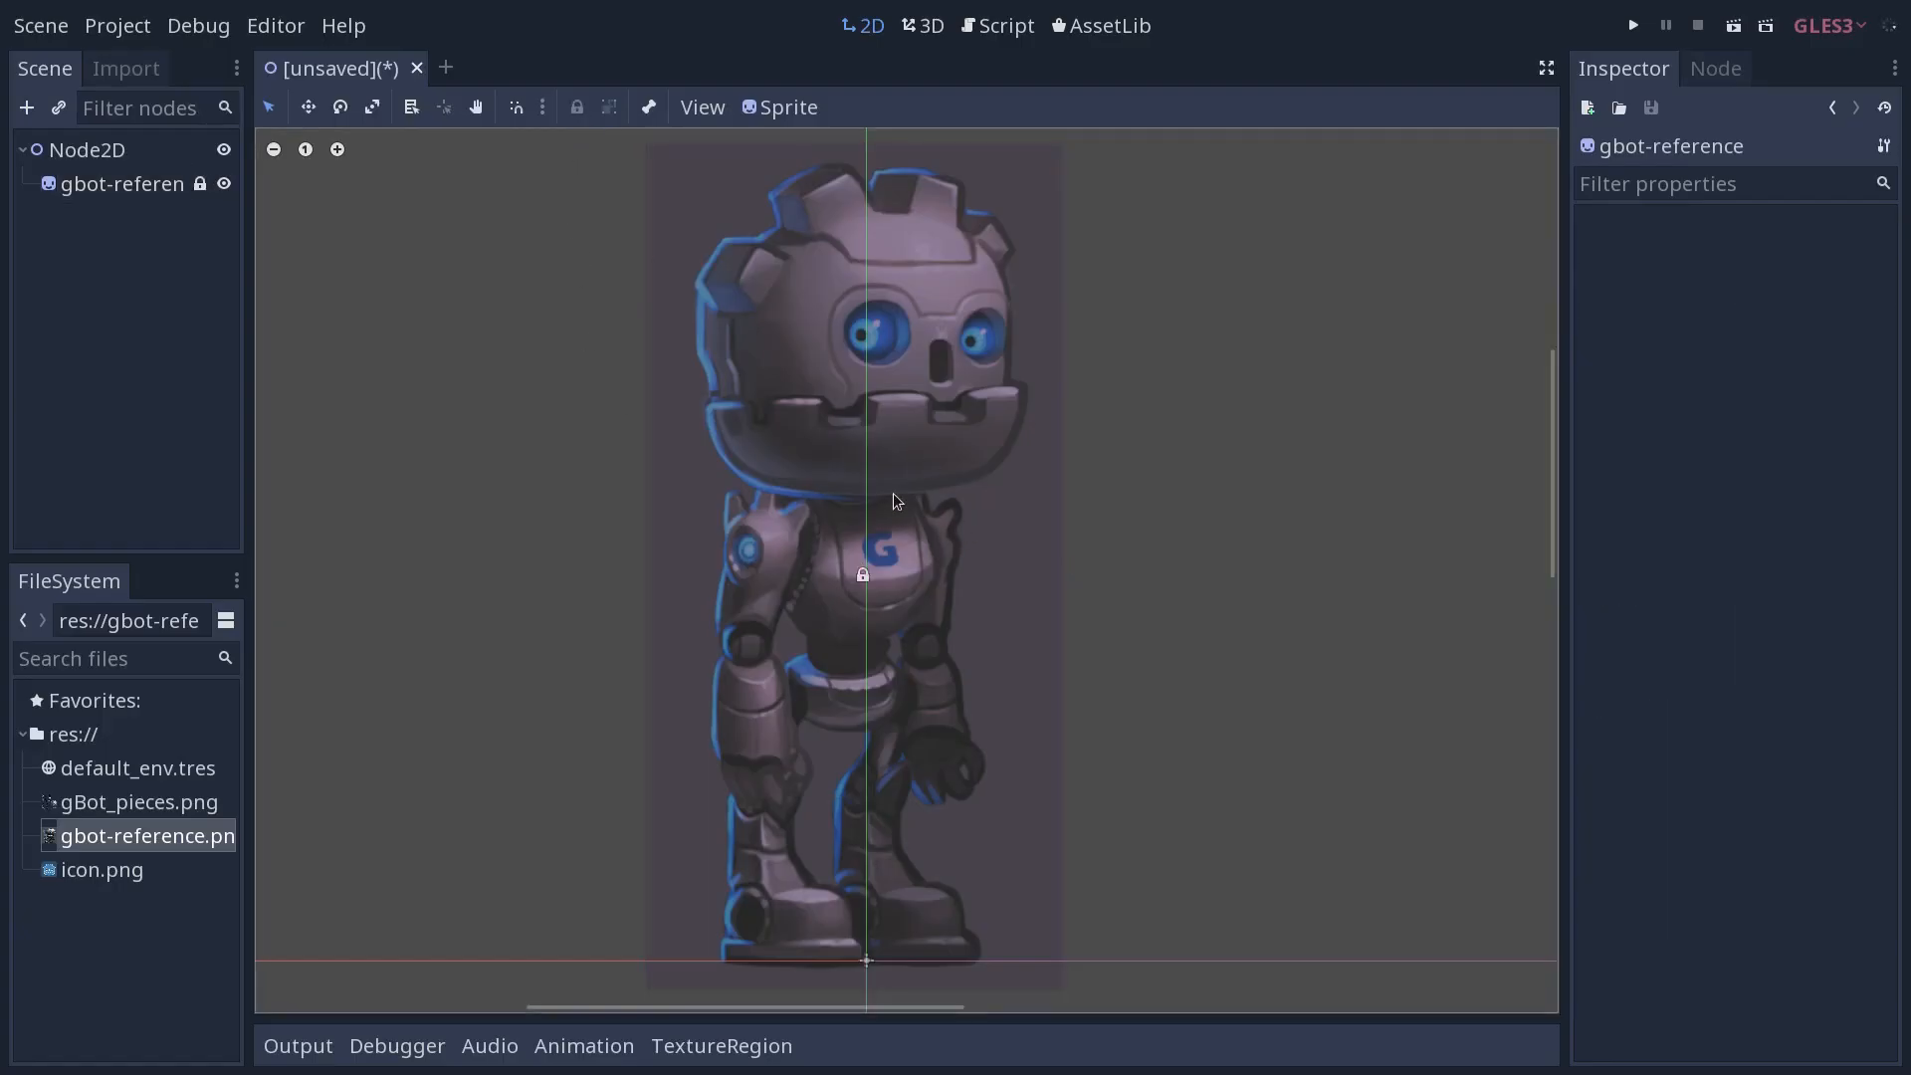
pyautogui.moveTo(920, 435)
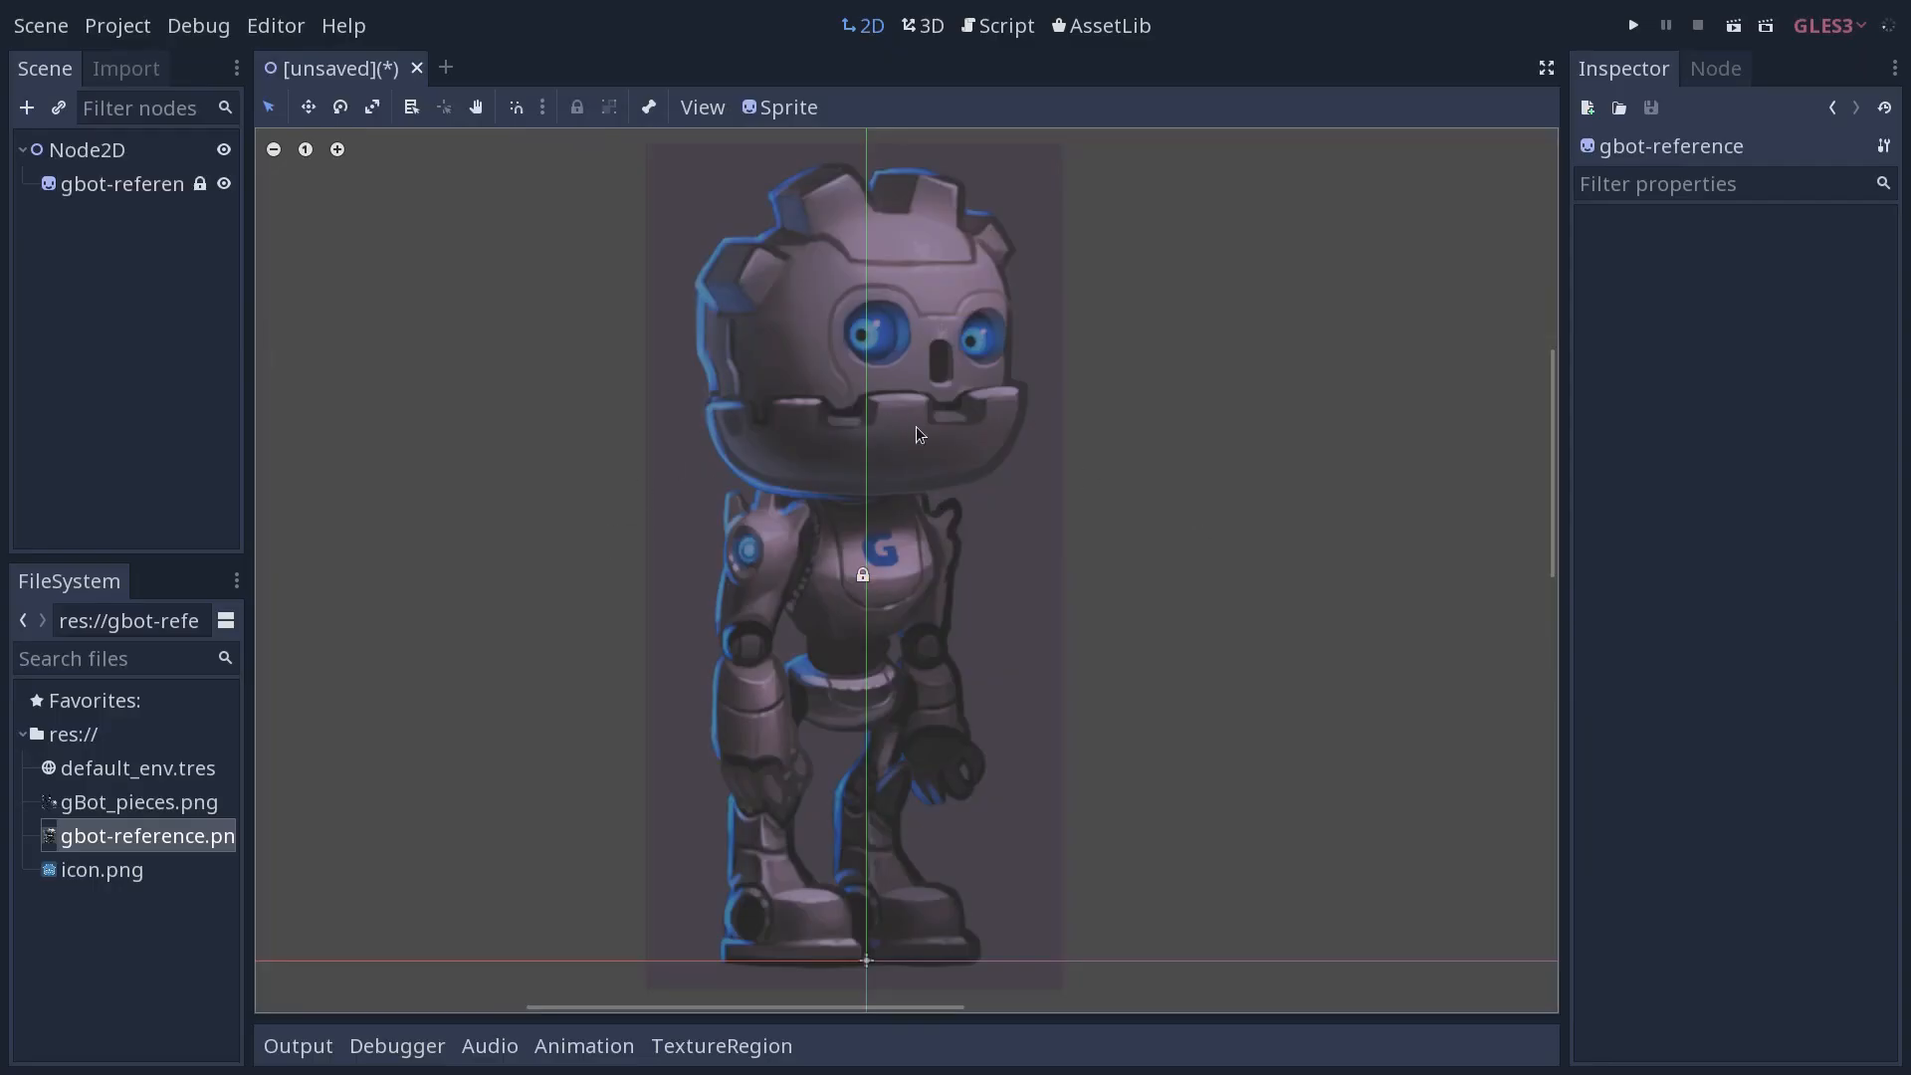
pyautogui.moveTo(1163, 664)
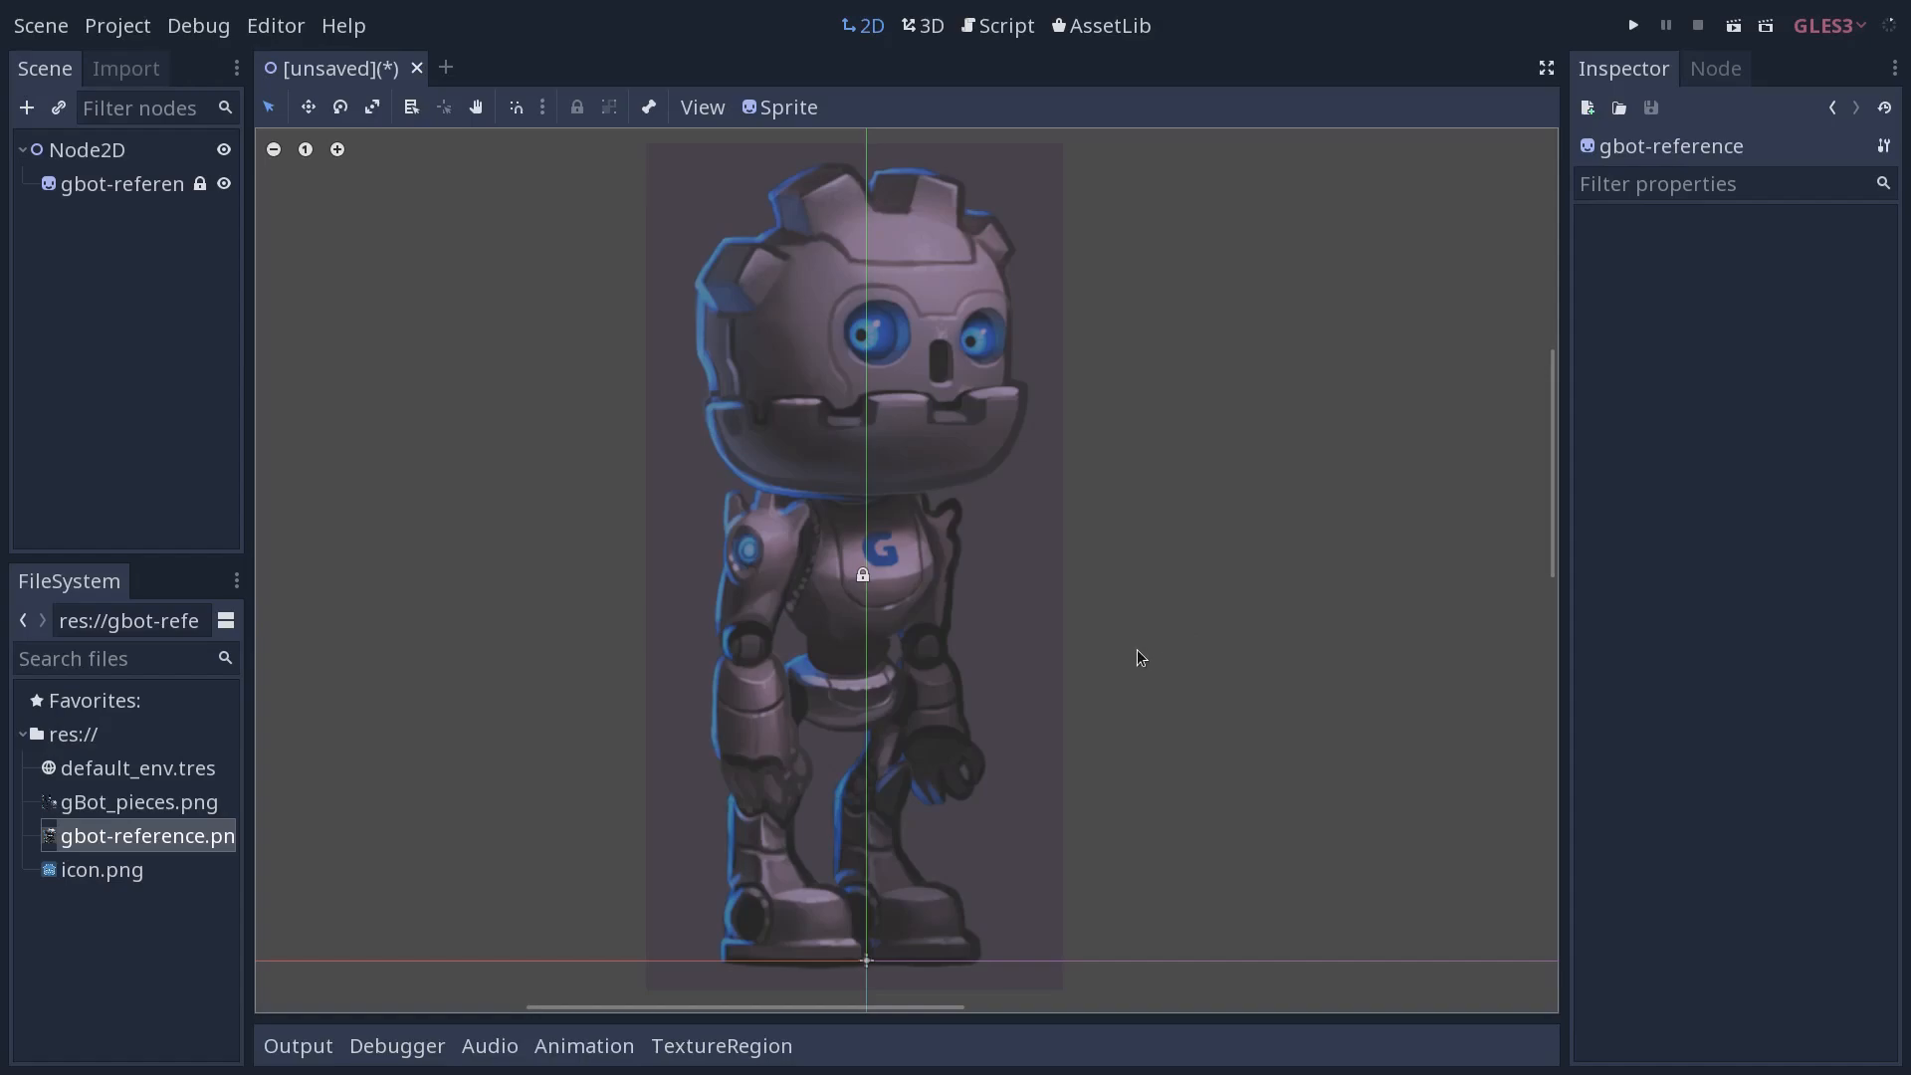
pyautogui.click(87, 150)
pyautogui.write('G')
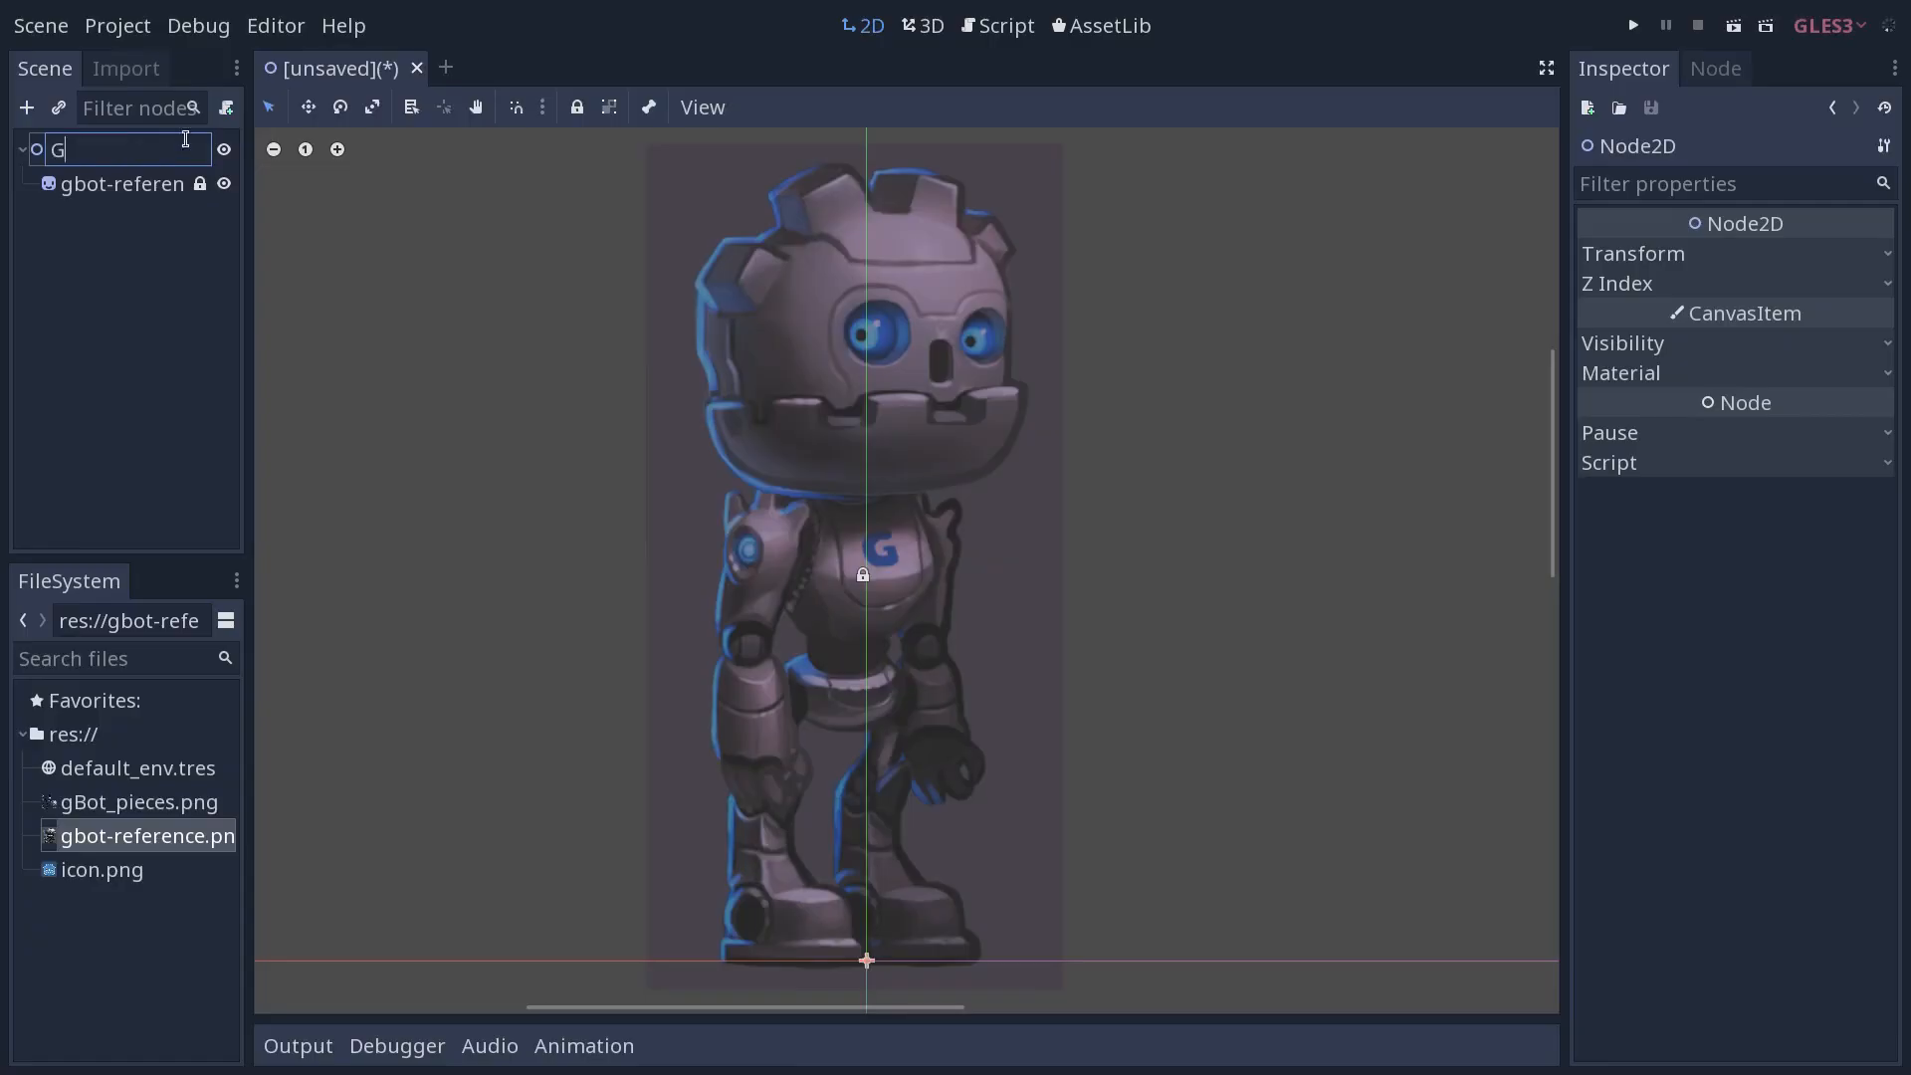
# Rename the root node to GodotBot and save the scene as res://GodotBot.tscn
pyautogui.write('odotBot')
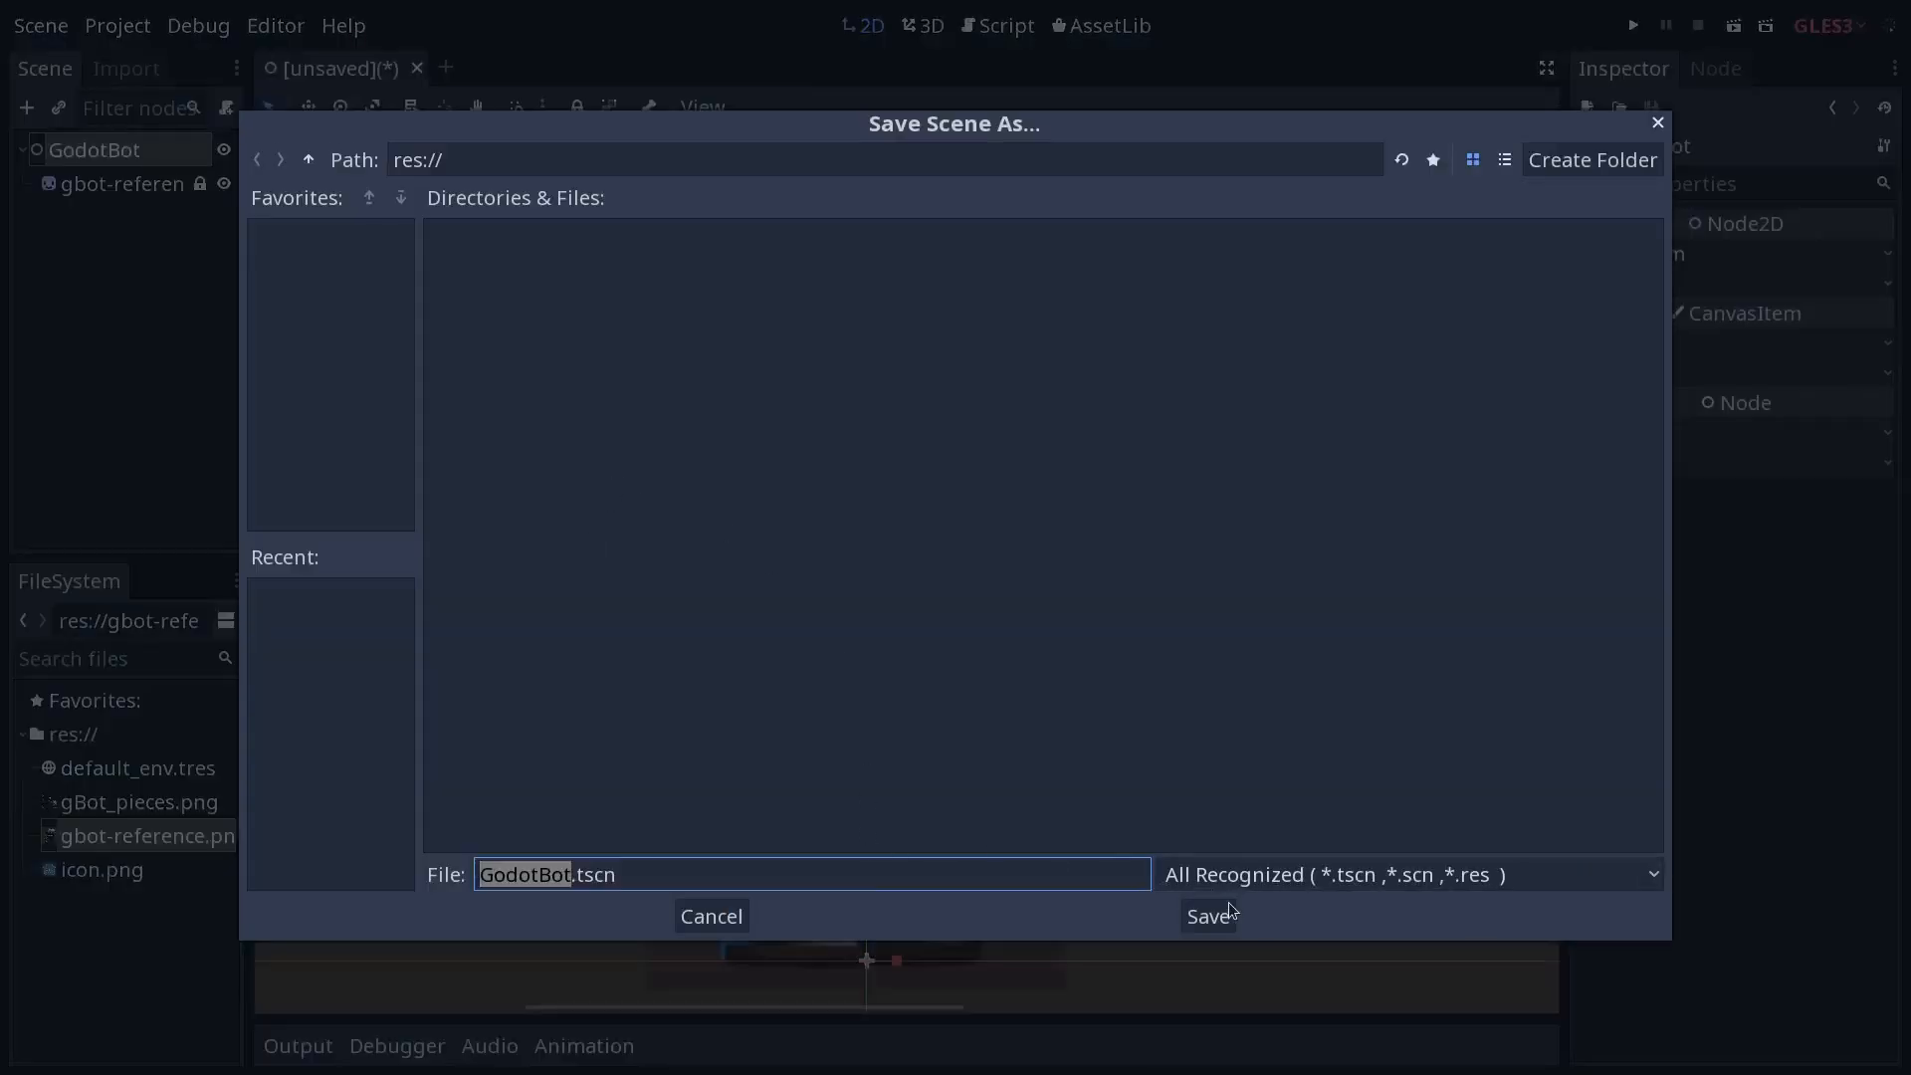
pyautogui.click(1208, 915)
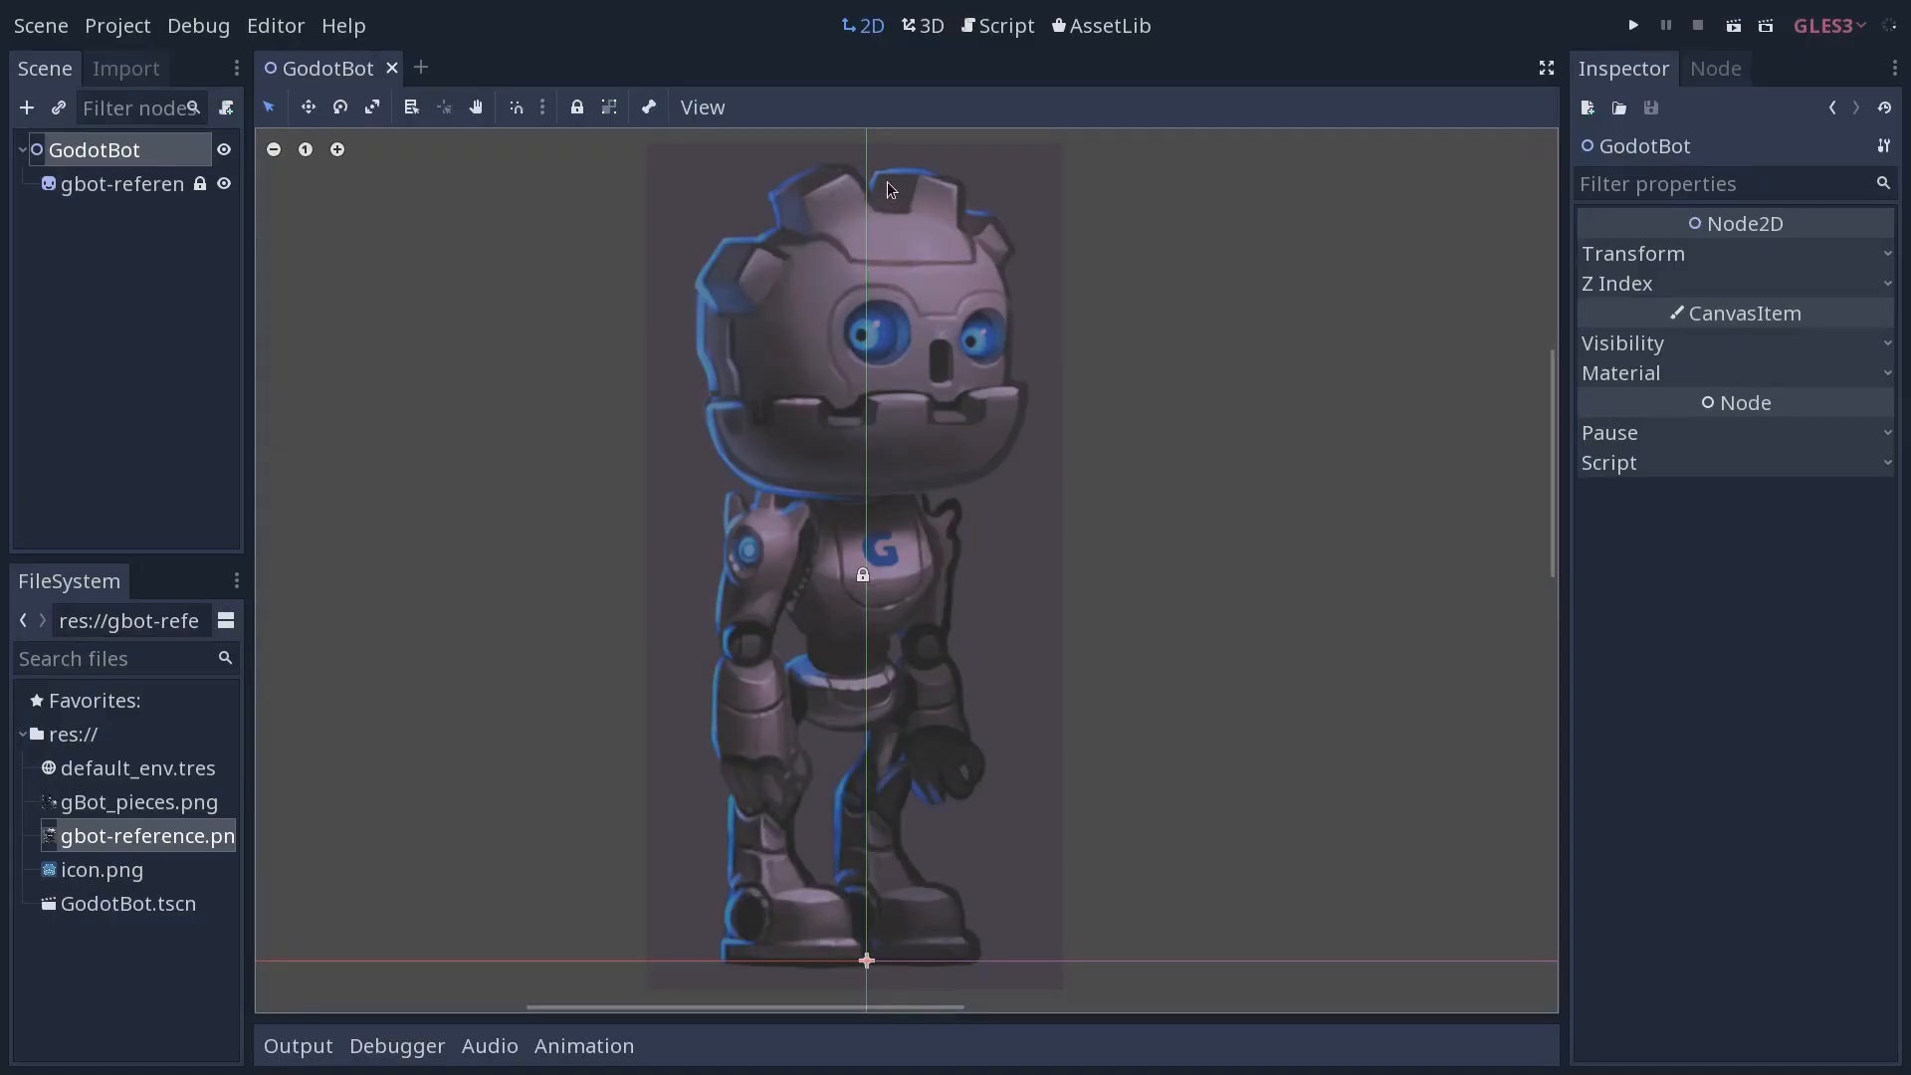
pyautogui.moveTo(1081, 579)
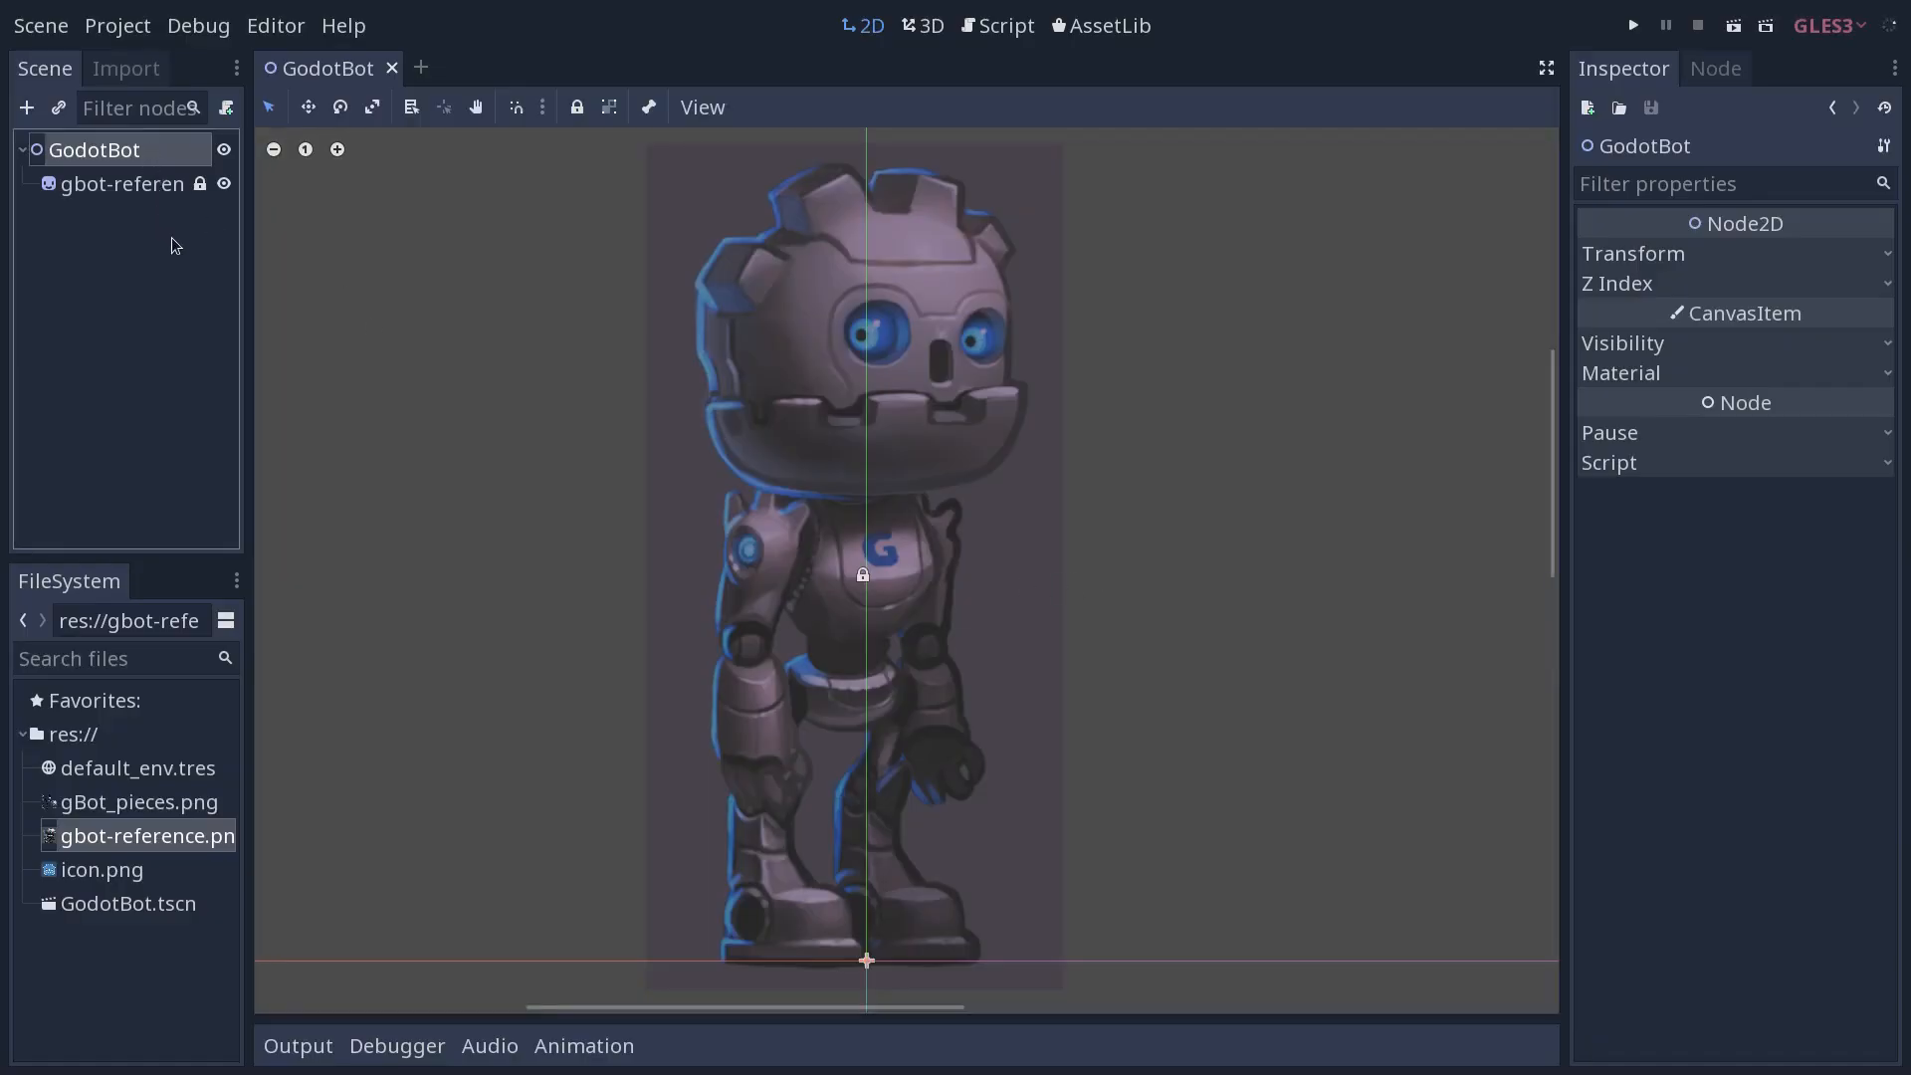
pyautogui.doubleClick(95, 150)
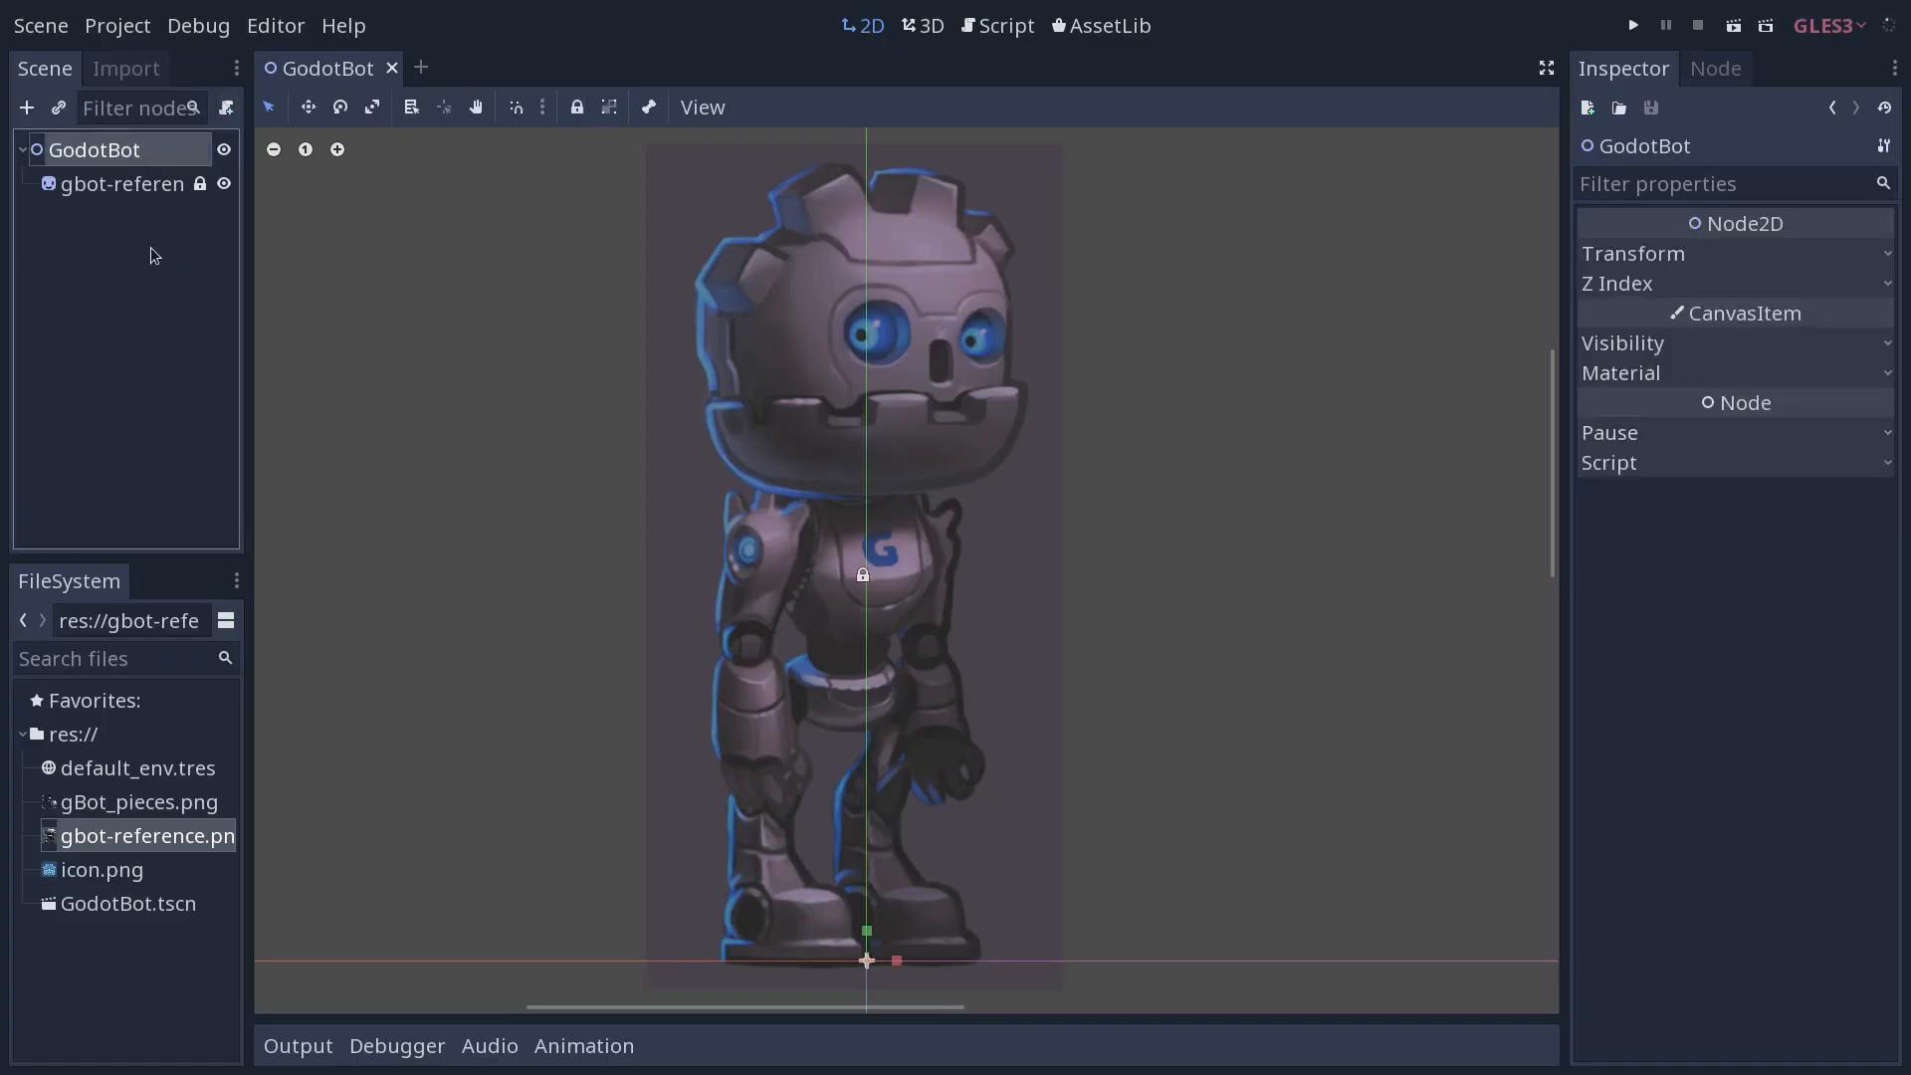
# Add a Node2D named Polygons under GodotBot, with a Polygon2D child found by searching 'polygon'
pyautogui.click(27, 107)
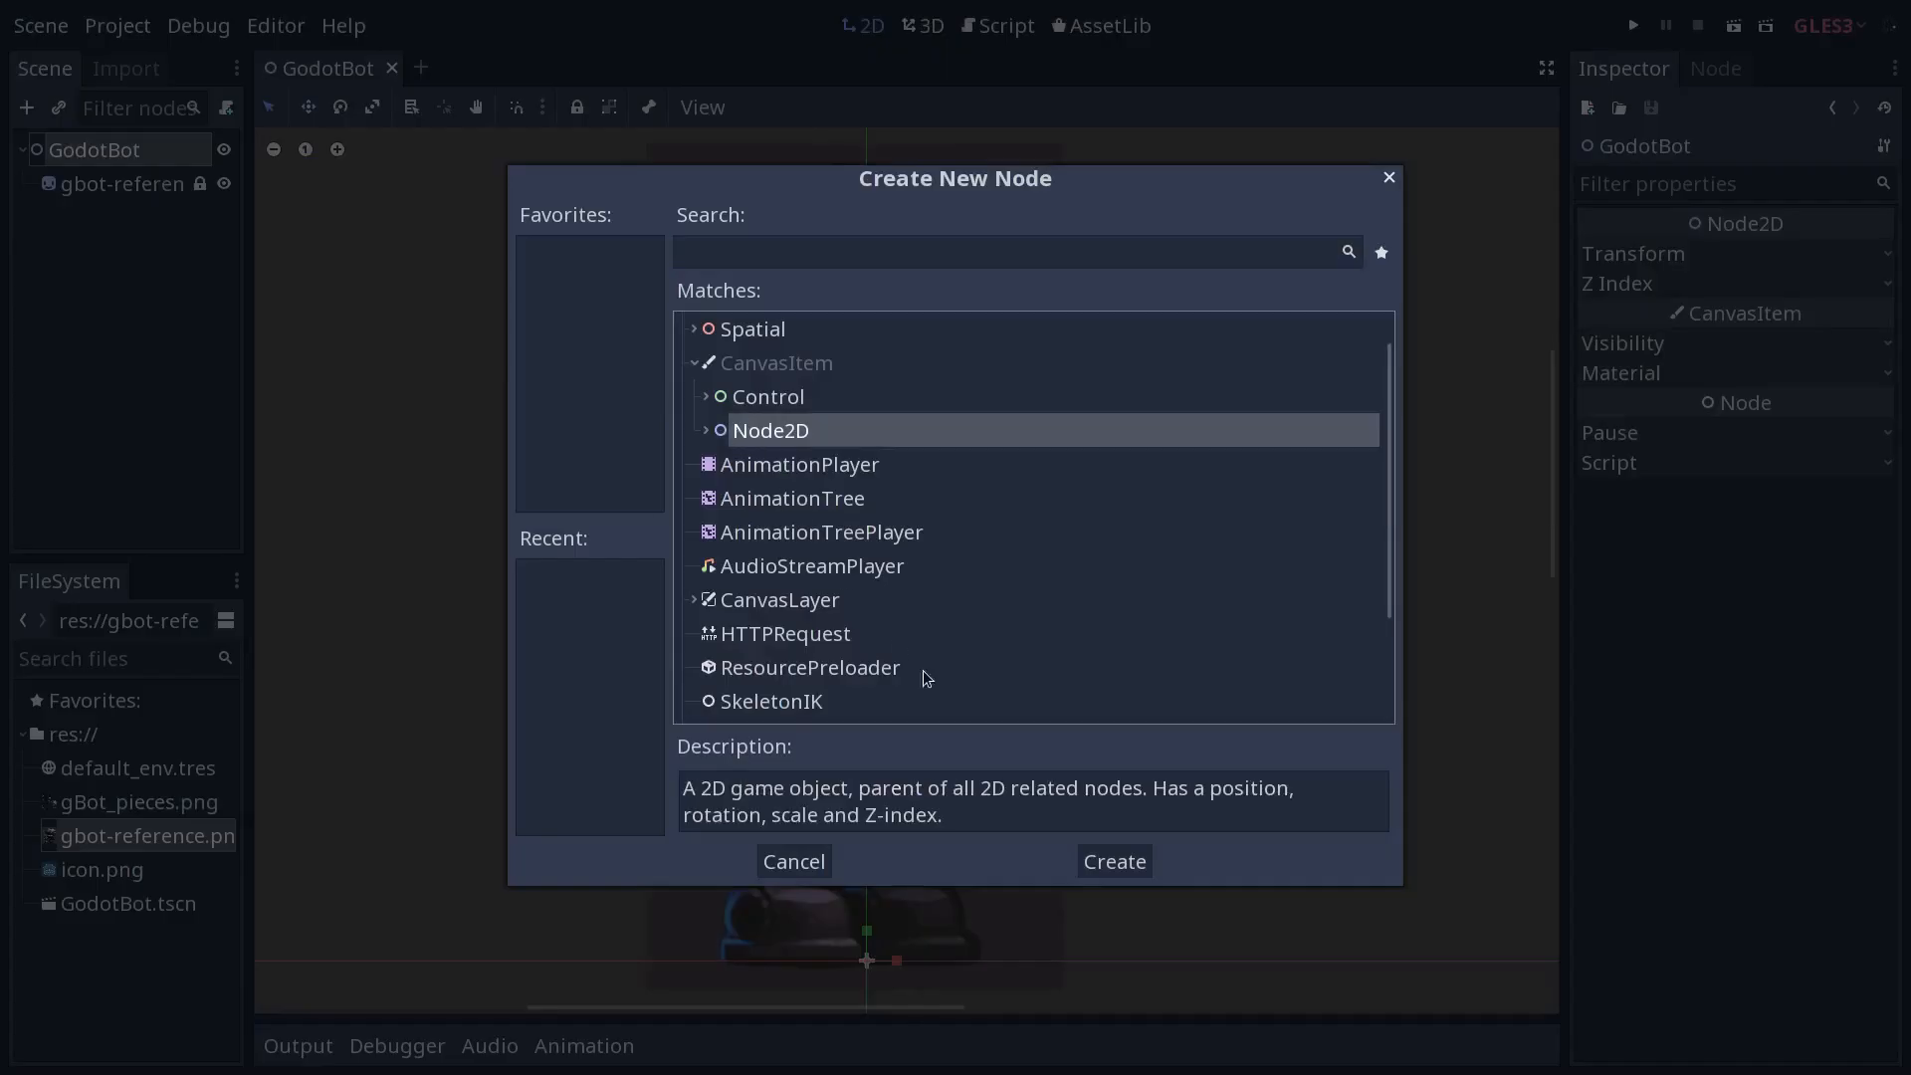
pyautogui.click(1114, 861)
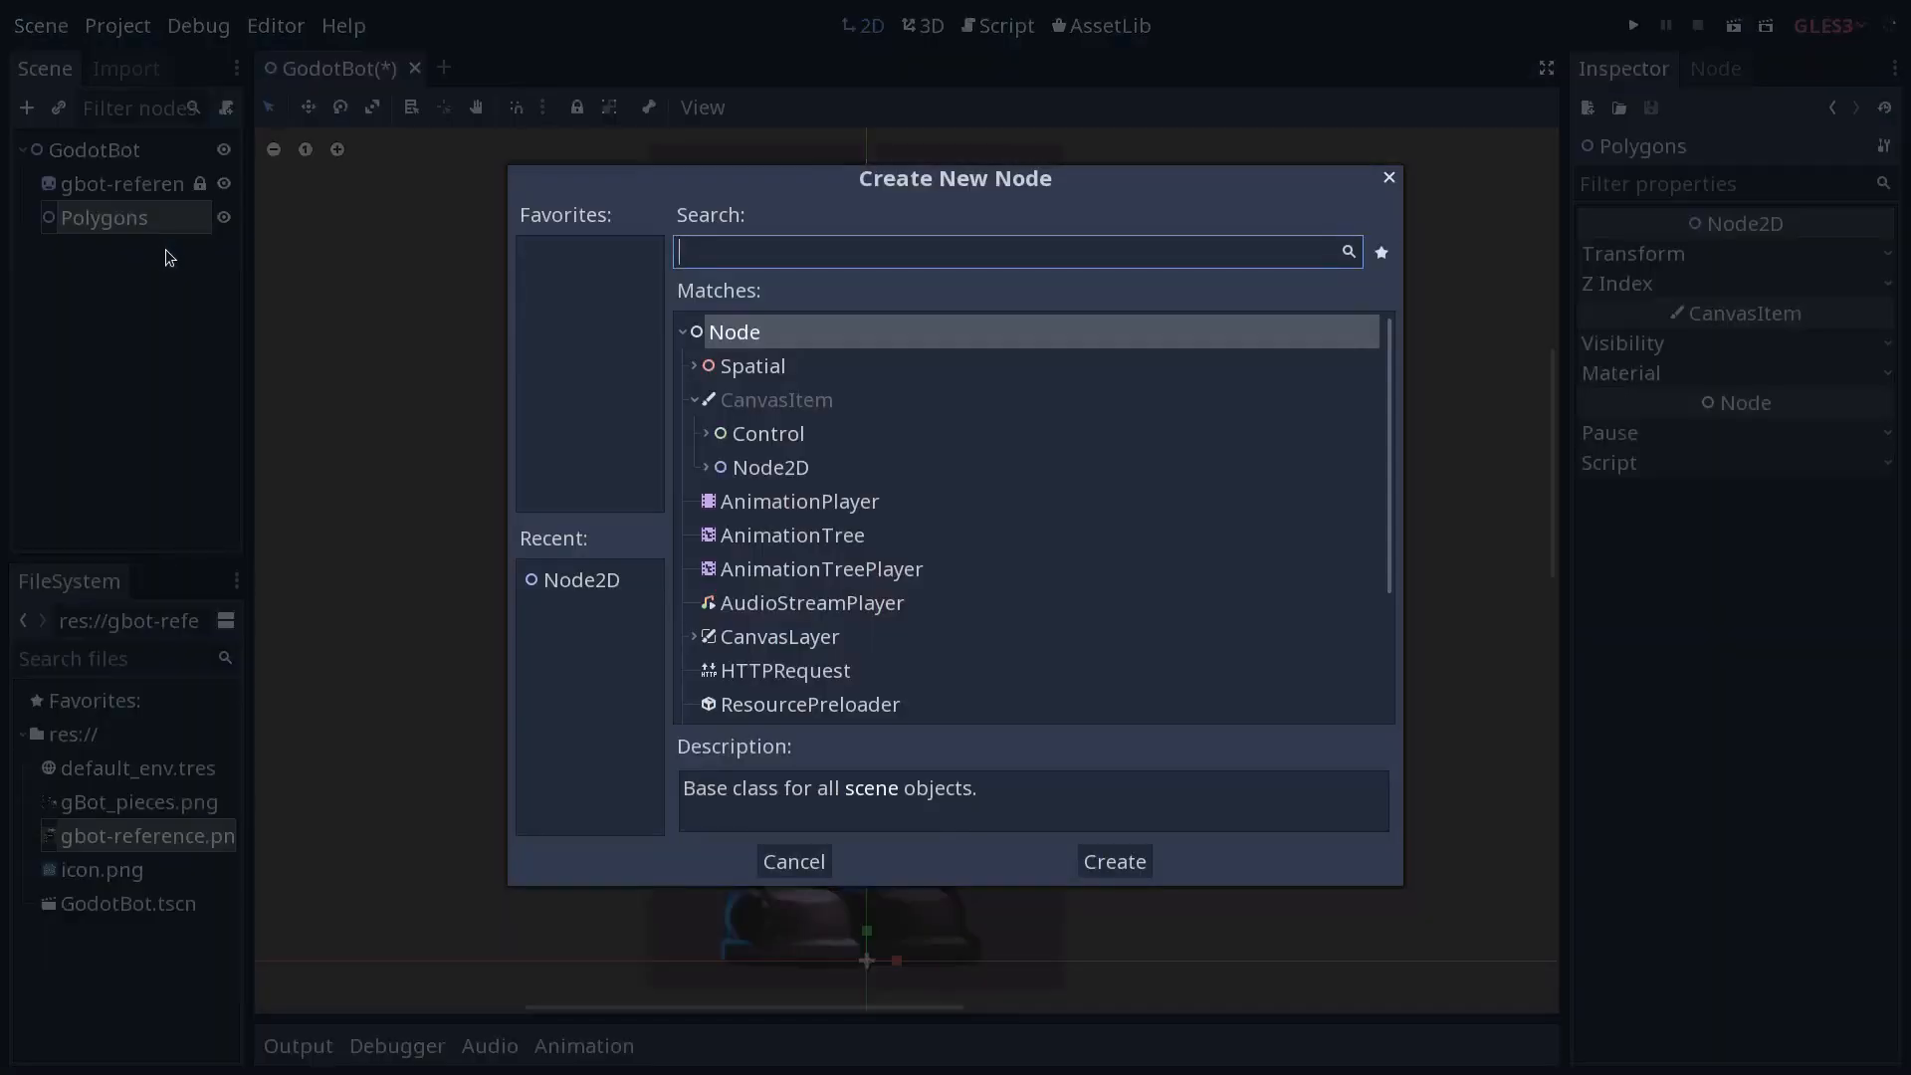
pyautogui.write('polygo')
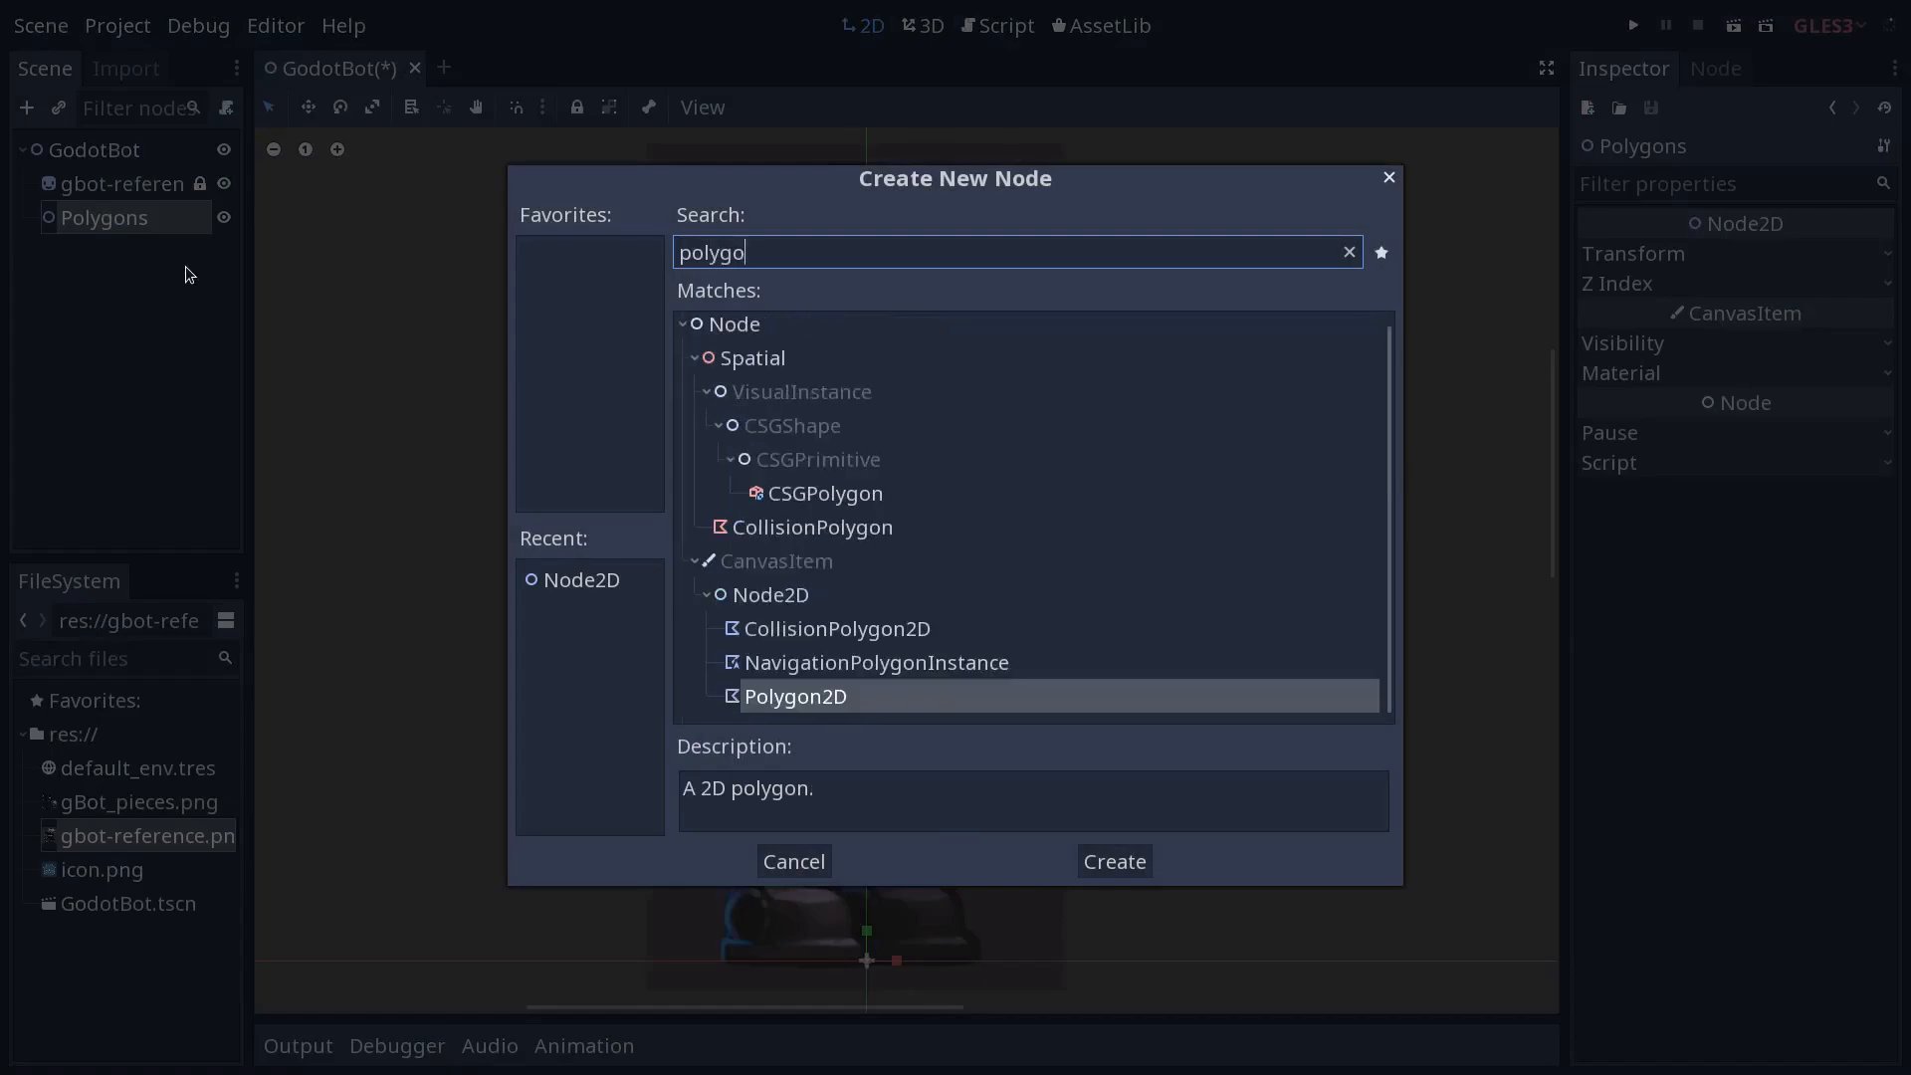
pyautogui.write('n')
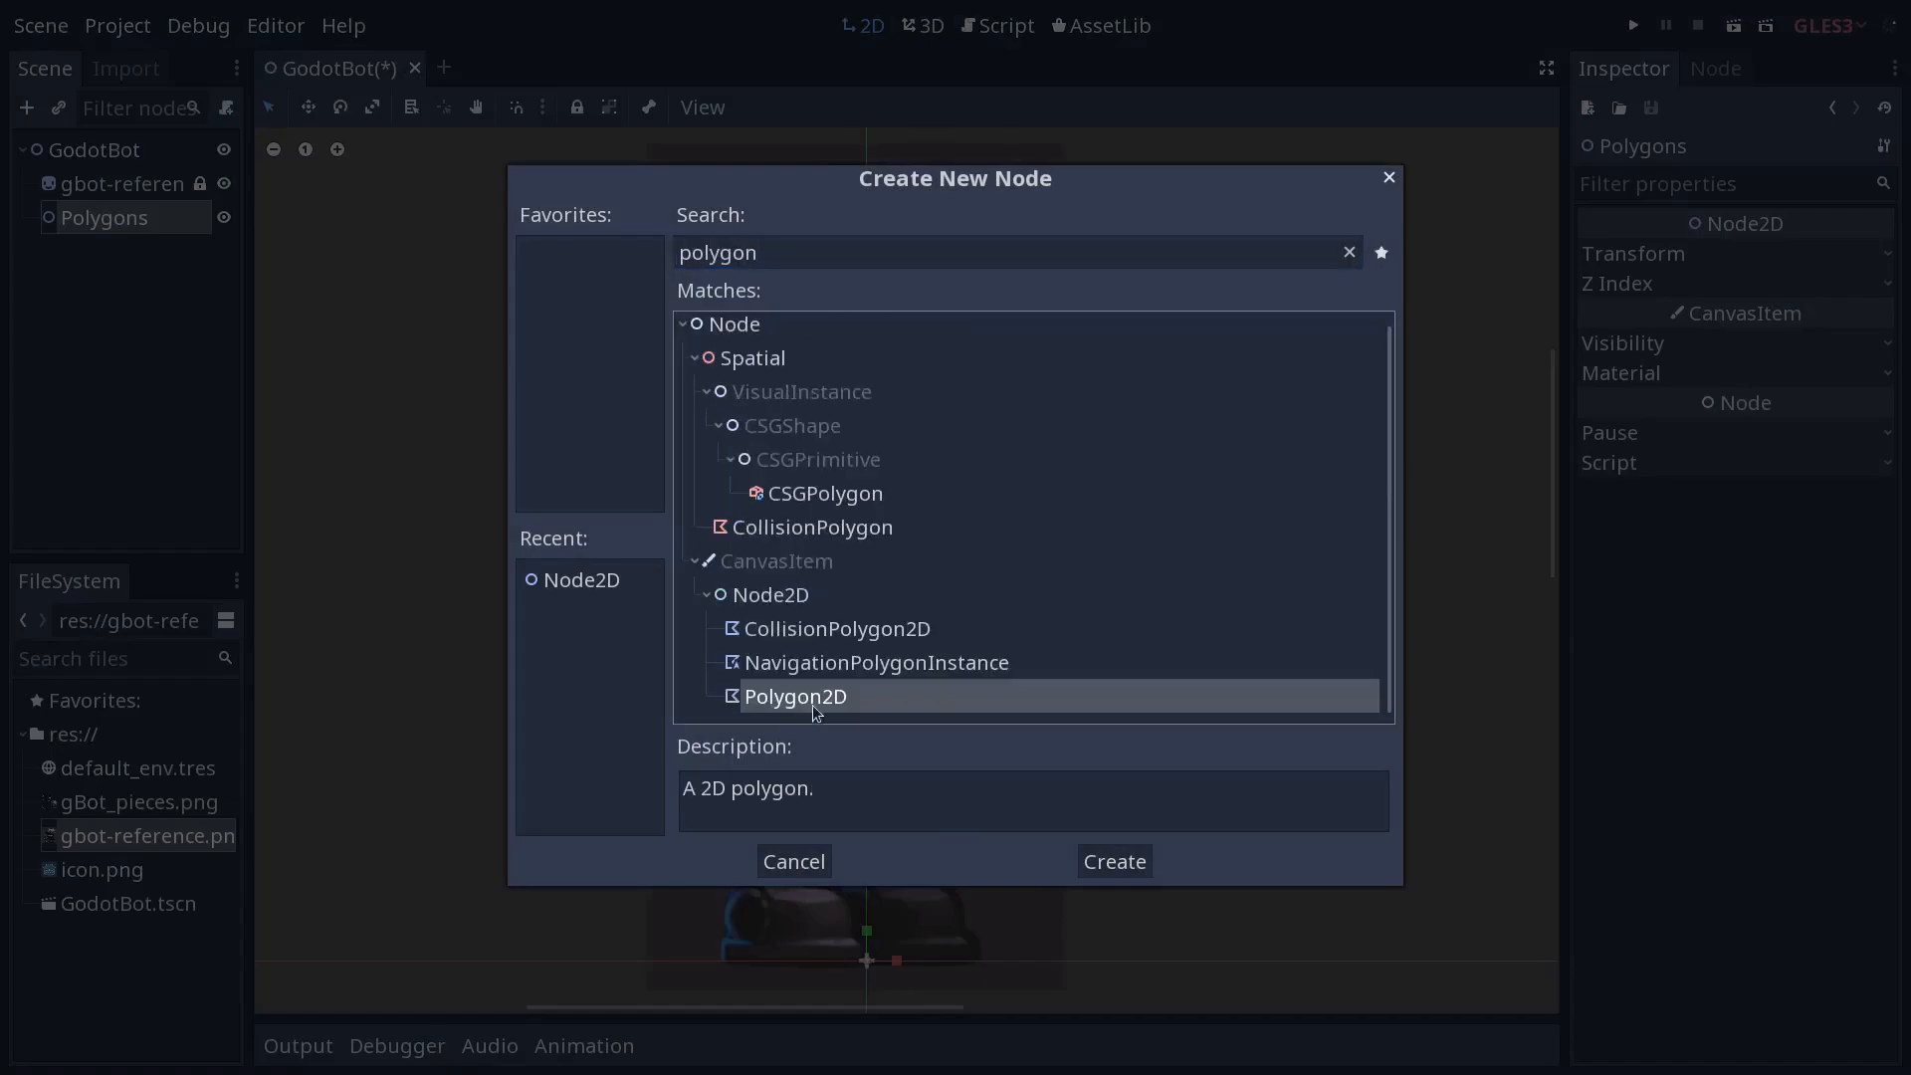
pyautogui.click(1115, 862)
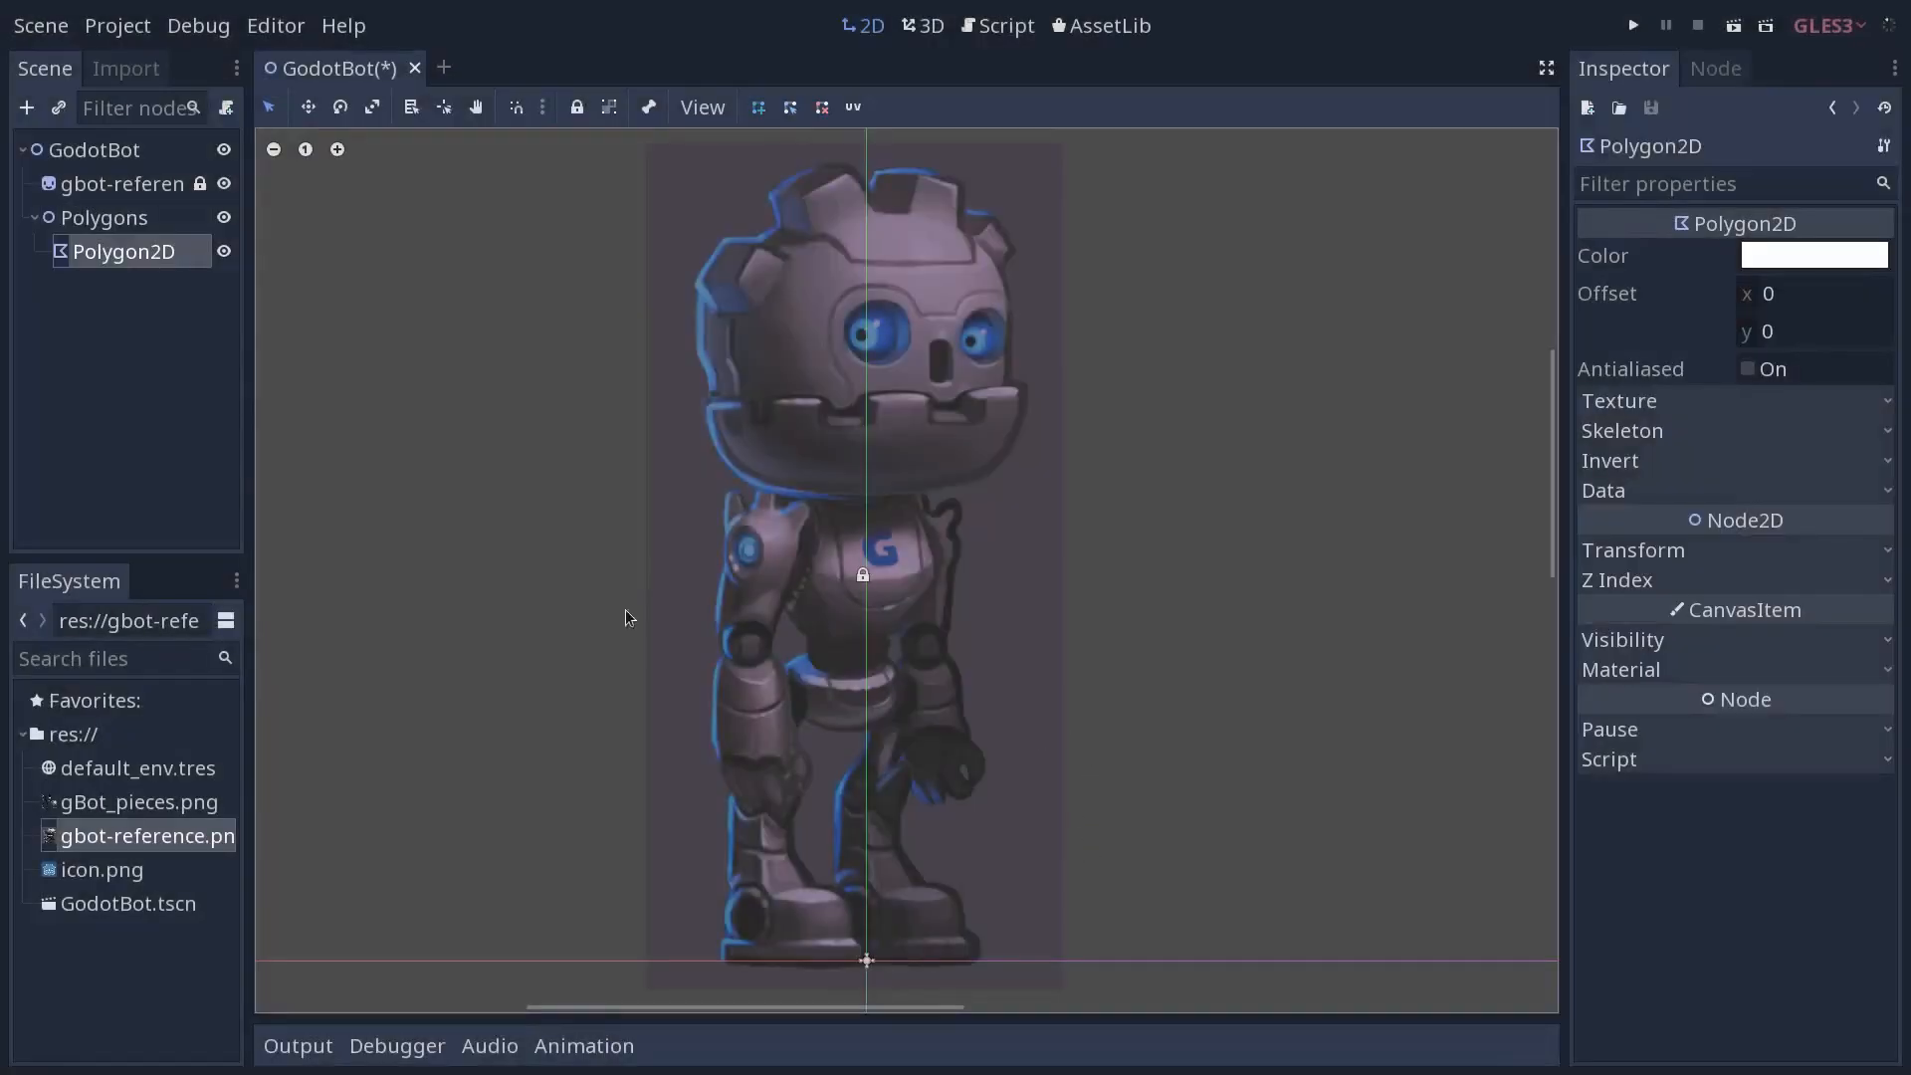
pyautogui.moveTo(369, 350)
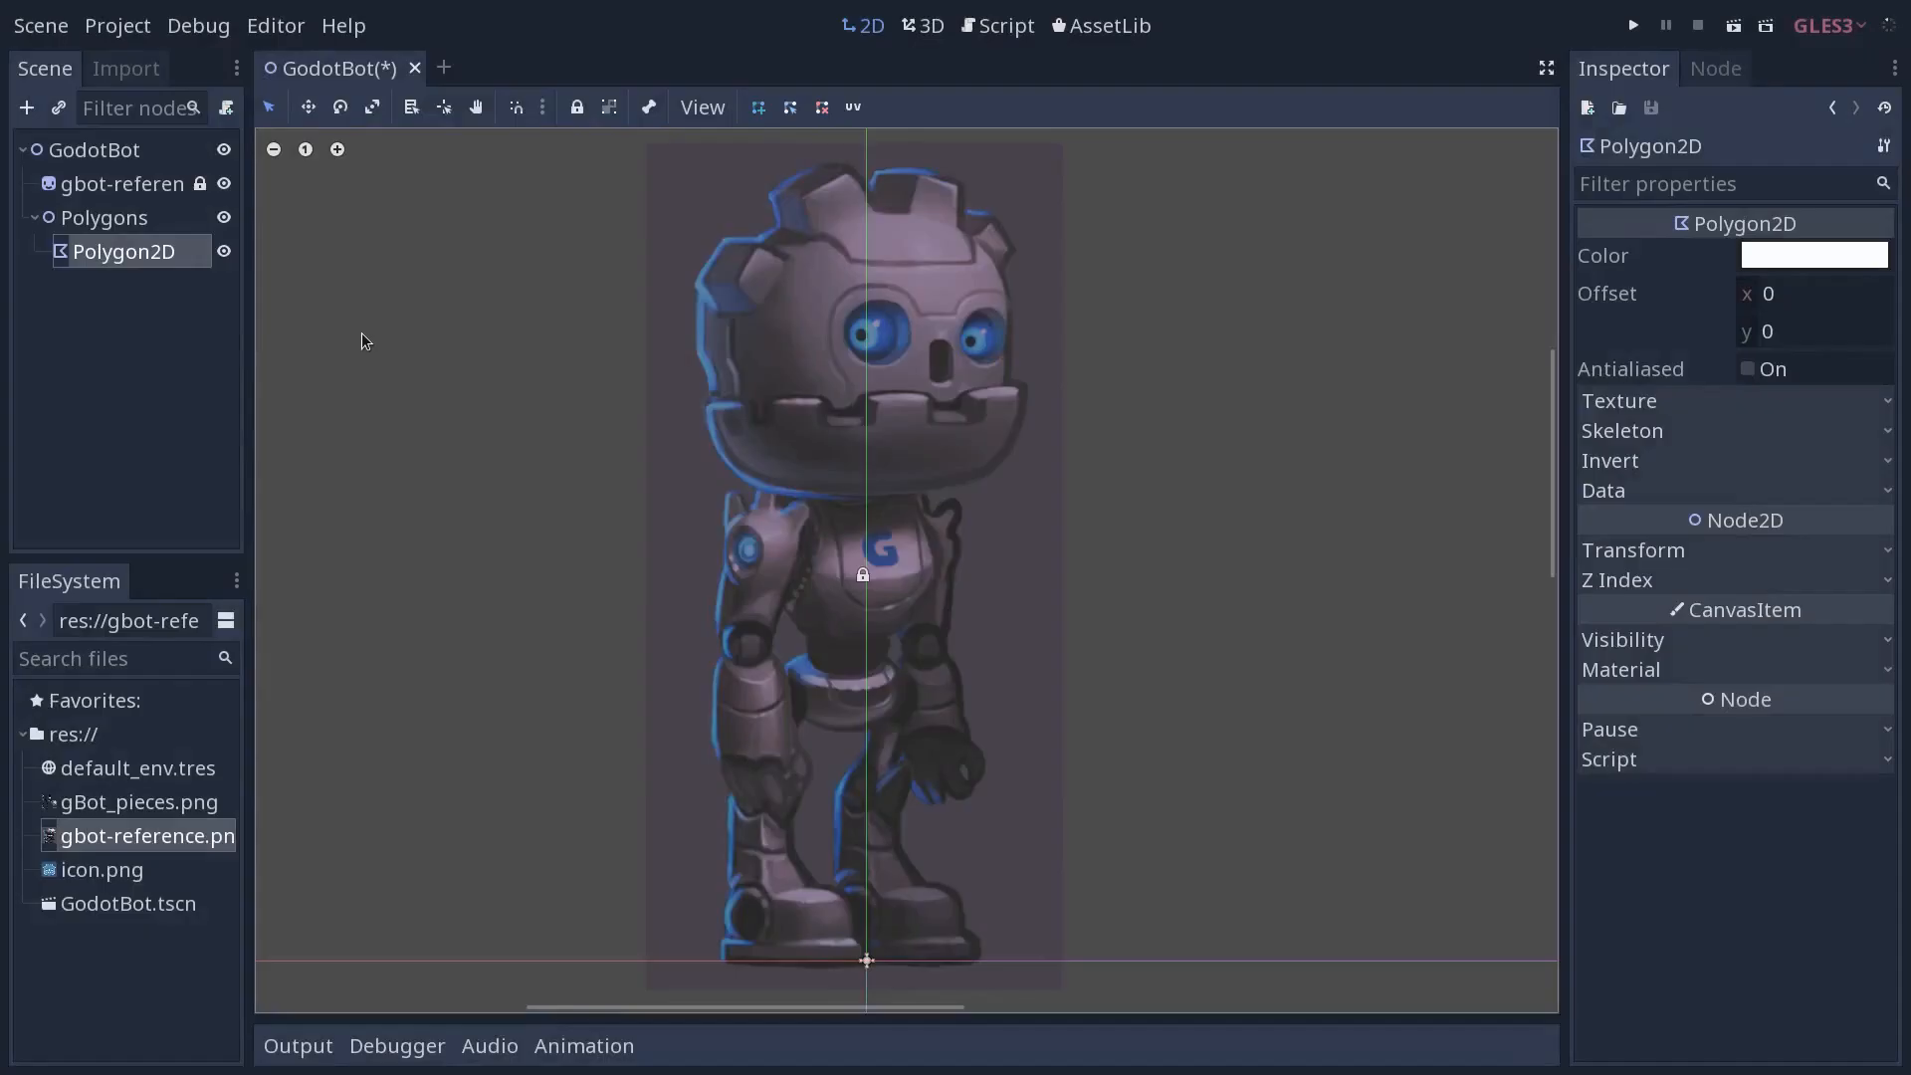
pyautogui.moveTo(1663, 427)
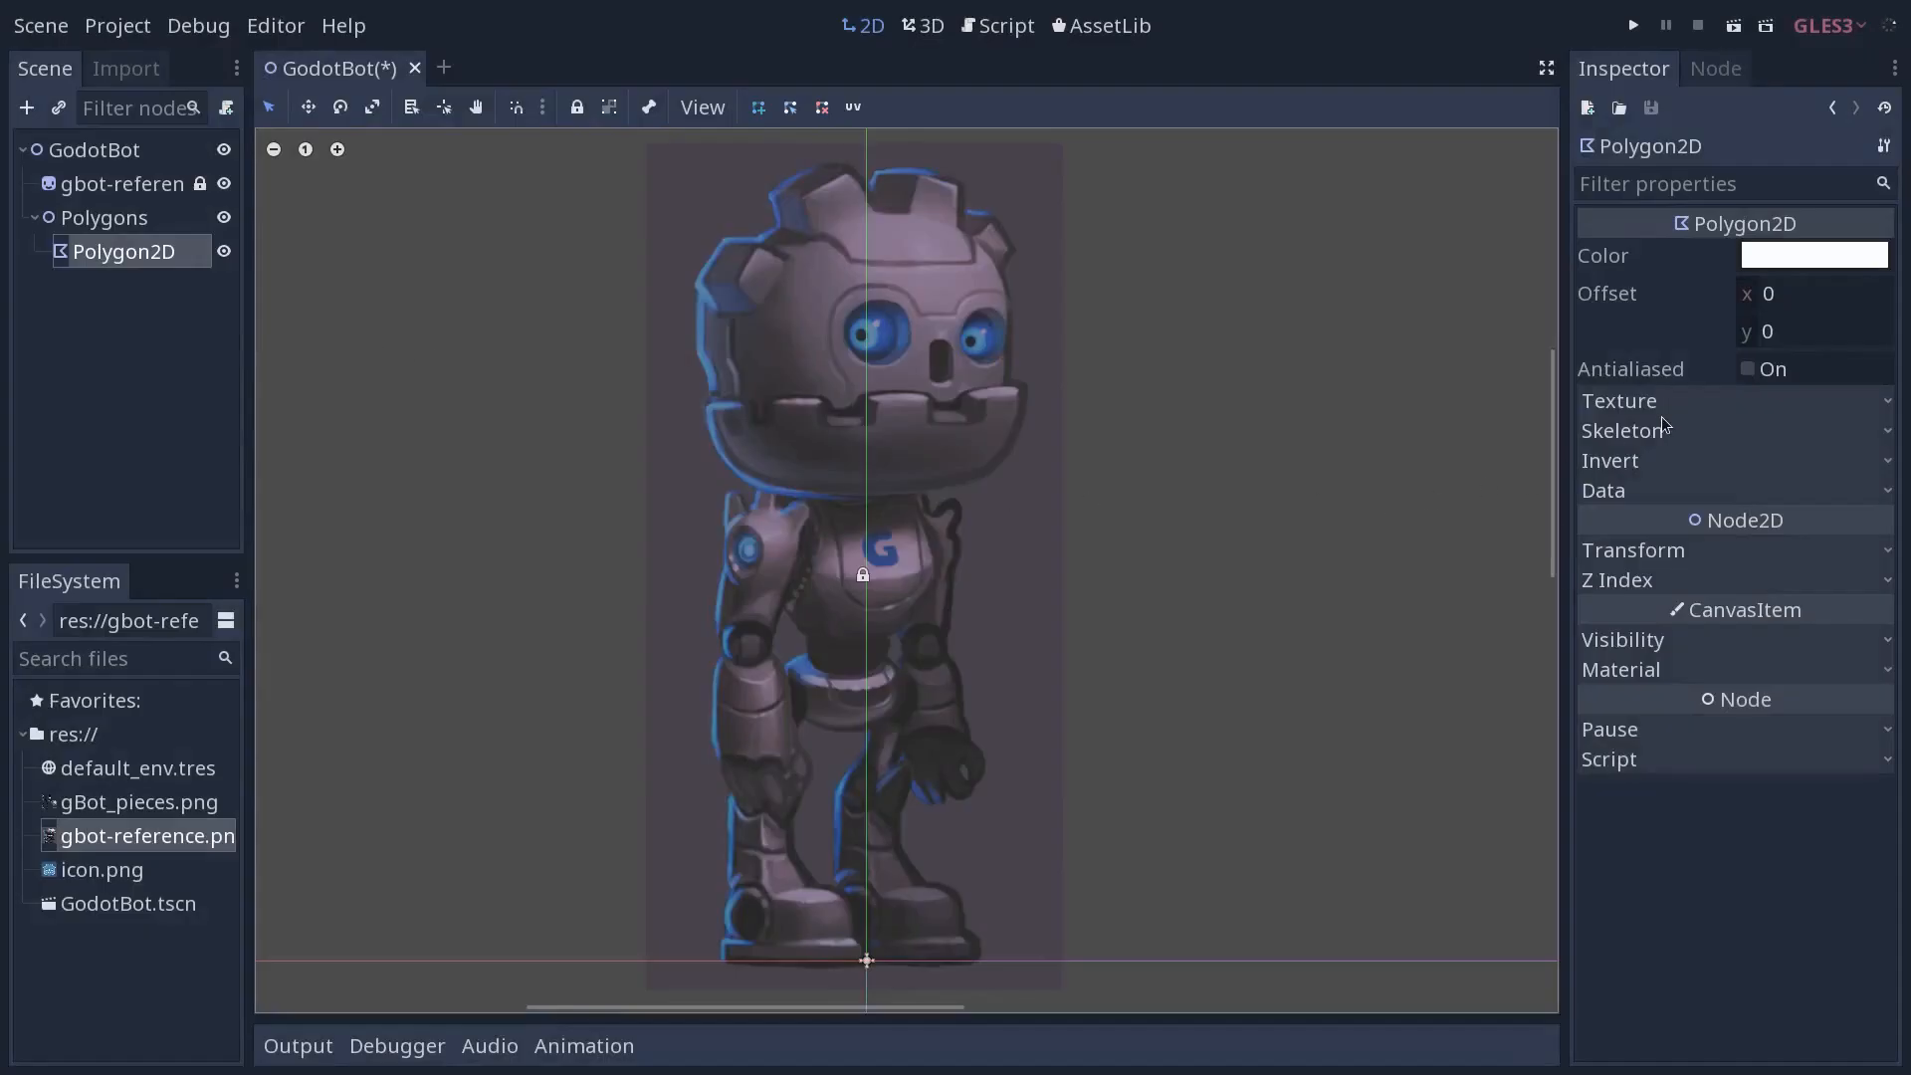
# Expand Skeleton and Texture in the Inspector and drag gBot_pieces.png onto the Texture slot
pyautogui.click(1622, 430)
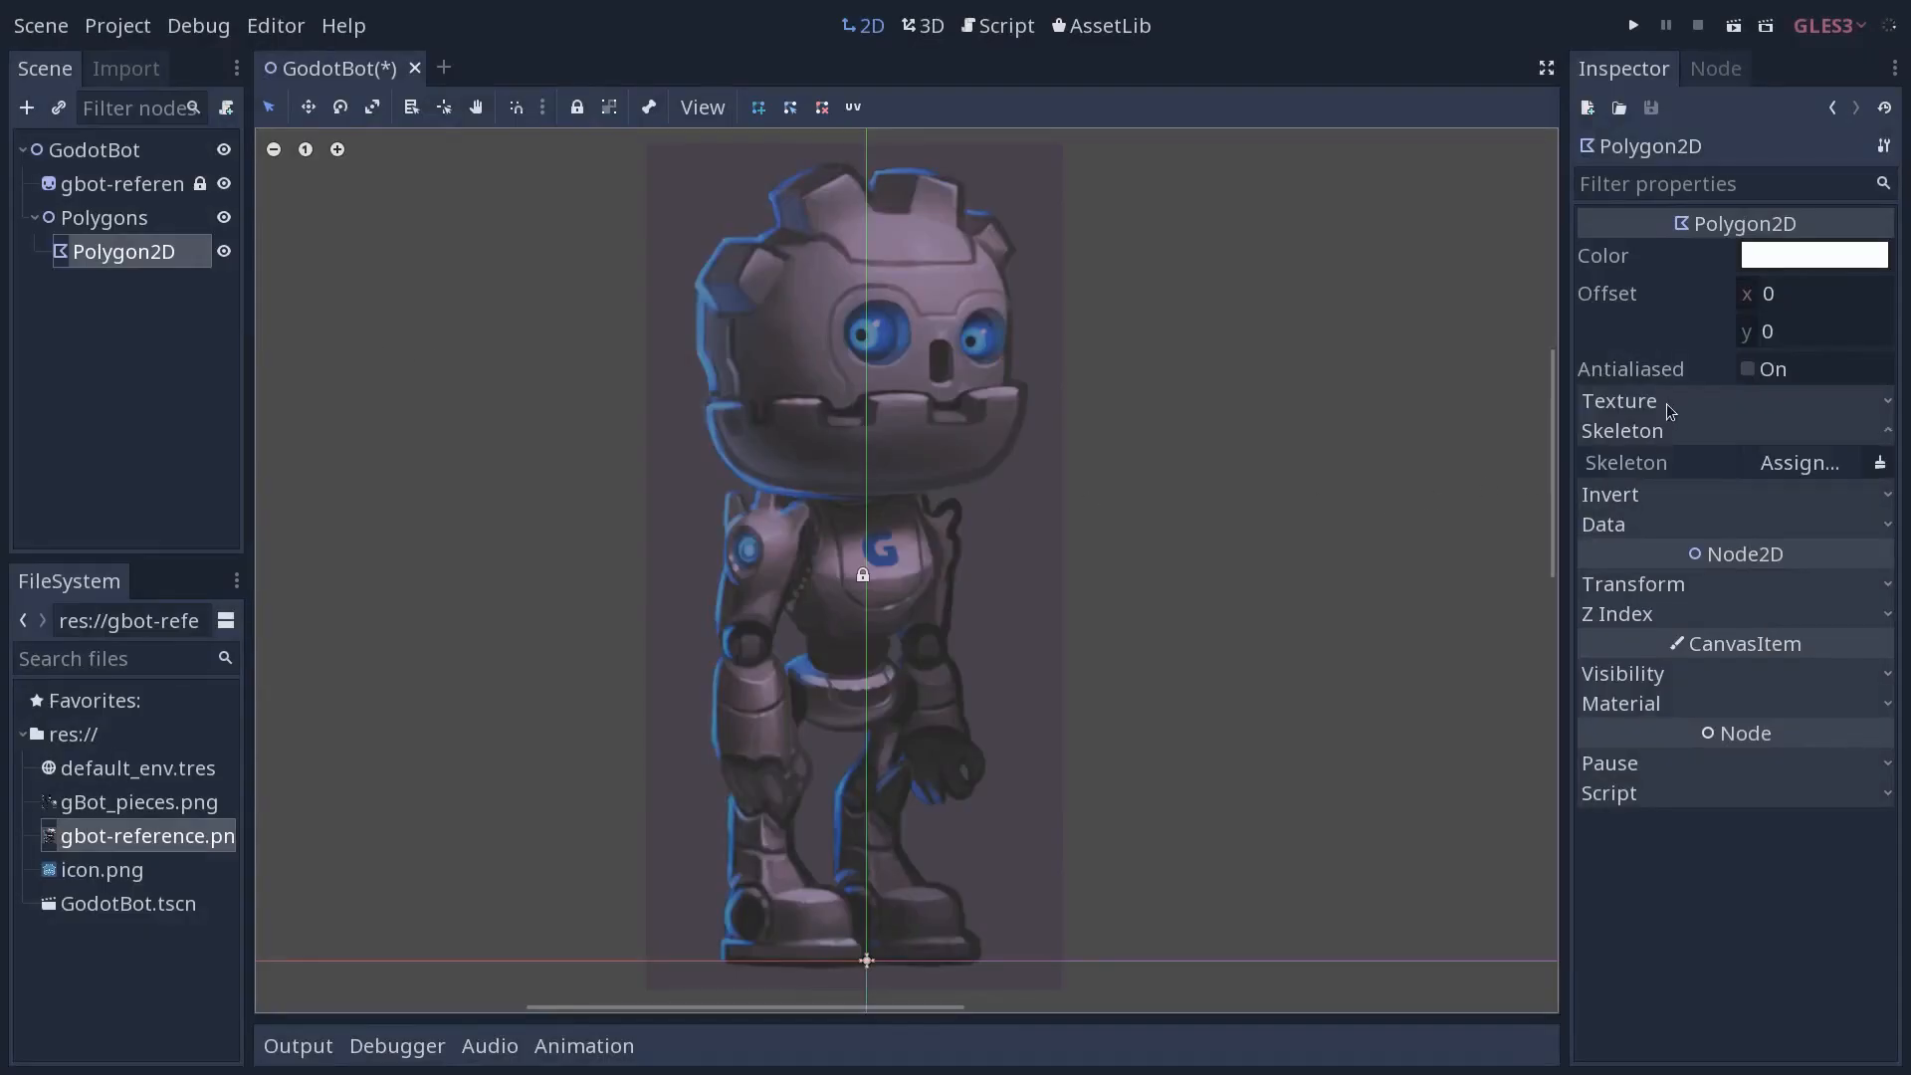
pyautogui.click(1618, 402)
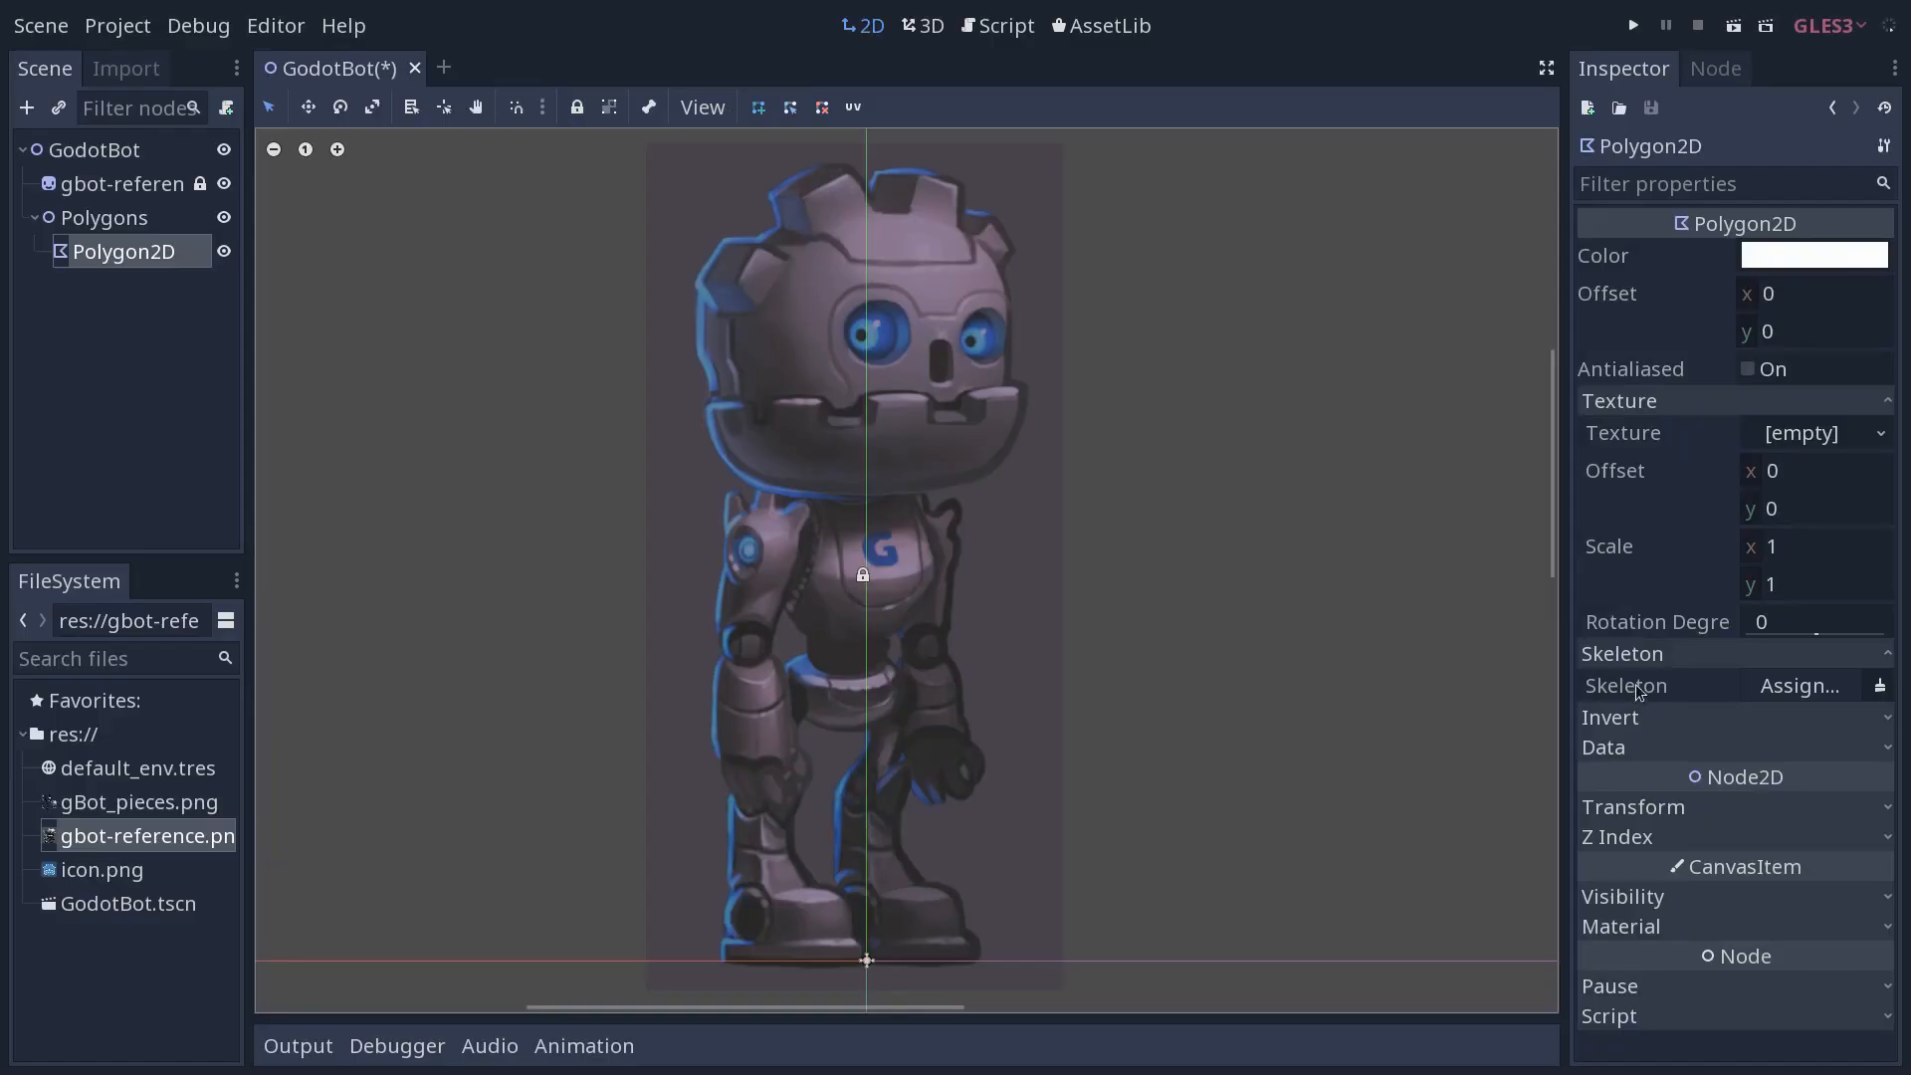
pyautogui.moveTo(82, 818)
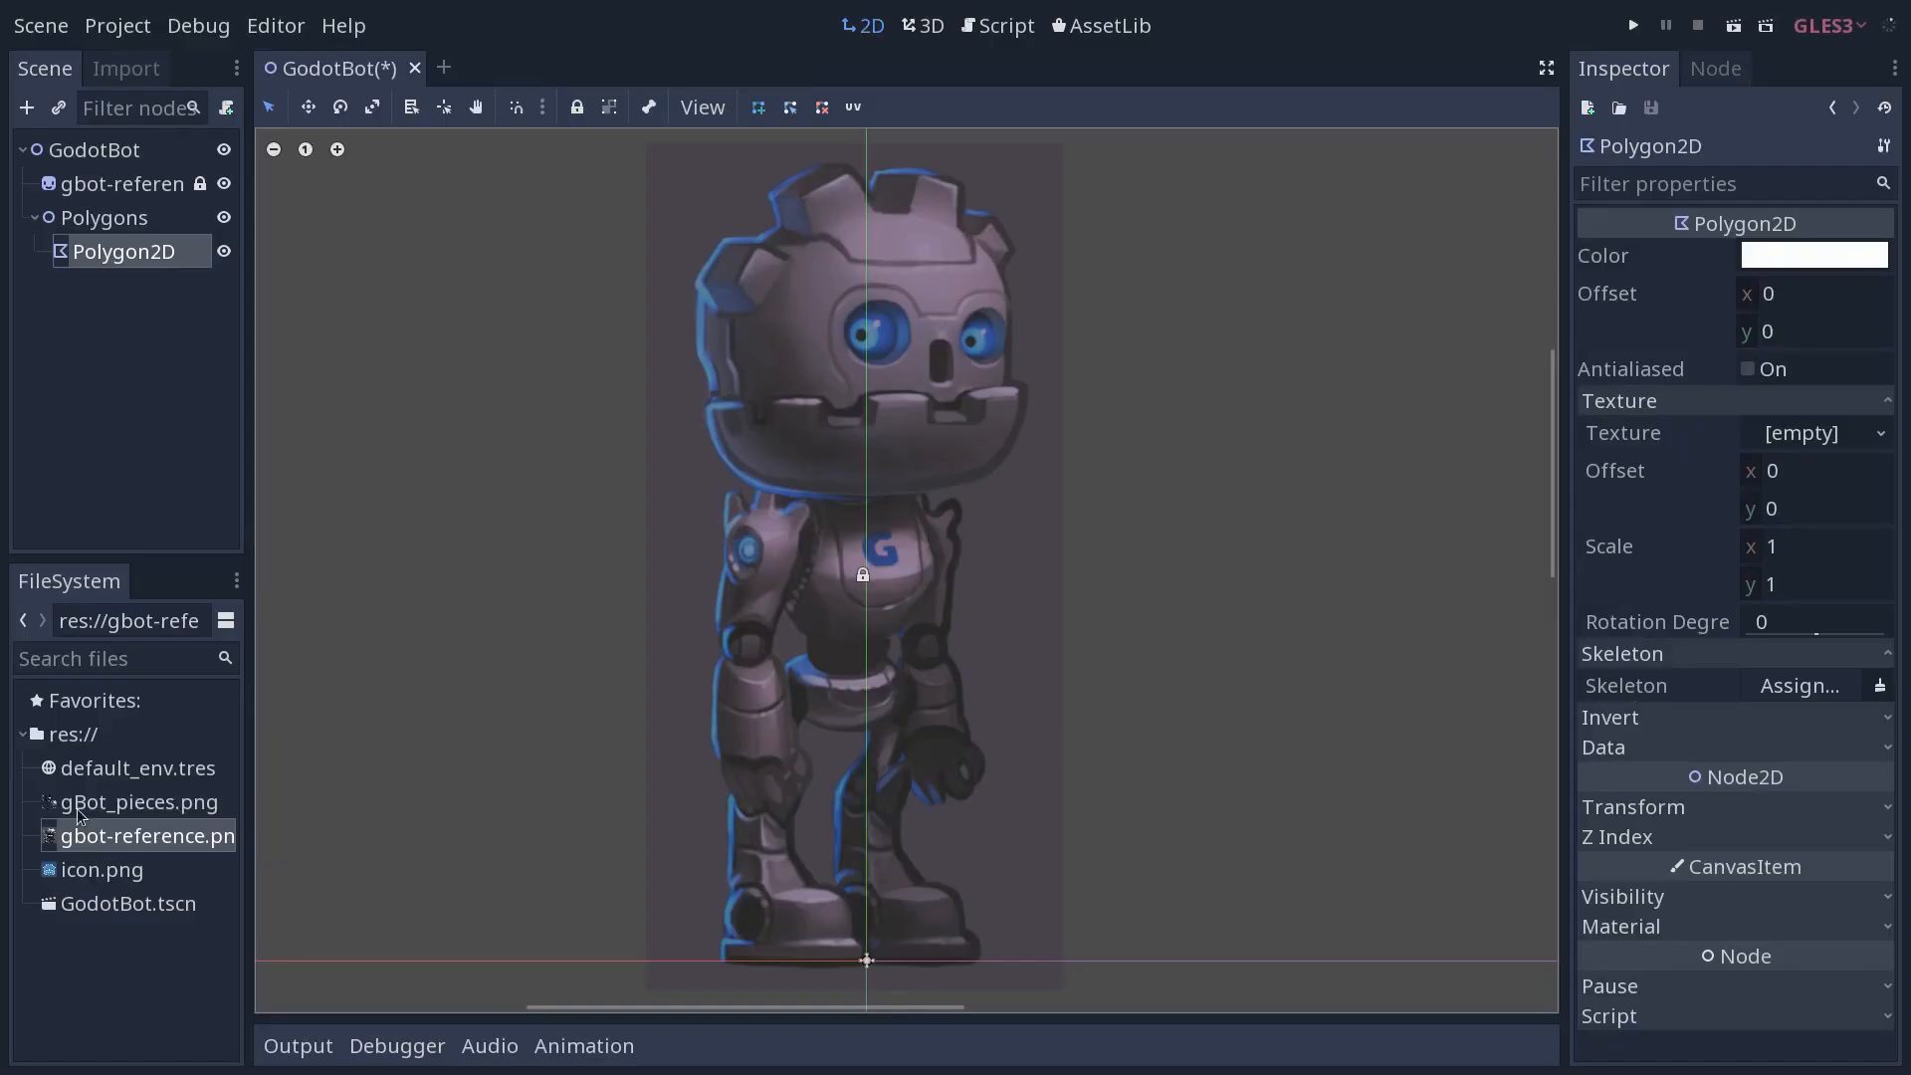
pyautogui.click(137, 802)
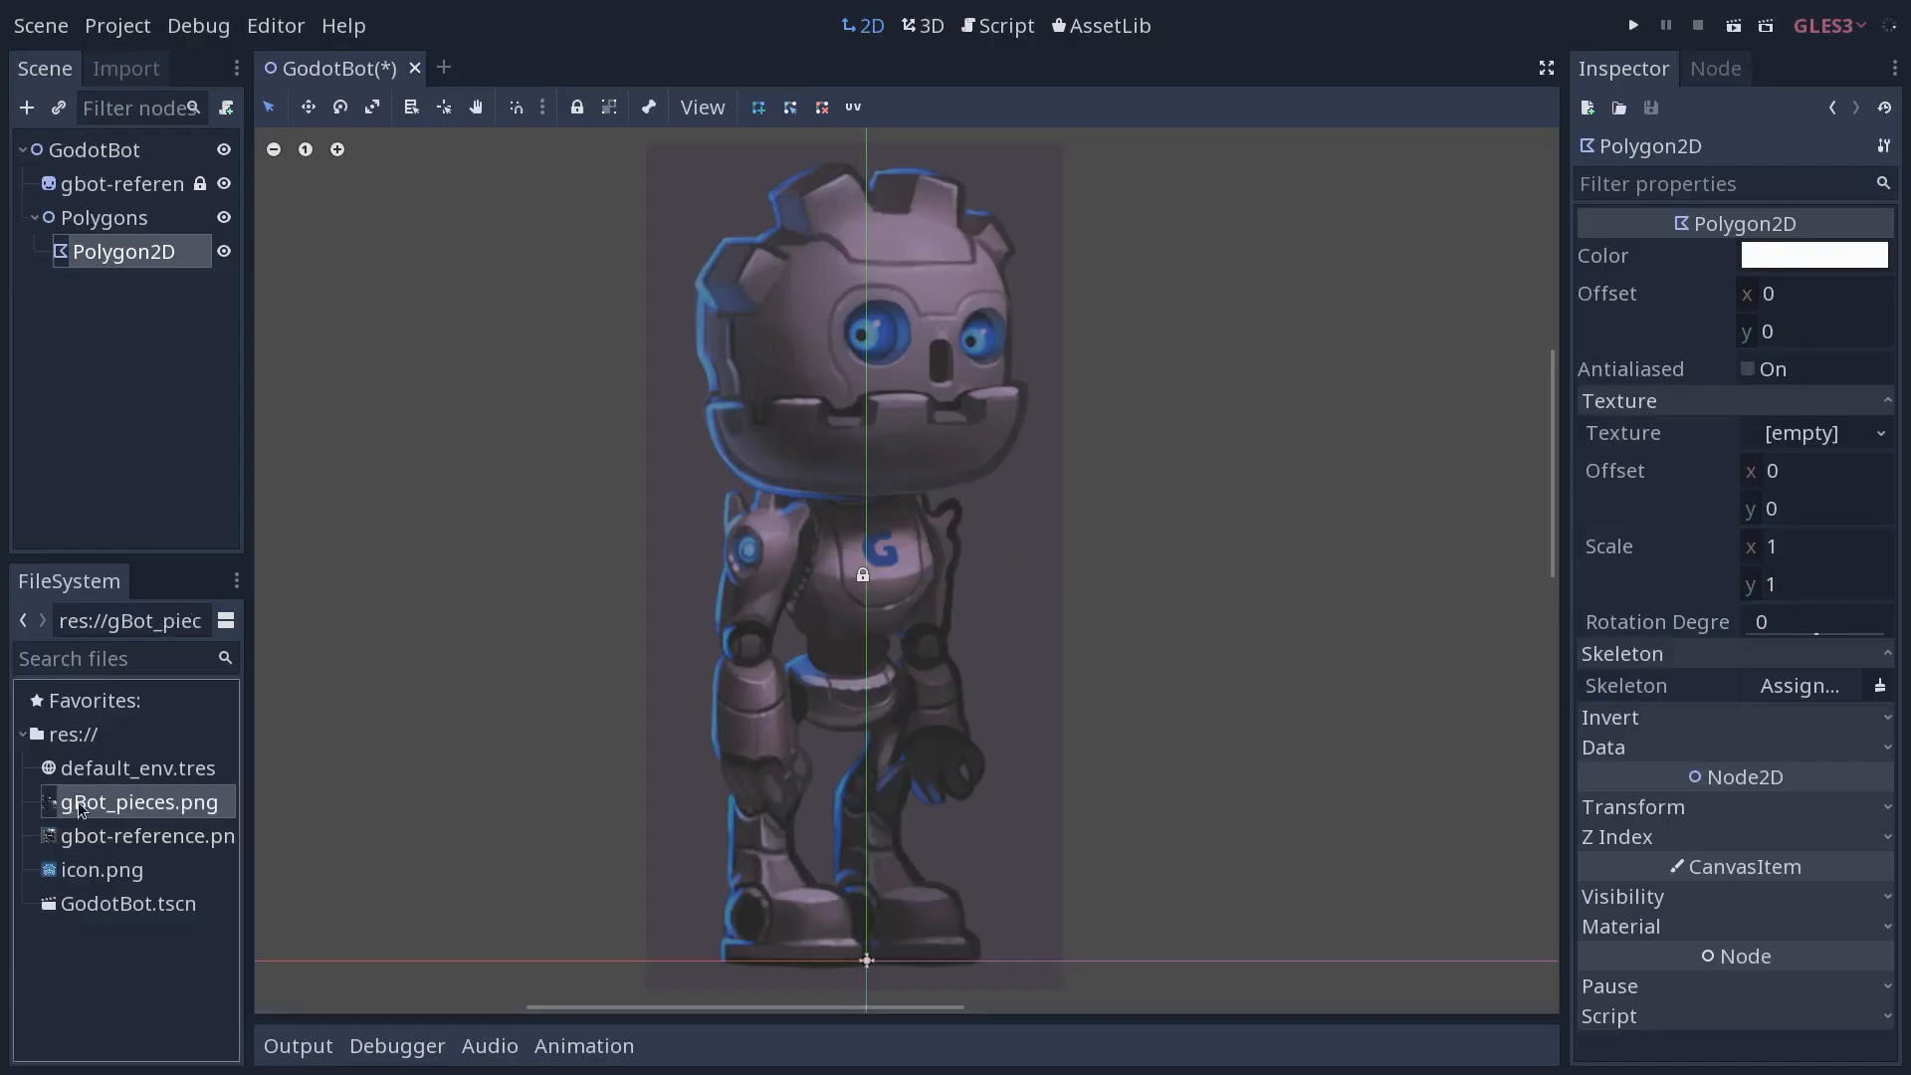
pyautogui.moveTo(138, 803); pyautogui.dragTo(1146, 555)
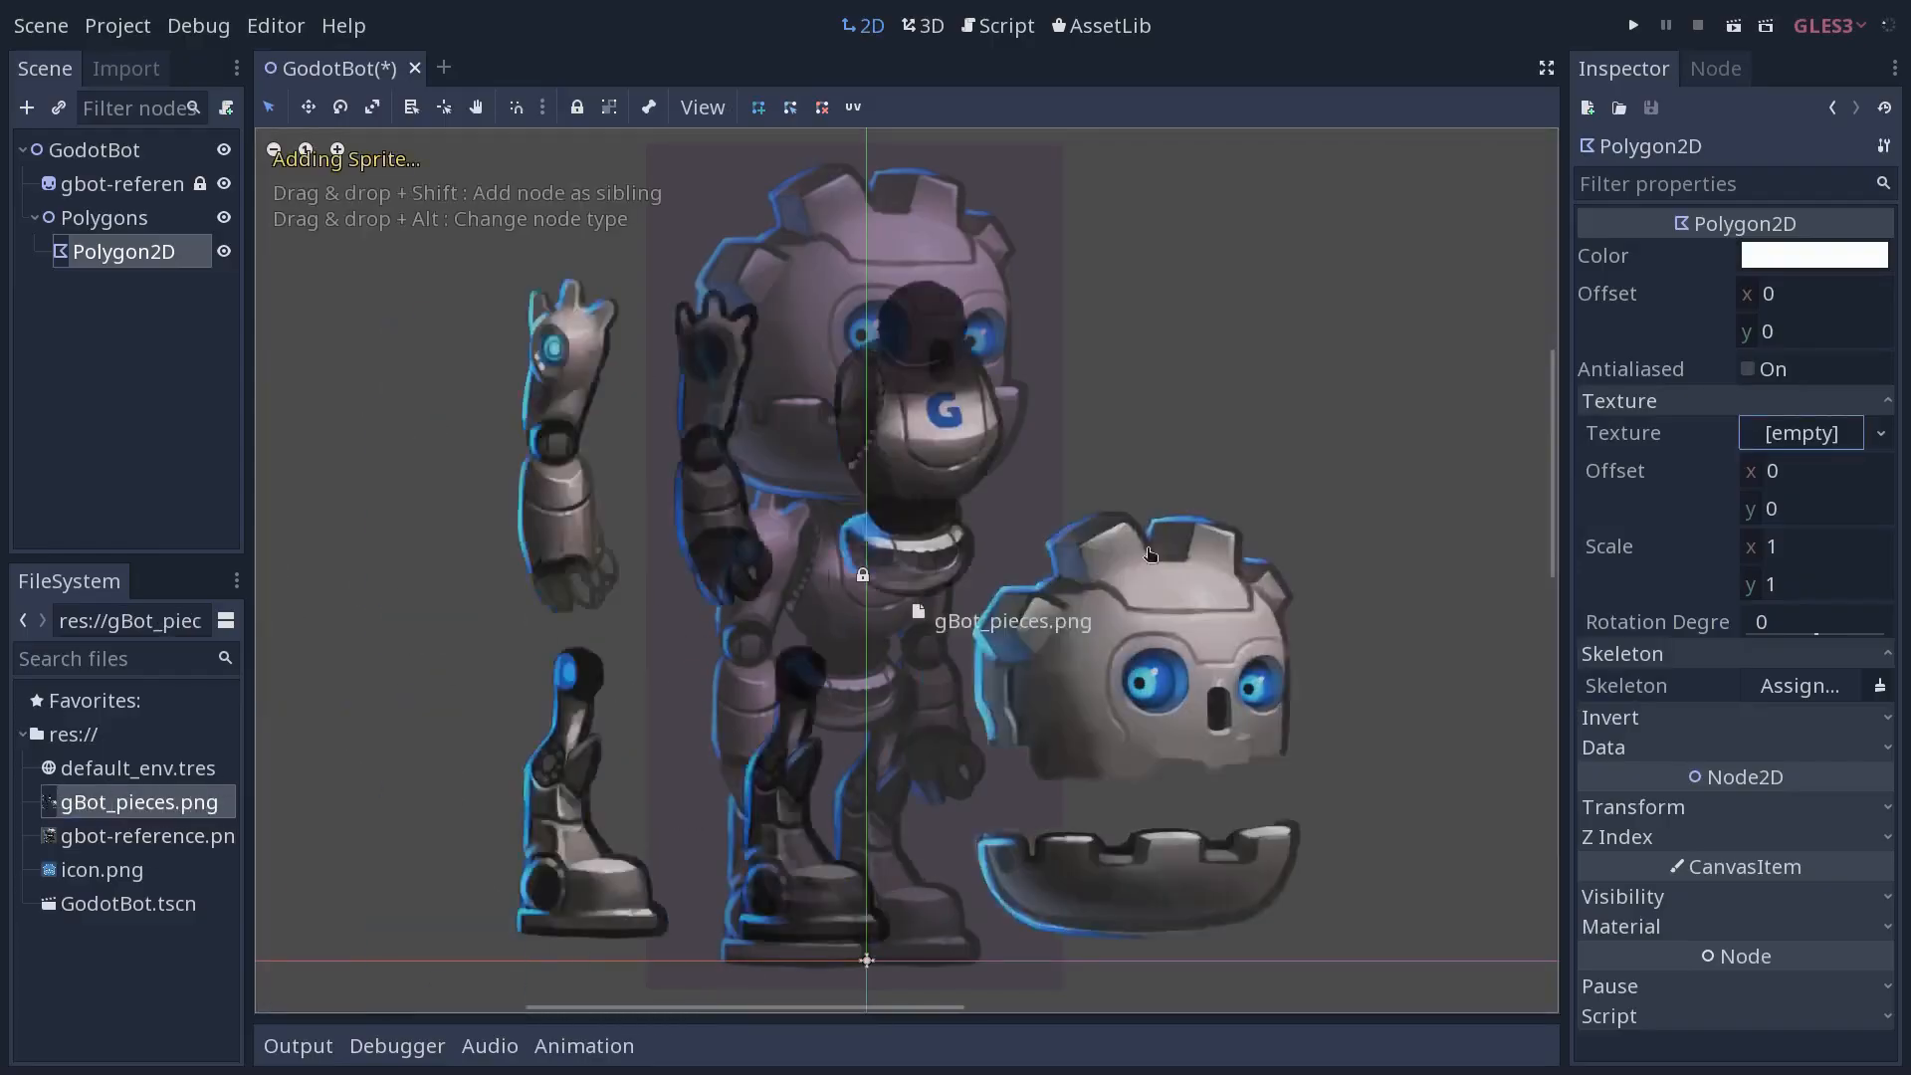
pyautogui.moveTo(137, 800); pyautogui.dragTo(1801, 433)
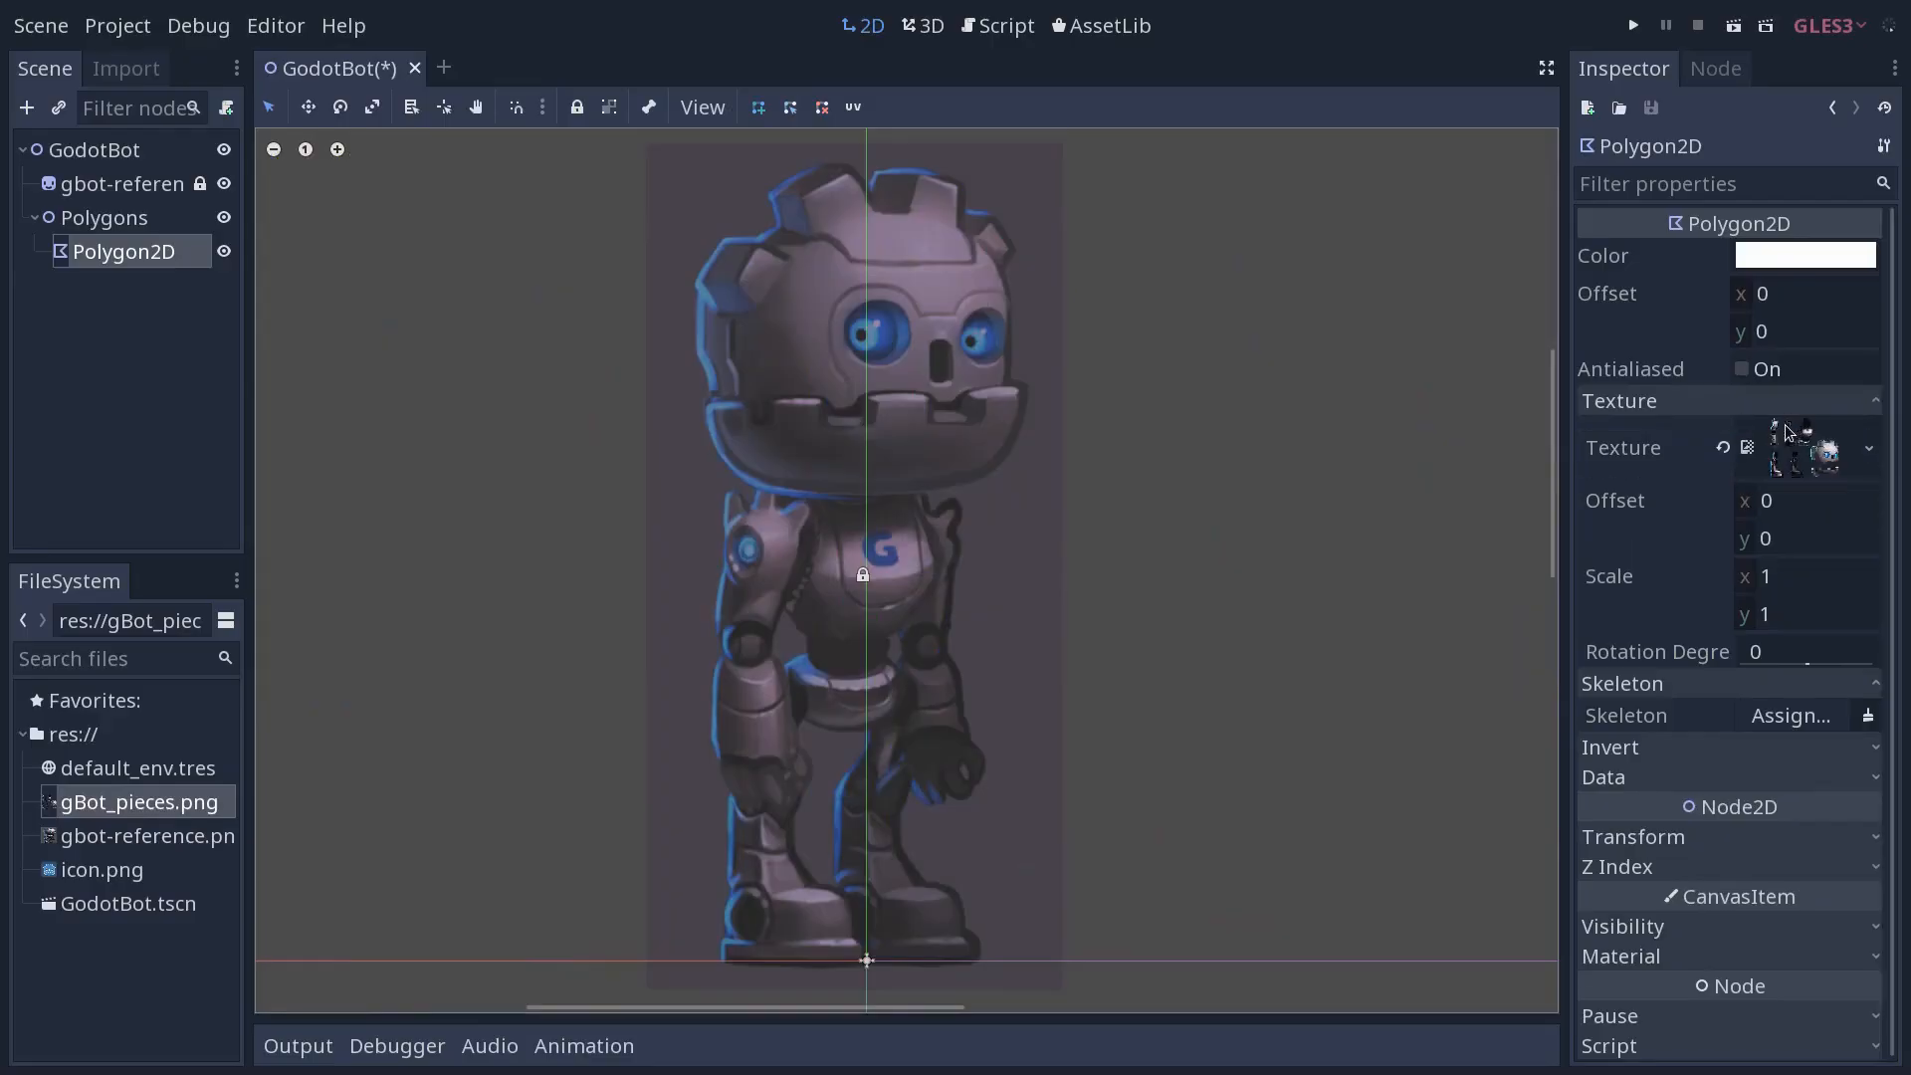
pyautogui.moveTo(919, 573)
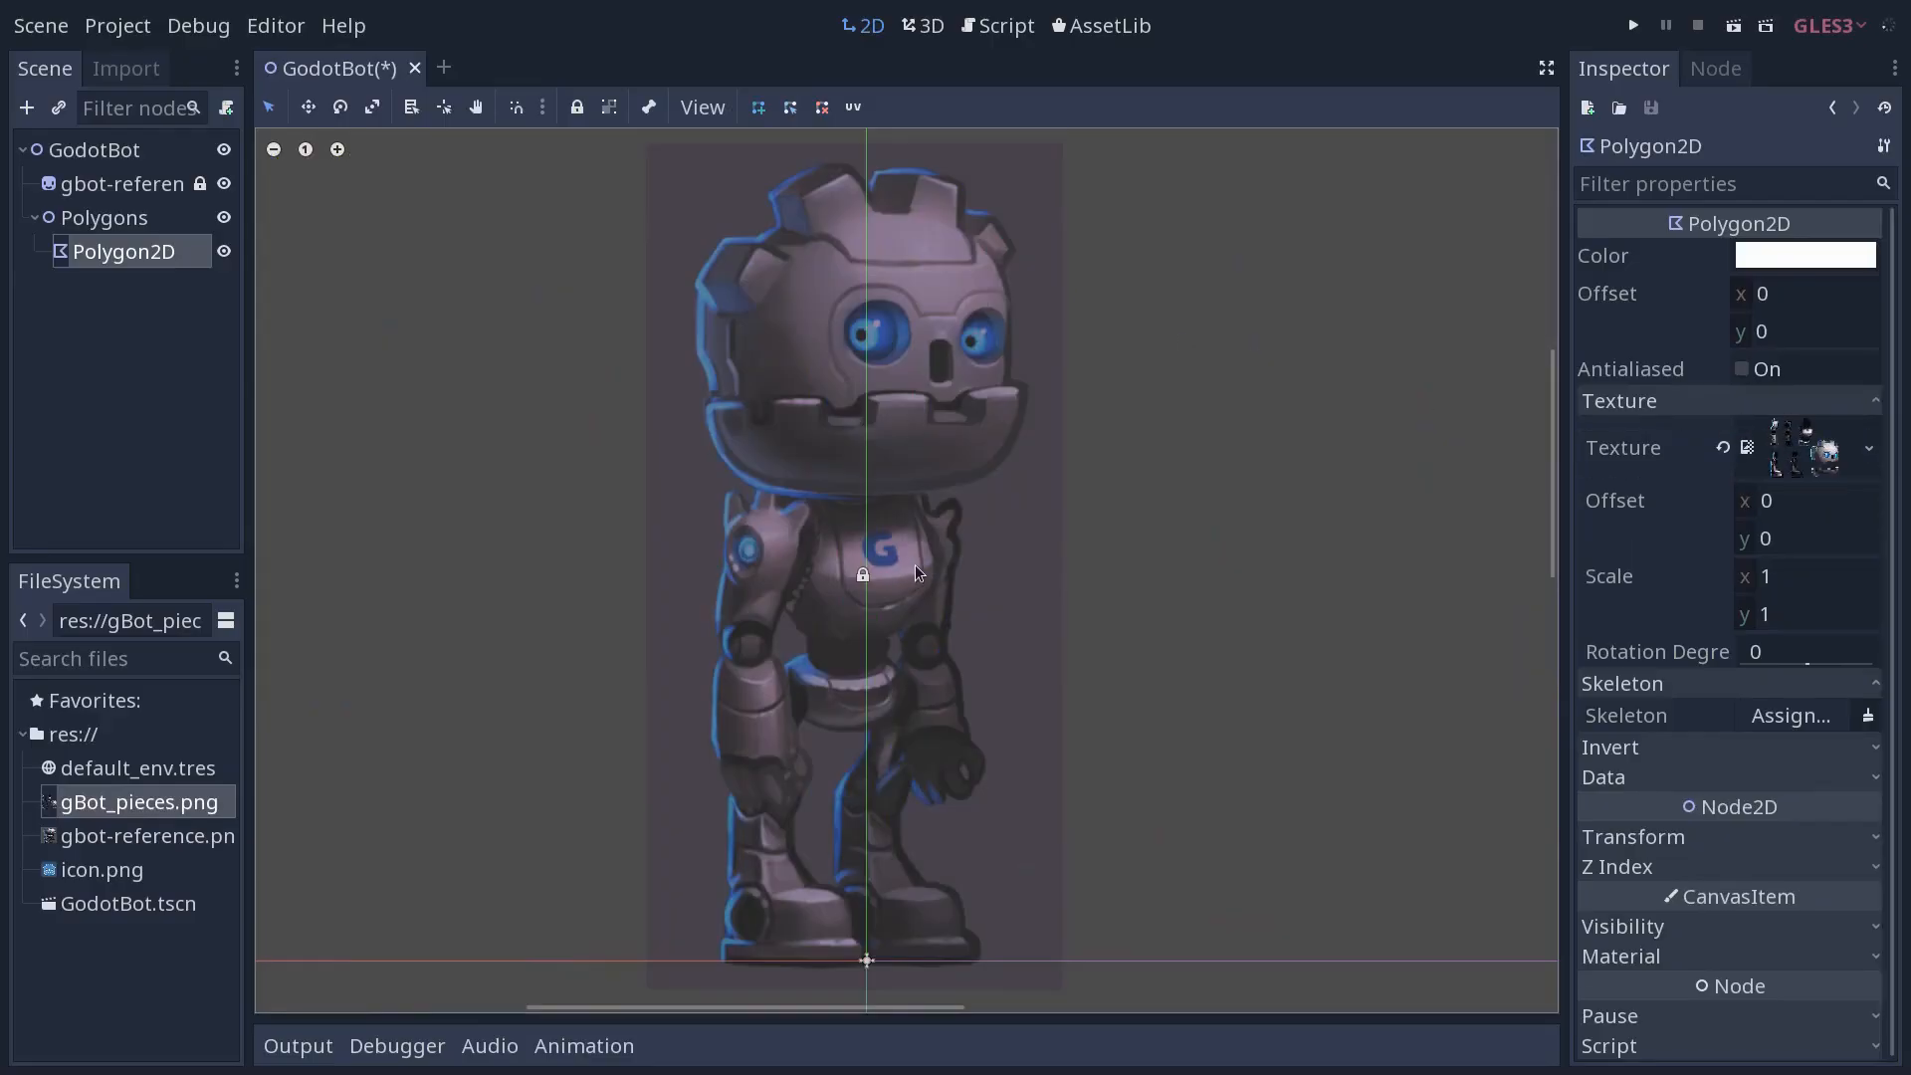
pyautogui.moveTo(906, 623)
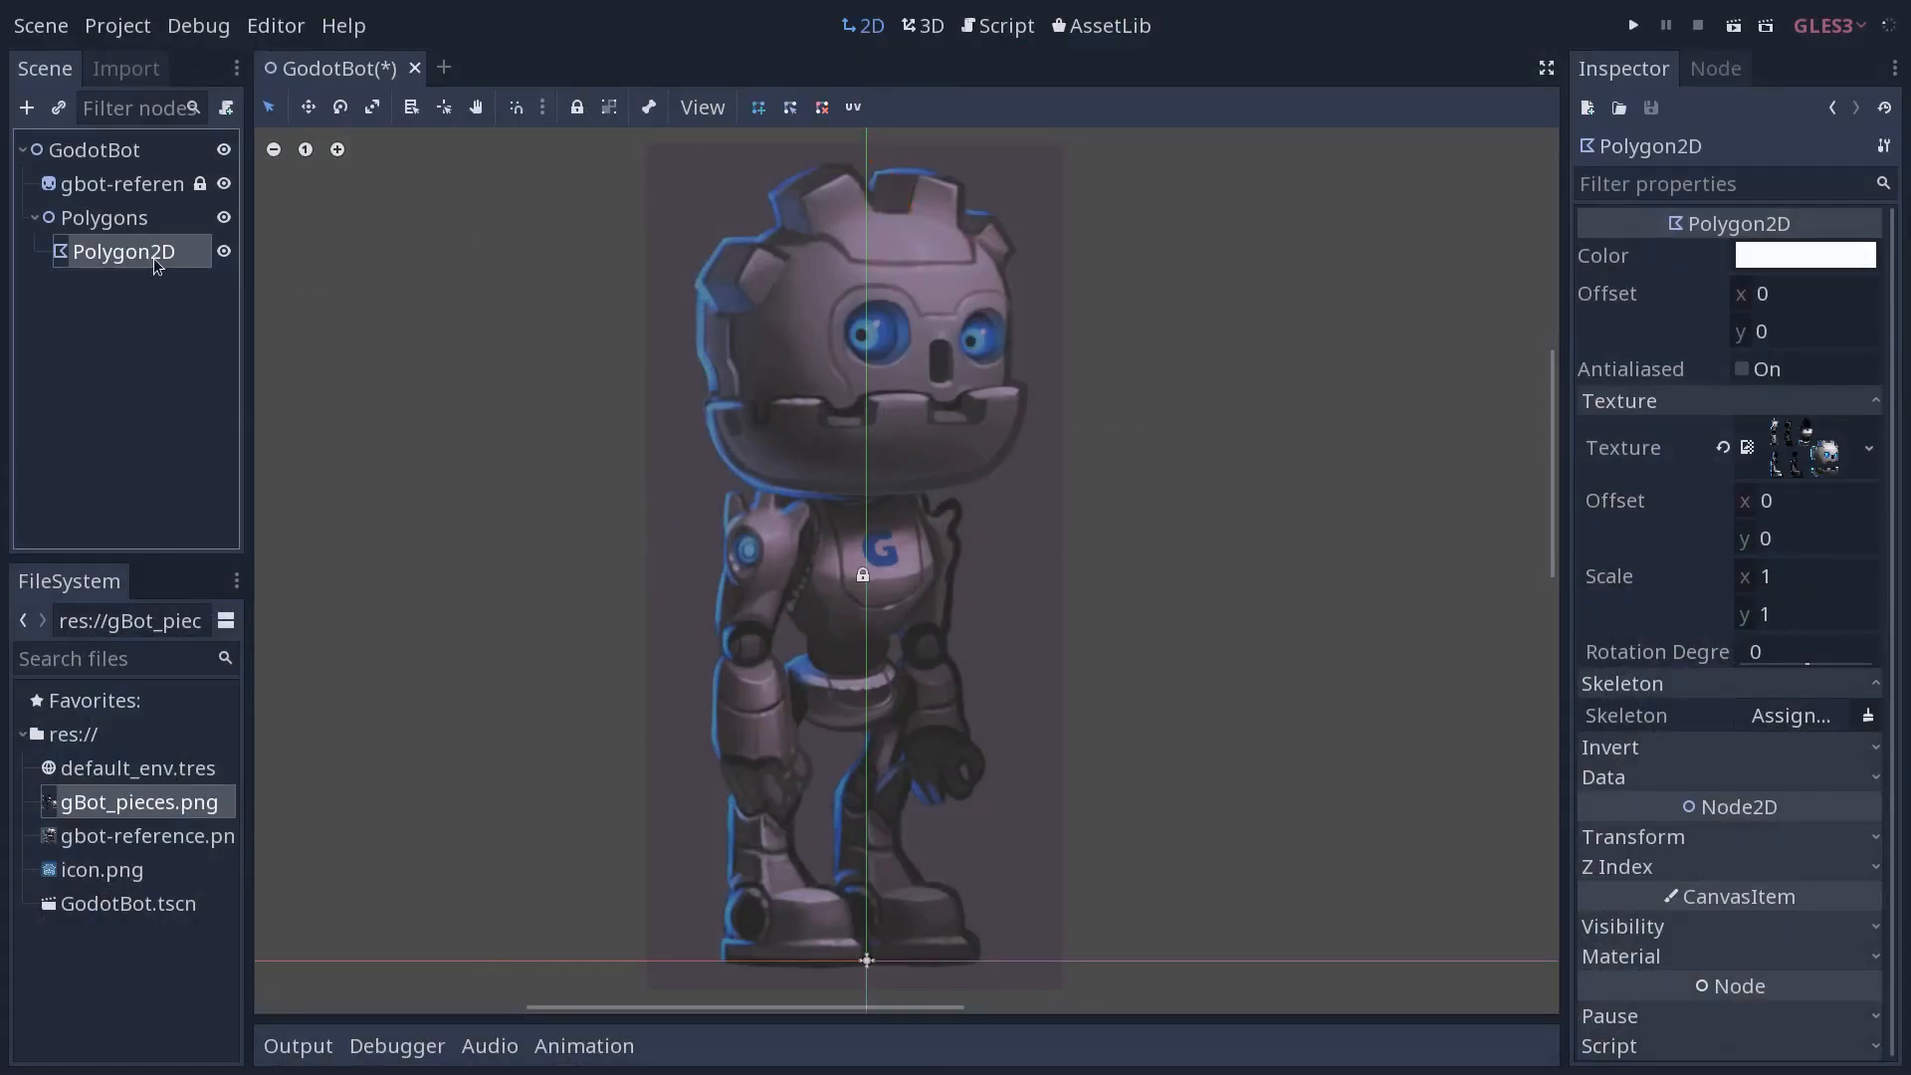
# Open the Polygon2D UV editor and switch to its Points tab
pyautogui.click(850, 107)
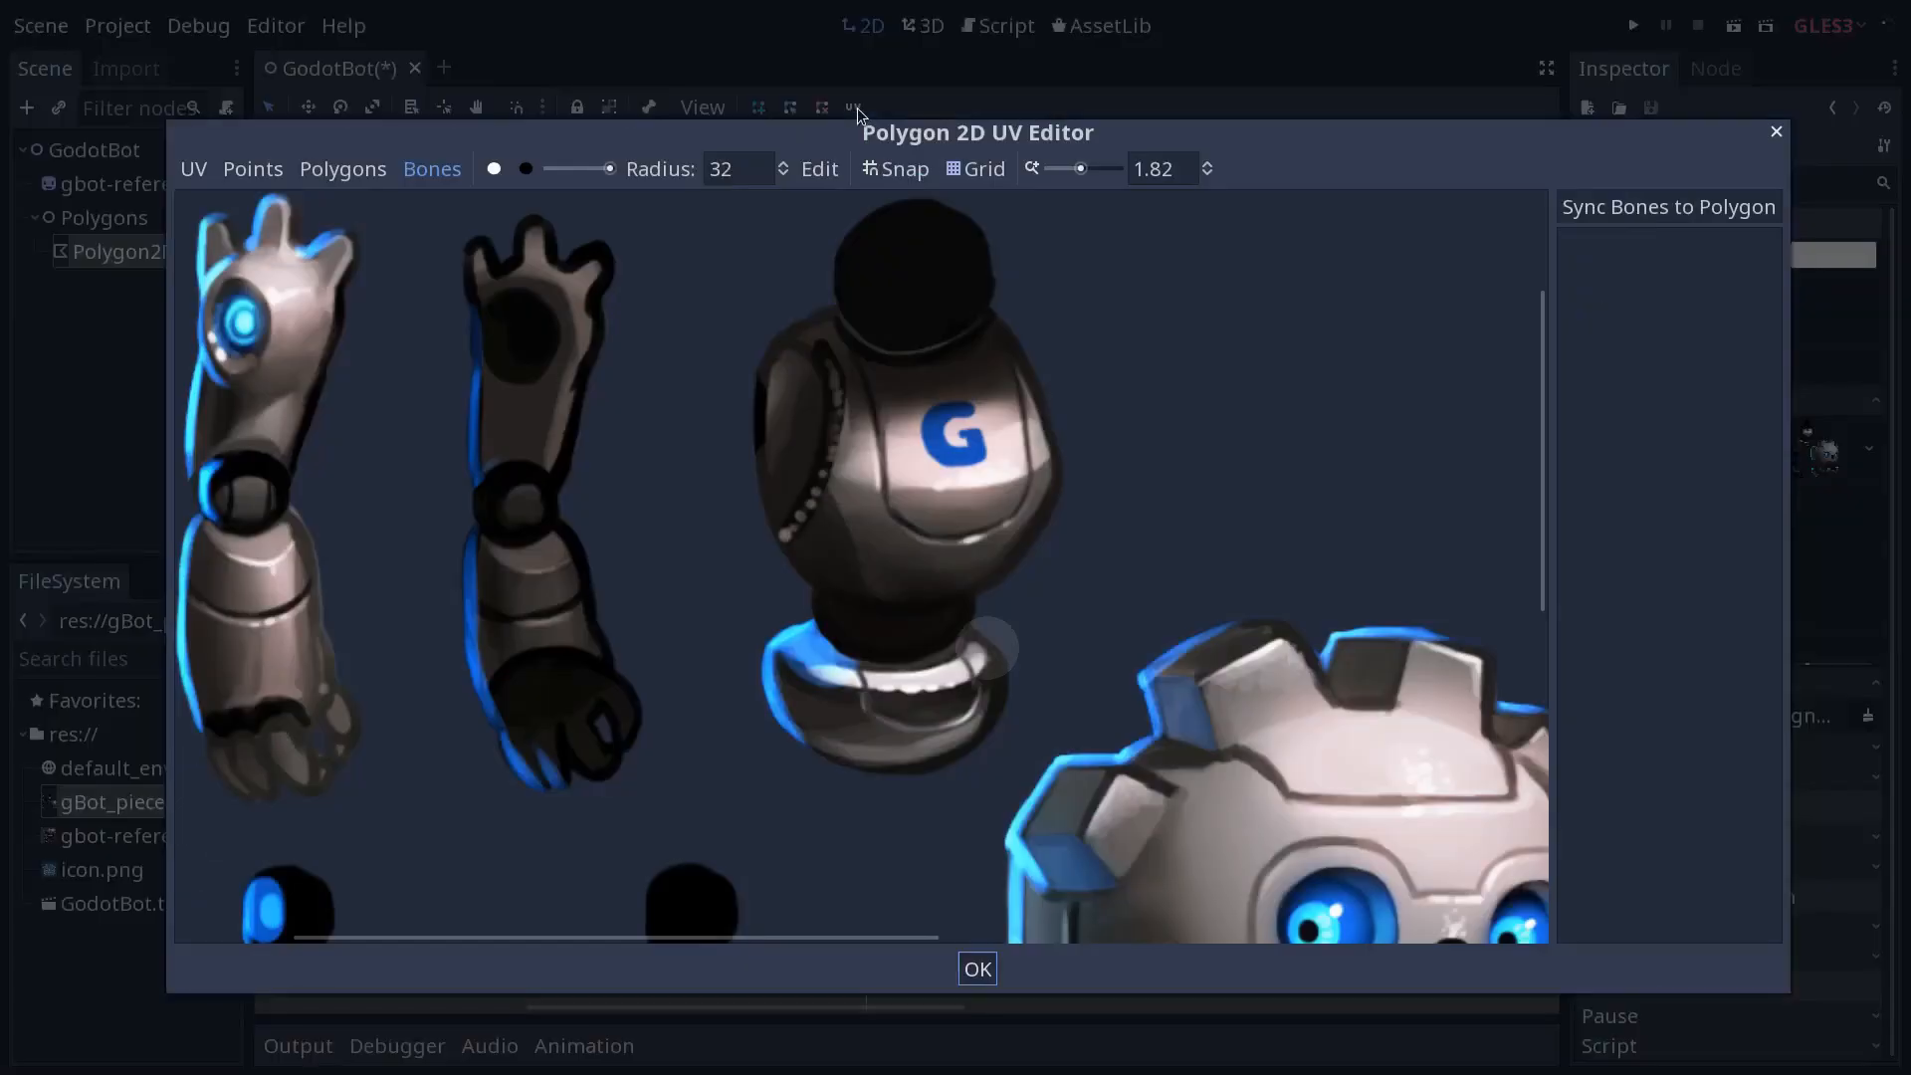
pyautogui.moveTo(1260, 522)
pyautogui.write('1')
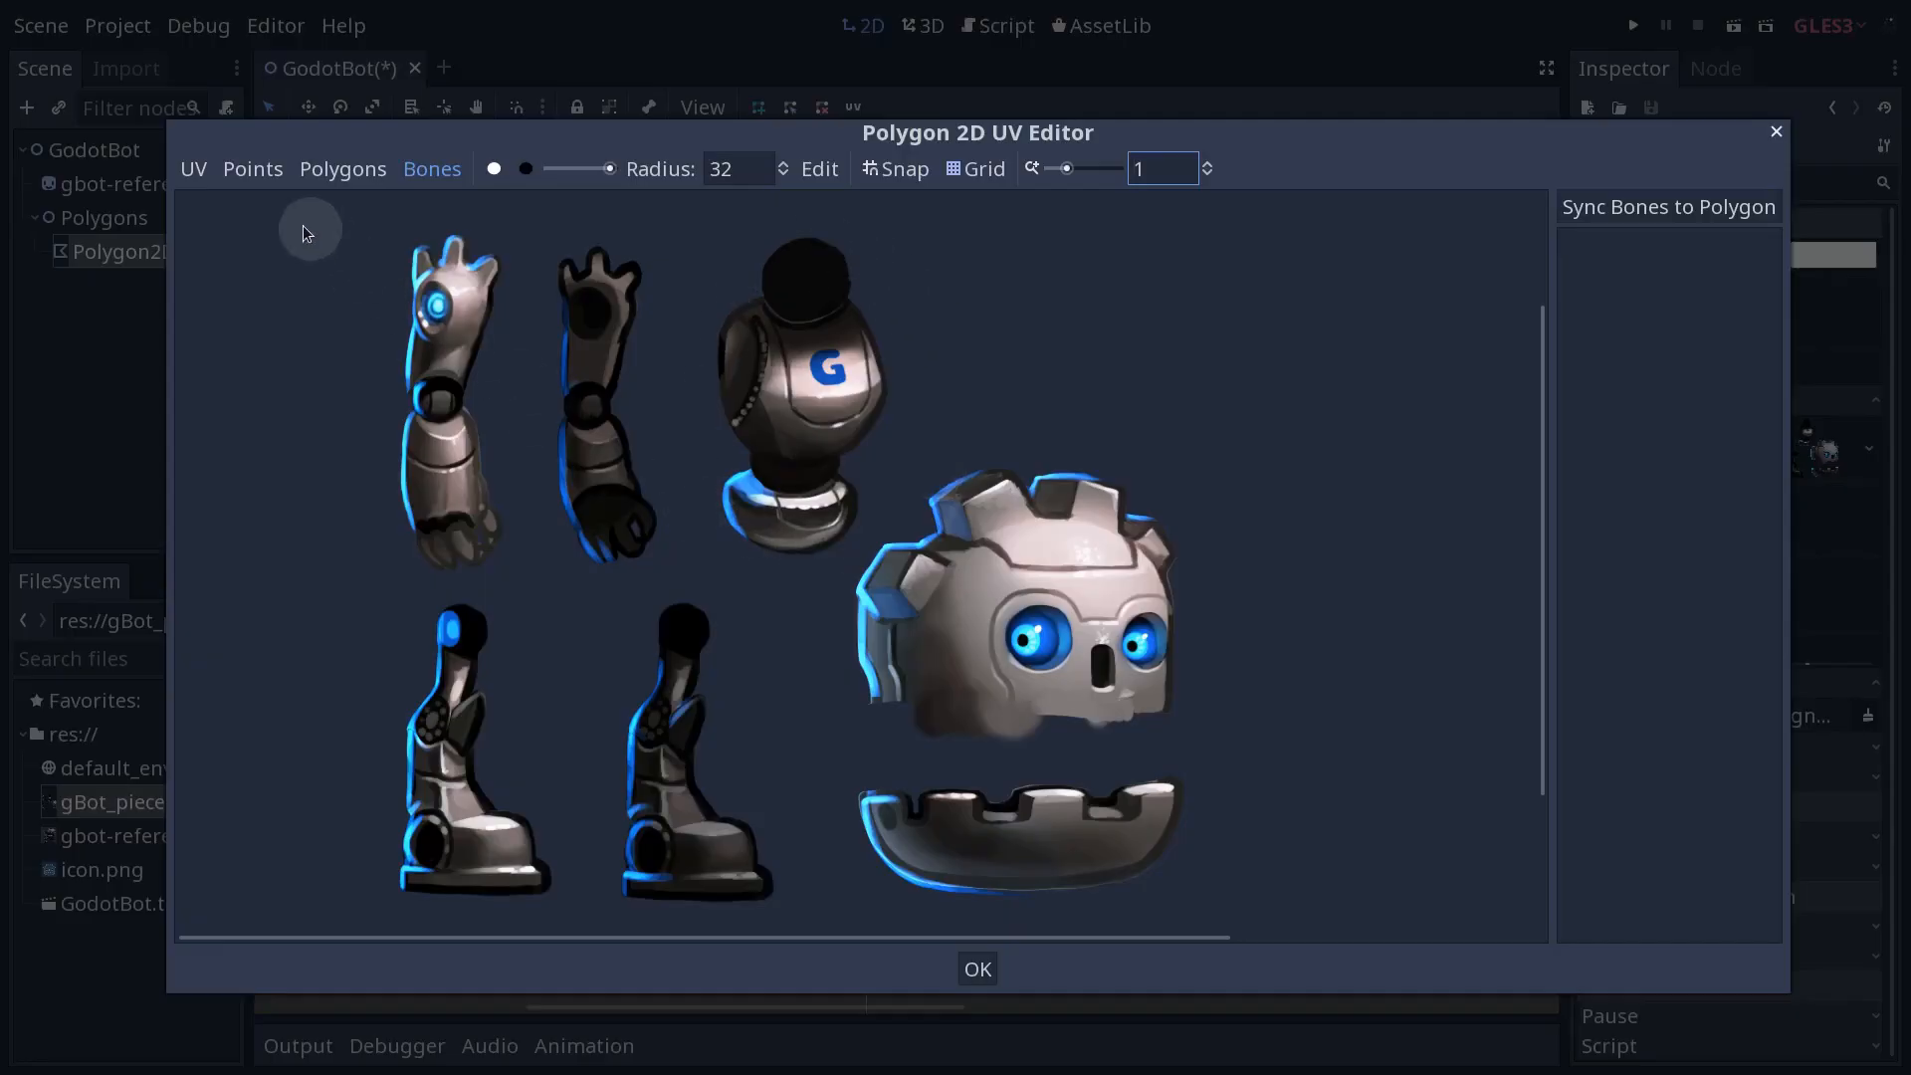
pyautogui.moveTo(357, 179)
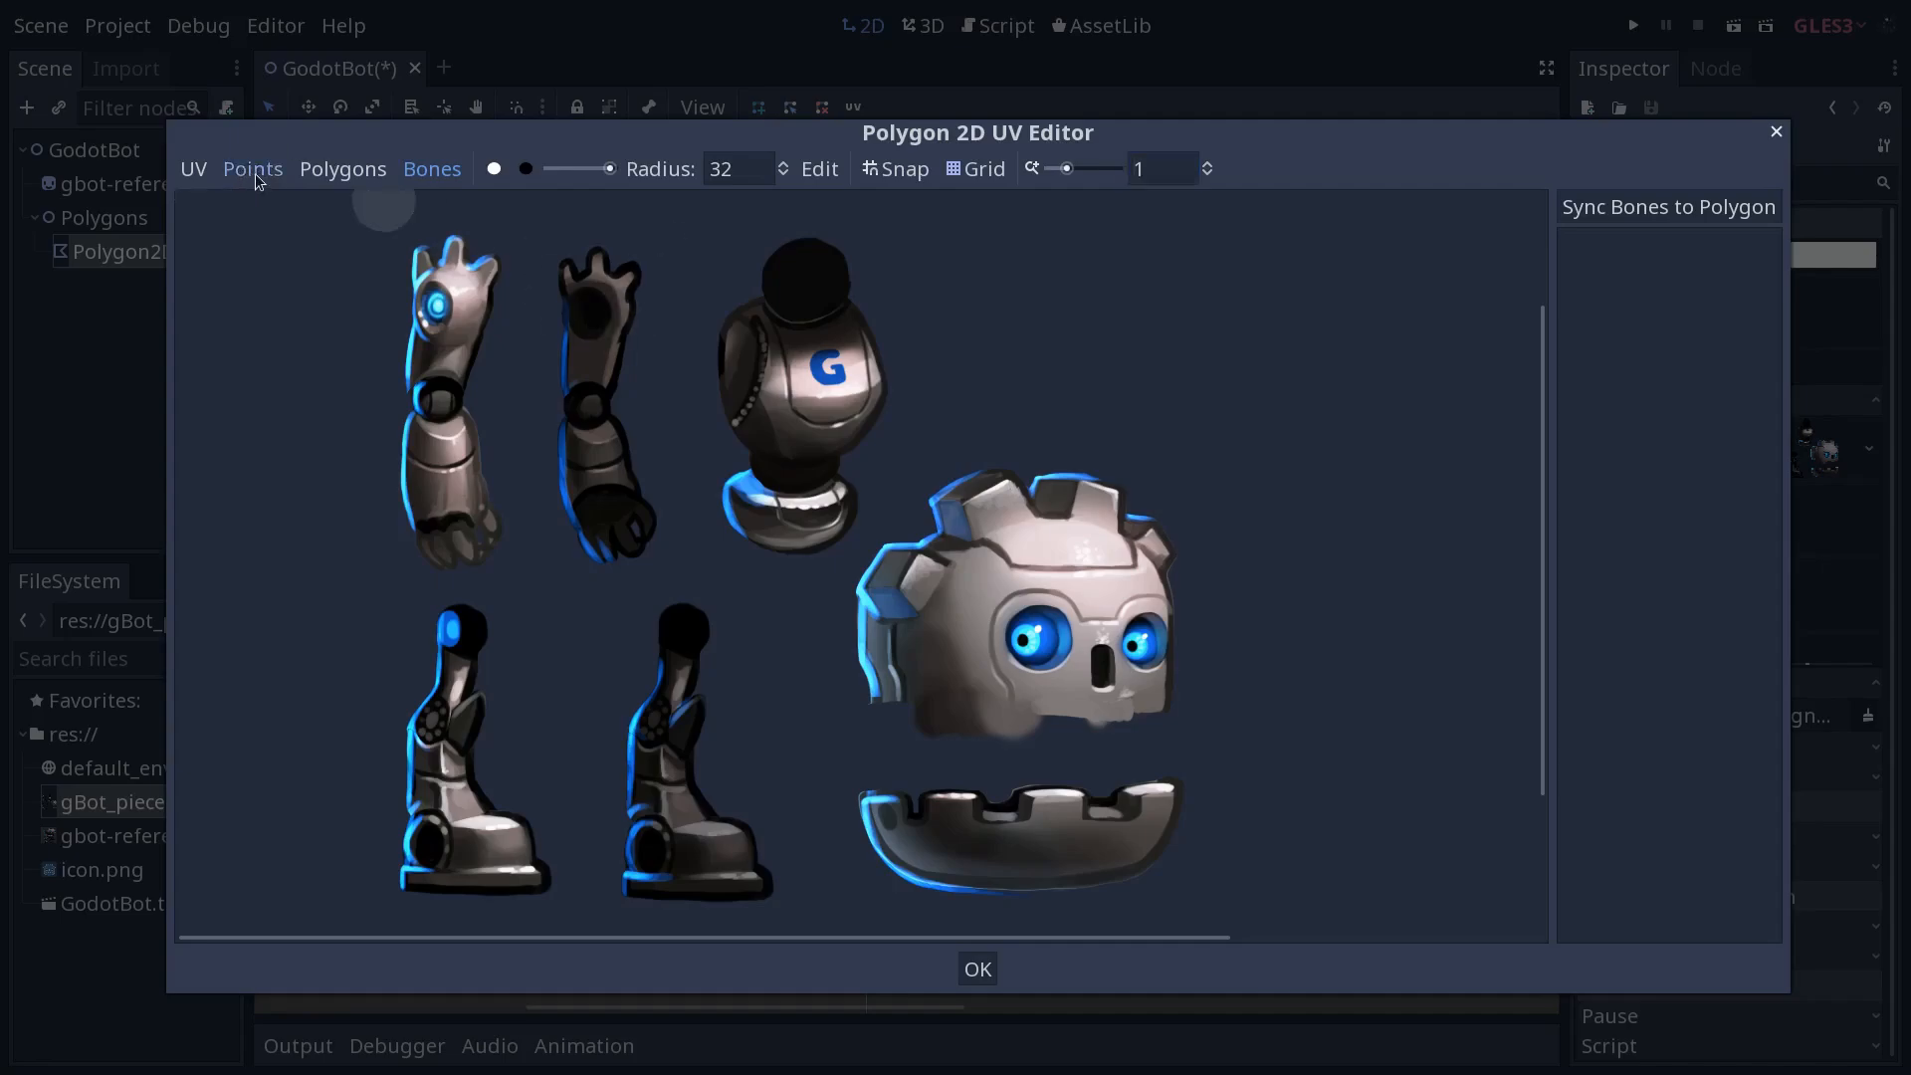
pyautogui.click(253, 168)
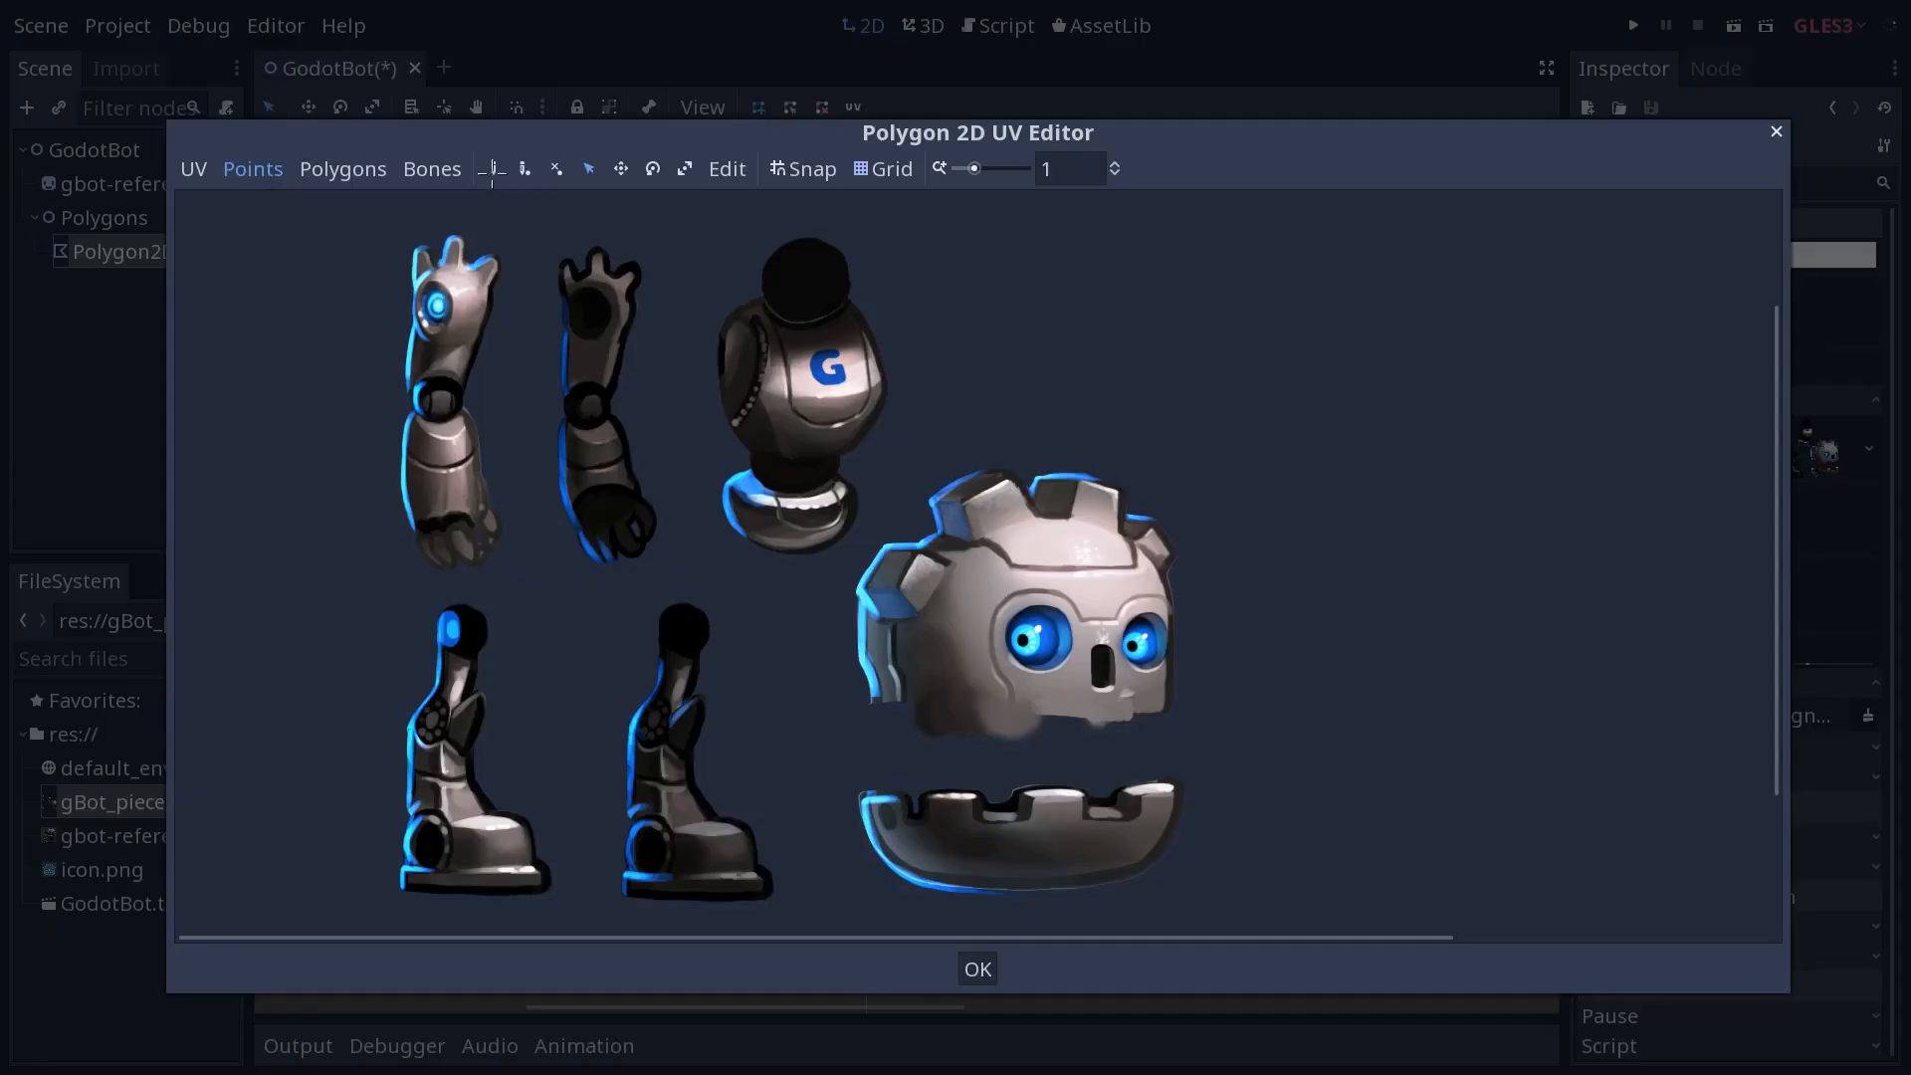
pyautogui.moveTo(491, 168)
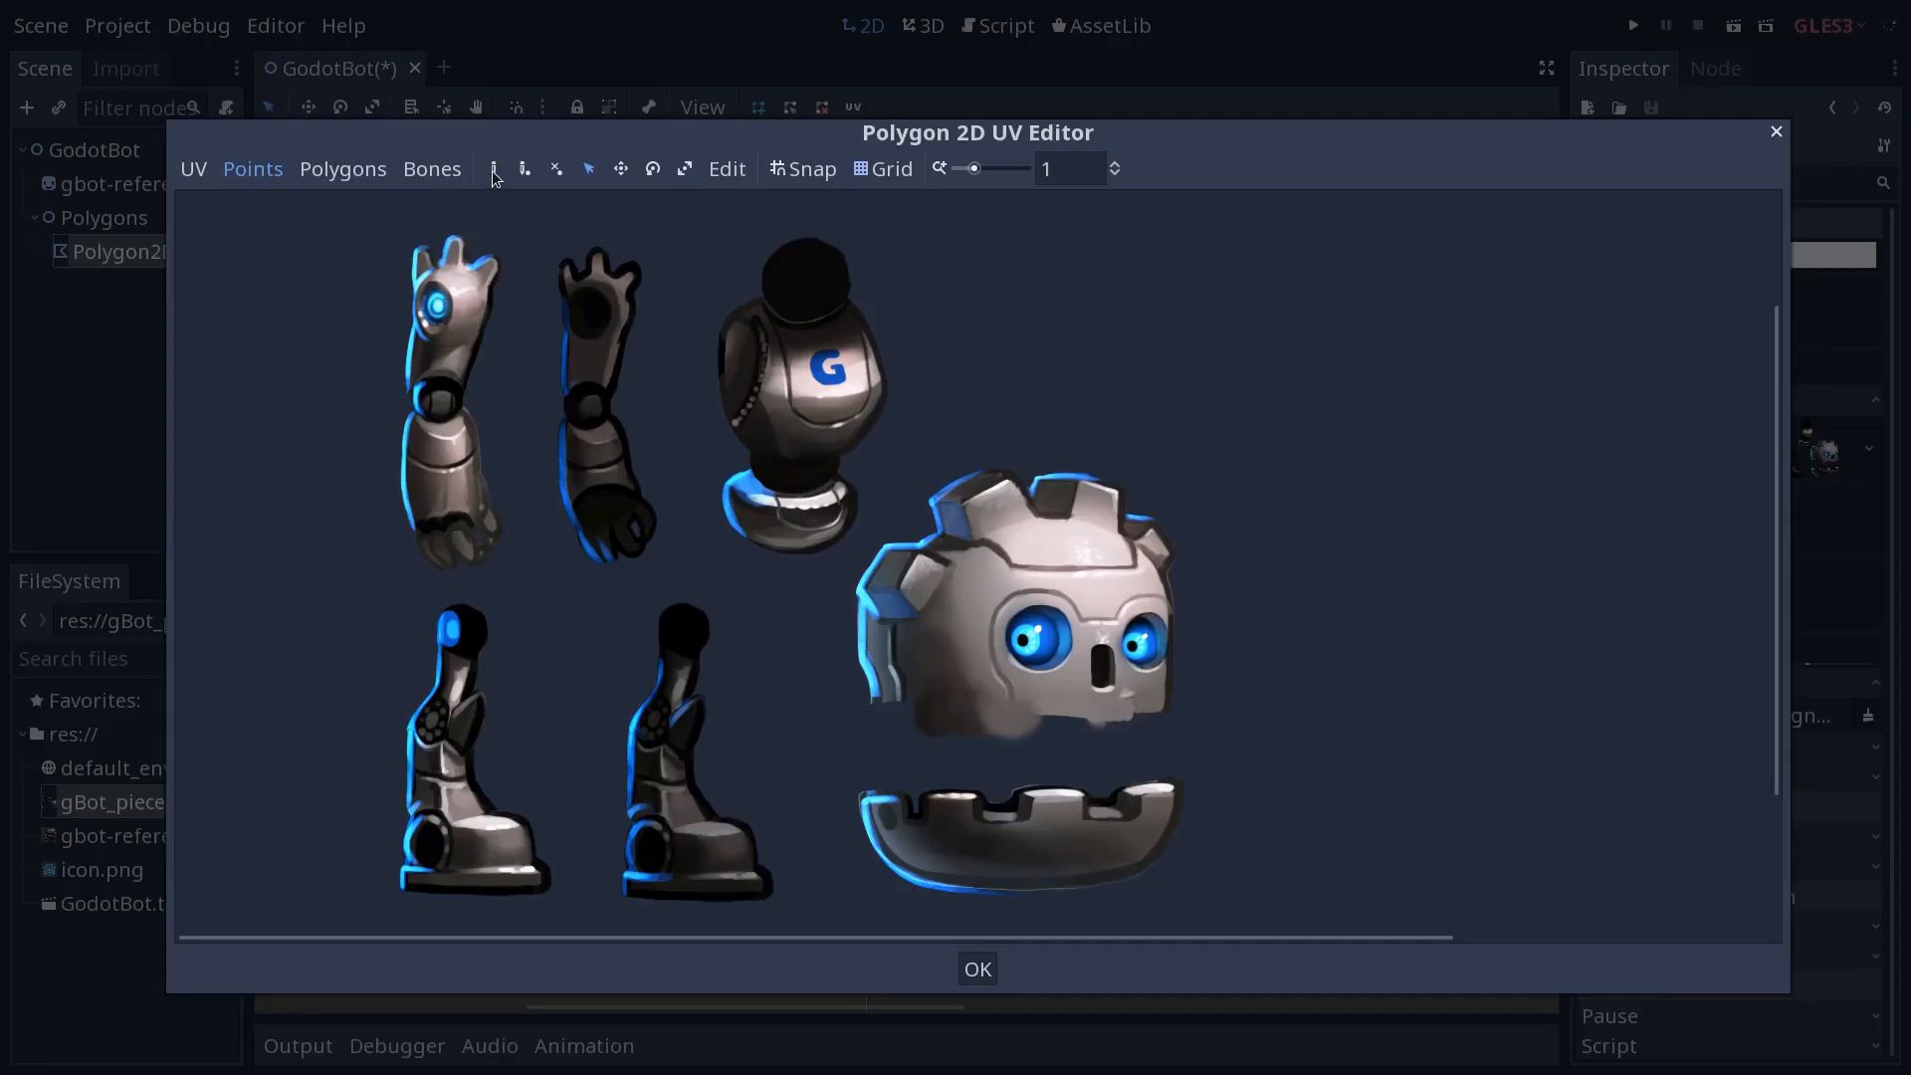
pyautogui.moveTo(979, 202)
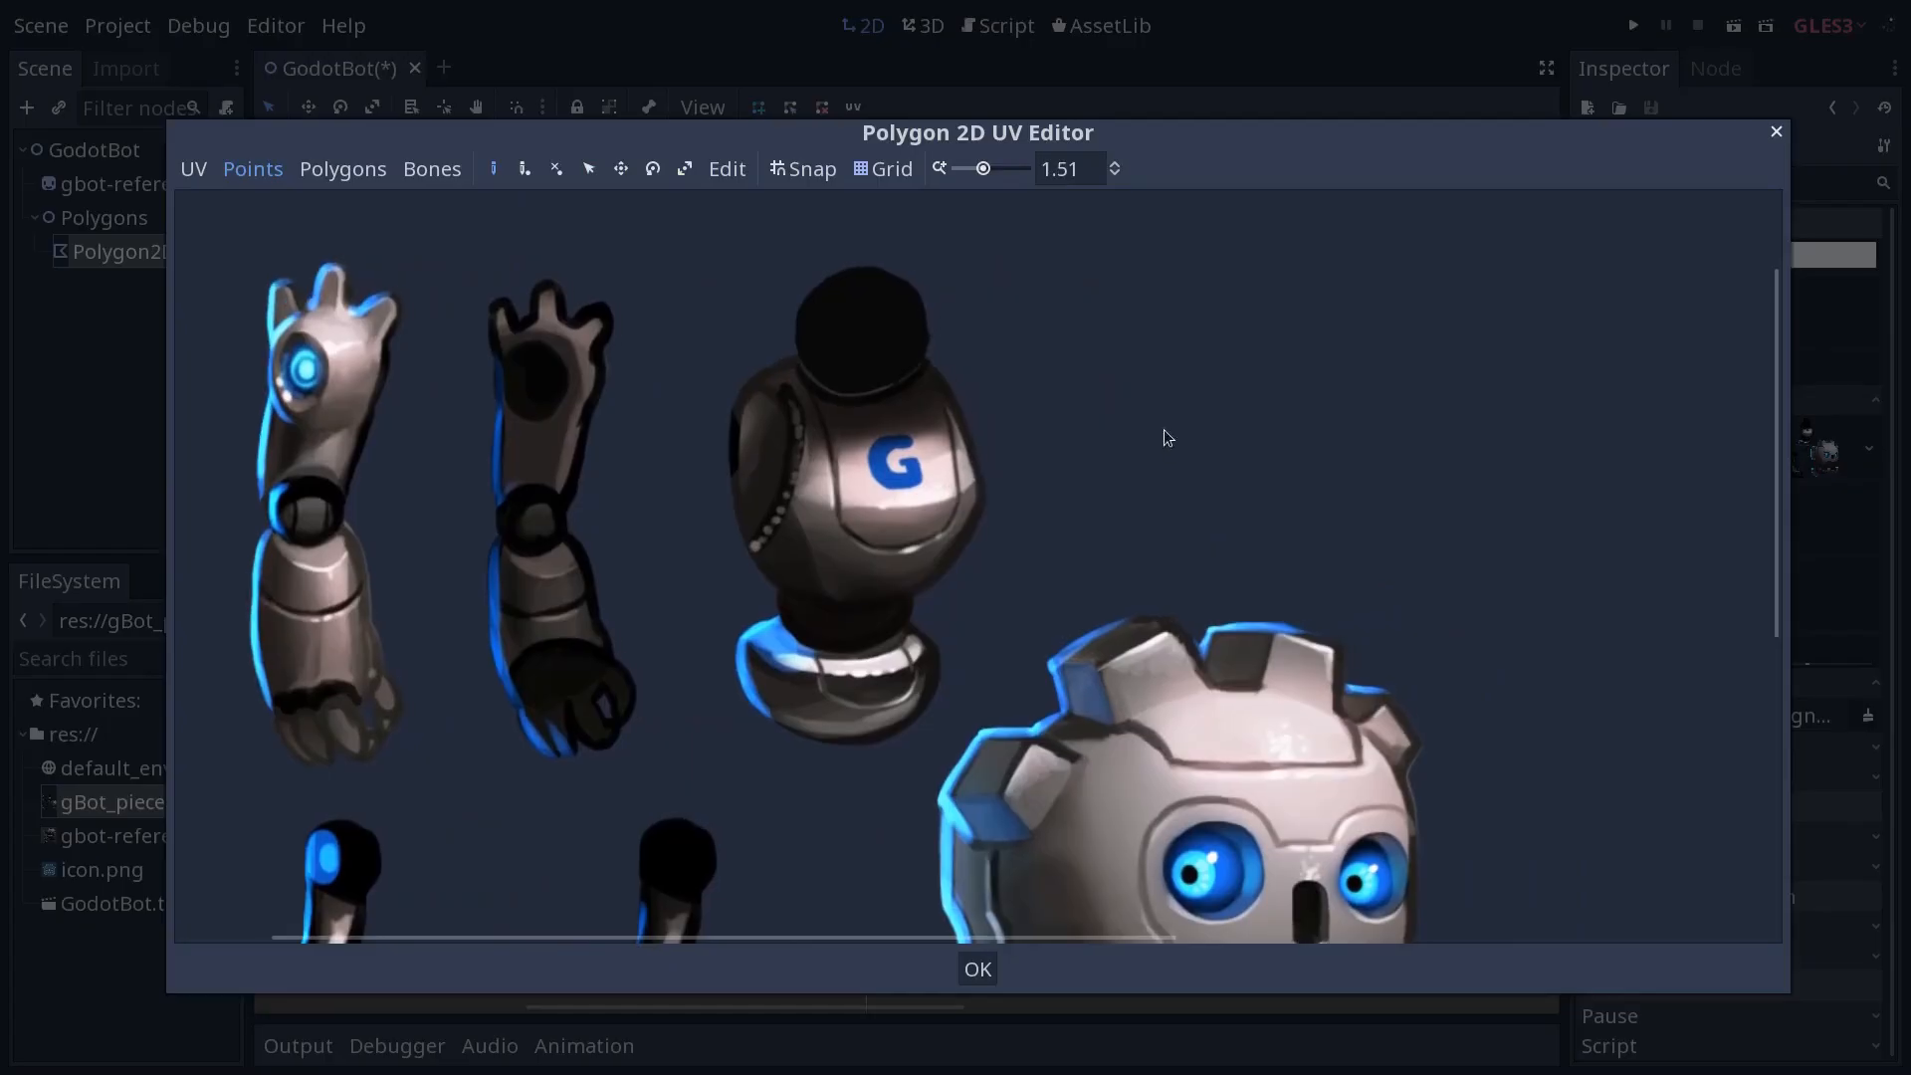
pyautogui.moveTo(790, 358)
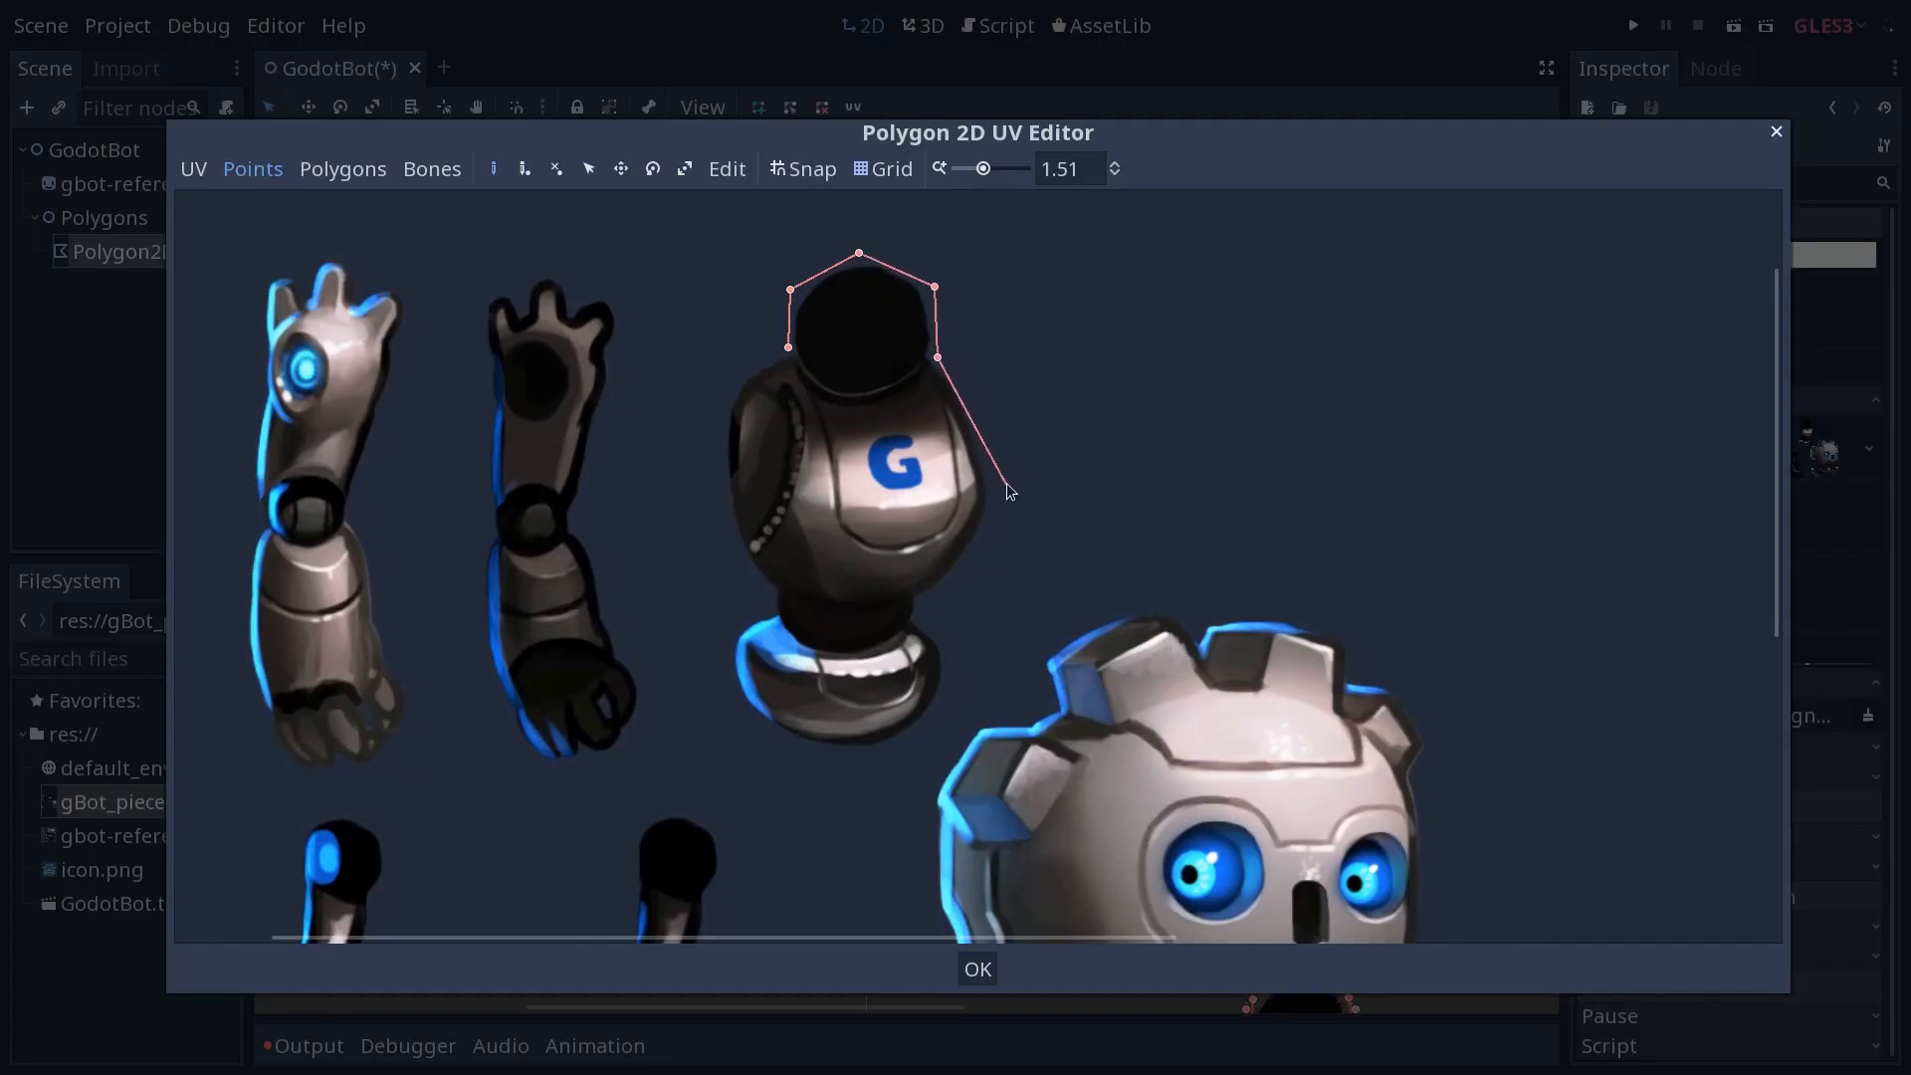
# Trace outline points down the torso's right side to below the pelvis ring
pyautogui.moveTo(1010, 485); pyautogui.dragTo(941, 616)
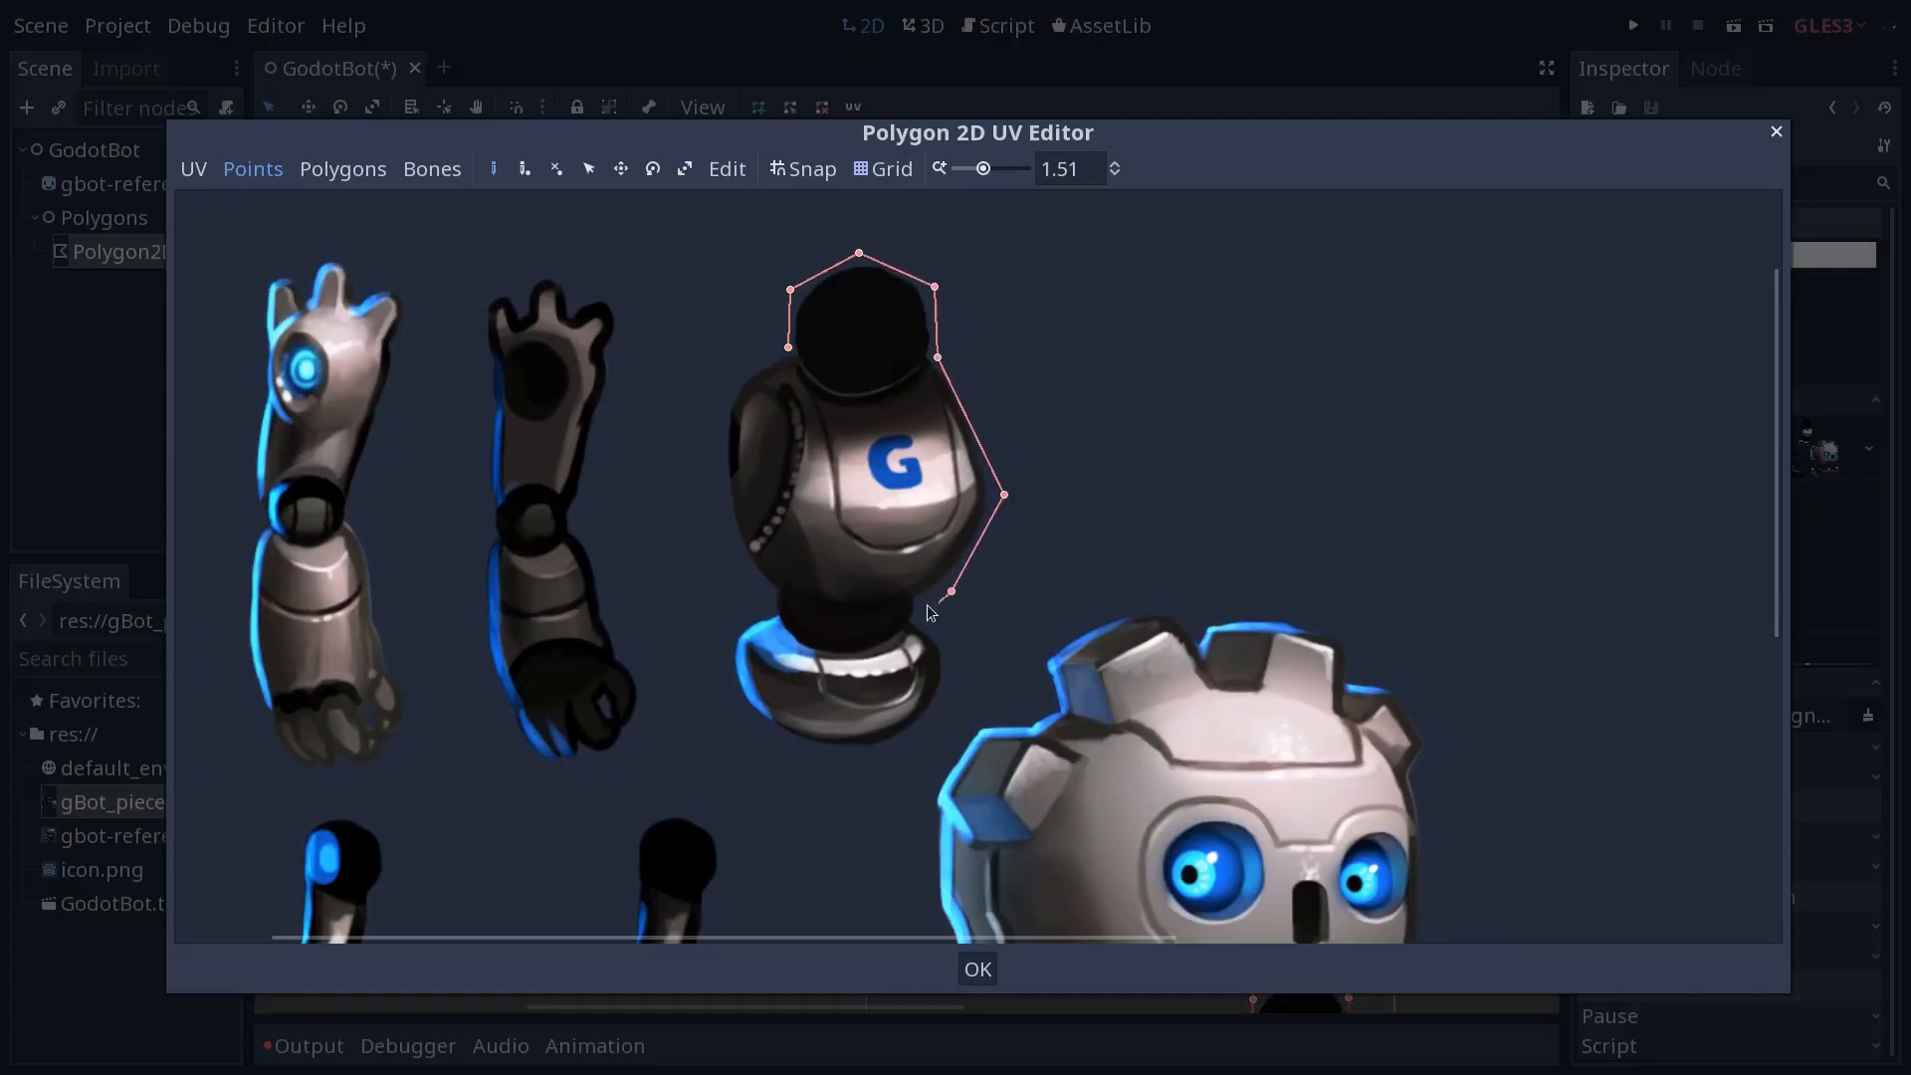
pyautogui.moveTo(941, 609); pyautogui.dragTo(924, 619)
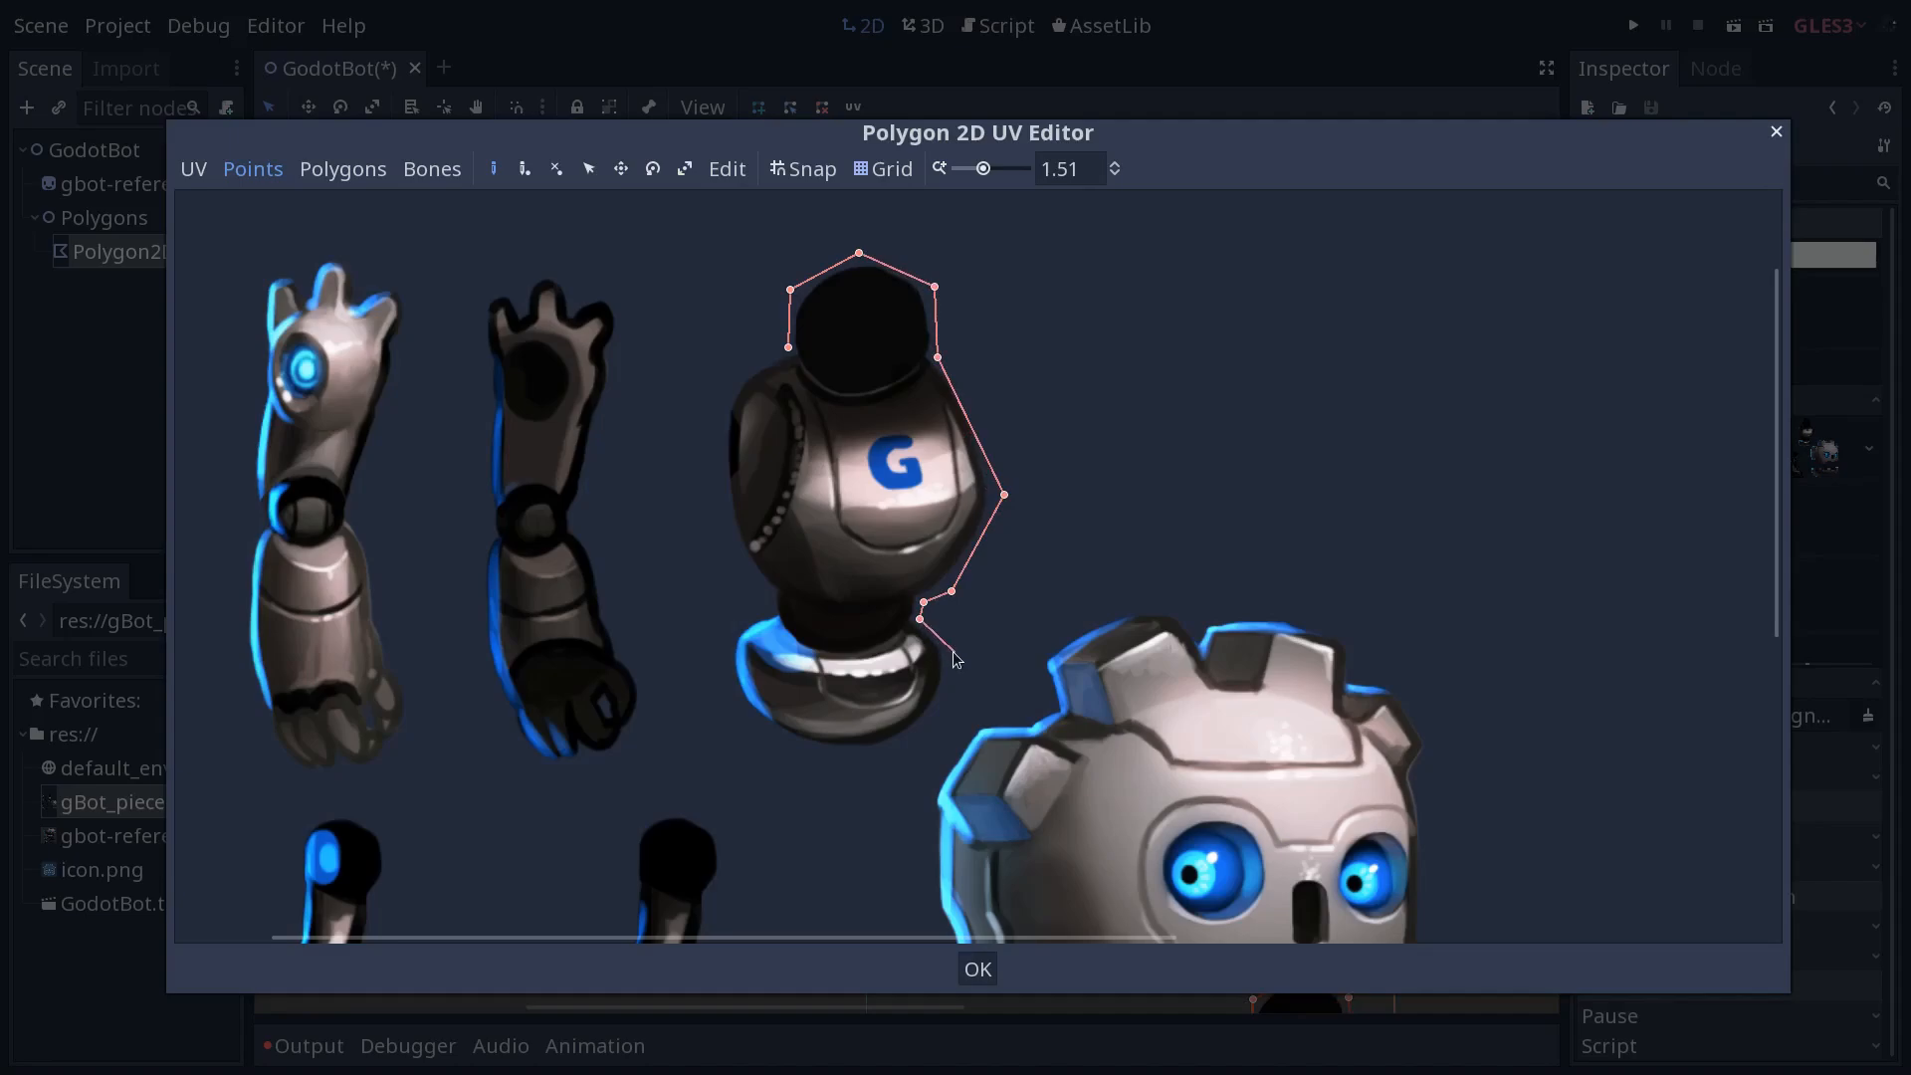
pyautogui.moveTo(923, 619); pyautogui.dragTo(898, 726)
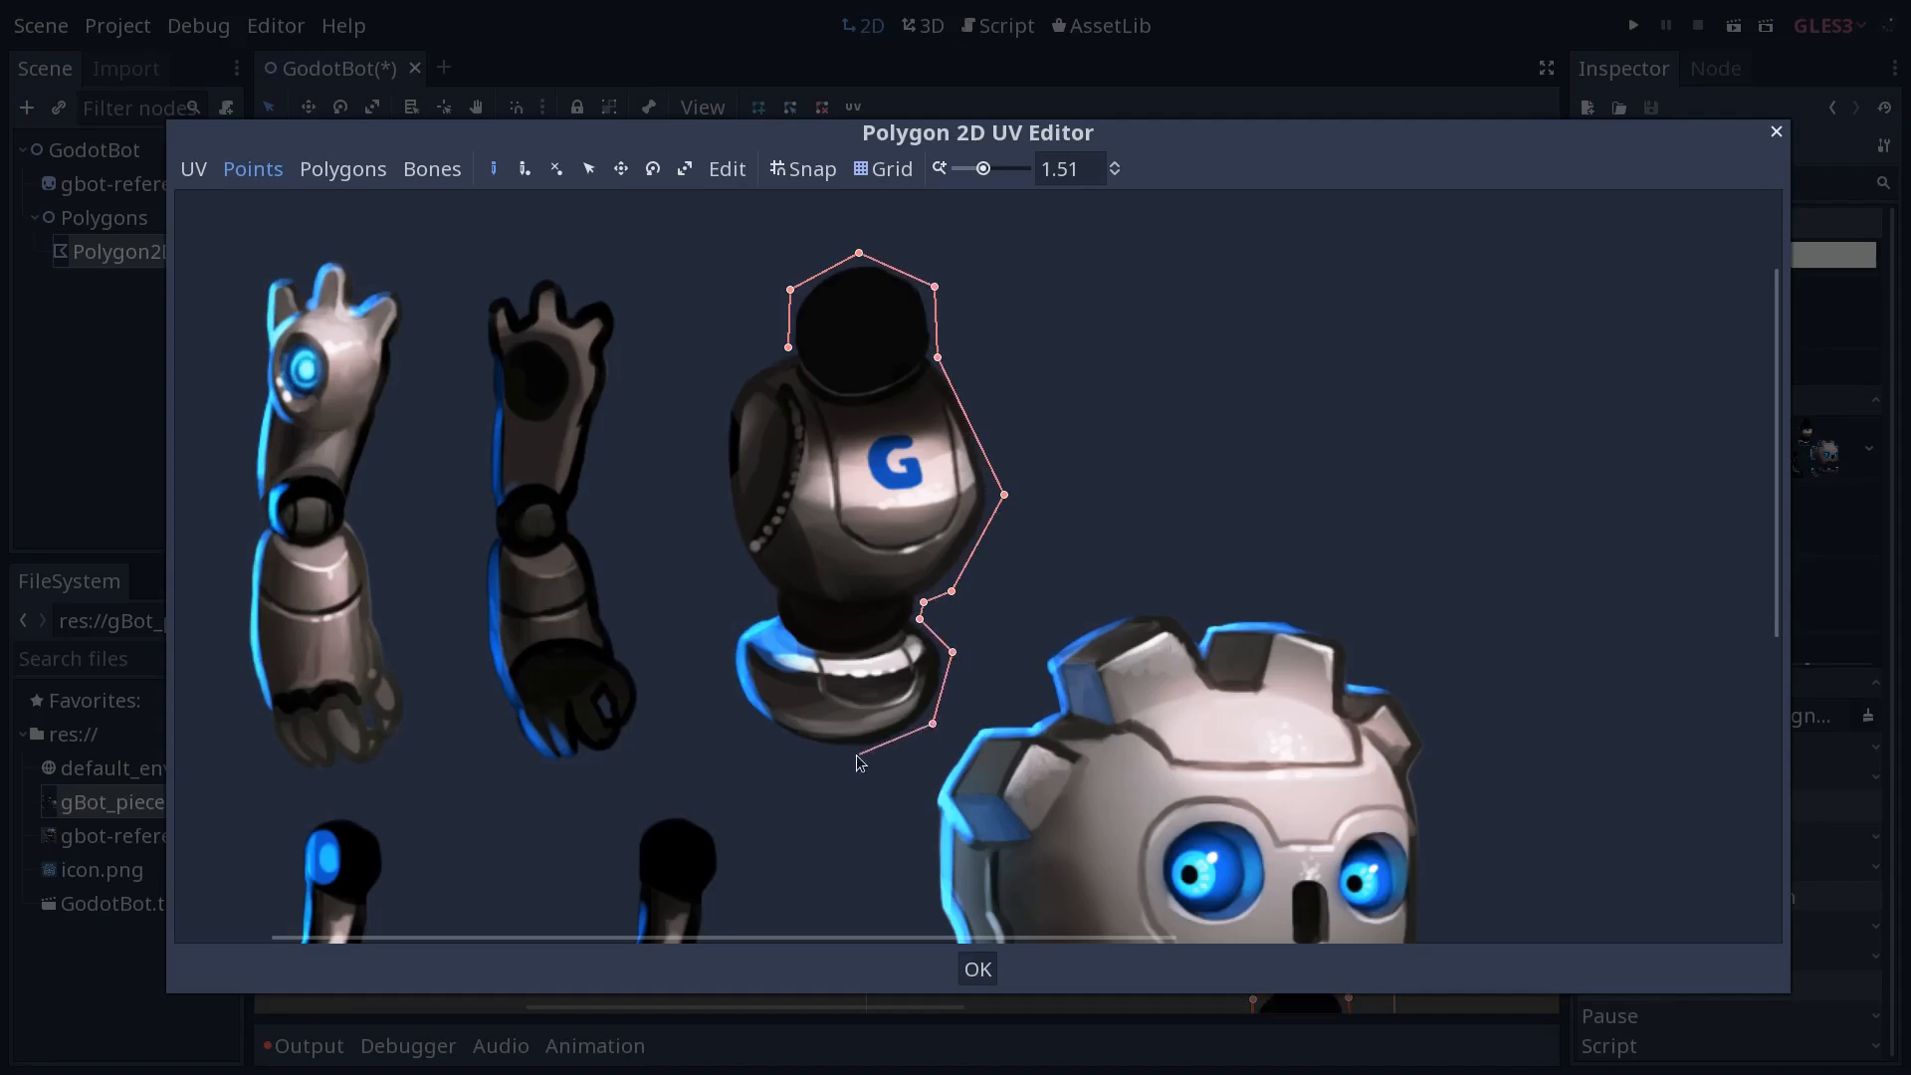
pyautogui.moveTo(898, 725); pyautogui.dragTo(853, 759)
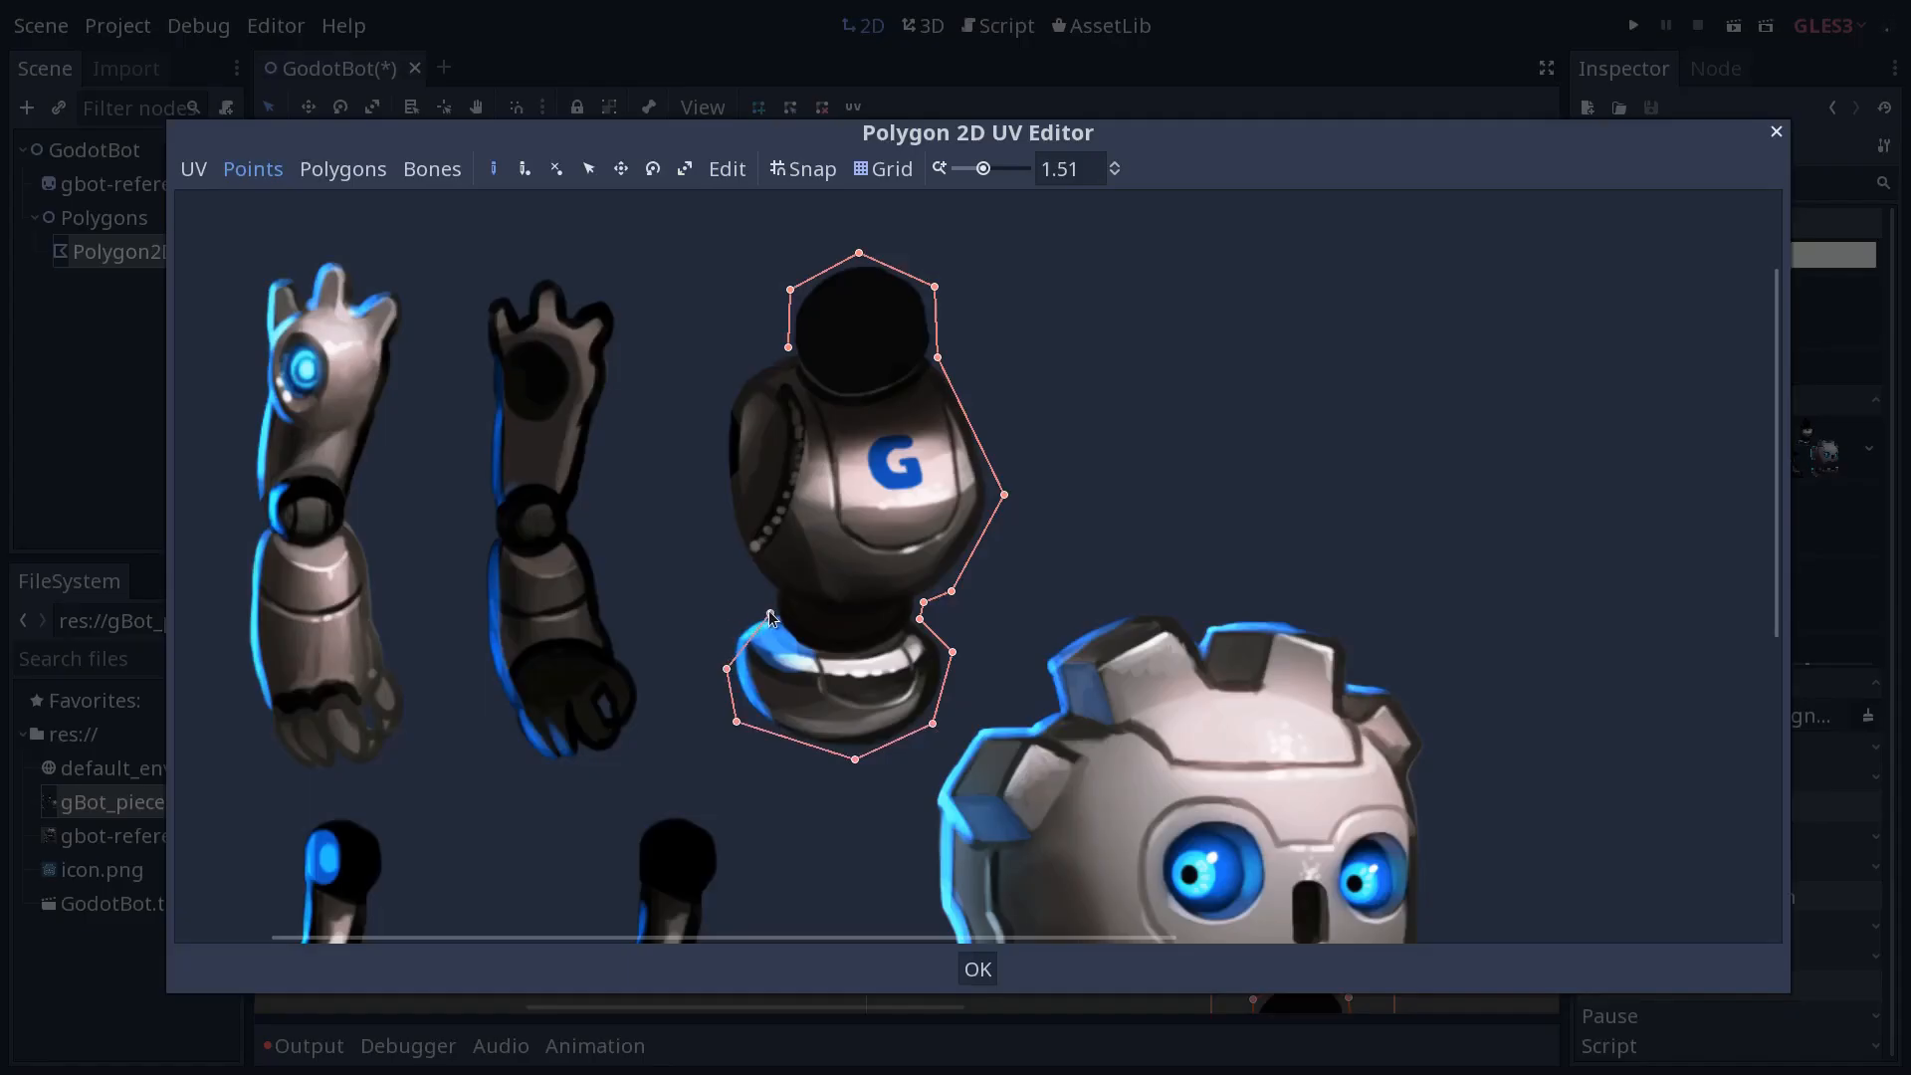
pyautogui.moveTo(723, 546)
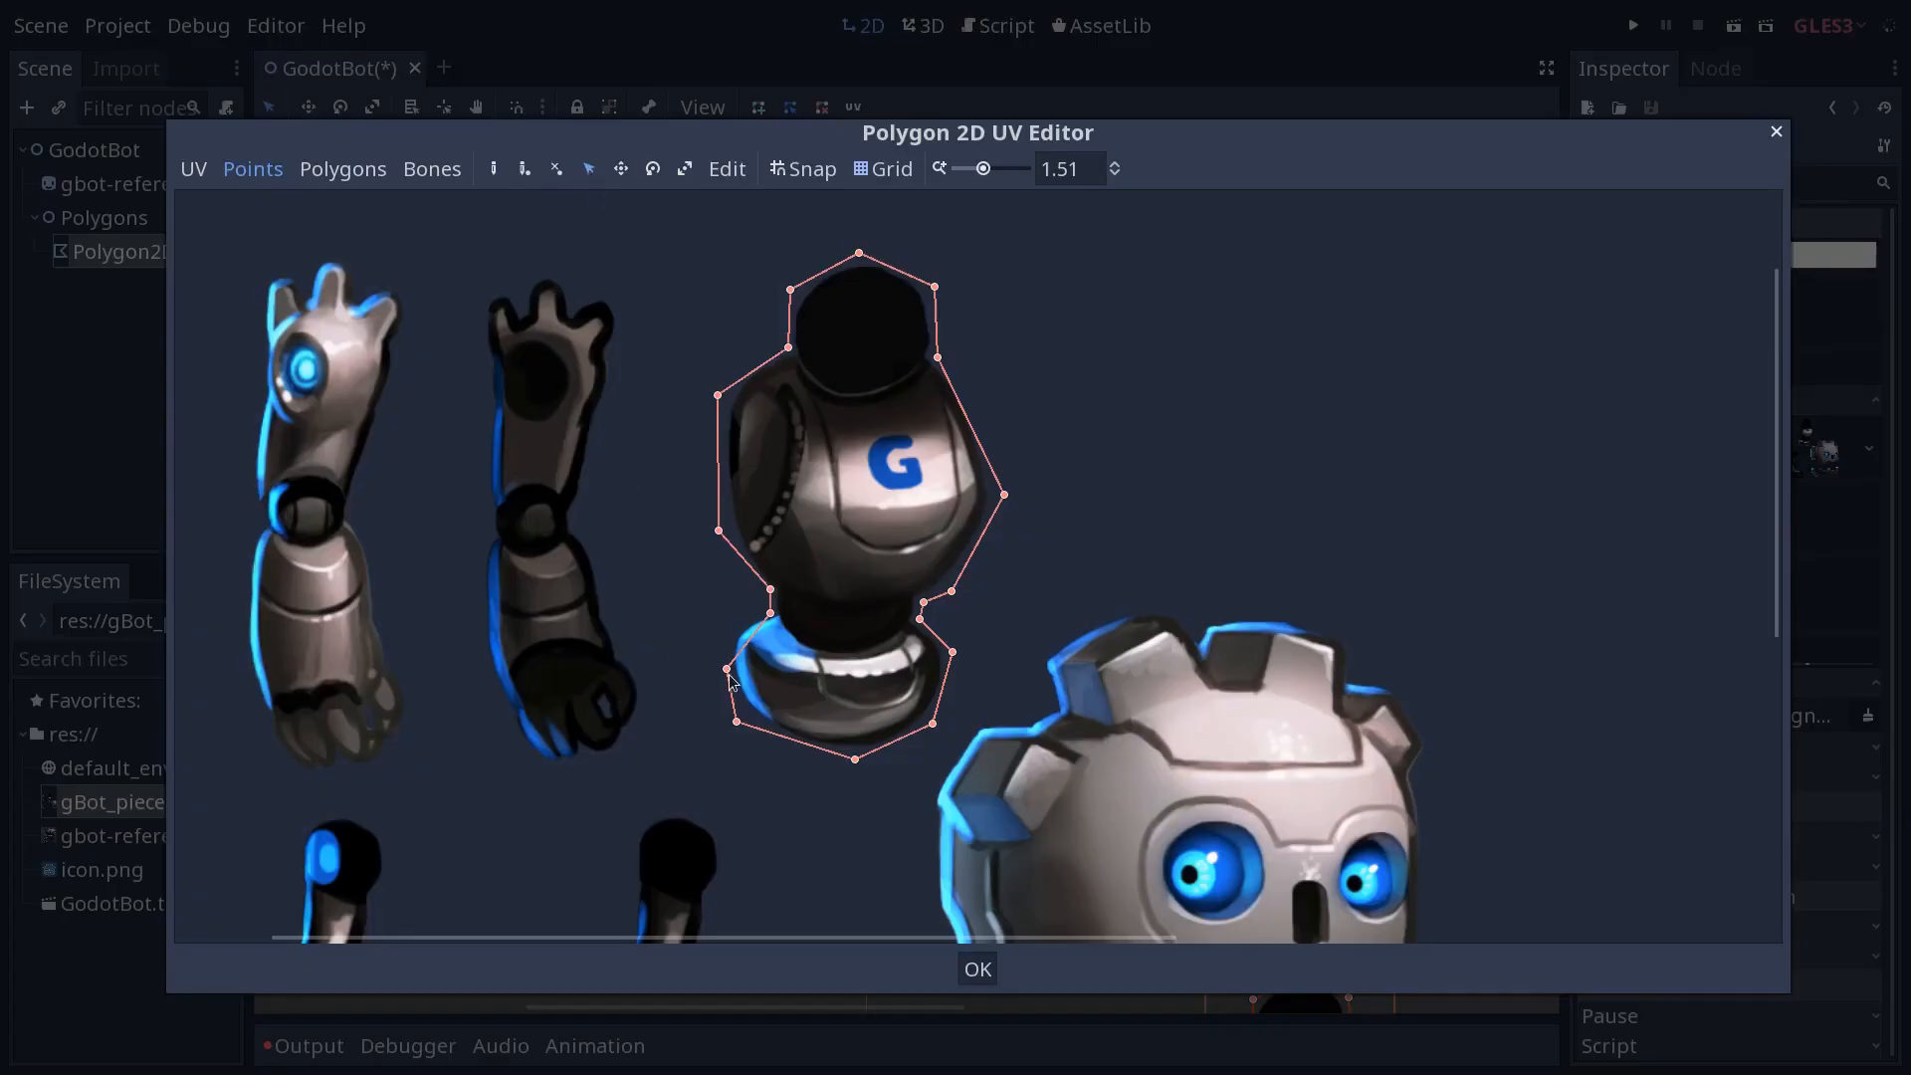
pyautogui.moveTo(822, 592)
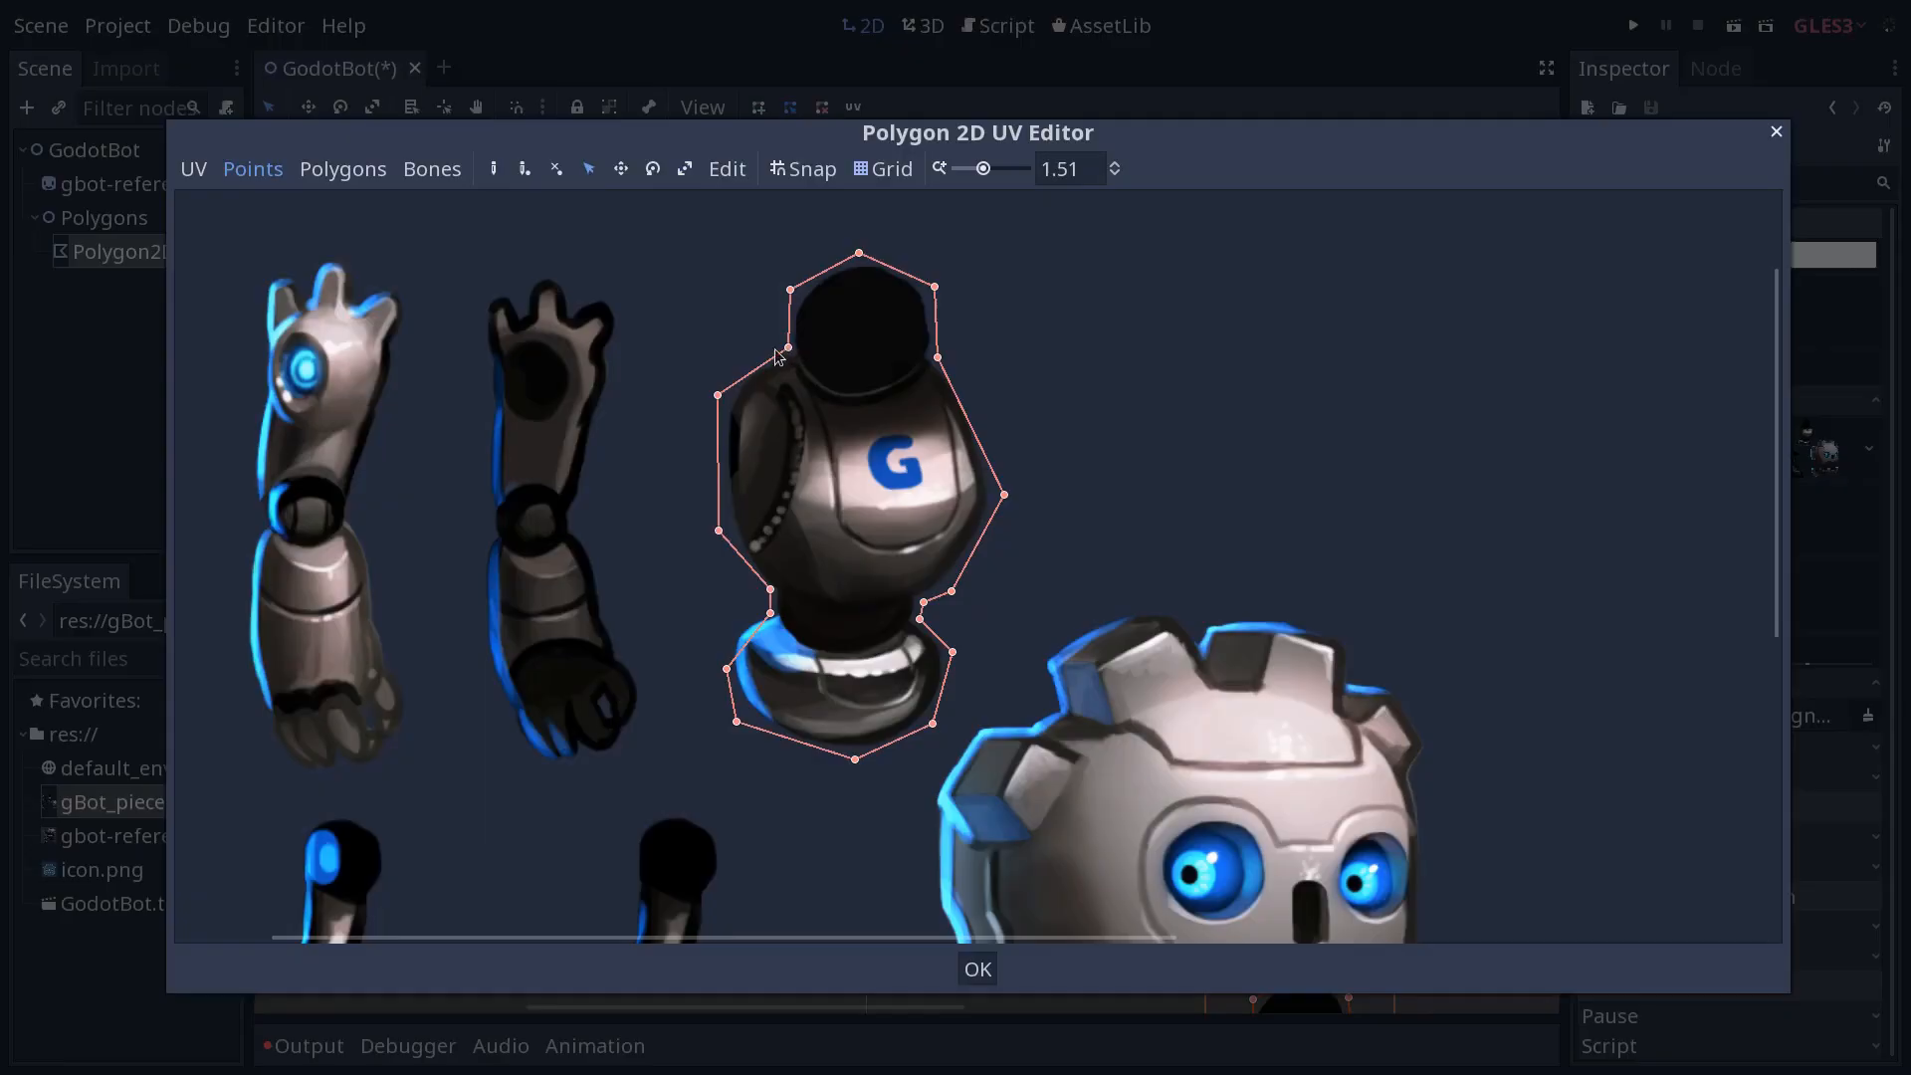
pyautogui.moveTo(754, 382)
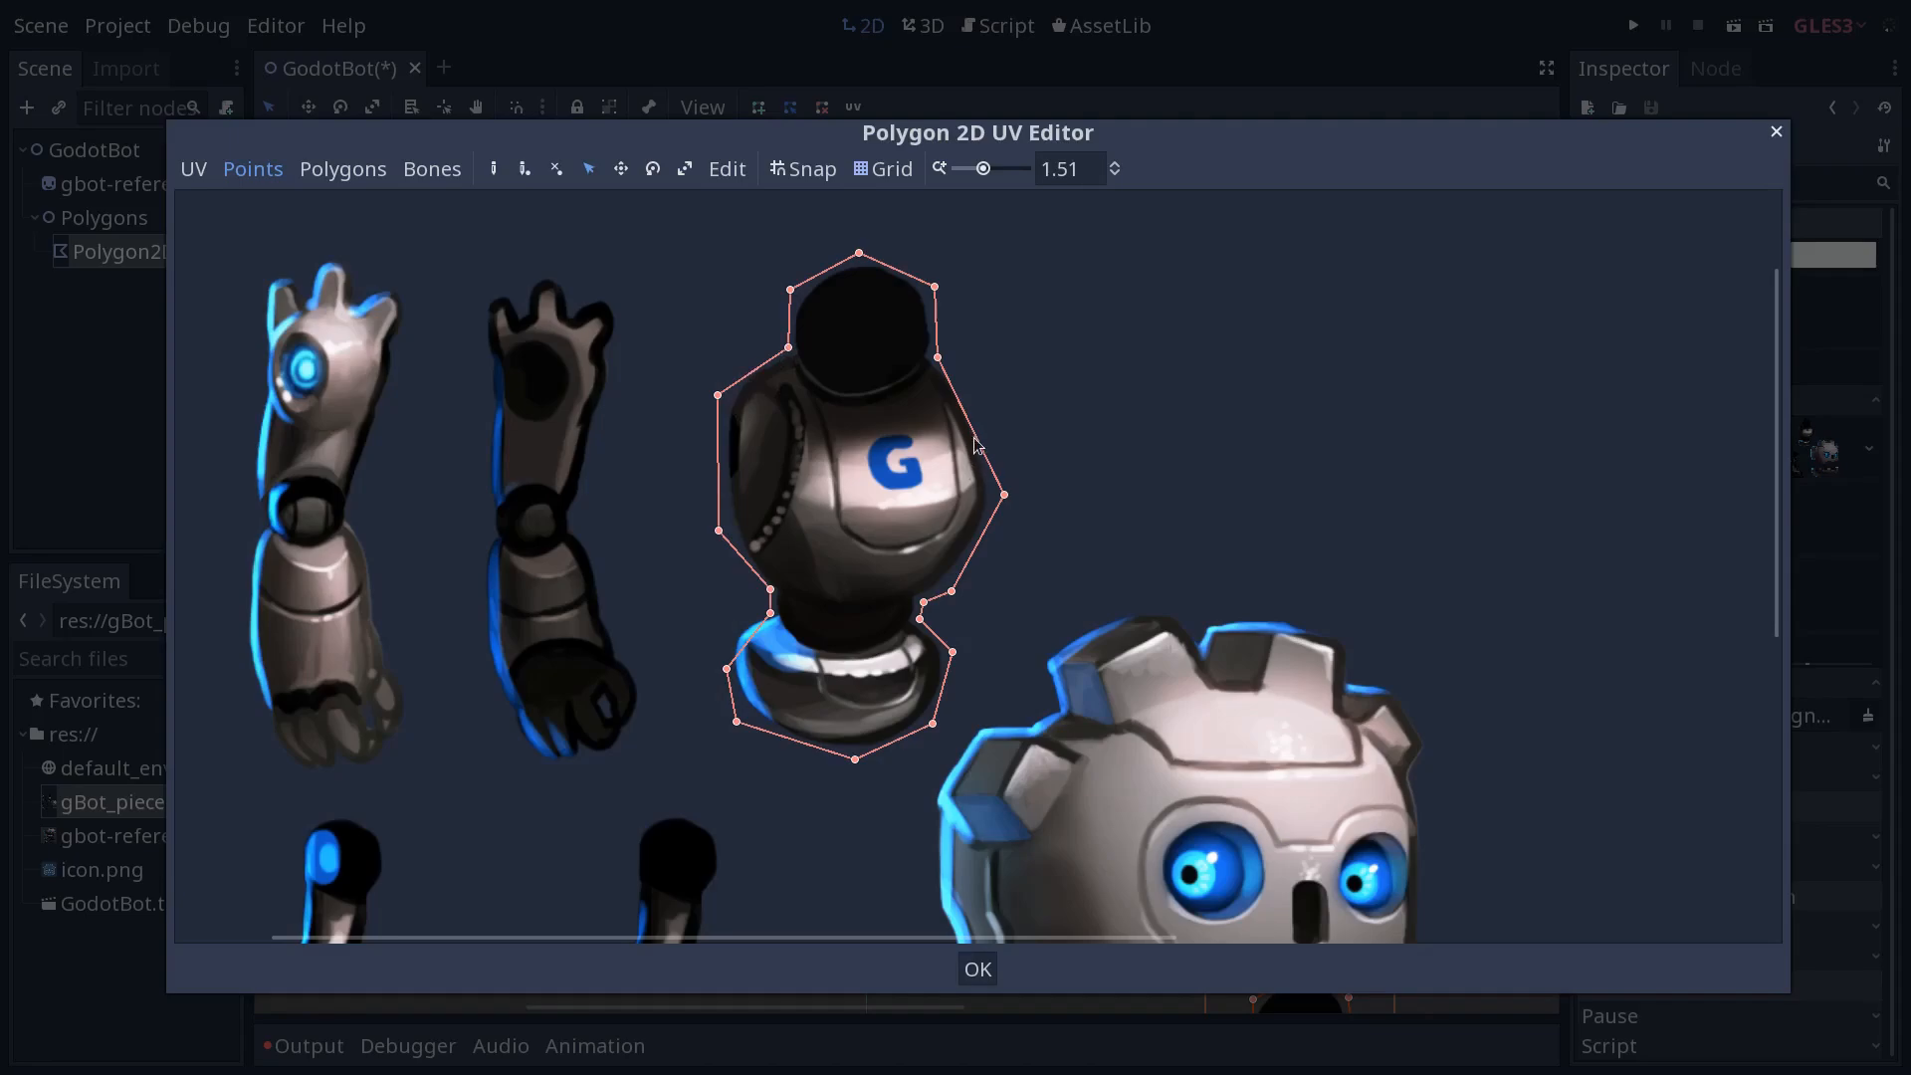
pyautogui.moveTo(757, 656)
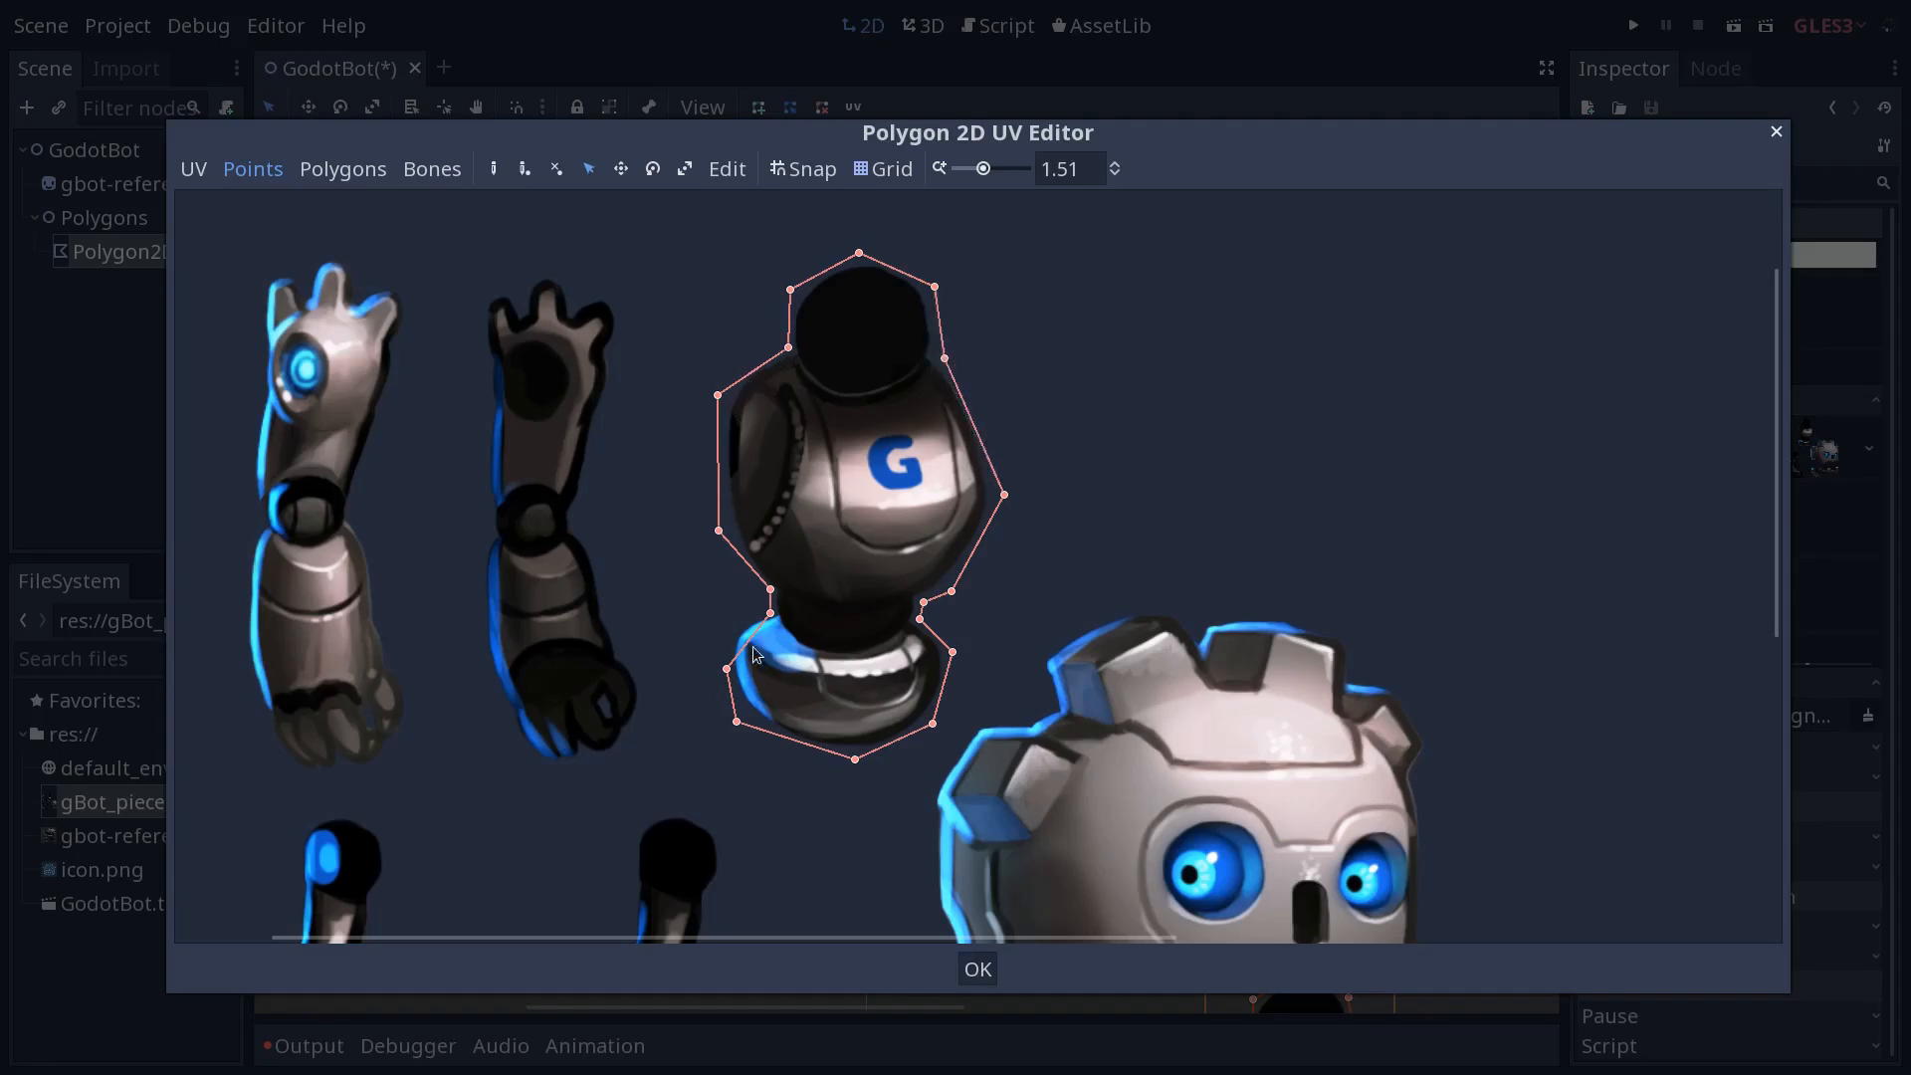
pyautogui.moveTo(730, 686)
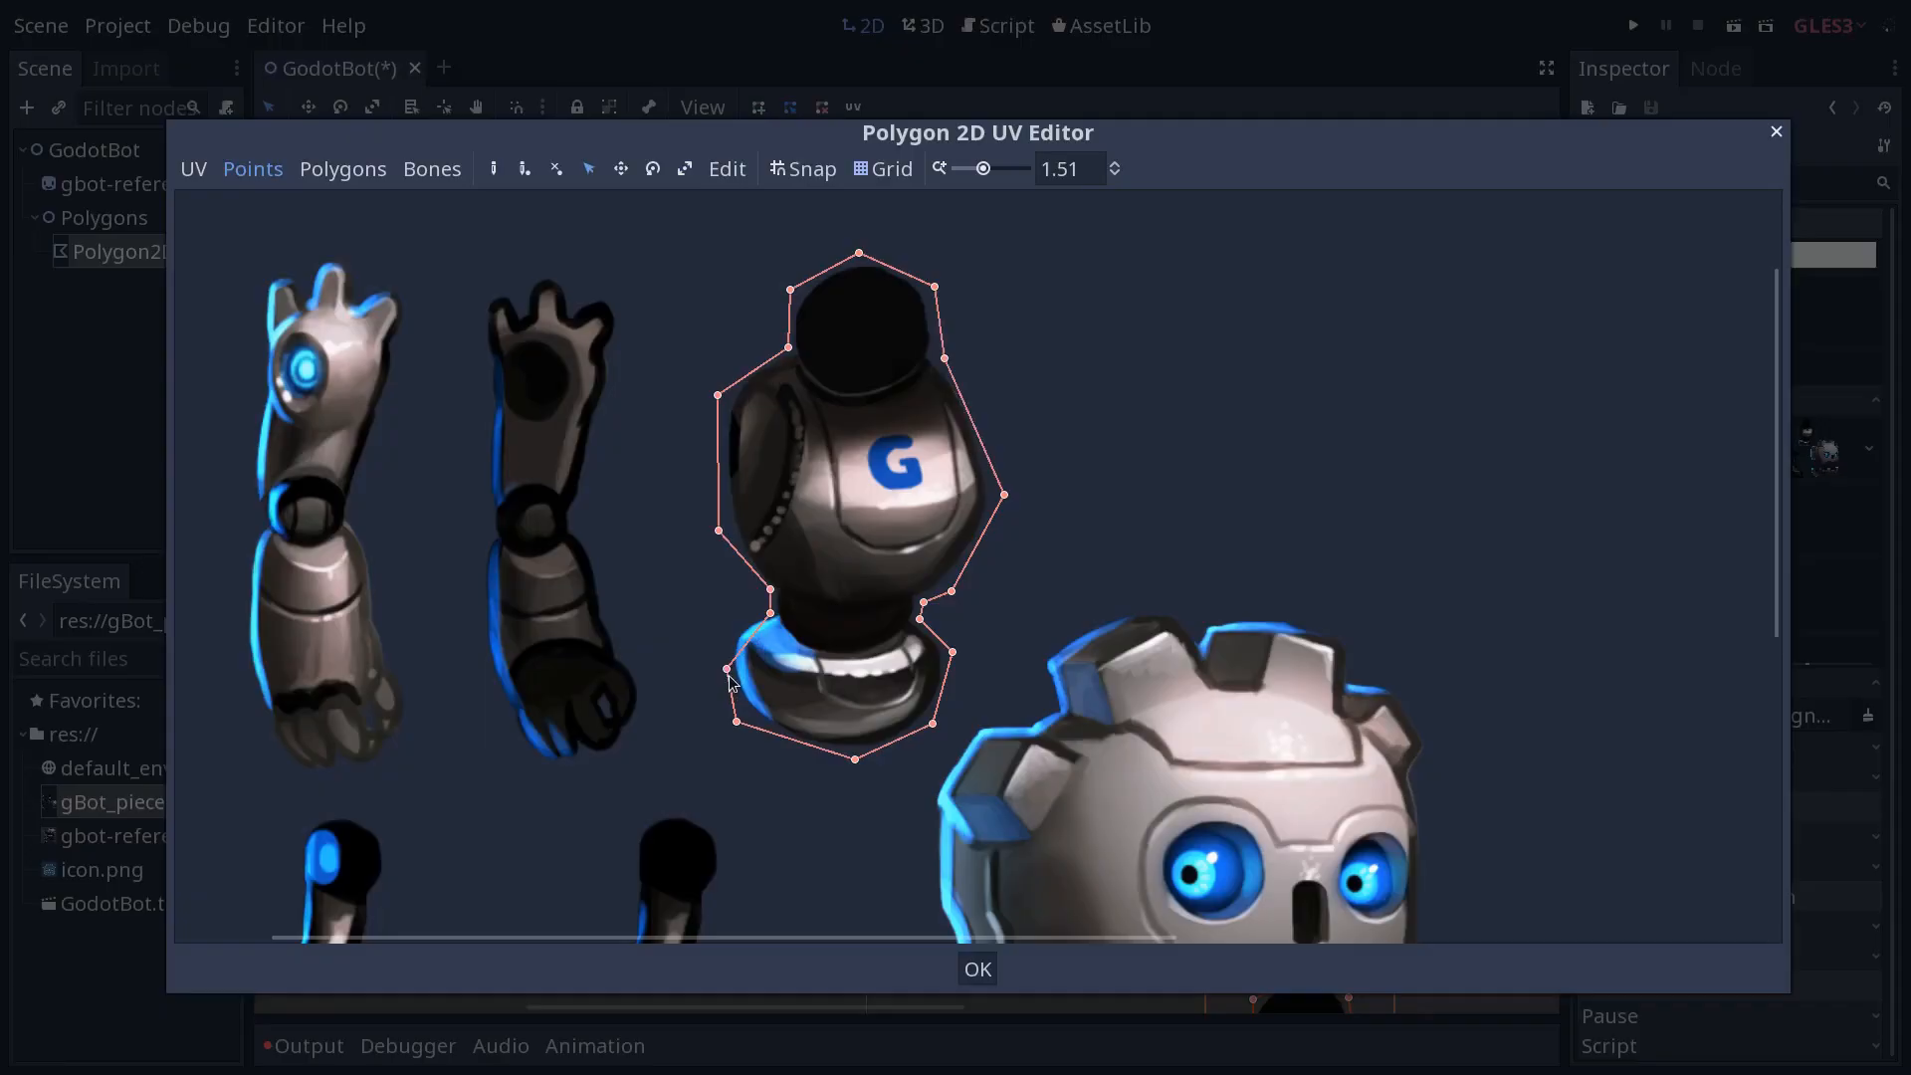
pyautogui.moveTo(733, 652)
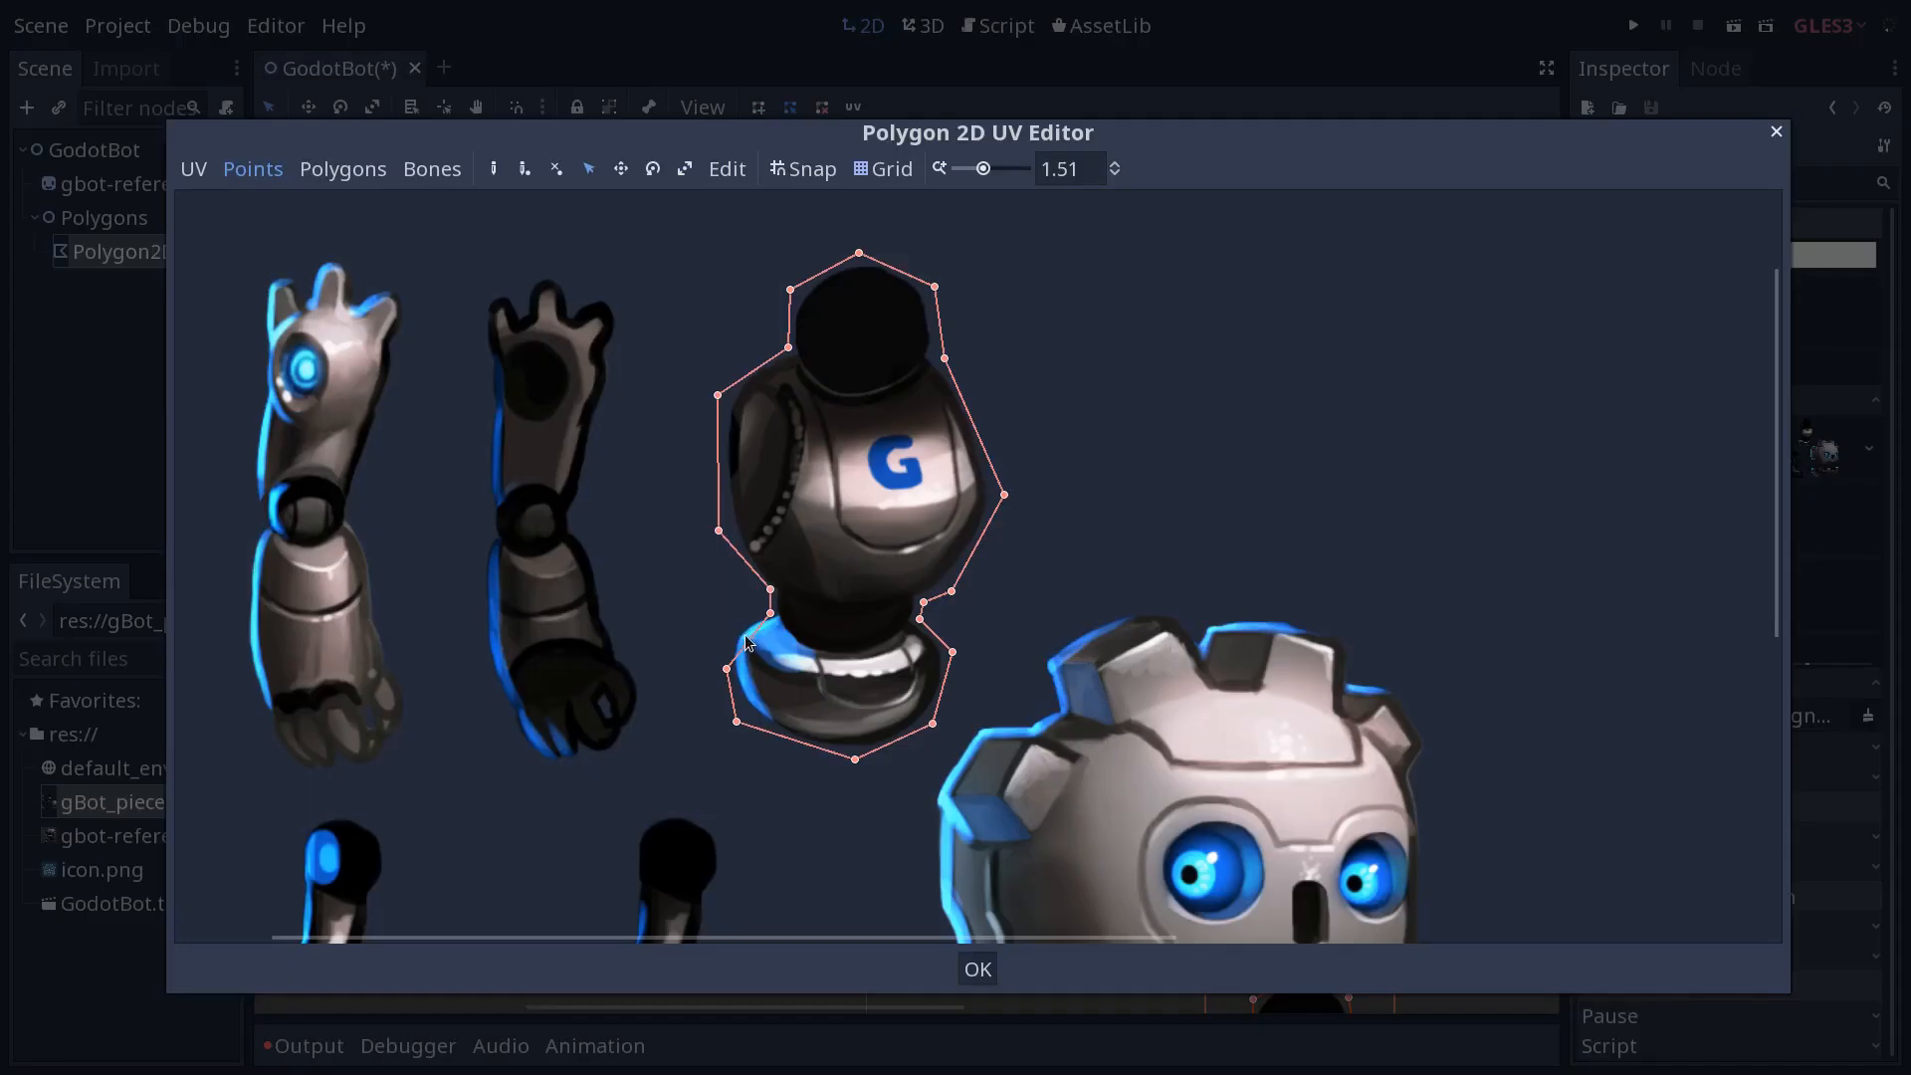
pyautogui.moveTo(865, 601)
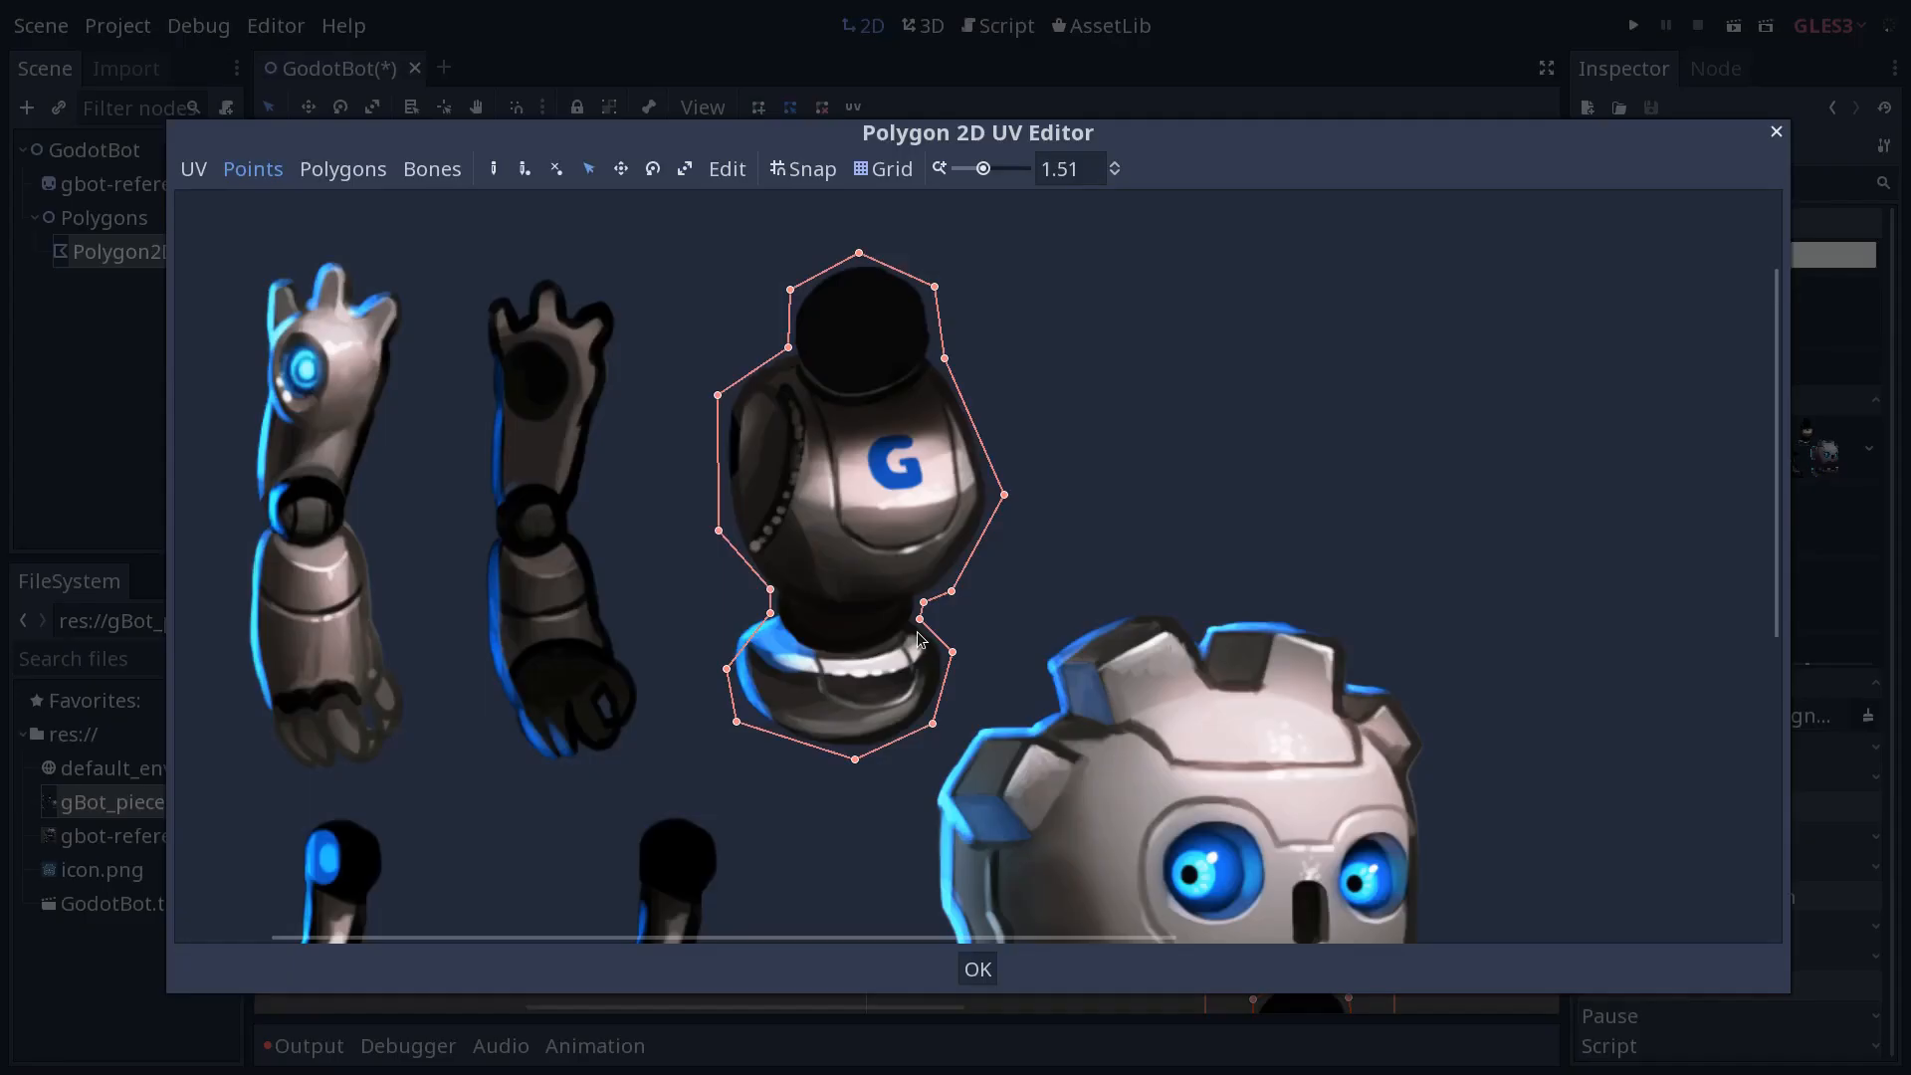
pyautogui.moveTo(742, 671)
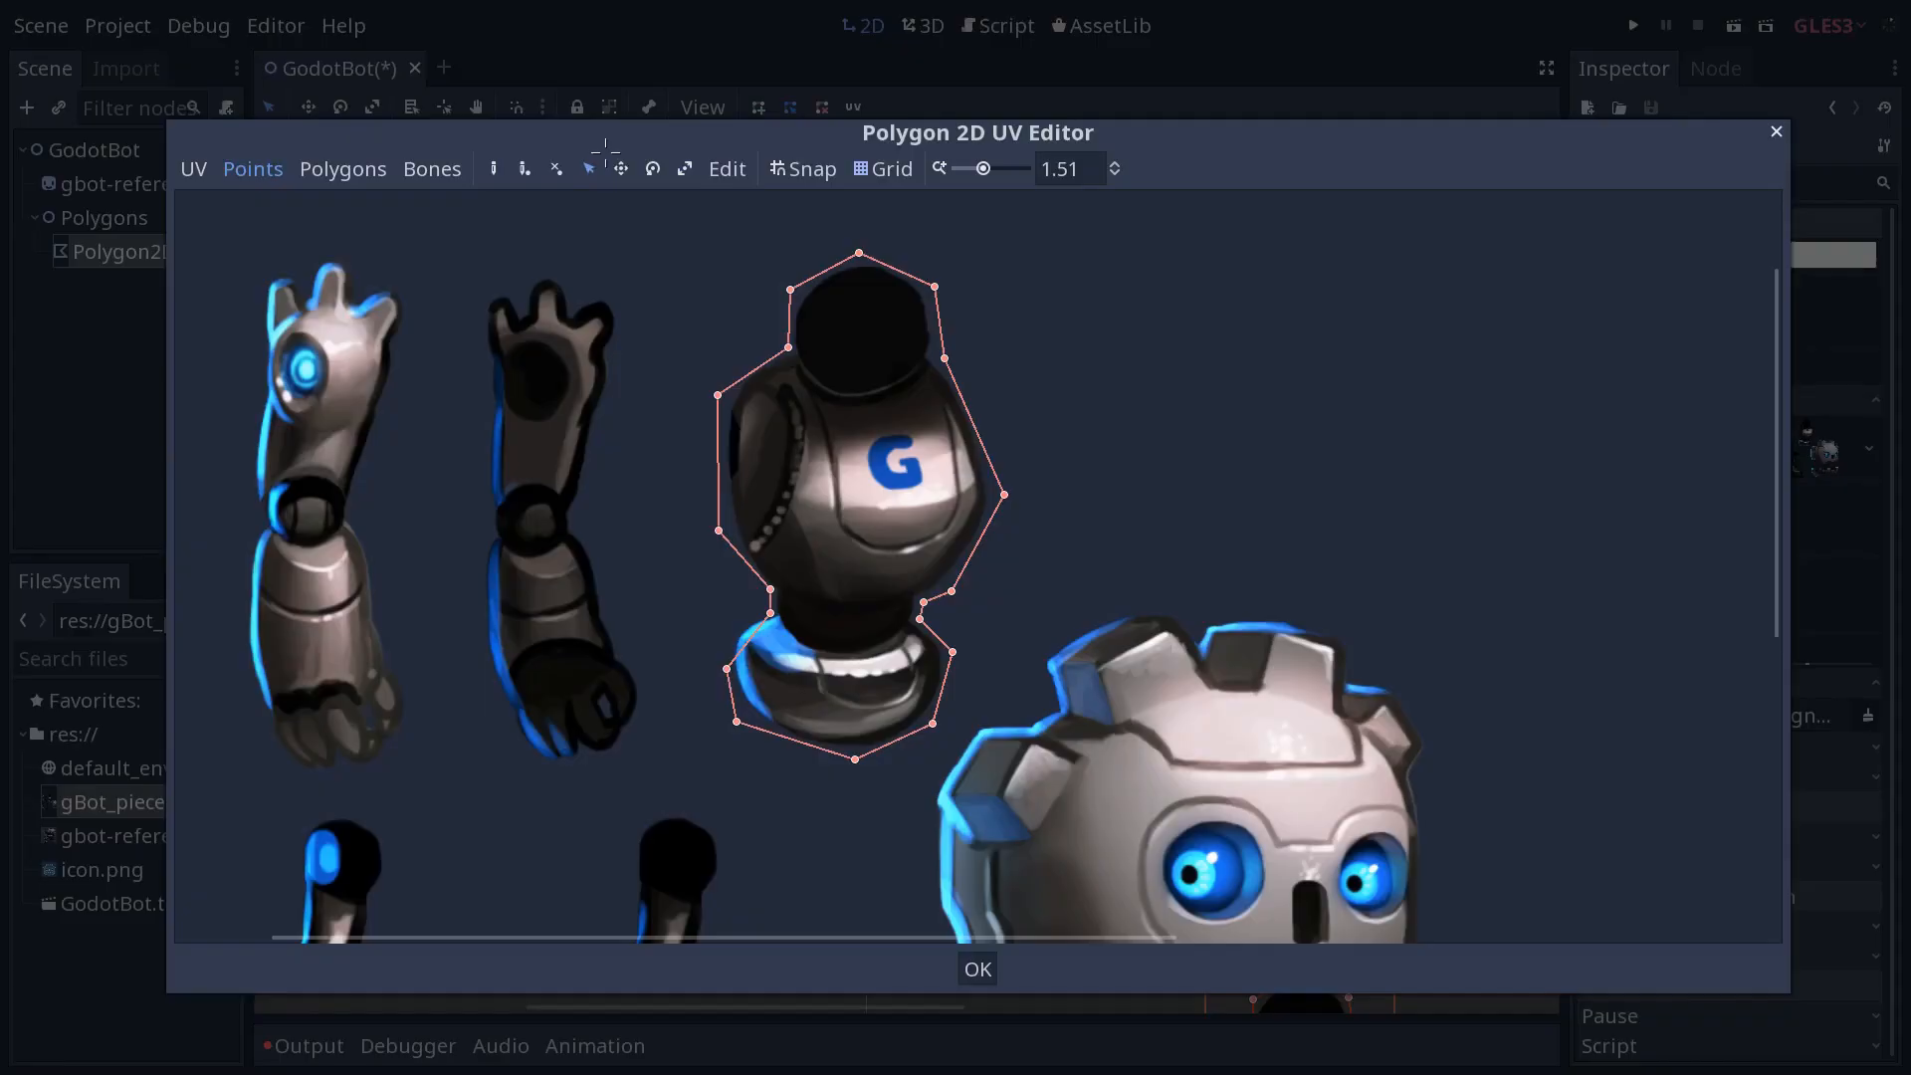
pyautogui.moveTo(588, 169)
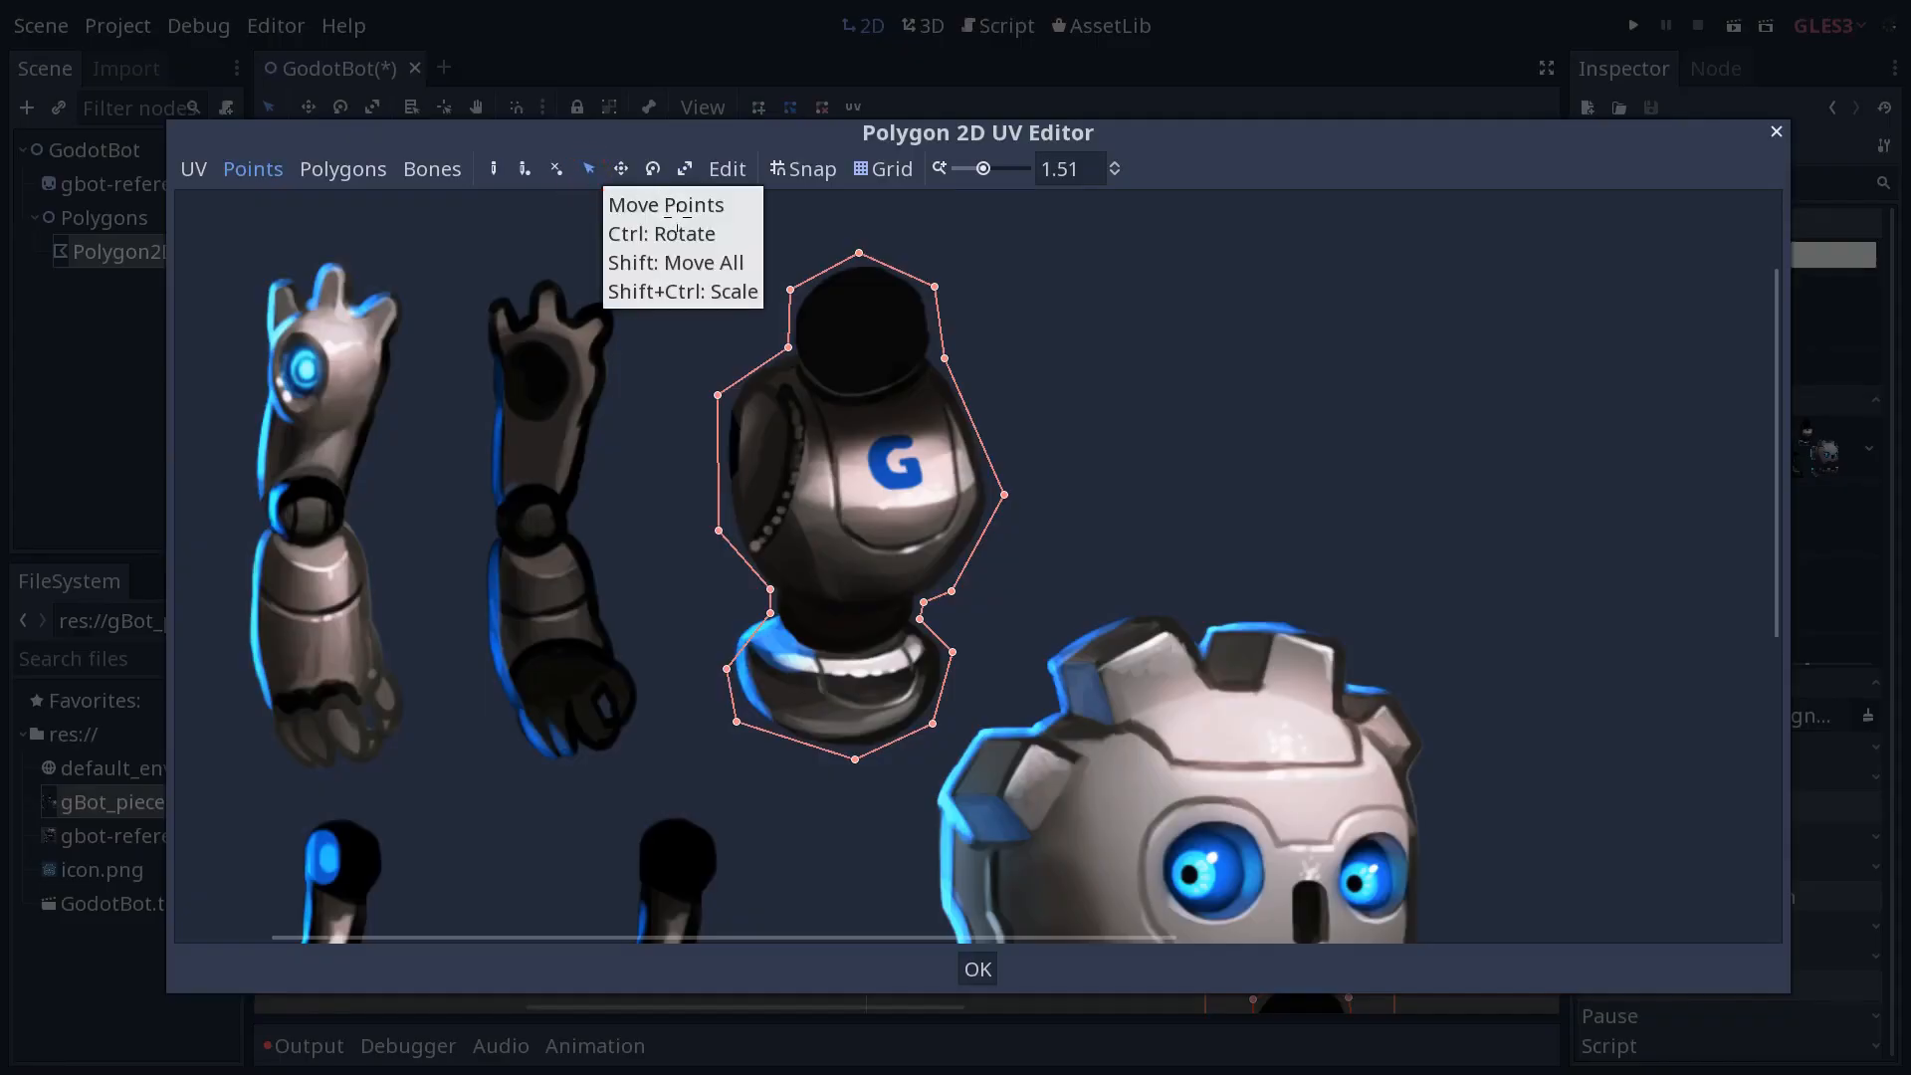
pyautogui.moveTo(732, 682)
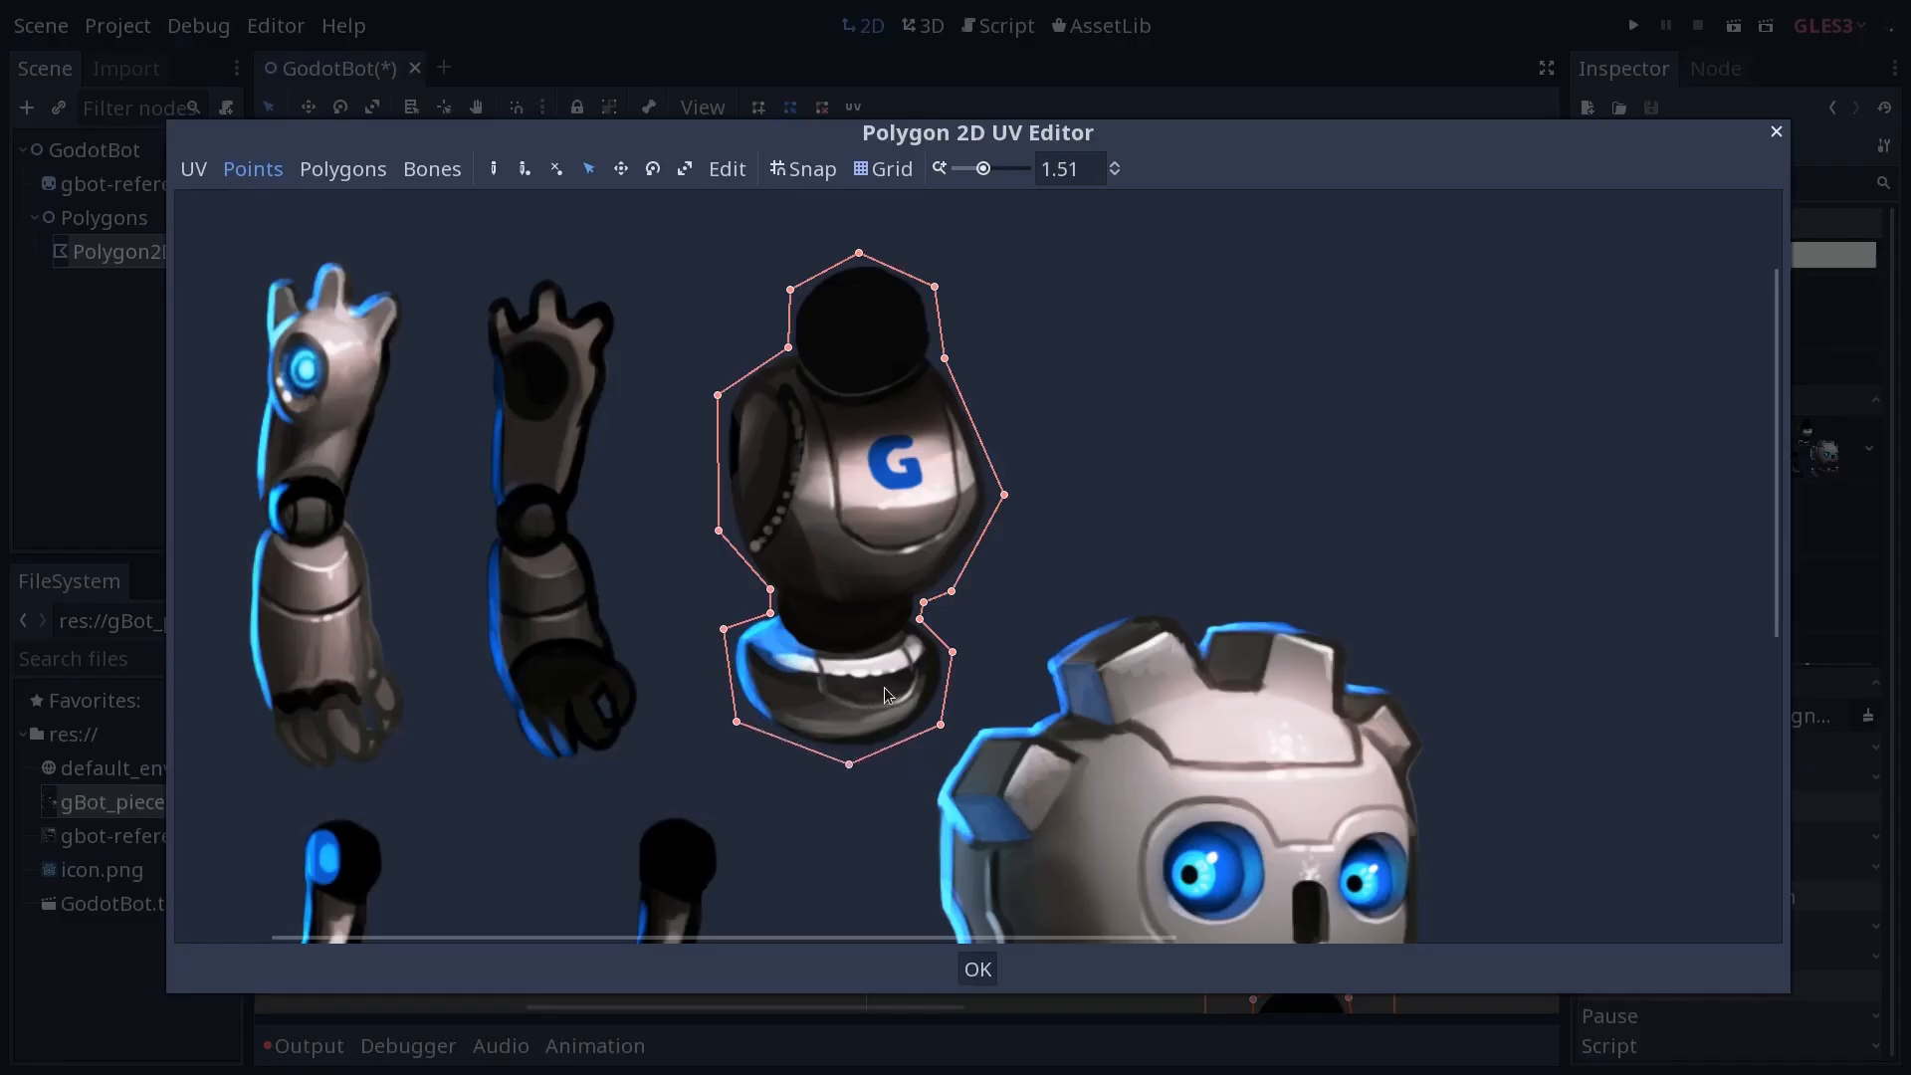
# Accept the torso outline, then select gbot-reference, Polygons and the chest polygon in the Scene tree
pyautogui.click(977, 969)
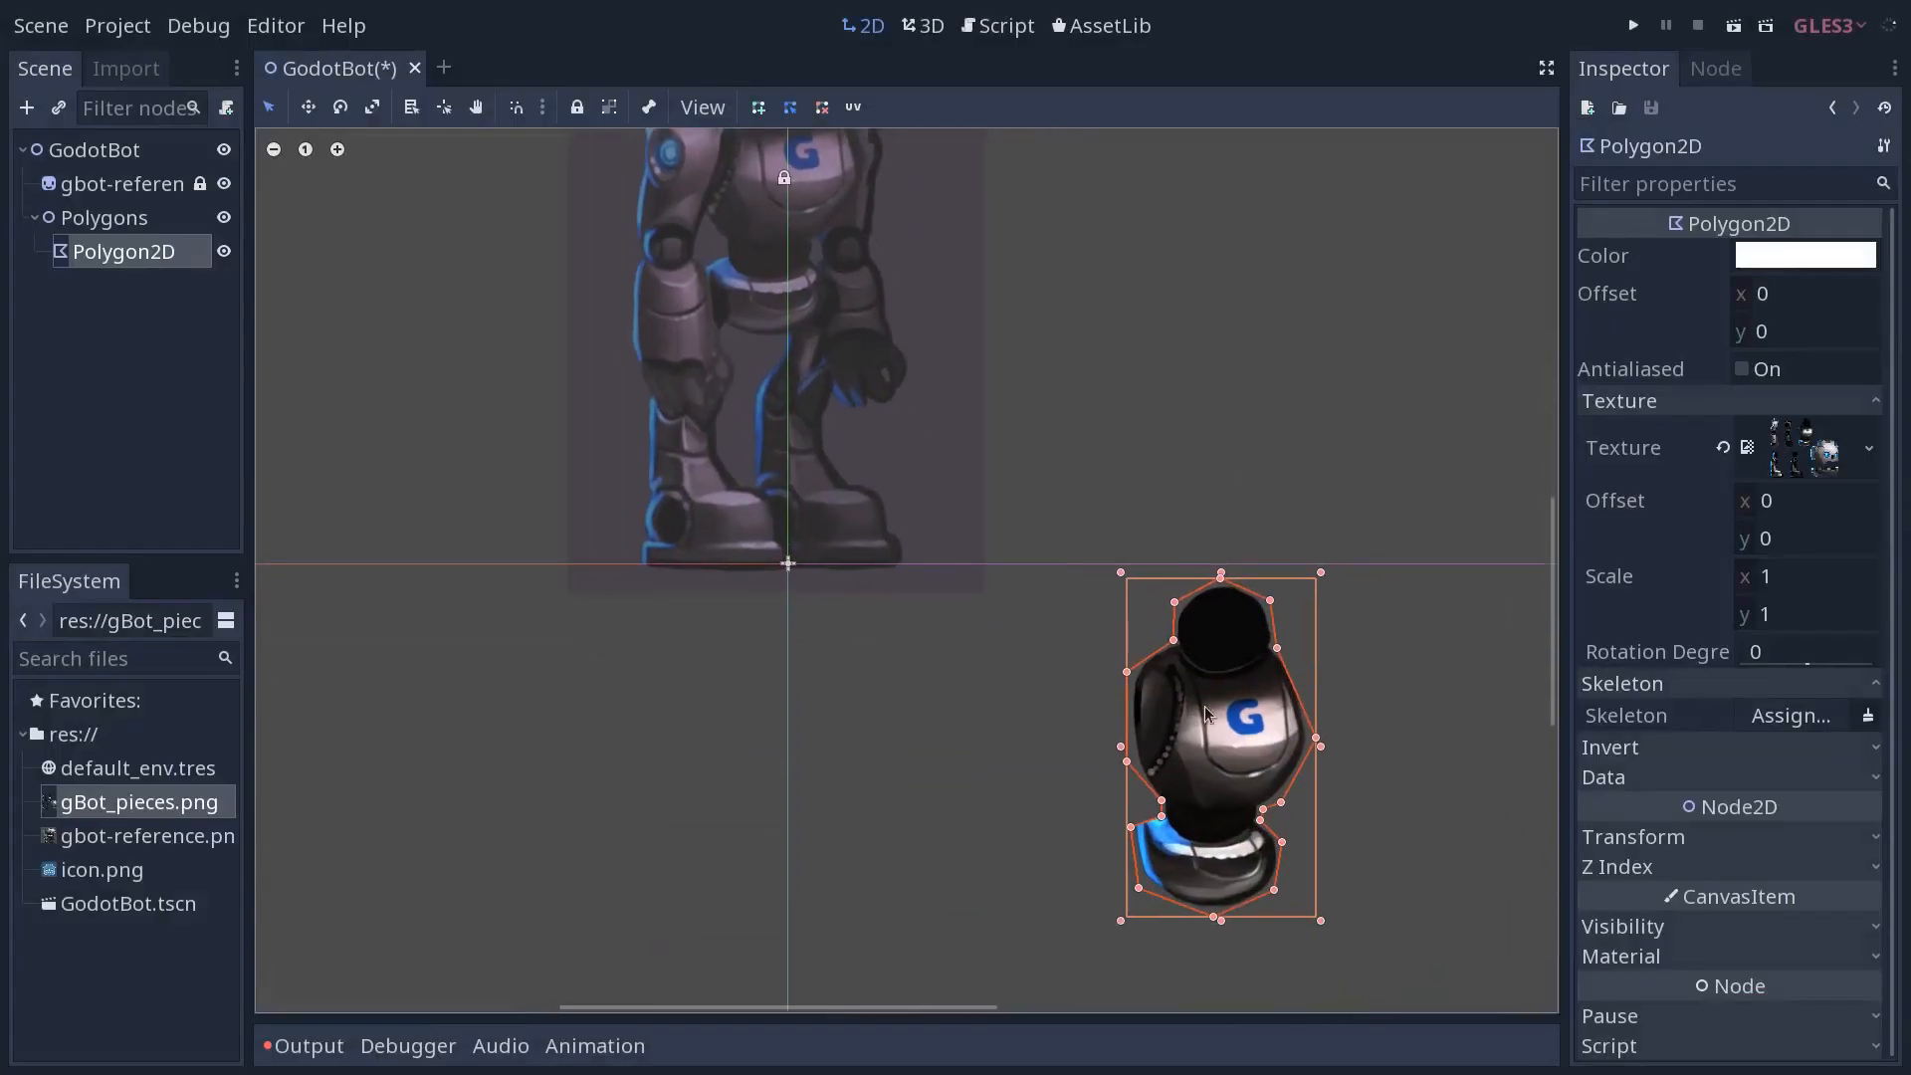
pyautogui.moveTo(1157, 862)
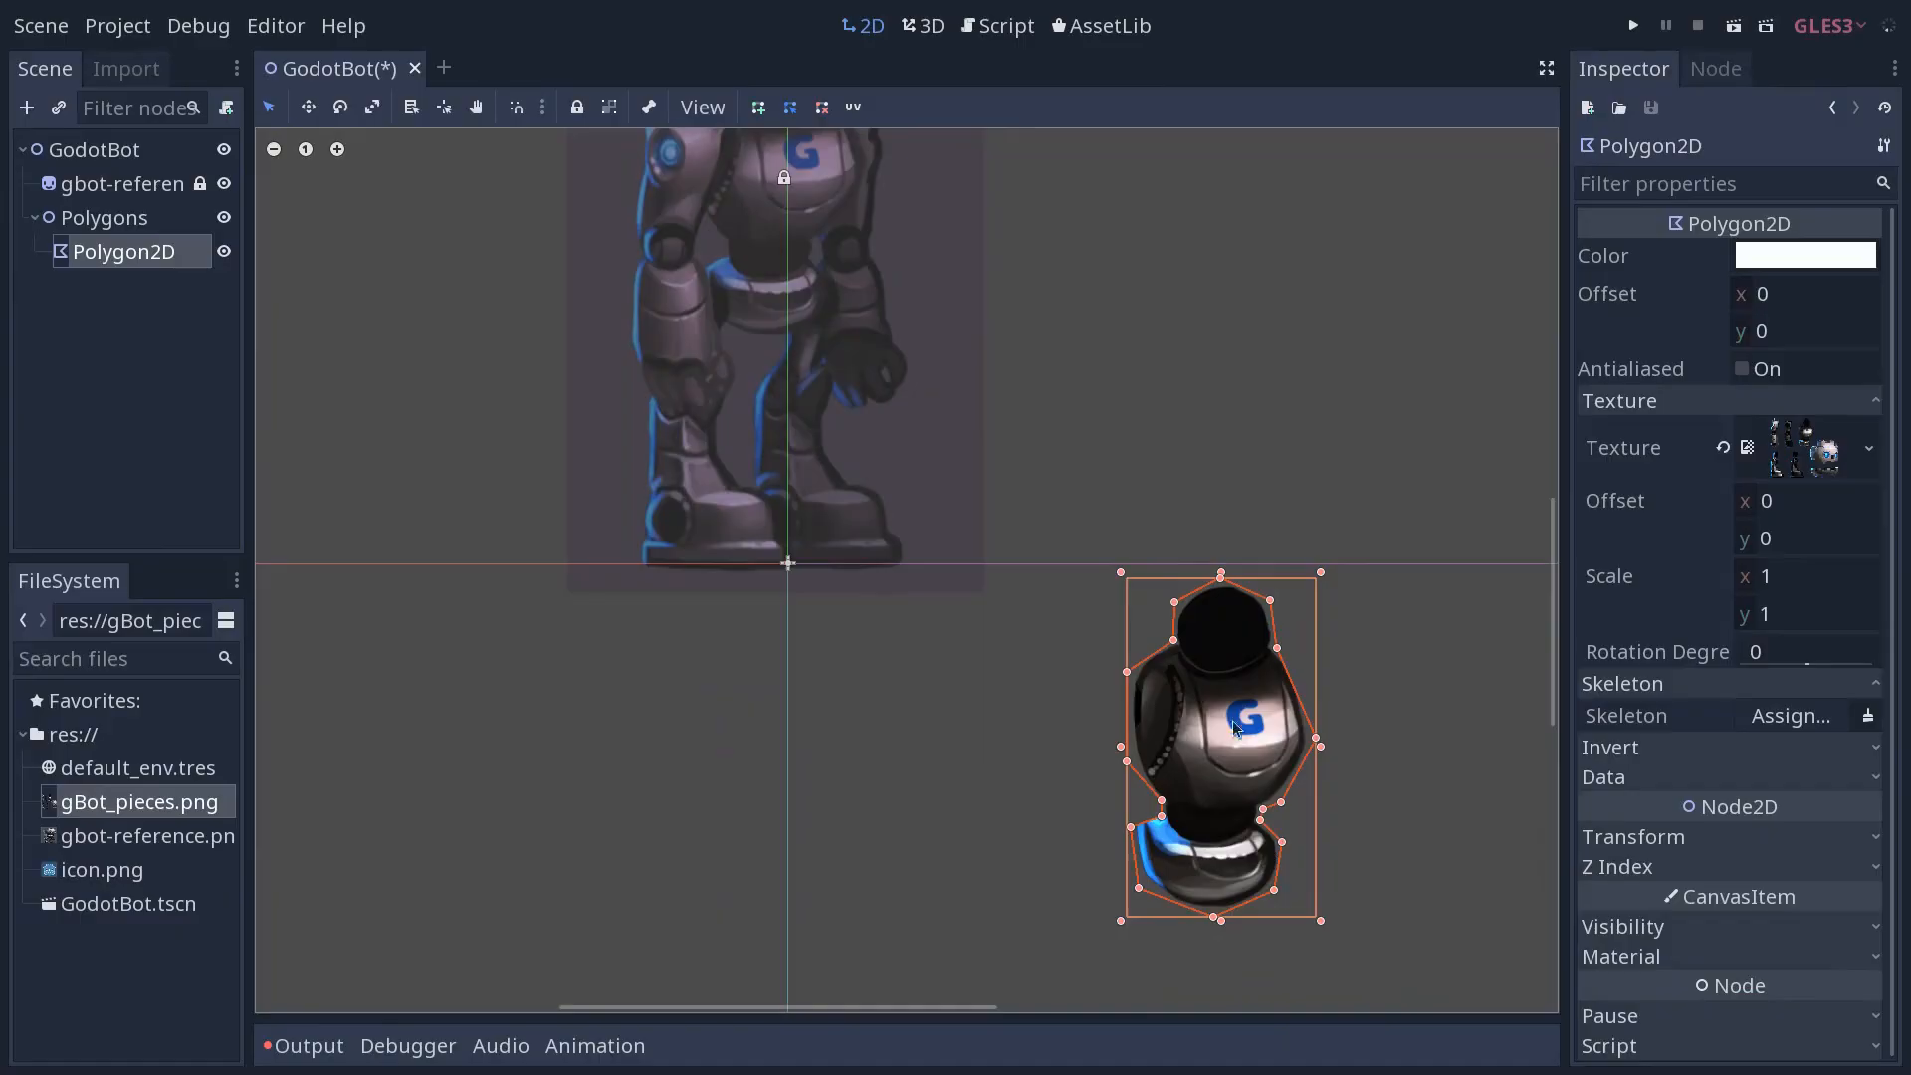
pyautogui.moveTo(1218, 823)
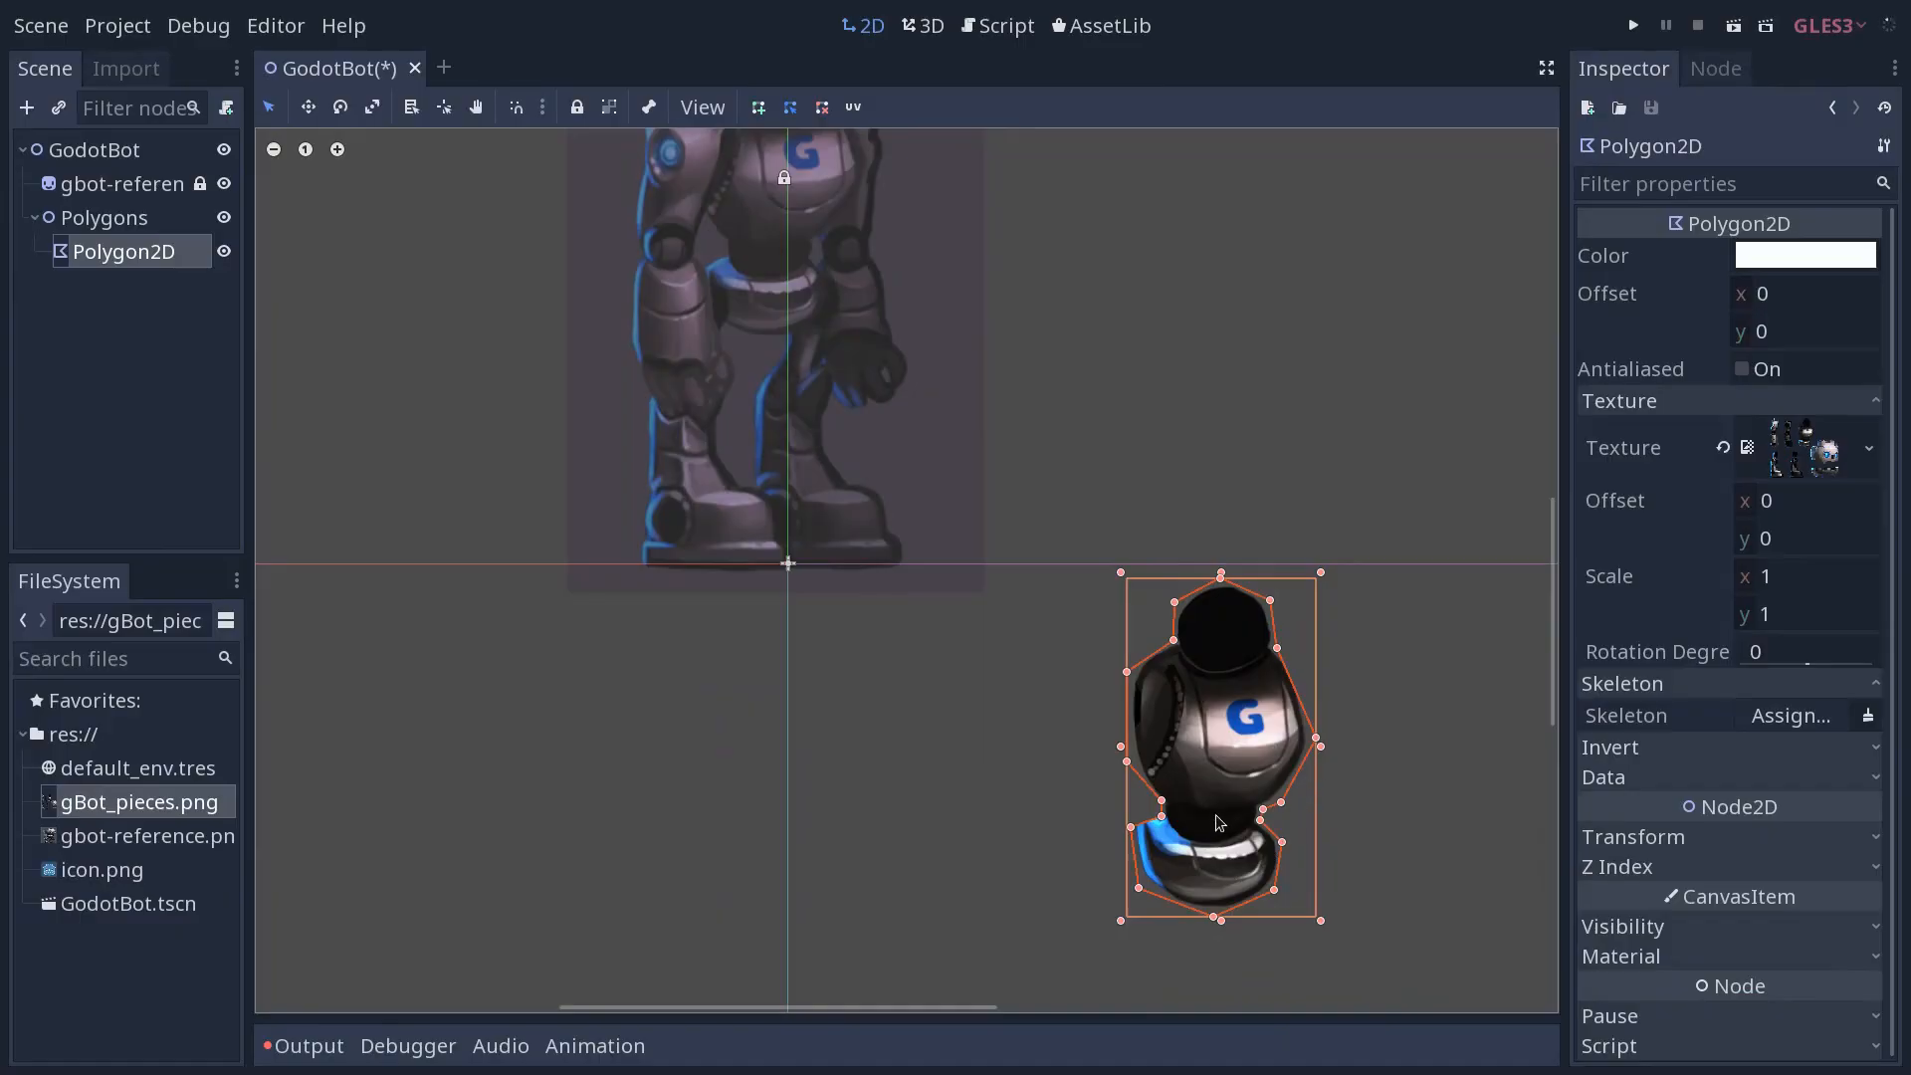
pyautogui.moveTo(1250, 770)
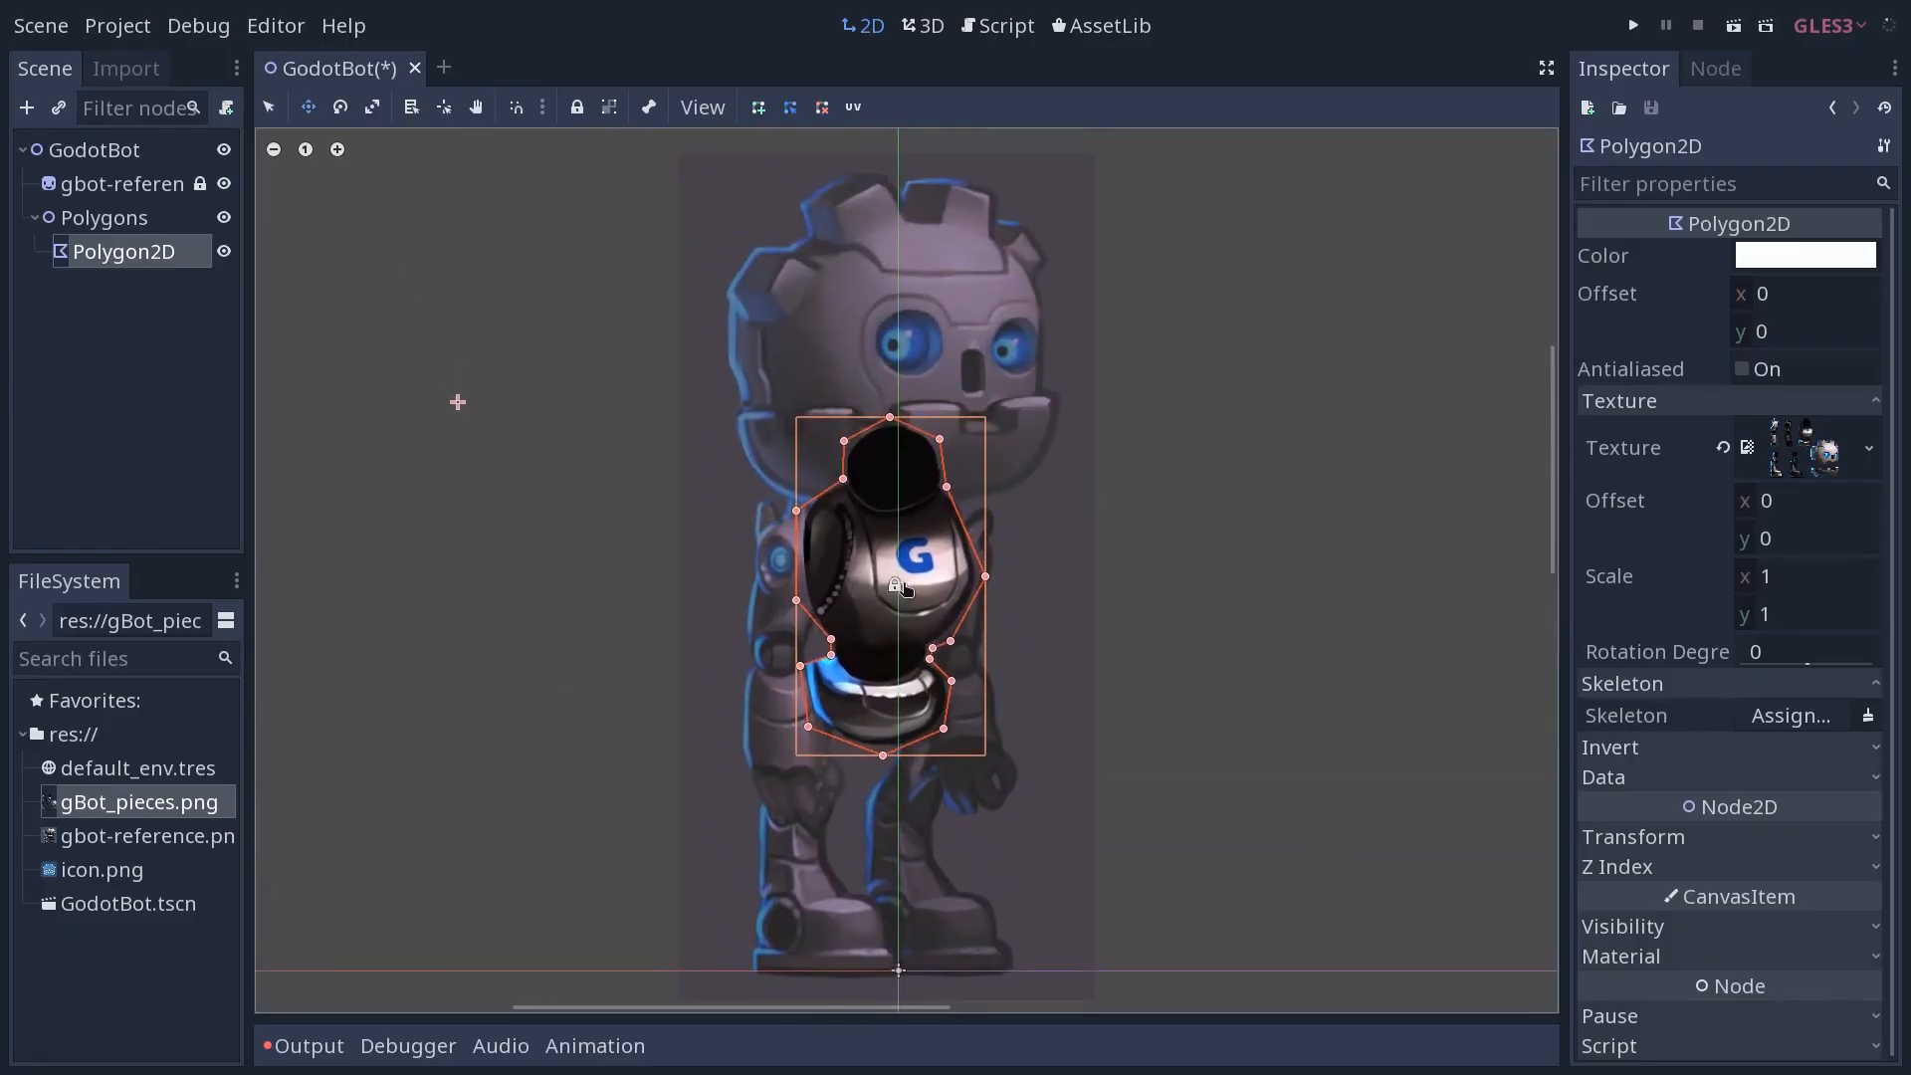
pyautogui.click(115, 183)
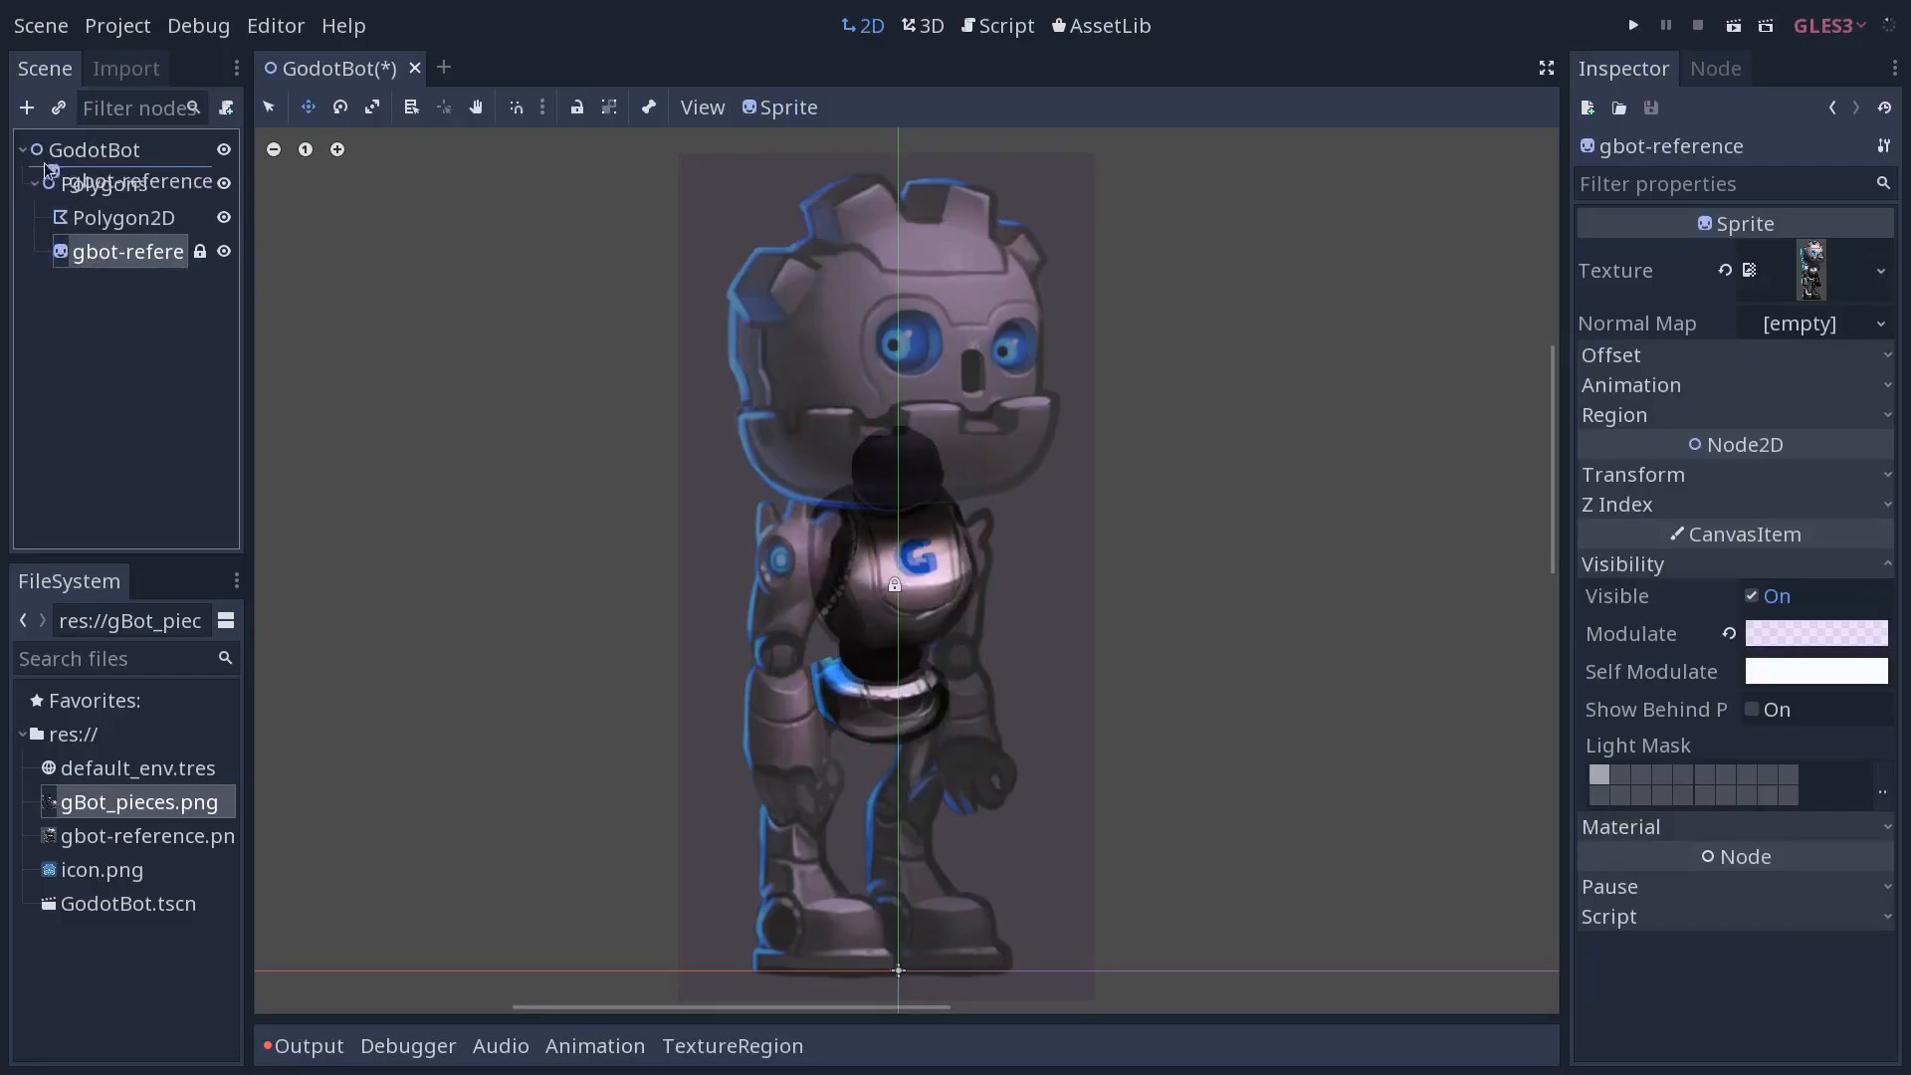
pyautogui.click(103, 183)
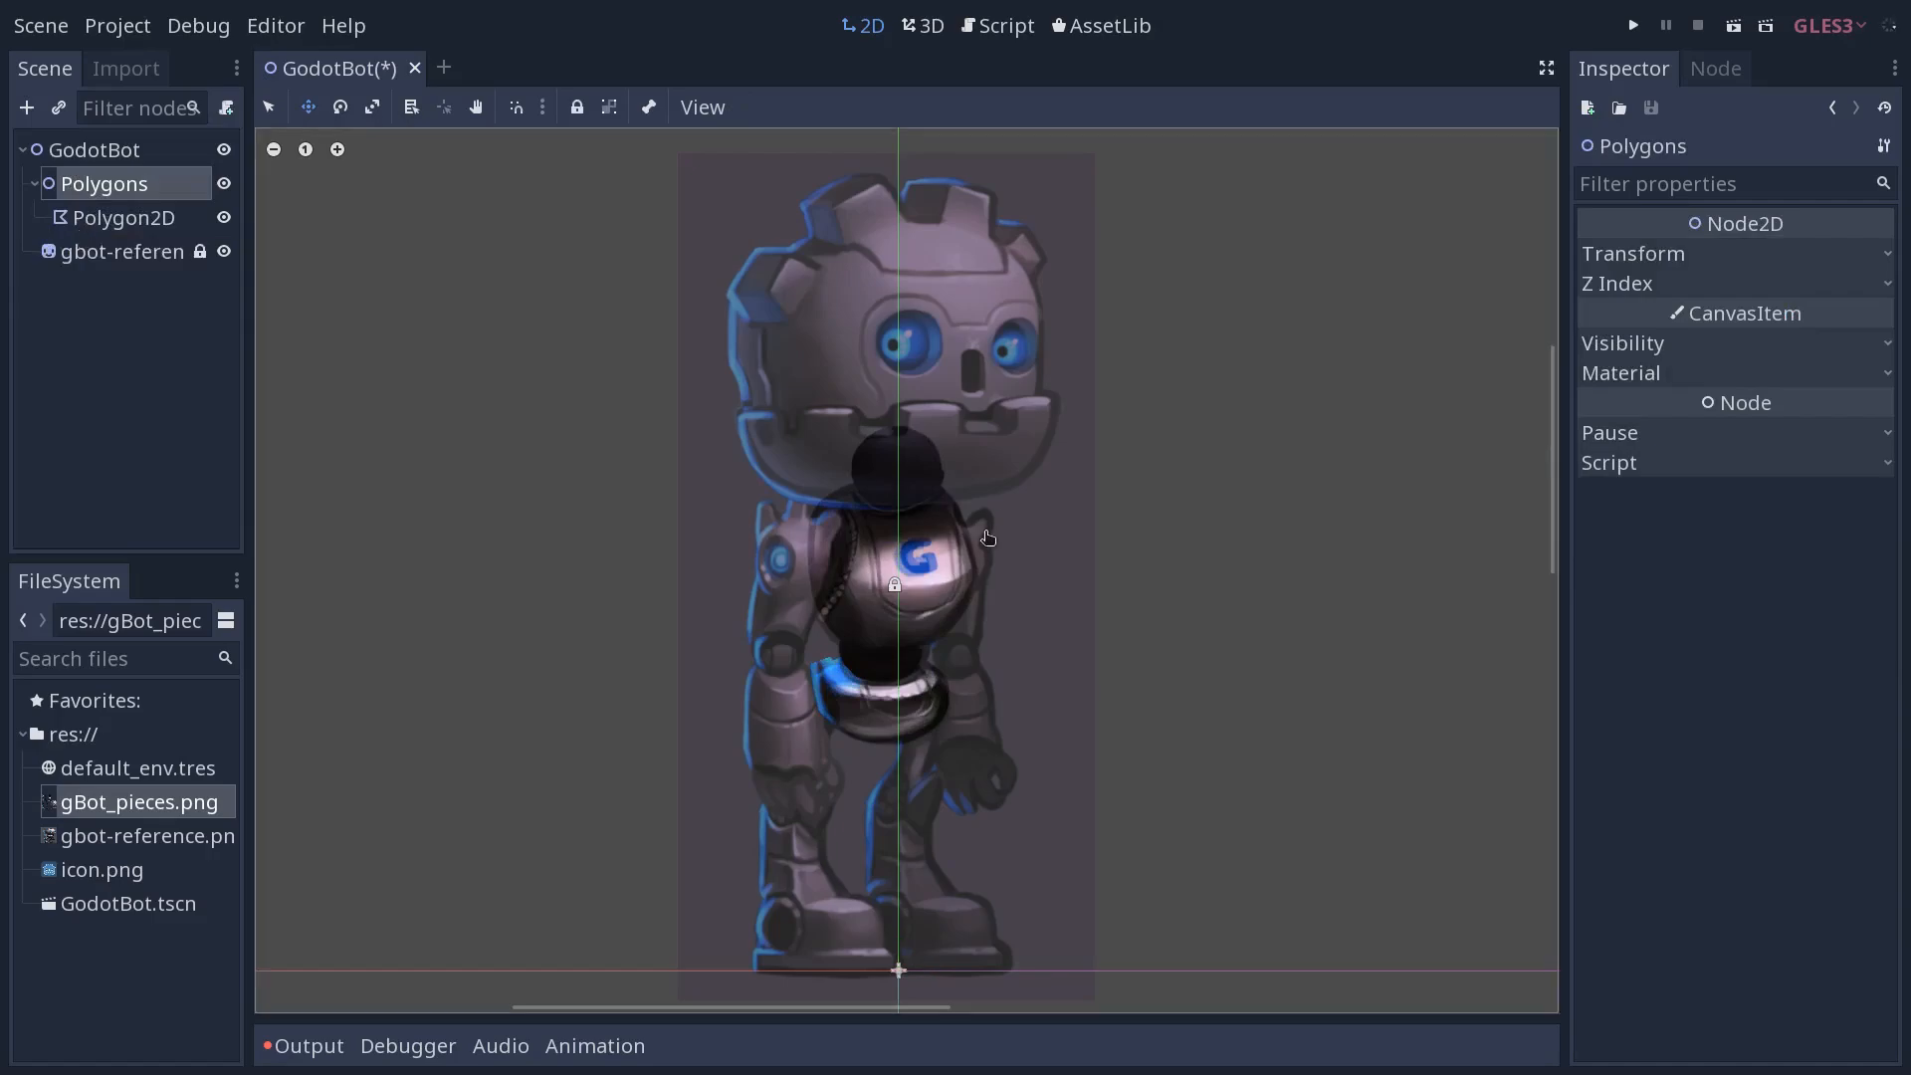
pyautogui.click(123, 251)
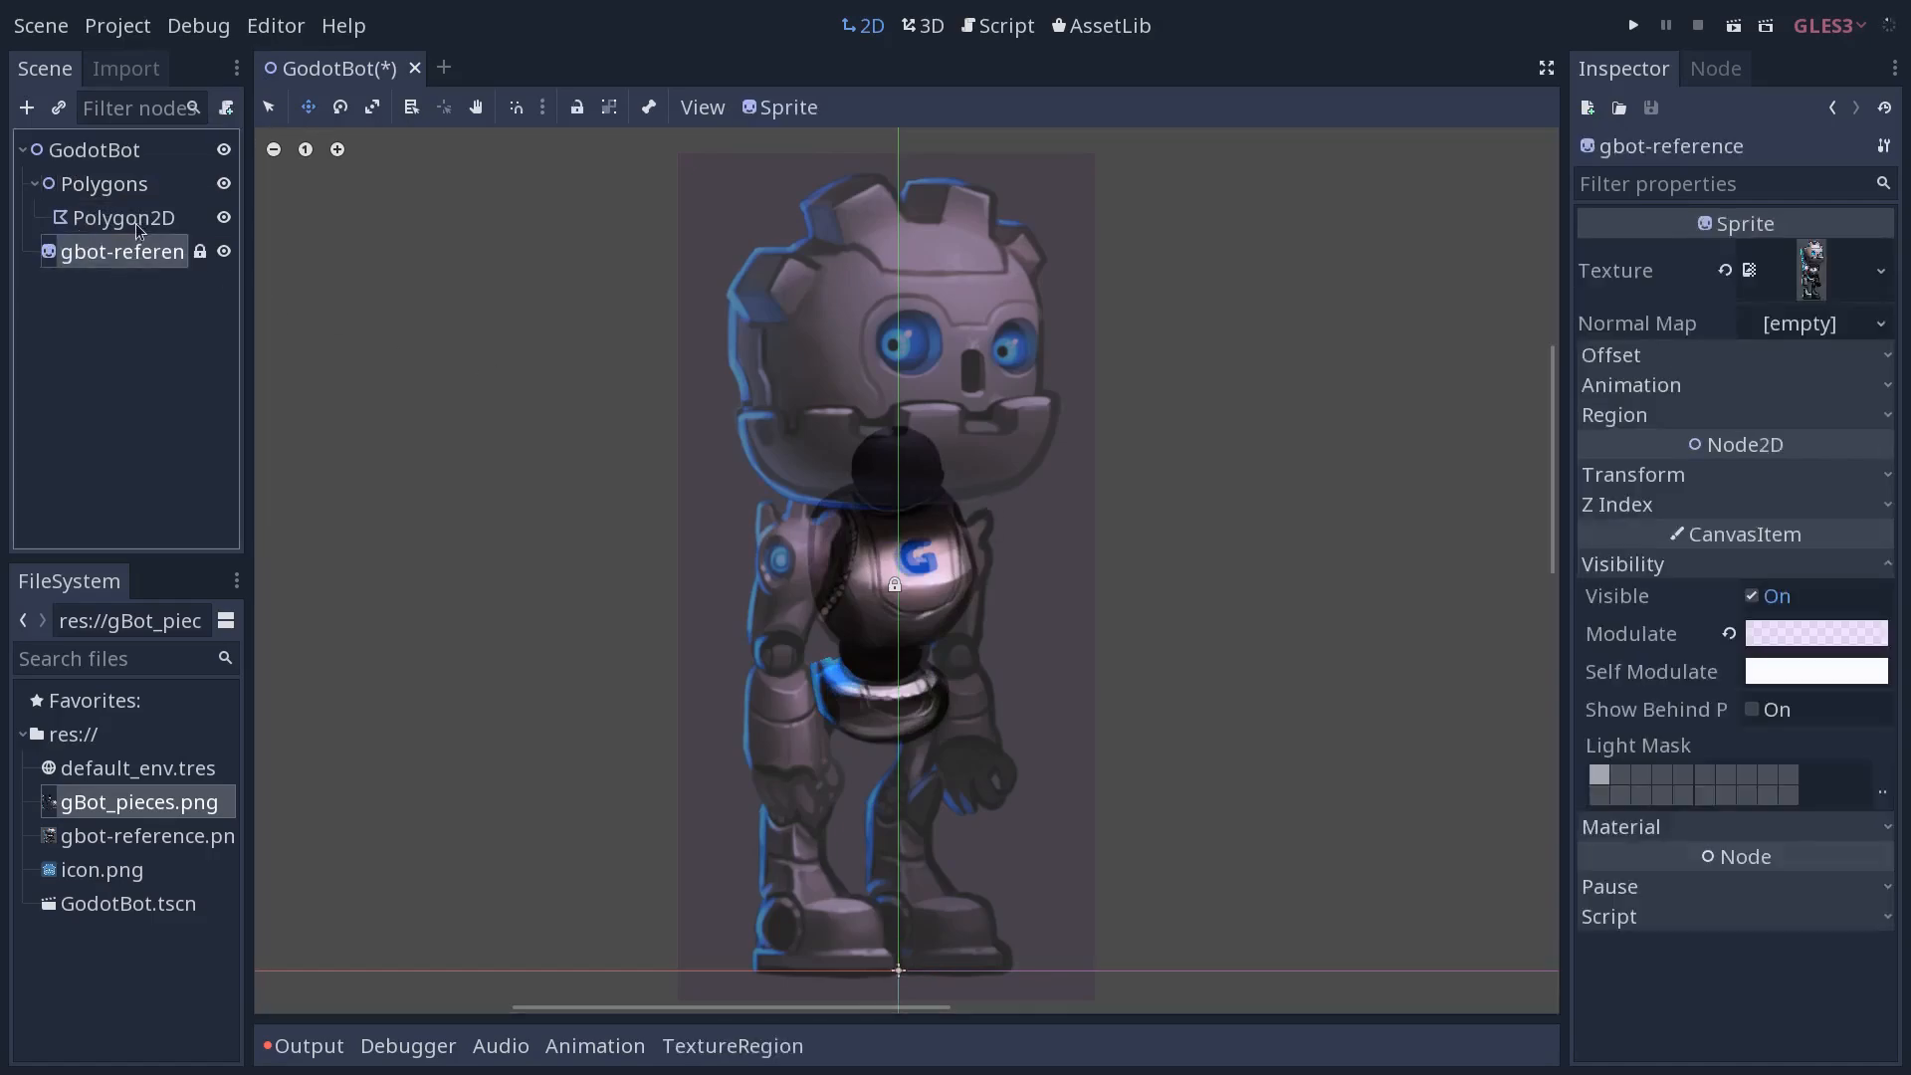
pyautogui.click(124, 218)
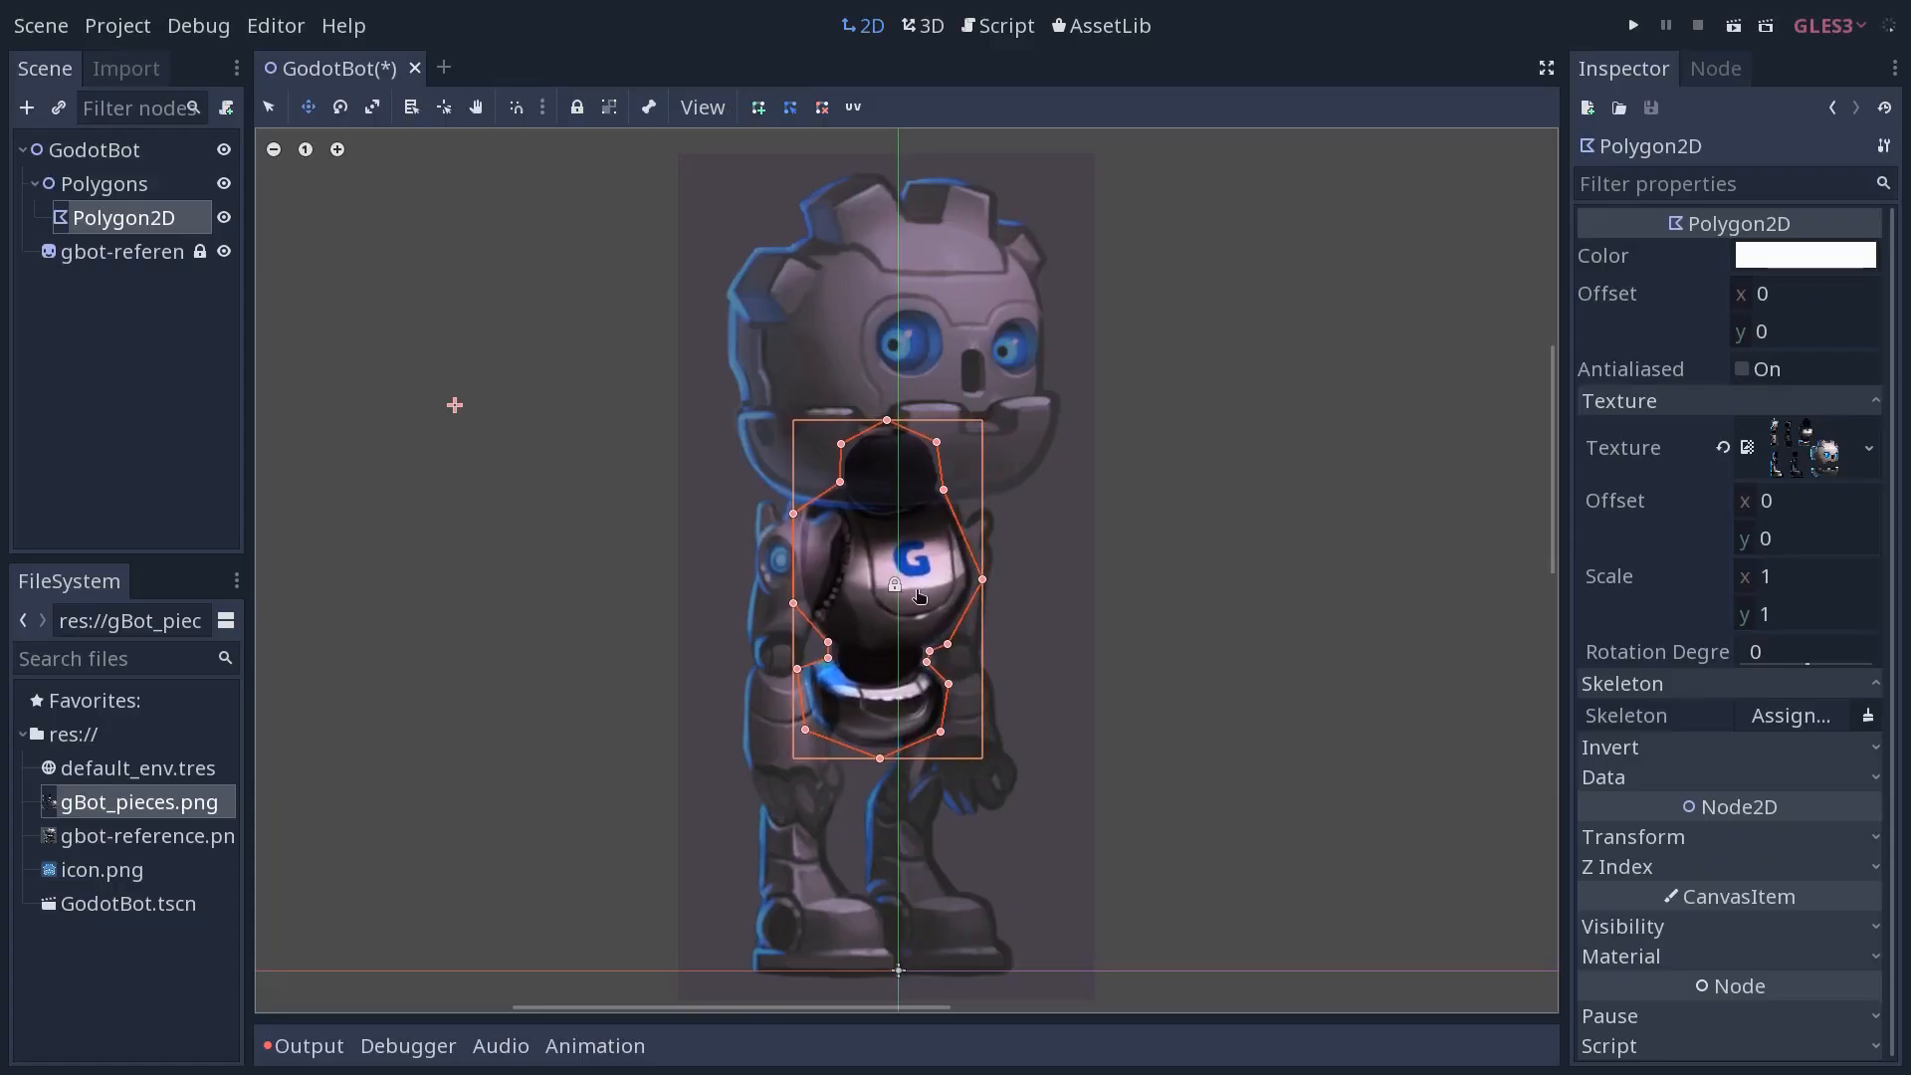
# Rename the chest polygon to Torso and name the new polygon ArmL
pyautogui.doubleClick(122, 217)
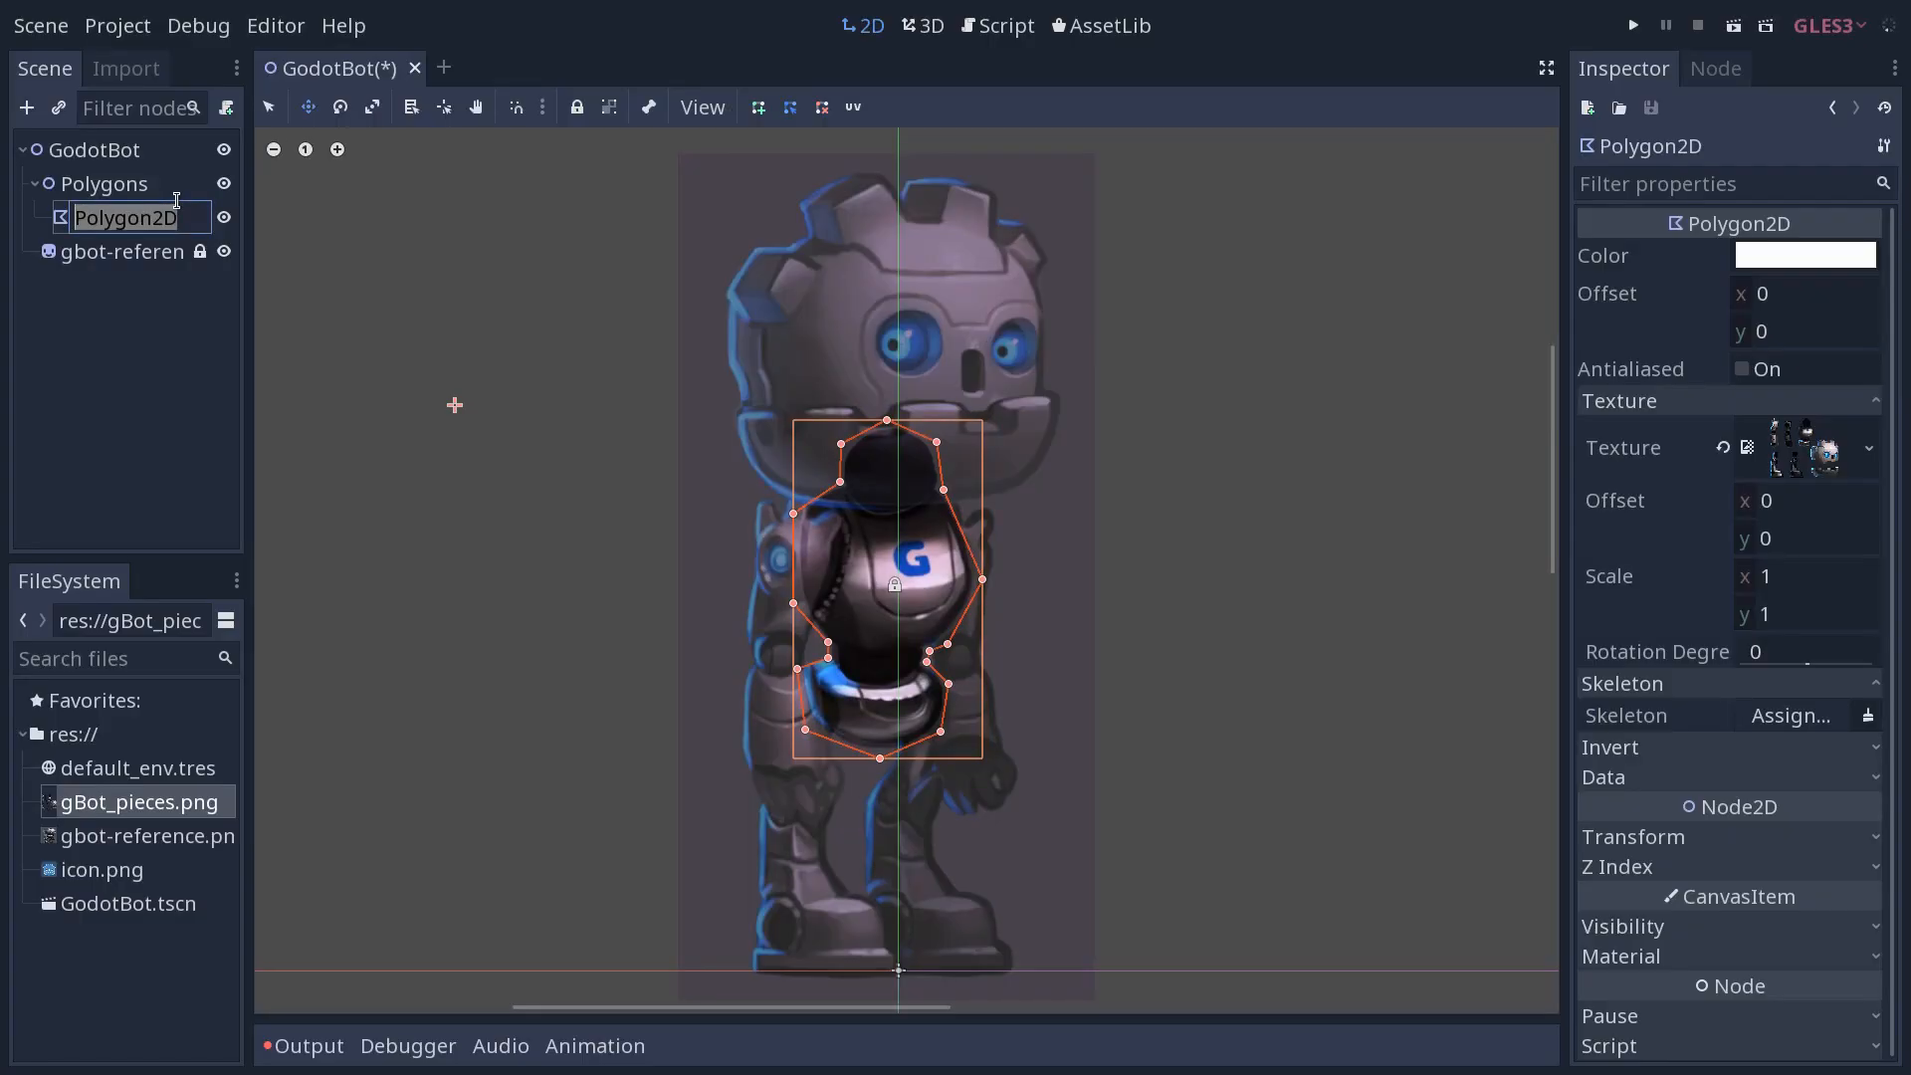
pyautogui.write('Torso')
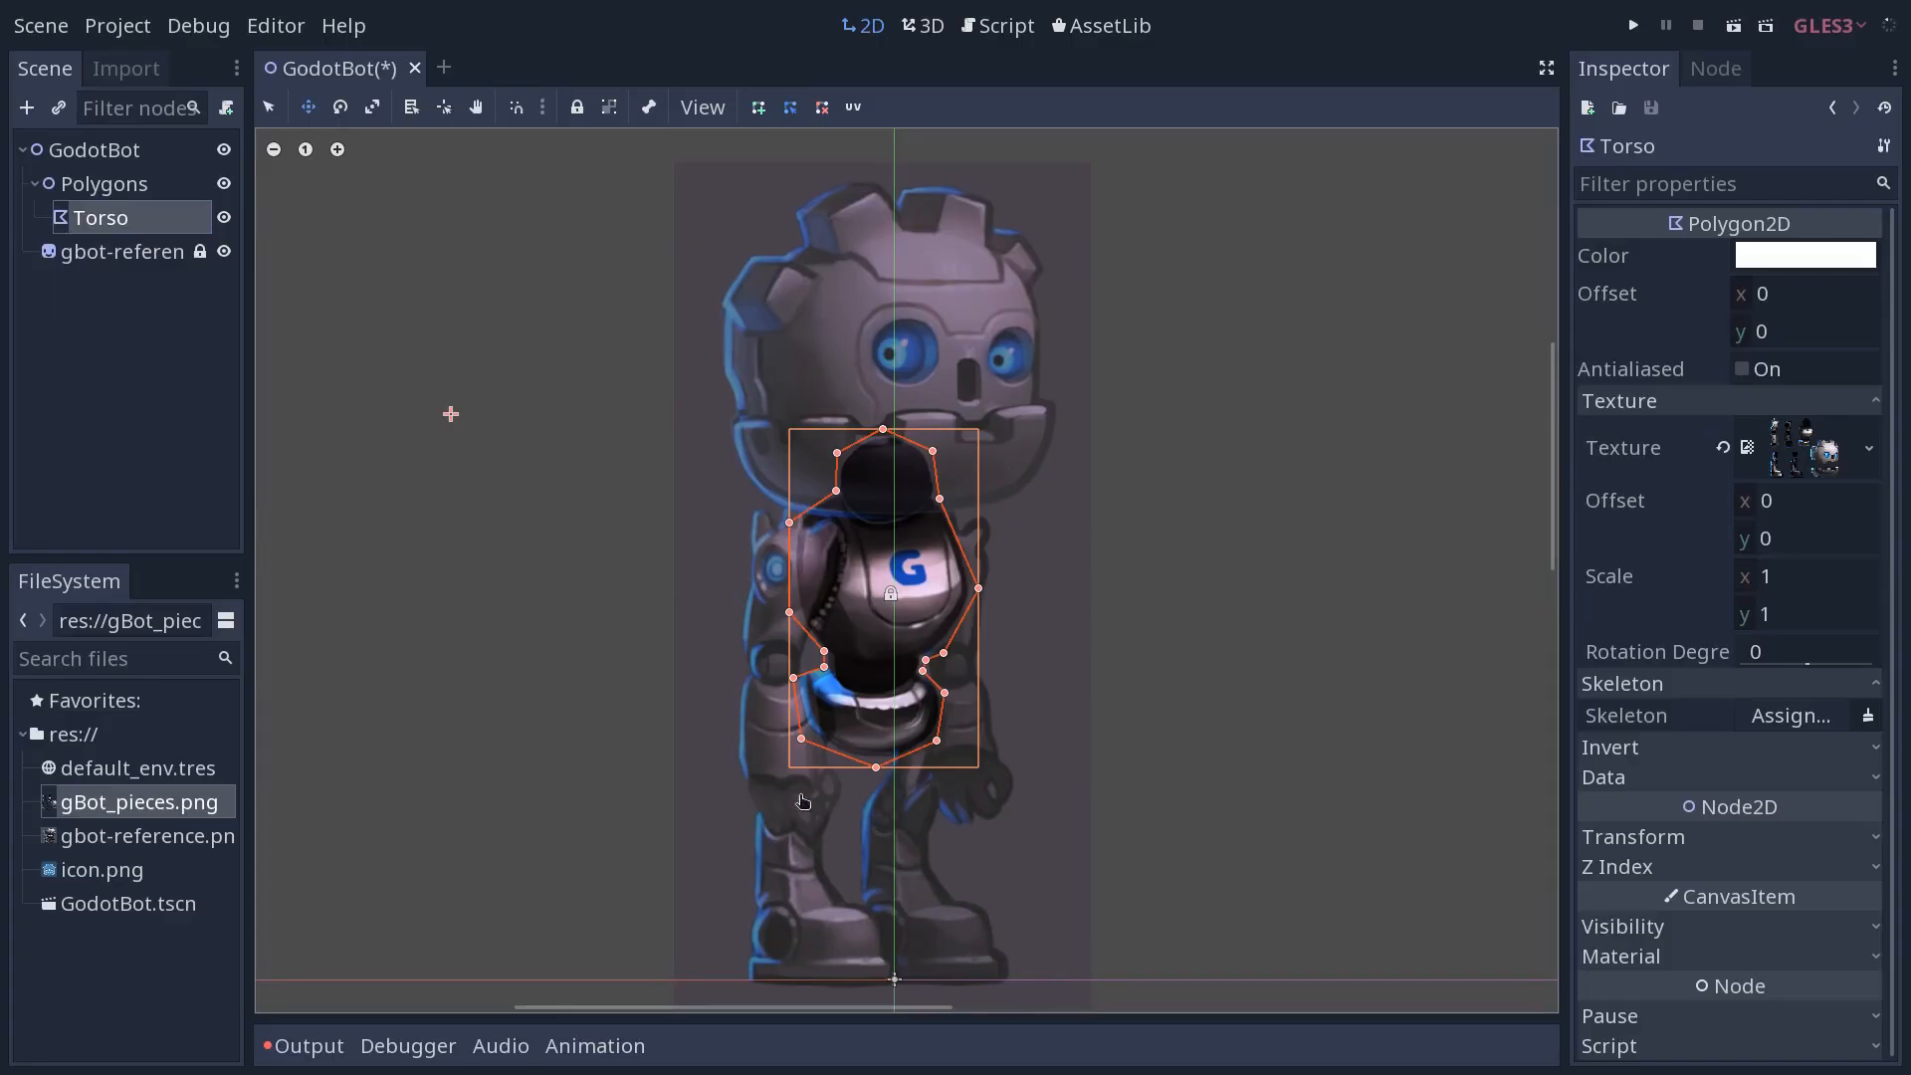
pyautogui.moveTo(664, 741)
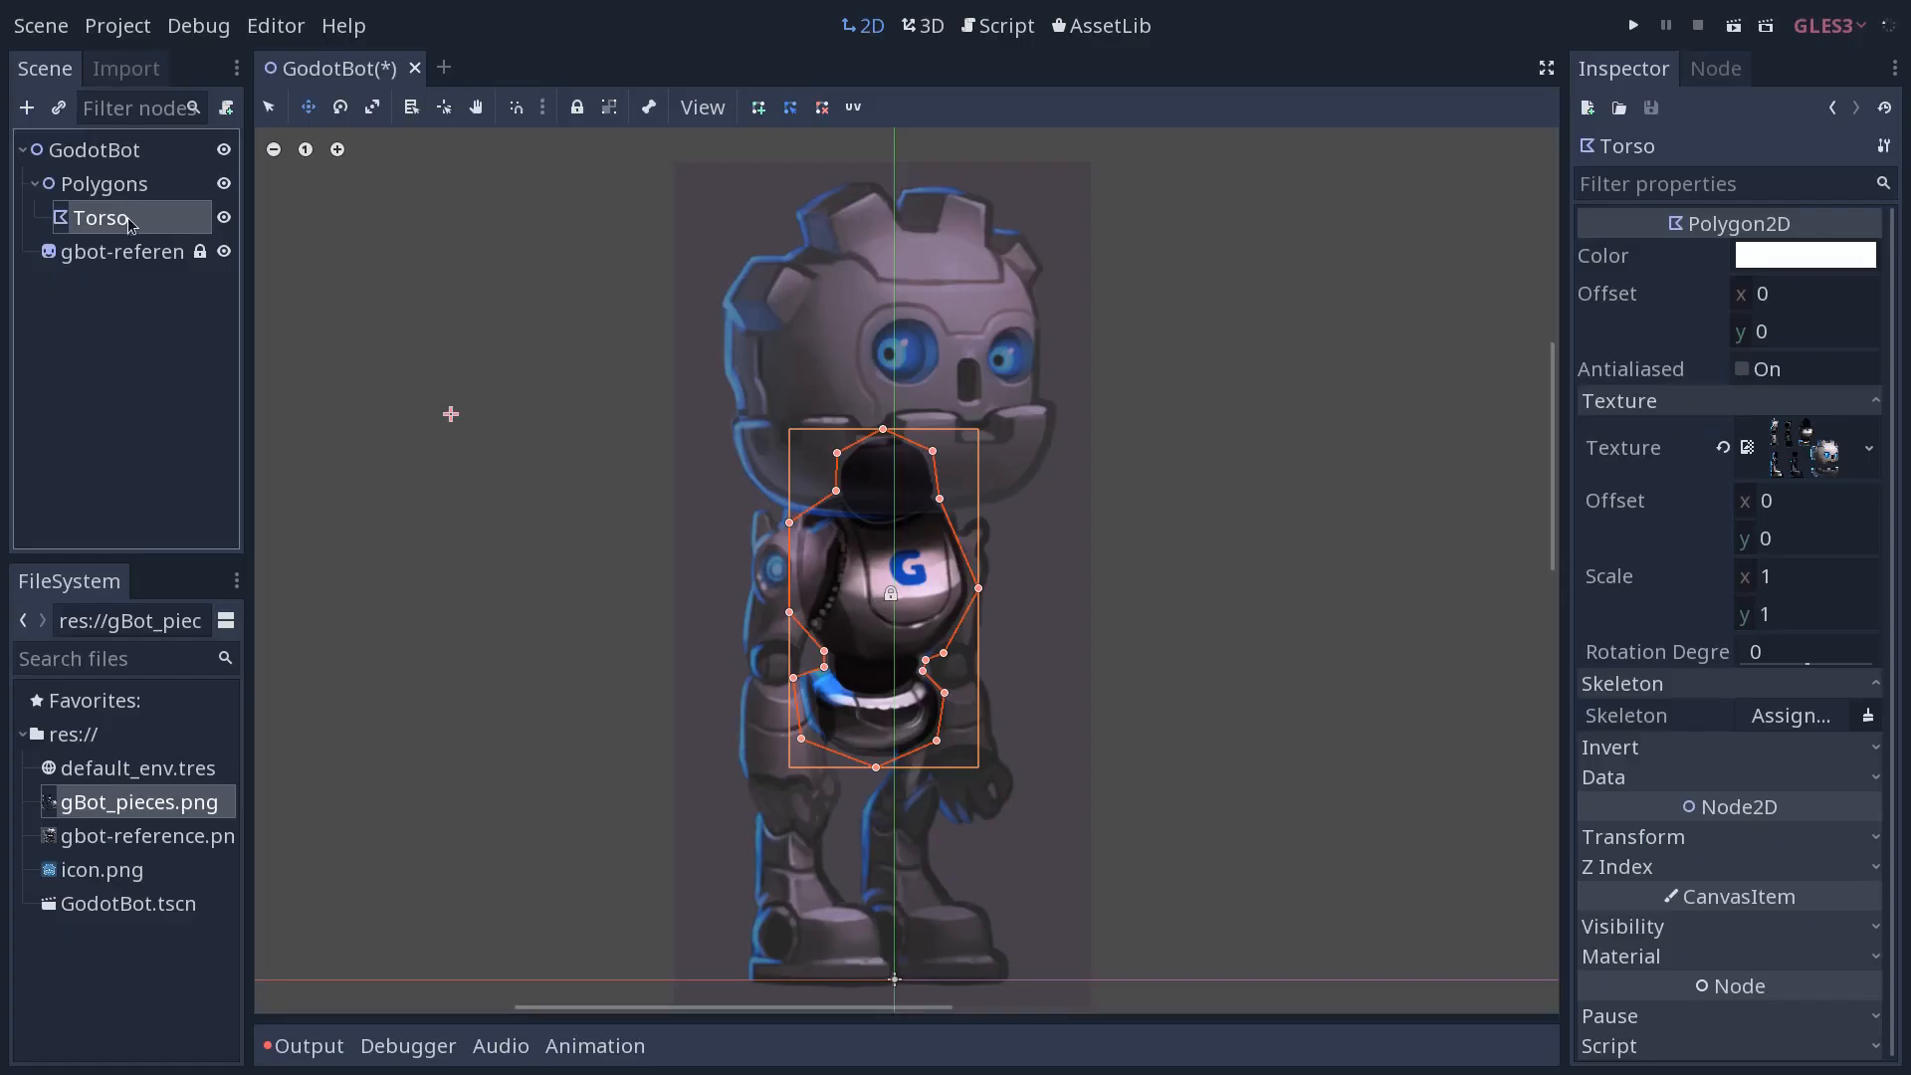
pyautogui.moveTo(112, 225)
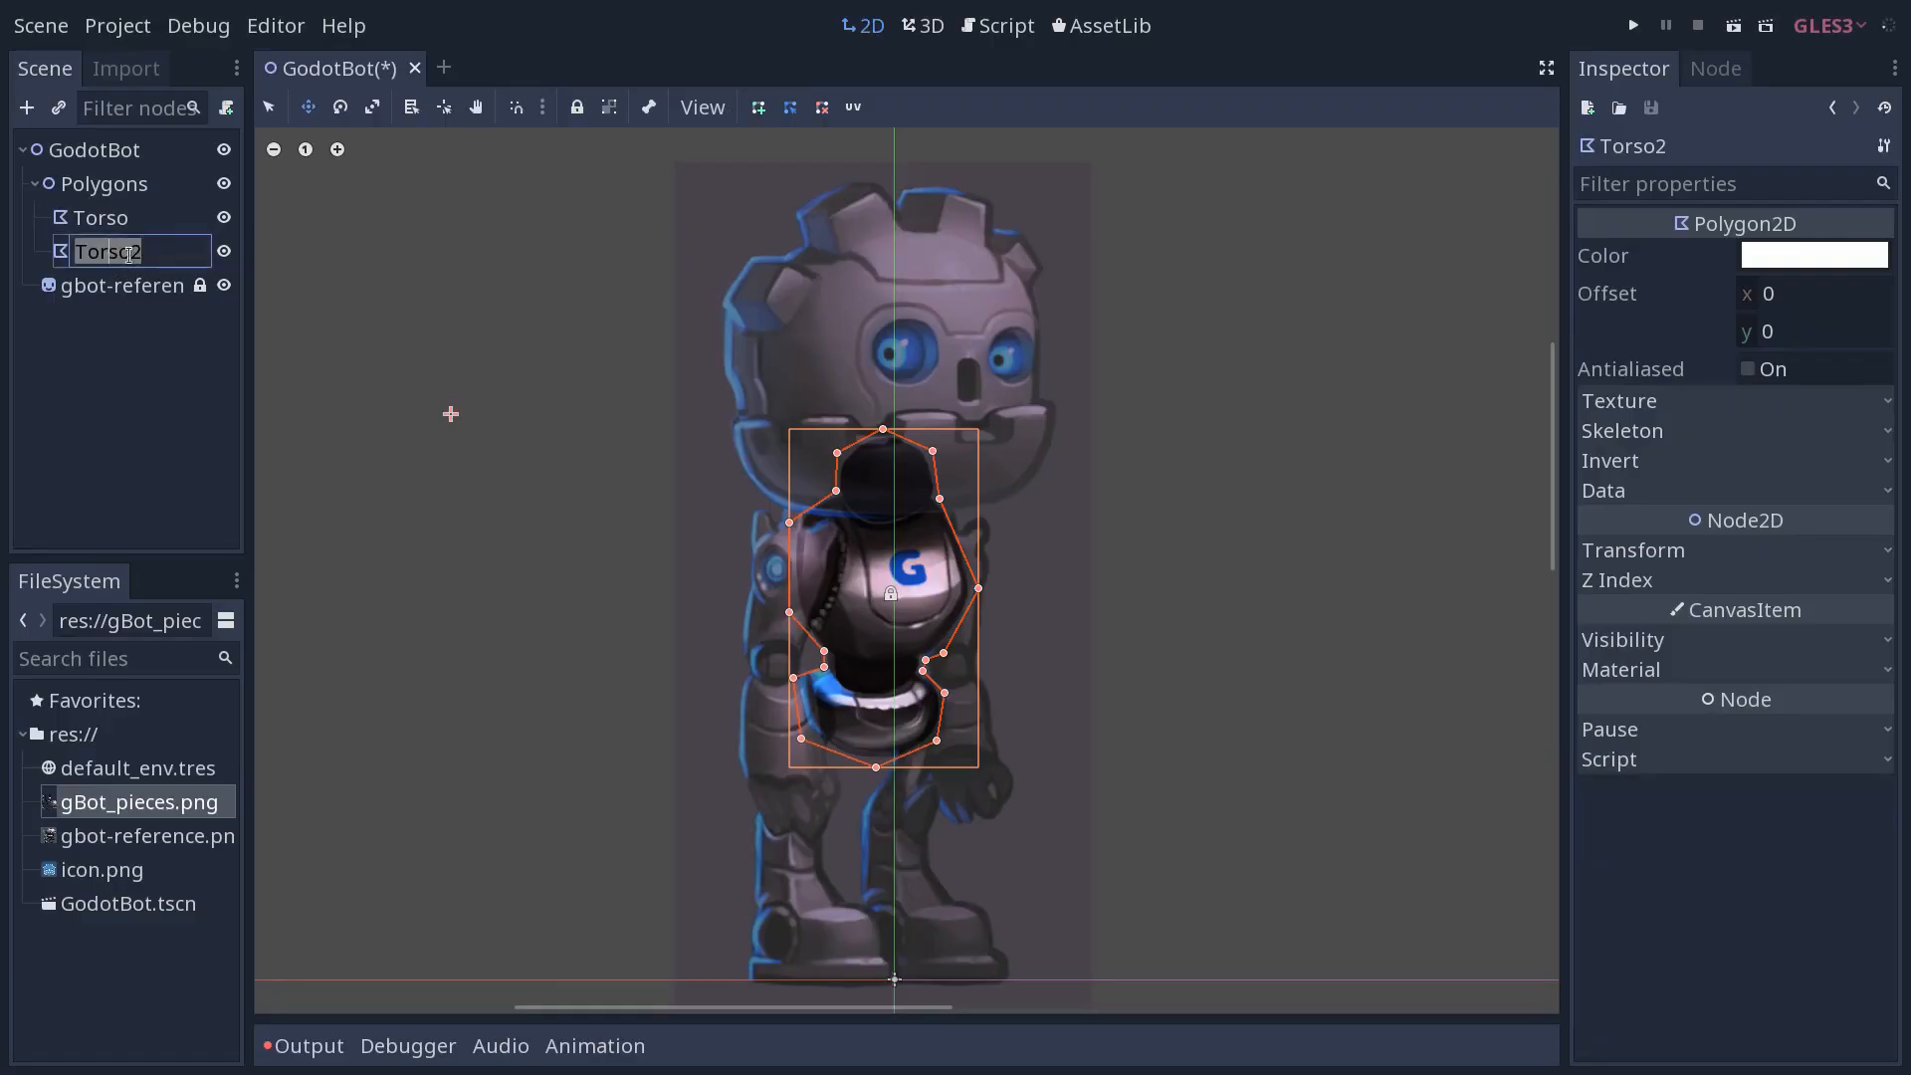
pyautogui.write('ArmL')
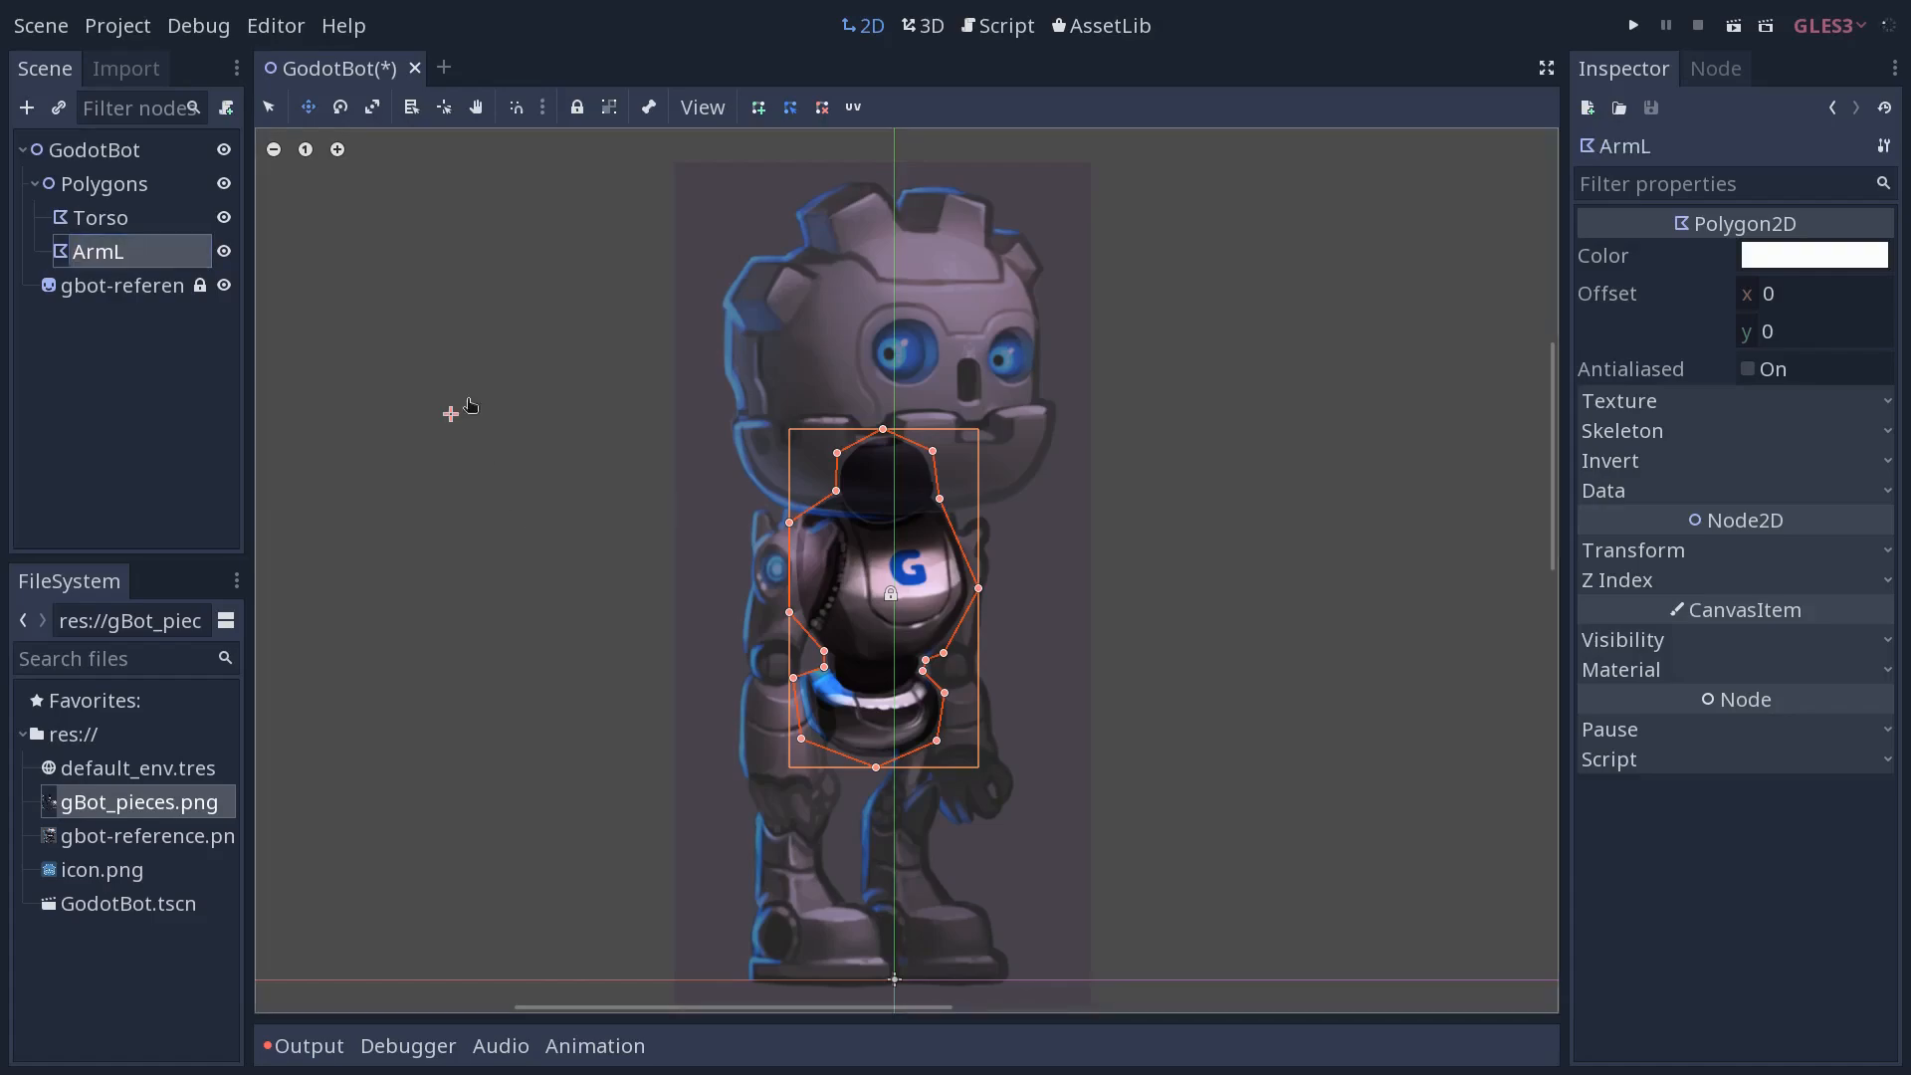
pyautogui.doubleClick(96, 250)
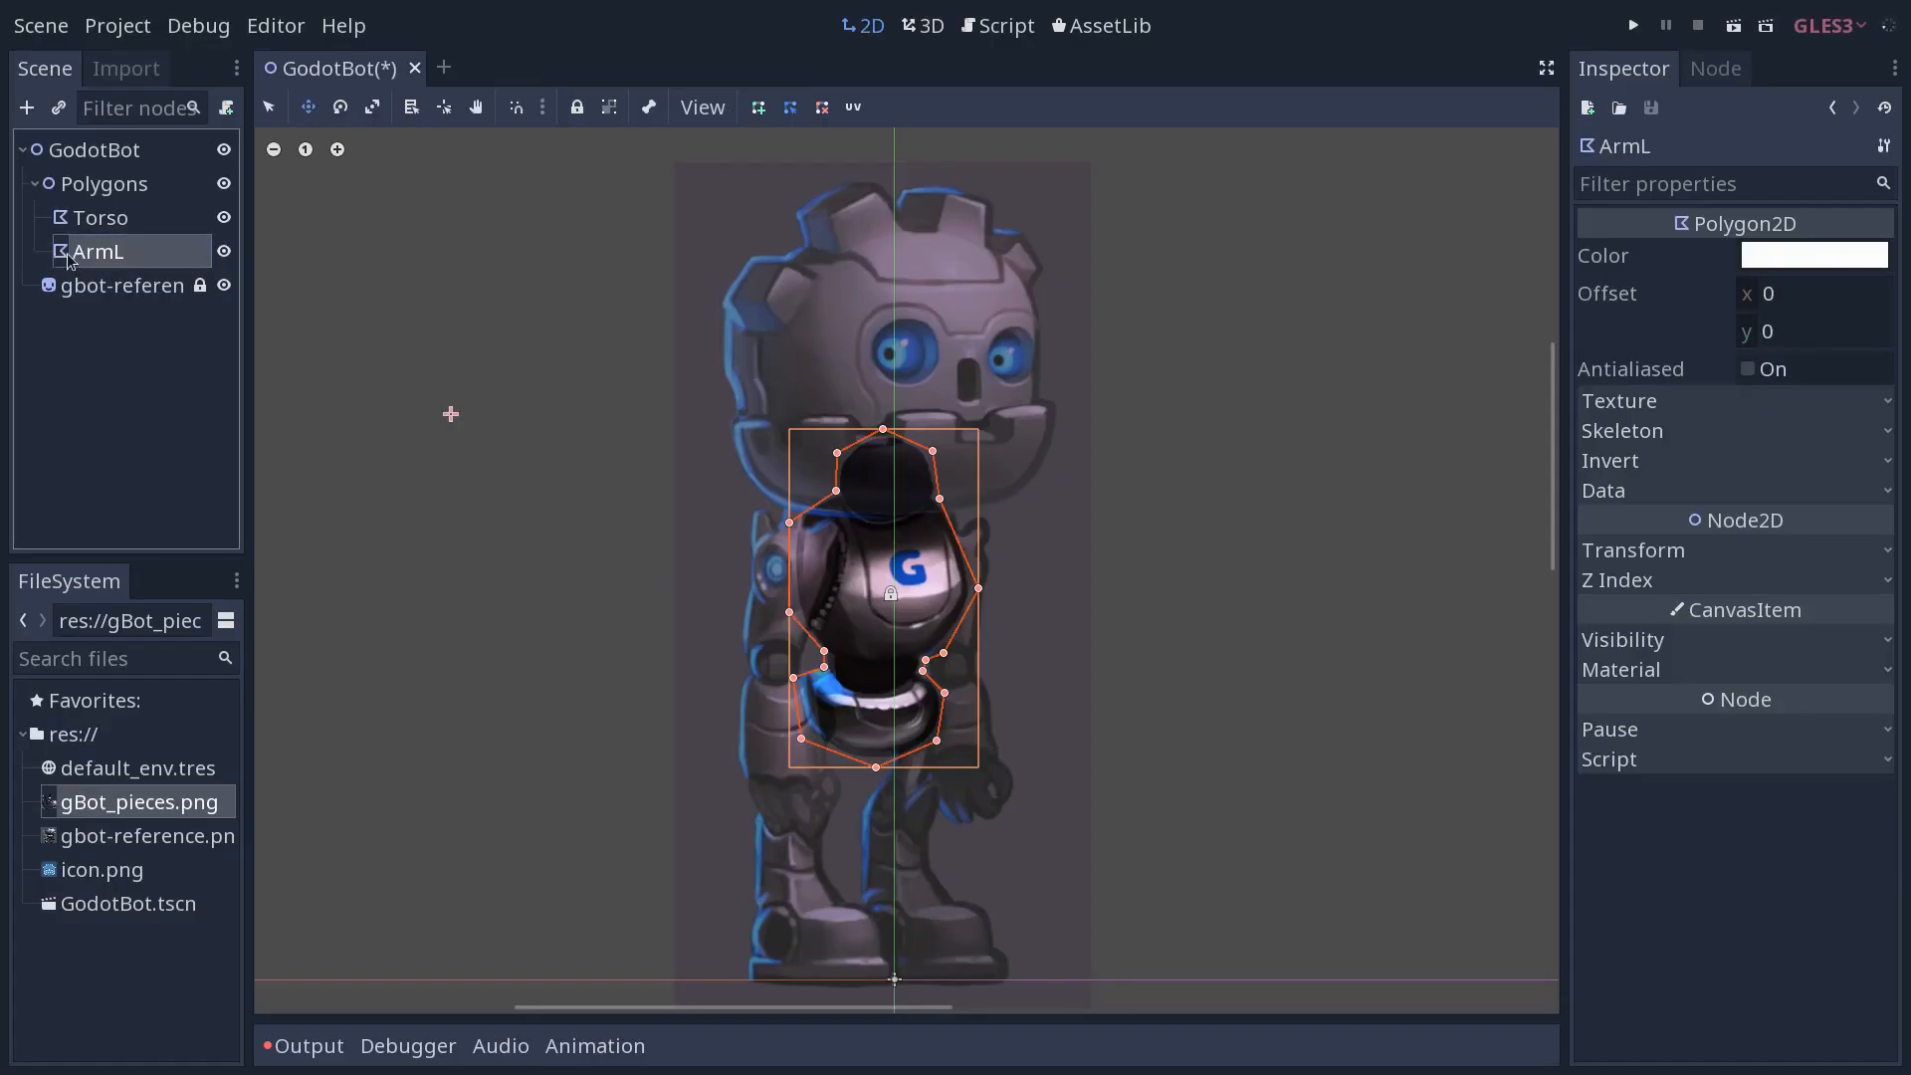
pyautogui.click(852, 106)
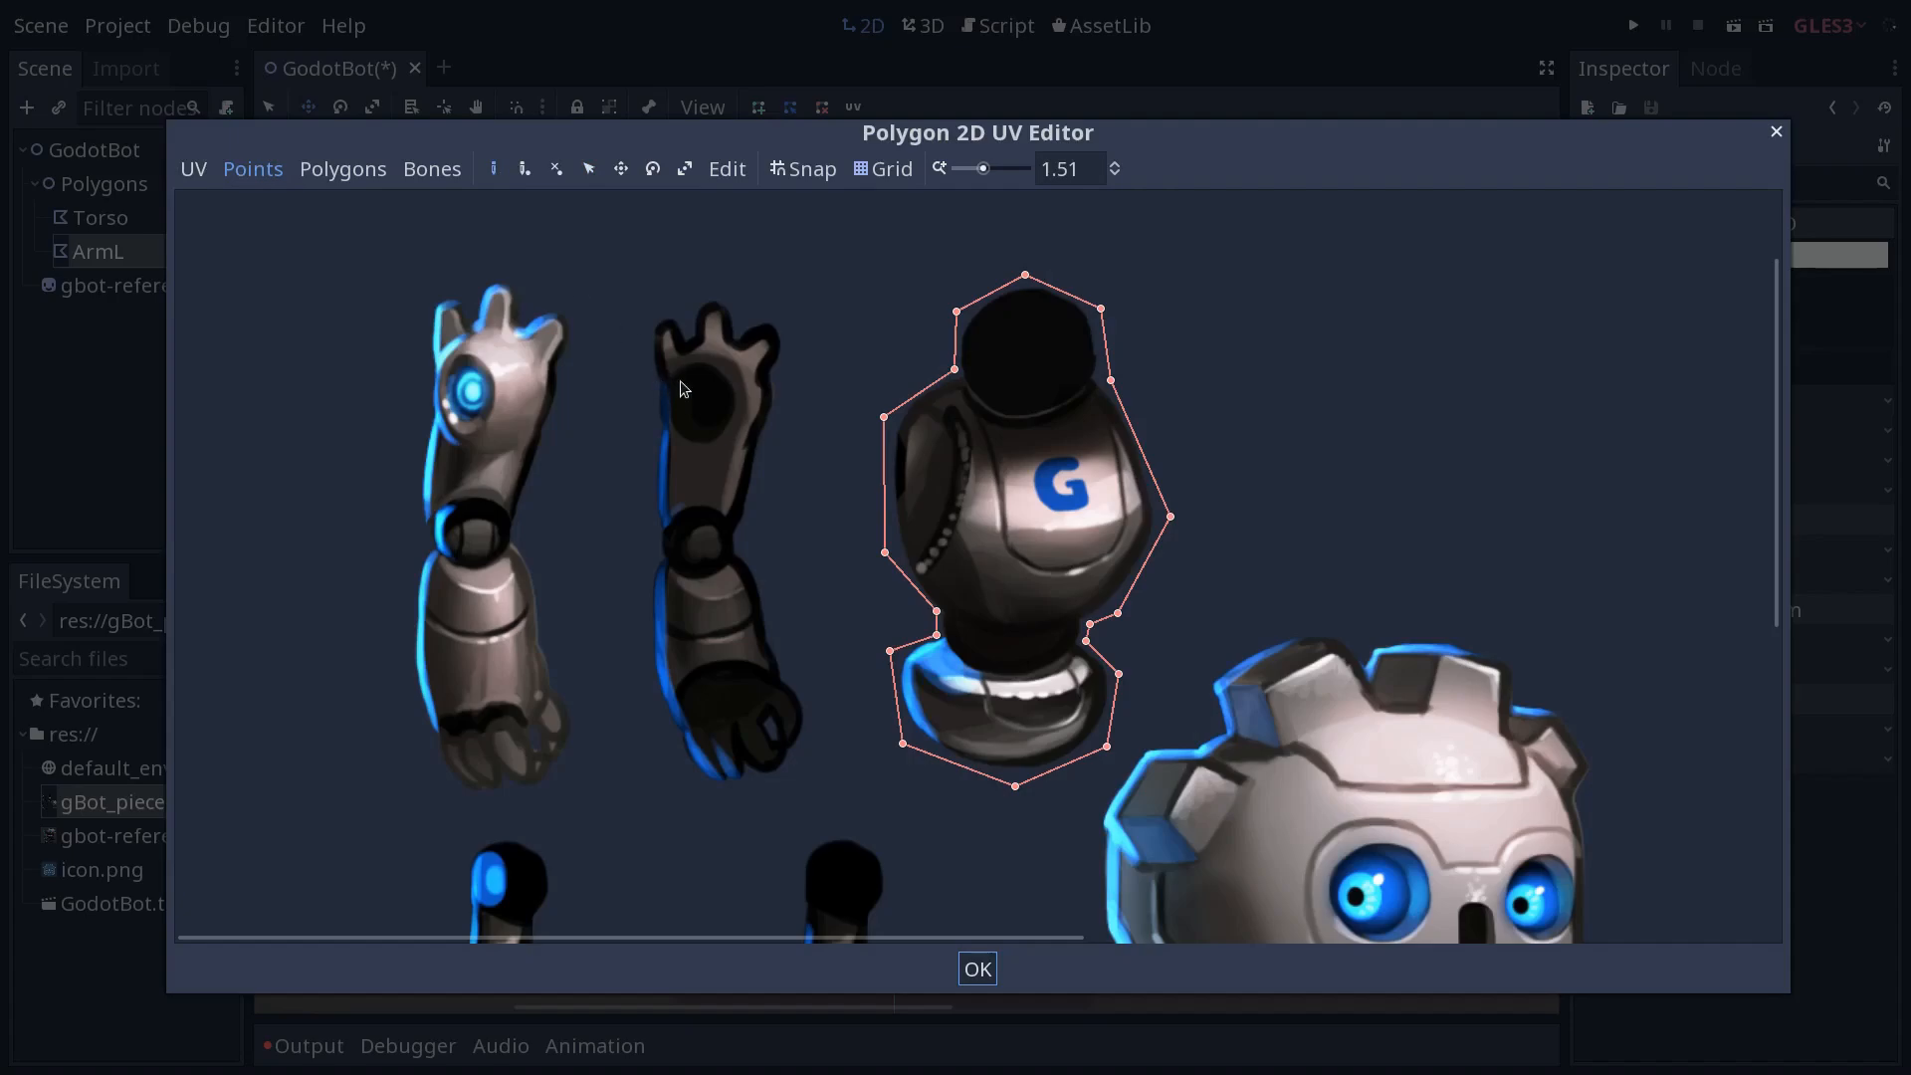
pyautogui.moveTo(648, 330)
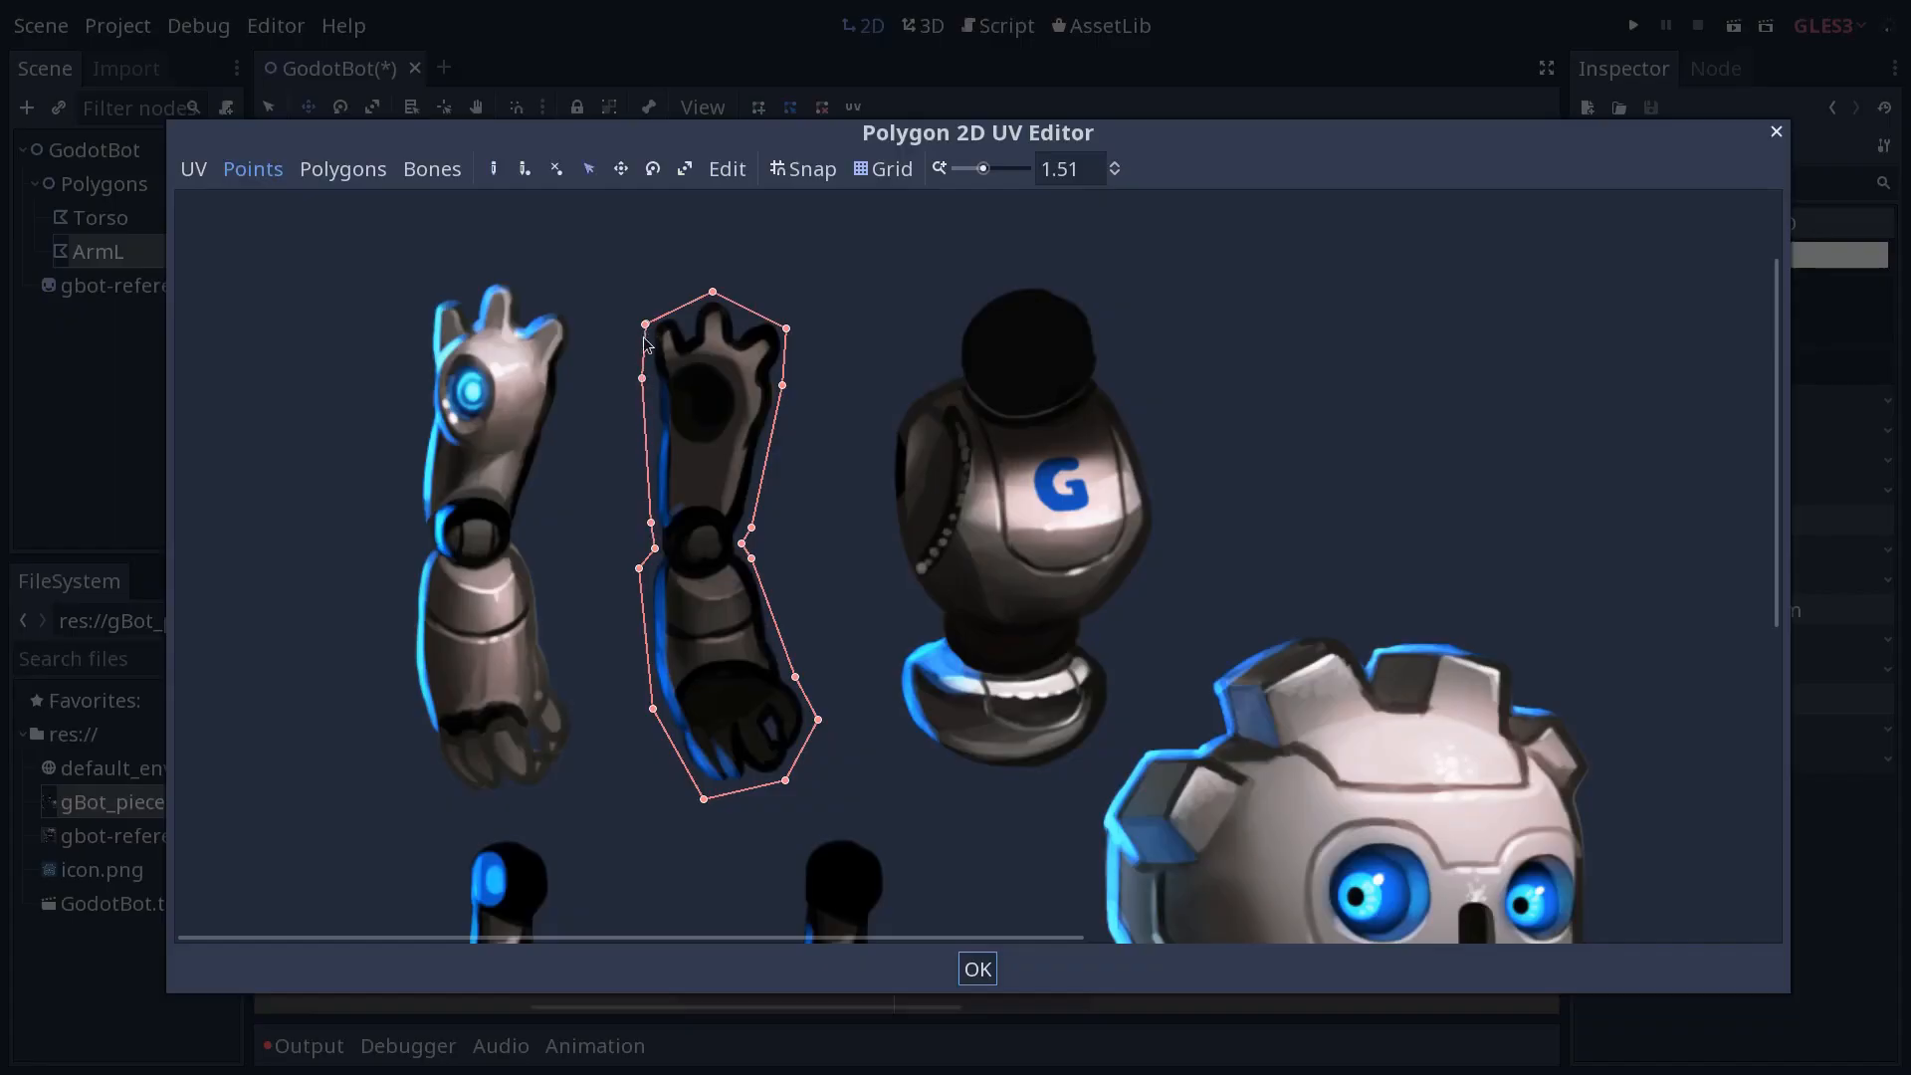
pyautogui.moveTo(661, 566)
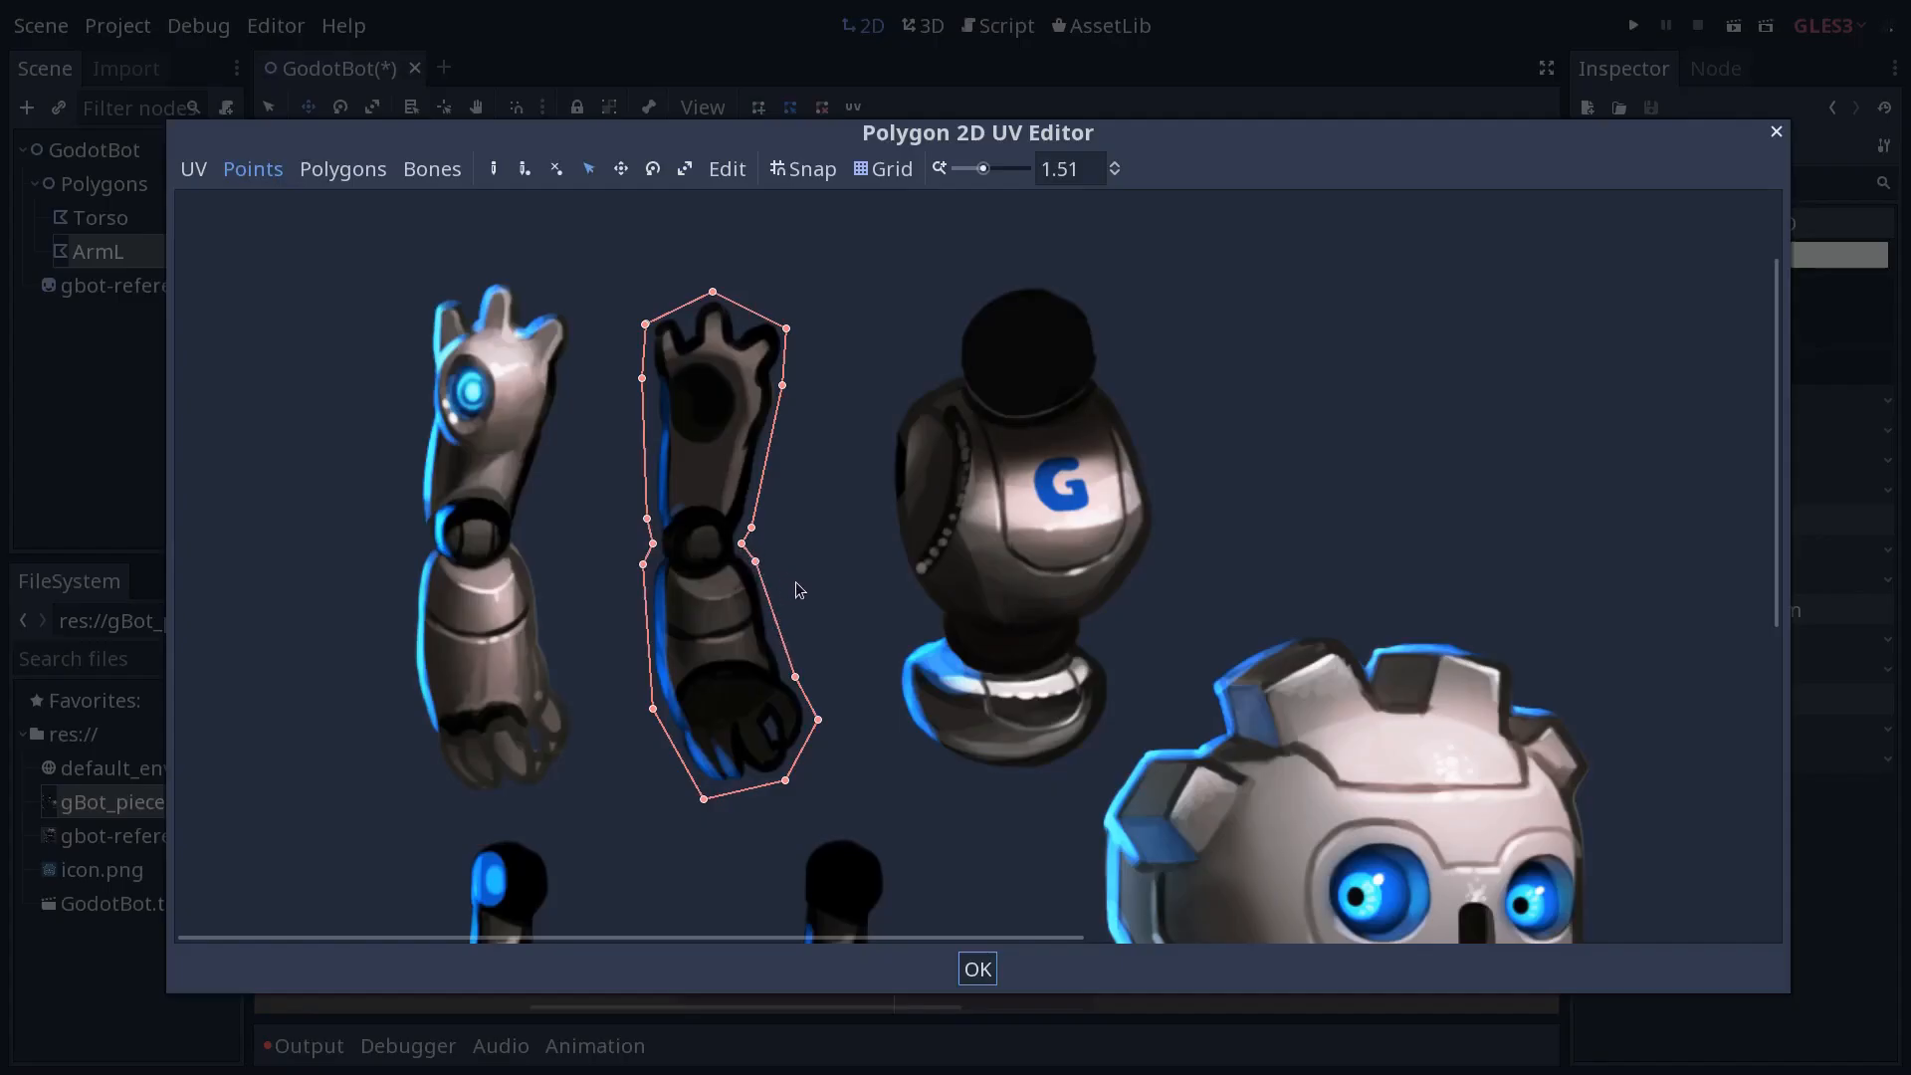
pyautogui.moveTo(758, 536)
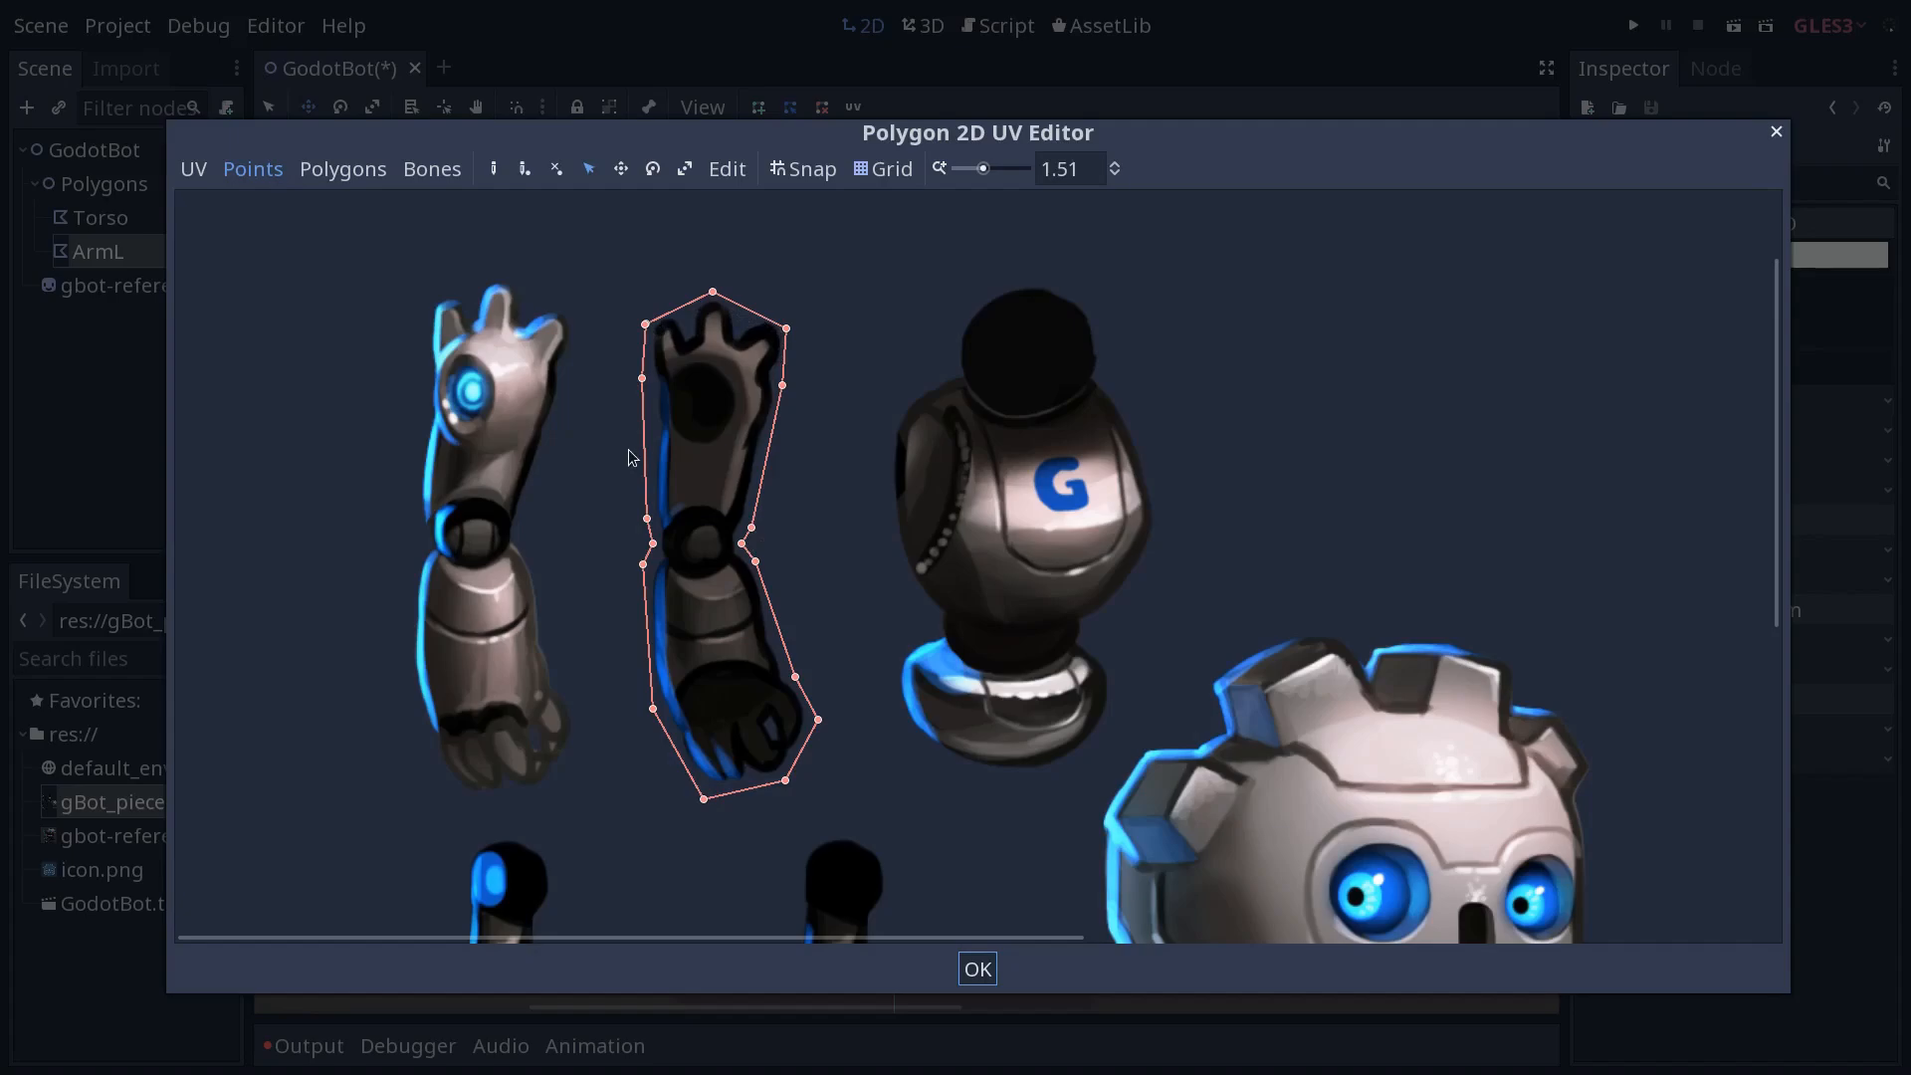
pyautogui.moveTo(700, 614)
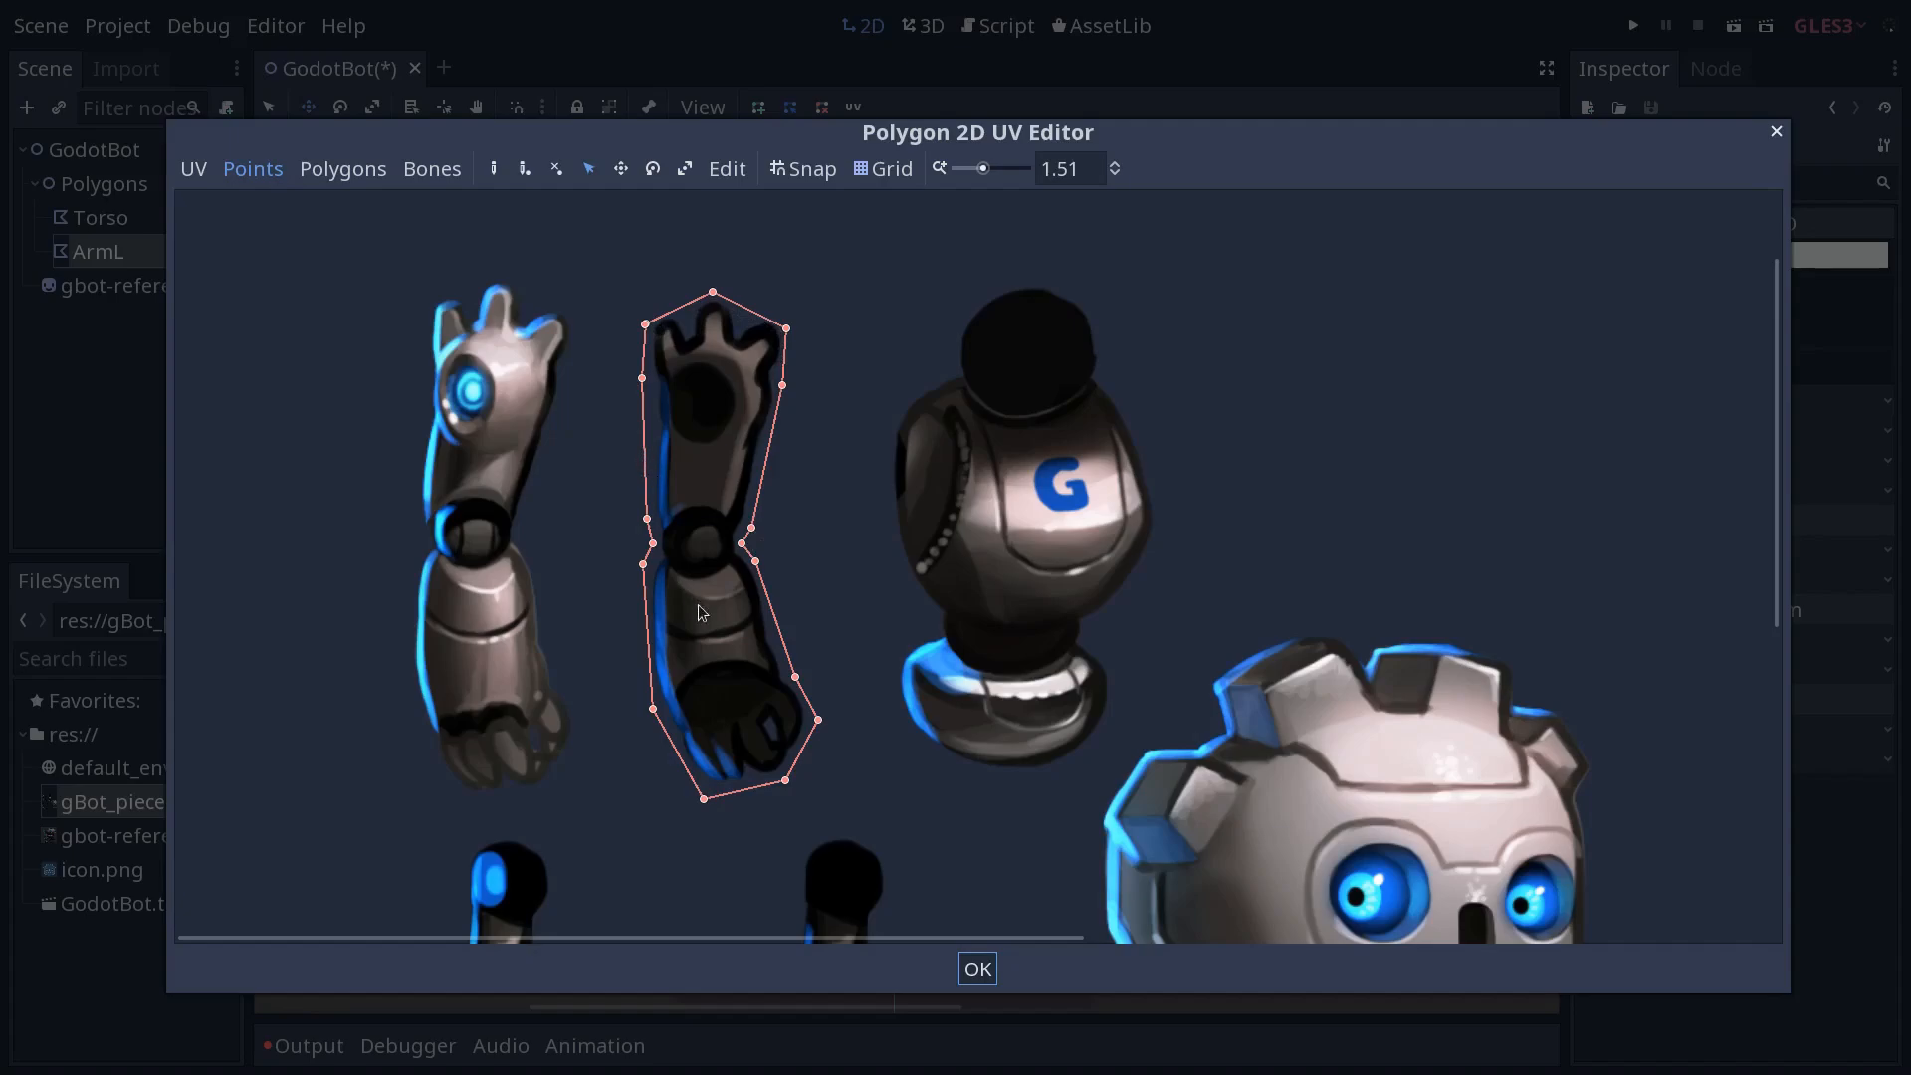
pyautogui.moveTo(717, 684)
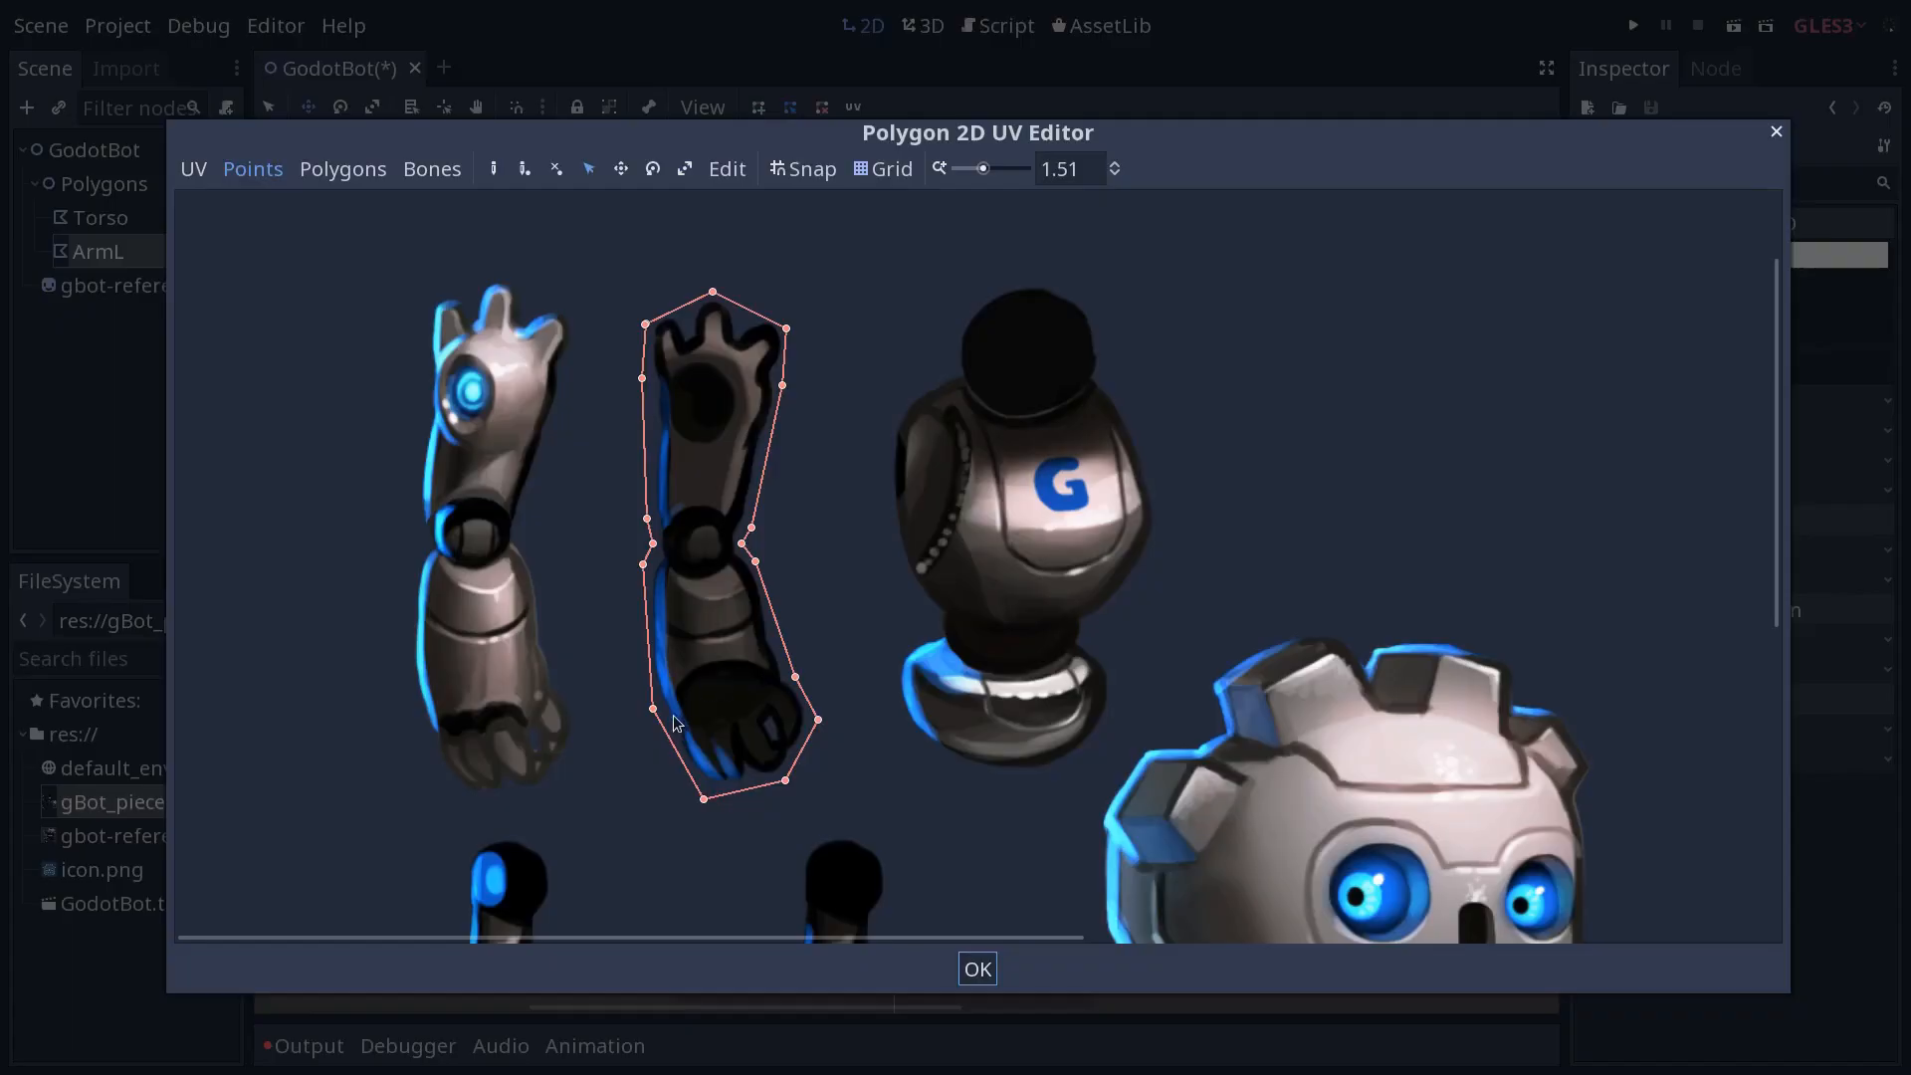
pyautogui.moveTo(789, 688)
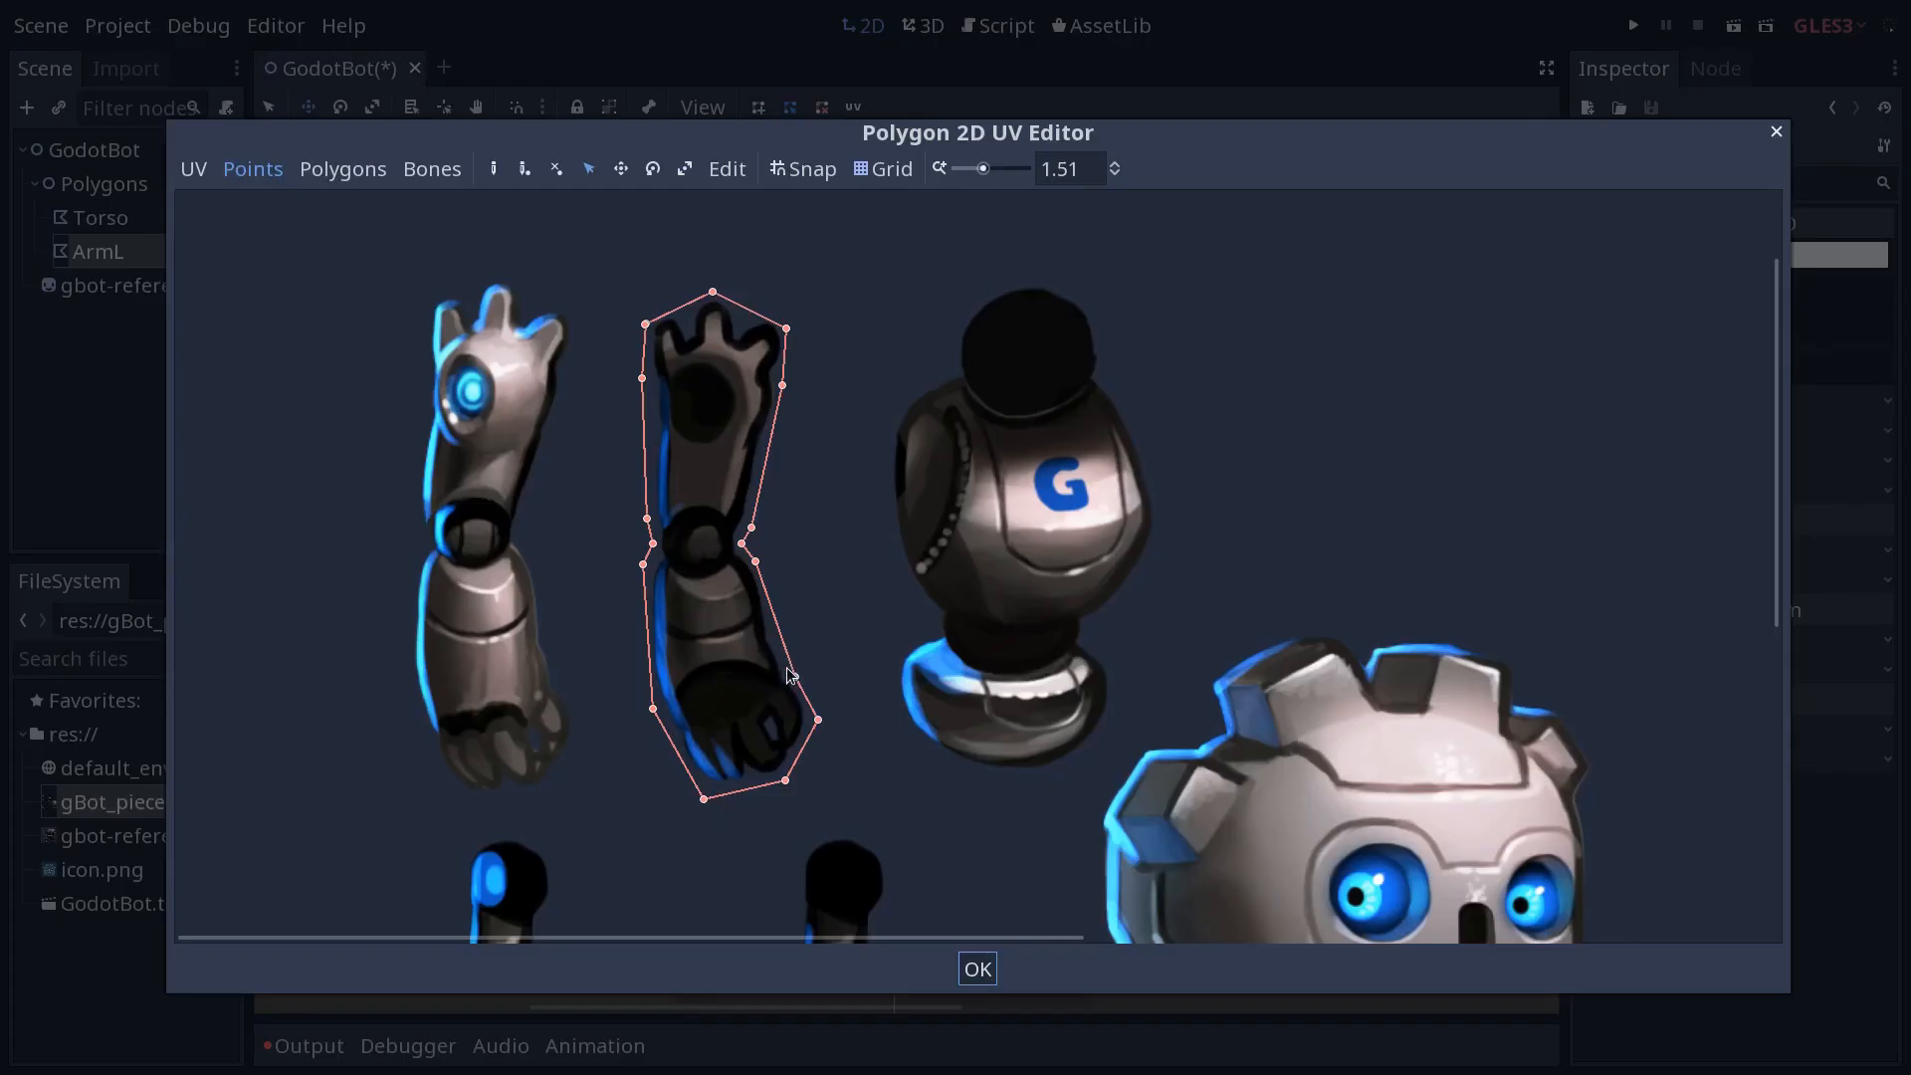
pyautogui.moveTo(782, 690)
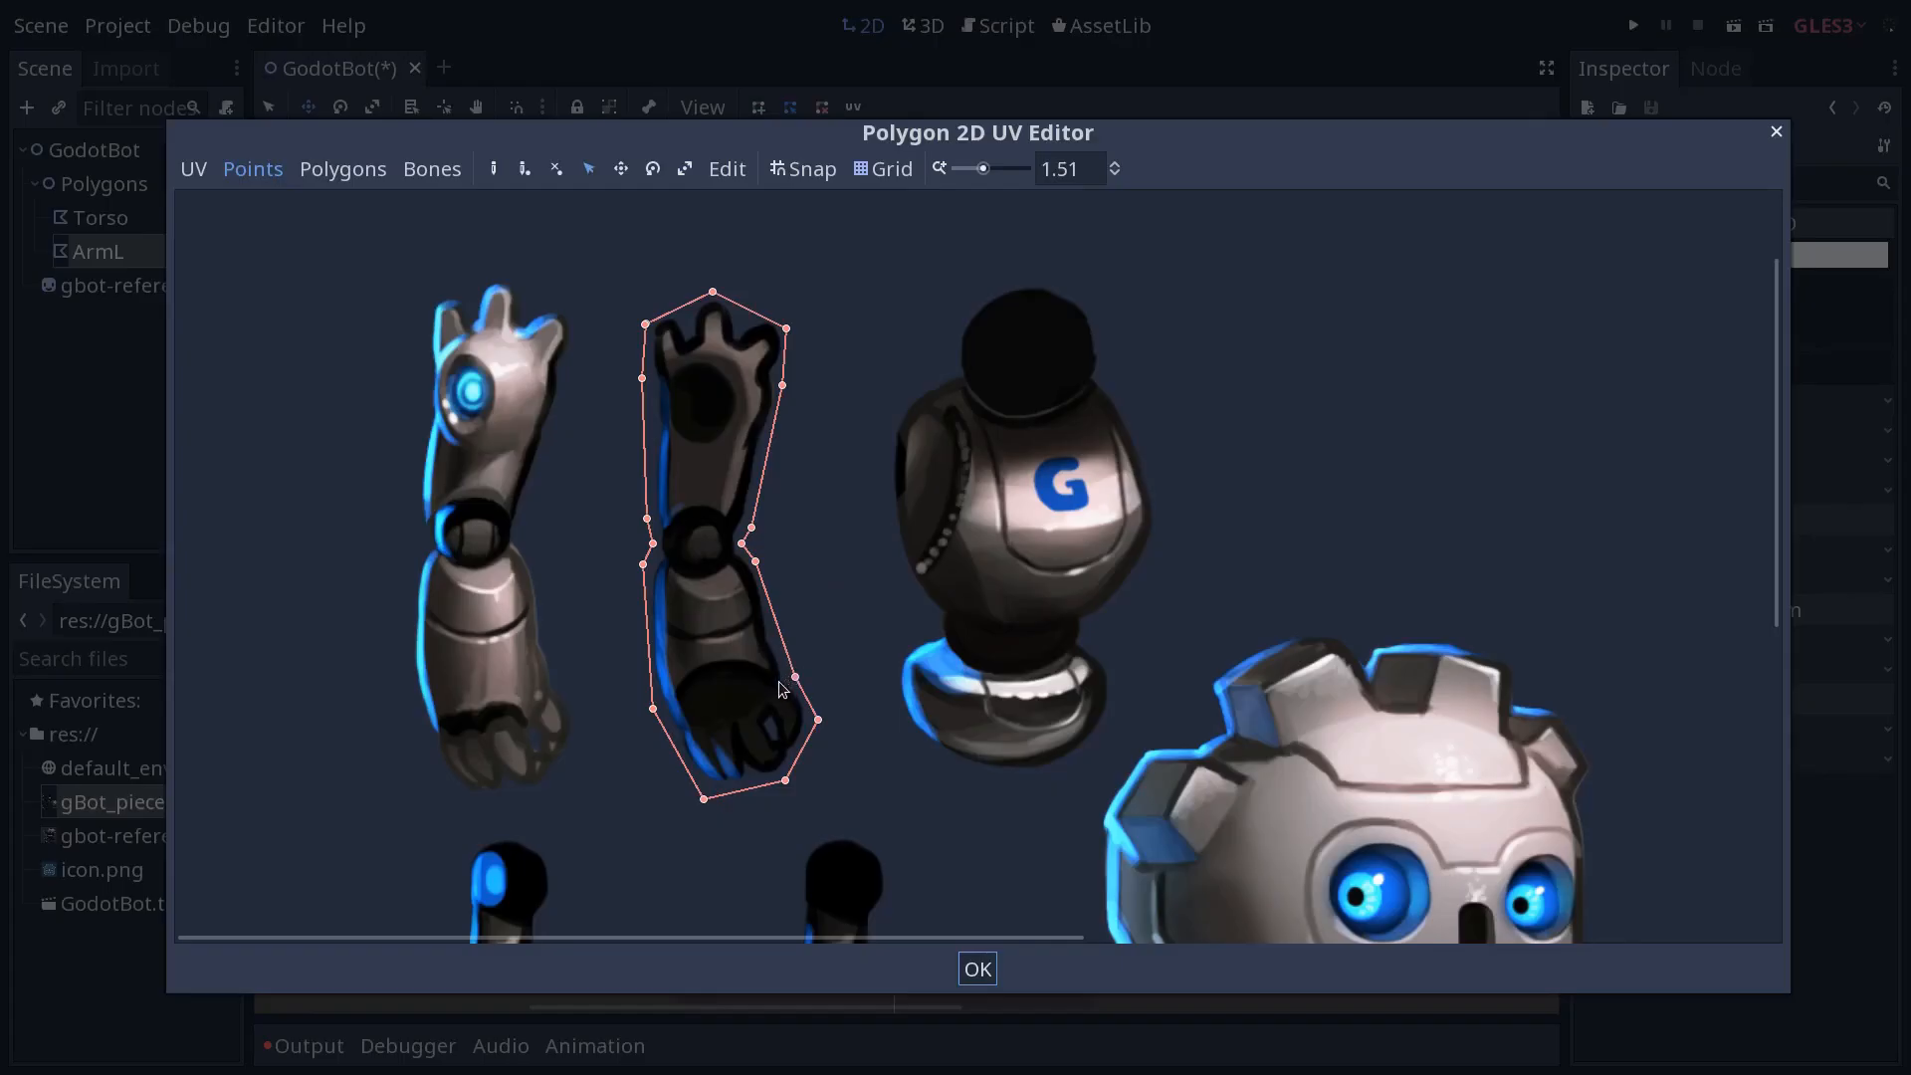
pyautogui.moveTo(731, 726)
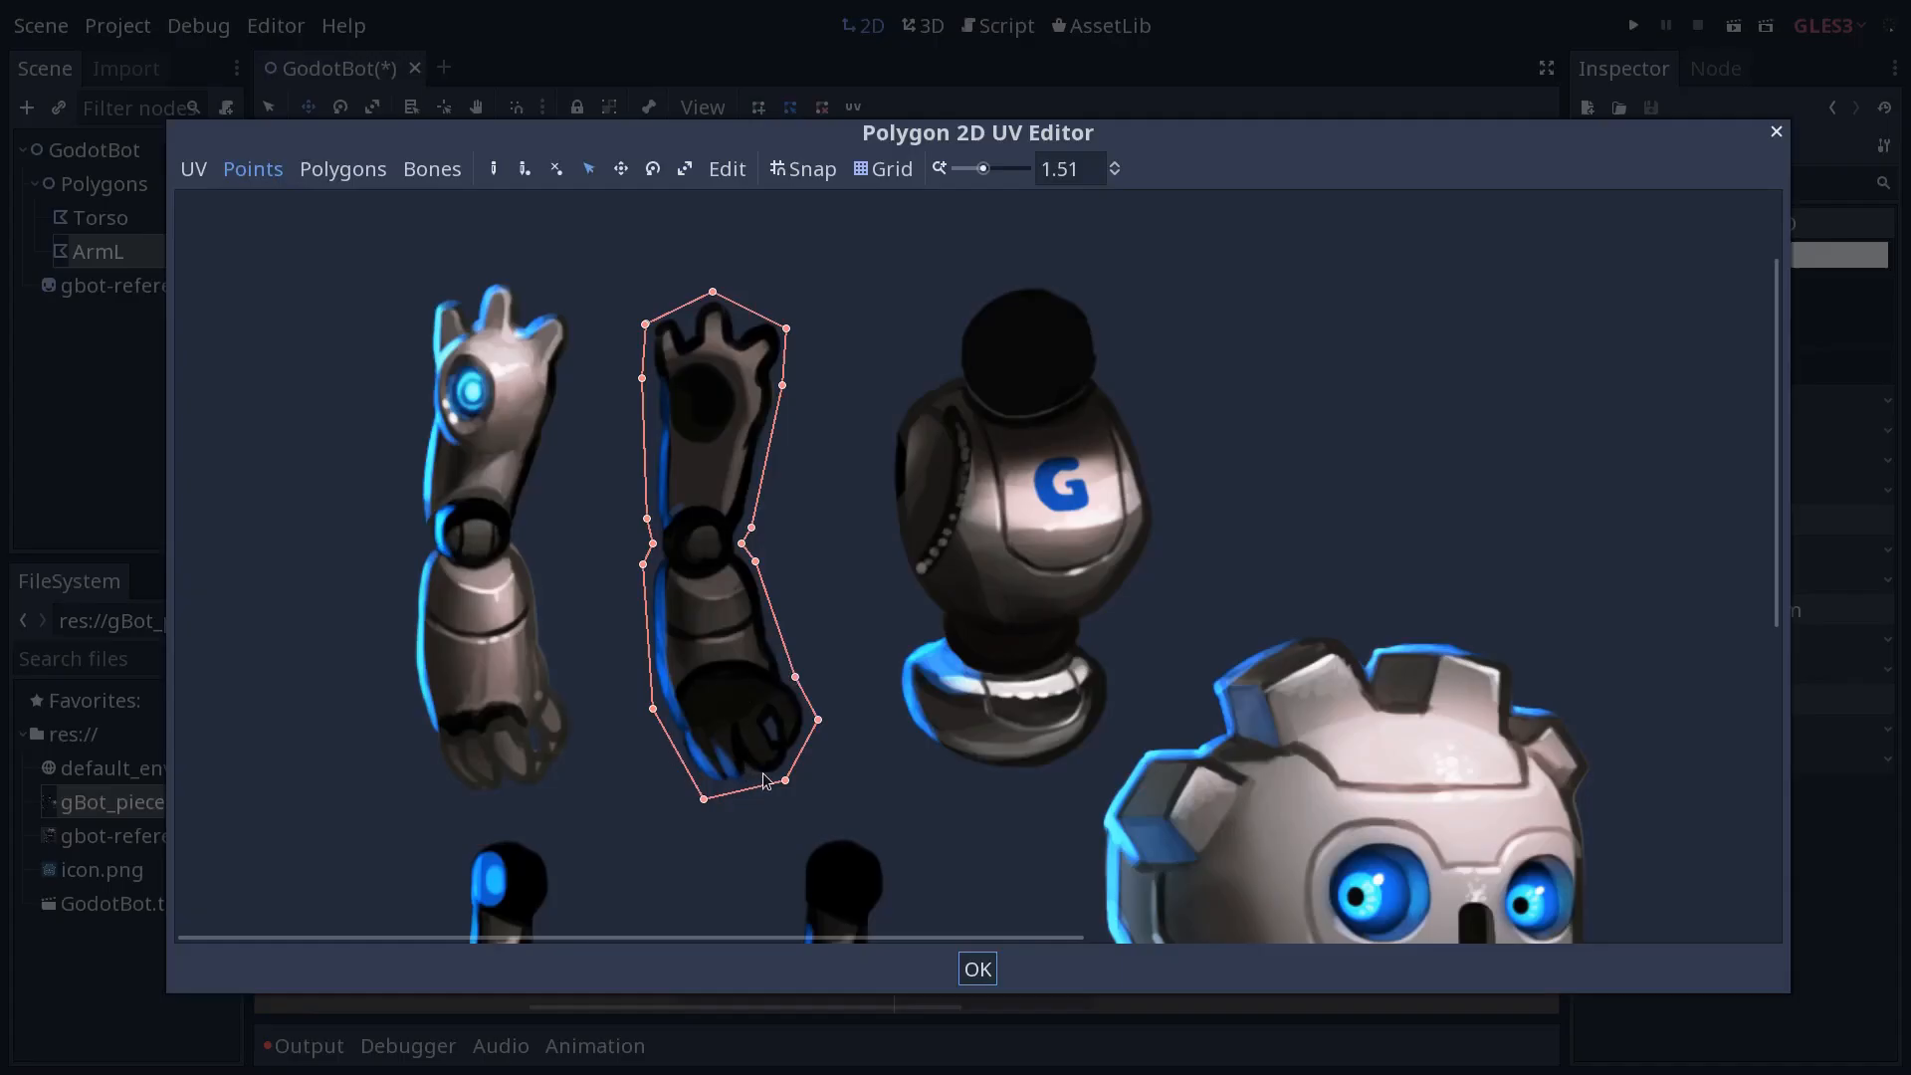
pyautogui.moveTo(763, 788)
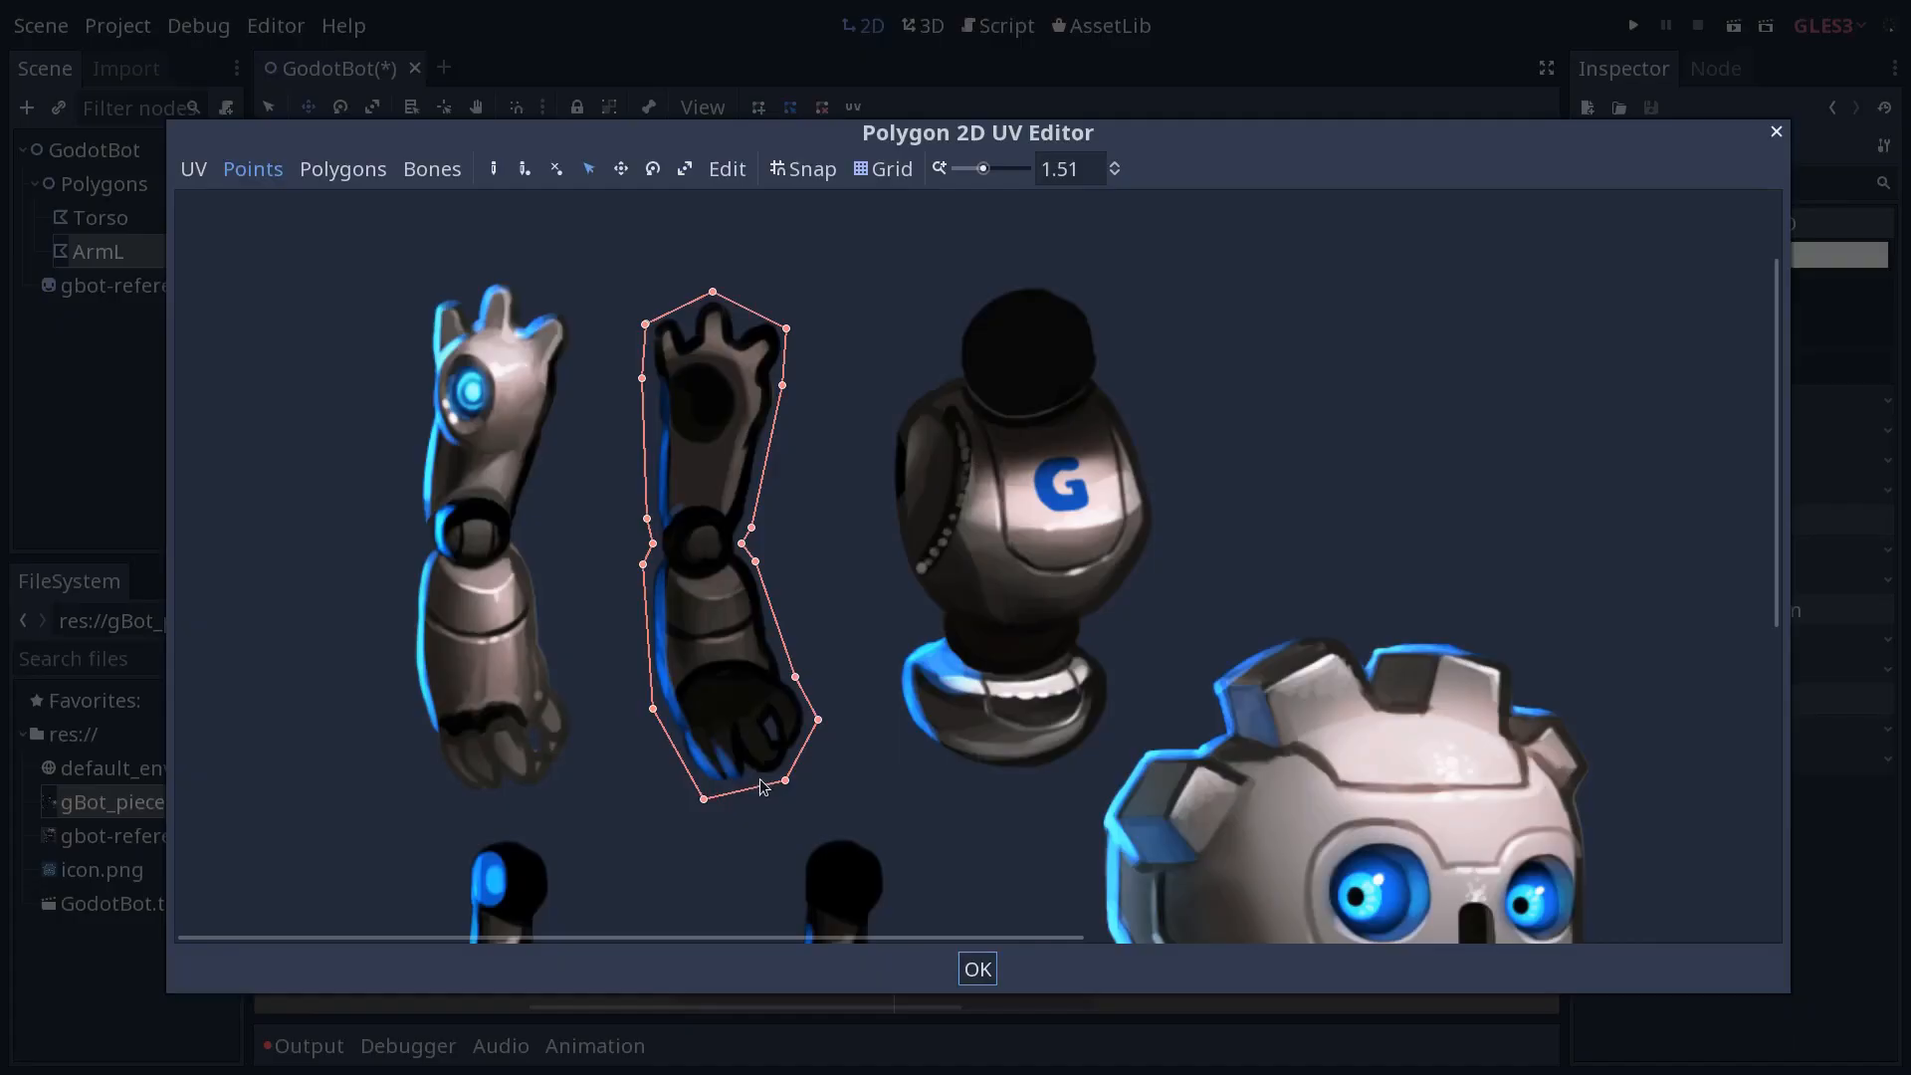
pyautogui.moveTo(766, 782)
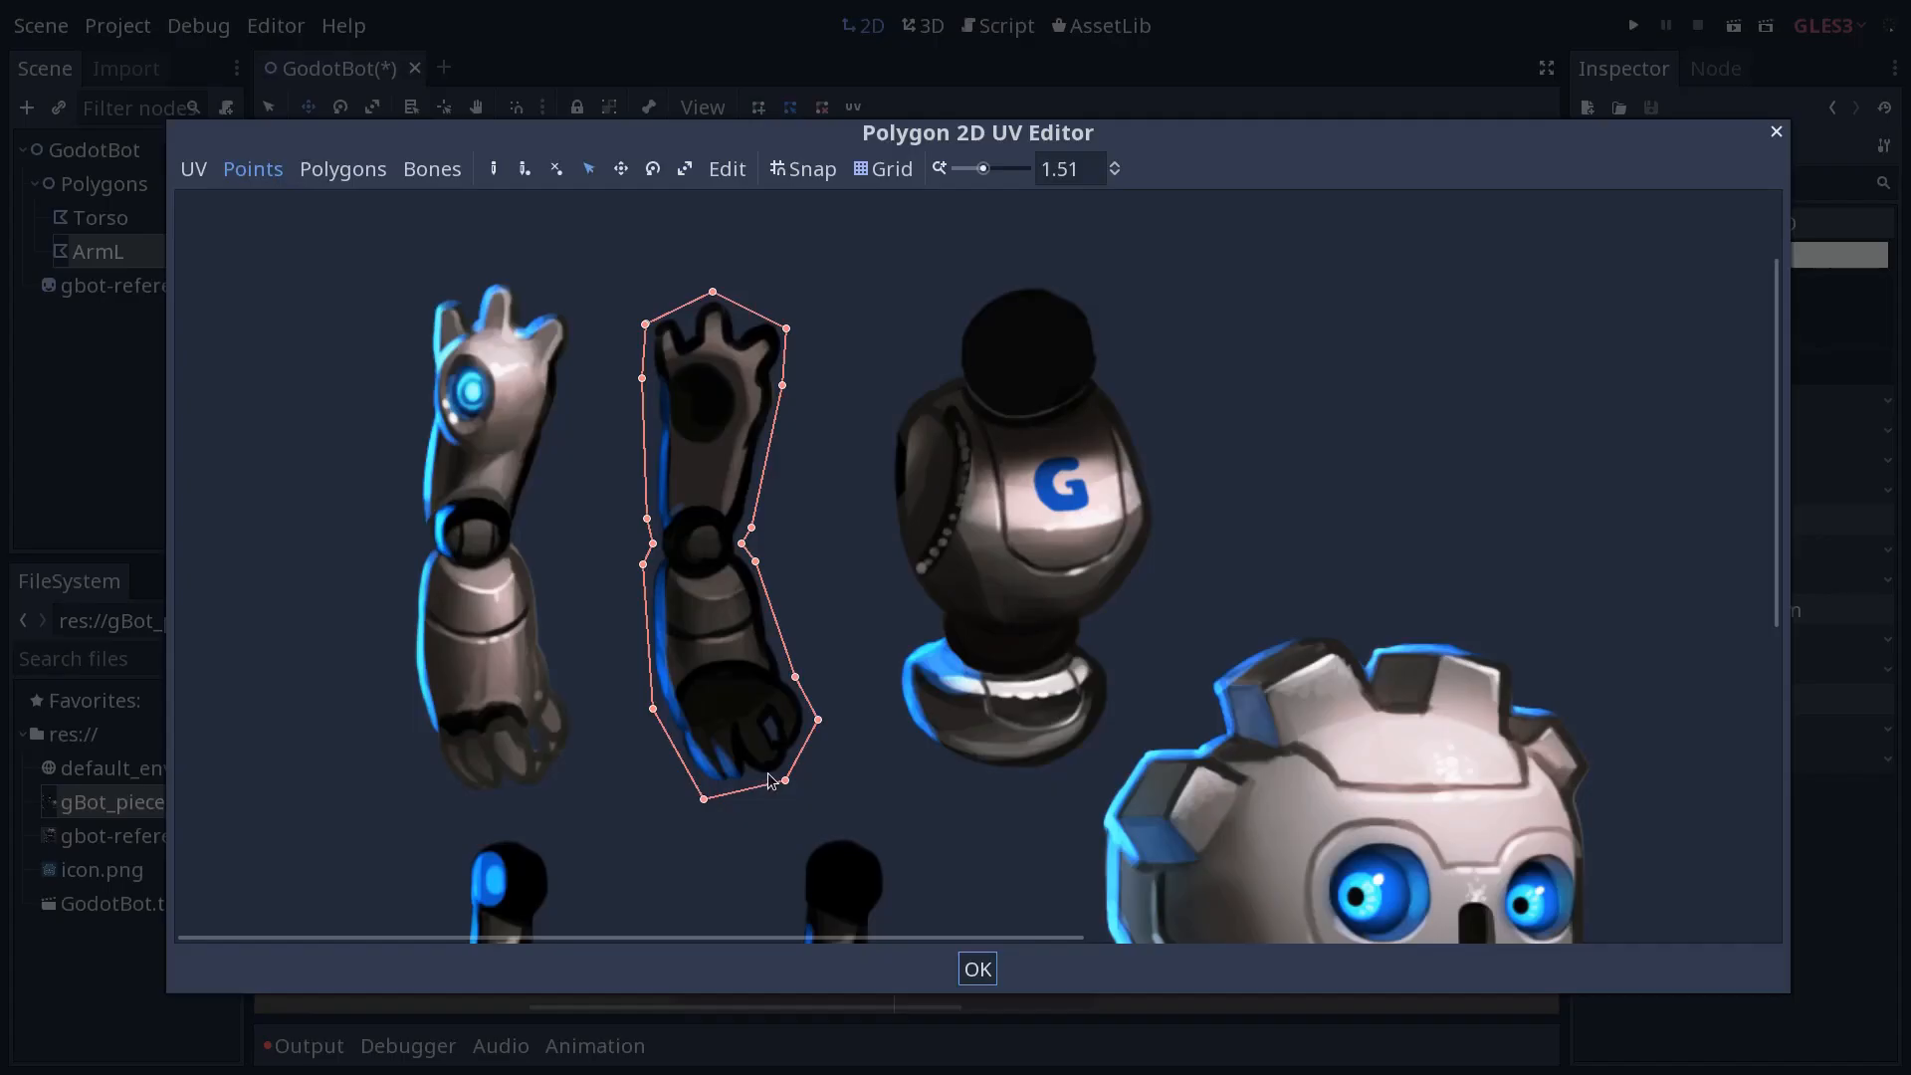
pyautogui.moveTo(779, 776)
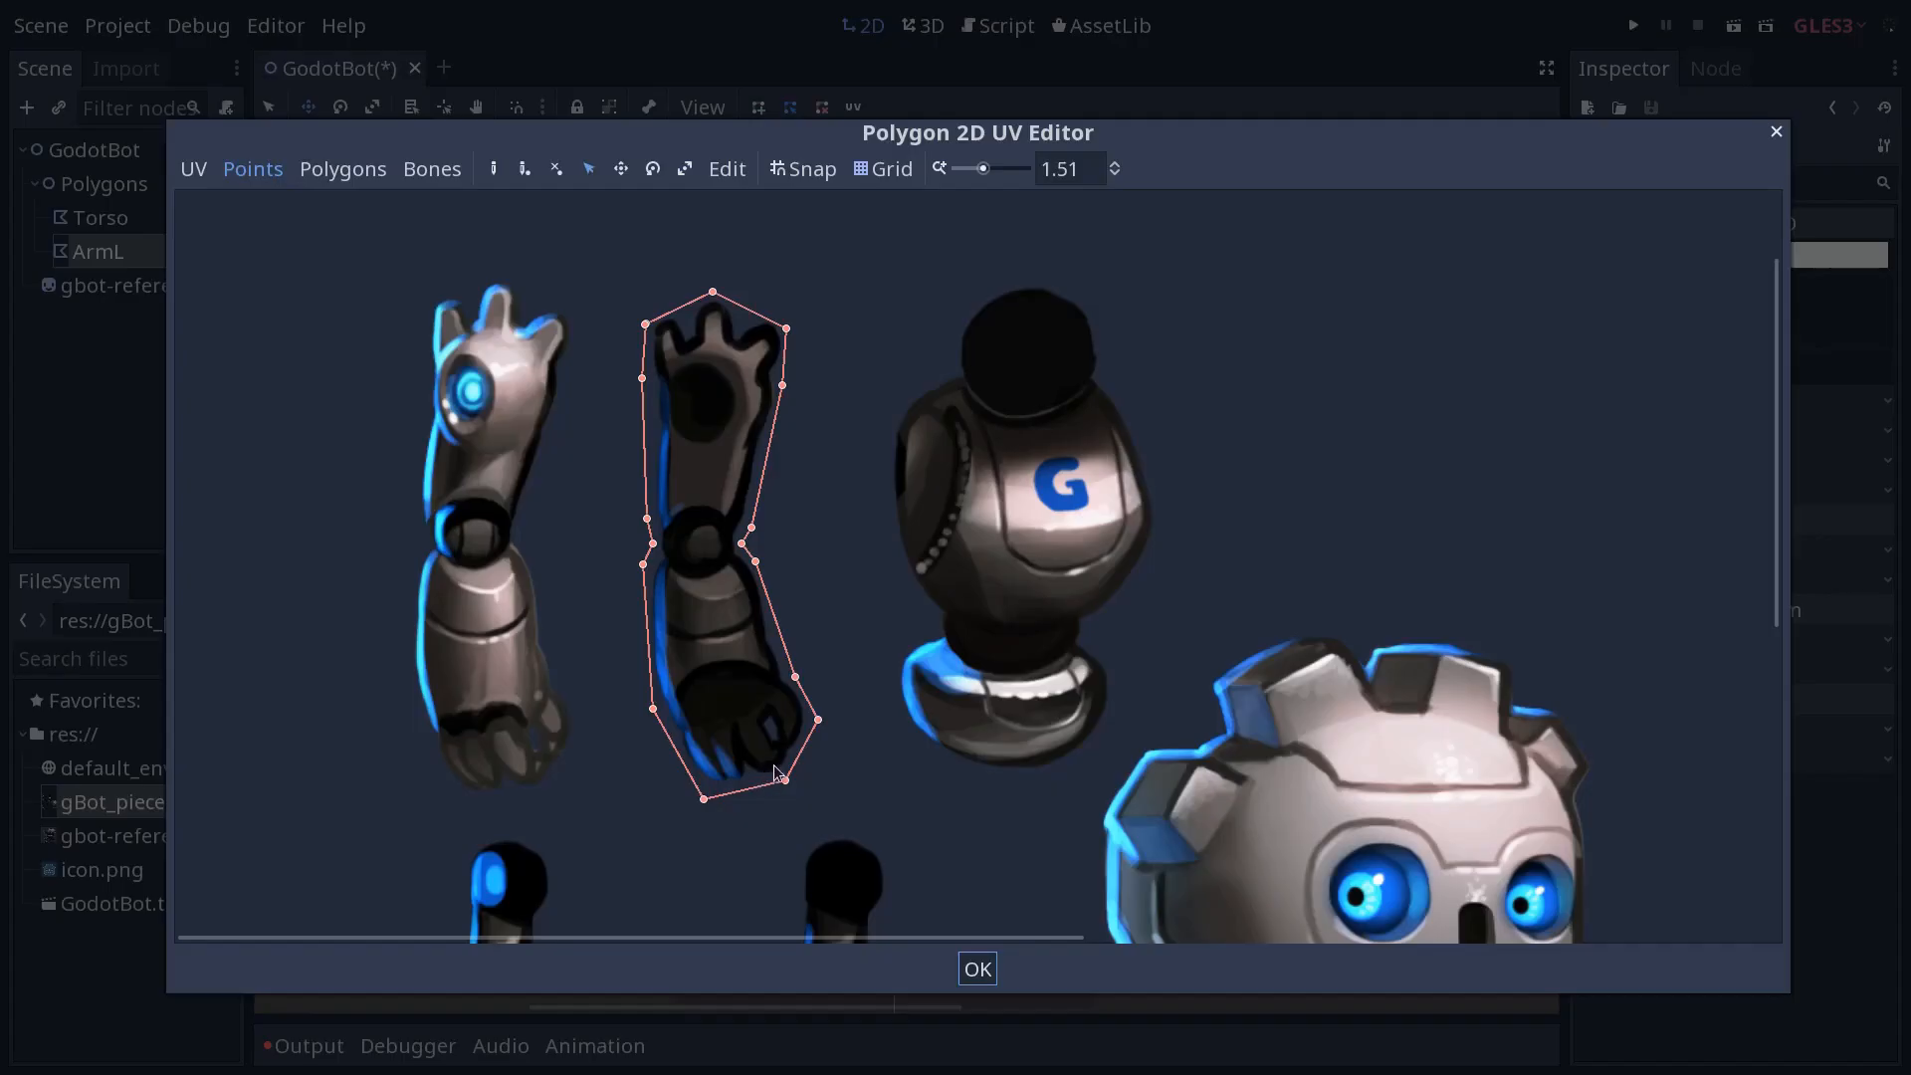
pyautogui.moveTo(779, 778)
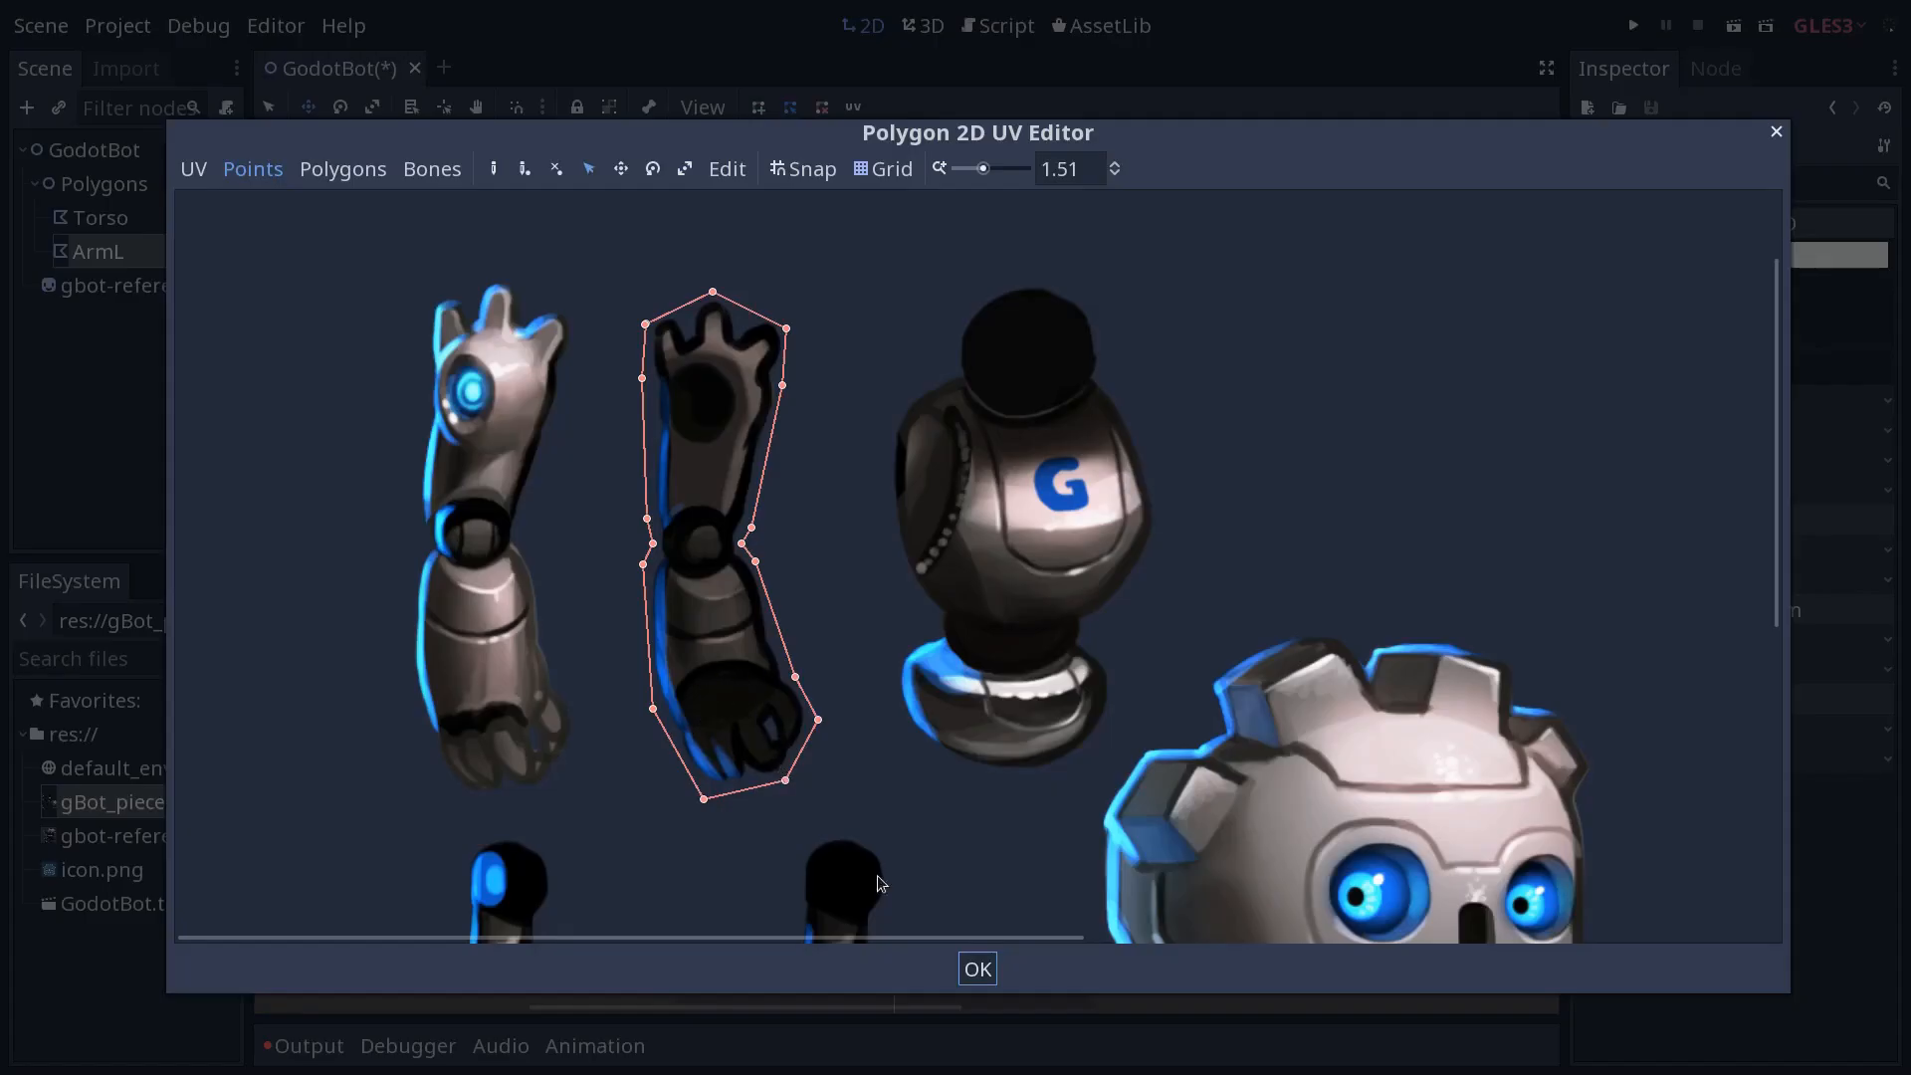
pyautogui.moveTo(978, 972)
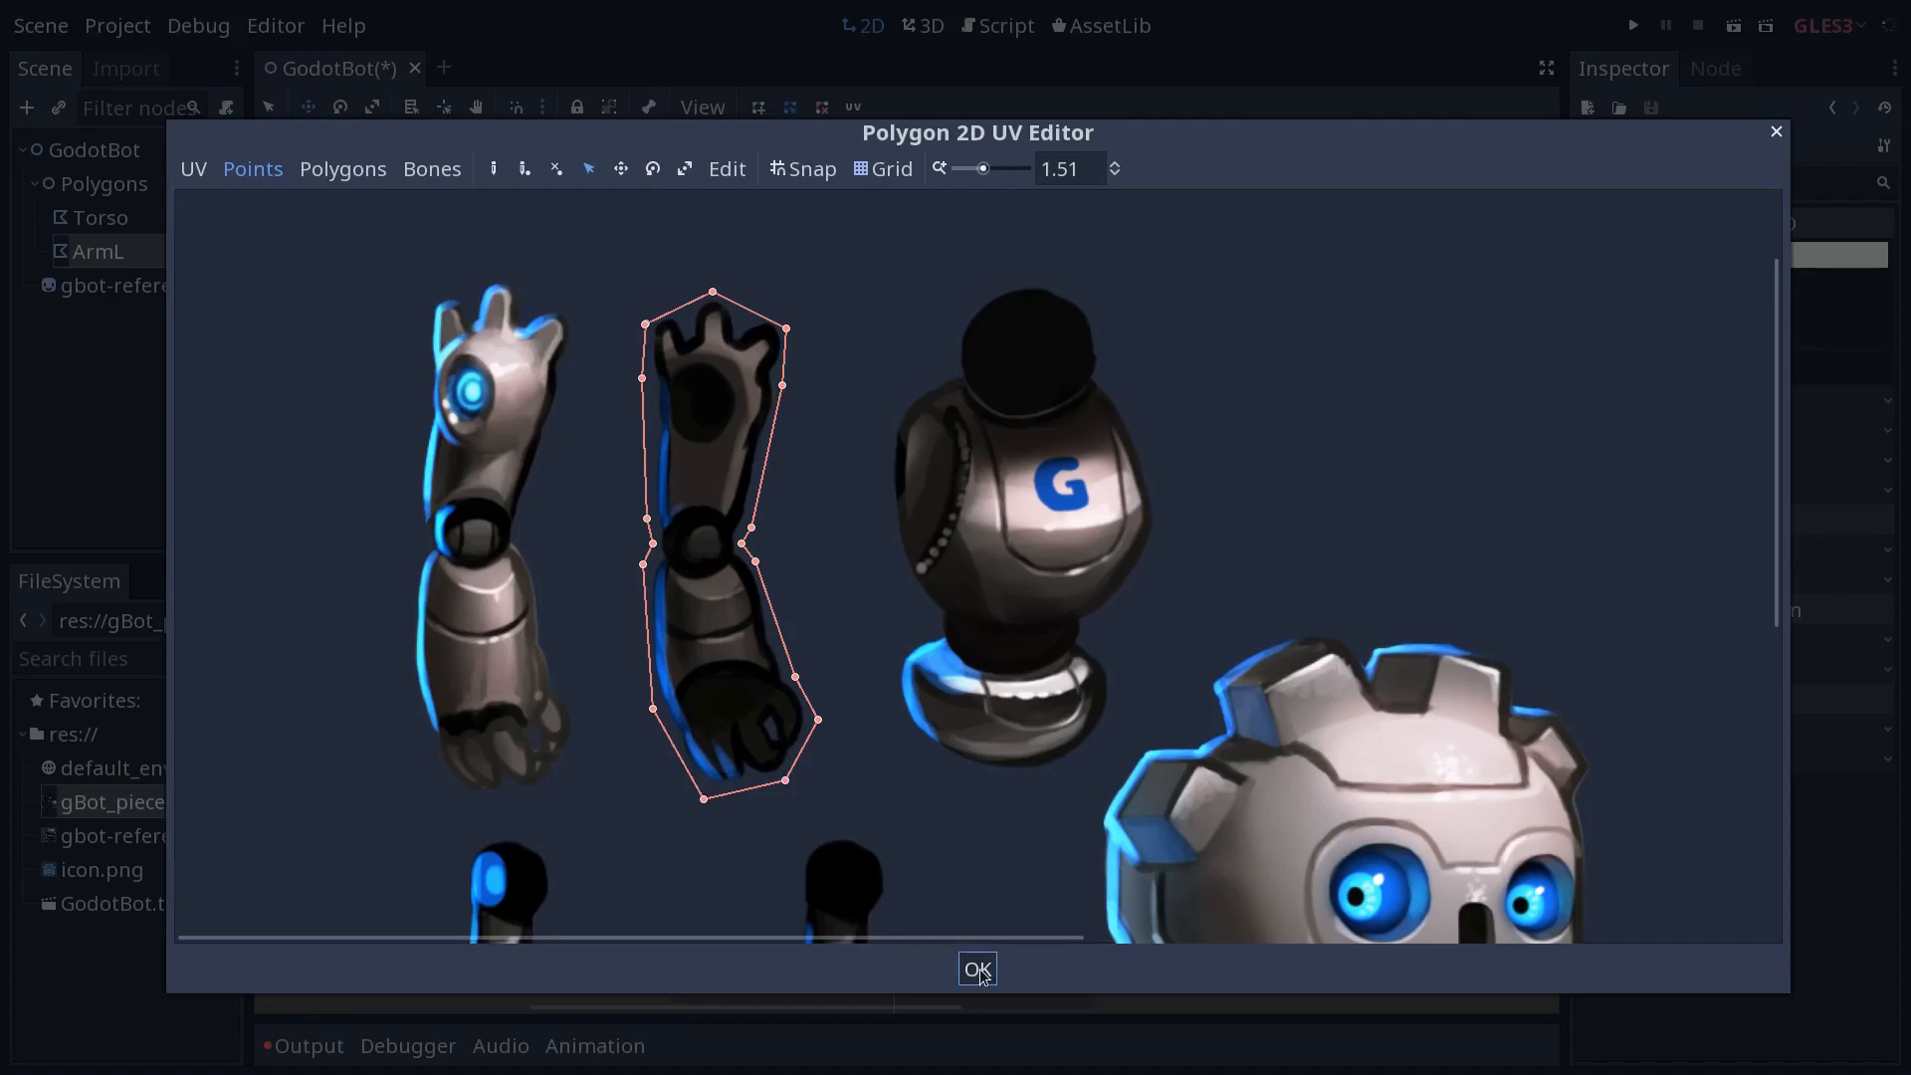
# Confirm the ArmL outline with OK in the Polygon 2D UV Editor
pyautogui.click(977, 968)
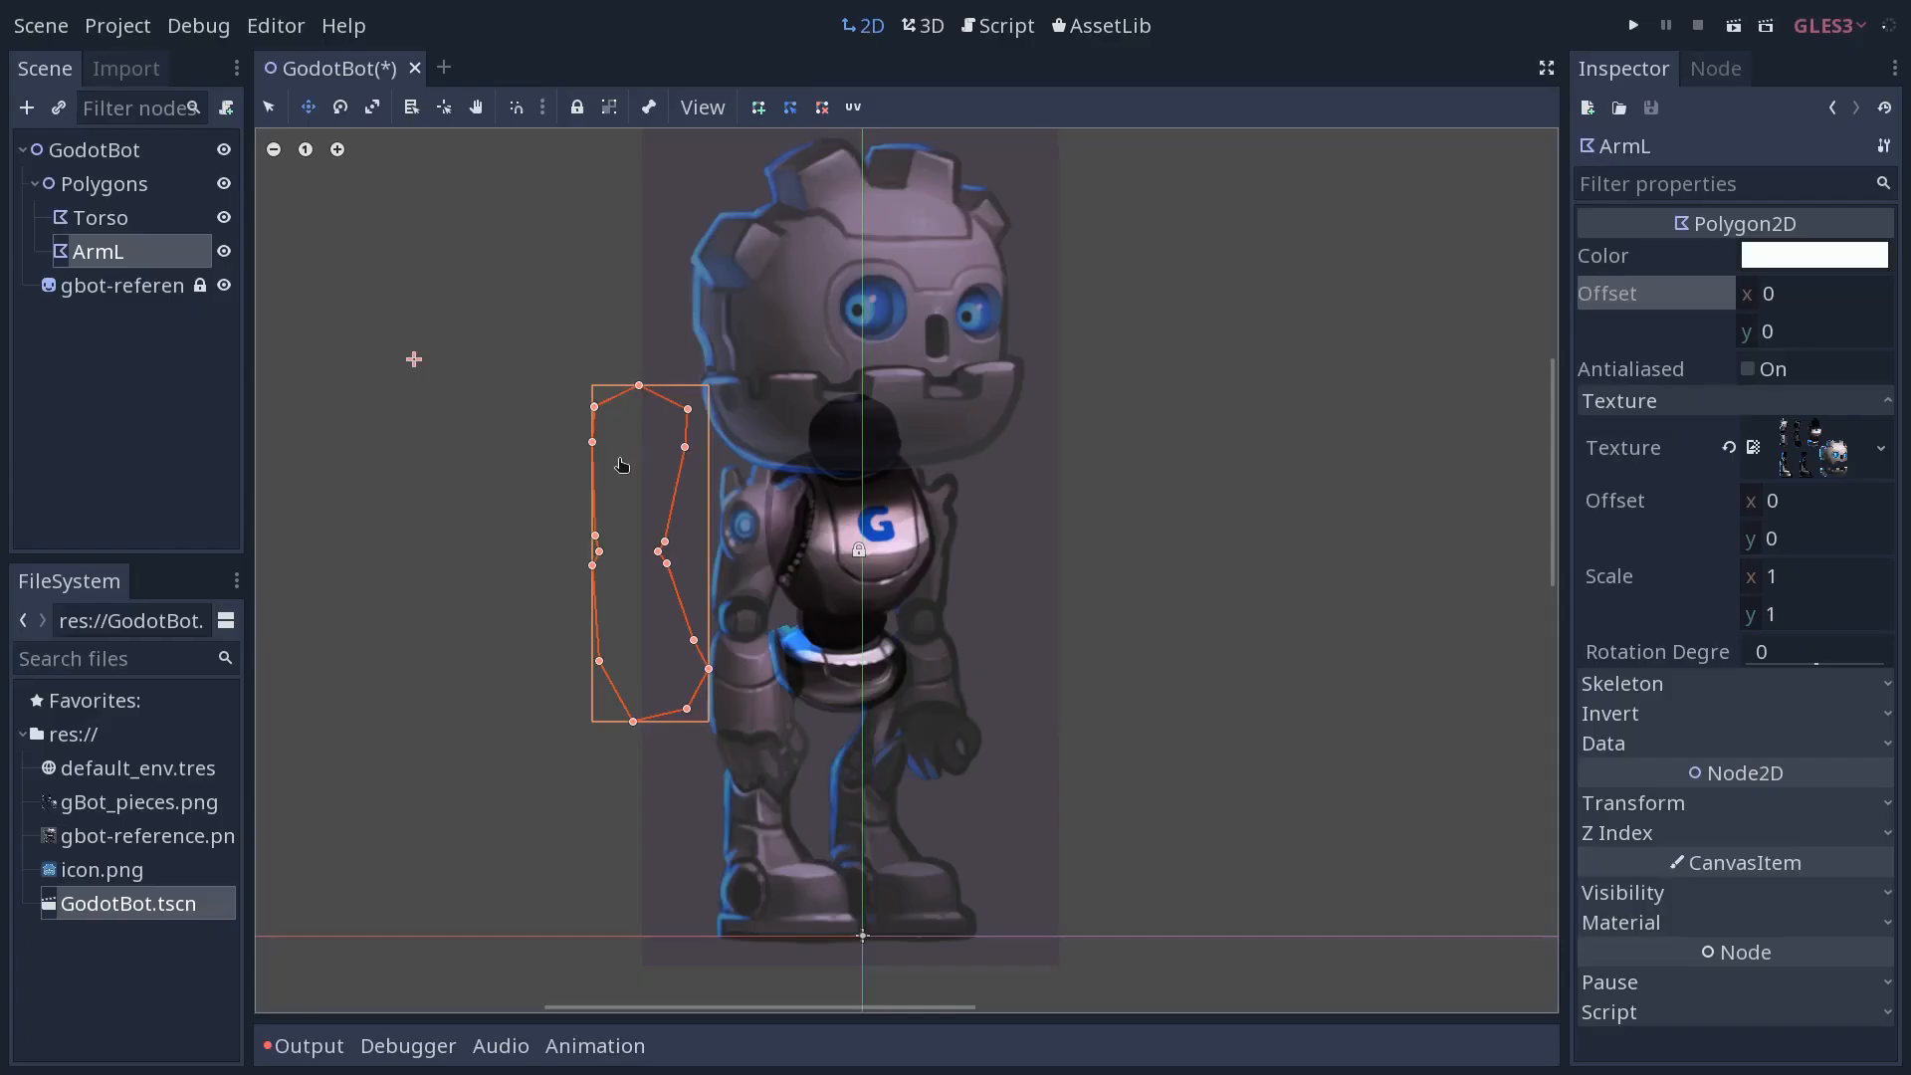
pyautogui.moveTo(675, 478)
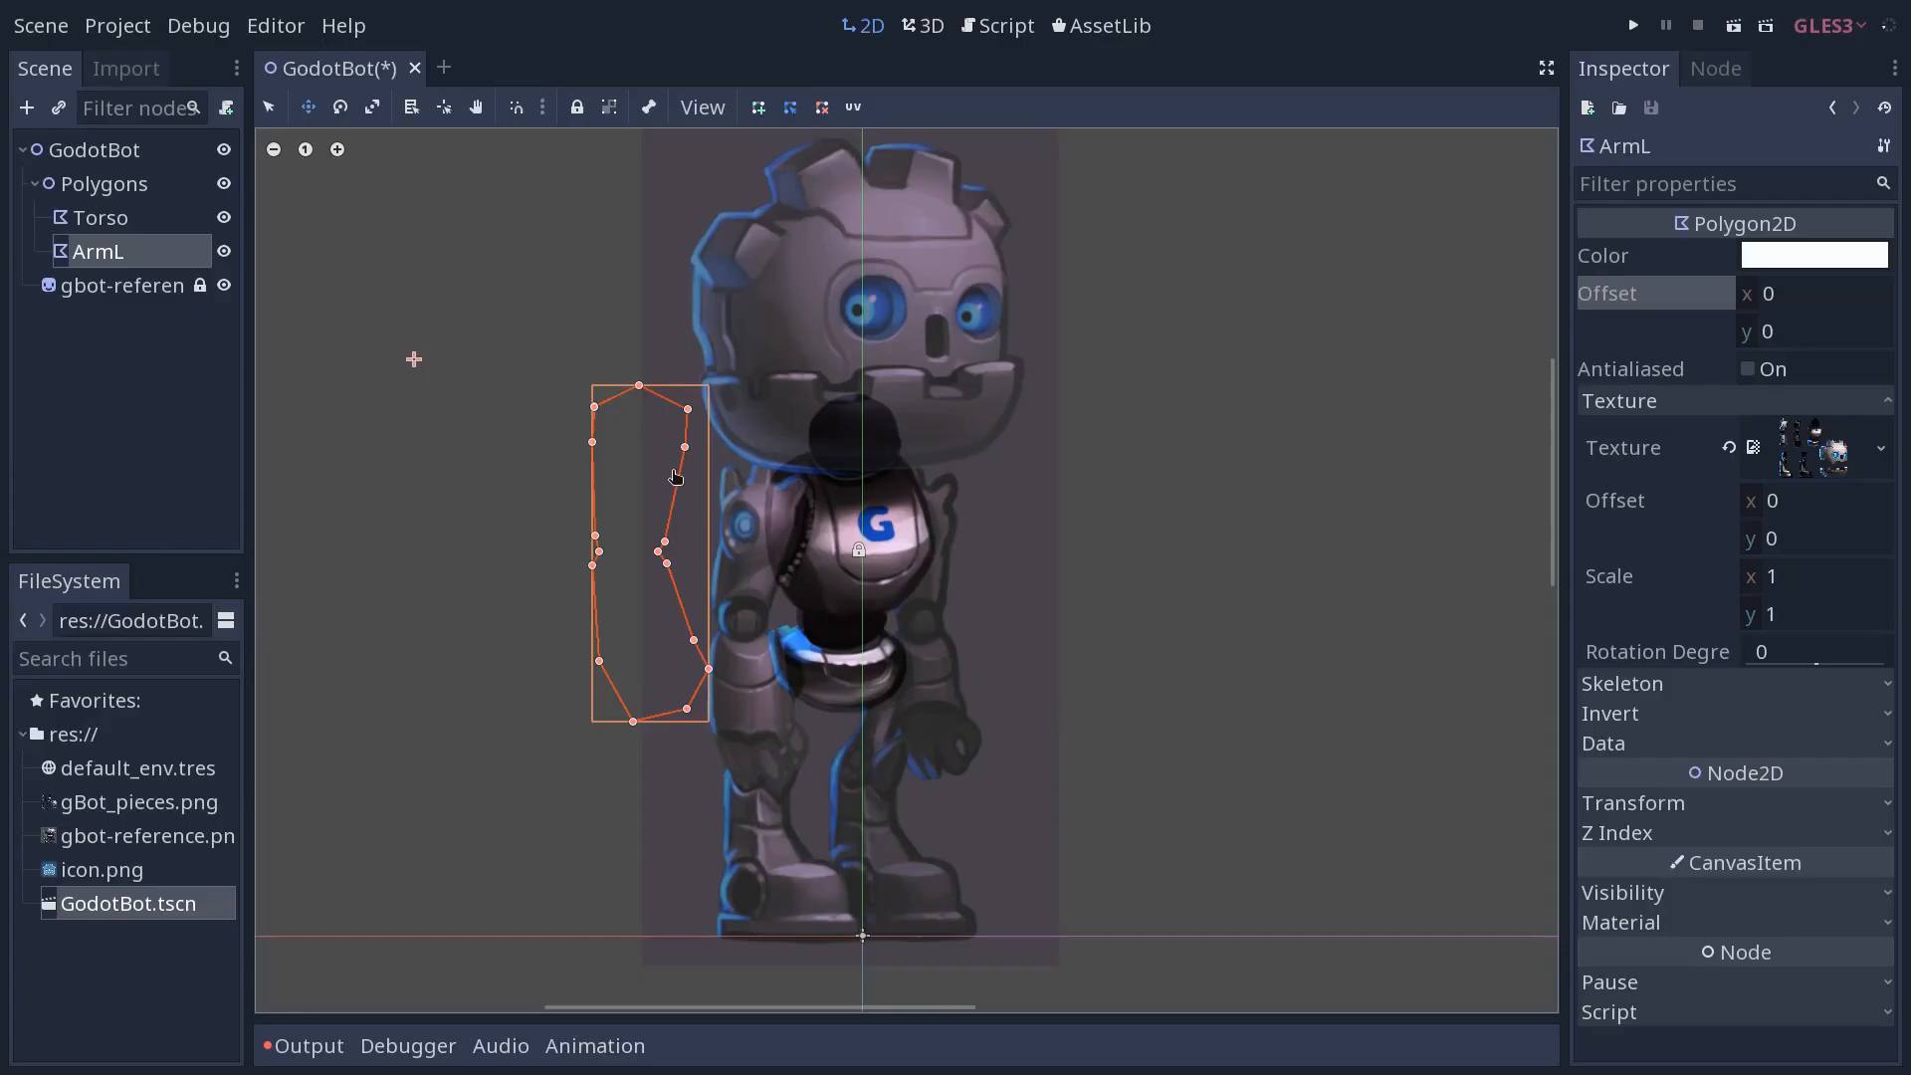
pyautogui.moveTo(703, 472)
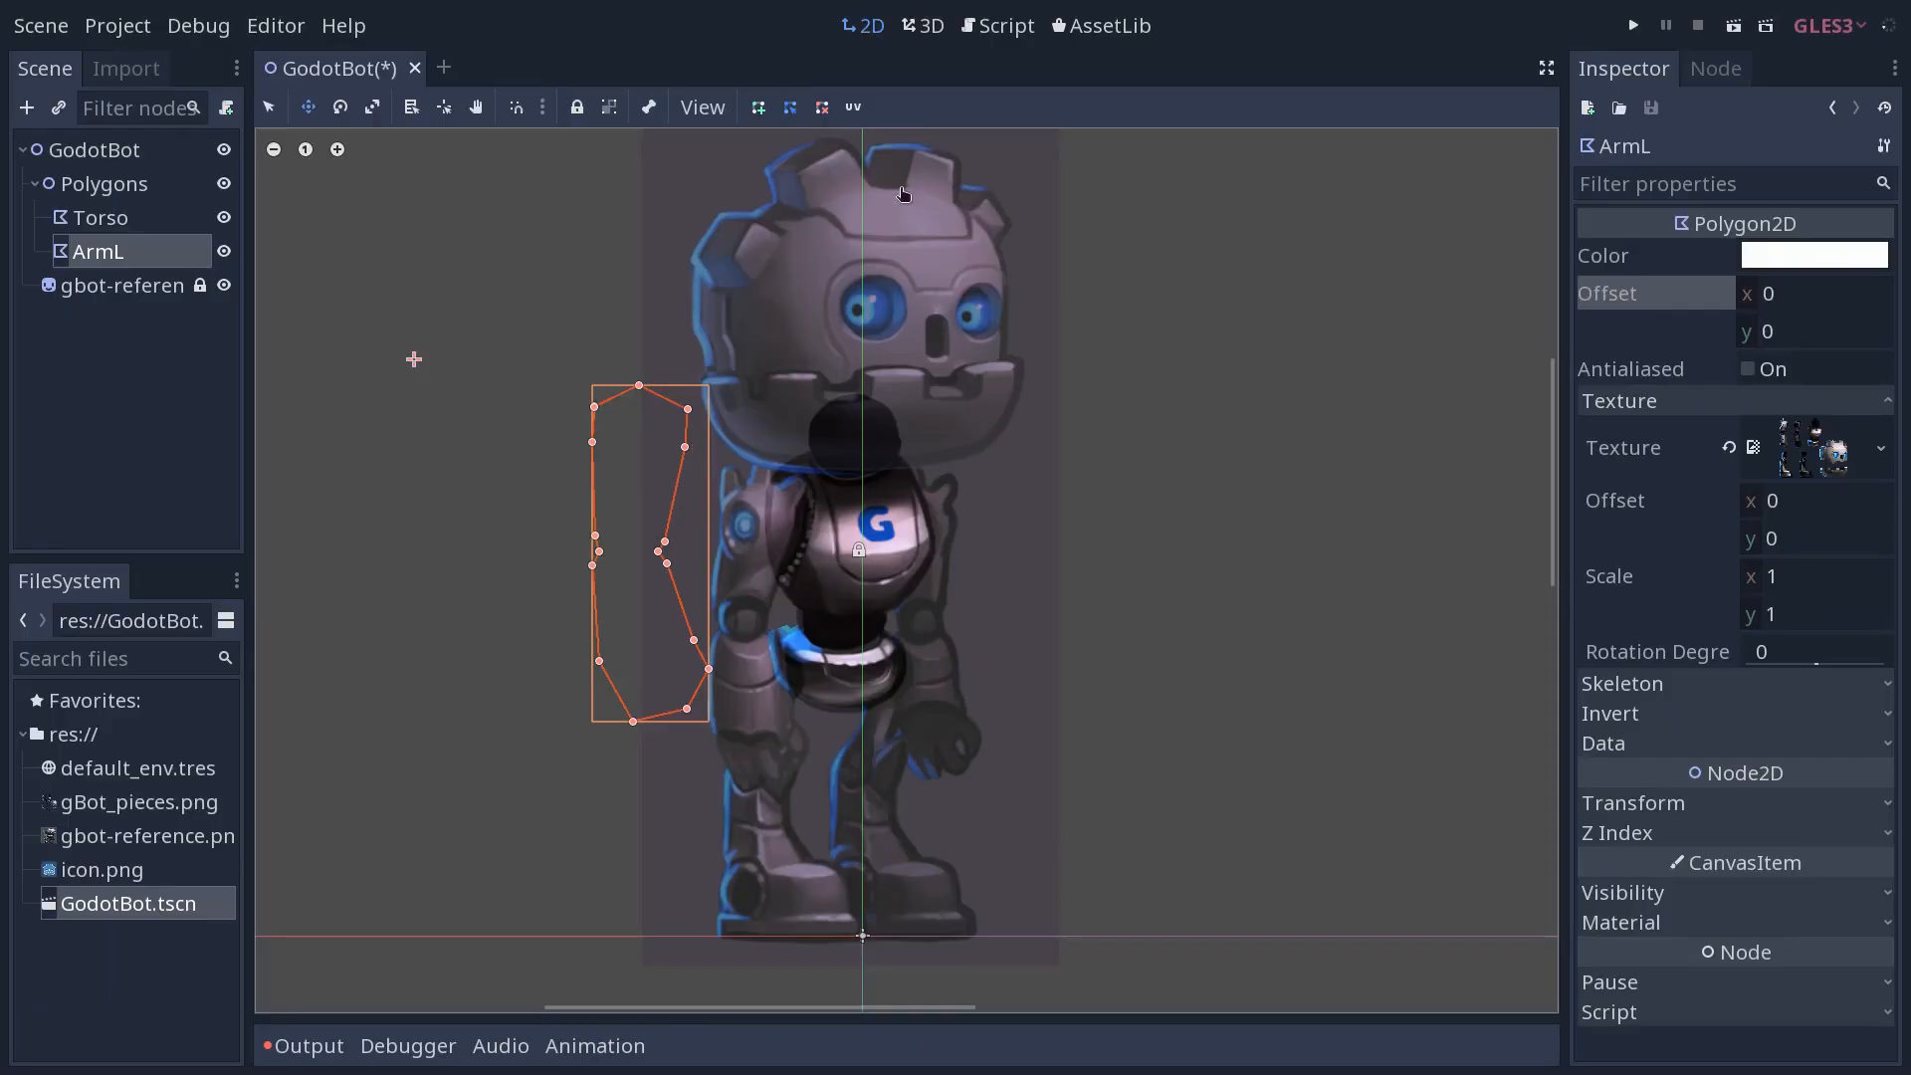
pyautogui.moveTo(853, 108)
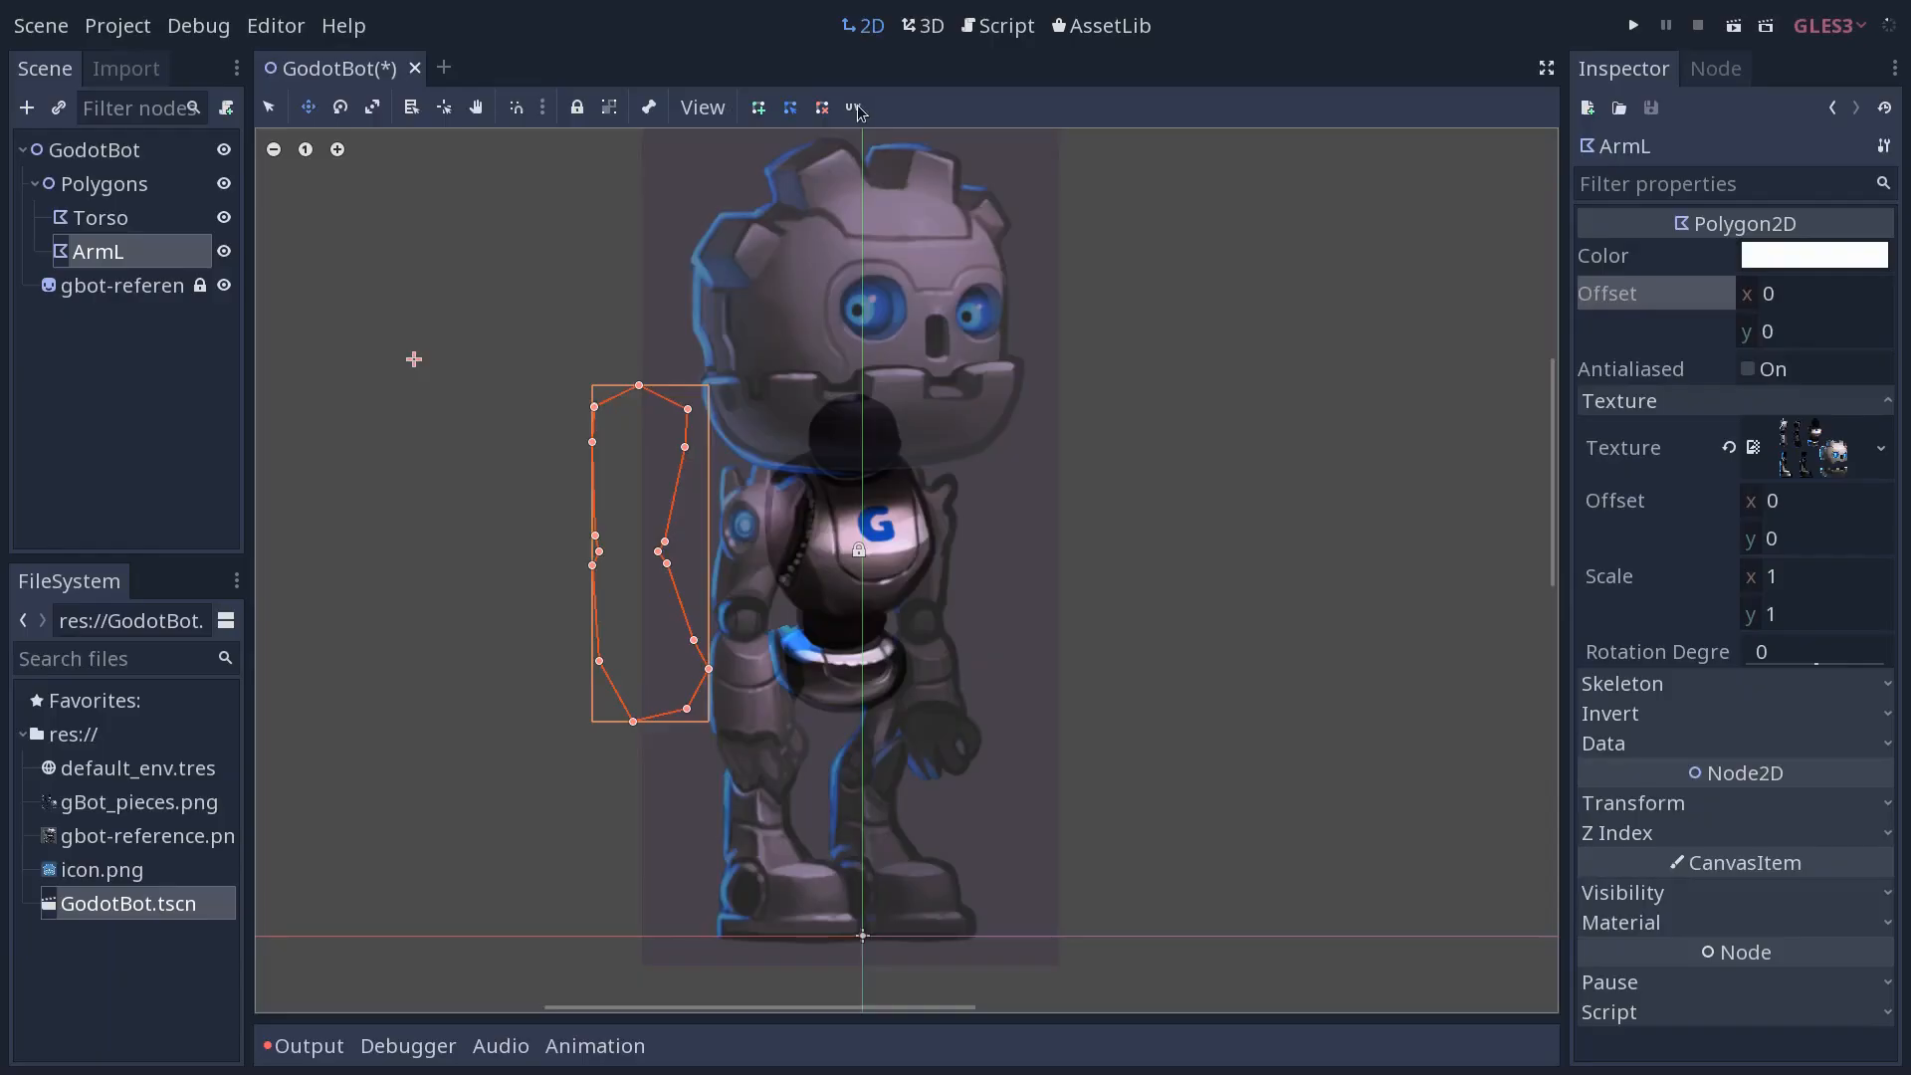
# Reopen ArmL's UV editor and draw a polygon section over part of the arm
pyautogui.click(854, 106)
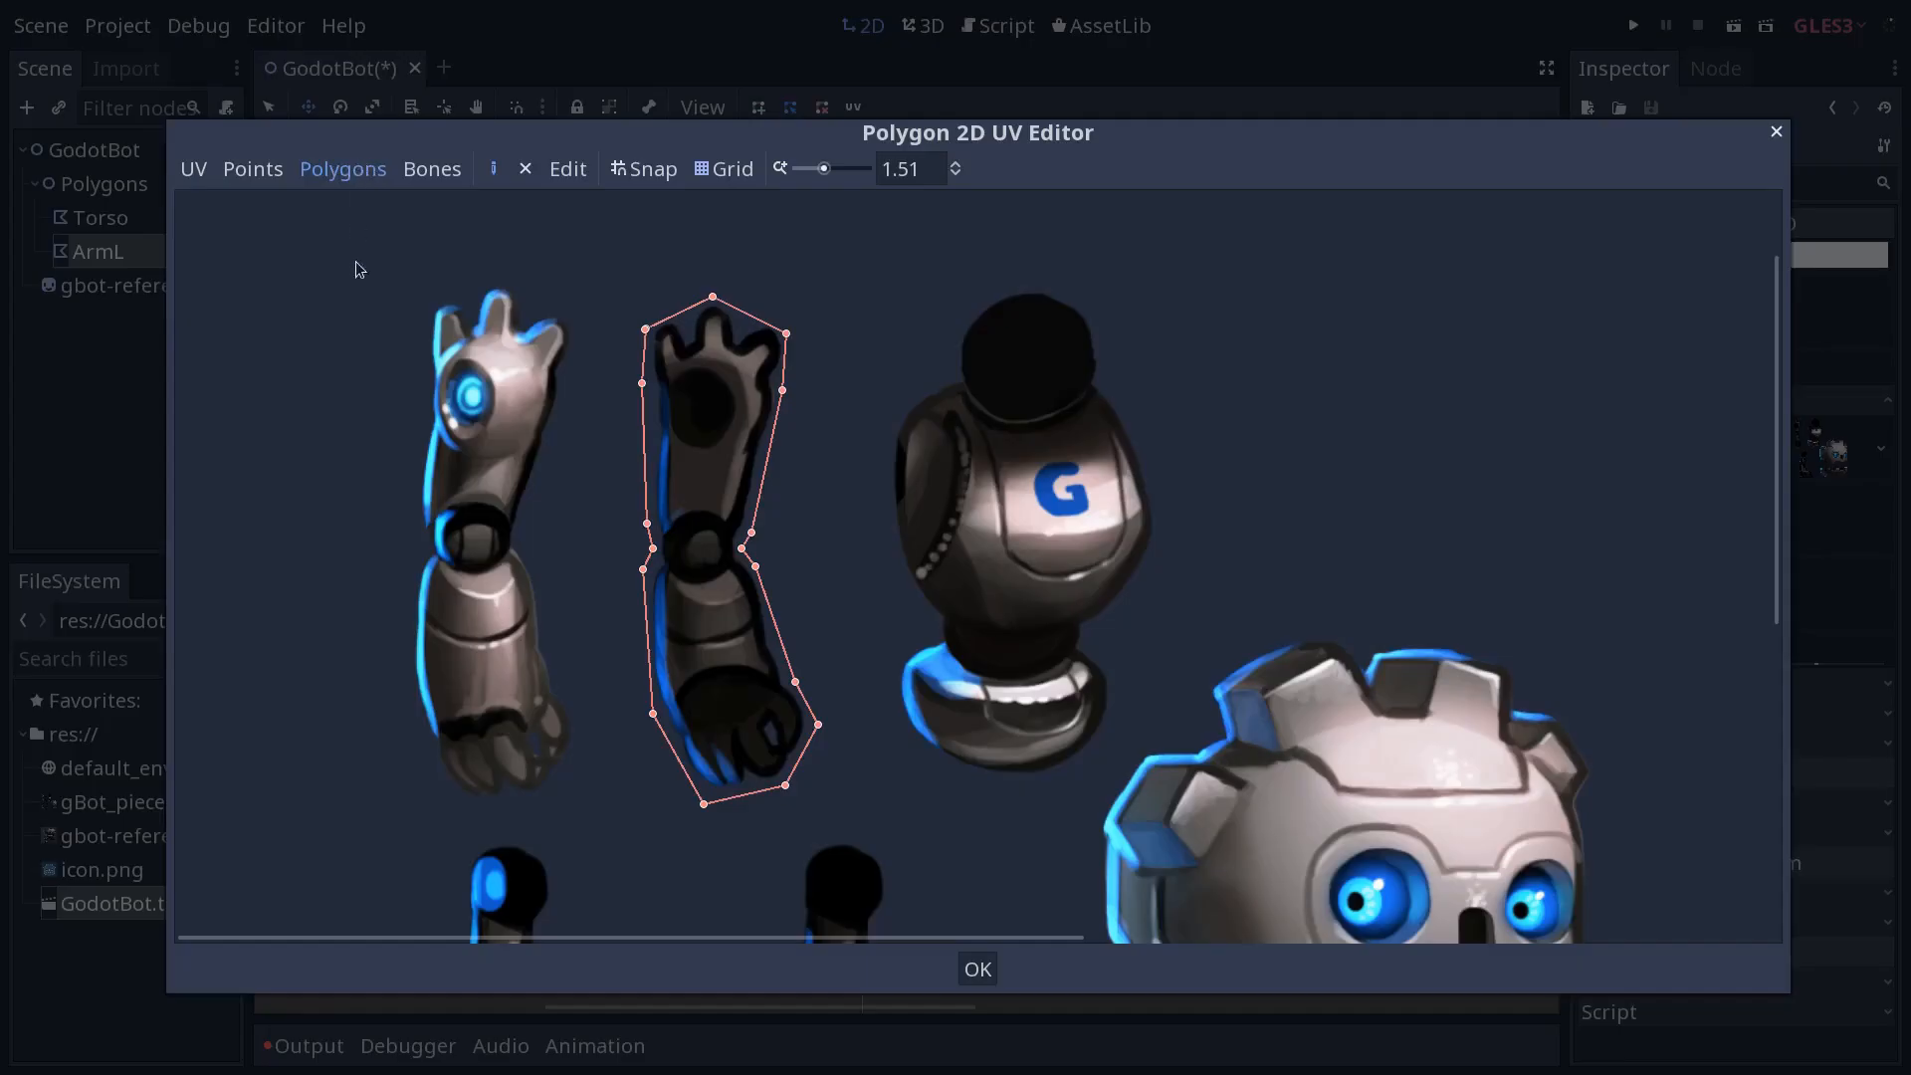
pyautogui.moveTo(650, 391)
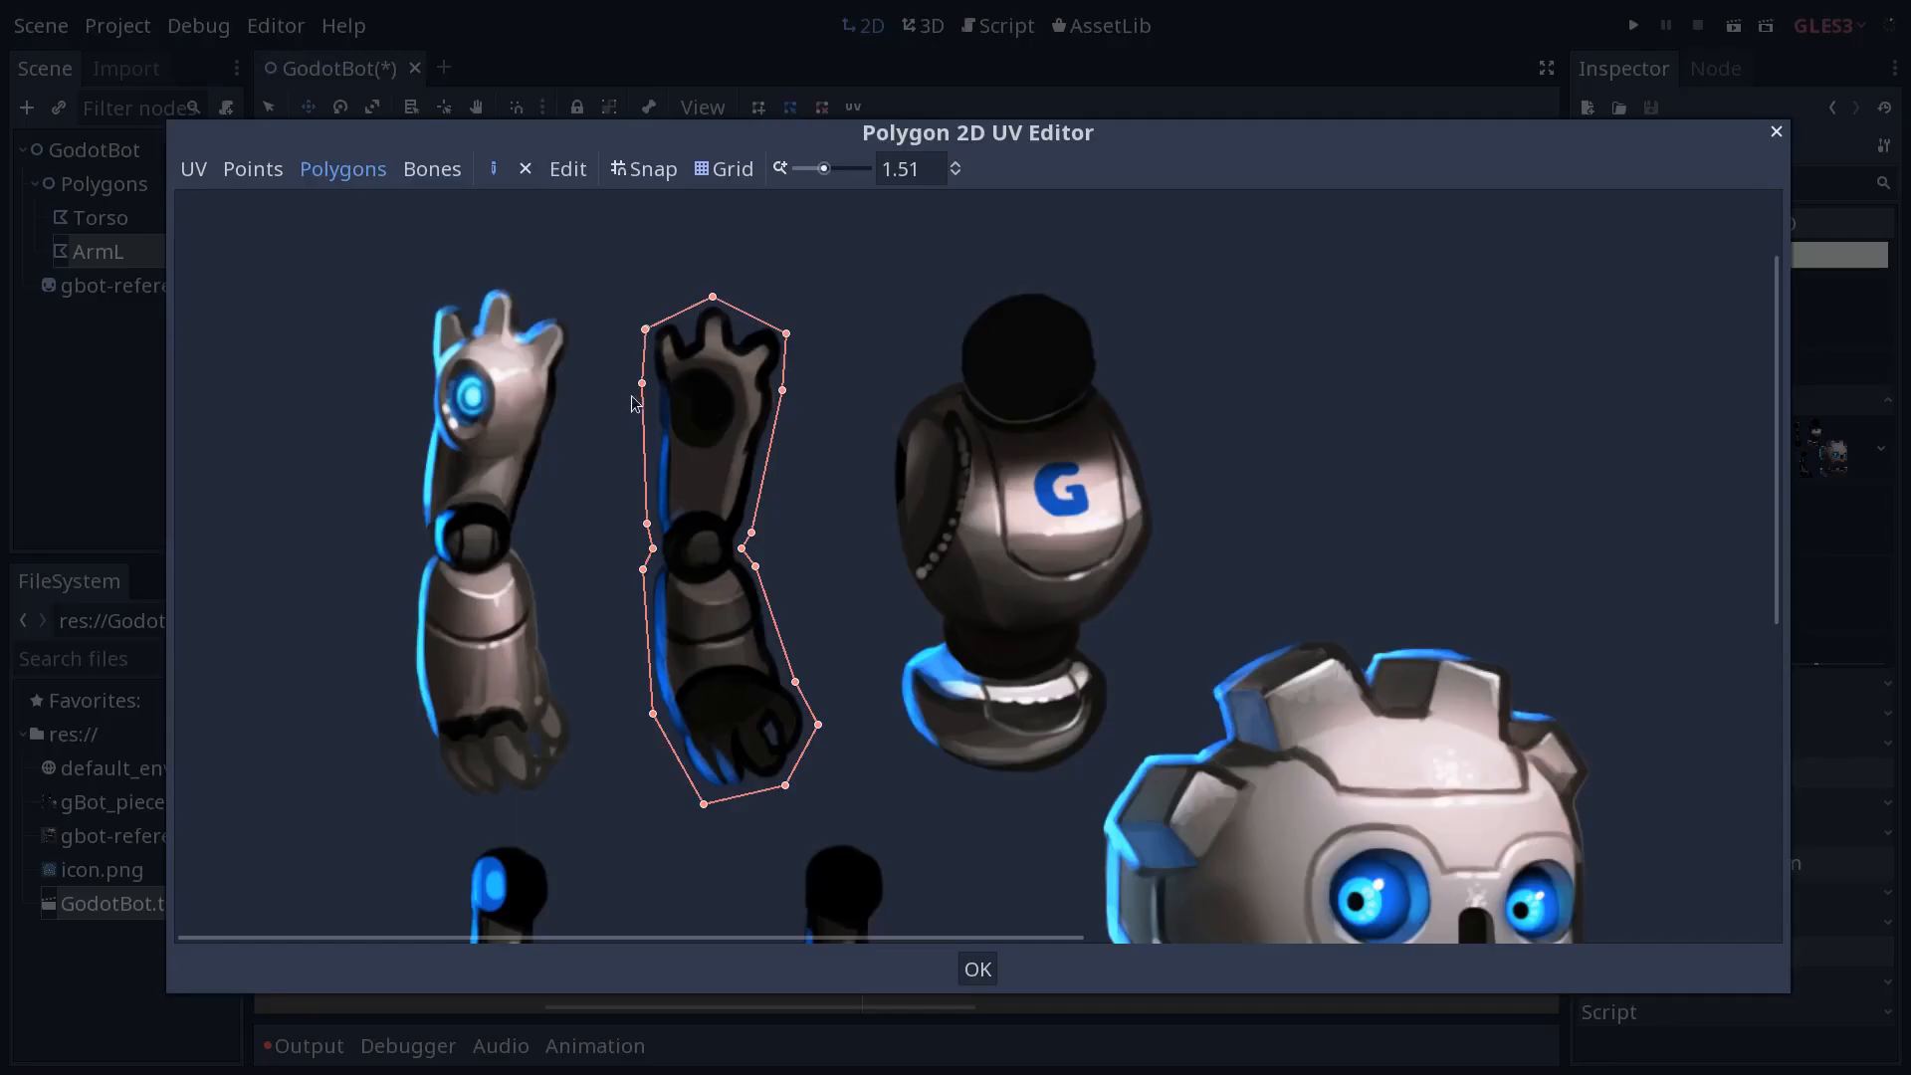
pyautogui.moveTo(647, 385)
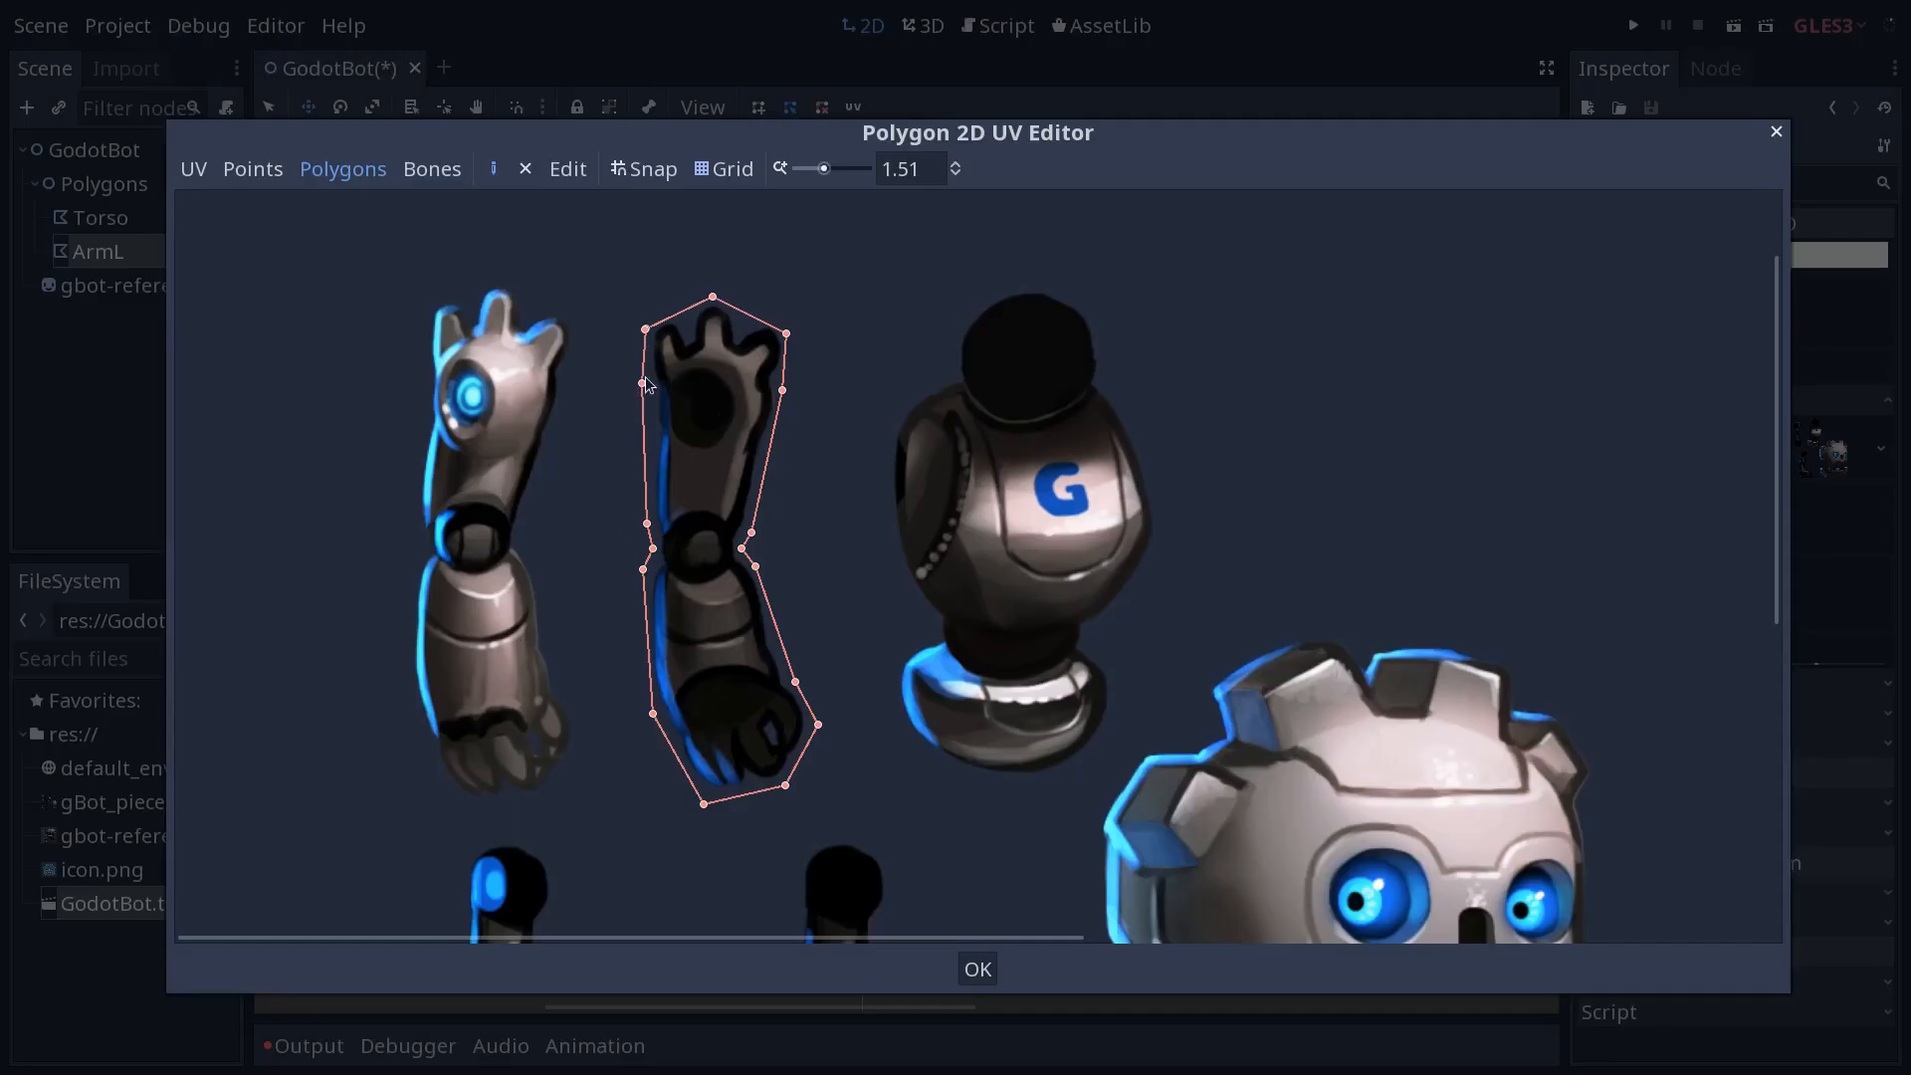
pyautogui.moveTo(786, 403)
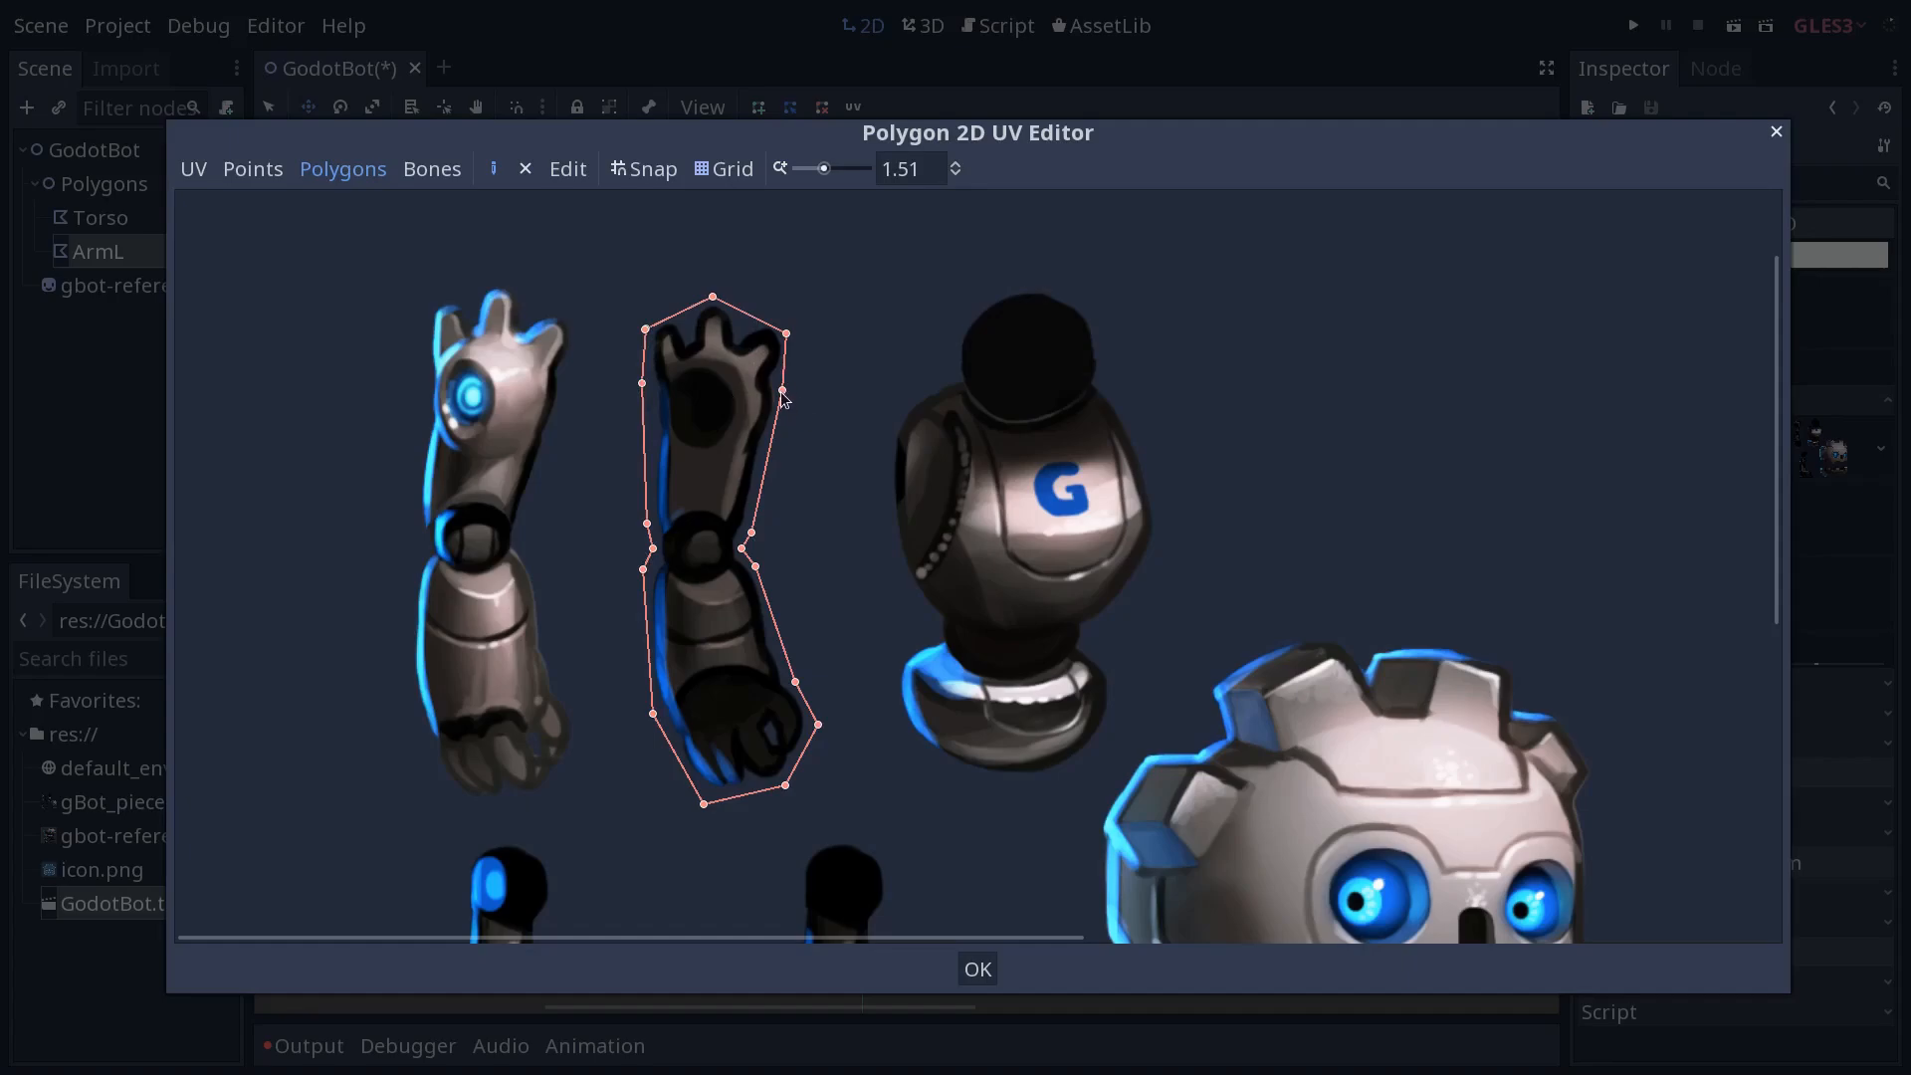
pyautogui.moveTo(750, 389)
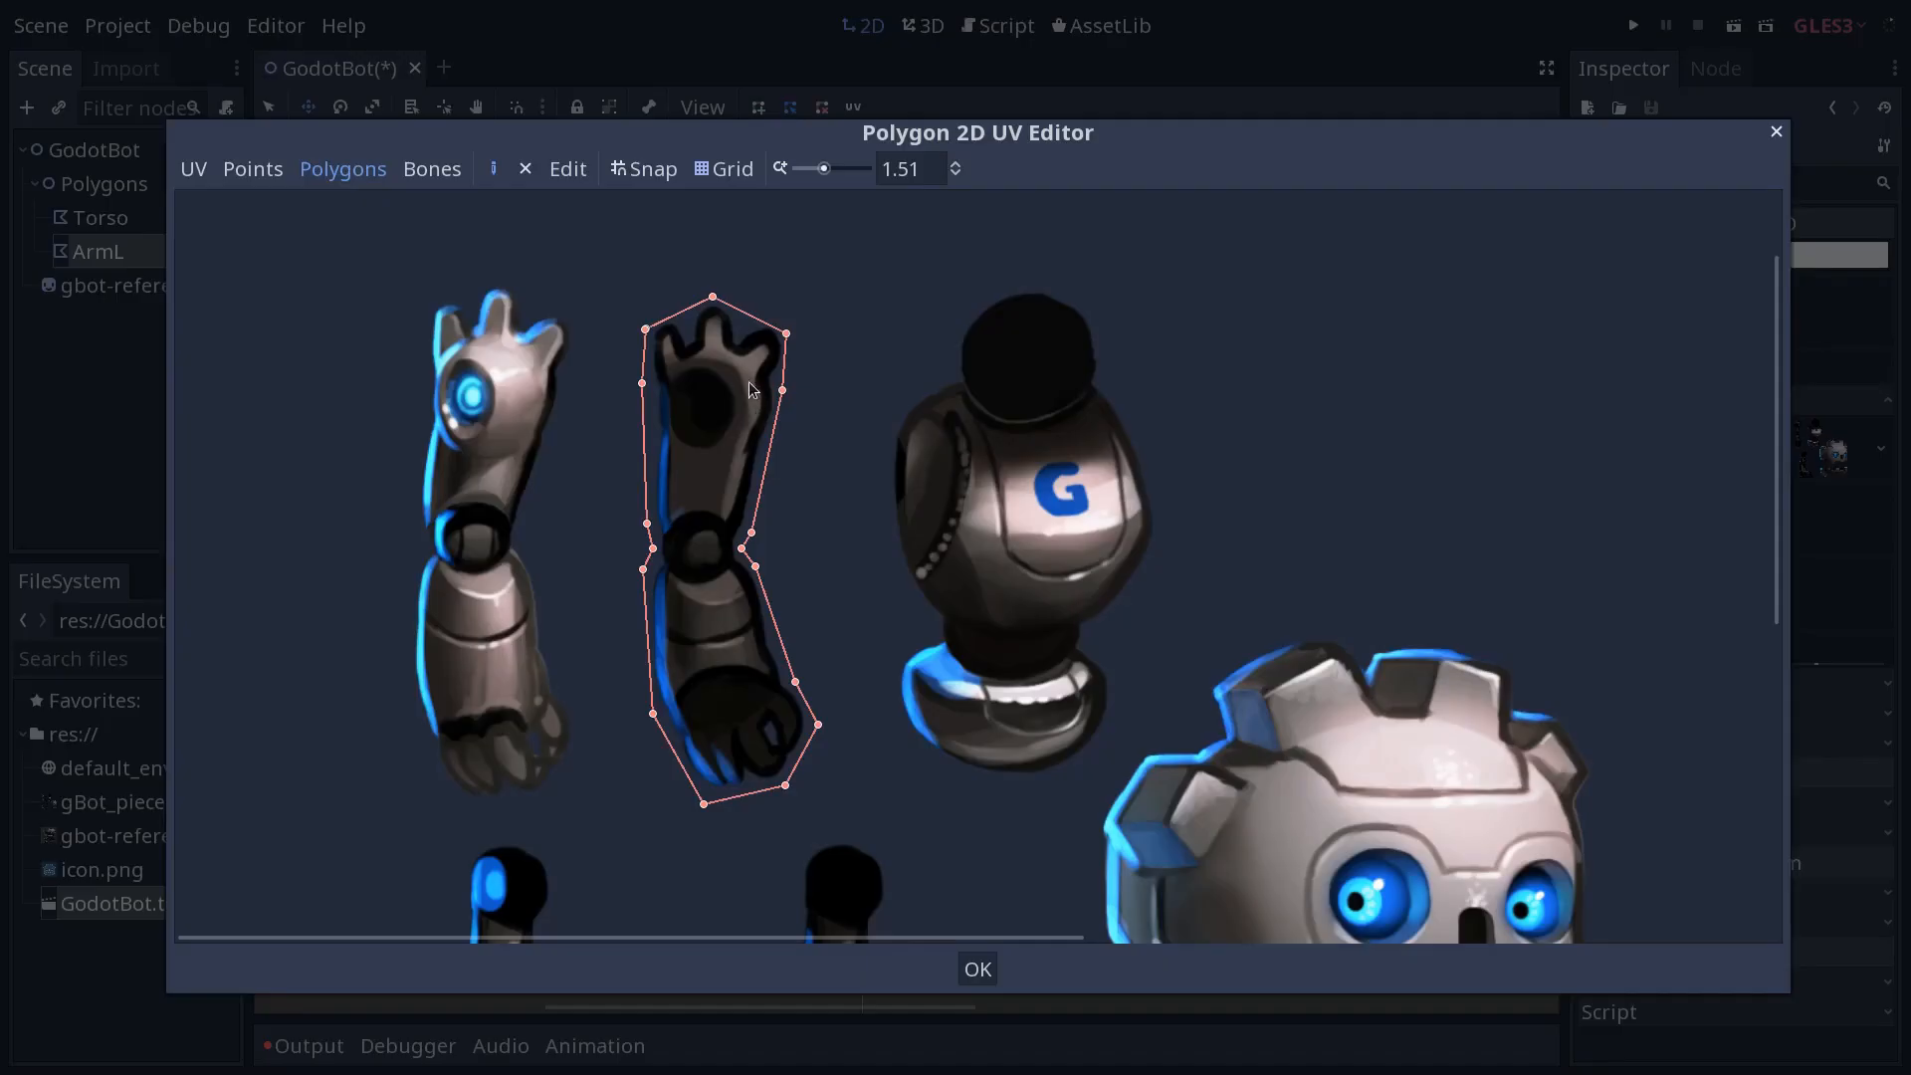
pyautogui.moveTo(748, 403)
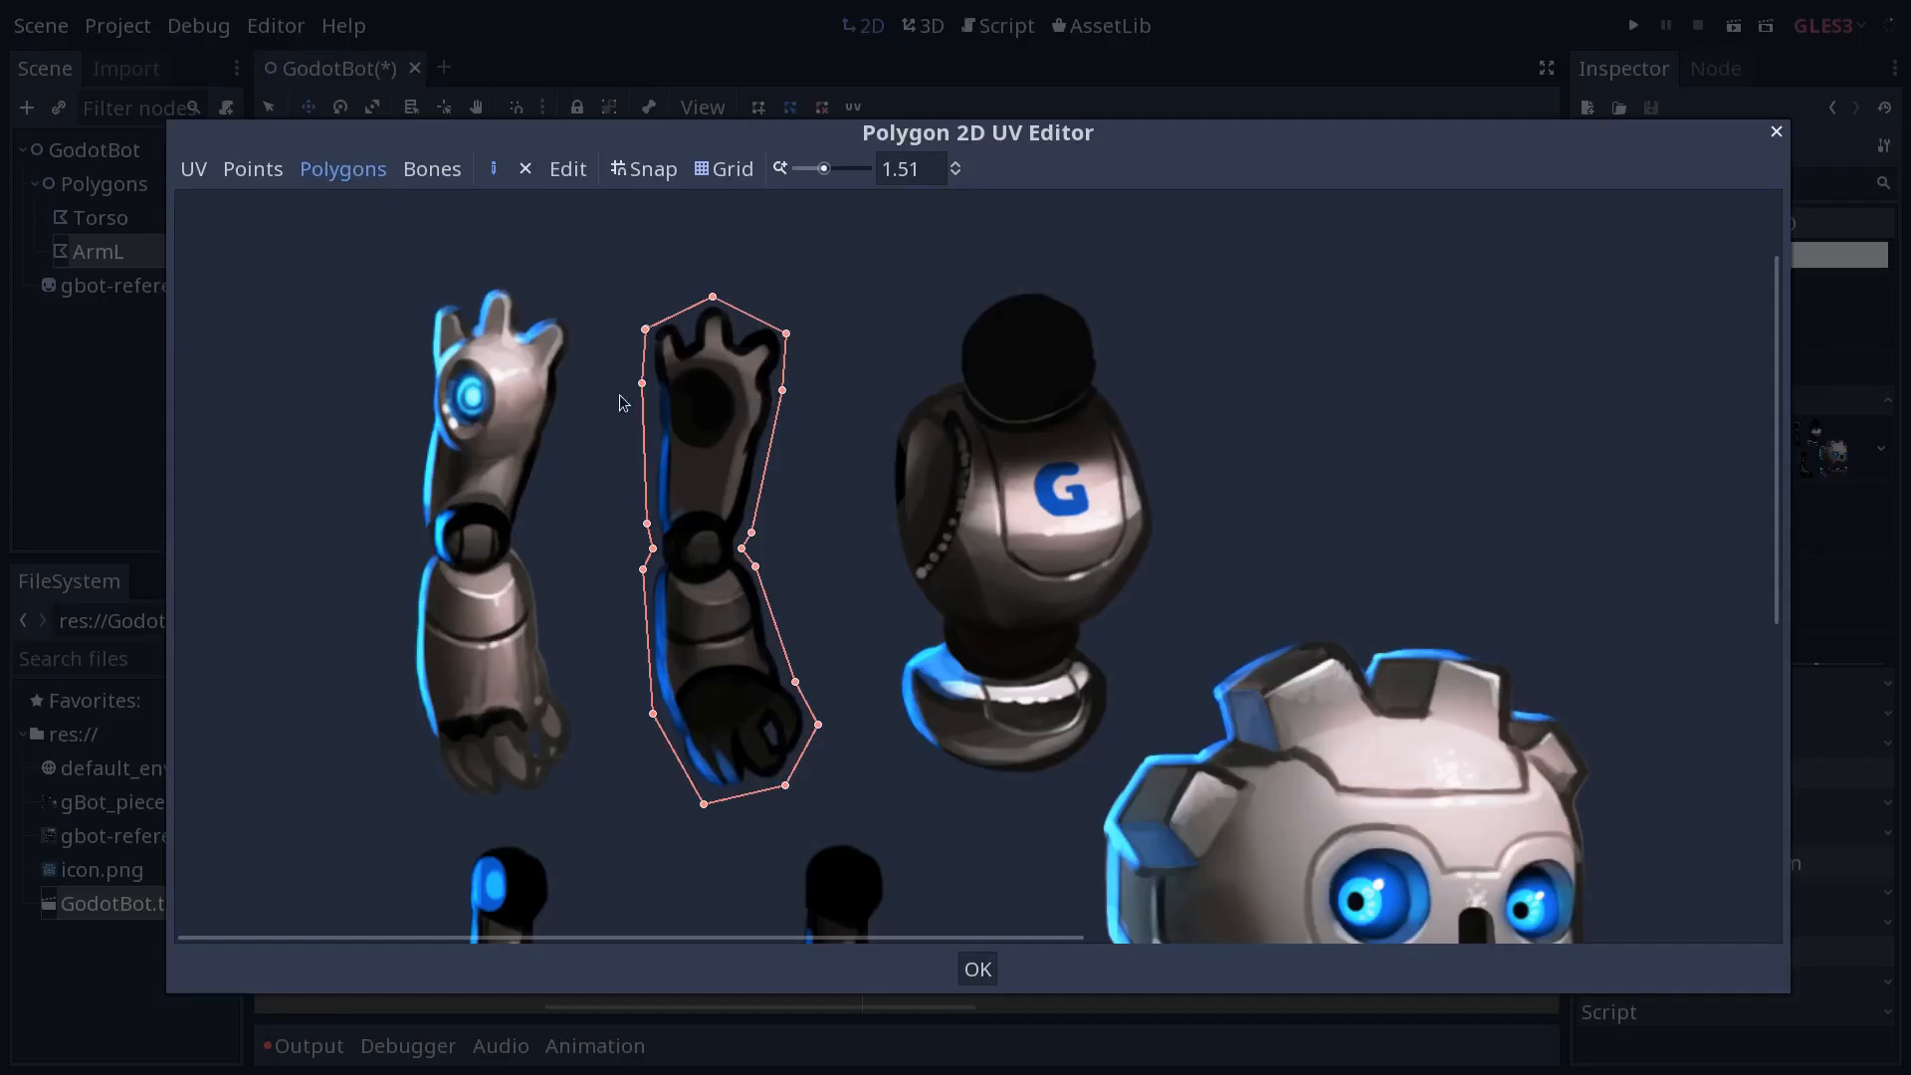
pyautogui.moveTo(644, 391)
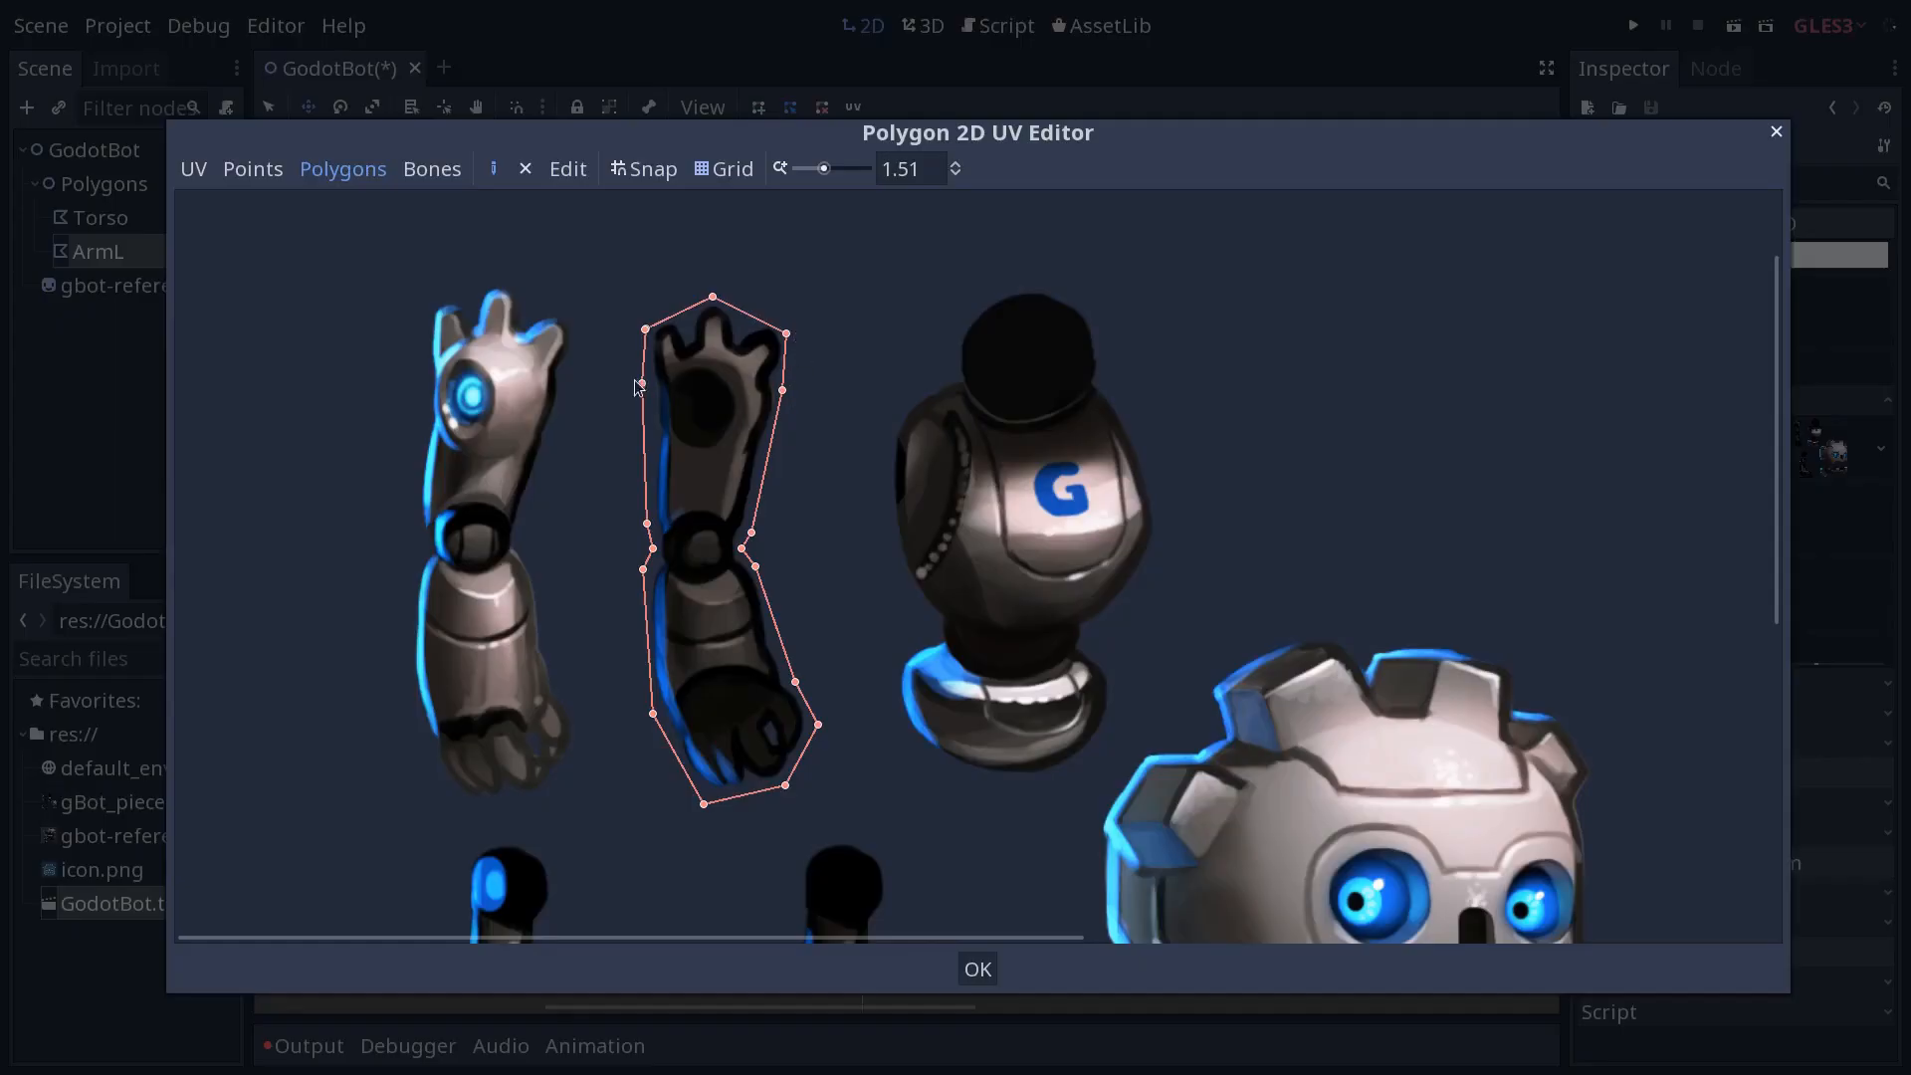
pyautogui.moveTo(645, 393)
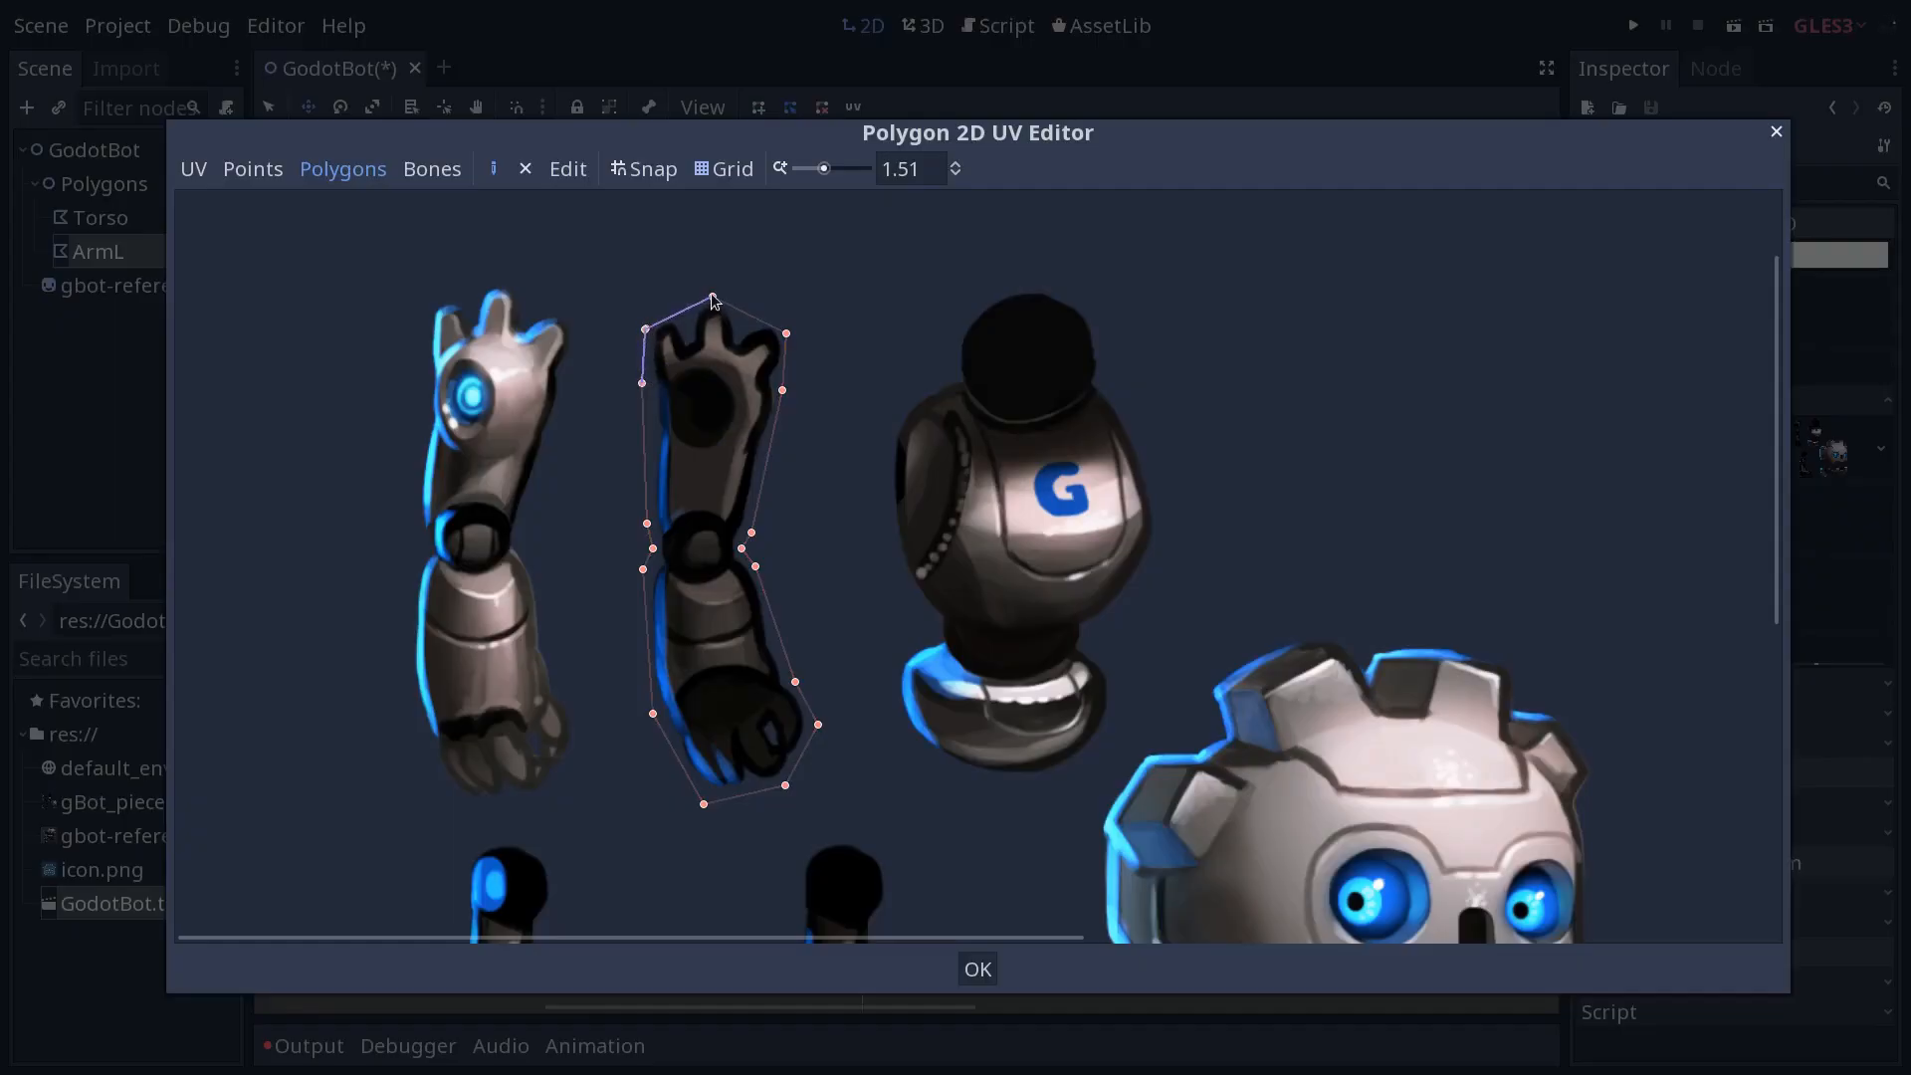
pyautogui.moveTo(713, 302); pyautogui.dragTo(713, 297)
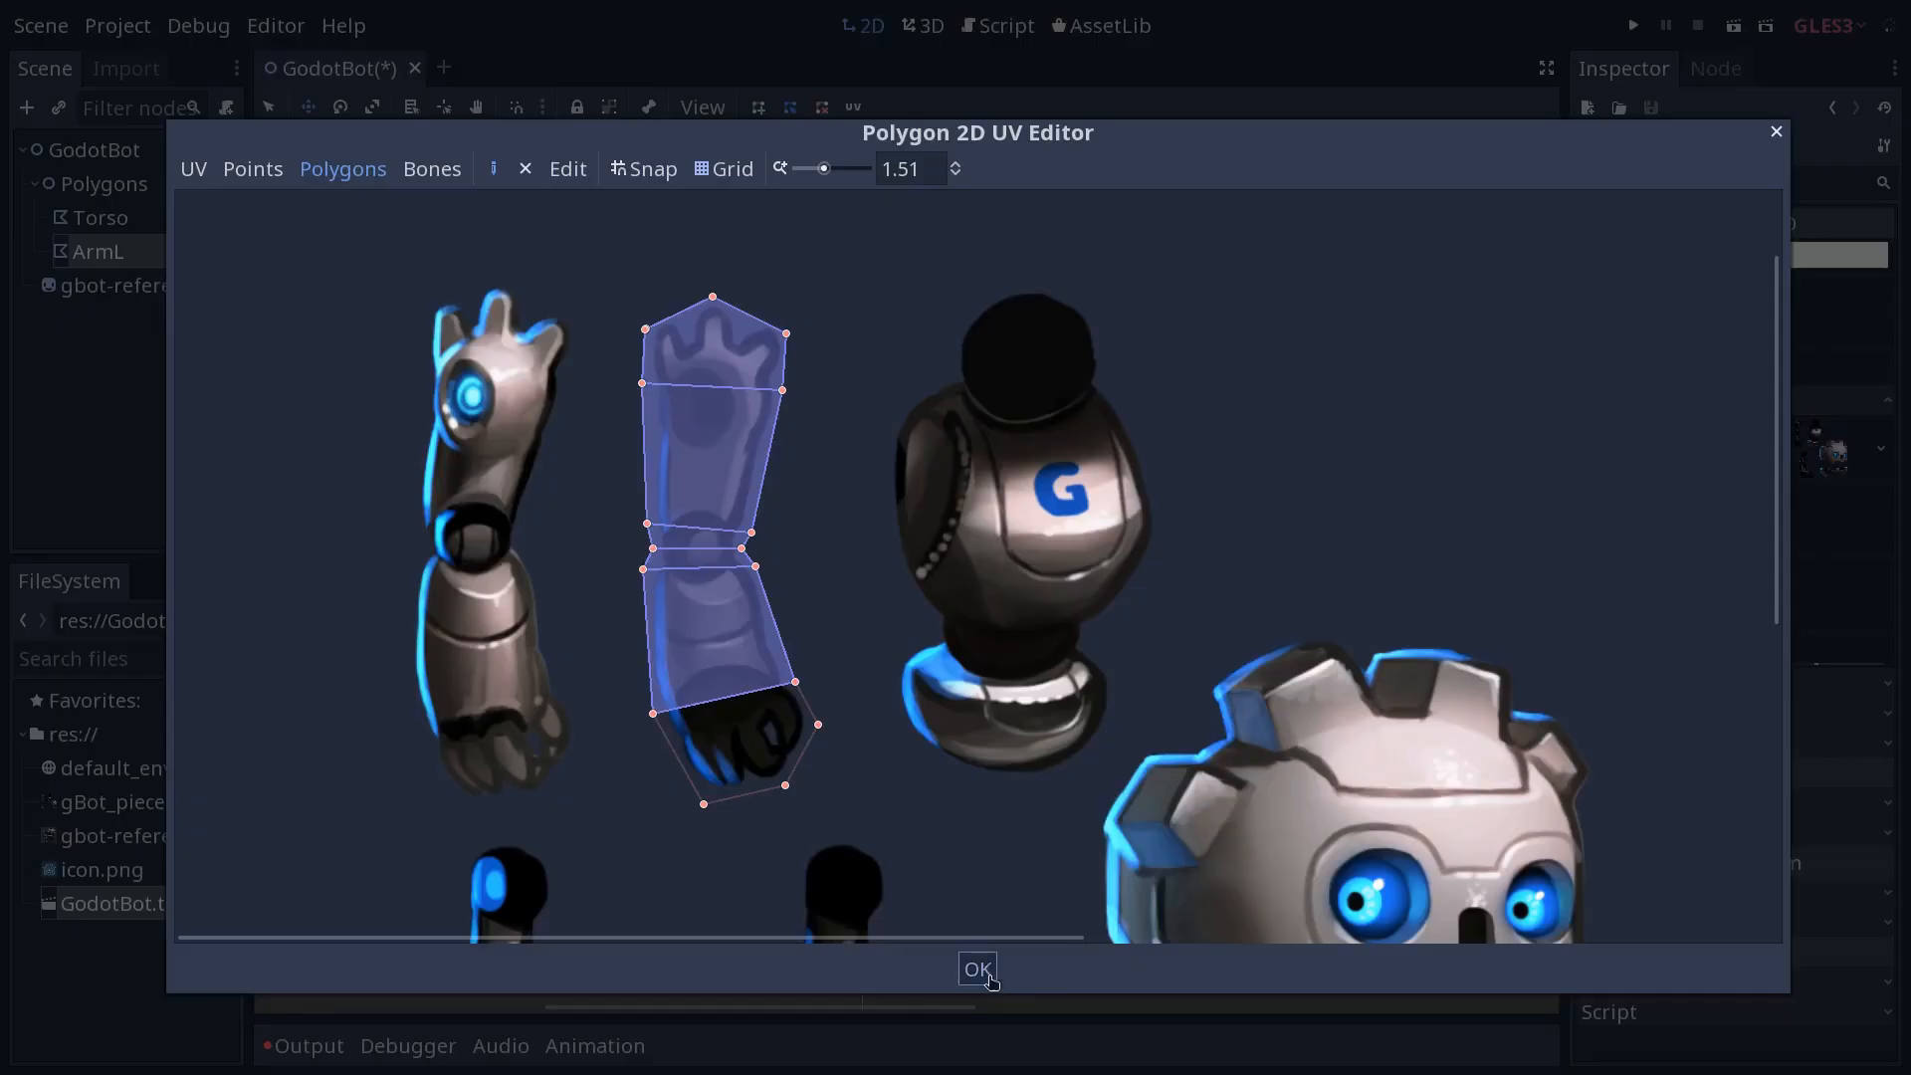
# Apply the ArmL polygons, reopen and close the UV editor, then reselect Torso and ArmL
pyautogui.click(977, 968)
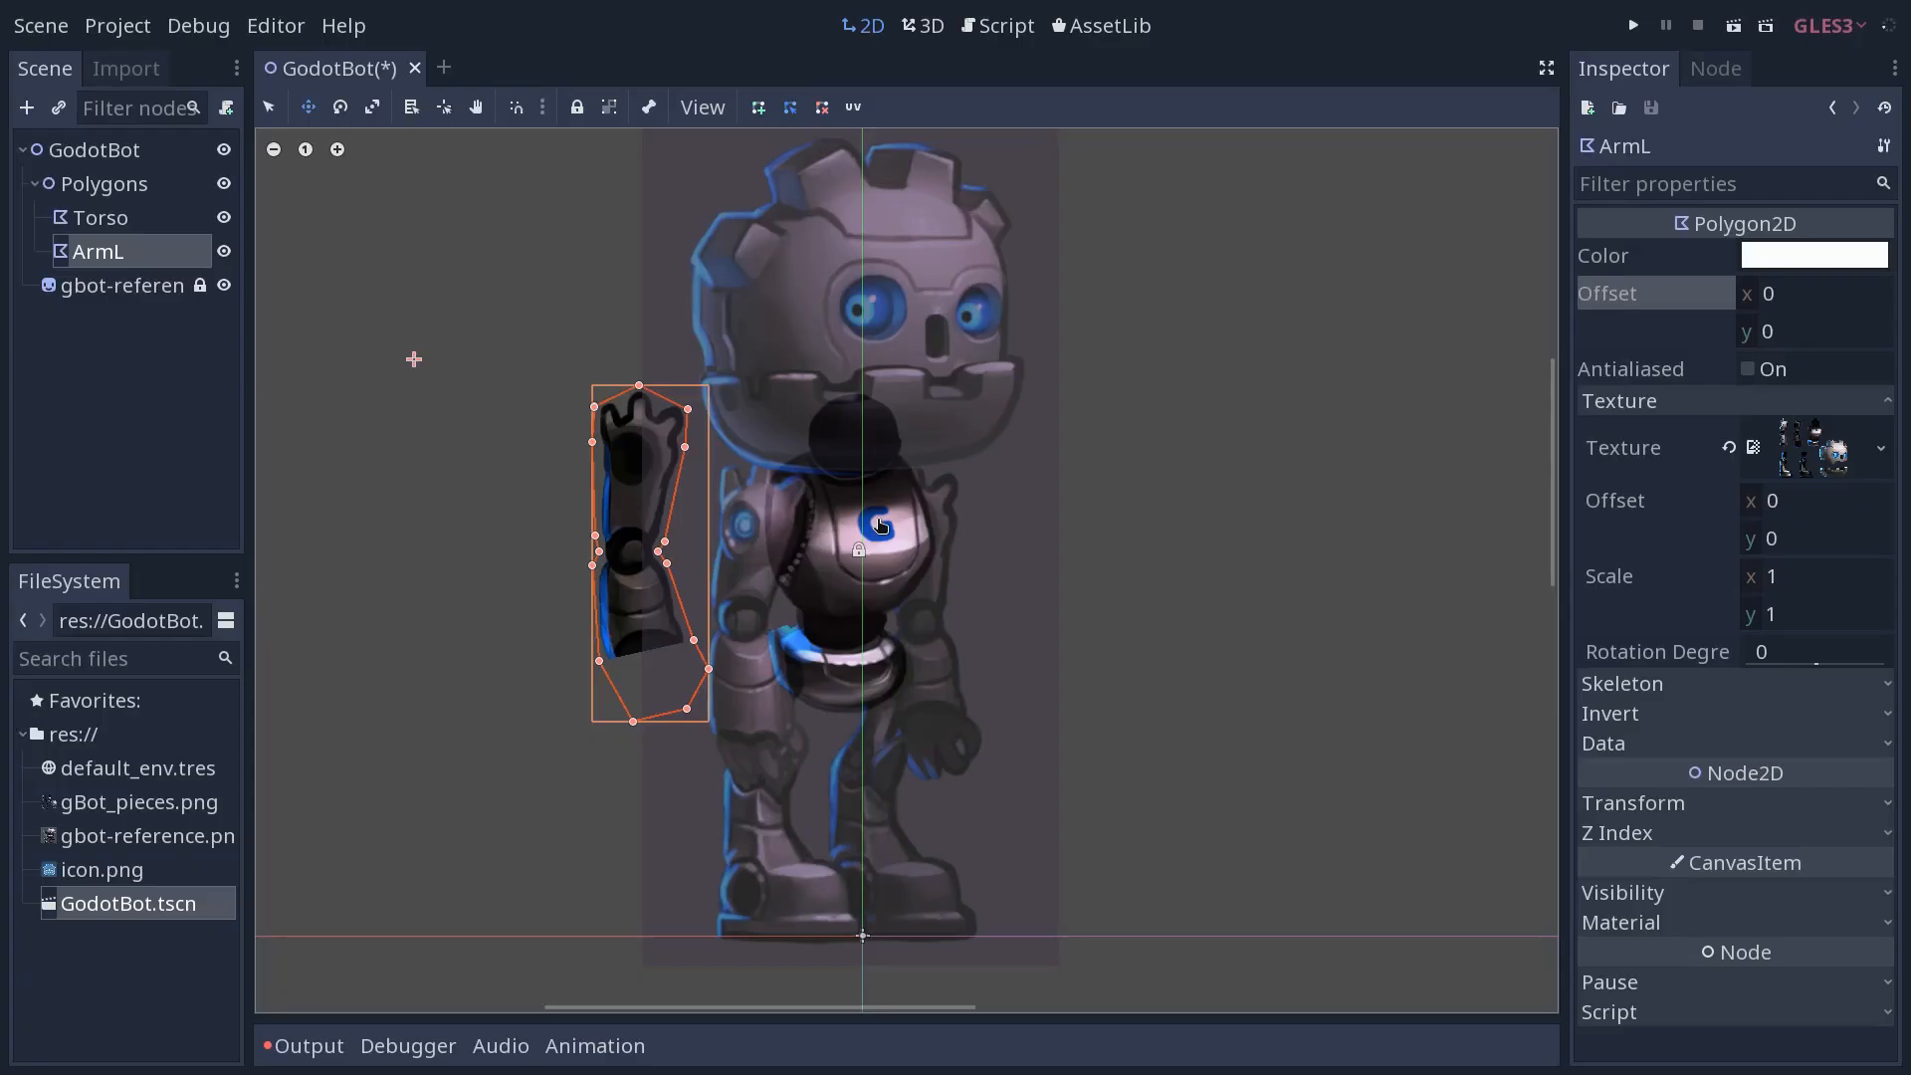
pyautogui.moveTo(873, 131)
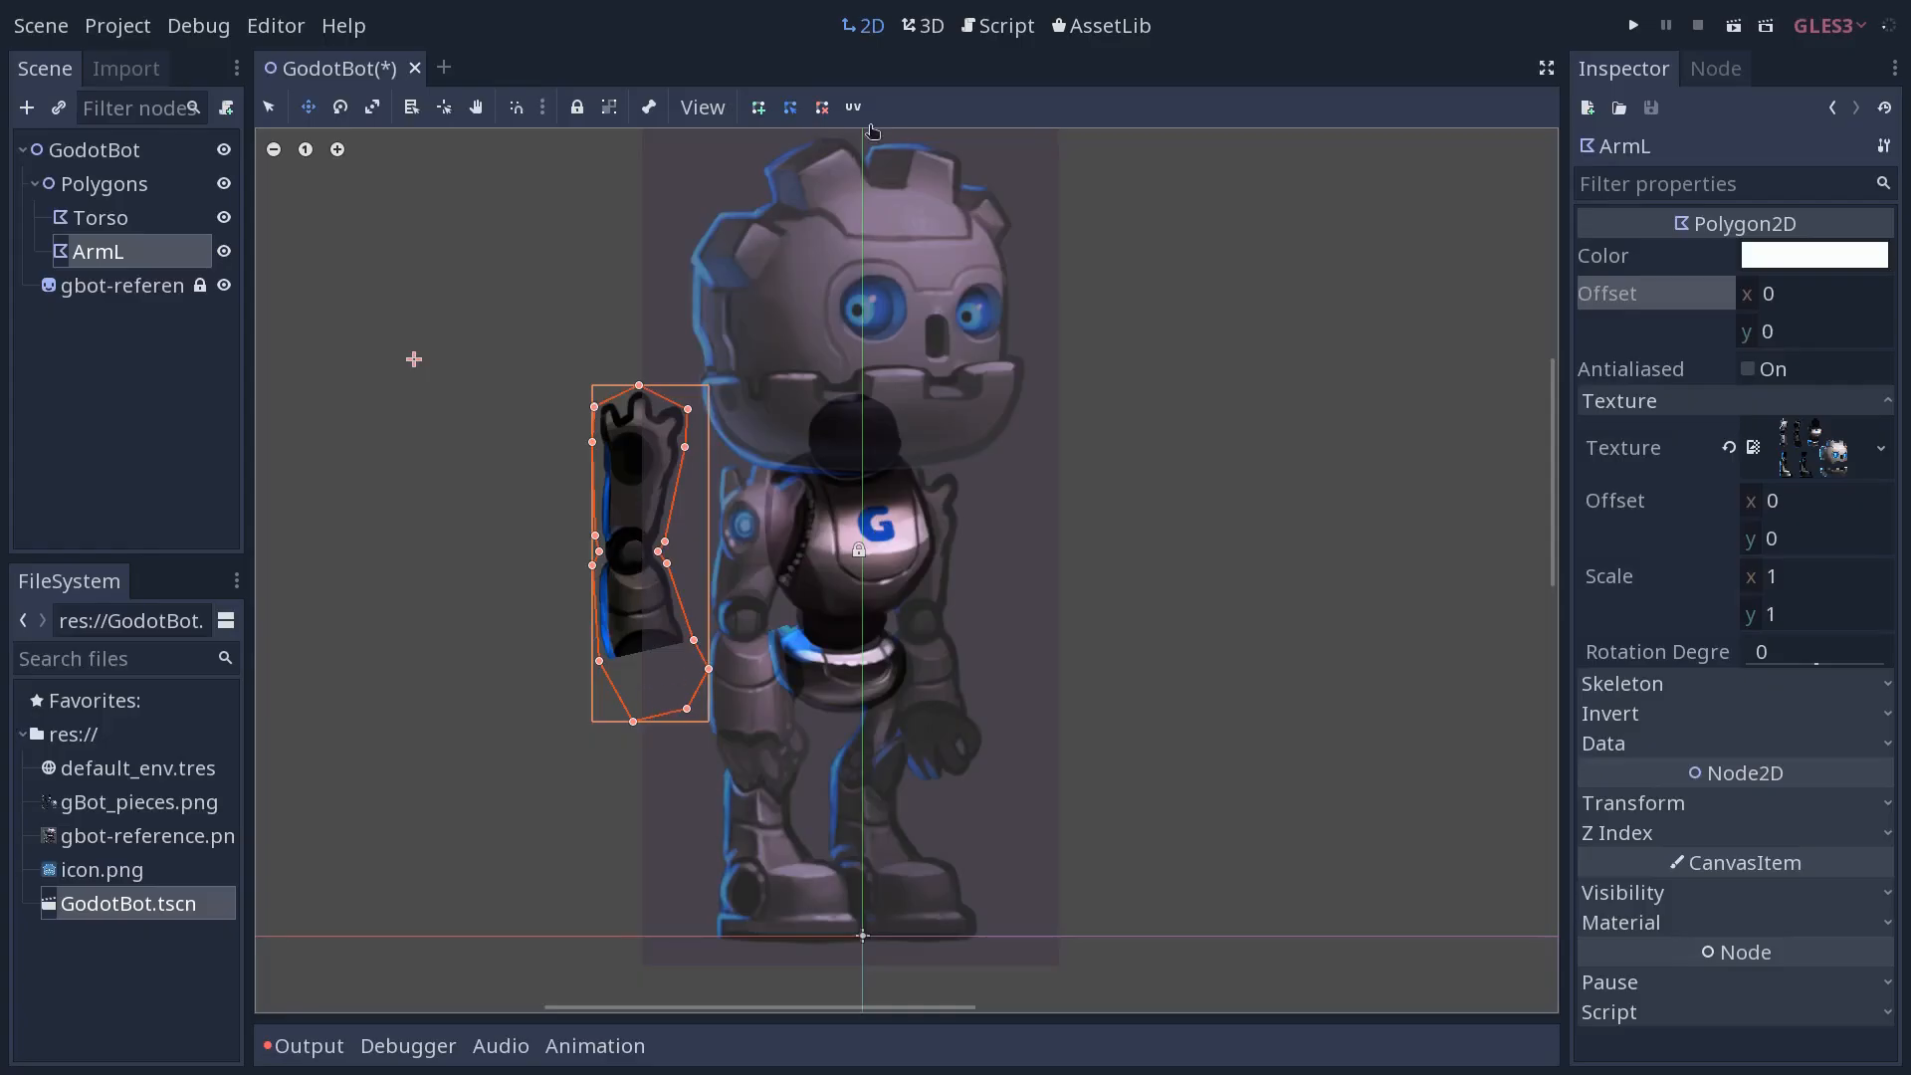
pyautogui.click(853, 106)
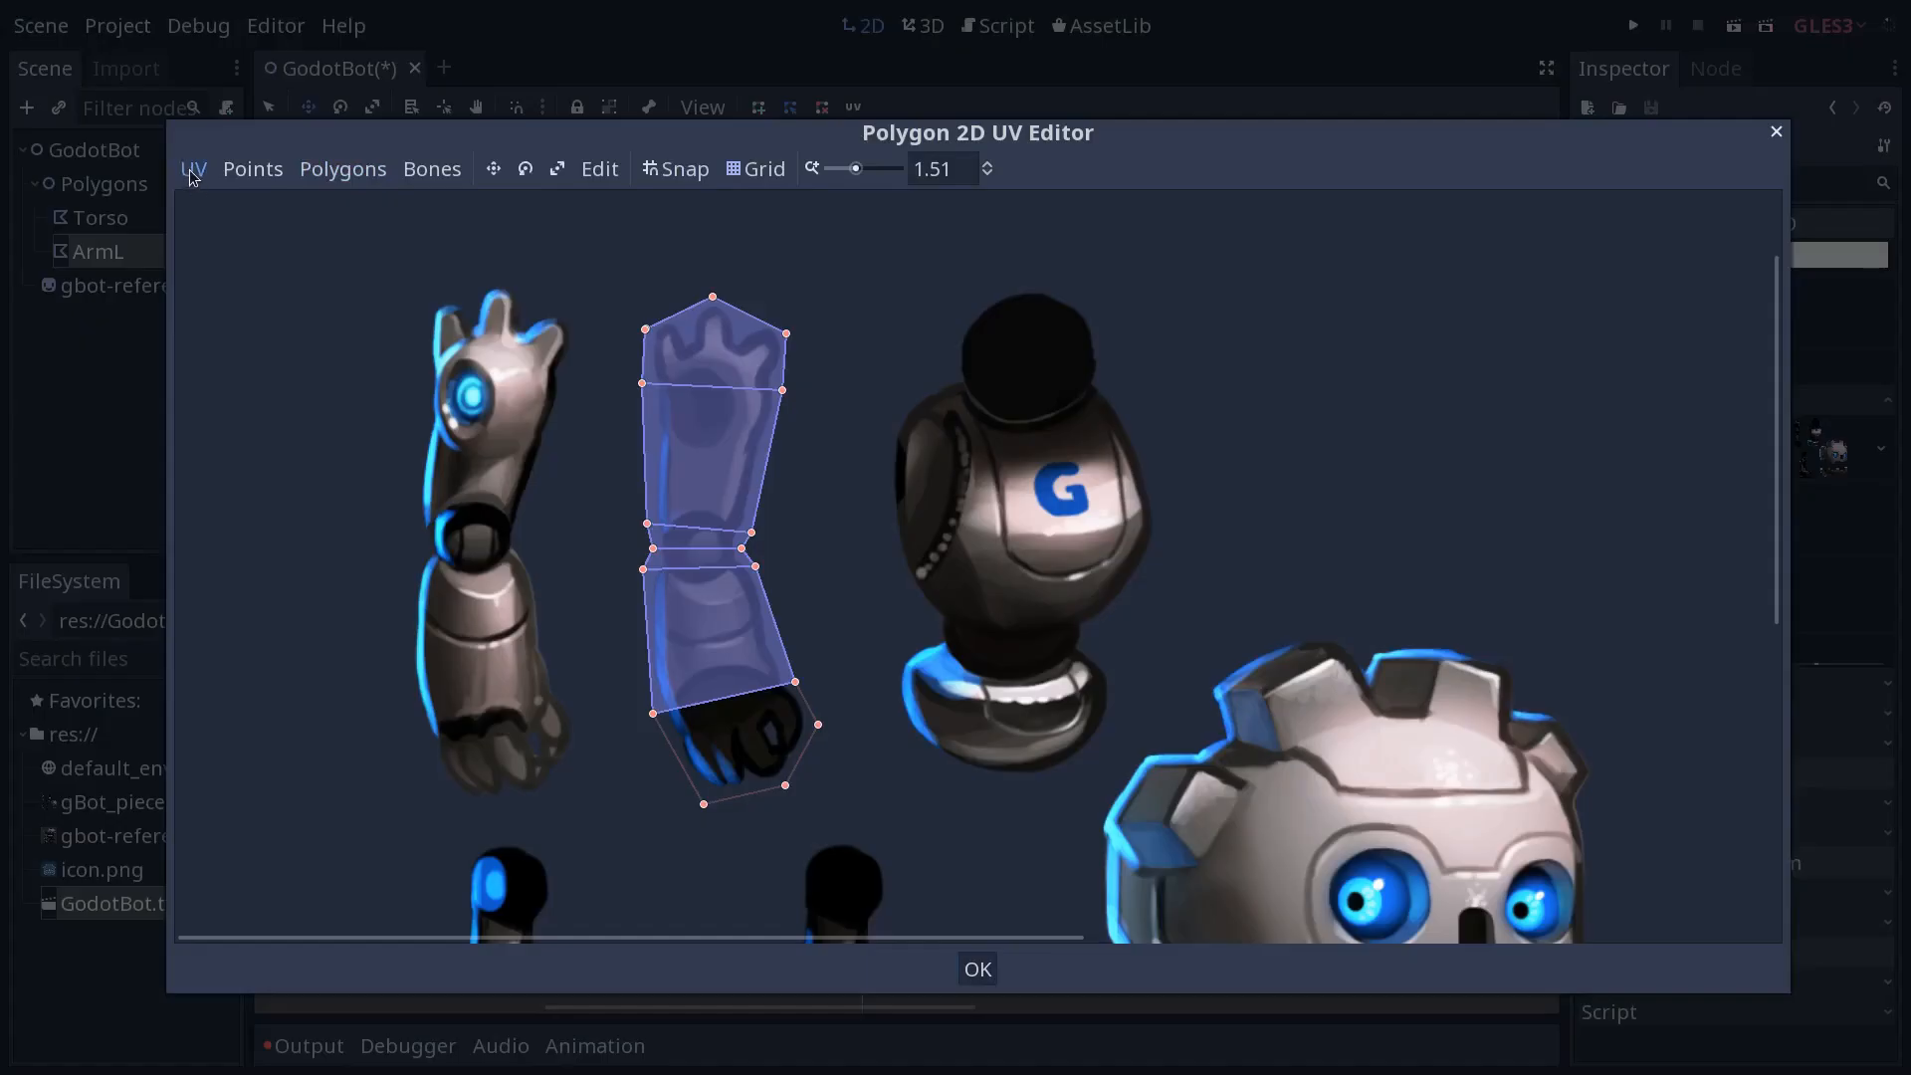
pyautogui.moveTo(977, 970)
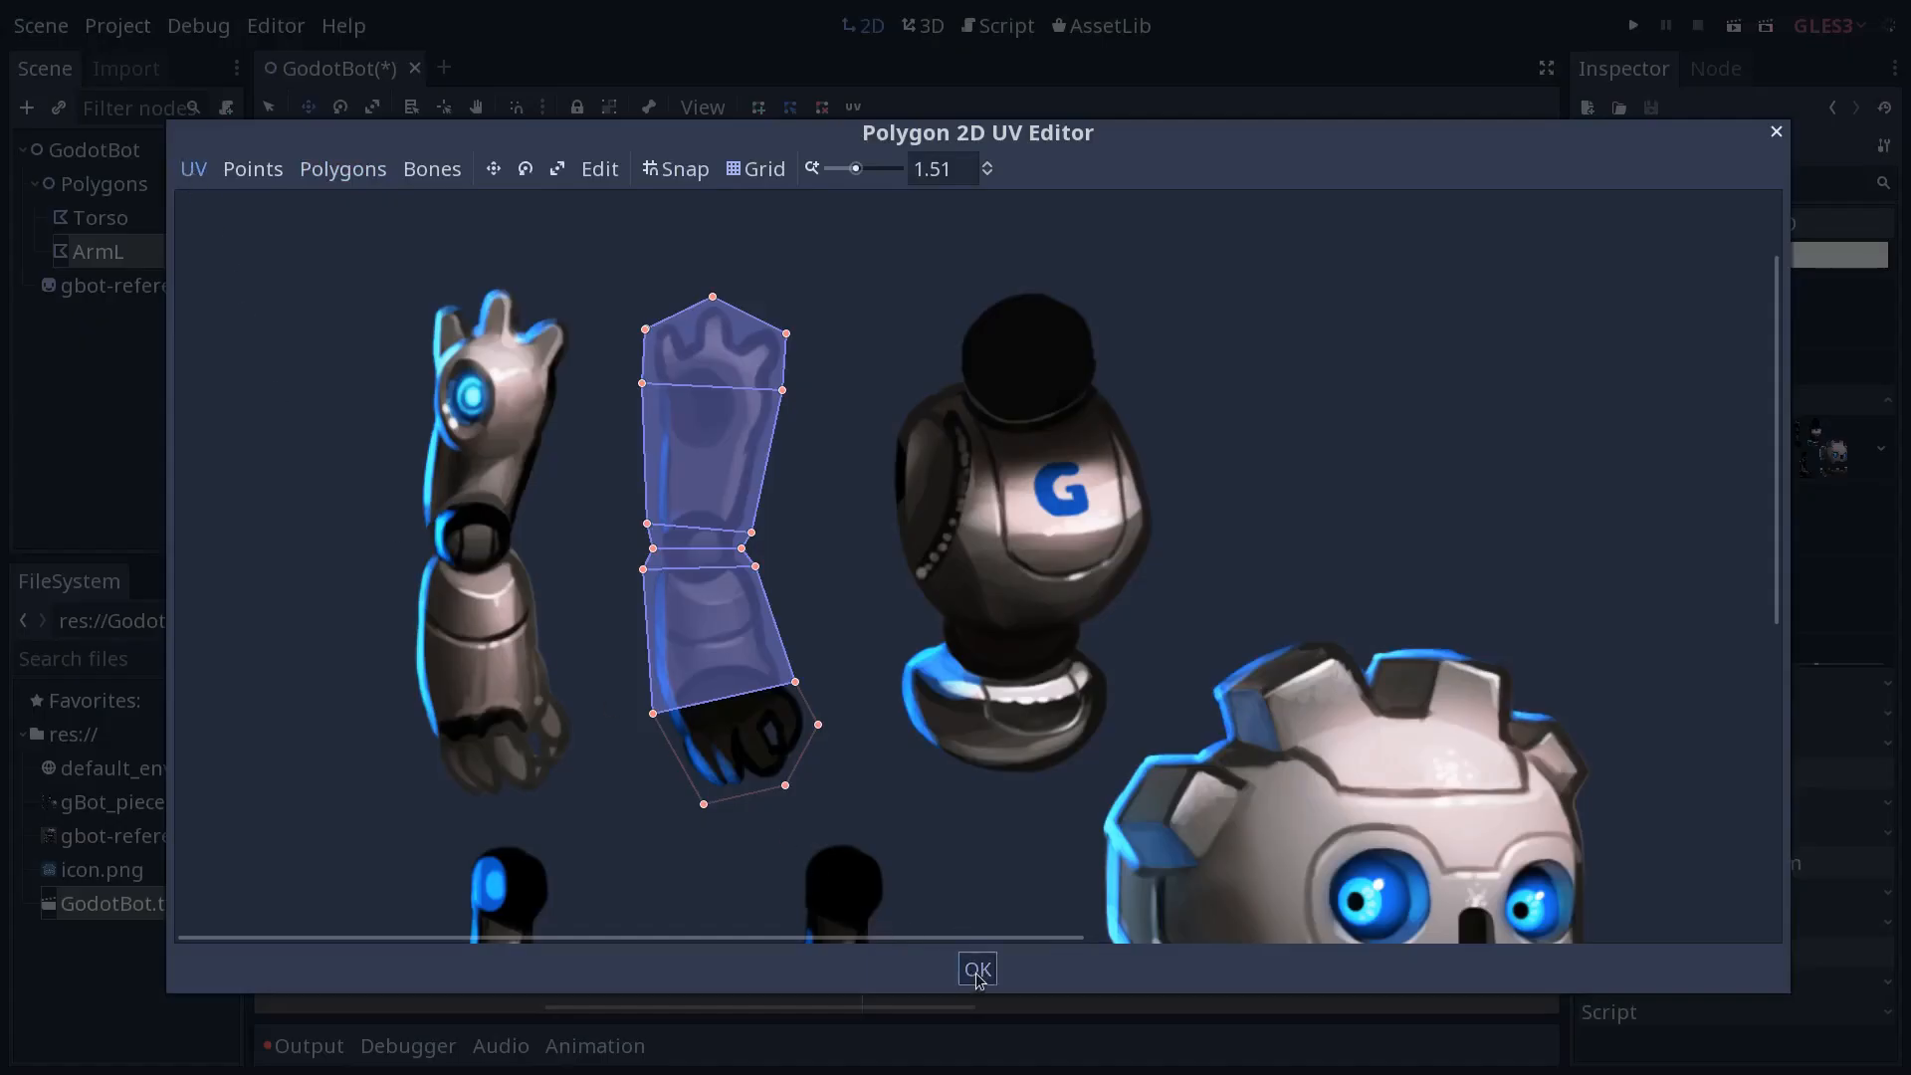
pyautogui.click(976, 969)
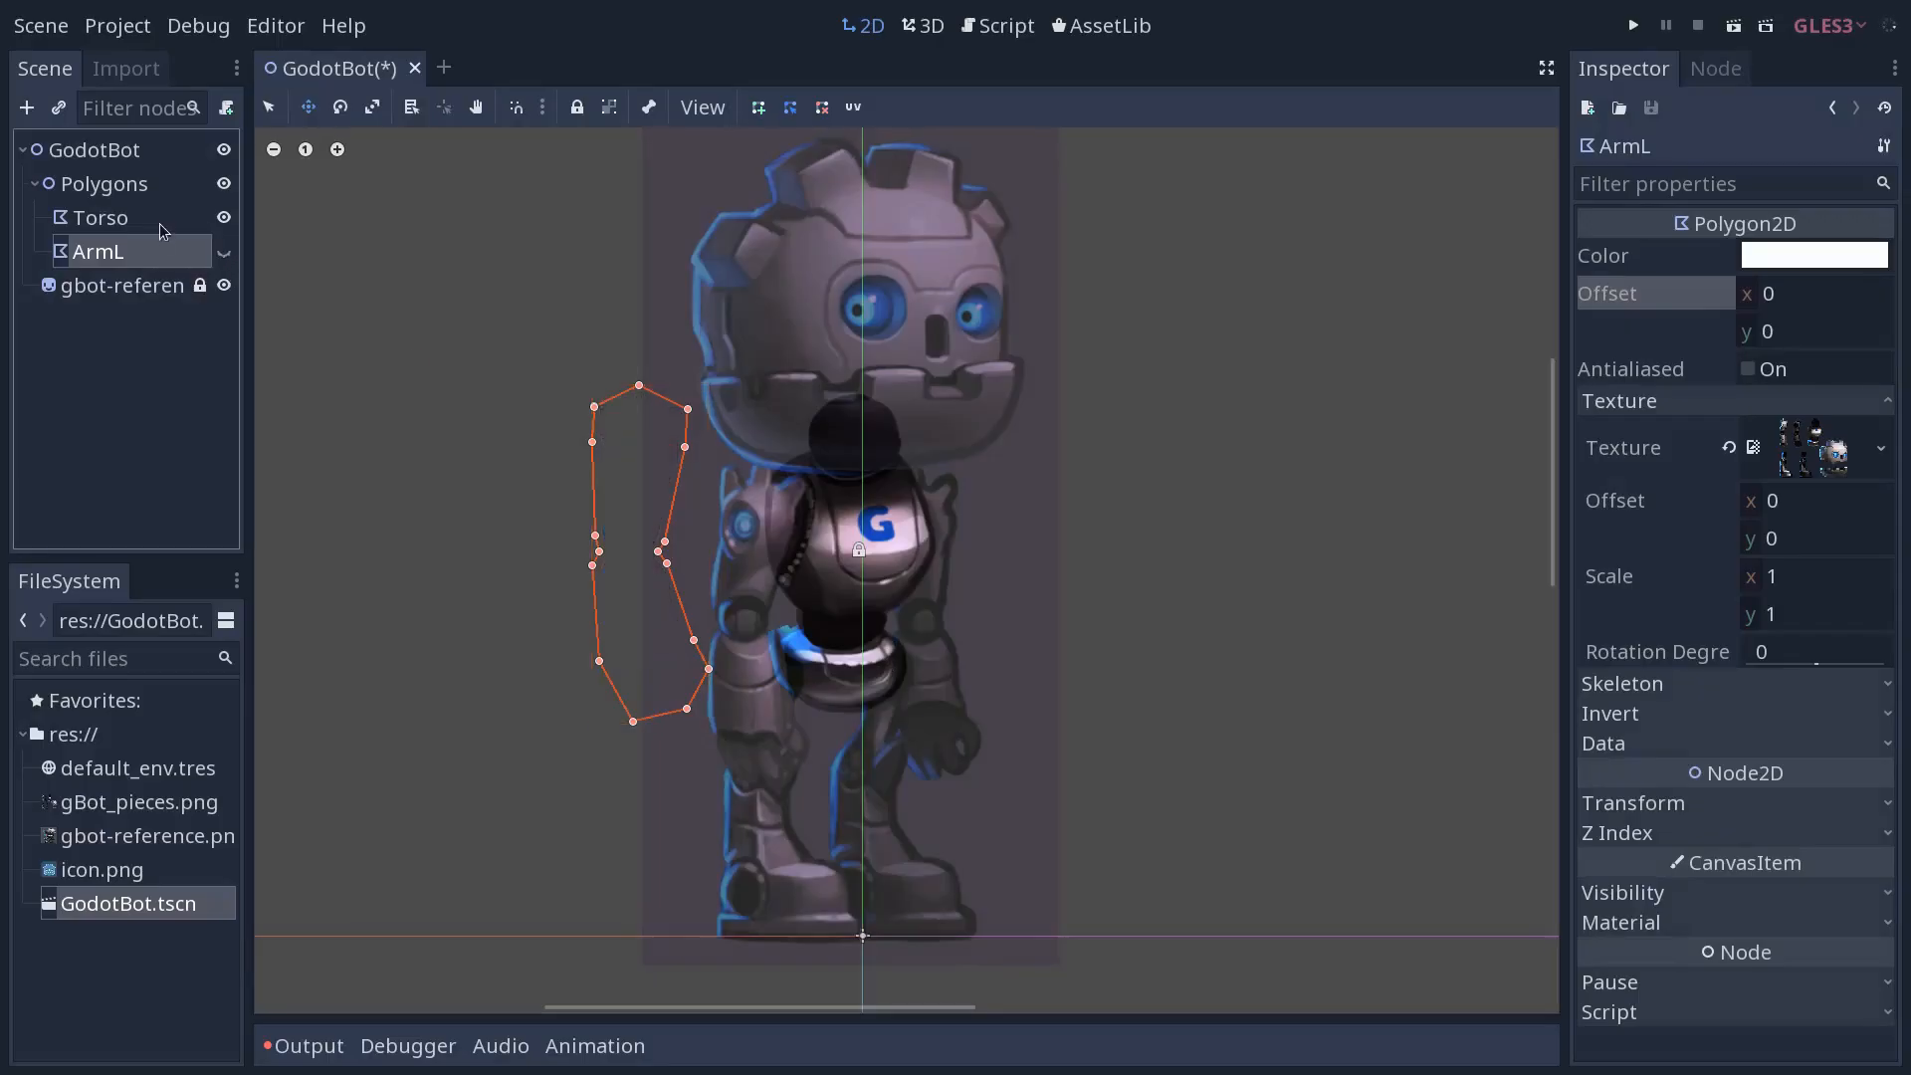
pyautogui.click(101, 217)
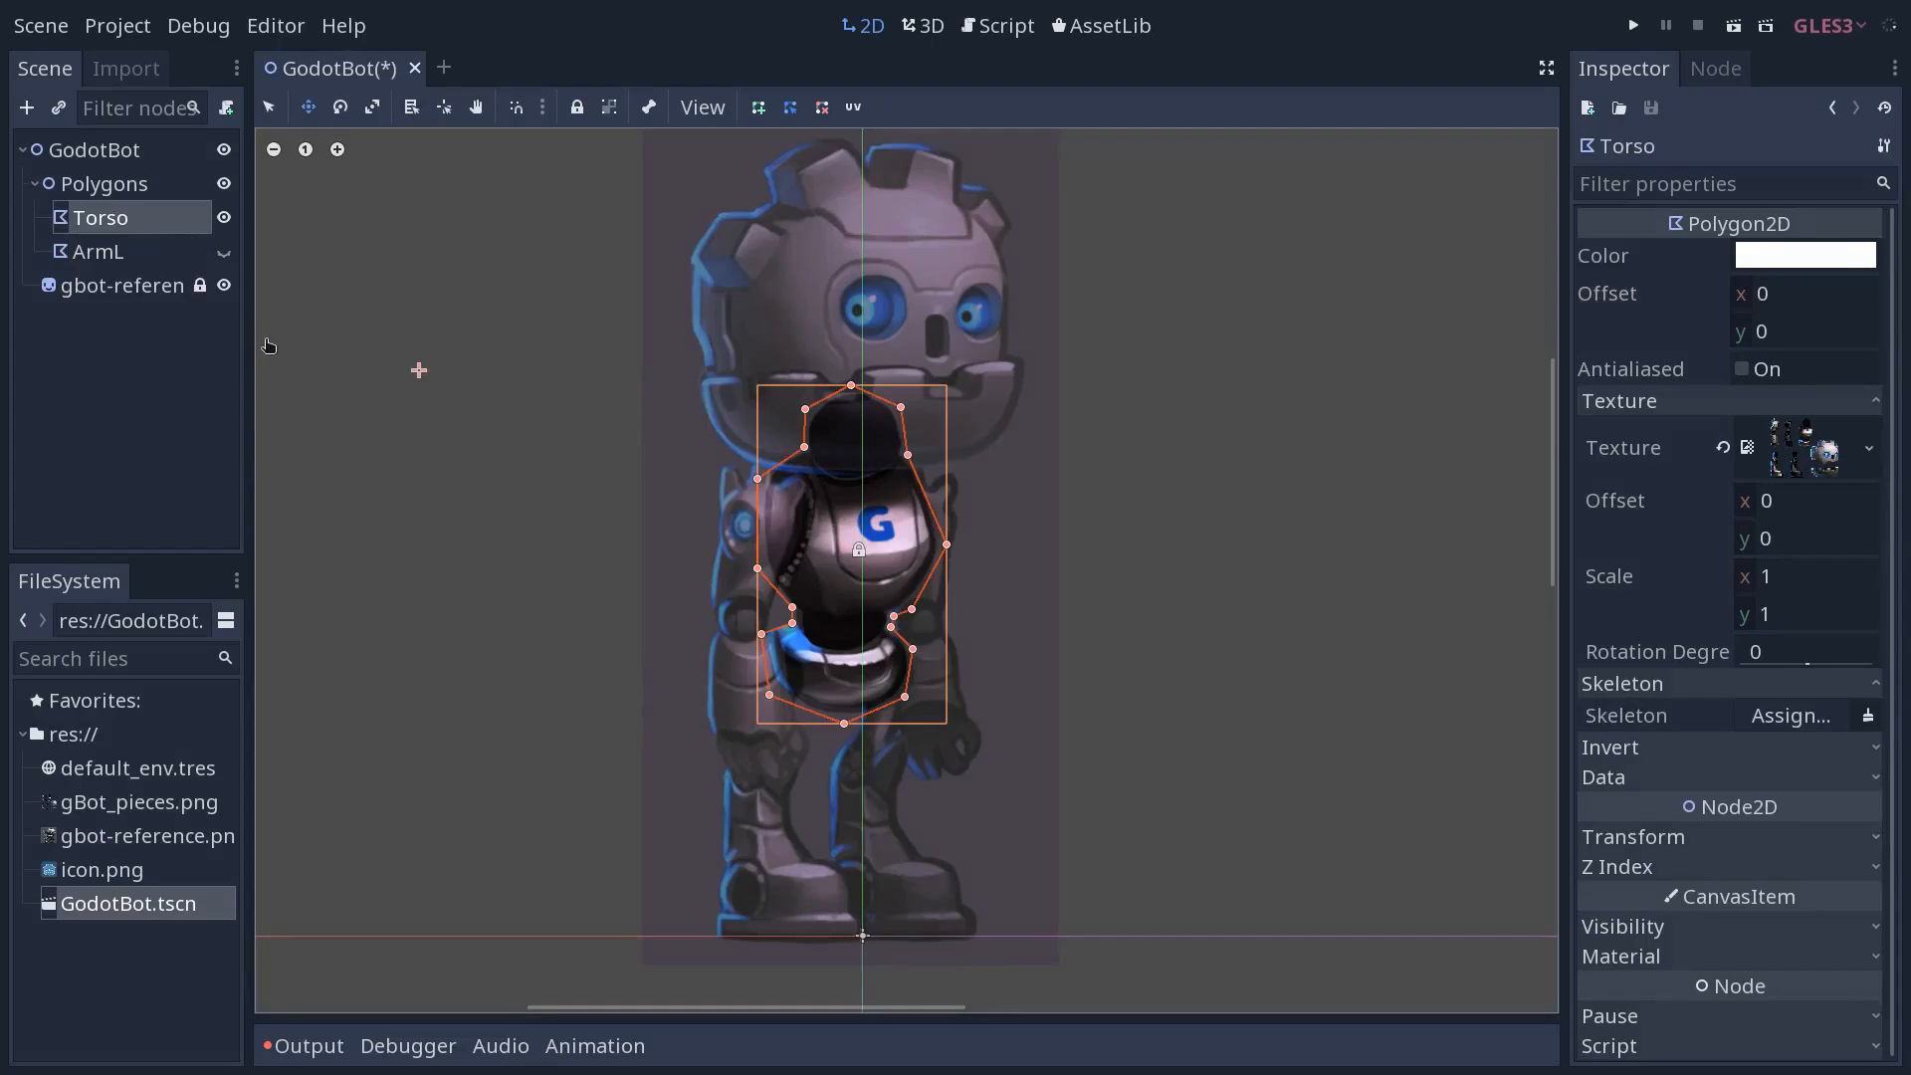
pyautogui.click(99, 251)
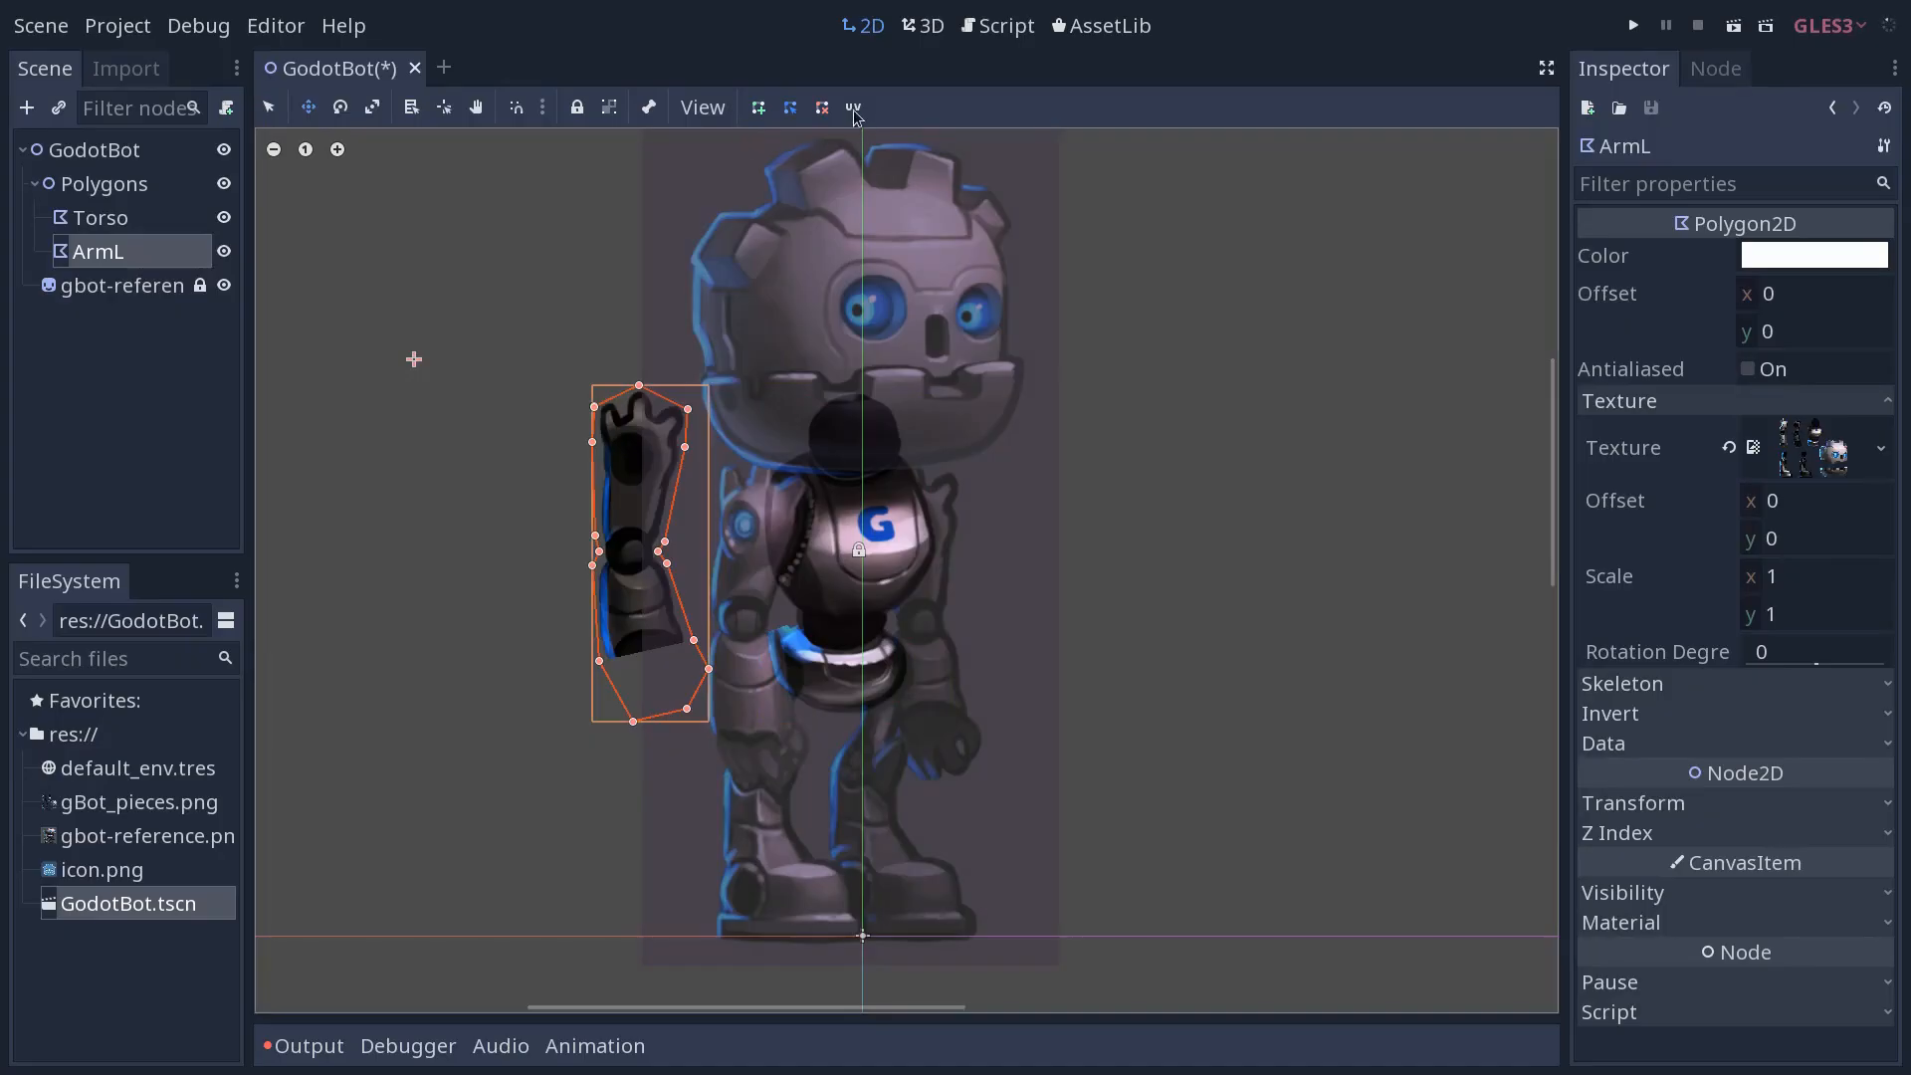
# Draw the ArmL polygon around the upper arm and forearm, then confirm with OK
pyautogui.click(852, 107)
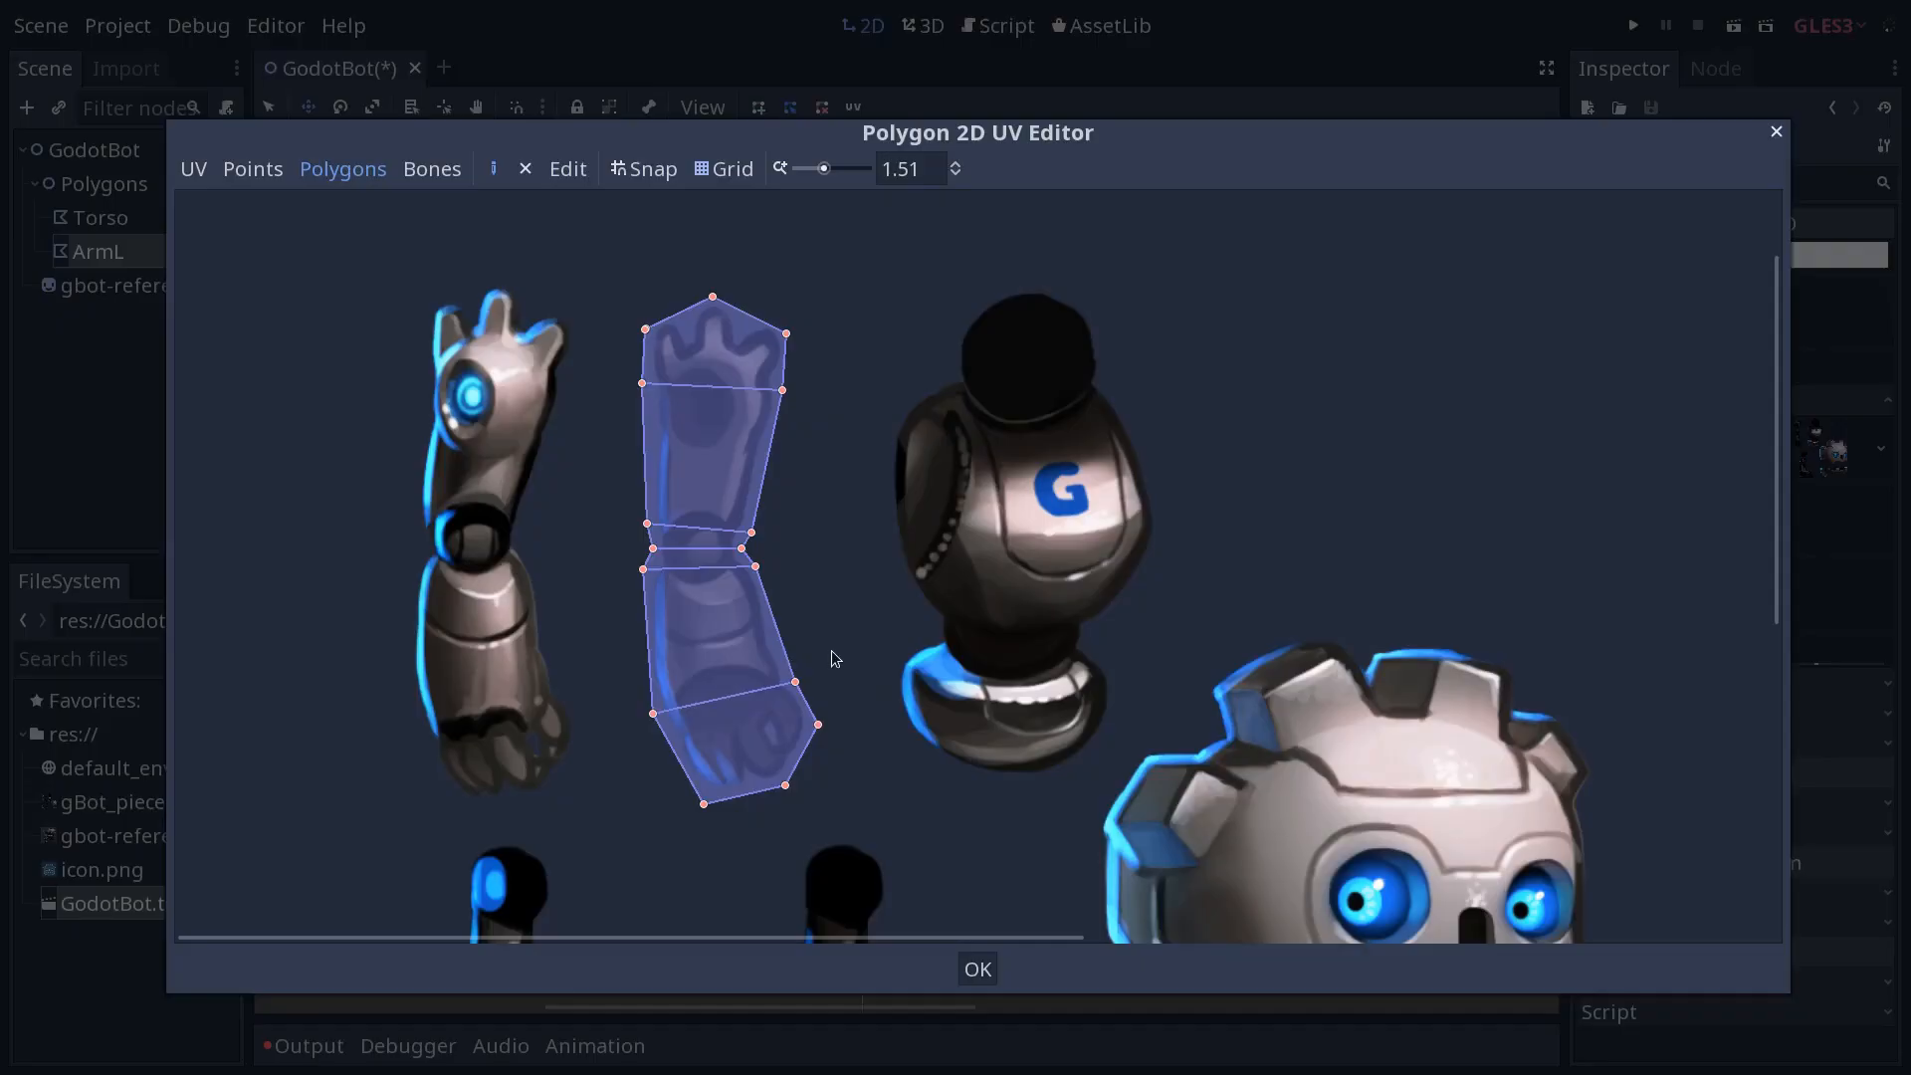
pyautogui.moveTo(716, 632)
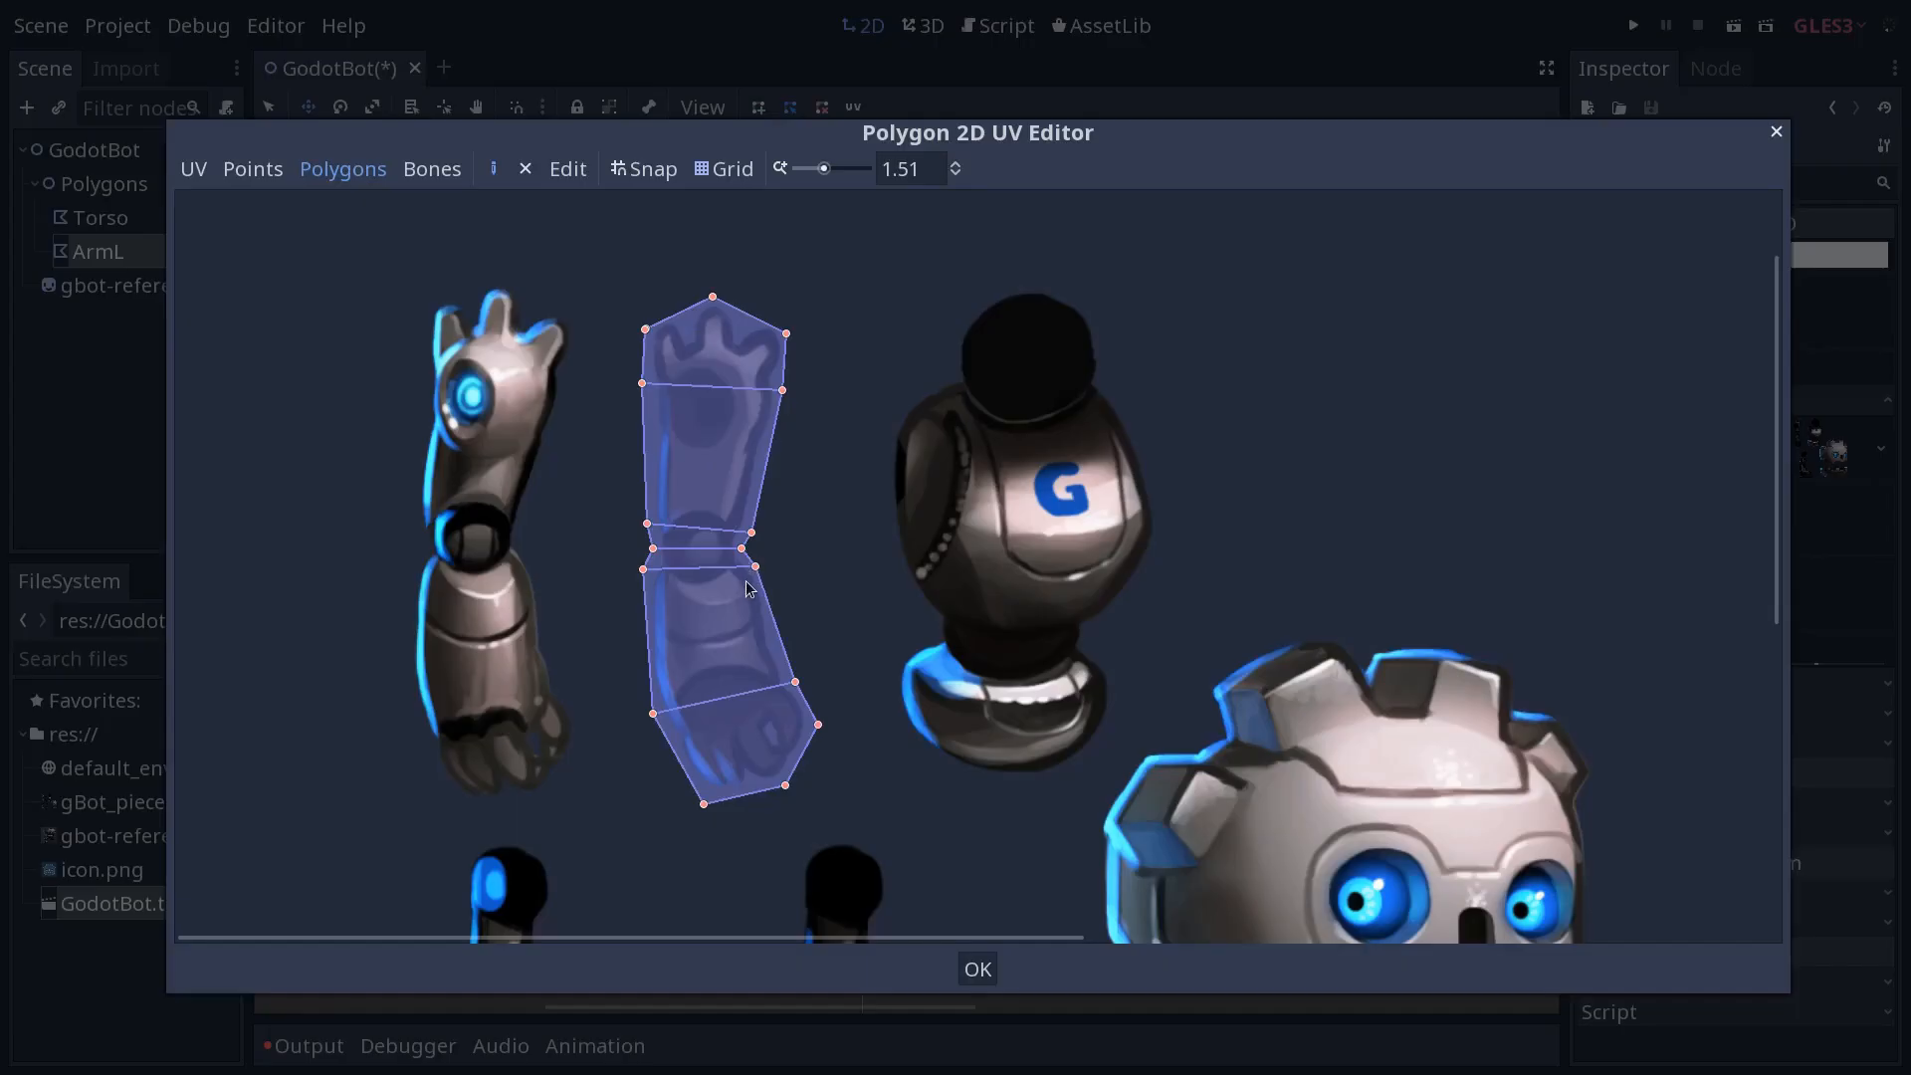
pyautogui.moveTo(659, 577)
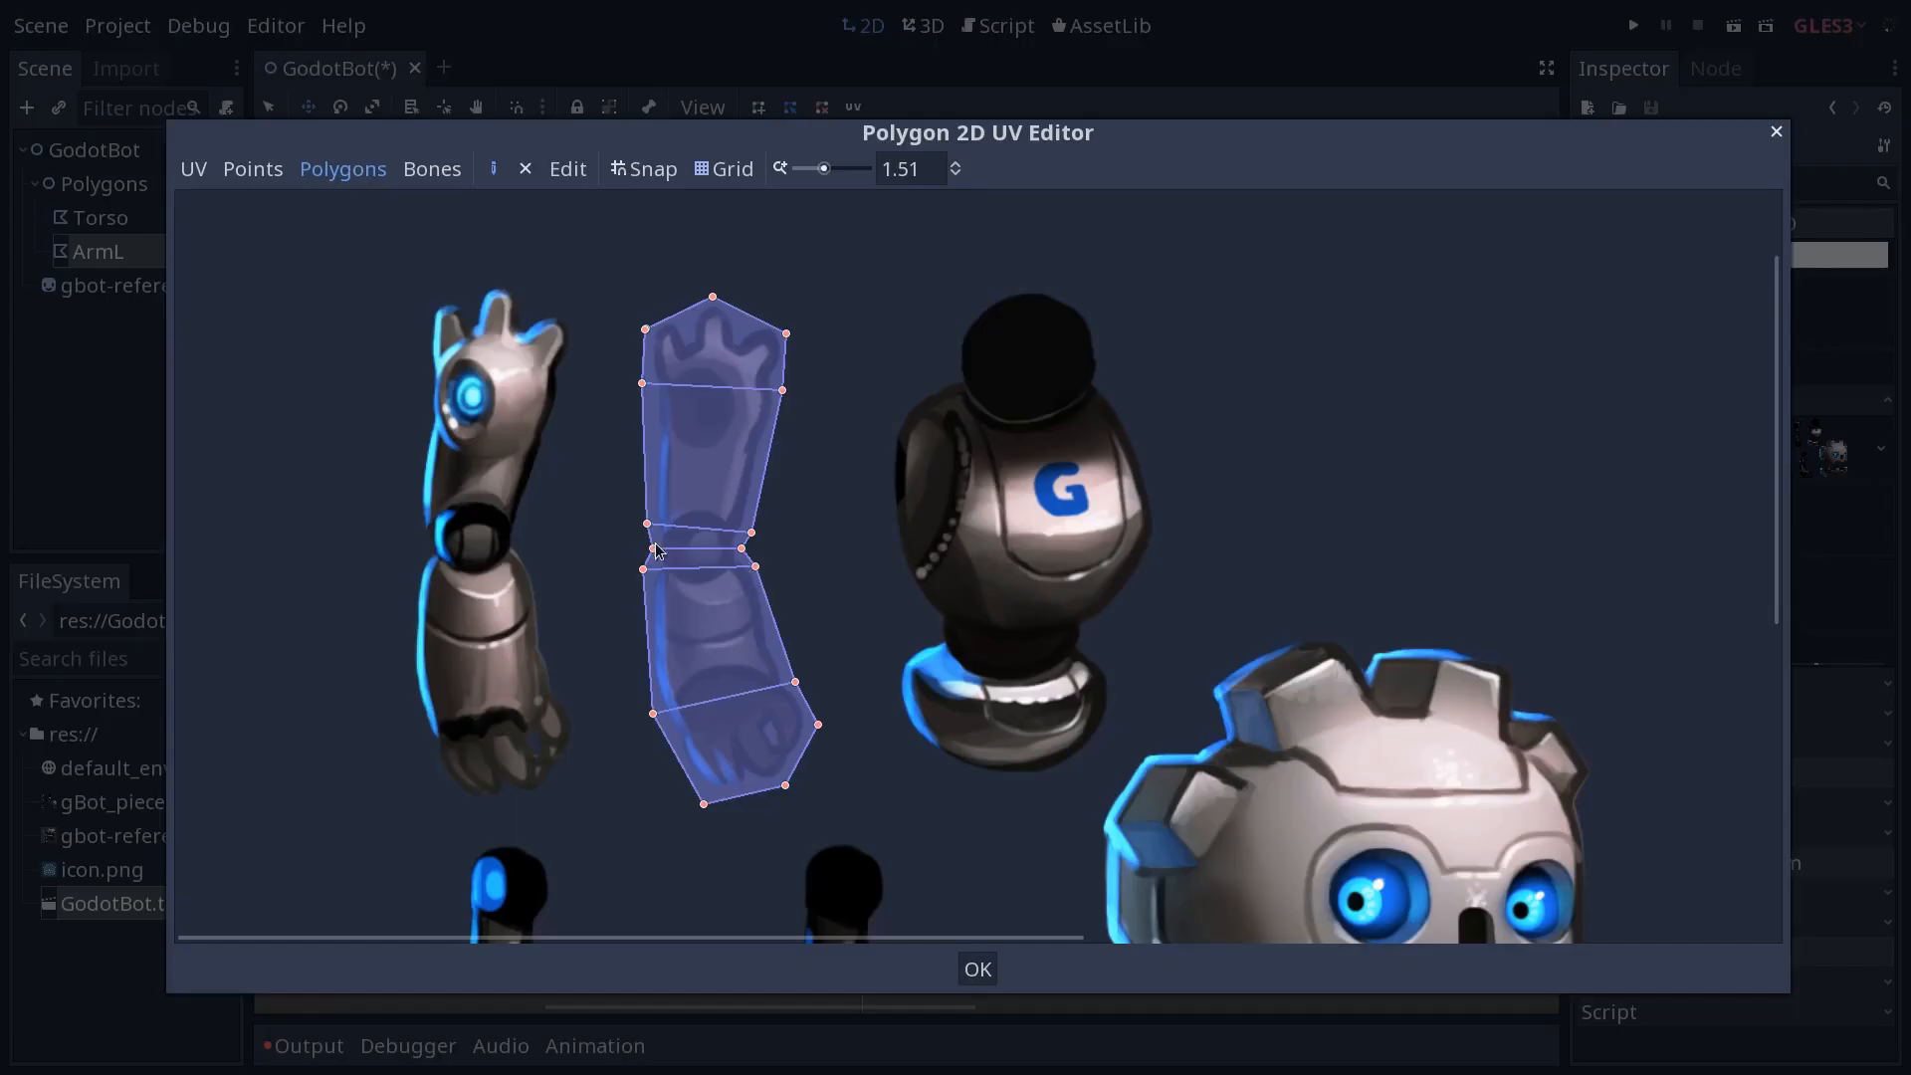
pyautogui.moveTo(811, 550)
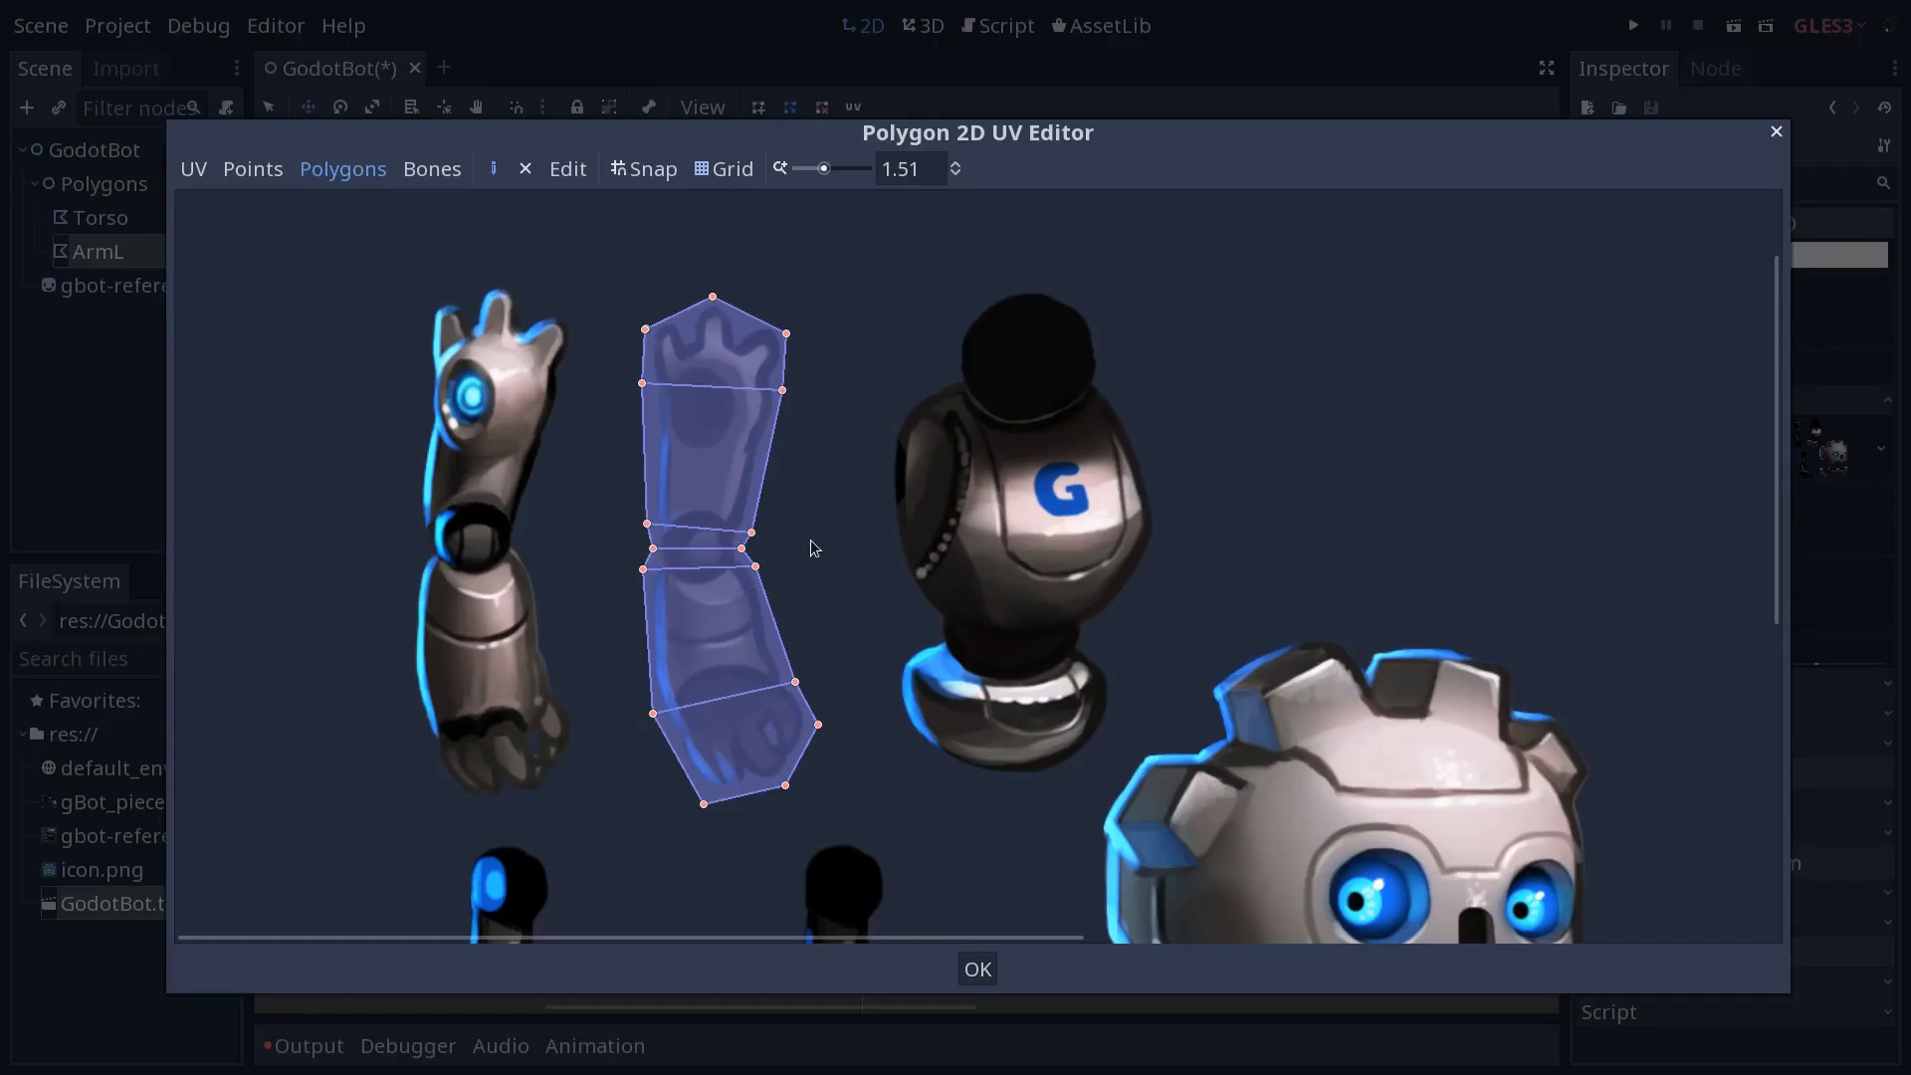
pyautogui.moveTo(792, 573)
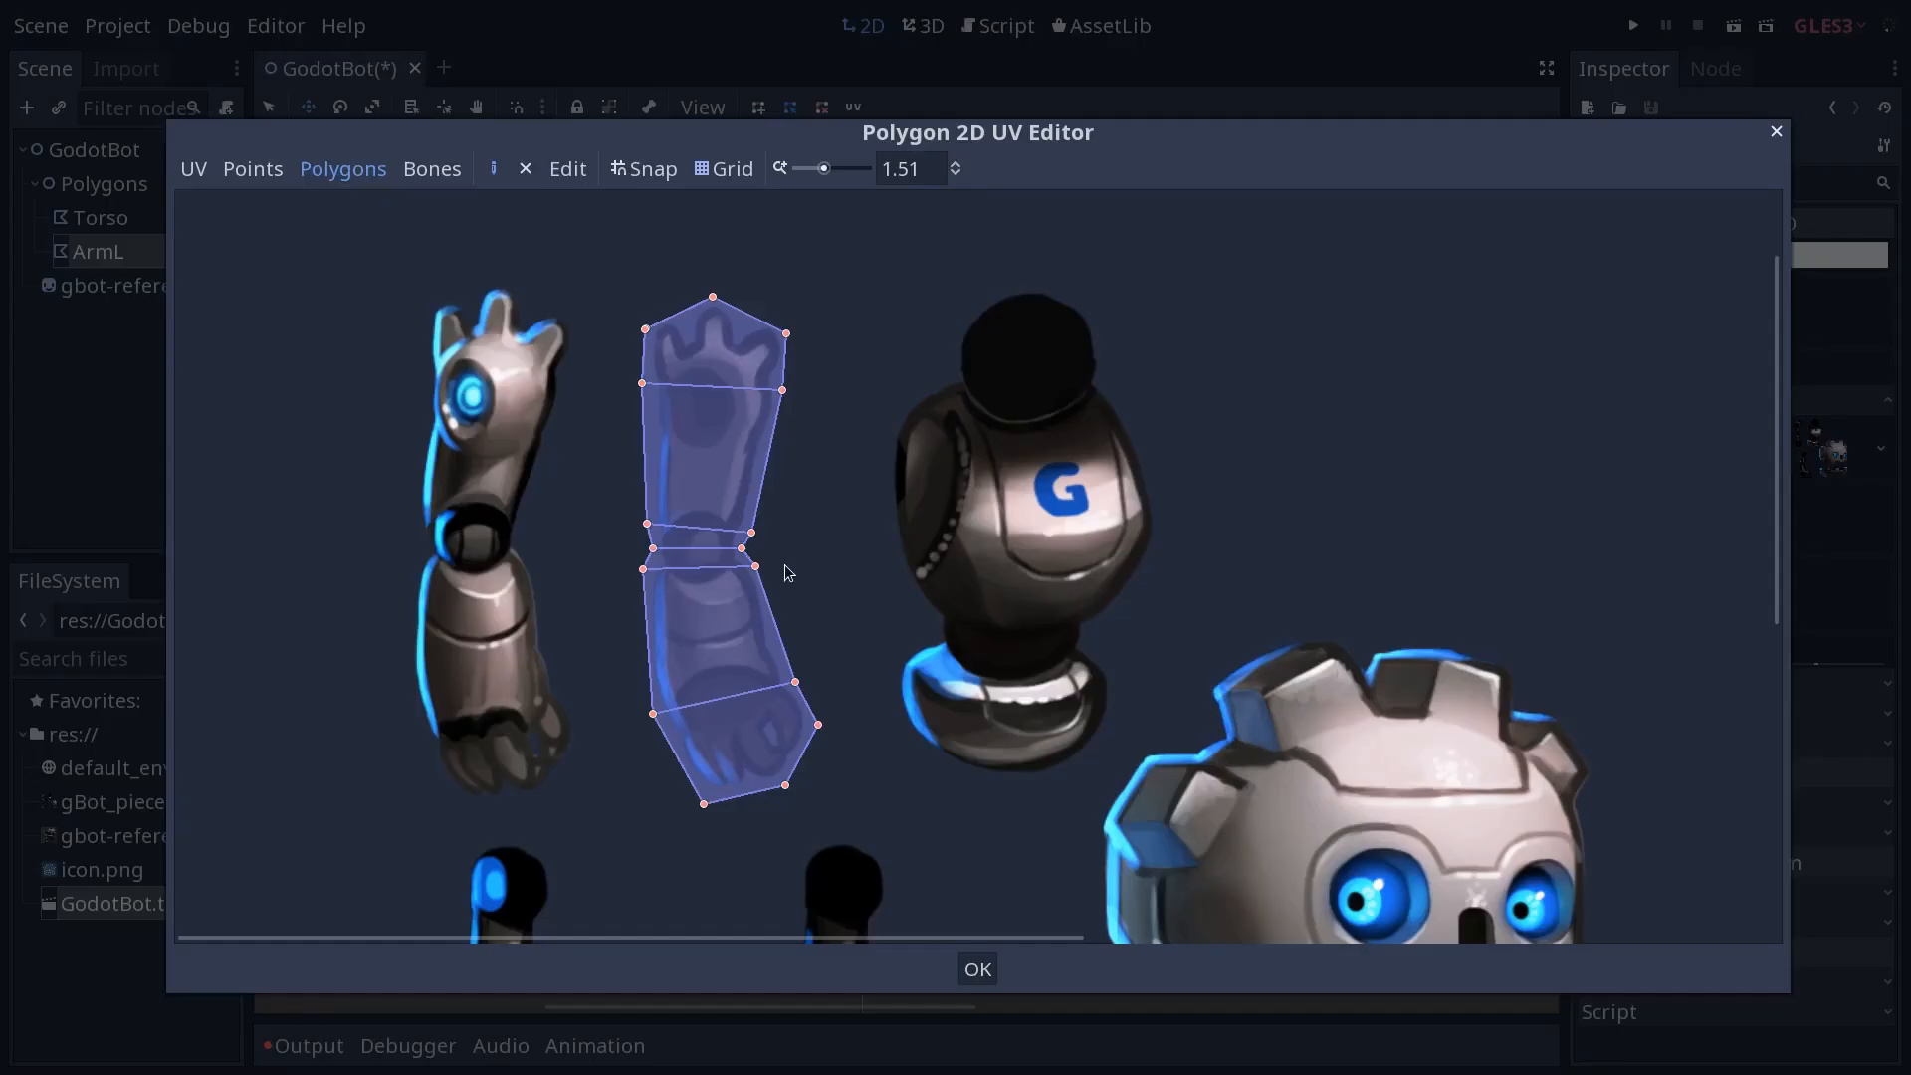
pyautogui.moveTo(781, 575)
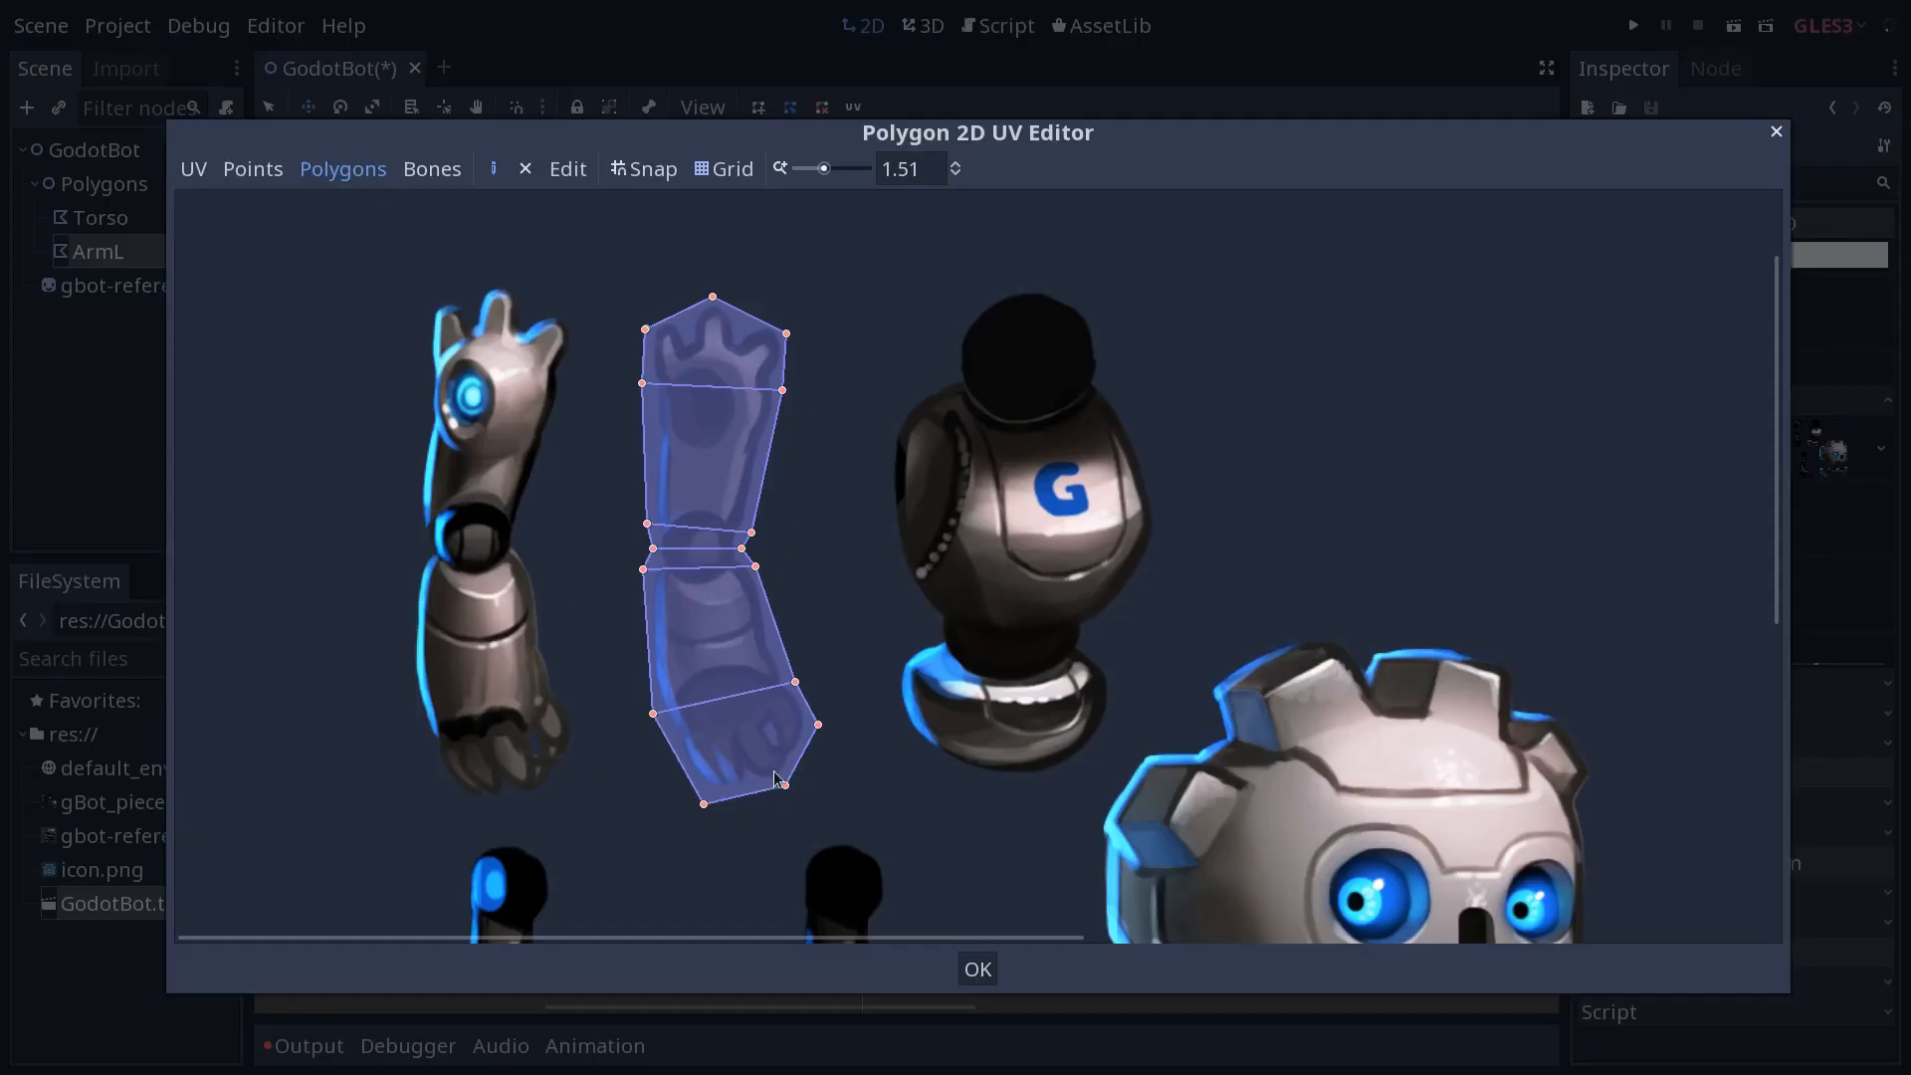
pyautogui.click(978, 969)
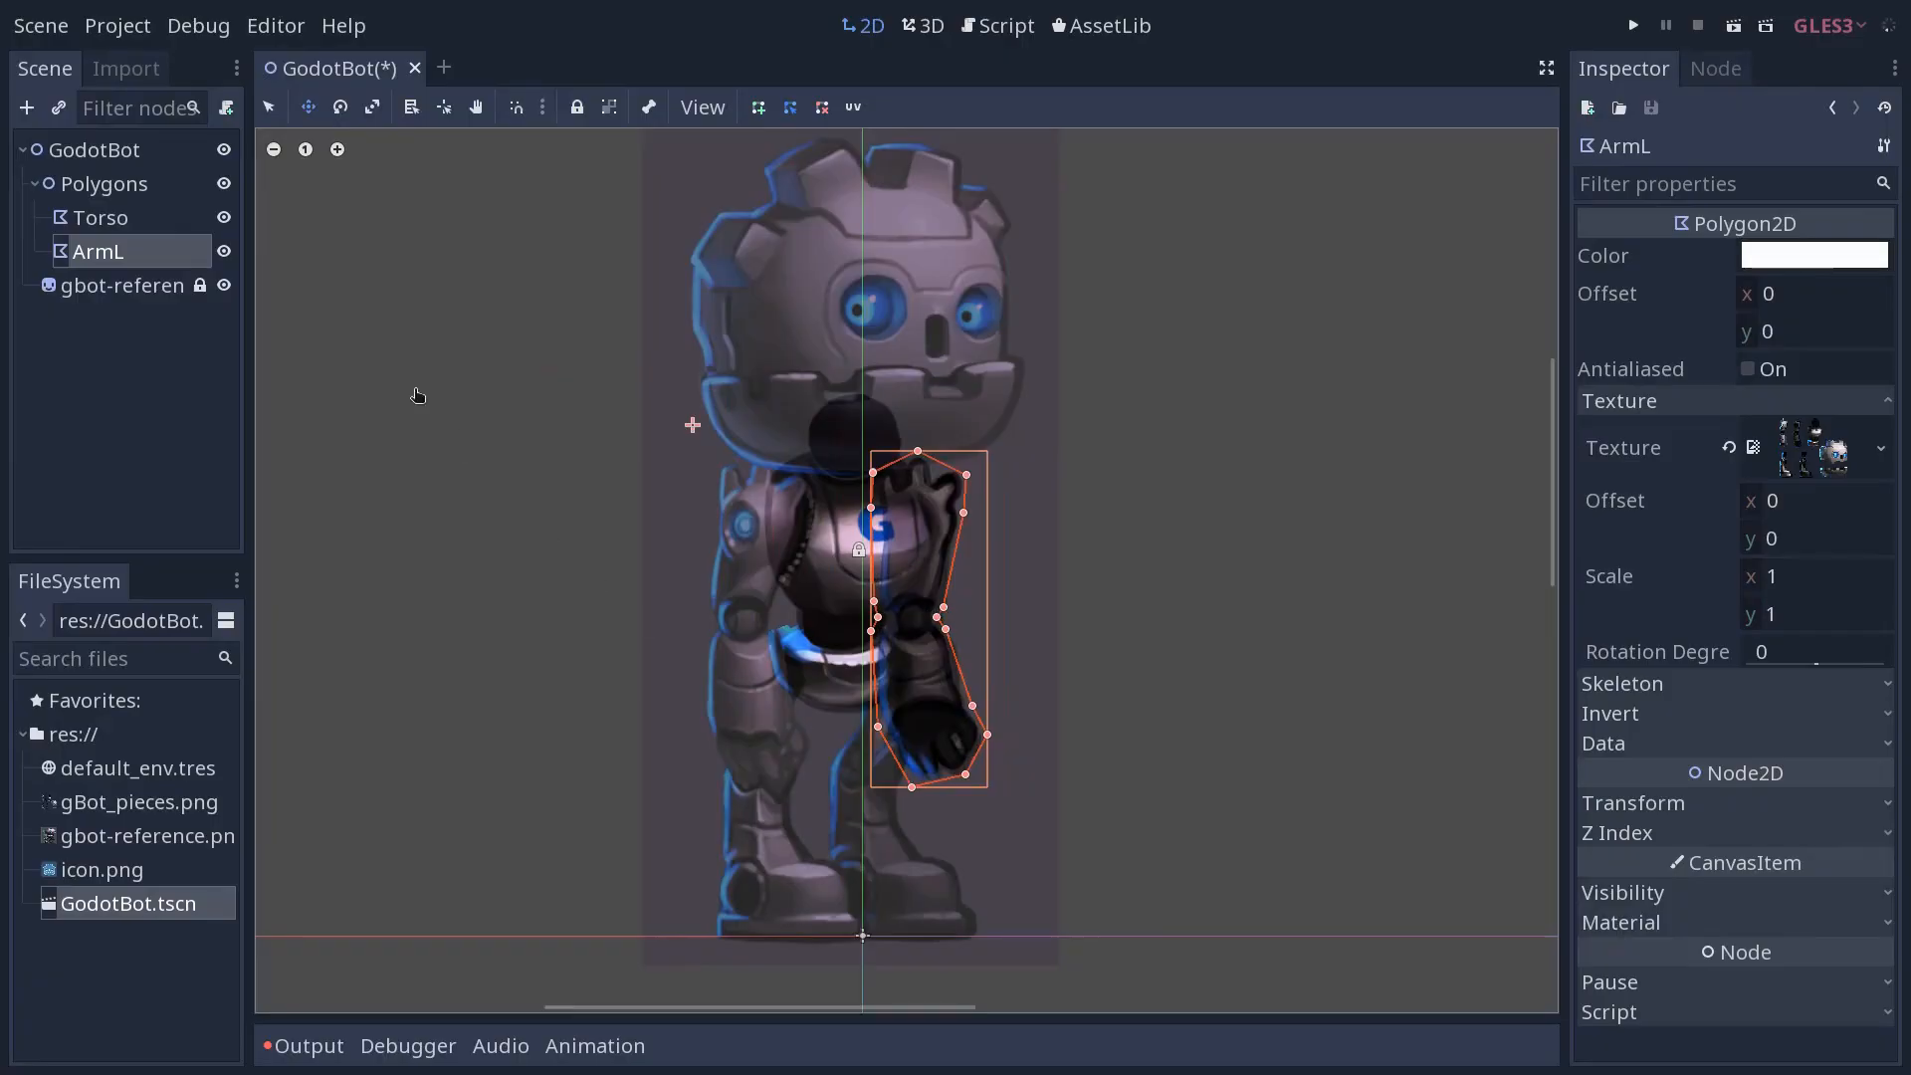
# Hide gbot-reference, move ArmL before Torso, and select the Polygons group
pyautogui.click(223, 285)
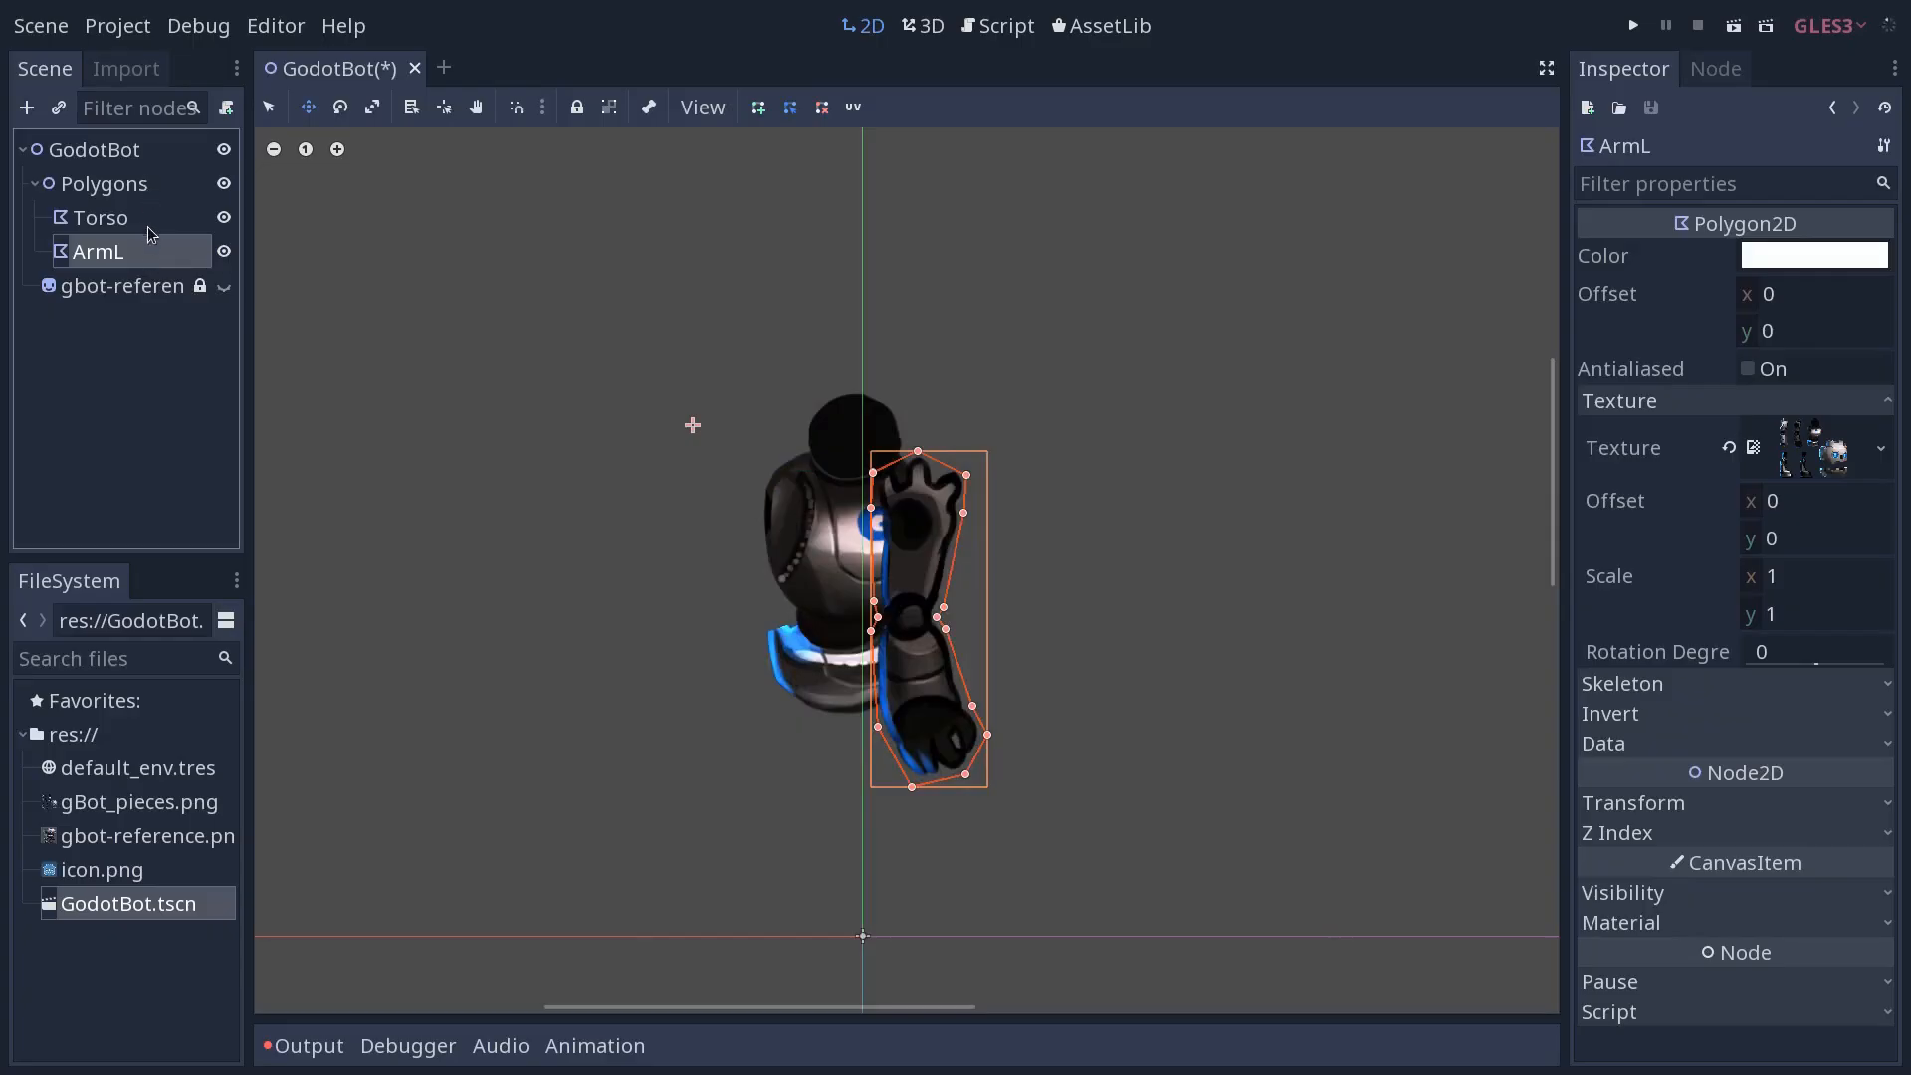
pyautogui.moveTo(126, 228)
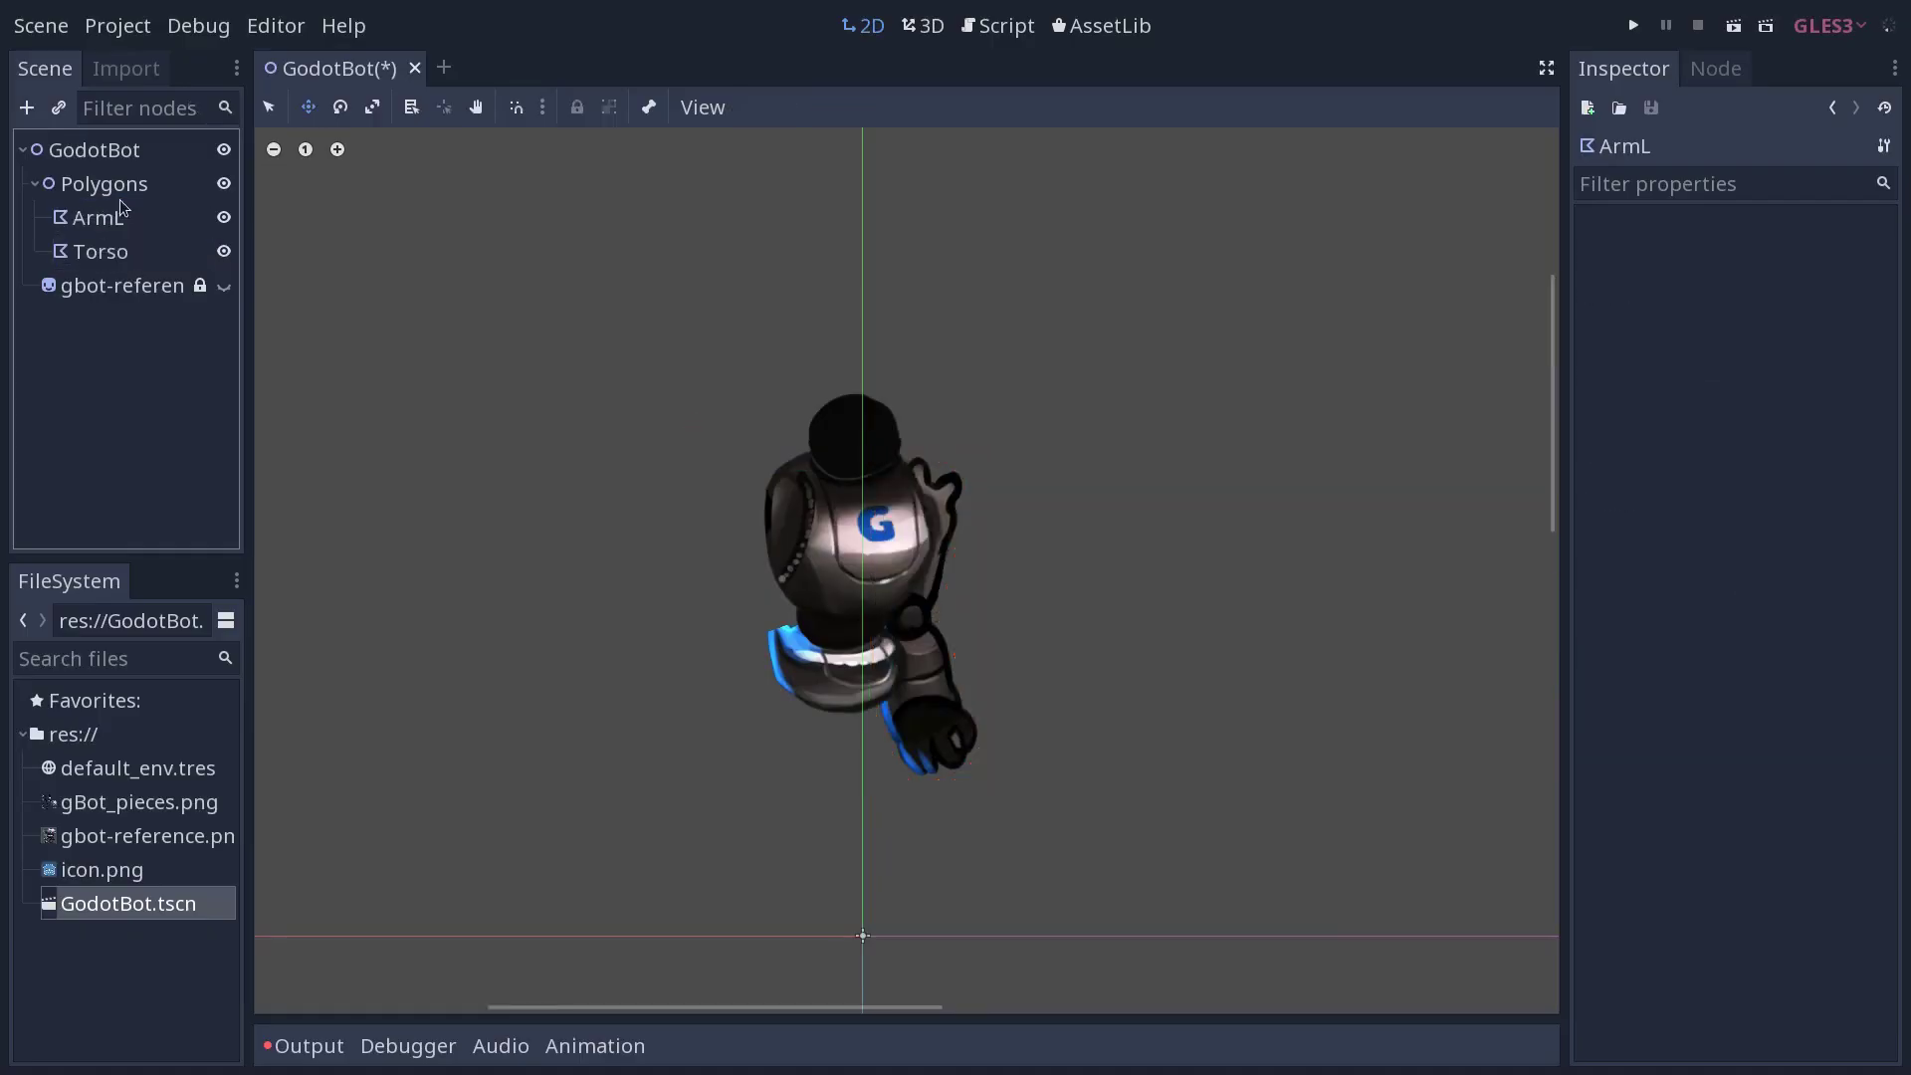
pyautogui.click(91, 217)
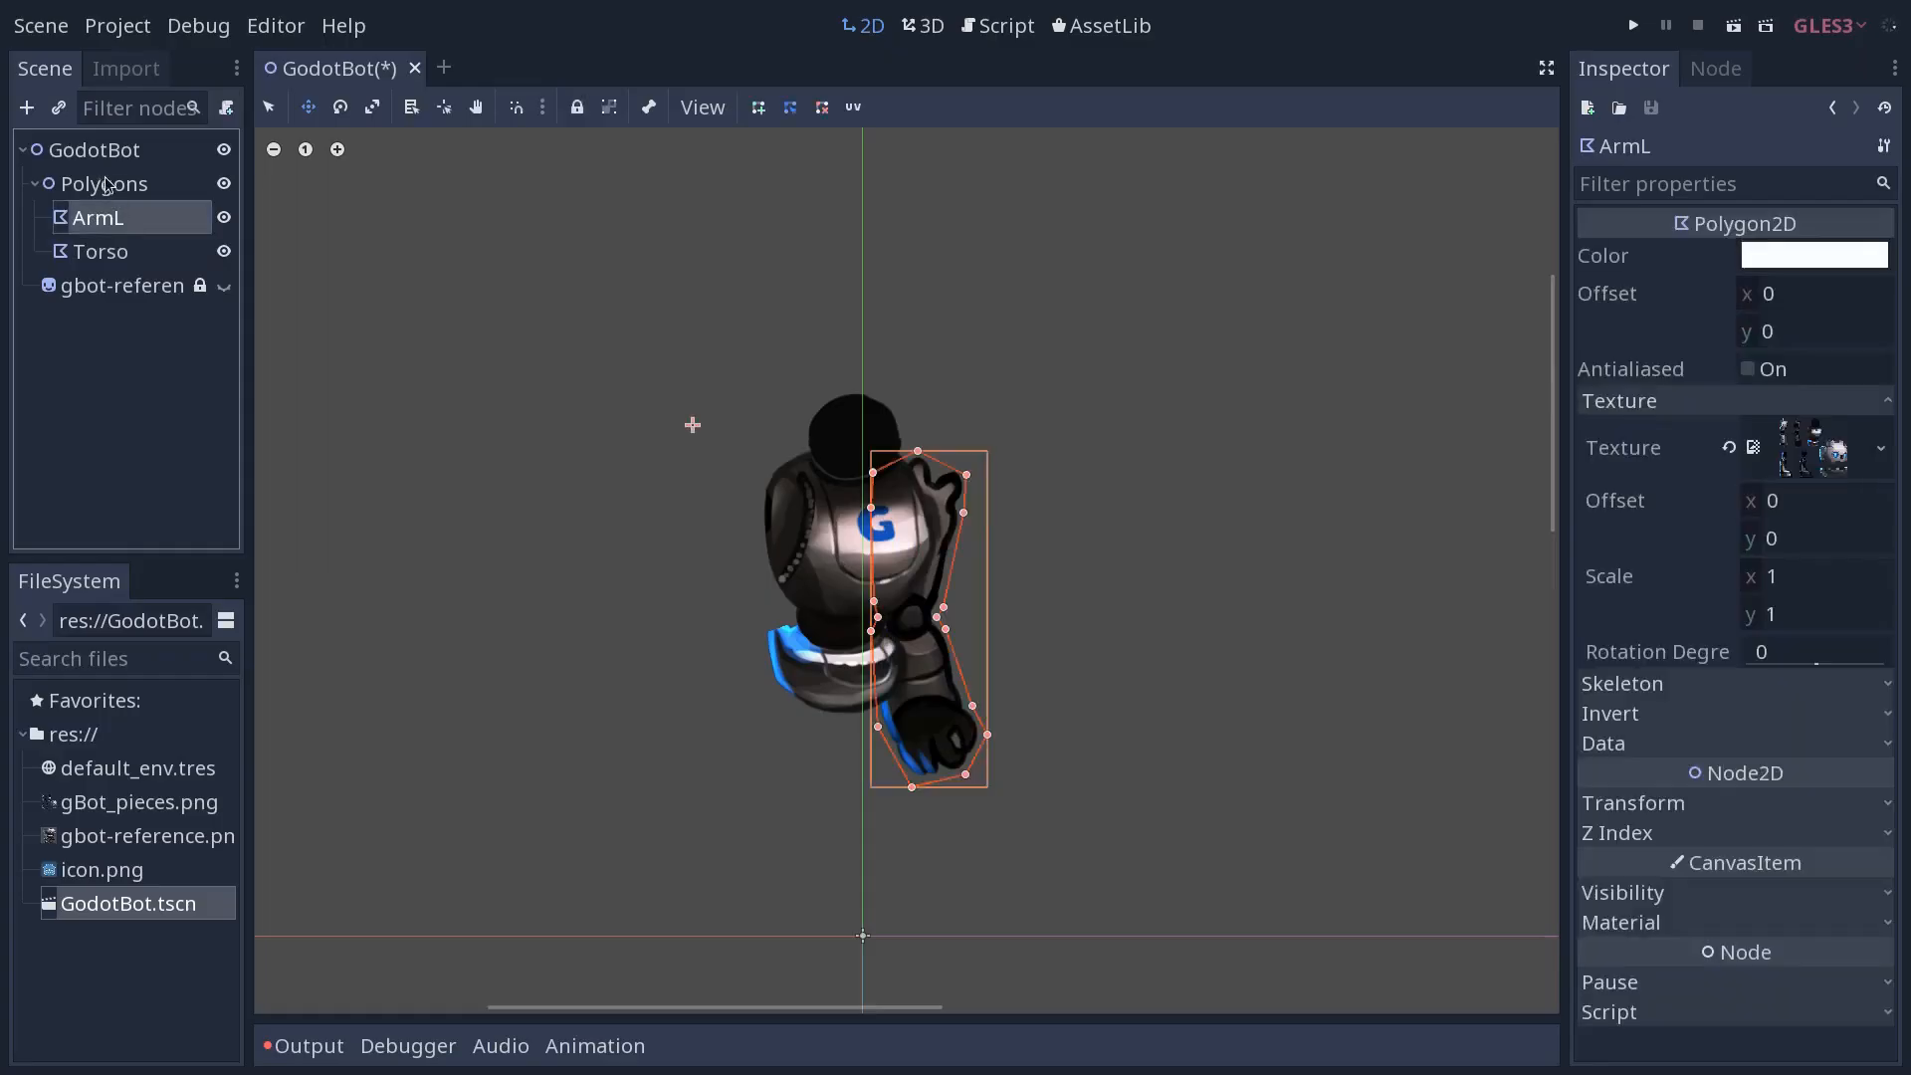
pyautogui.moveTo(141, 261)
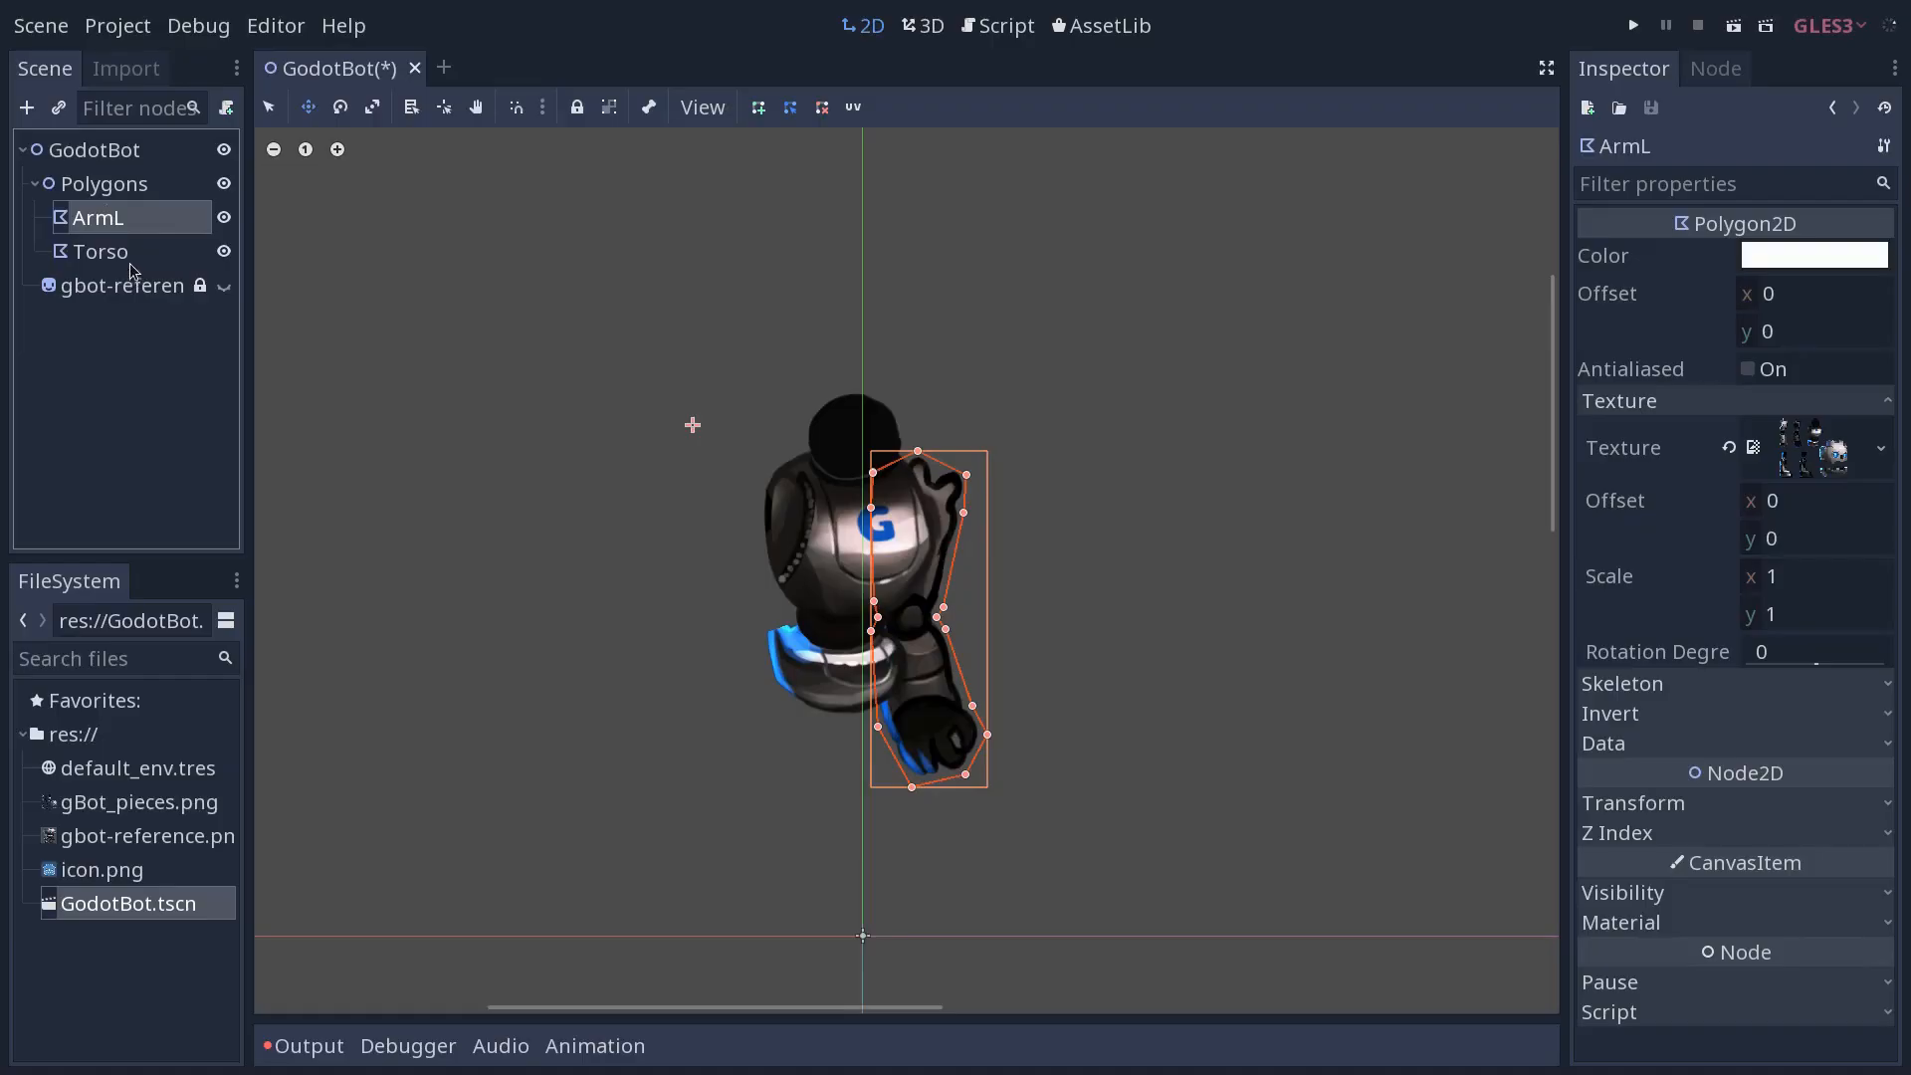
pyautogui.moveTo(218, 321)
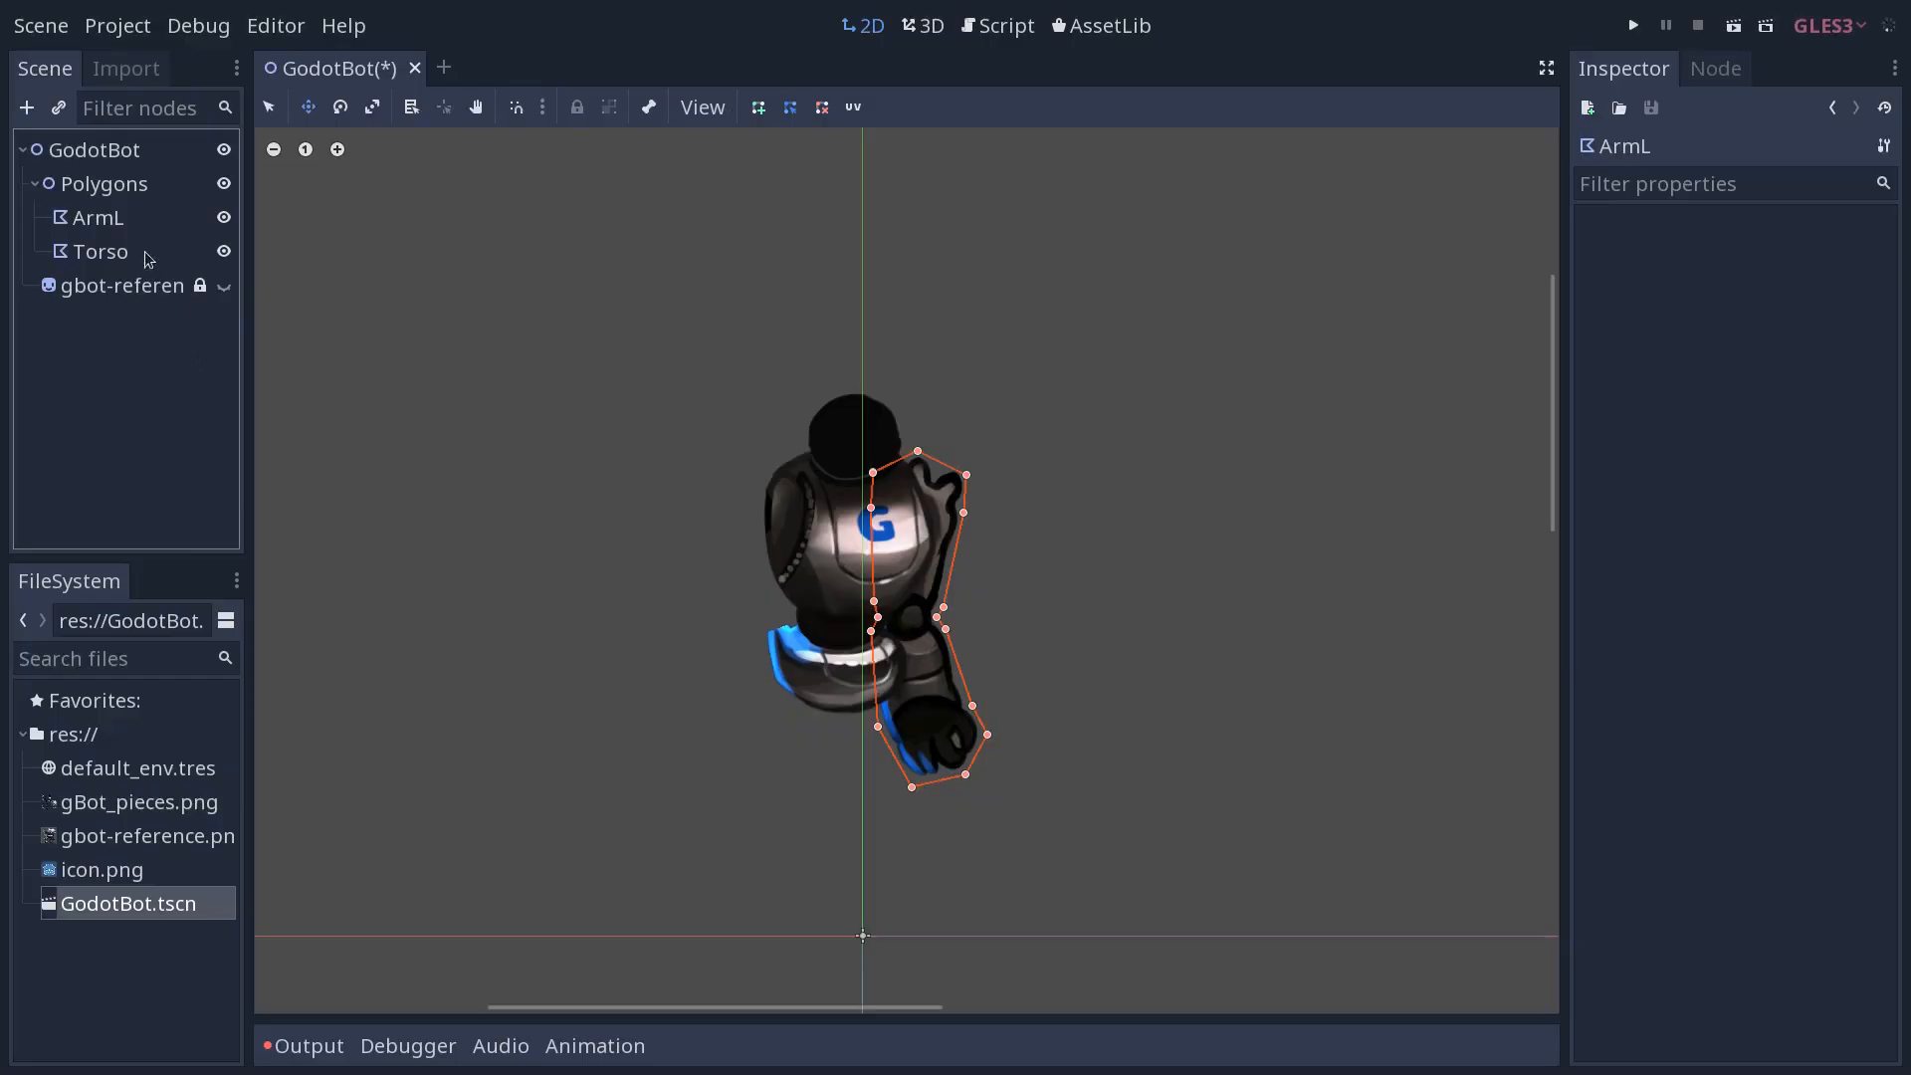
pyautogui.click(104, 183)
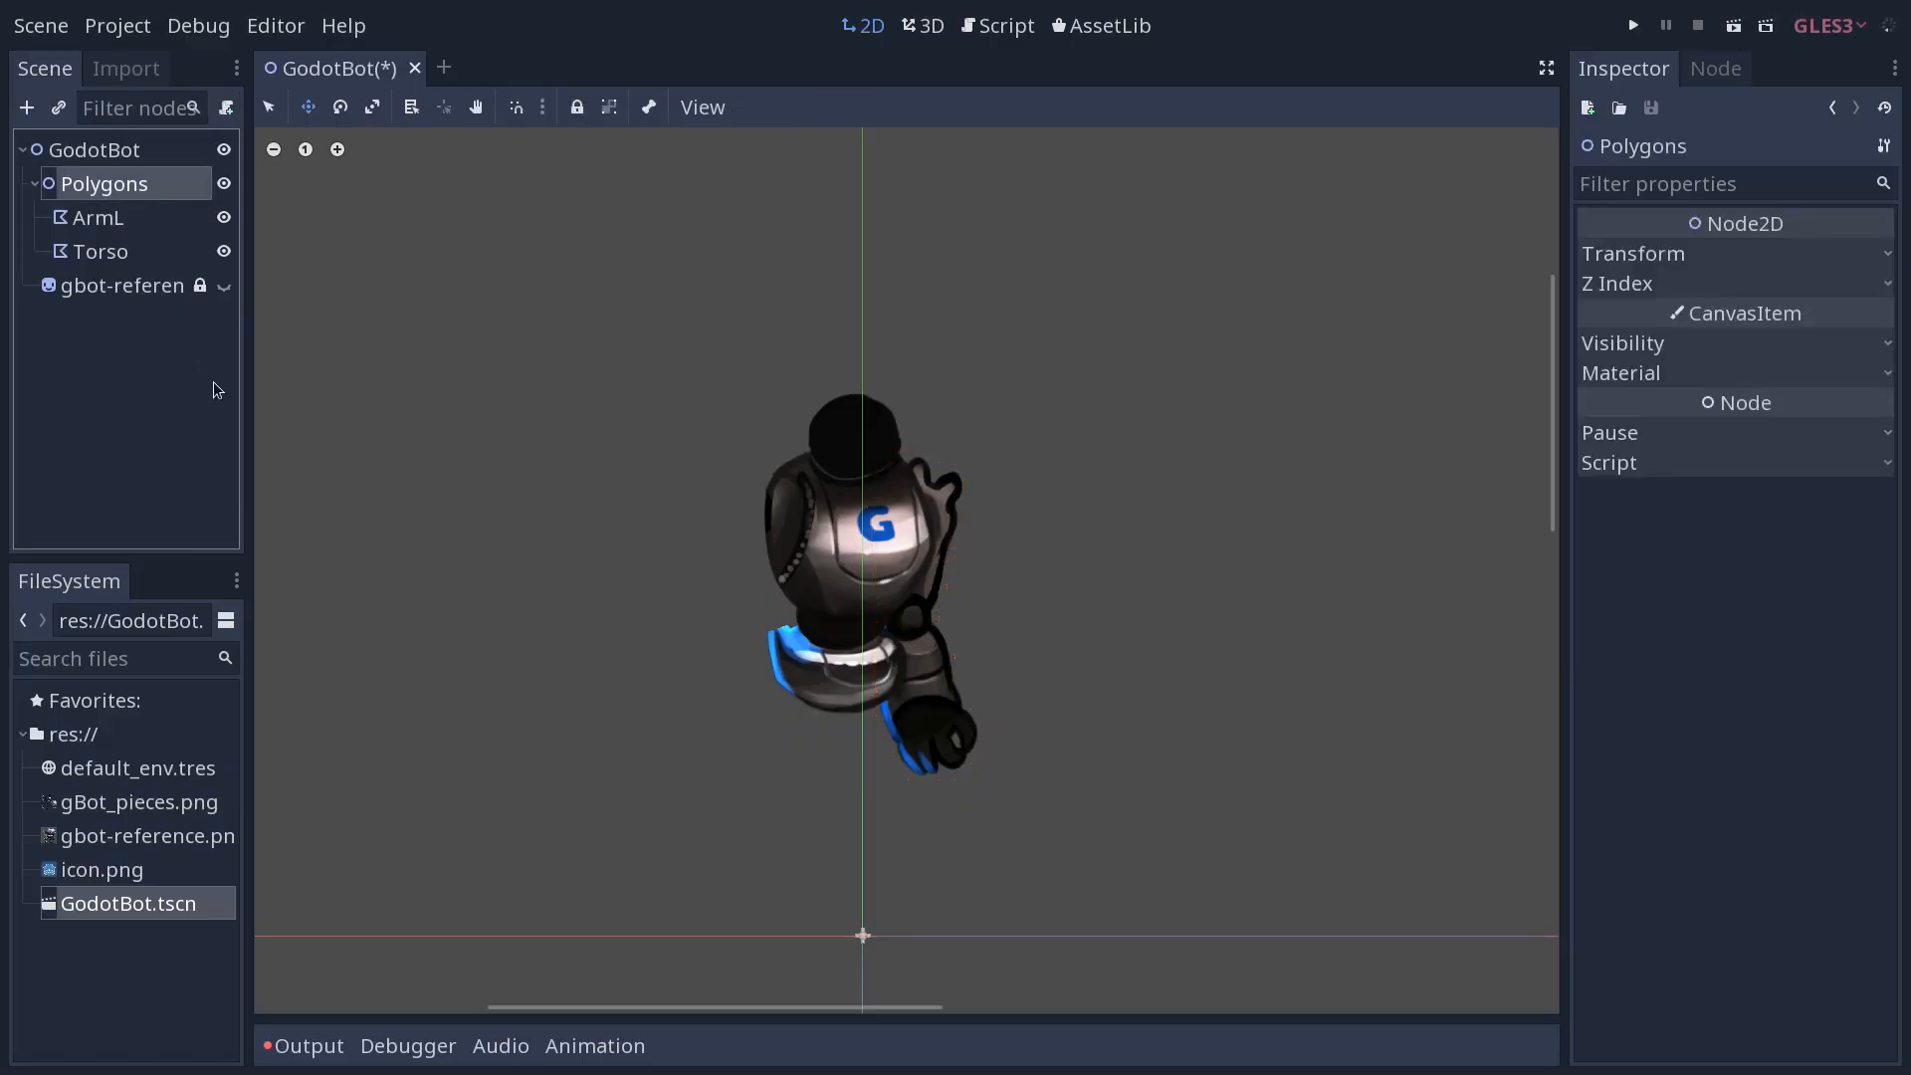
# Add a new Polygon2D under Polygons and expand its Texture settings
pyautogui.write('poly')
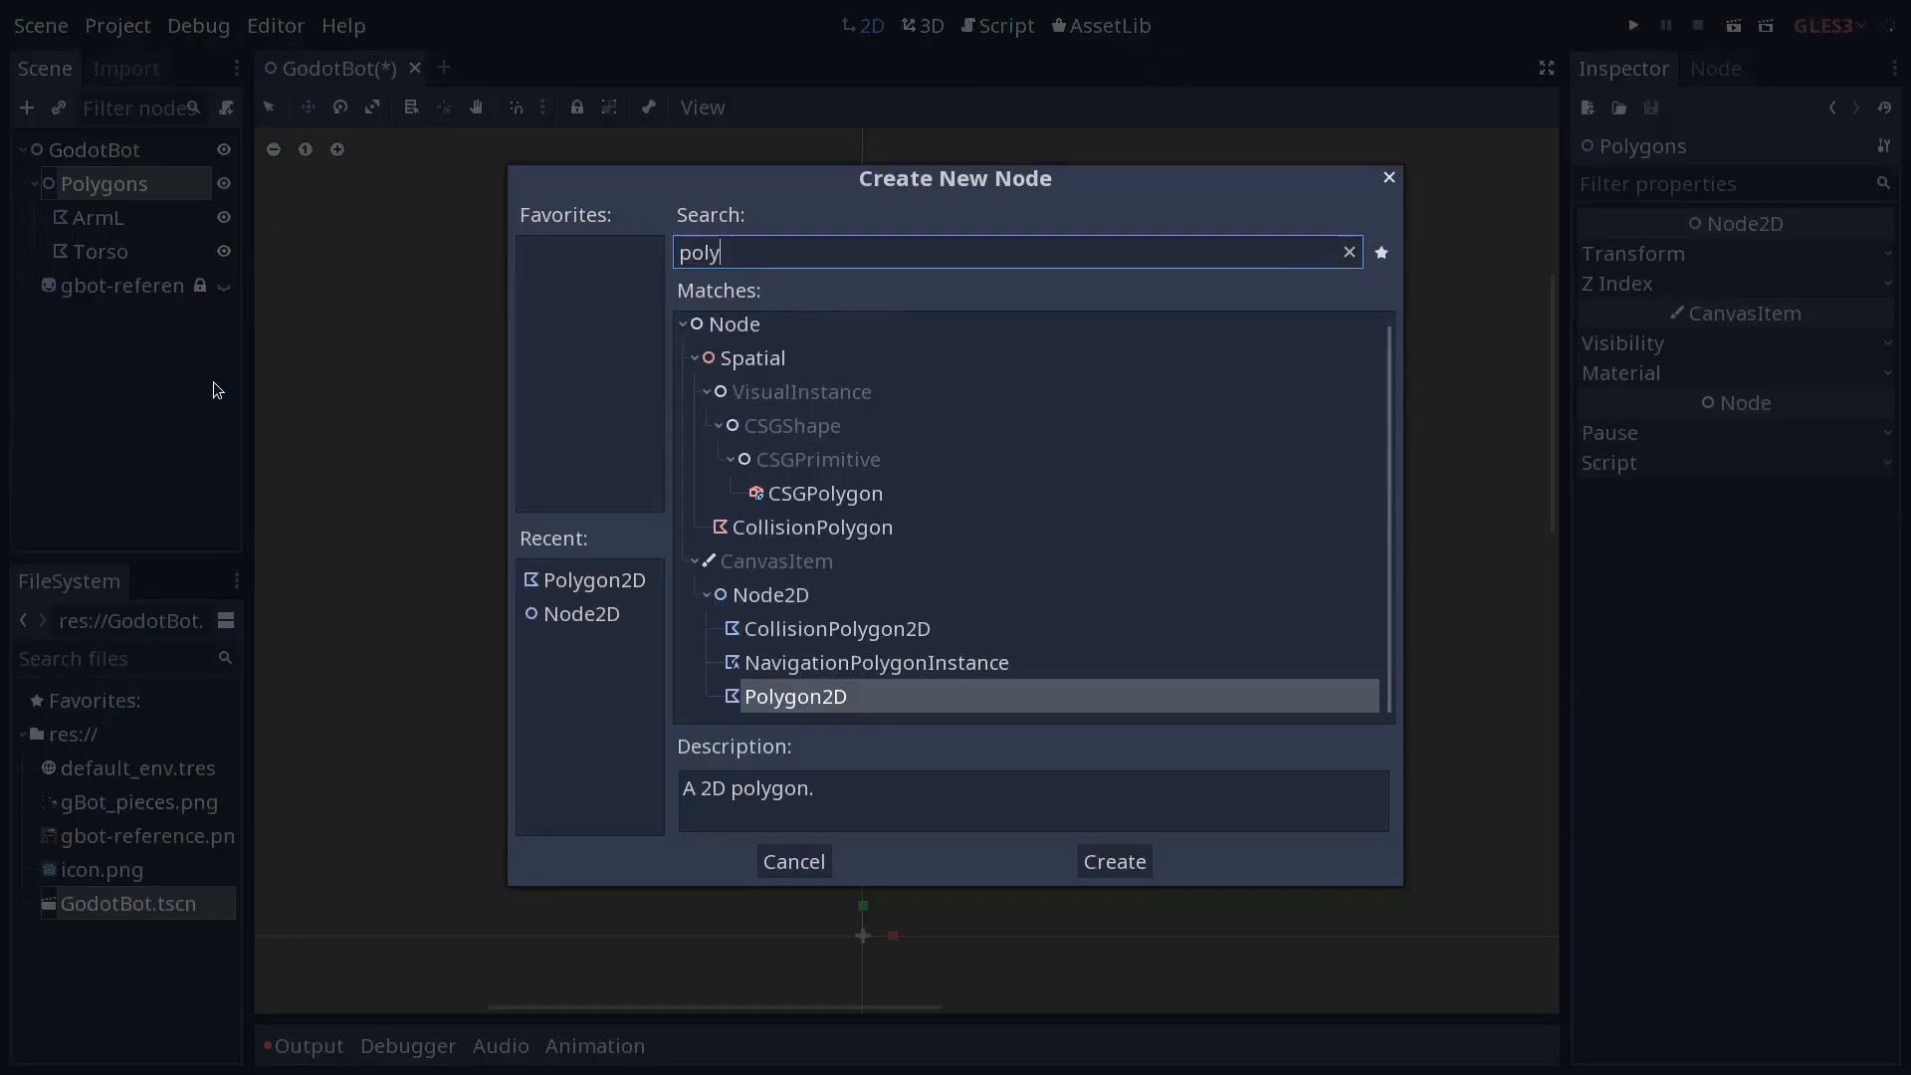
pyautogui.click(1114, 861)
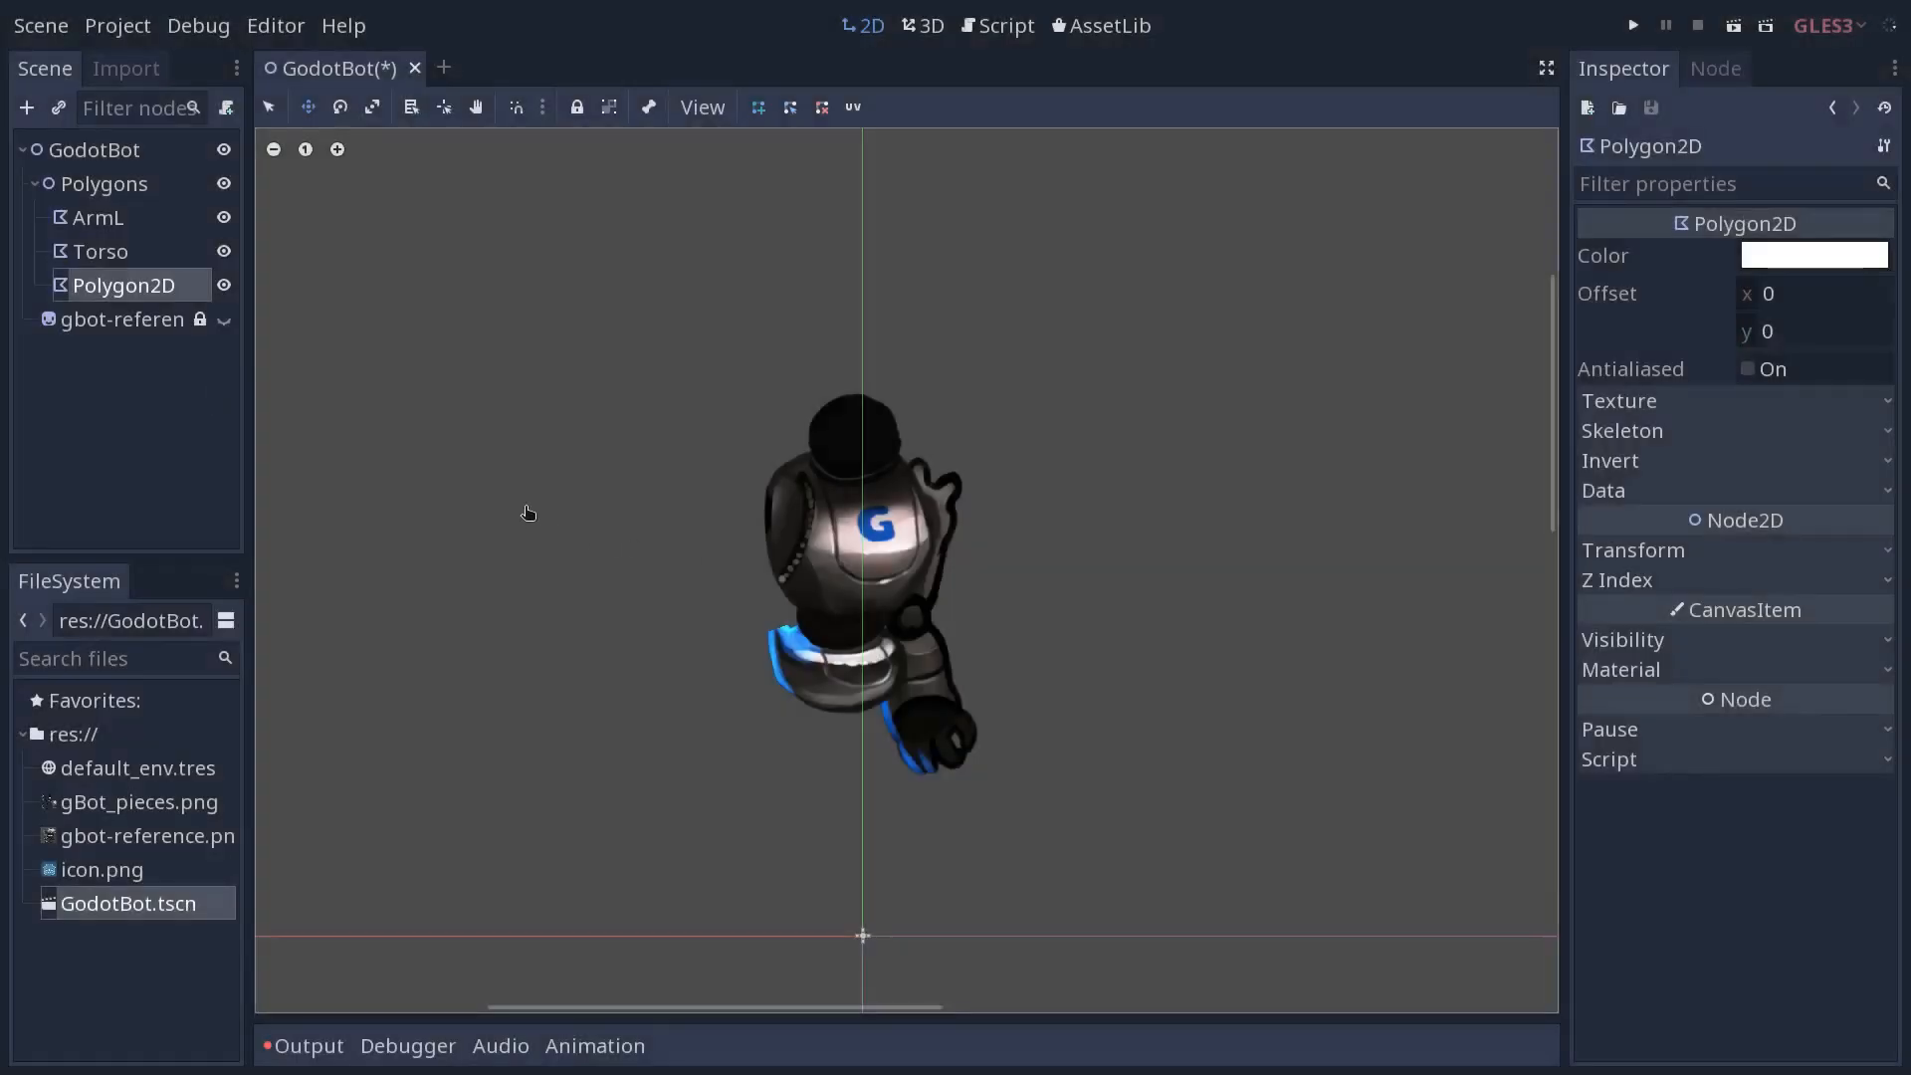
pyautogui.click(1619, 401)
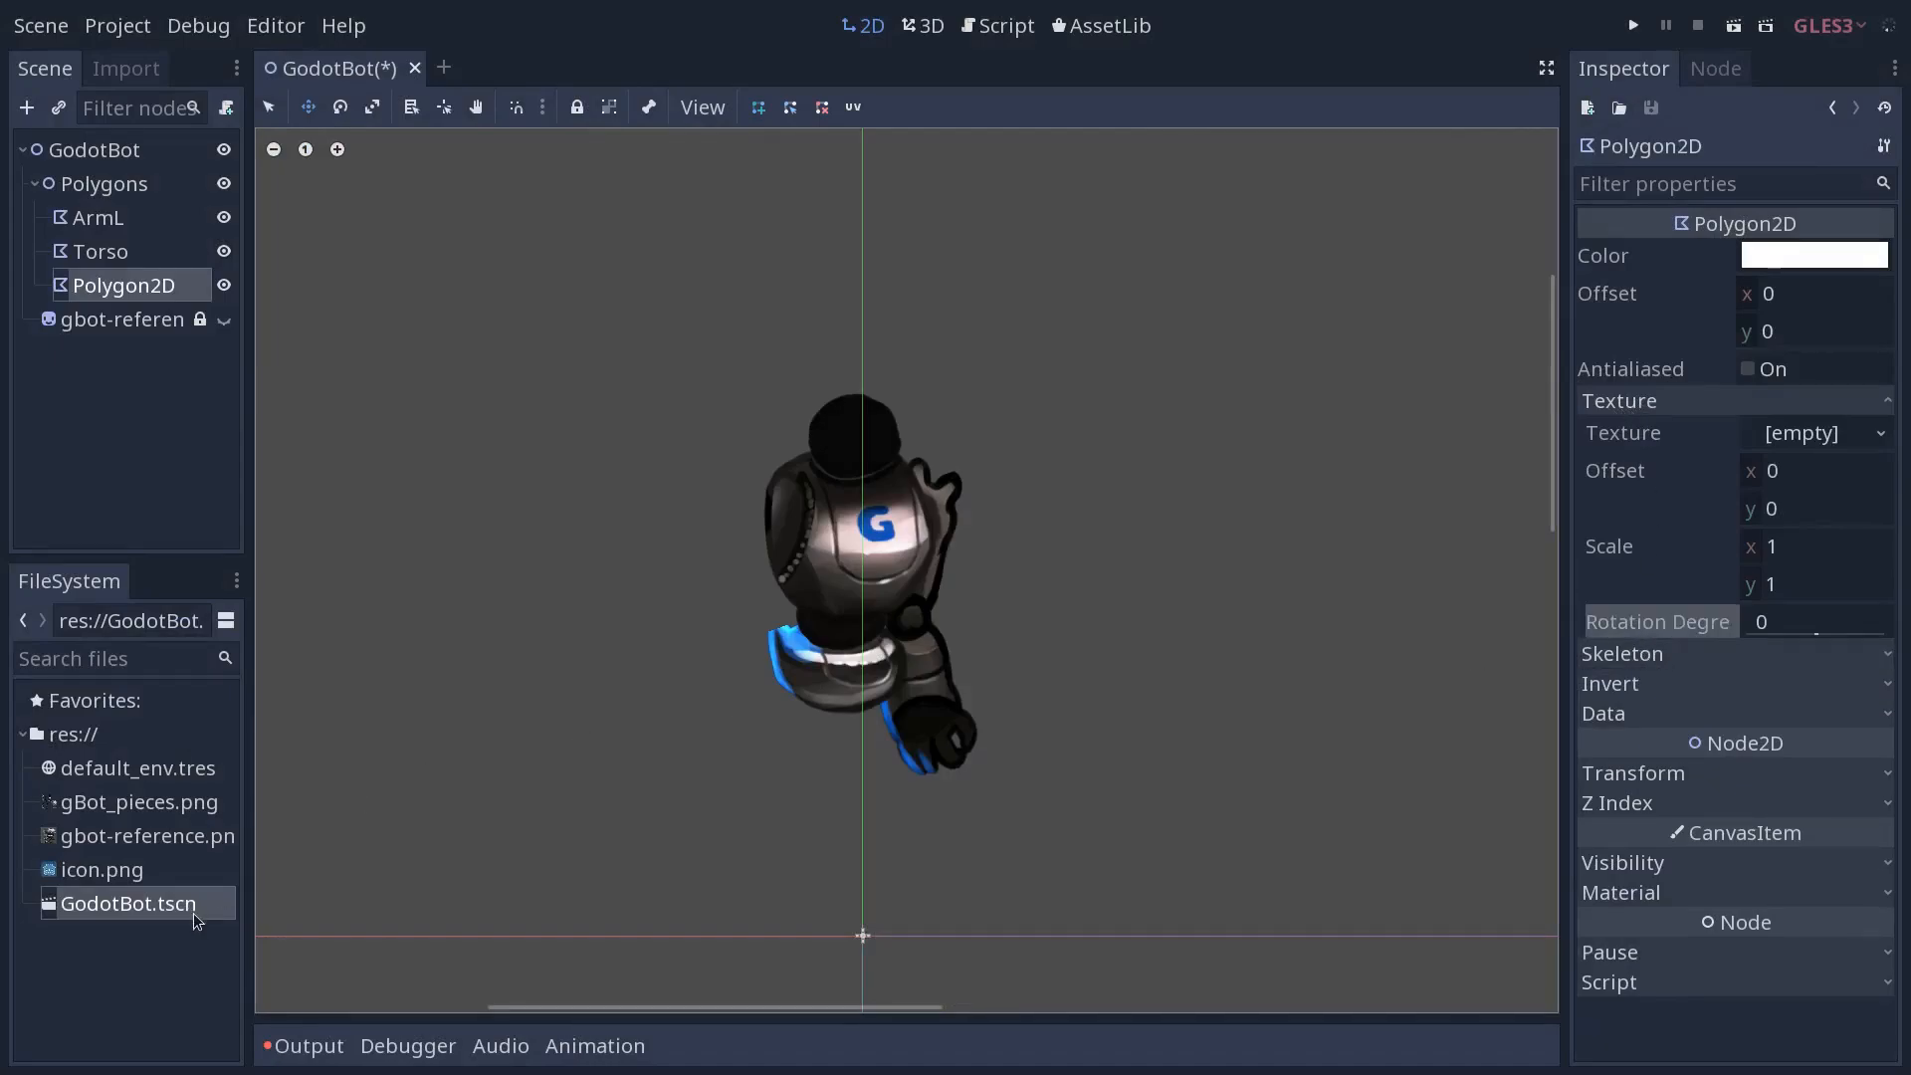
pyautogui.moveTo(207, 909)
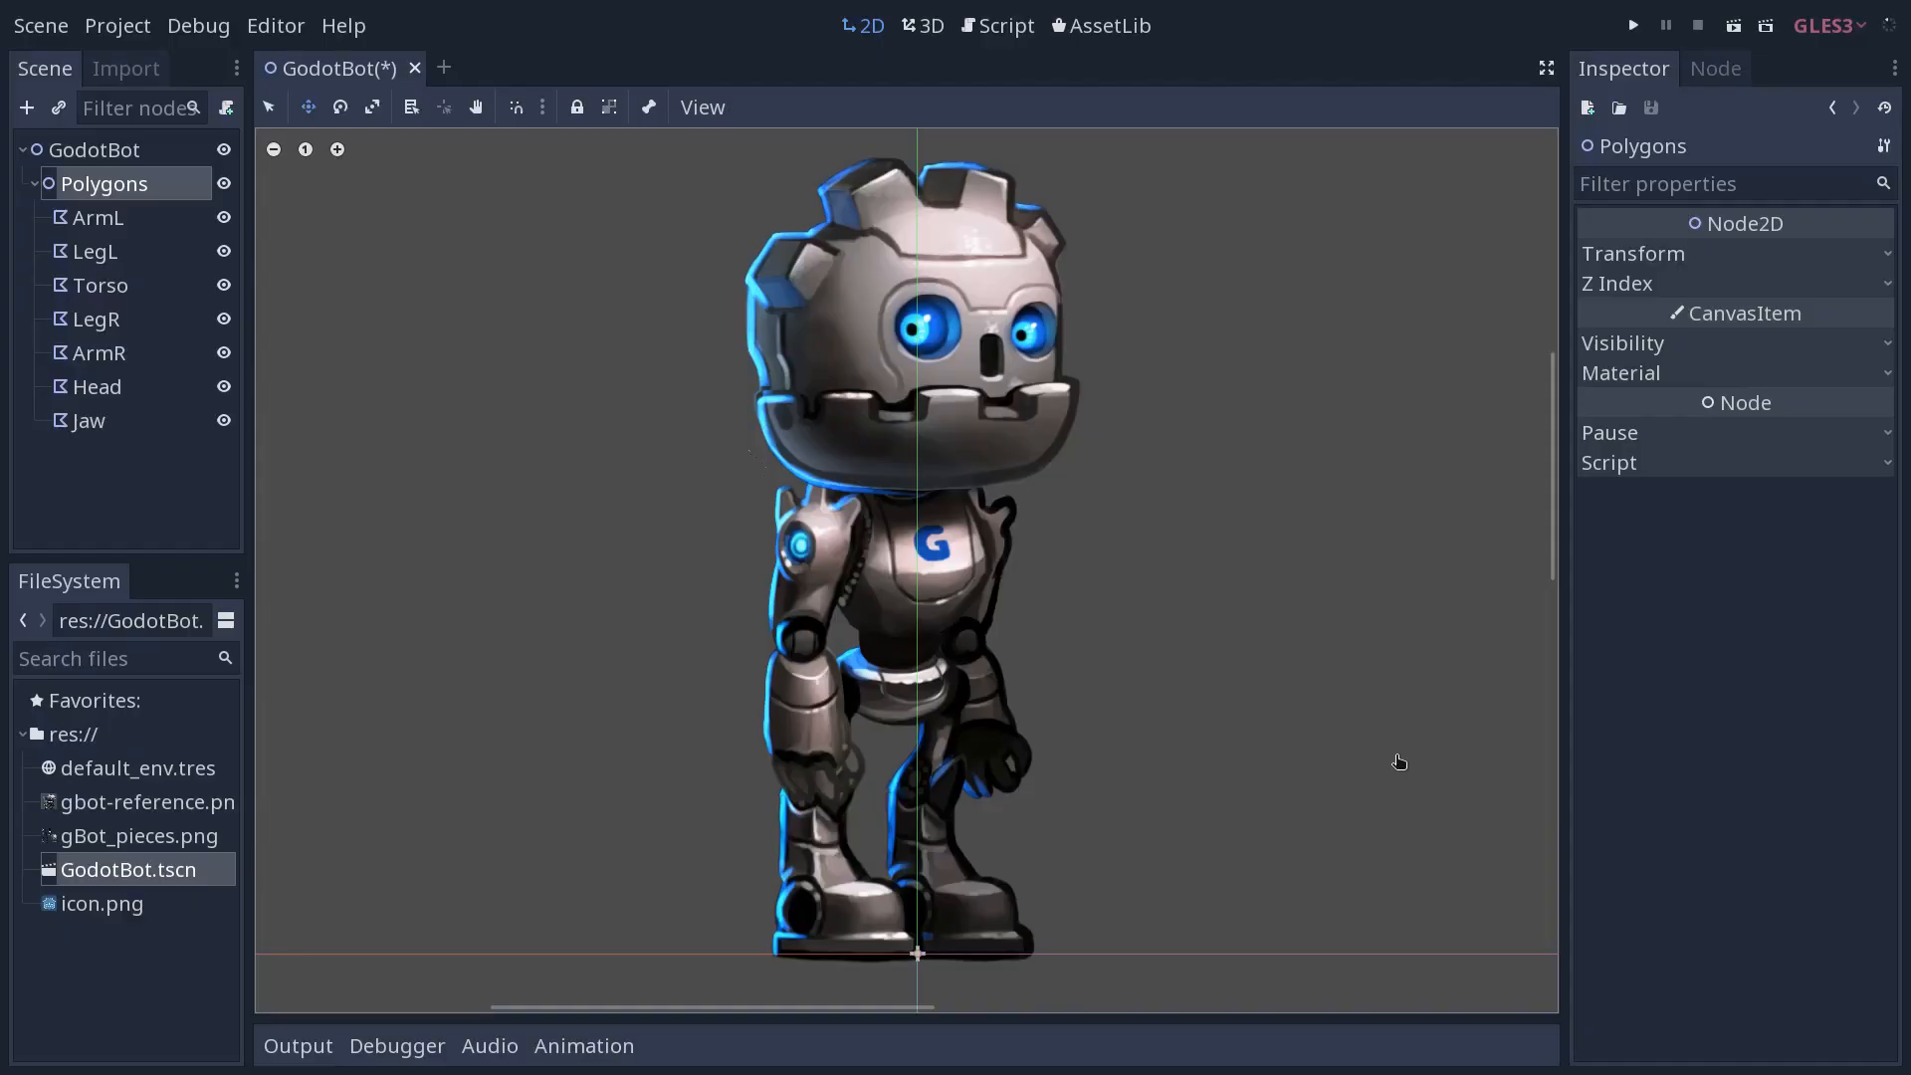
pyautogui.moveTo(1136, 711)
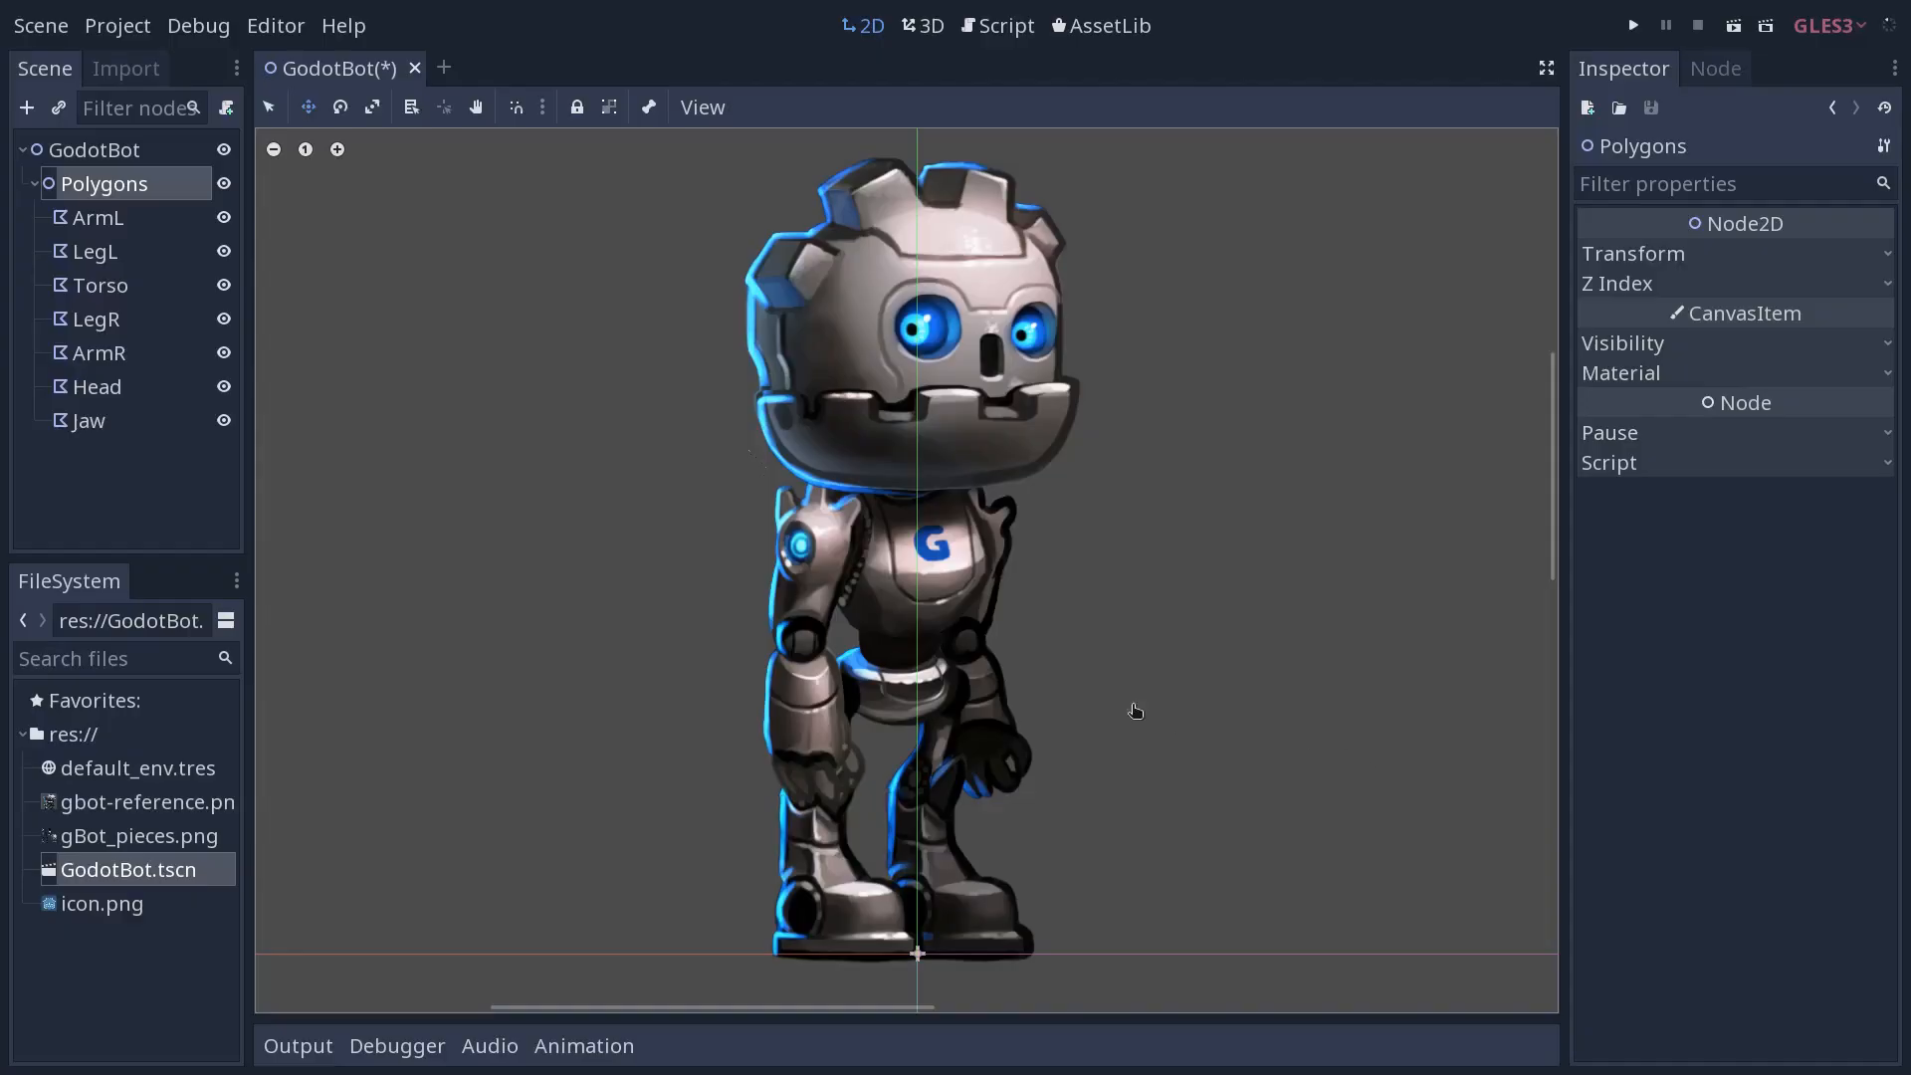
pyautogui.moveTo(162, 191)
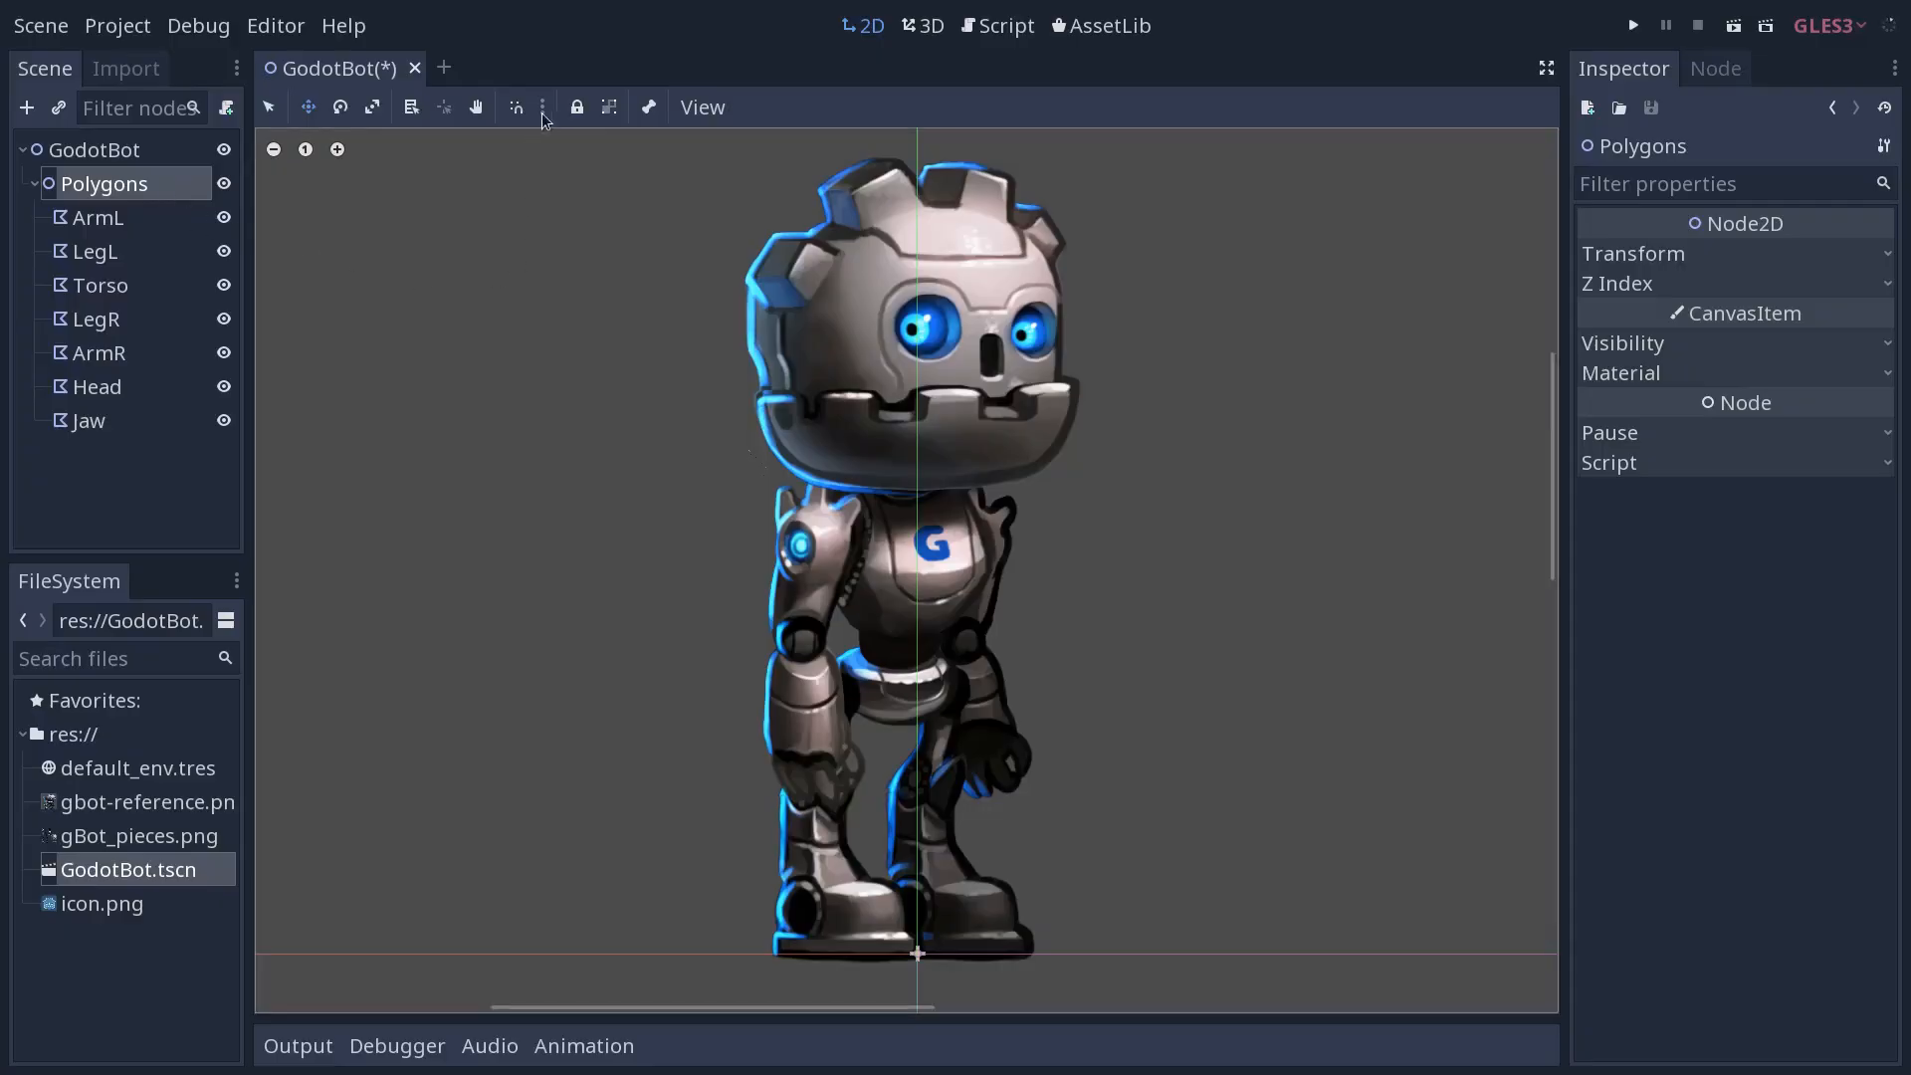
# Lock the Polygons node so its pieces can't be moved accidentally
pyautogui.click(579, 108)
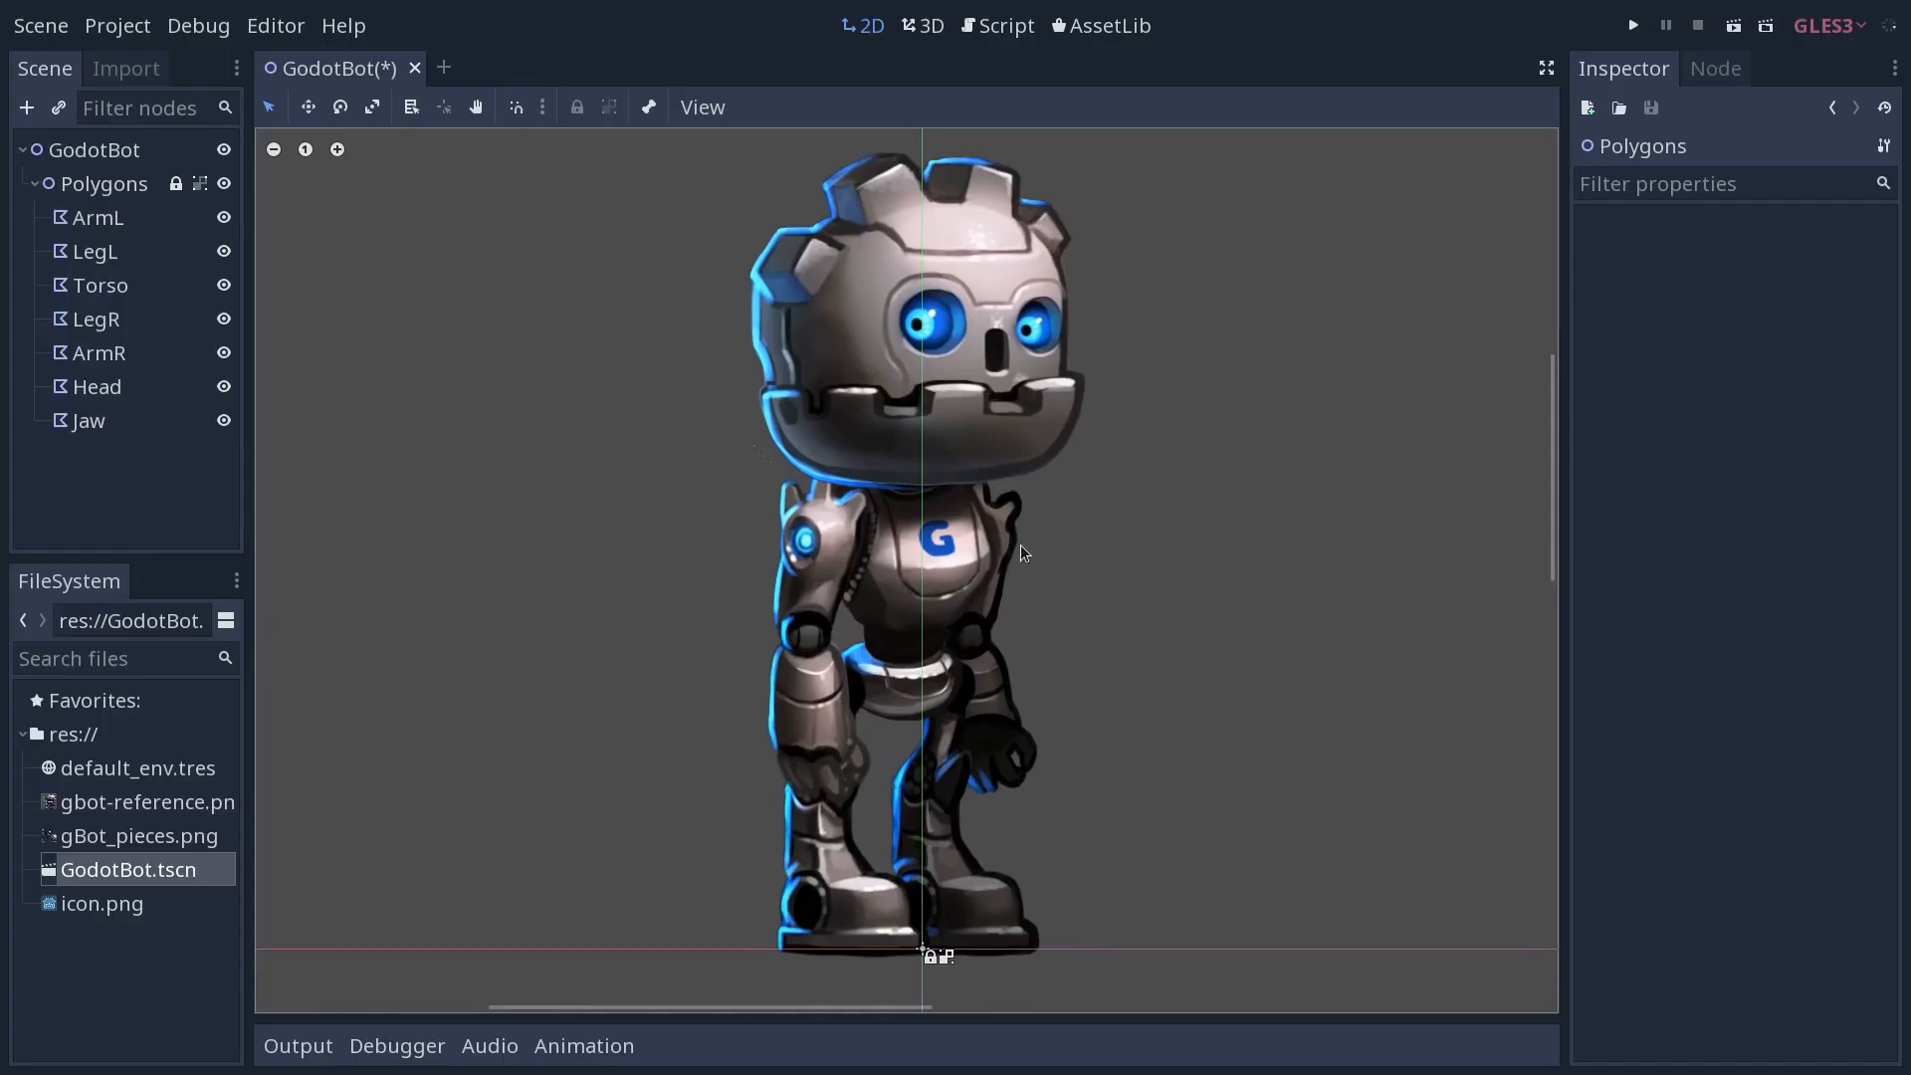
pyautogui.moveTo(1060, 531)
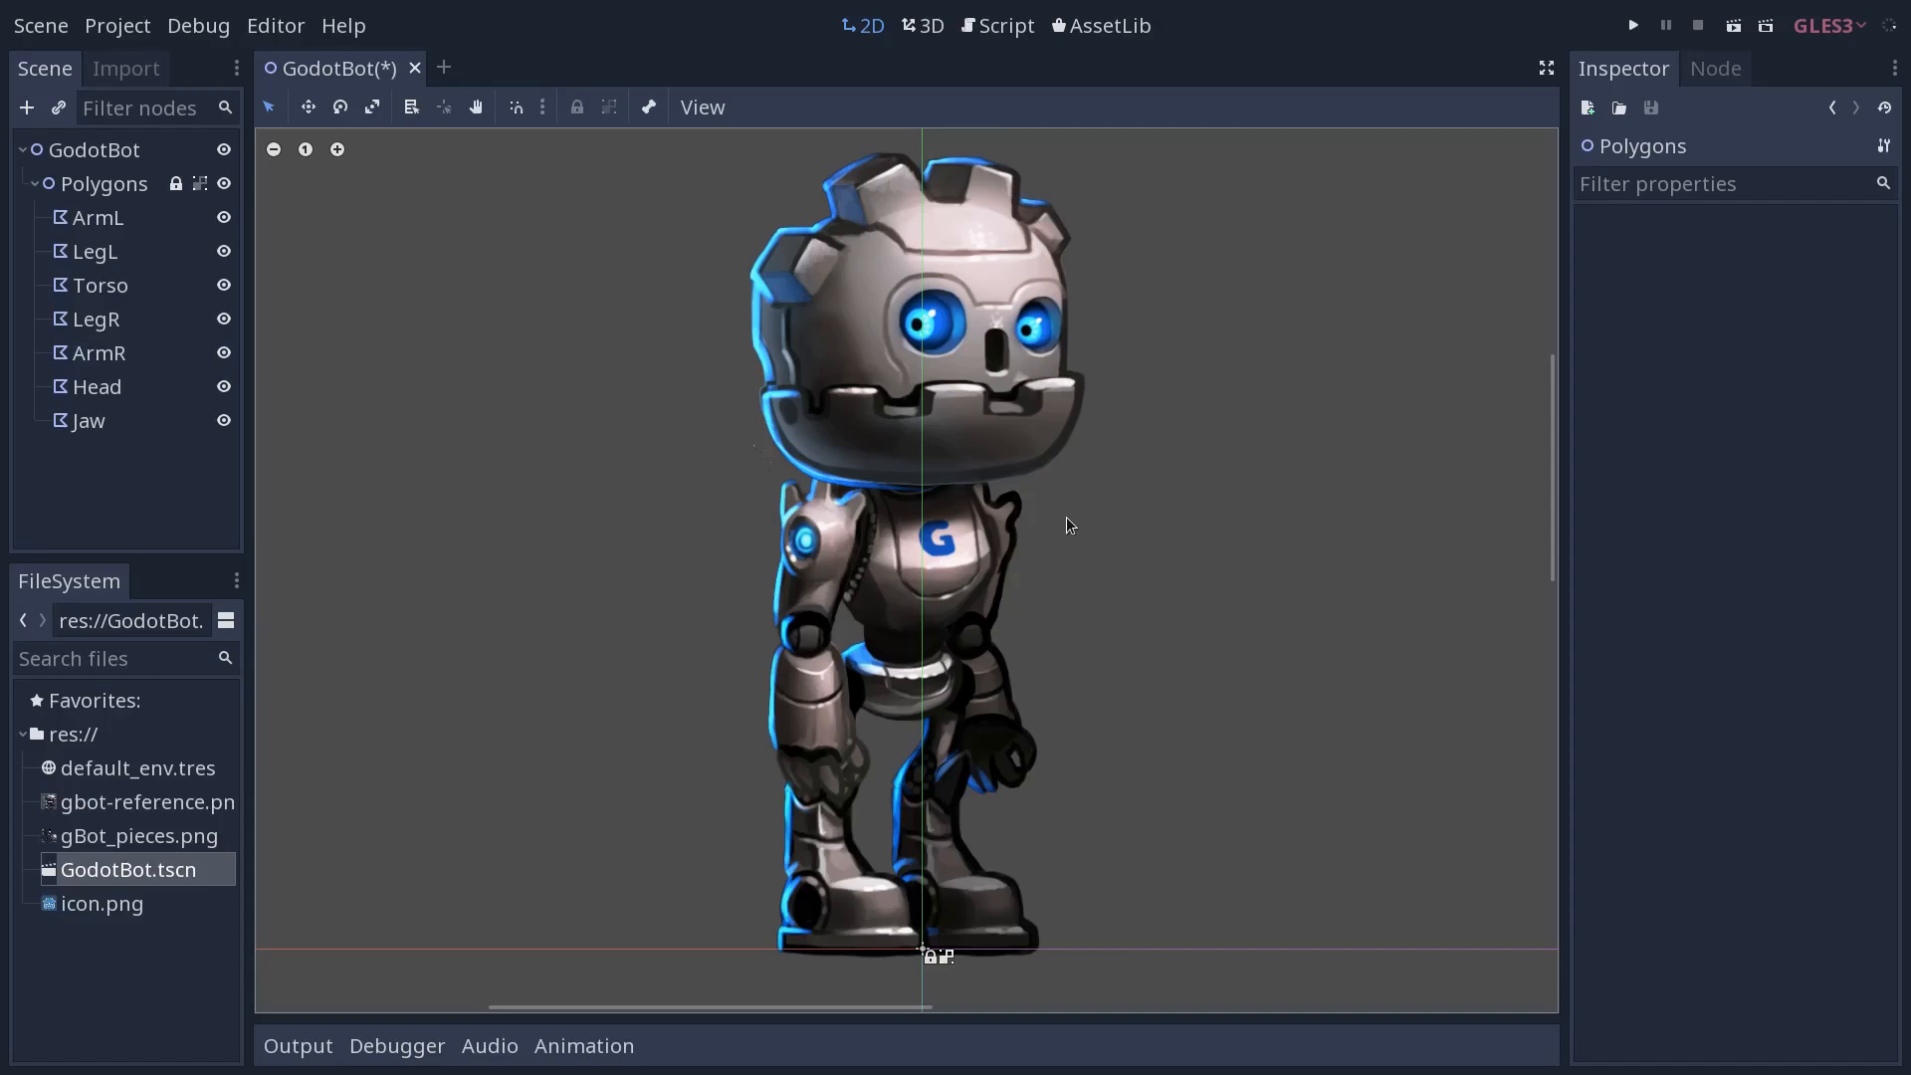
pyautogui.moveTo(330, 257)
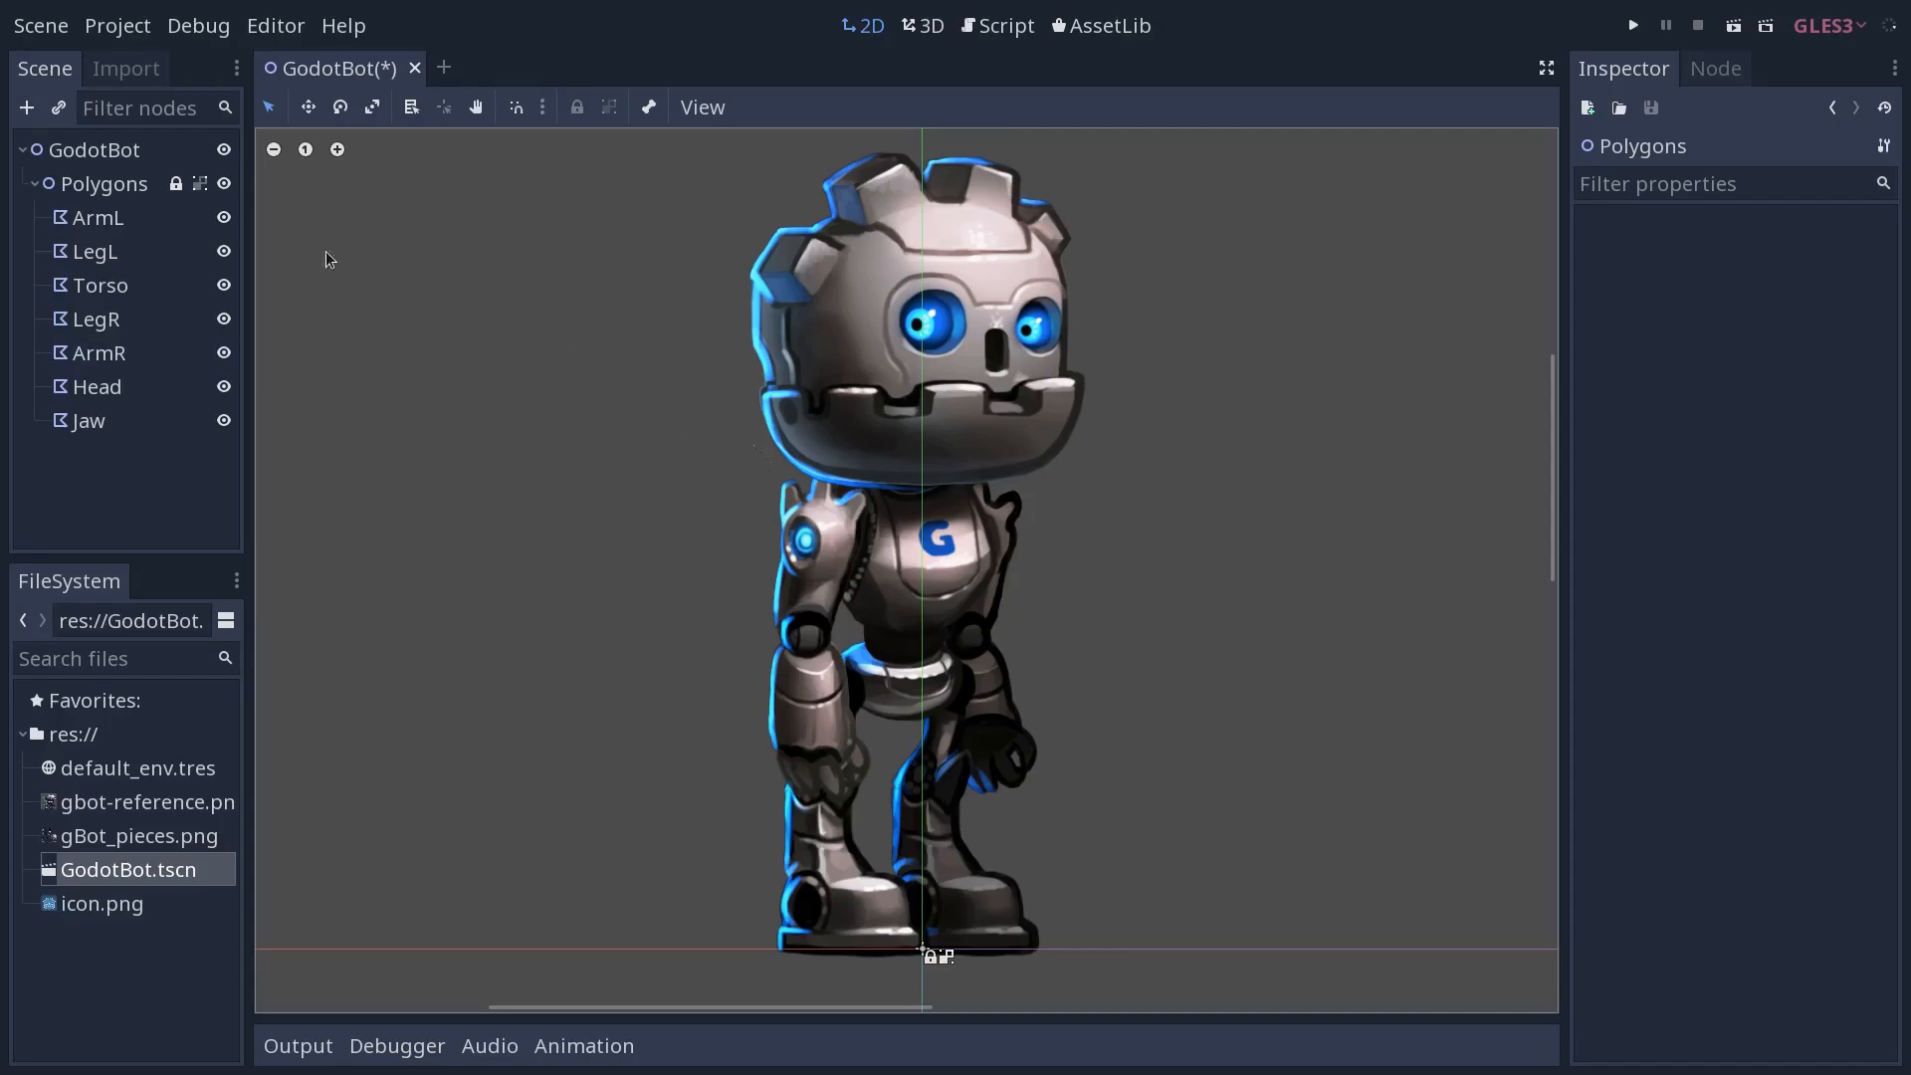
# Add a Skeleton2D child to GodotBot via the 'skelet' search, then select it
pyautogui.click(94, 150)
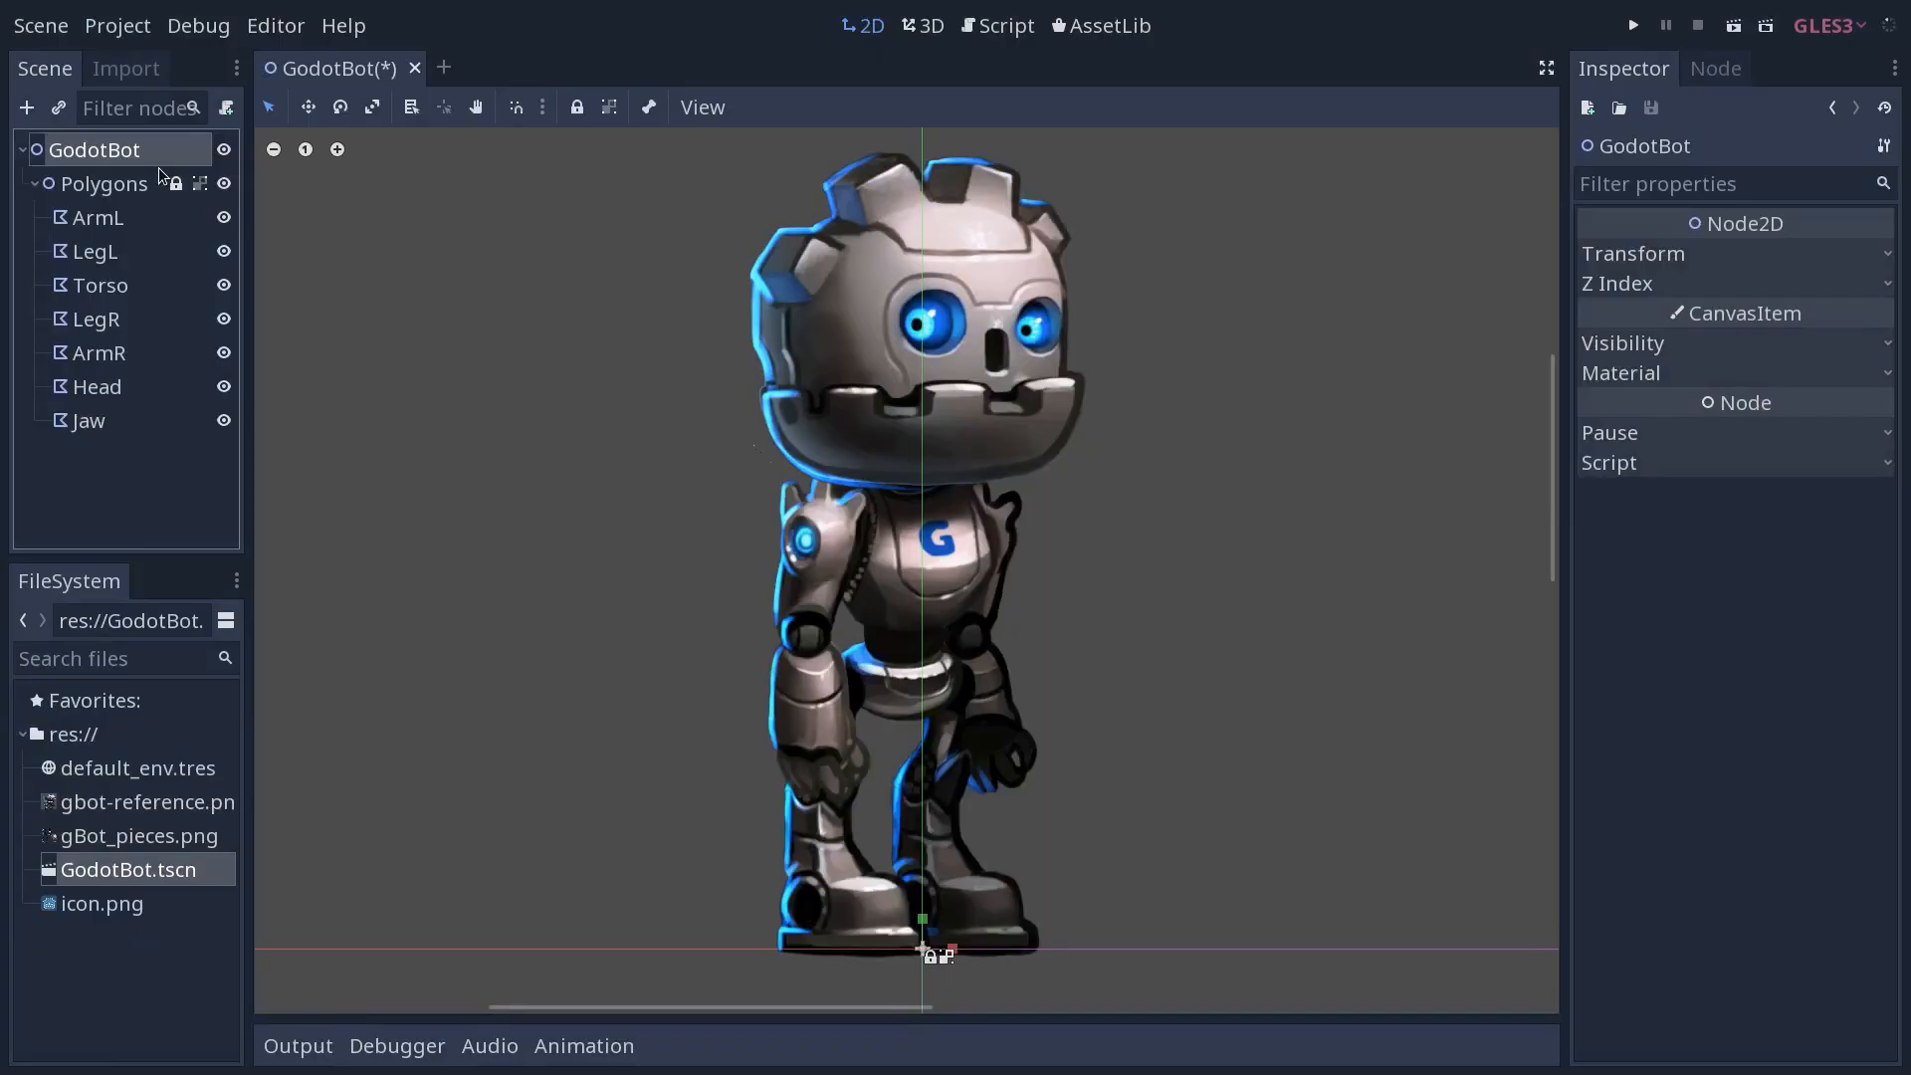
pyautogui.click(30, 107)
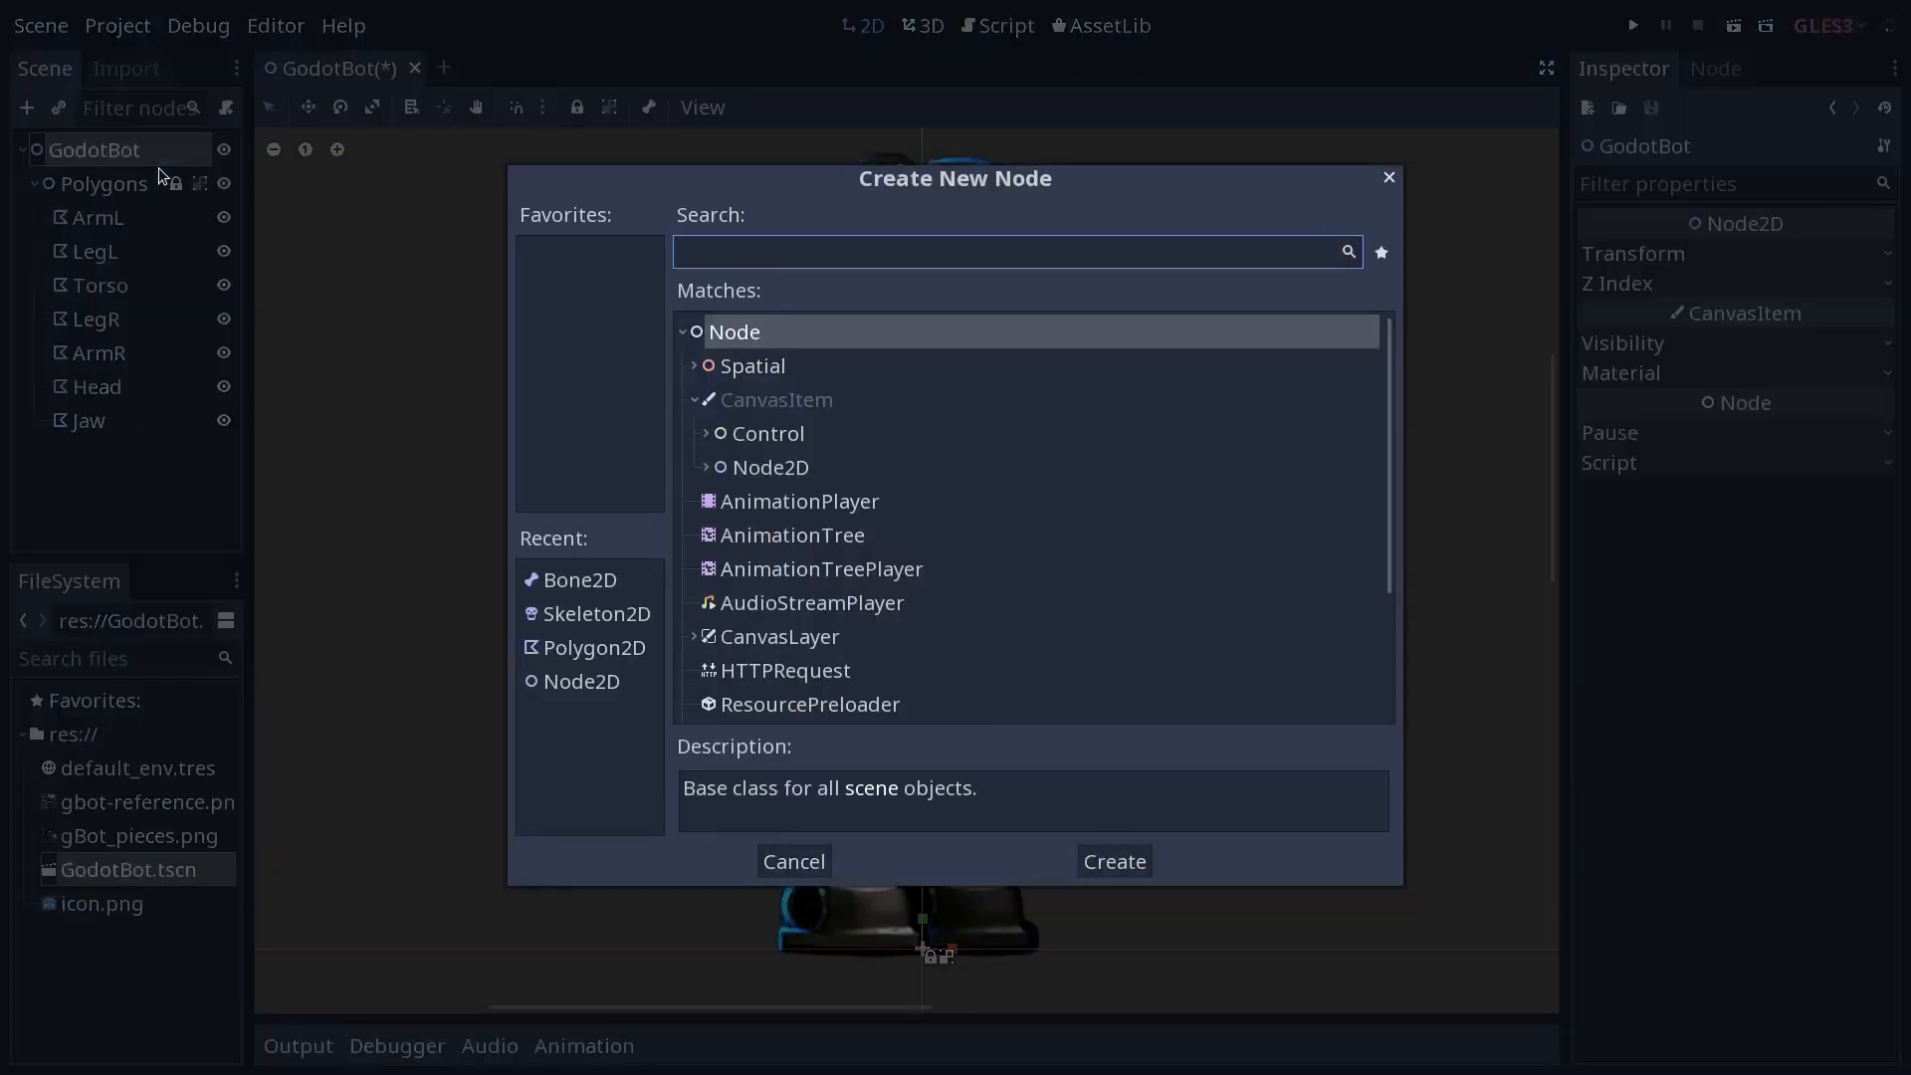
pyautogui.write('skelet')
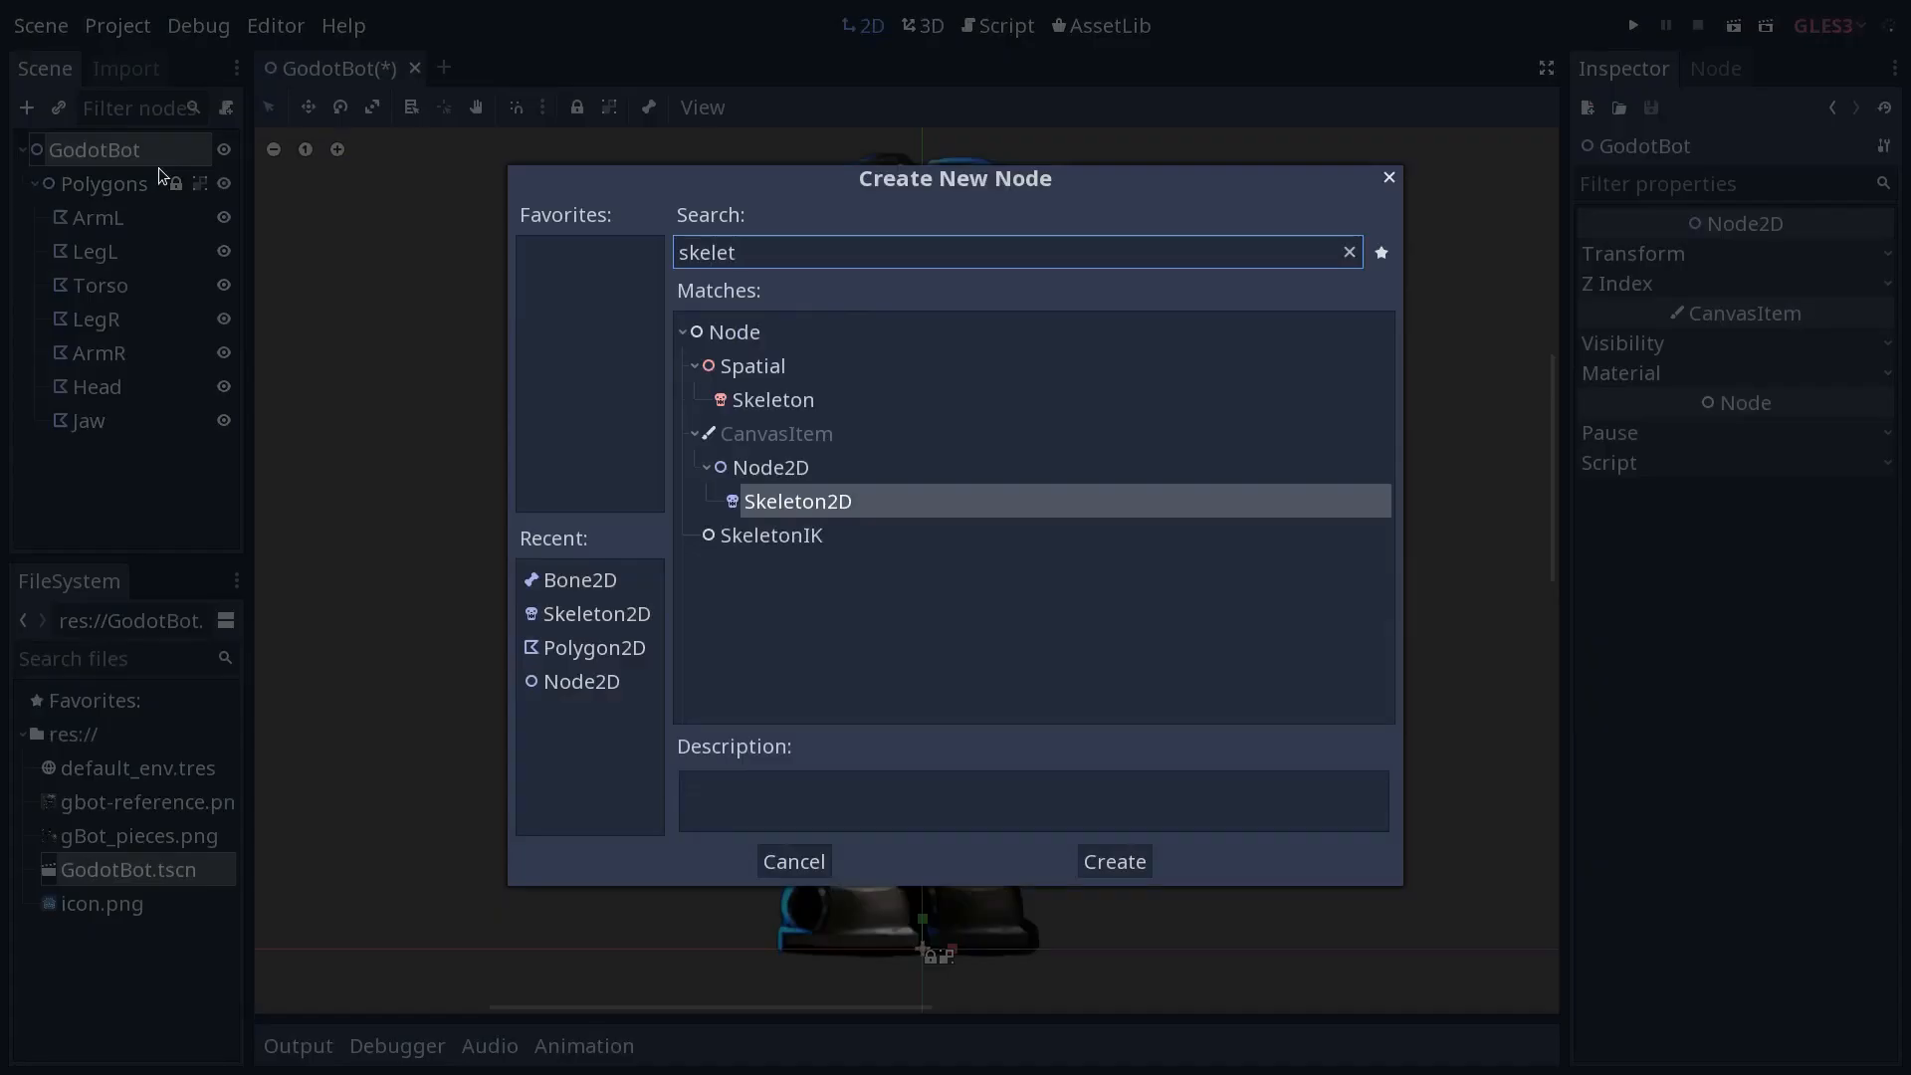
pyautogui.click(1114, 861)
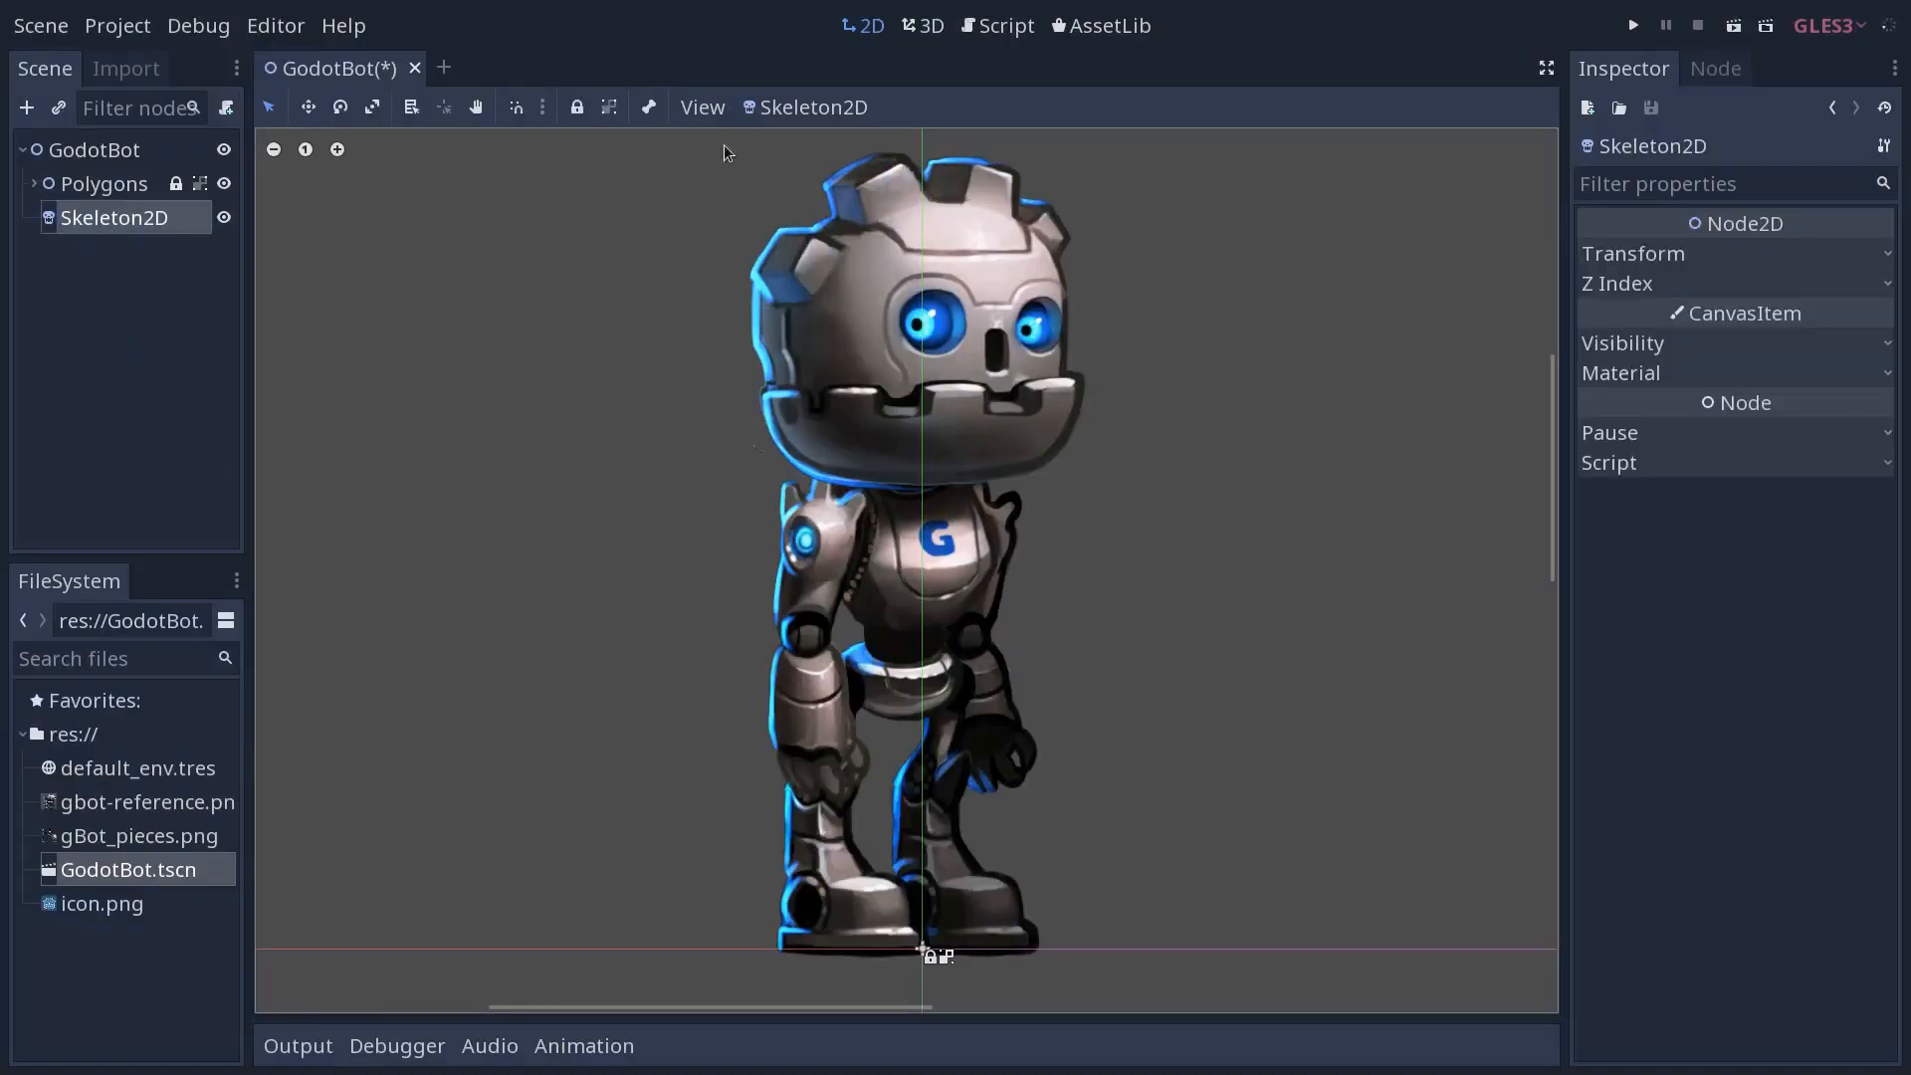
pyautogui.click(815, 107)
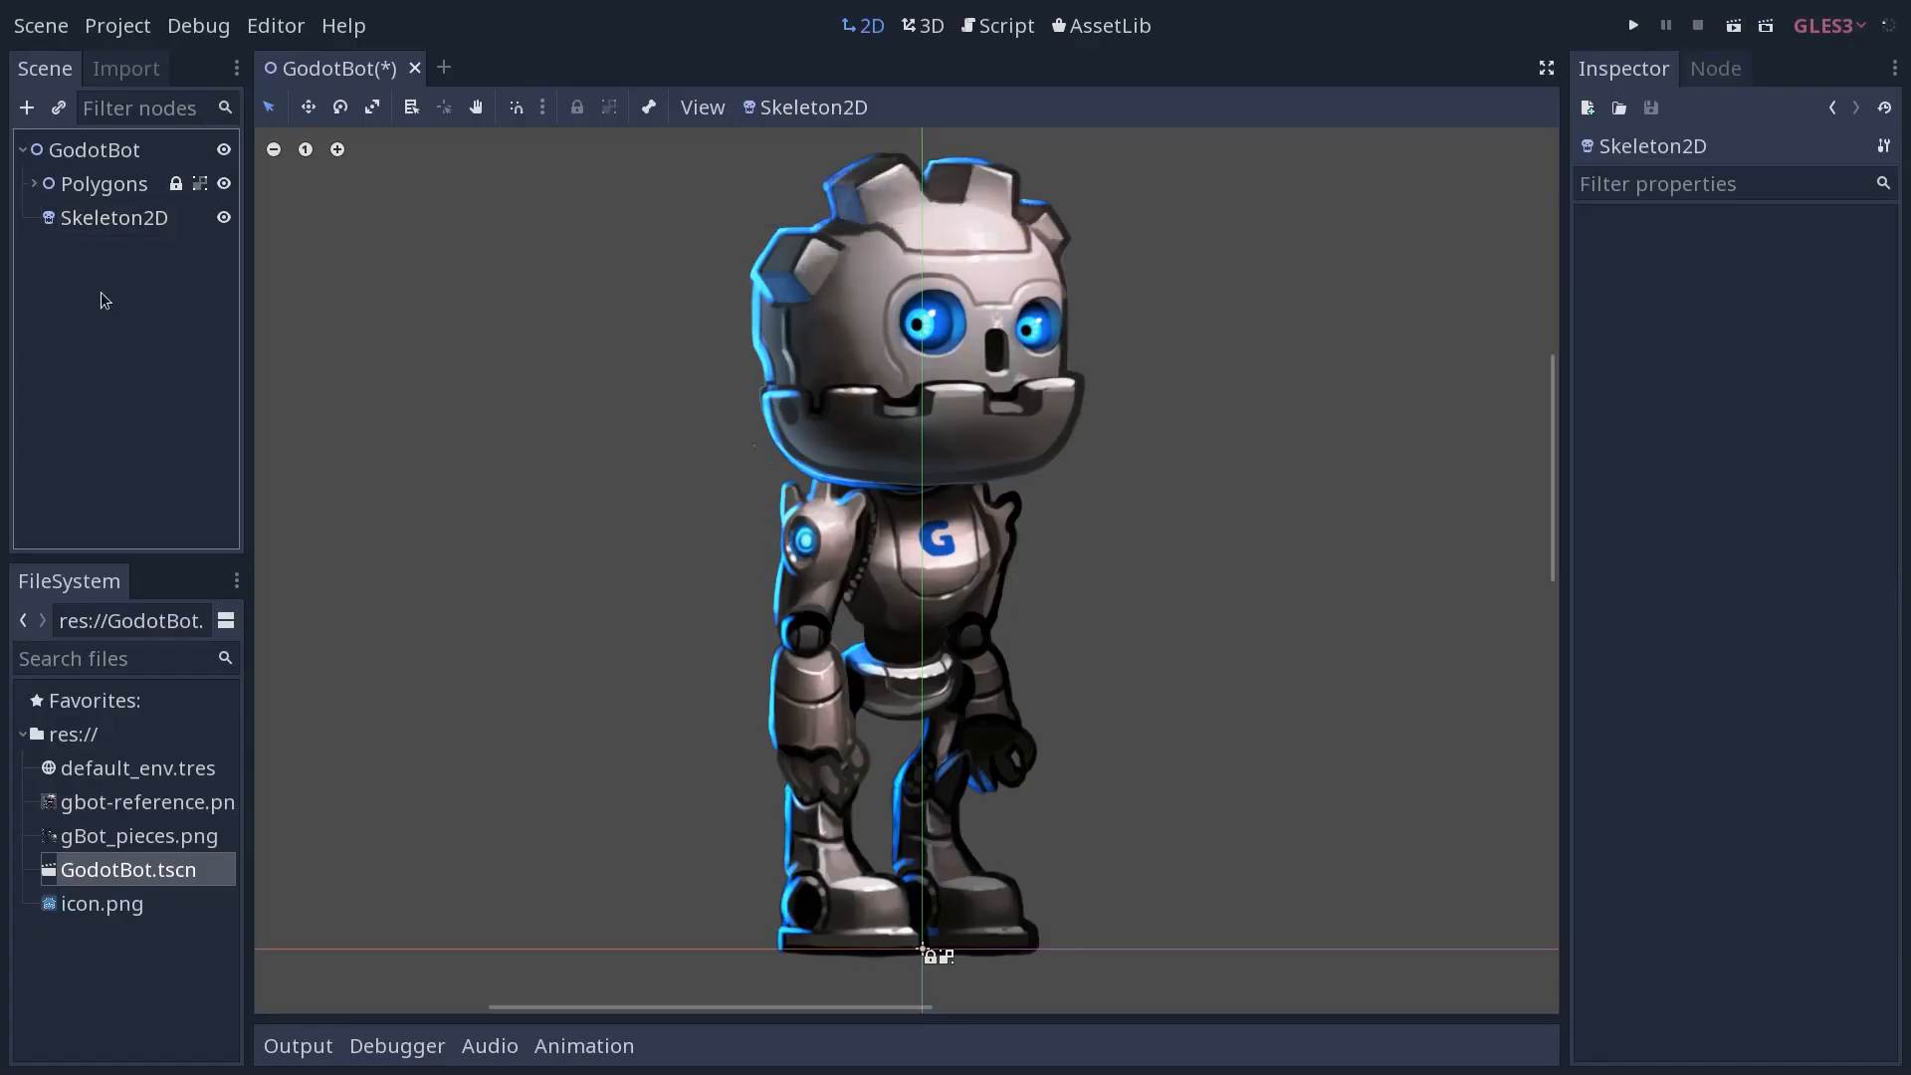
pyautogui.click(114, 217)
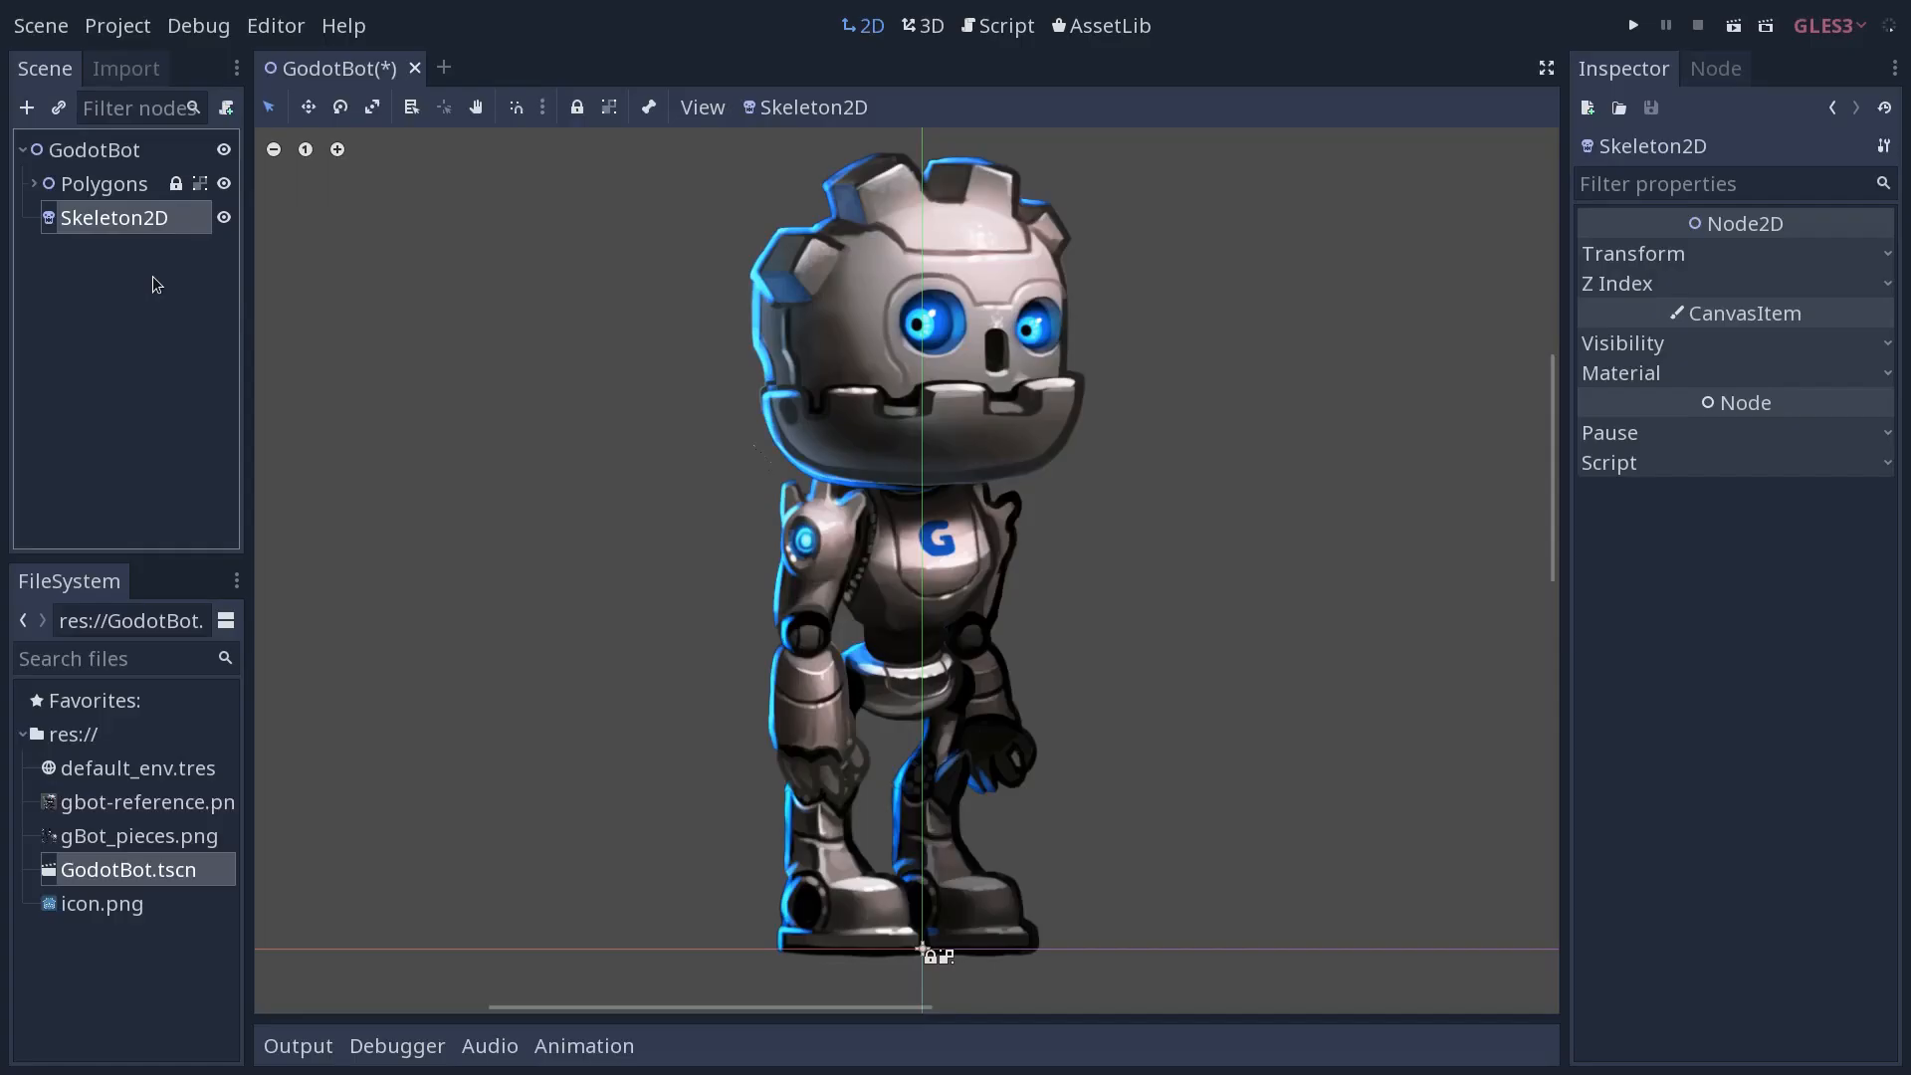
pyautogui.moveTo(124, 224)
pyautogui.write('bone')
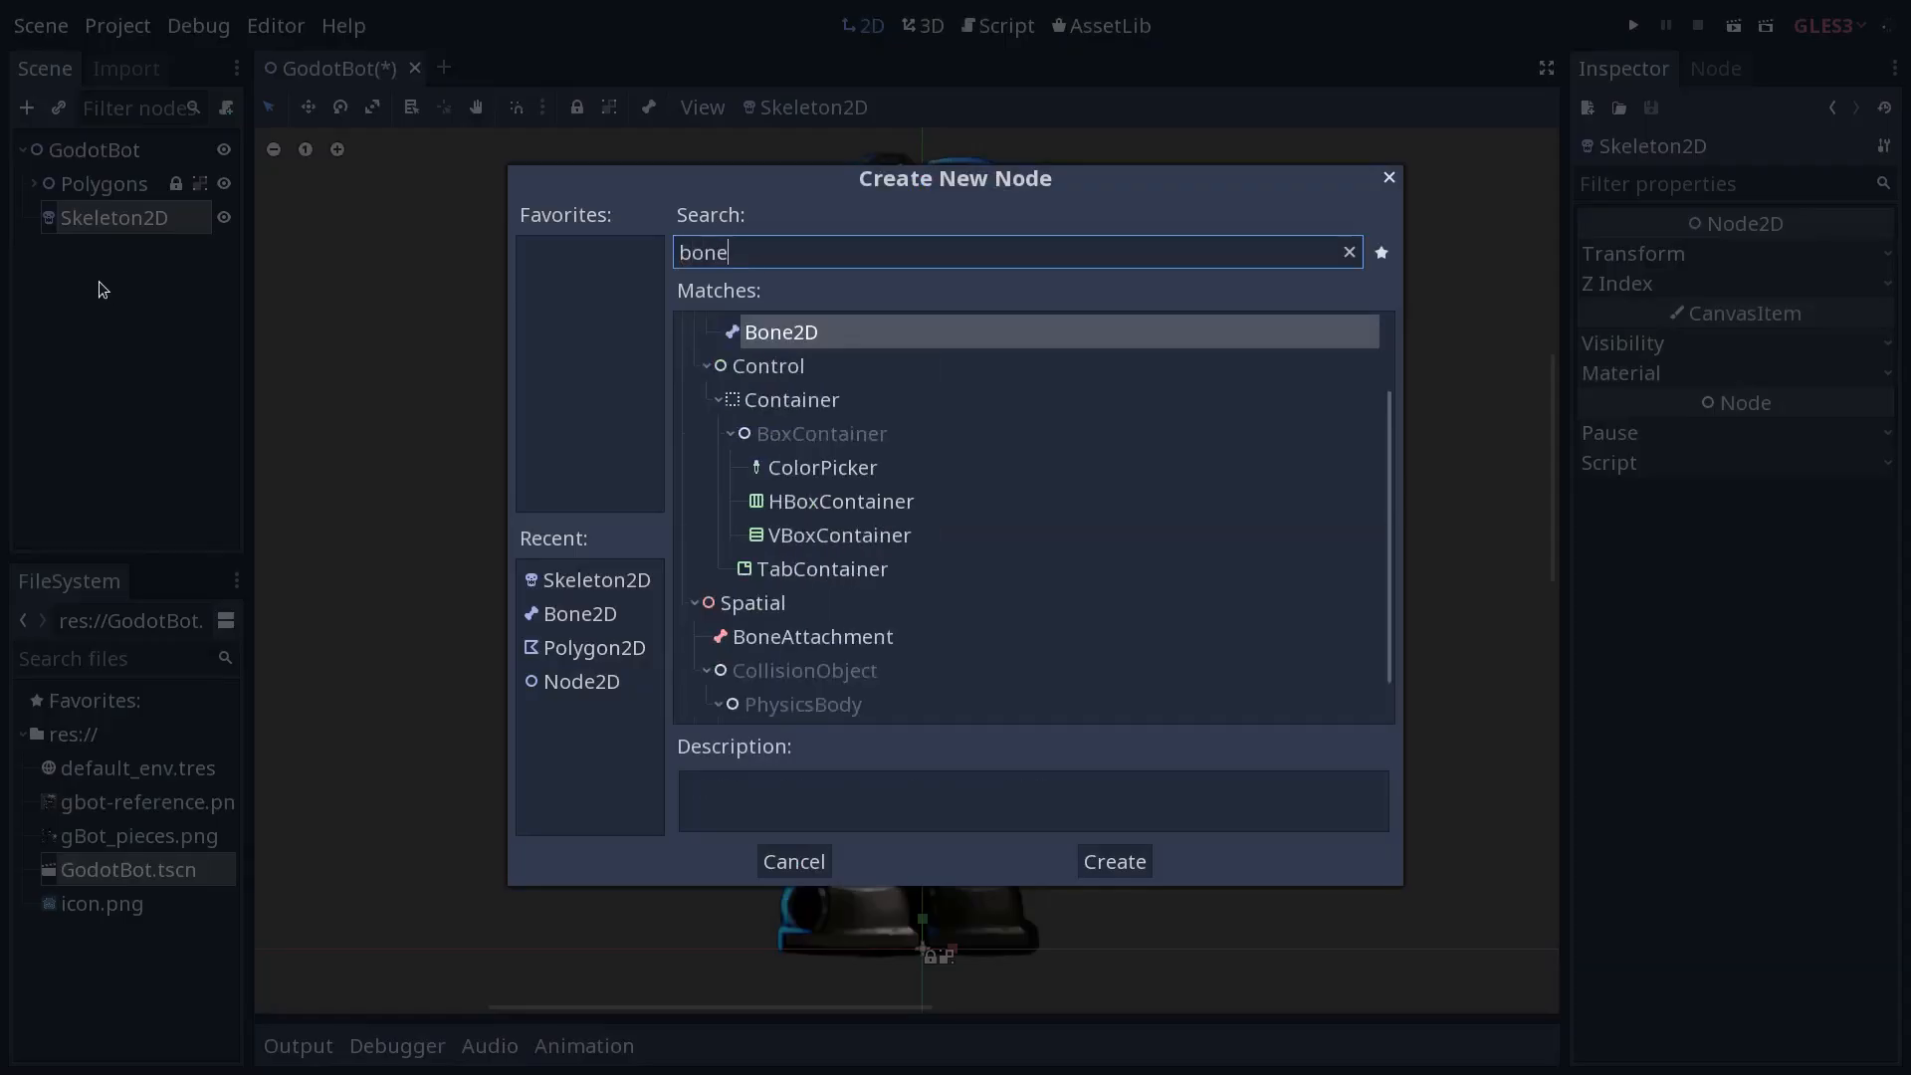
# Create a Bone2D under Skeleton2D and rename it Hip
pyautogui.click(1114, 861)
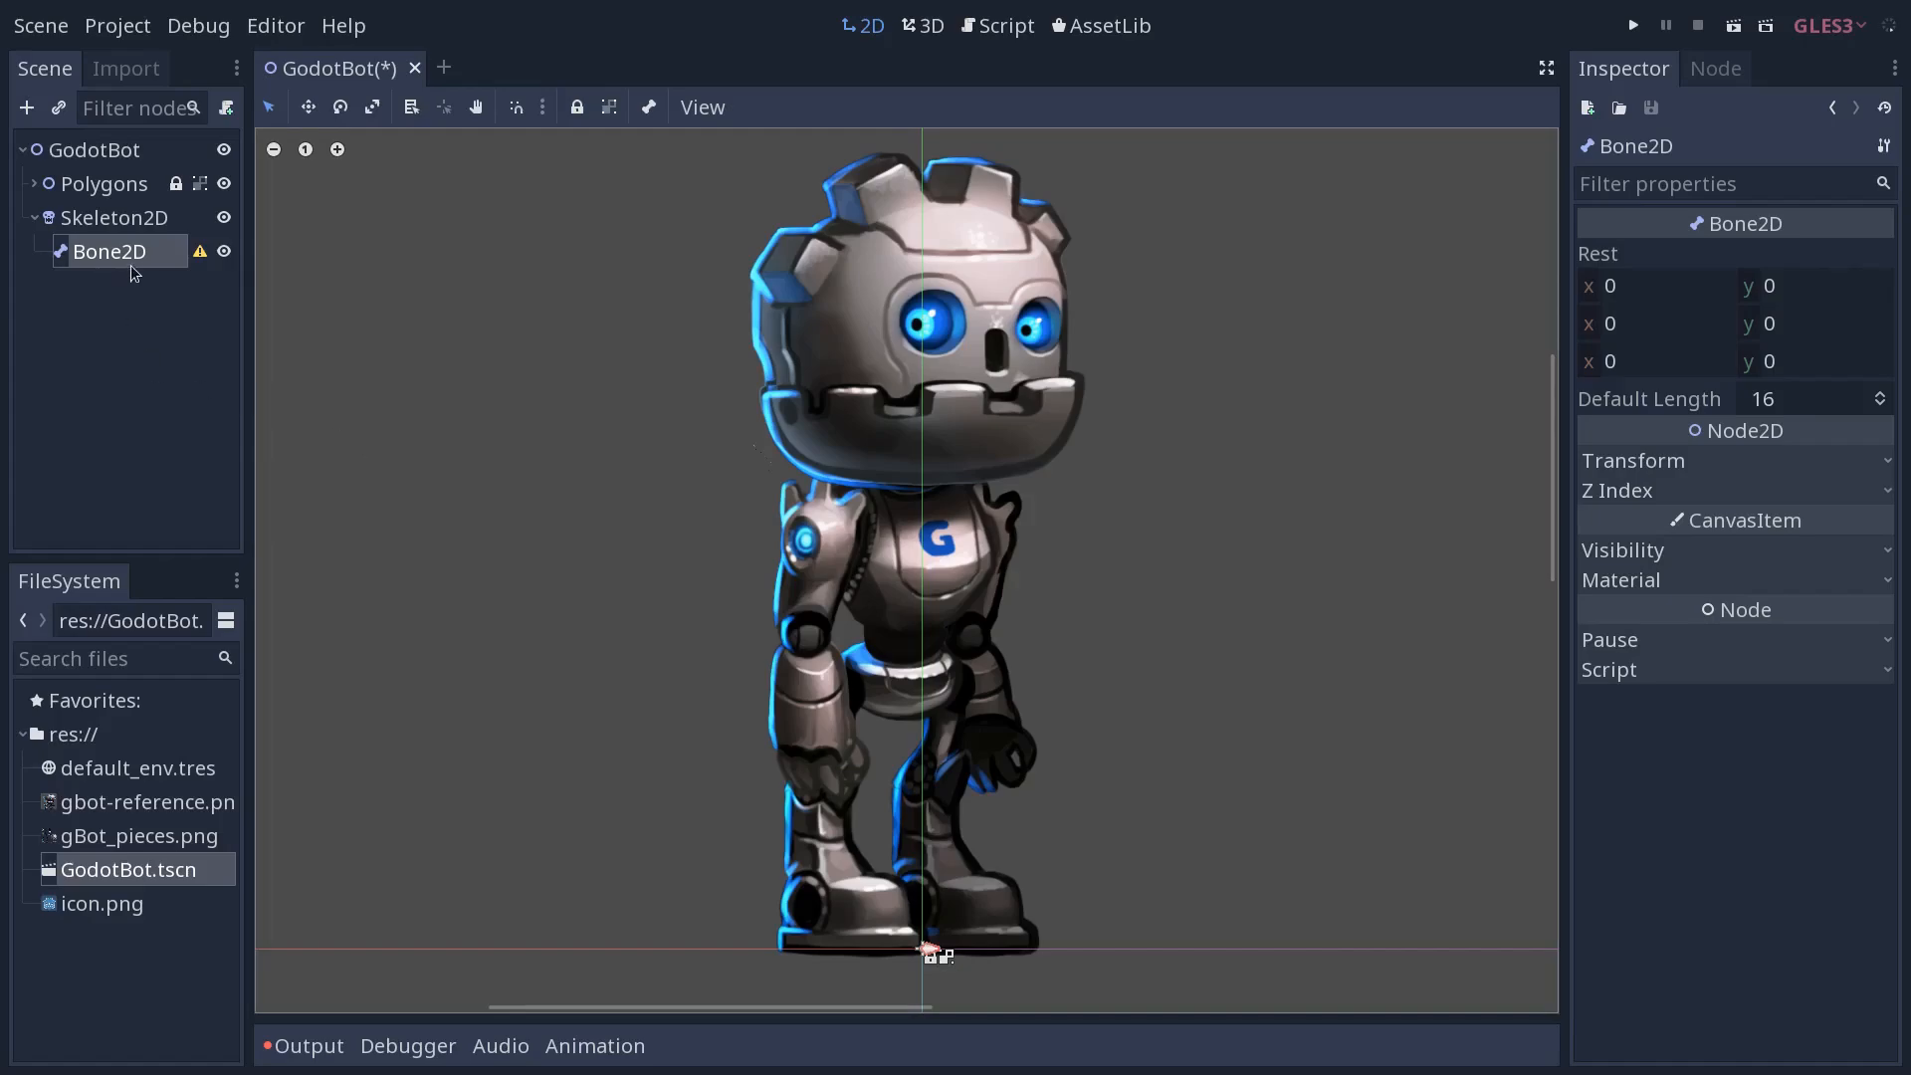
pyautogui.doubleClick(108, 251)
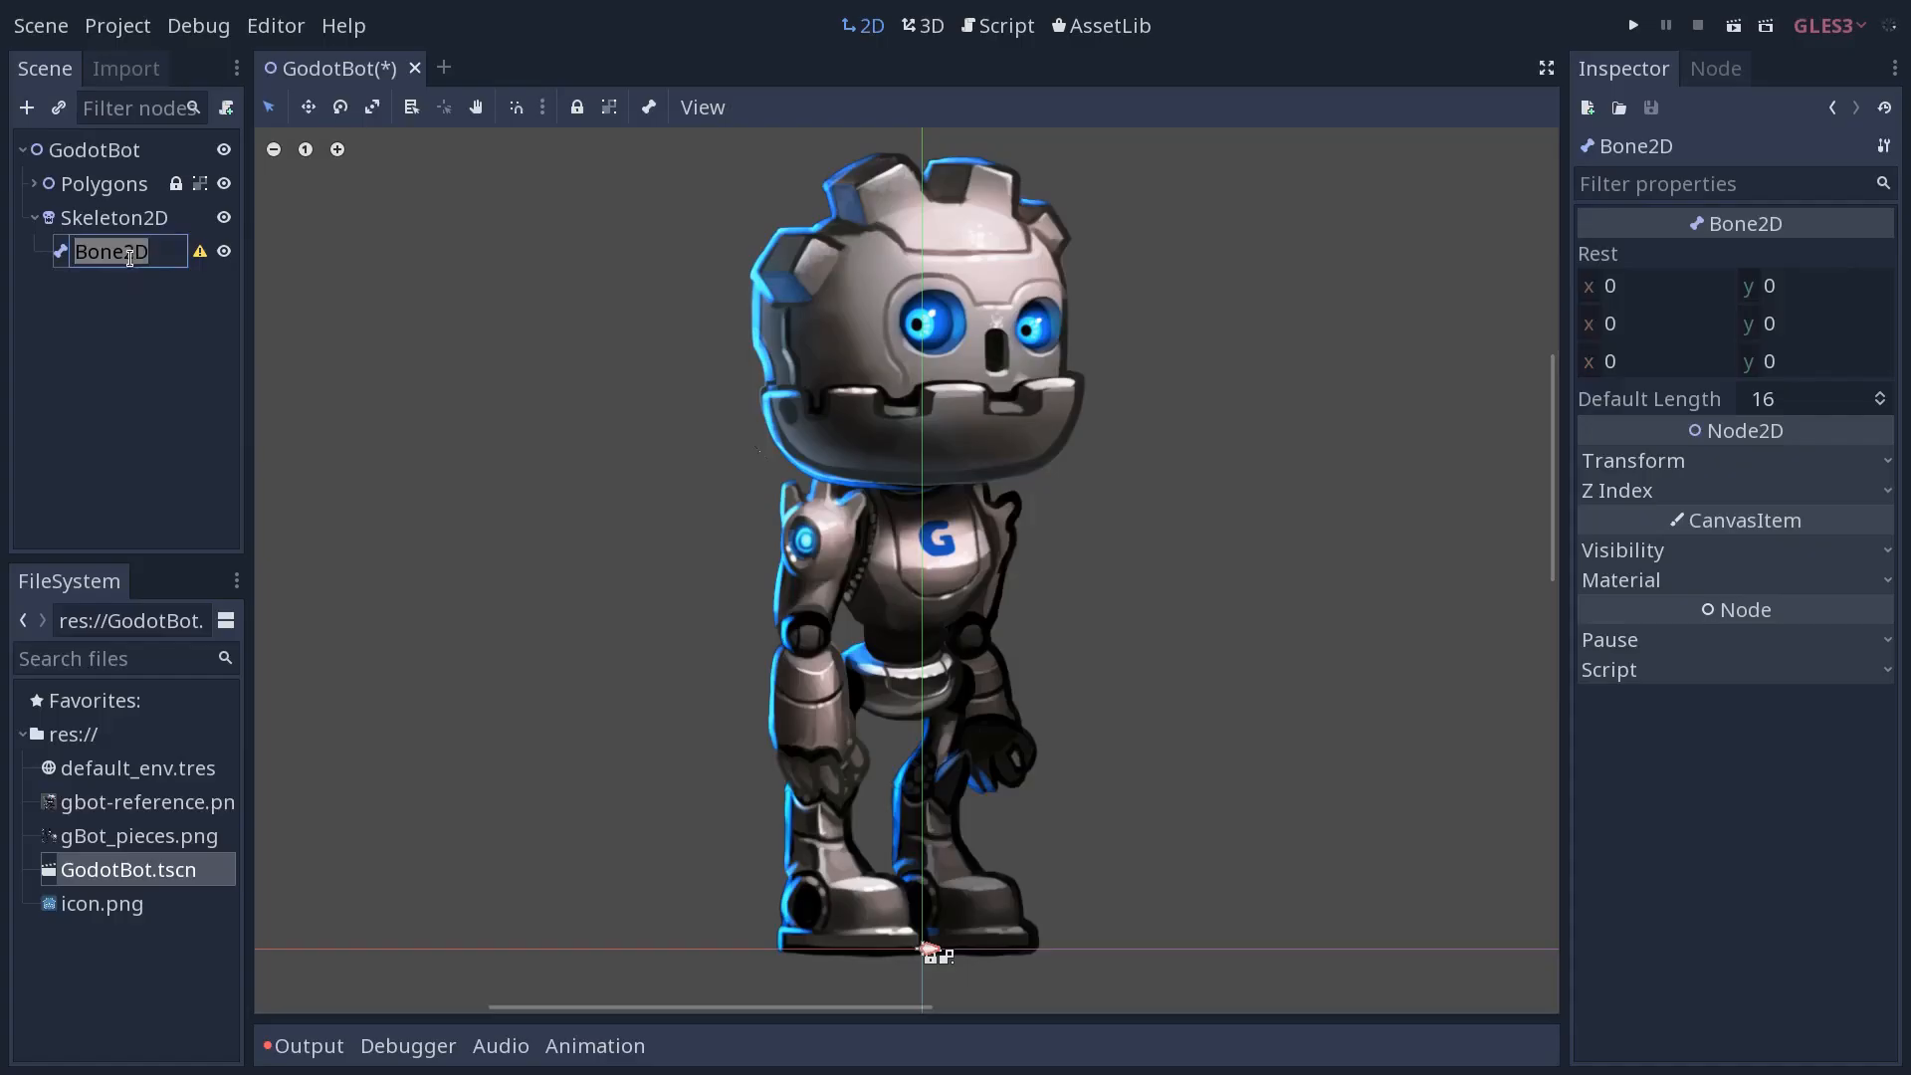
pyautogui.write('Hip')
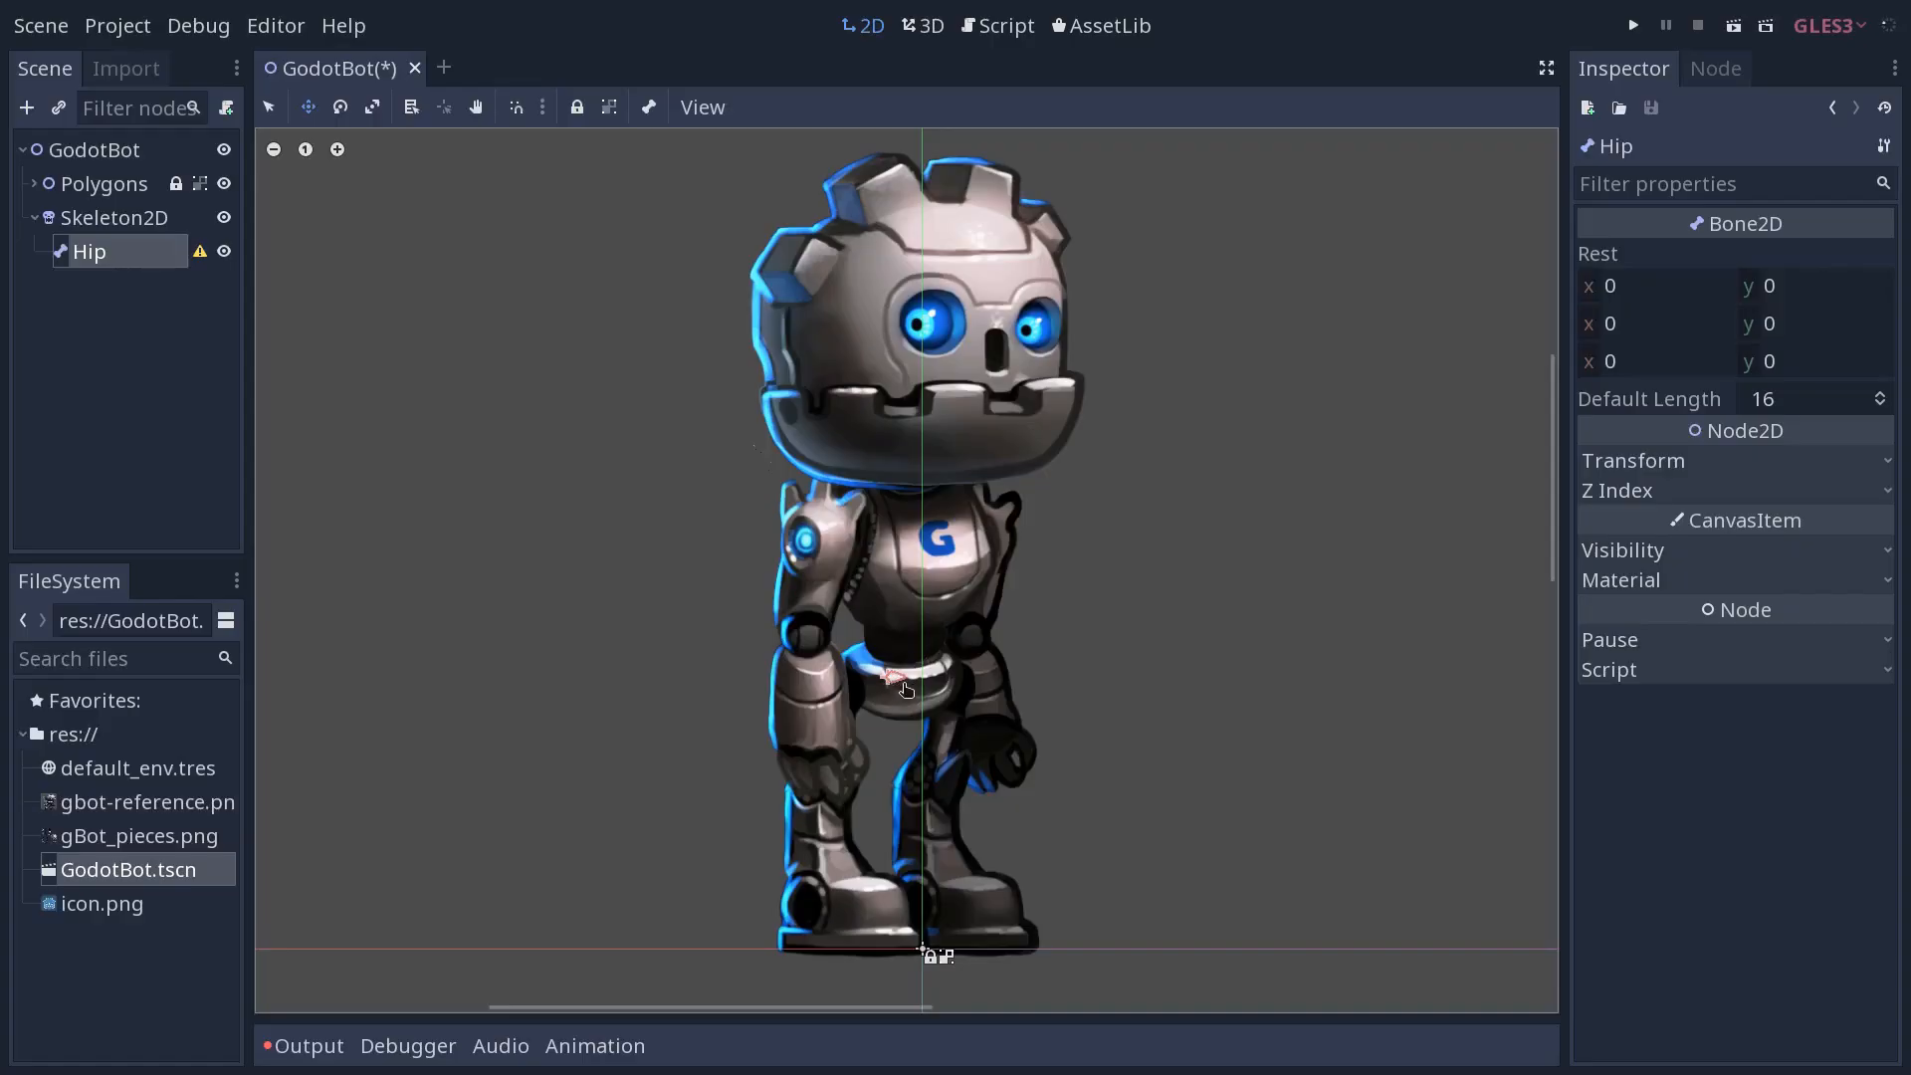
pyautogui.moveTo(1078, 649)
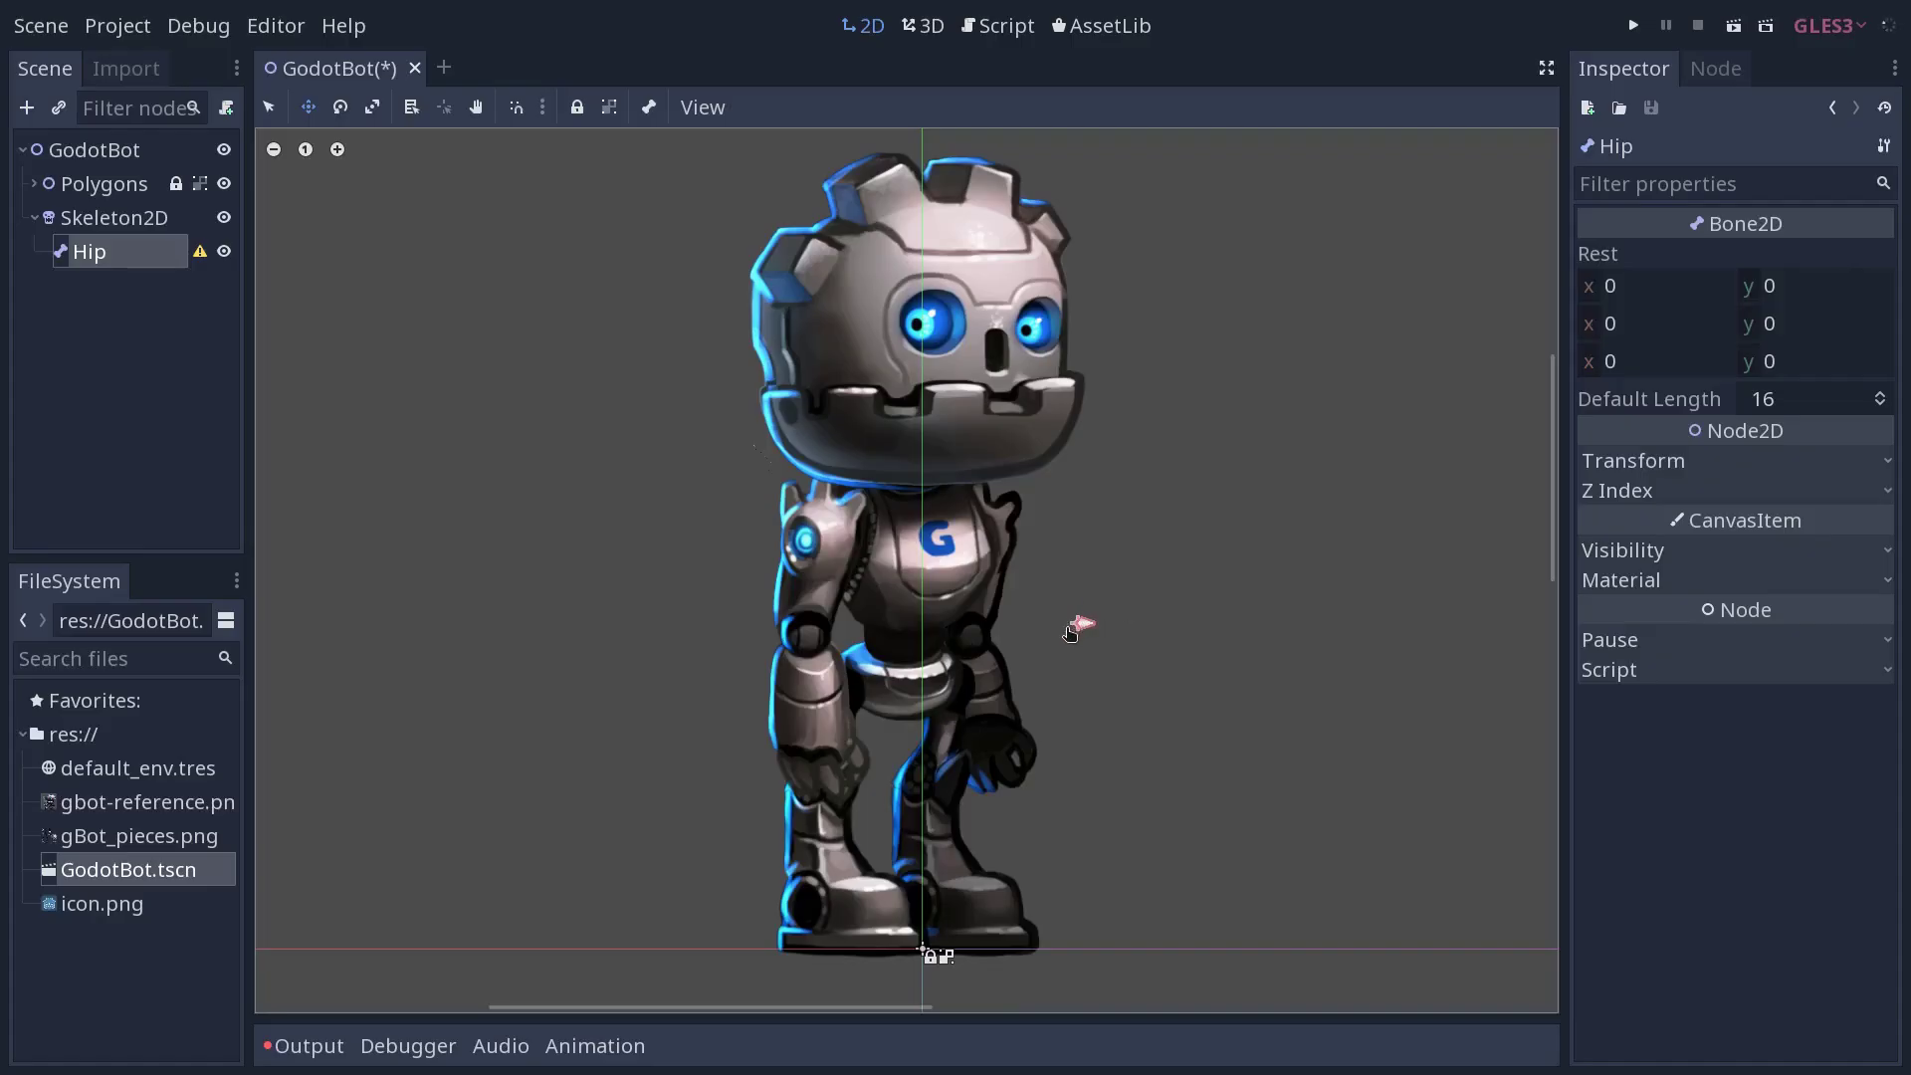
pyautogui.moveTo(1796, 404)
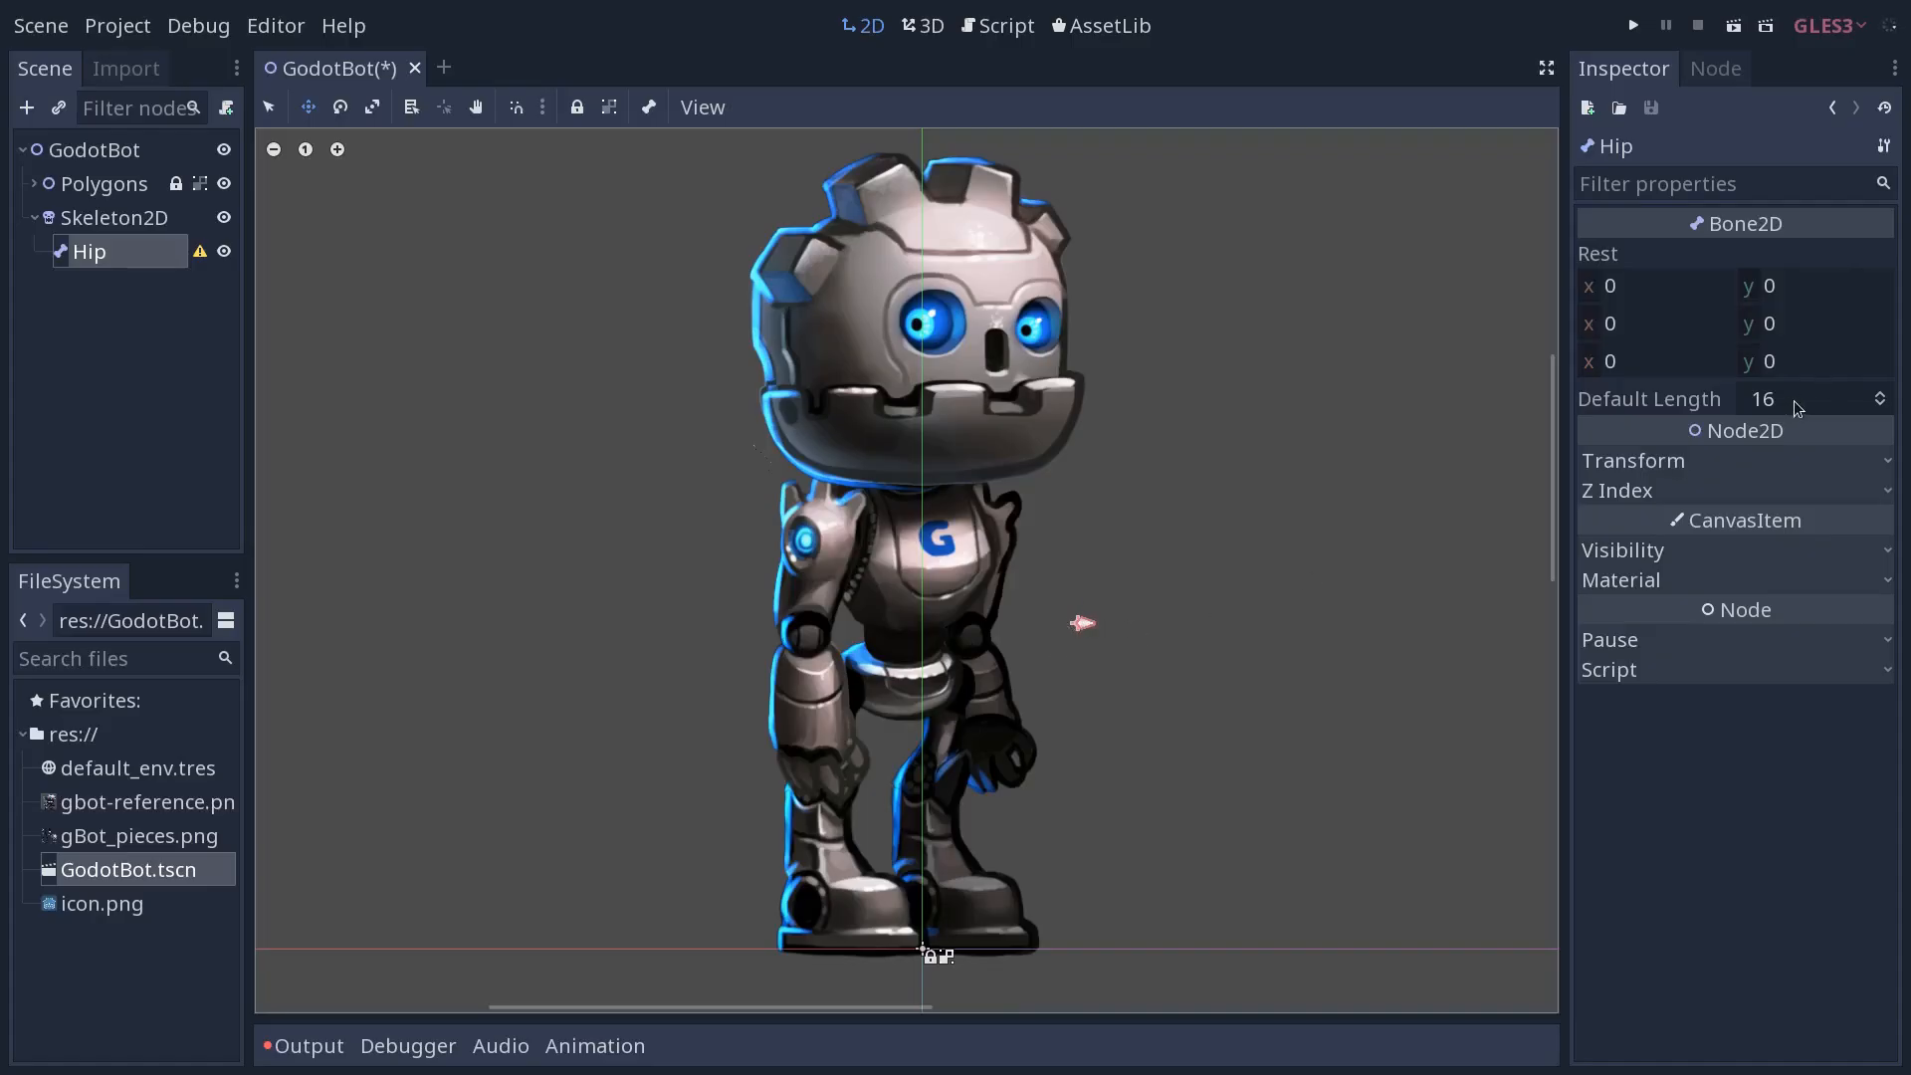
pyautogui.moveTo(1803, 443)
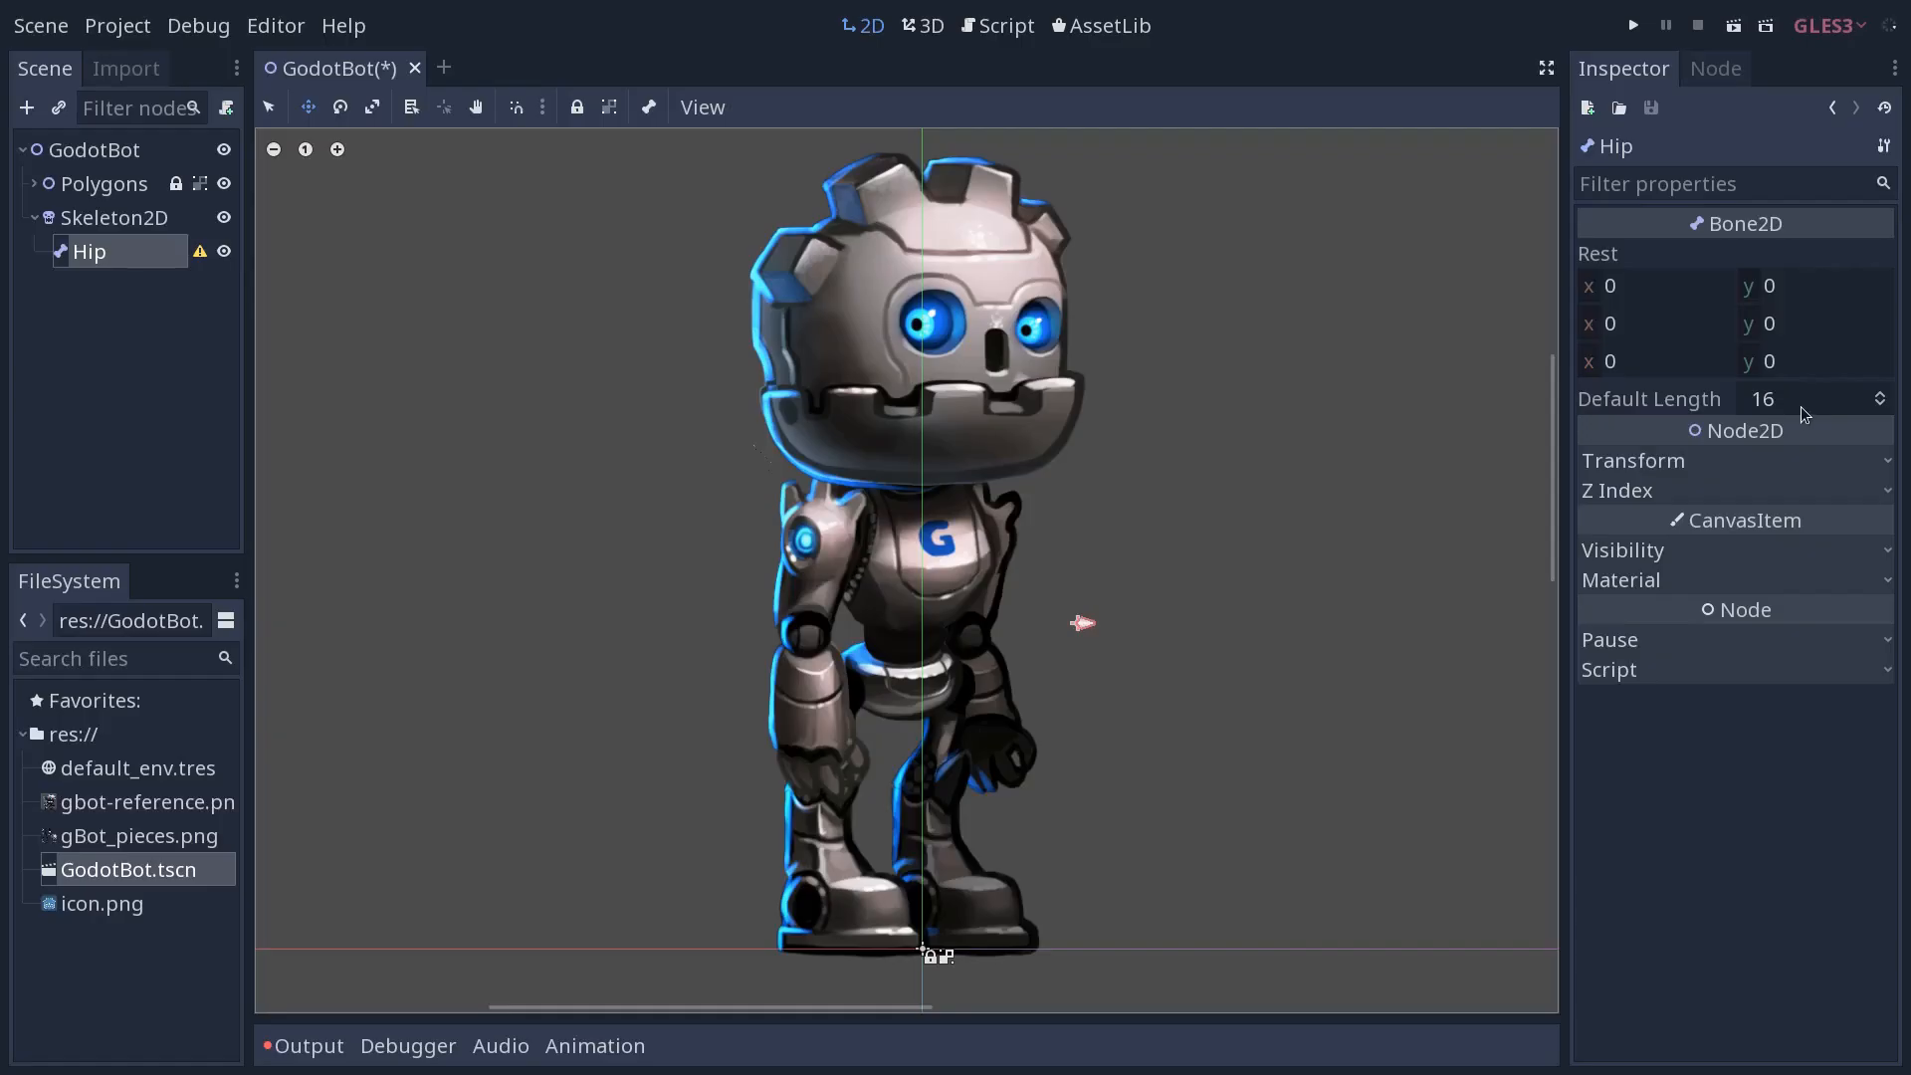
pyautogui.moveTo(1775, 402)
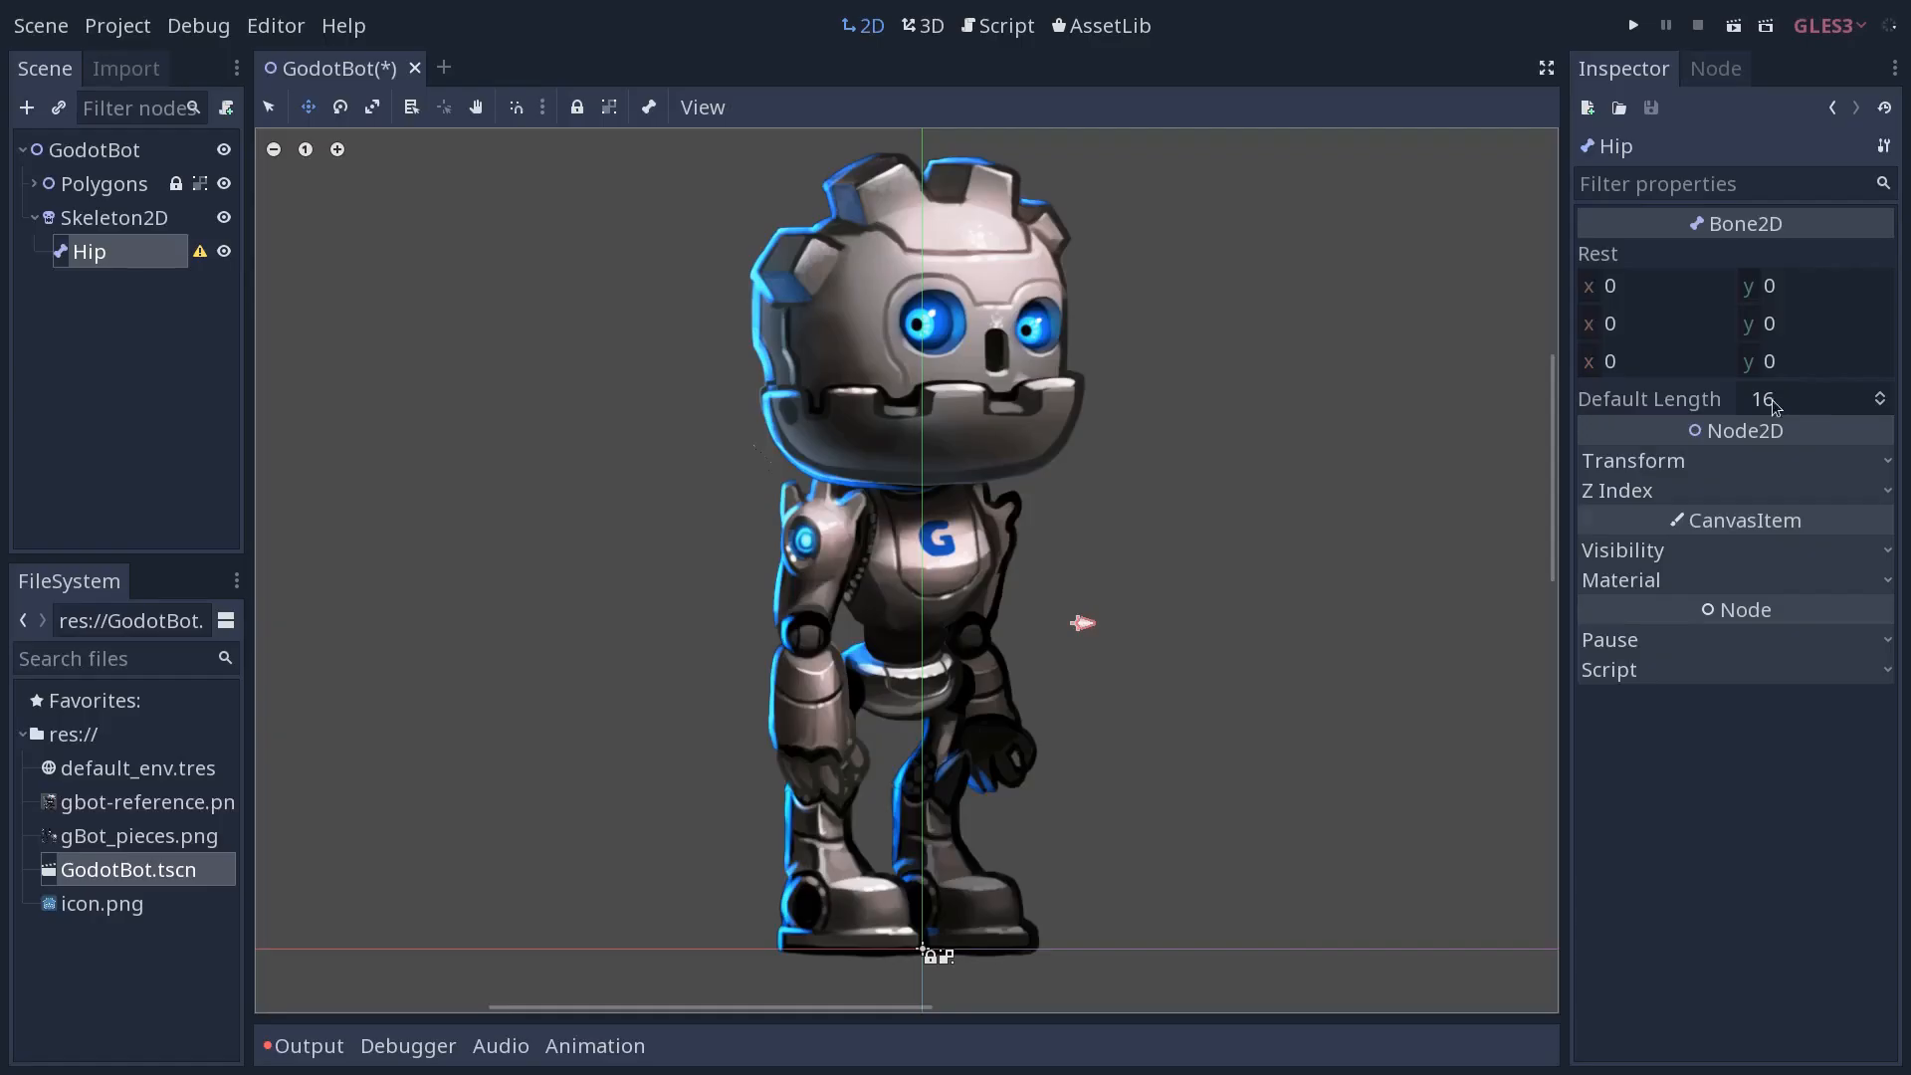
pyautogui.moveTo(1712, 403)
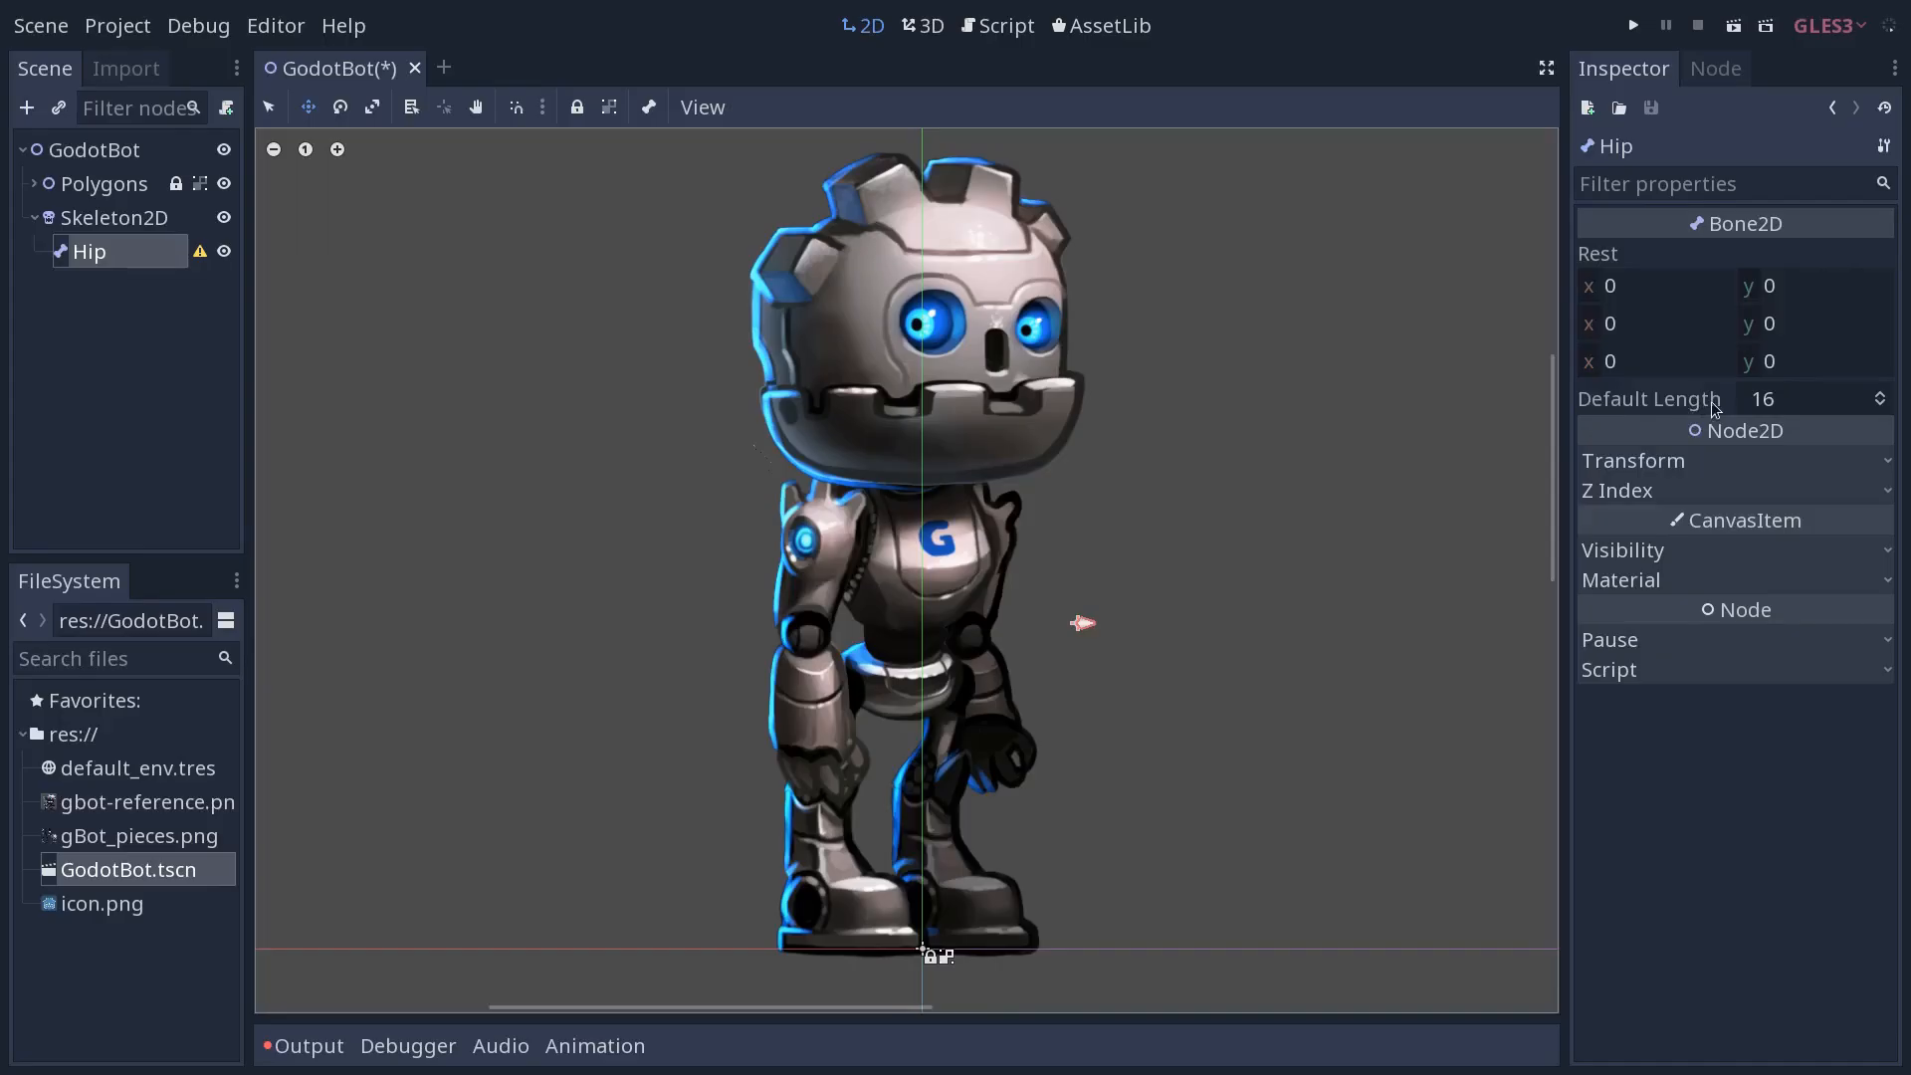
pyautogui.moveTo(1778, 410)
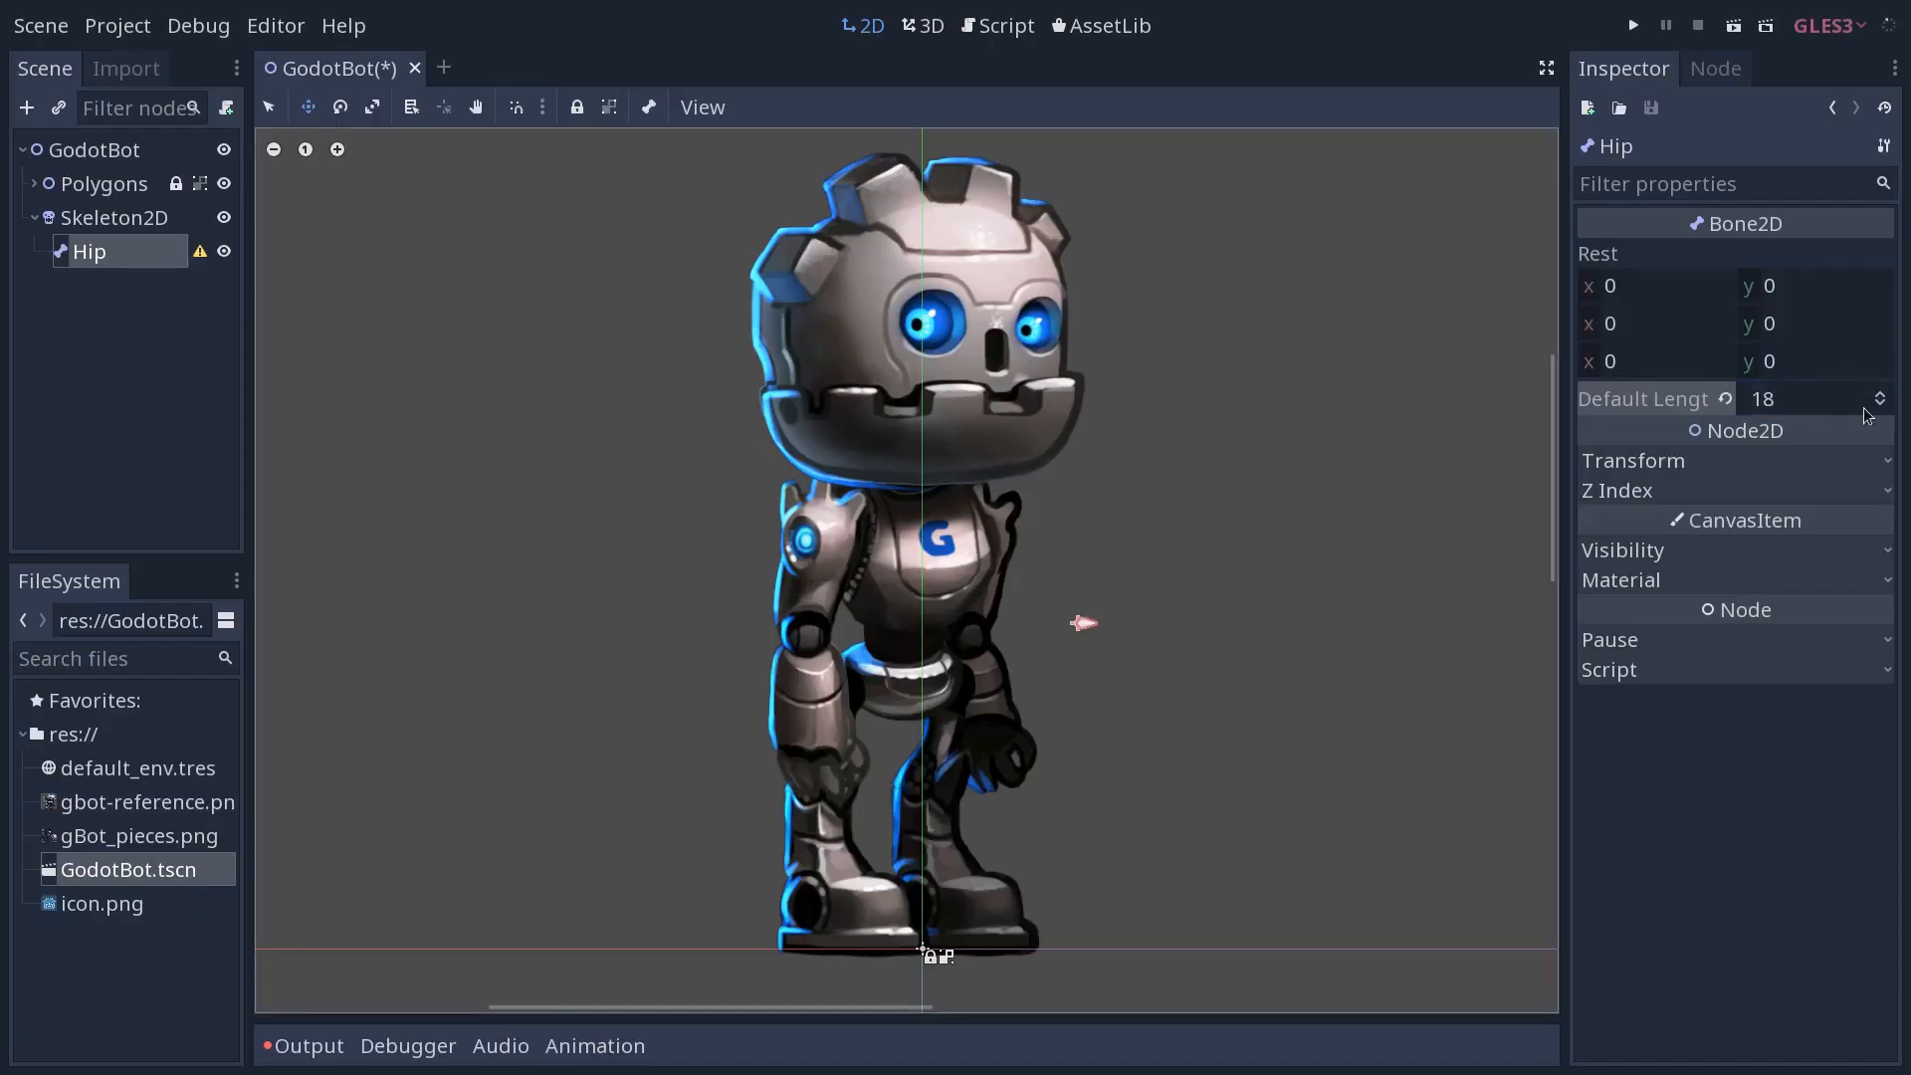
# Set Hip's Default Length to 70 and rotate it onto the robot's waist
pyautogui.click(1810, 398)
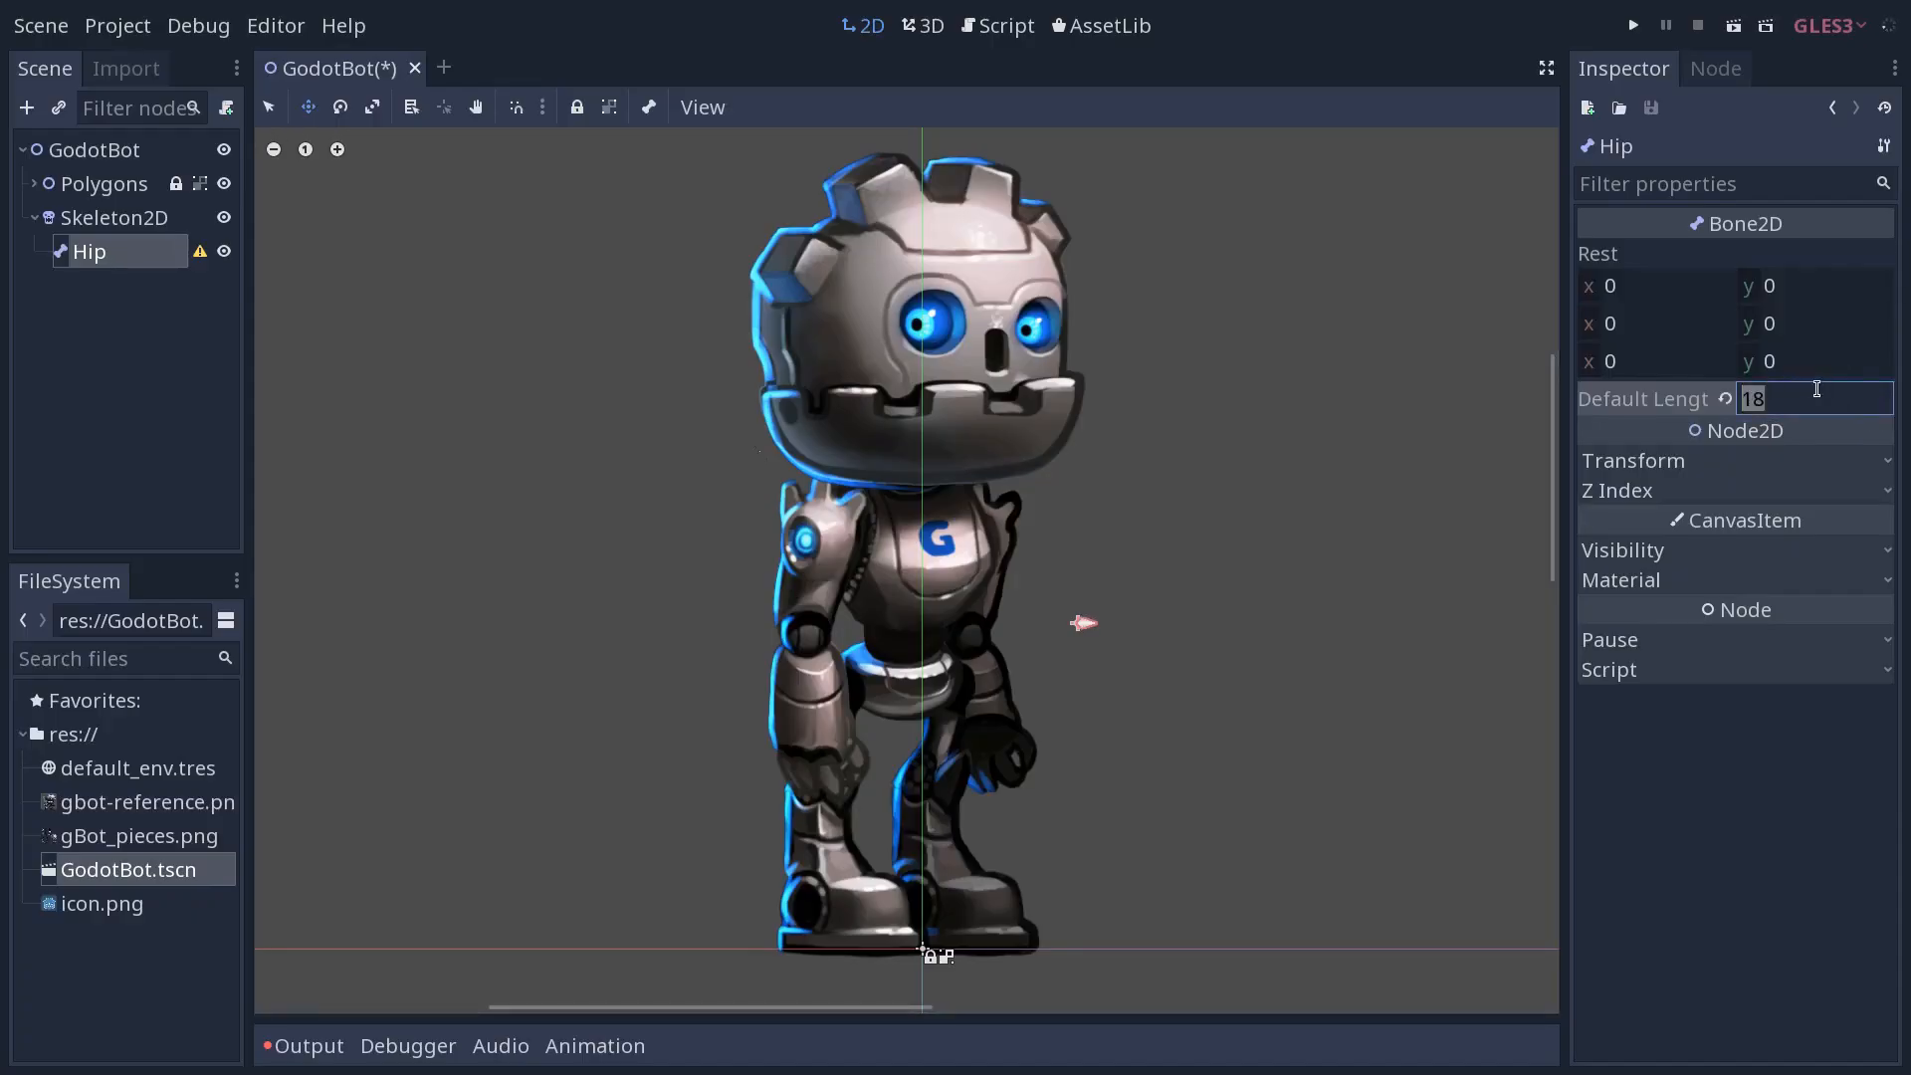
pyautogui.write('70')
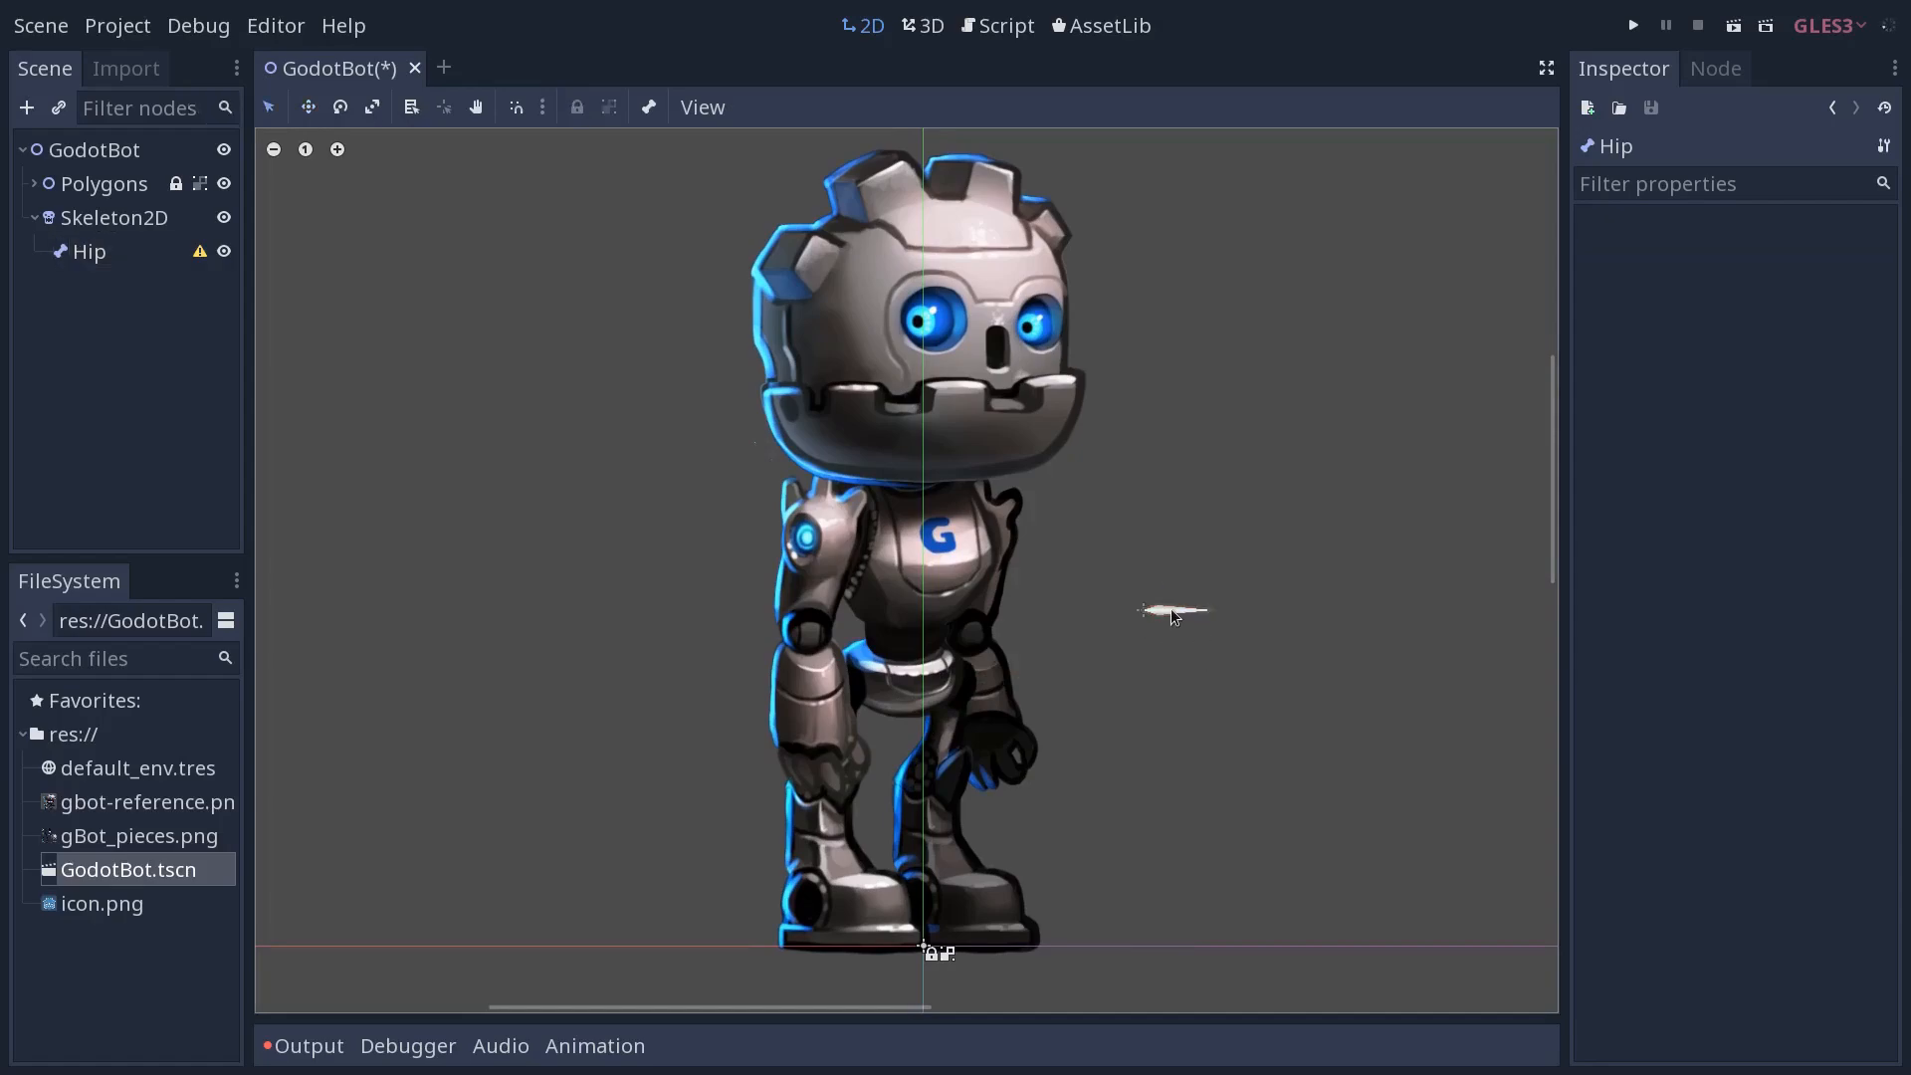
pyautogui.click(87, 251)
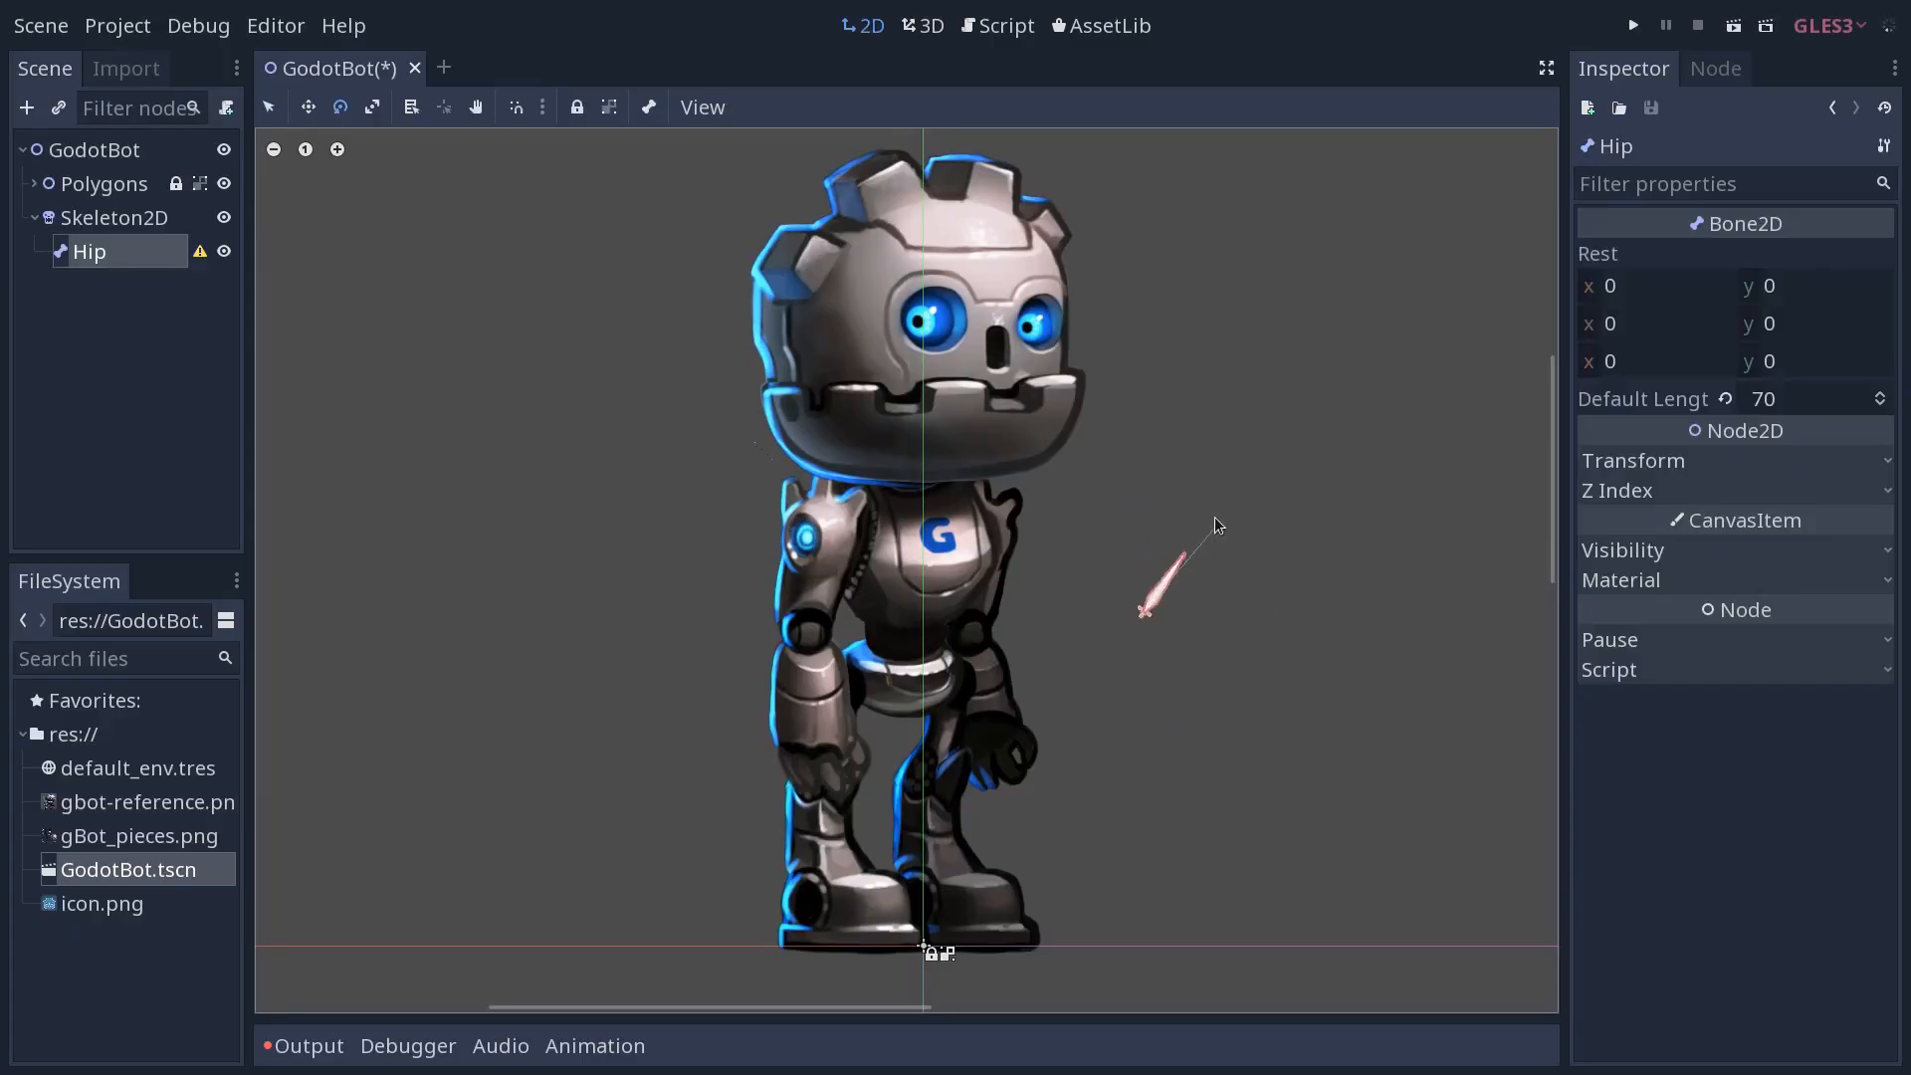
pyautogui.moveTo(1193, 549); pyautogui.dragTo(1286, 610)
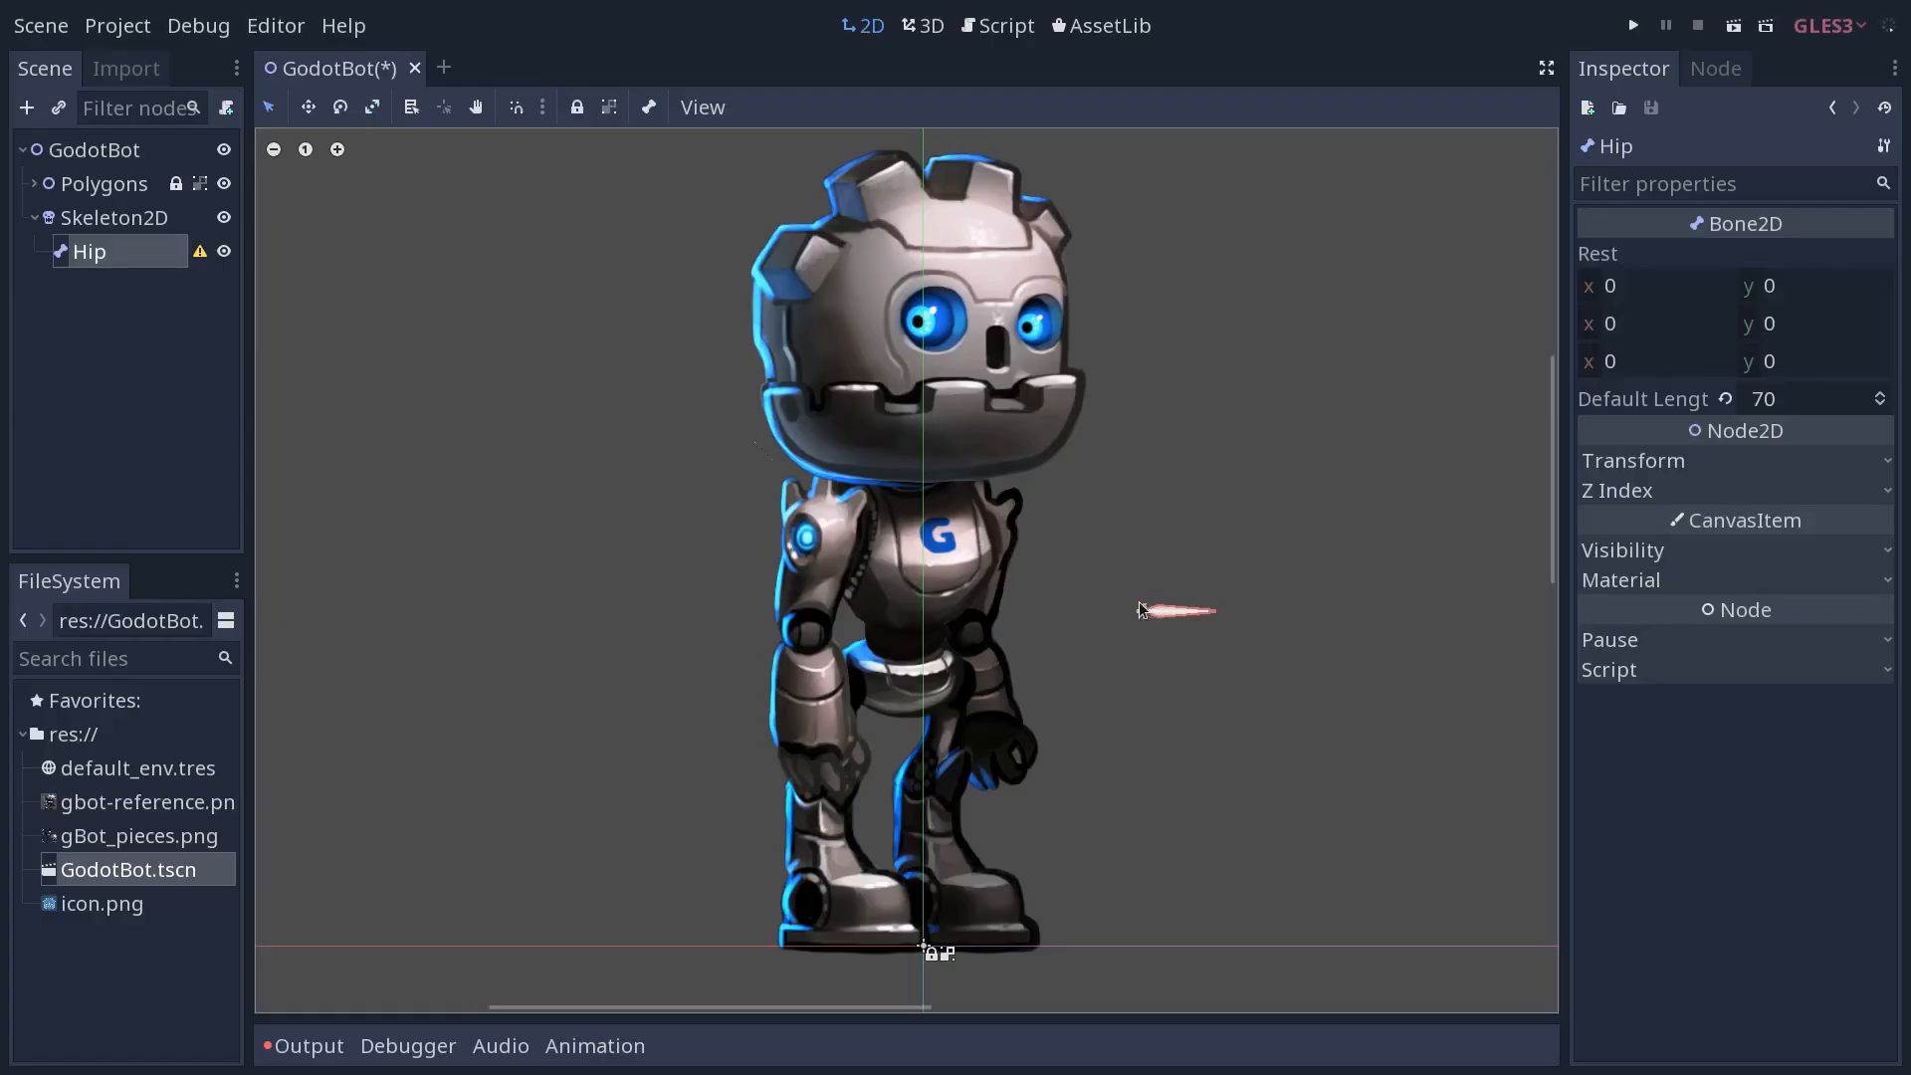
pyautogui.moveTo(1145, 636)
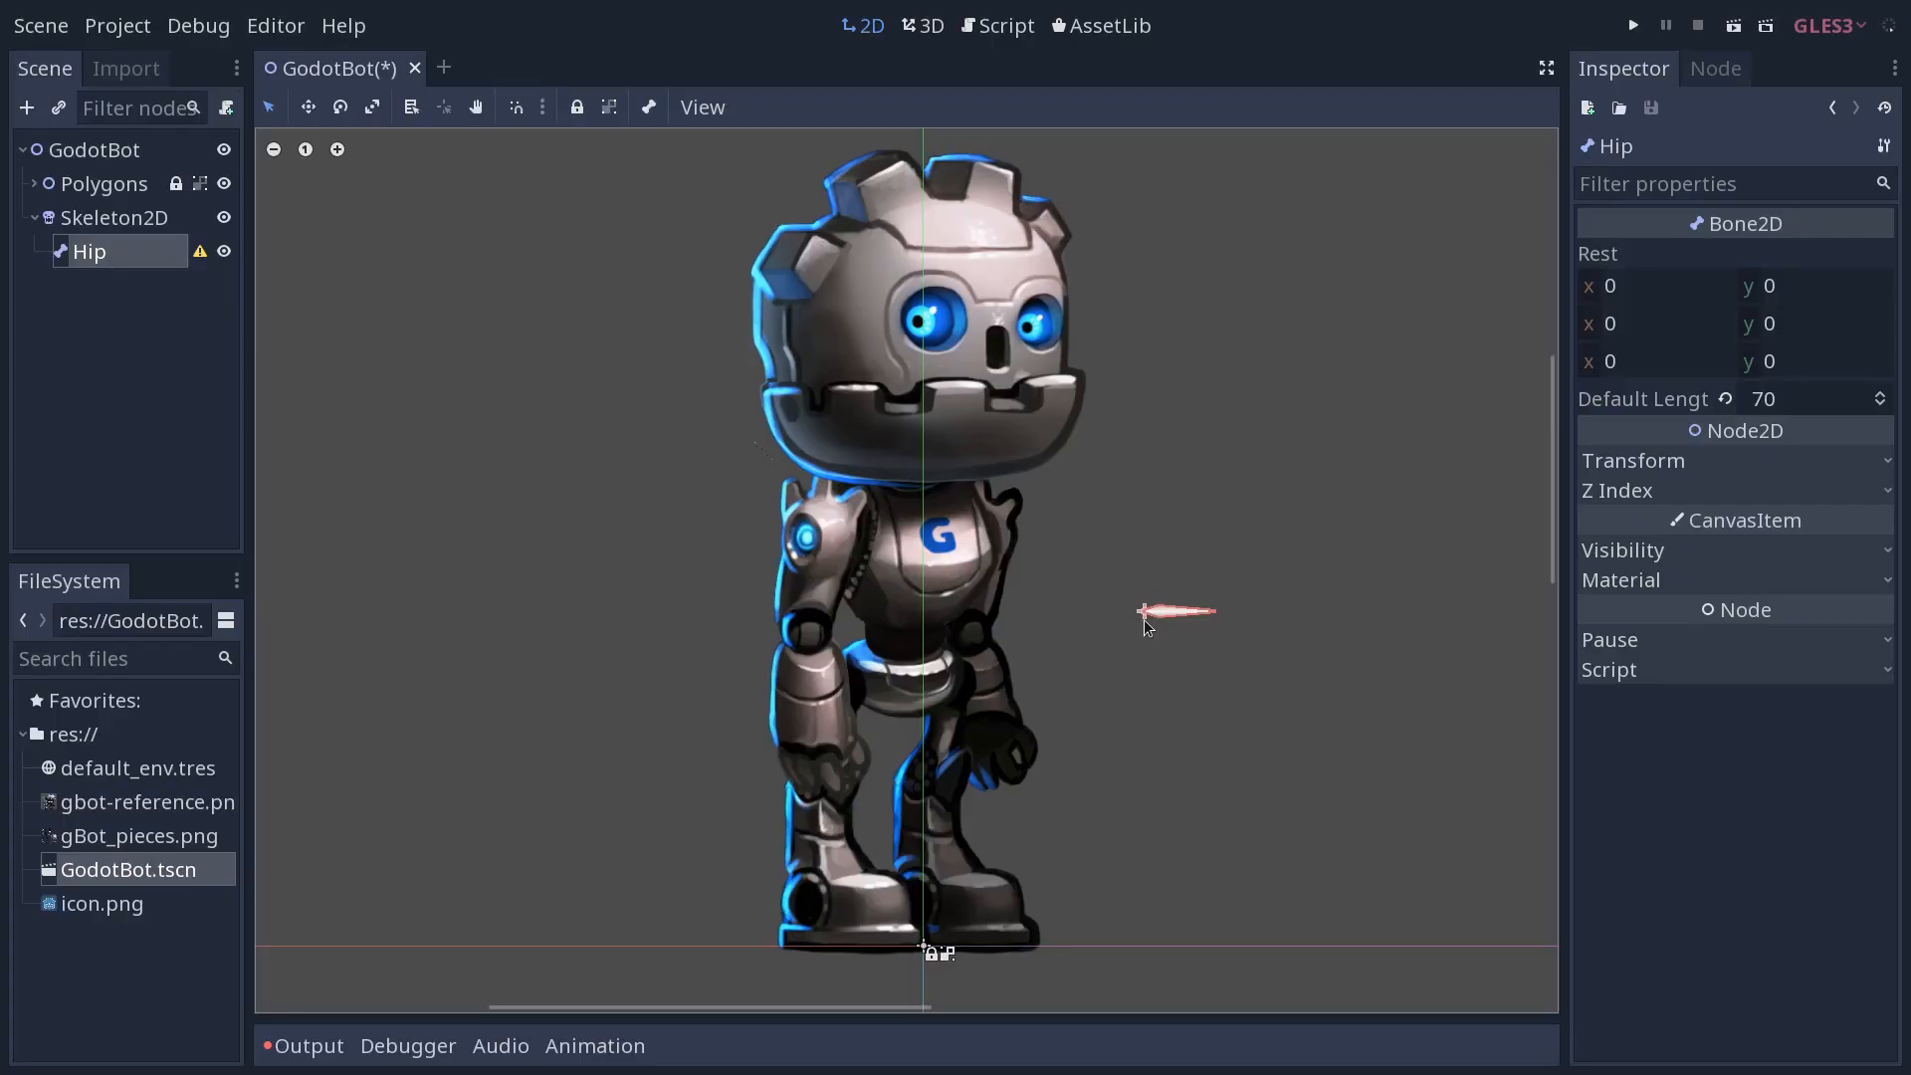
pyautogui.moveTo(1184, 624)
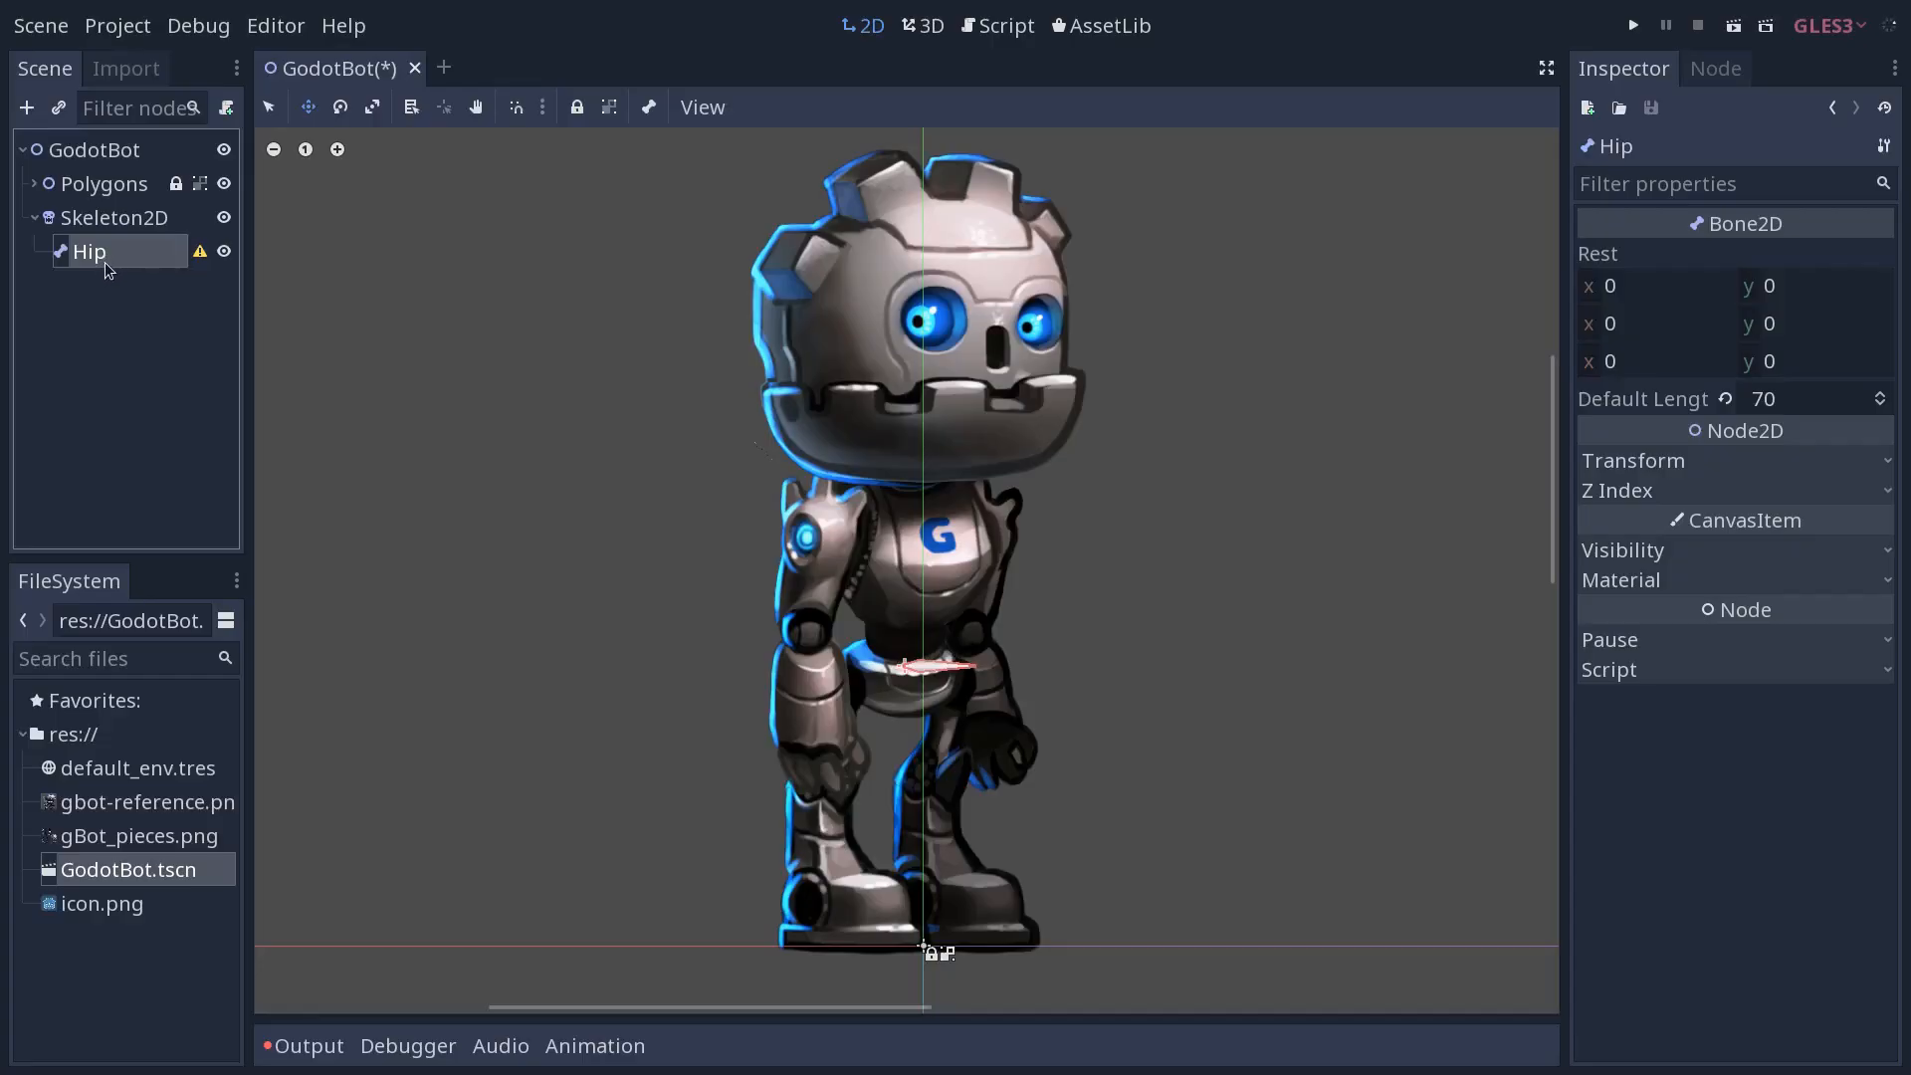
# Create a Bone2D child under Hip and rename it Chest
pyautogui.click(28, 108)
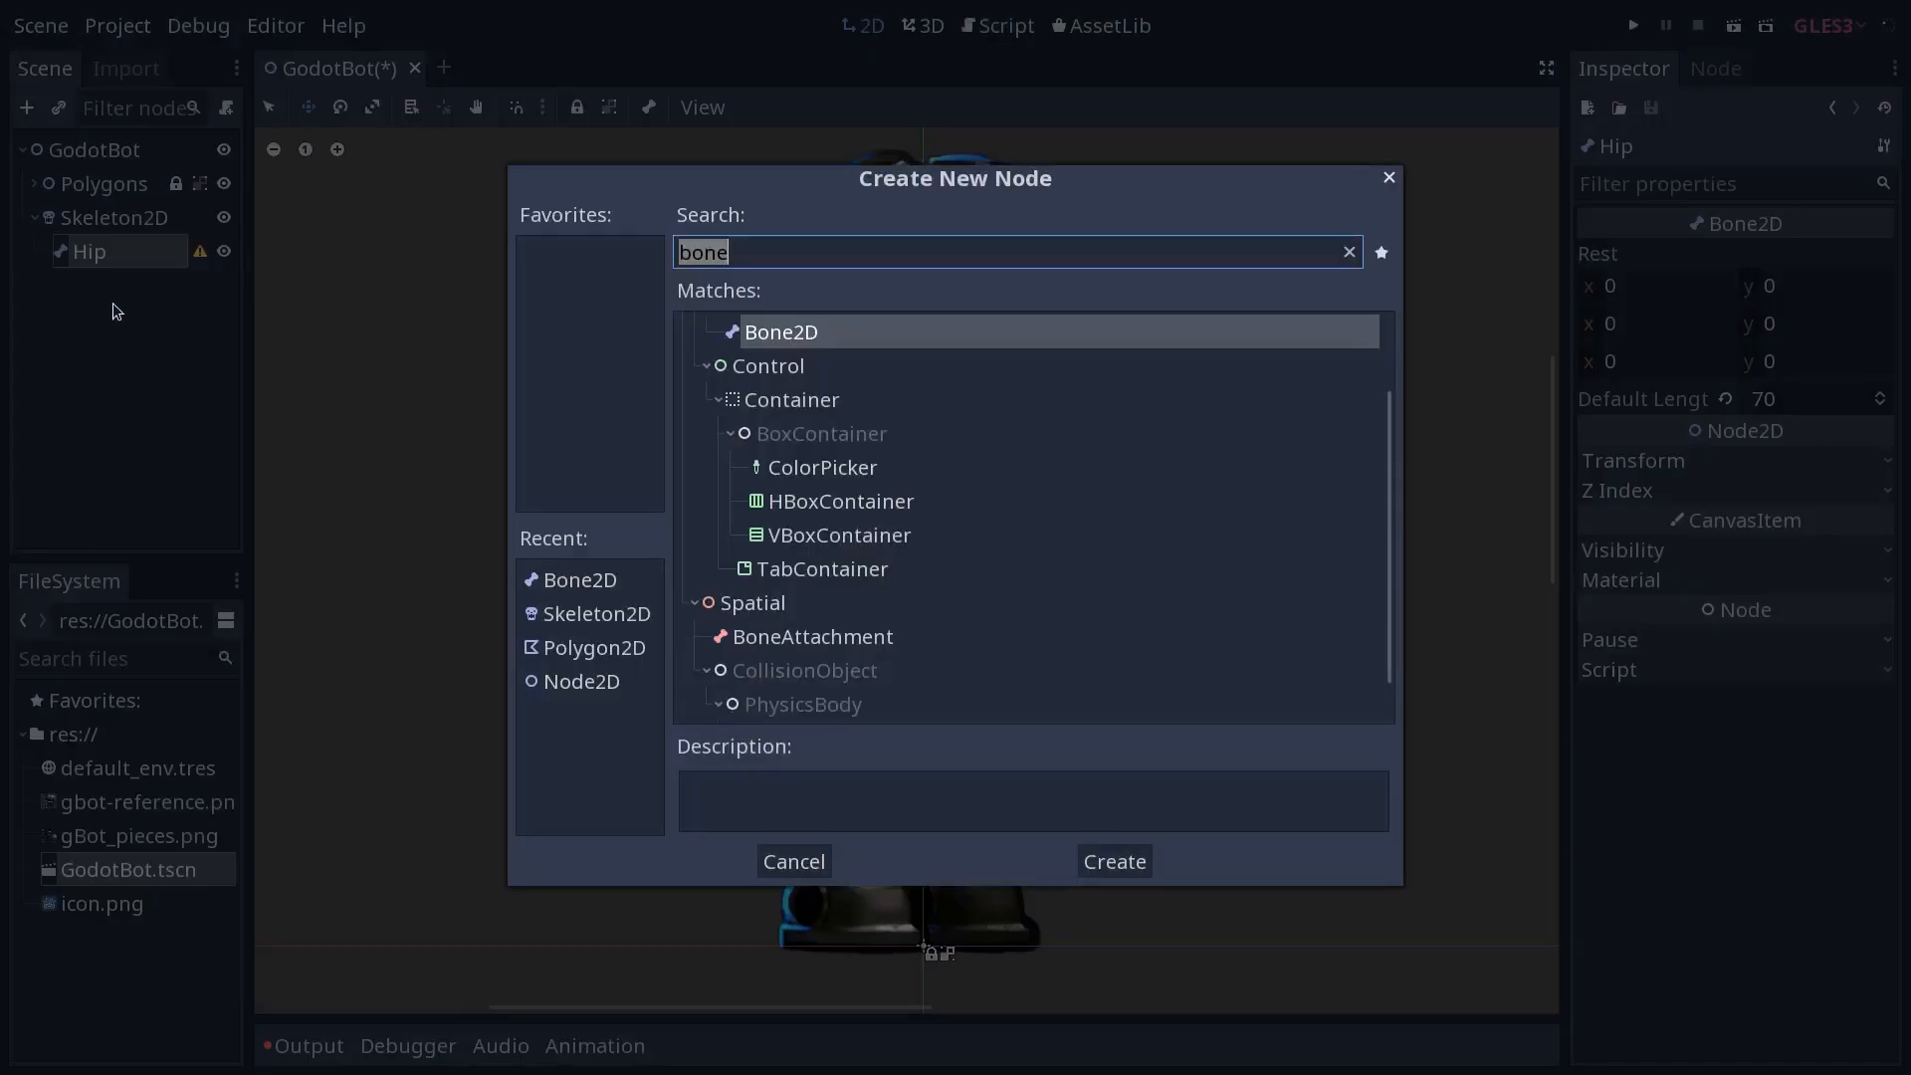
pyautogui.click(1115, 861)
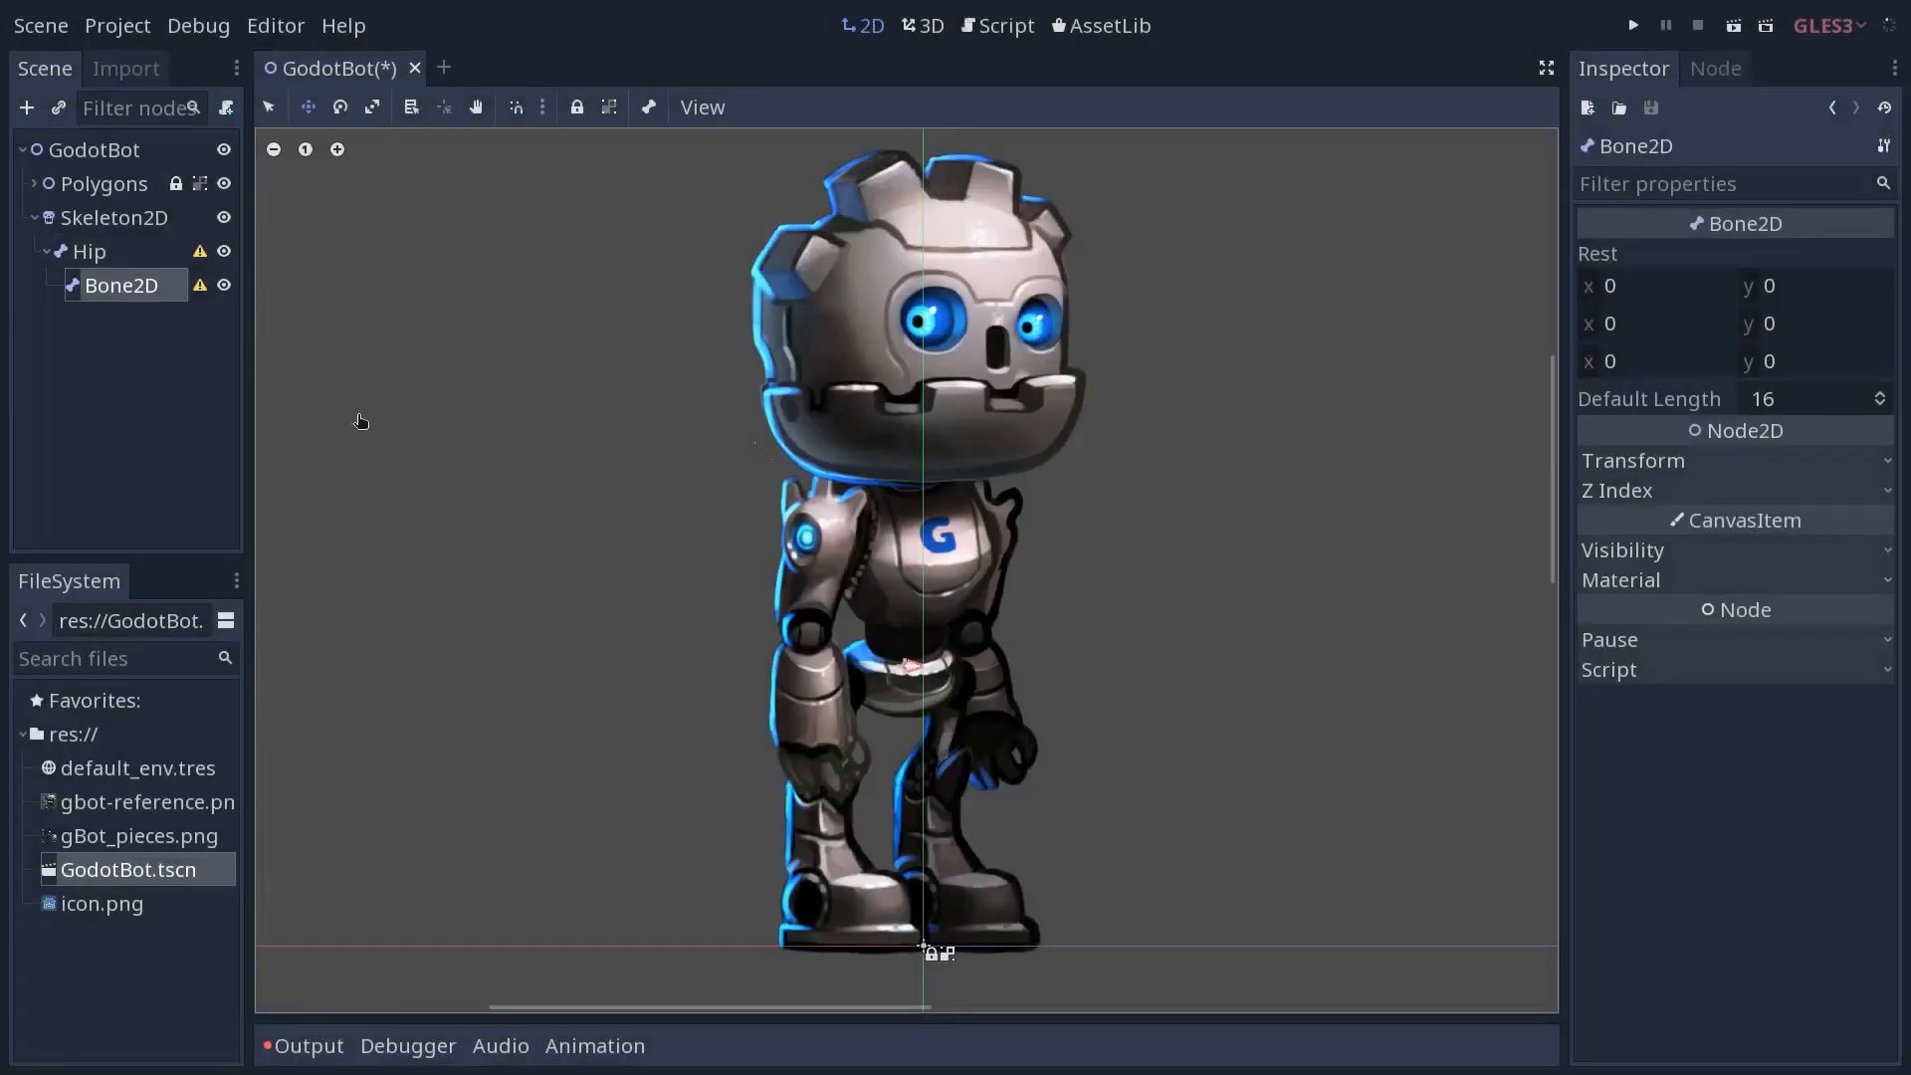
pyautogui.doubleClick(120, 286)
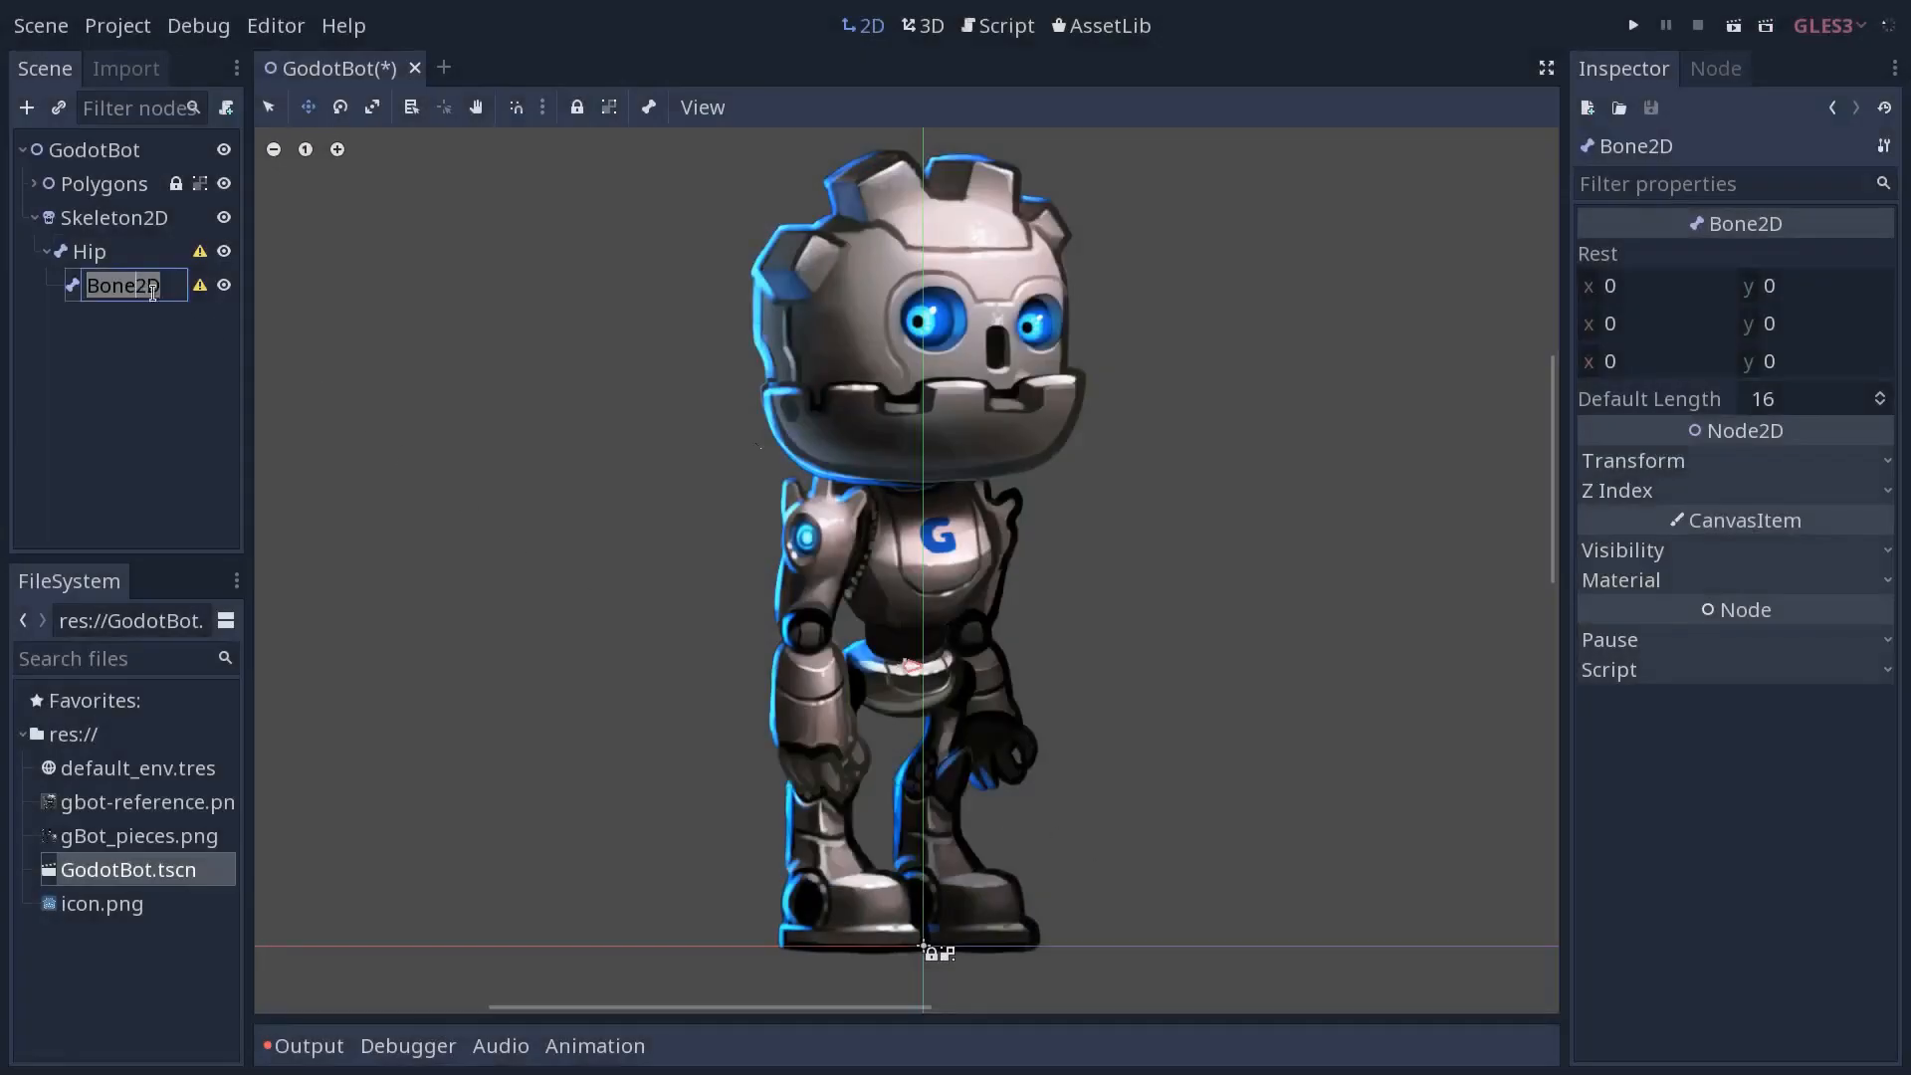
pyautogui.write('Tors')
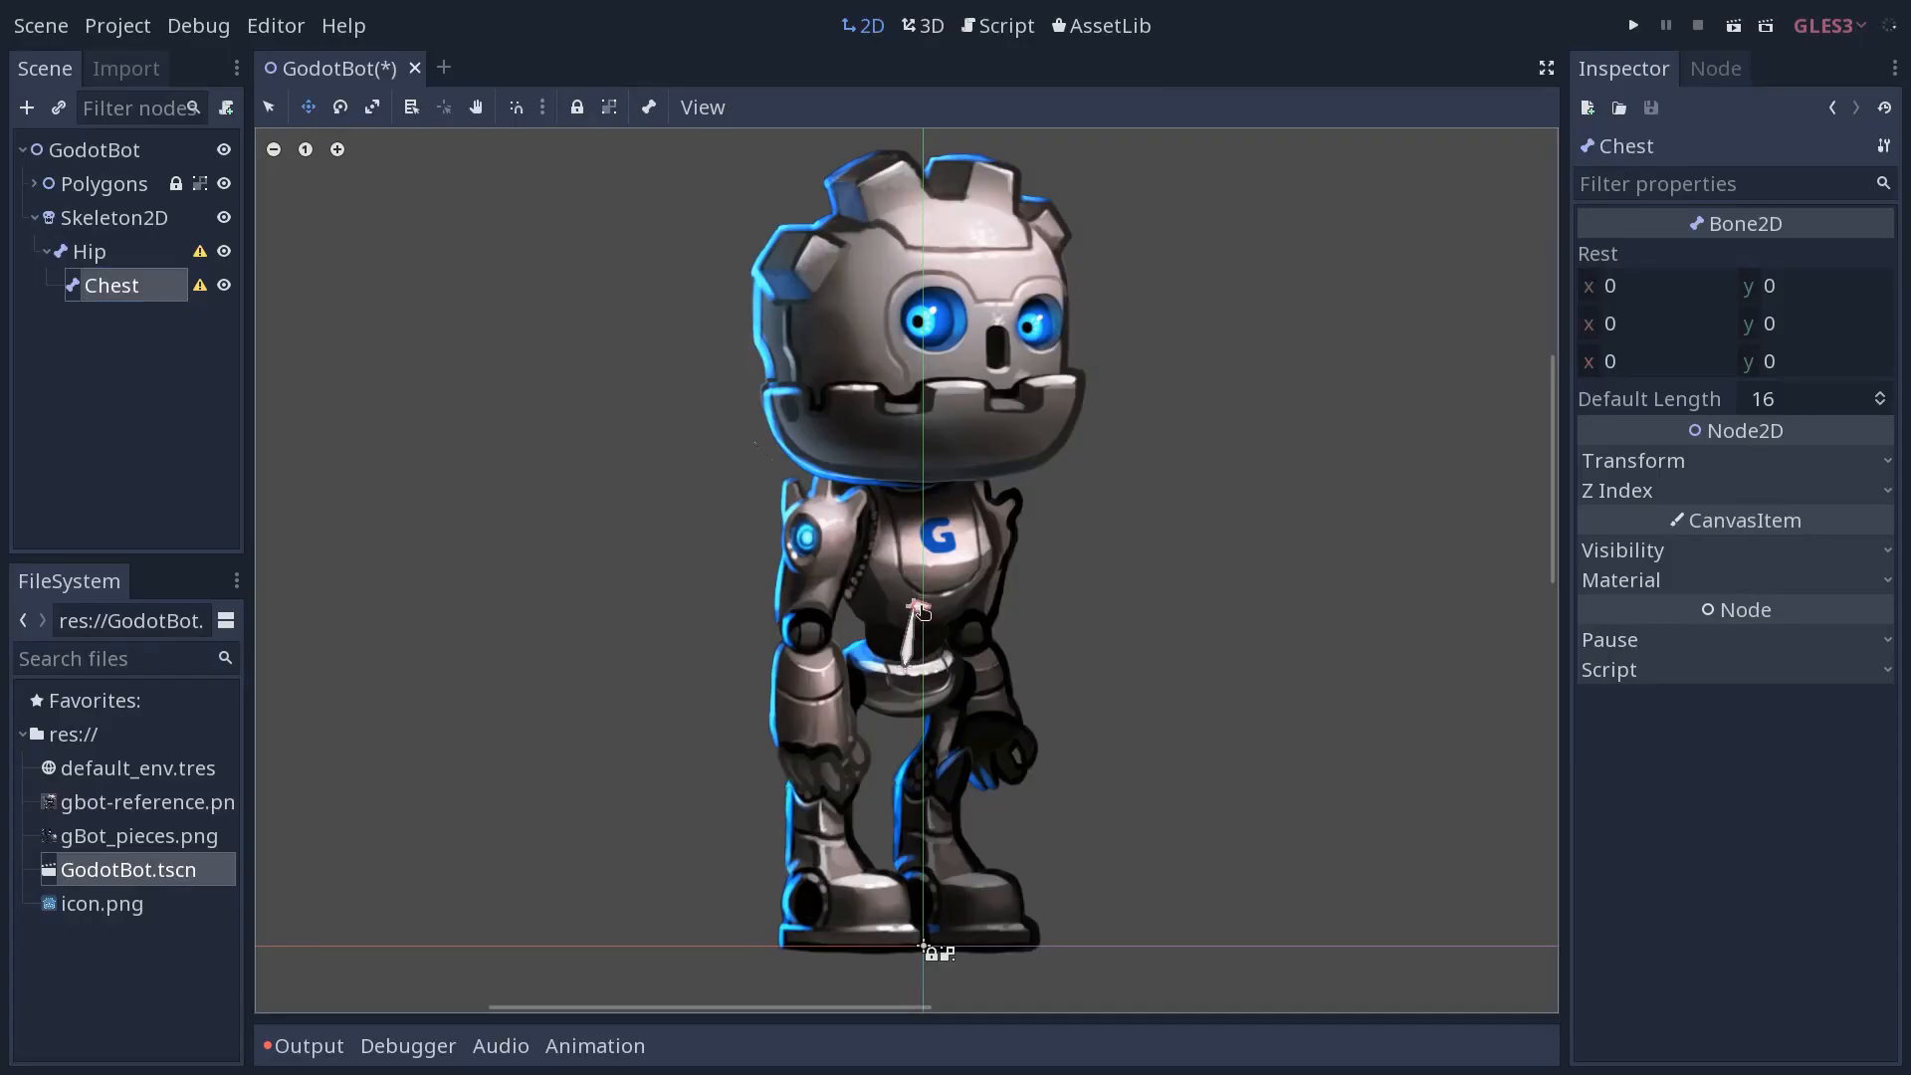
pyautogui.moveTo(915, 640)
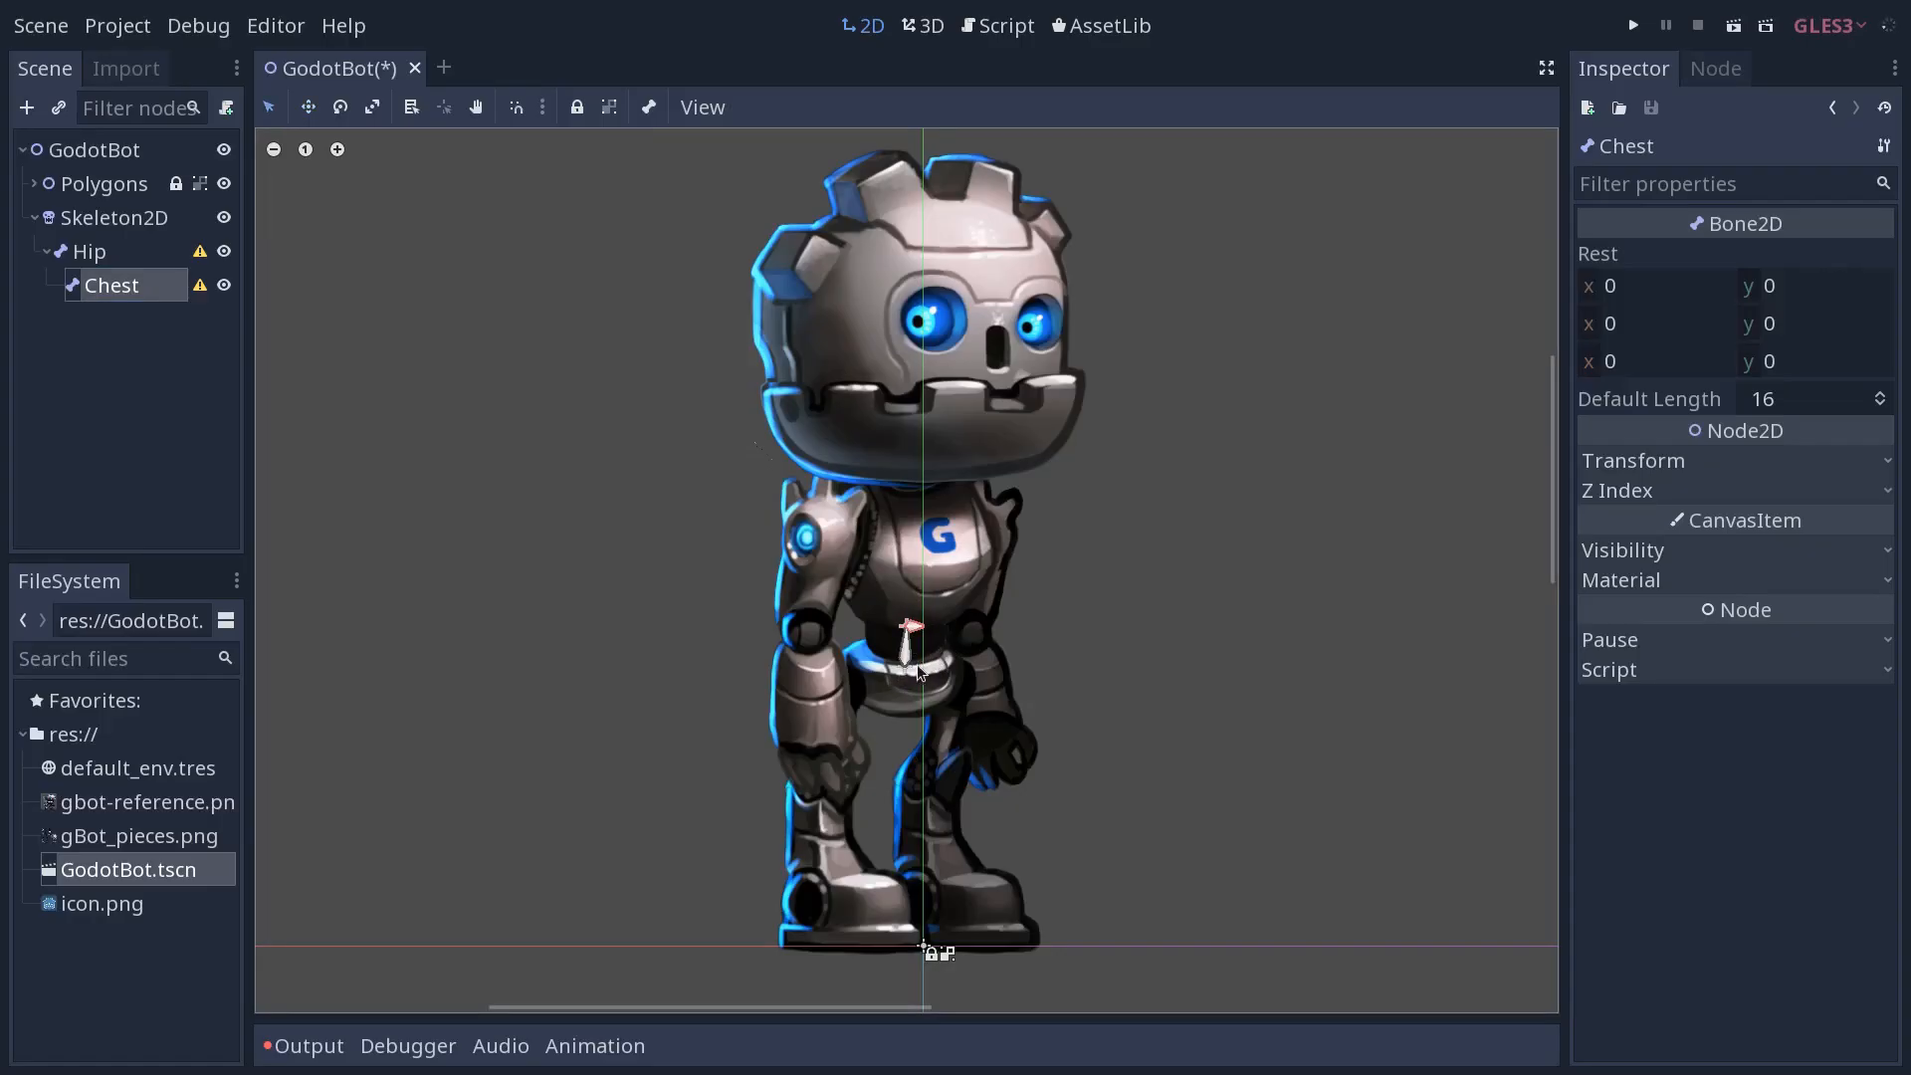
pyautogui.click(88, 251)
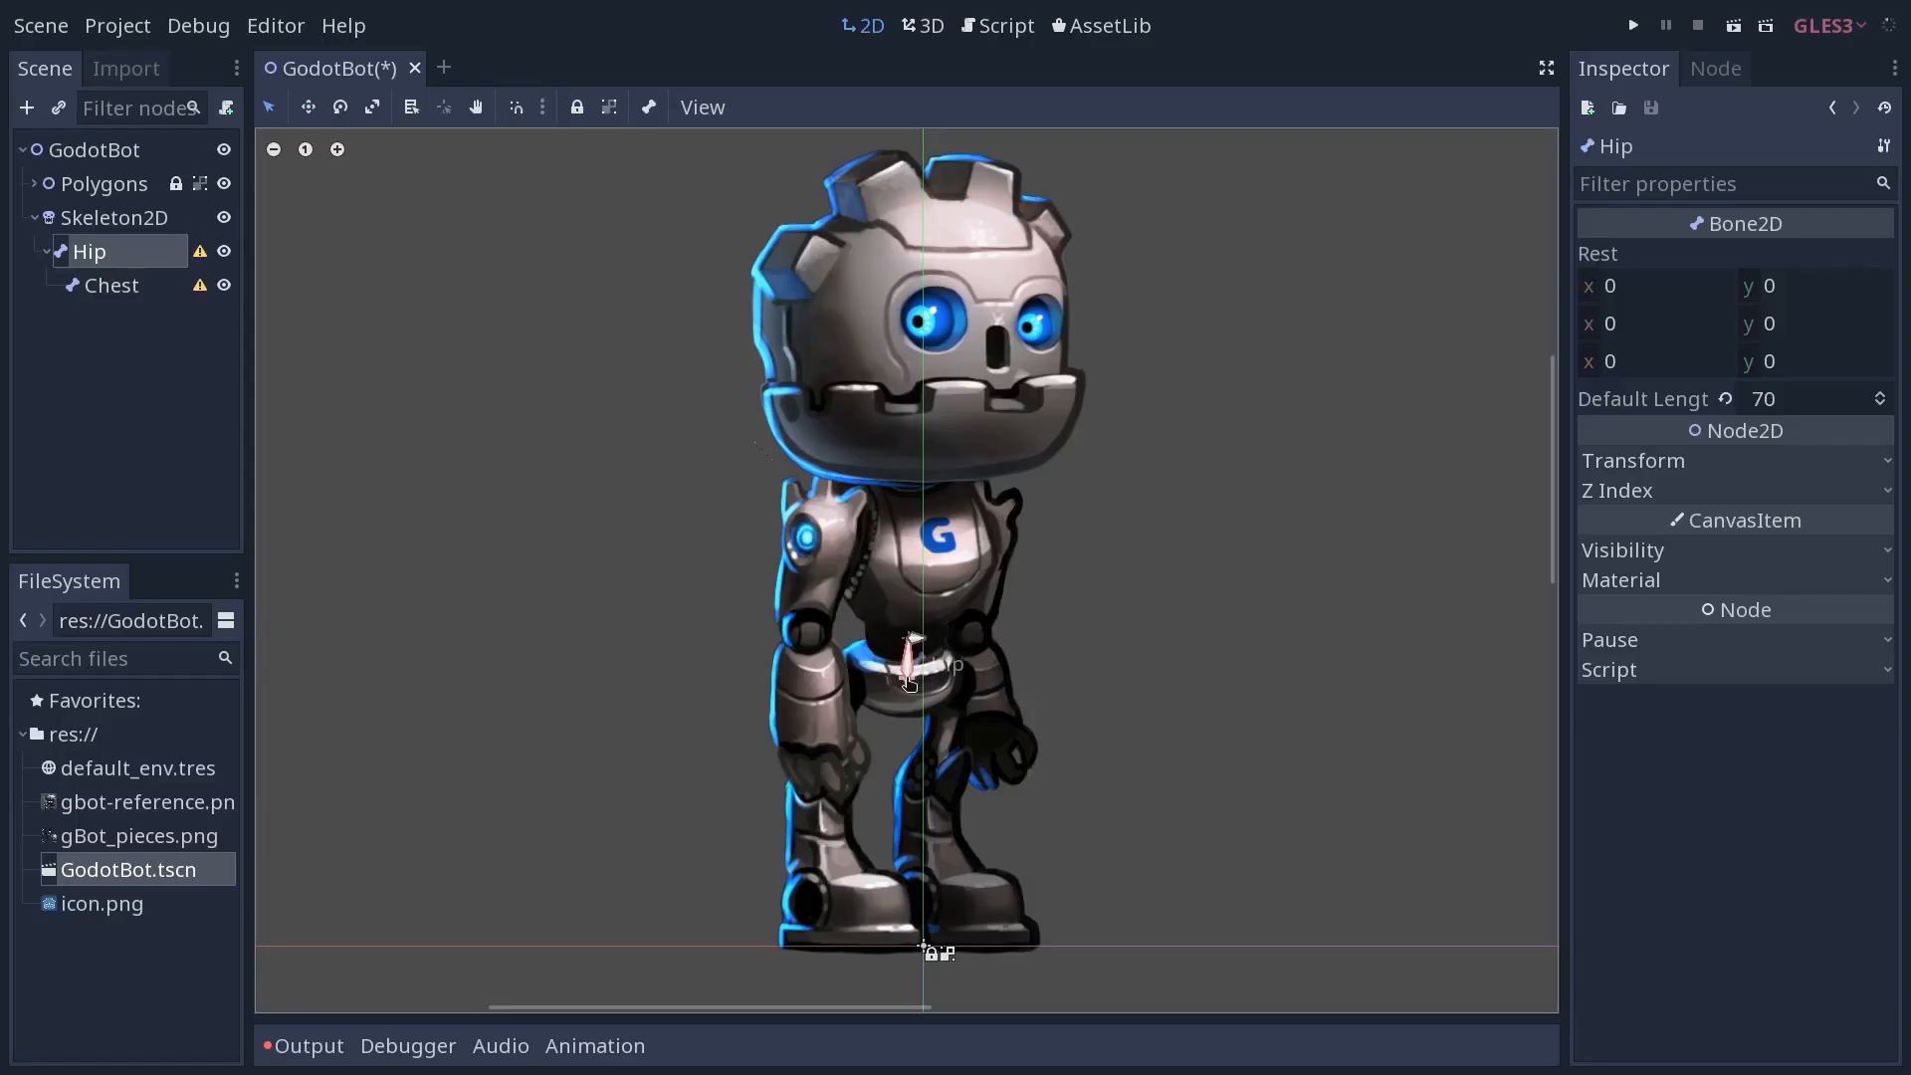
pyautogui.moveTo(910, 652)
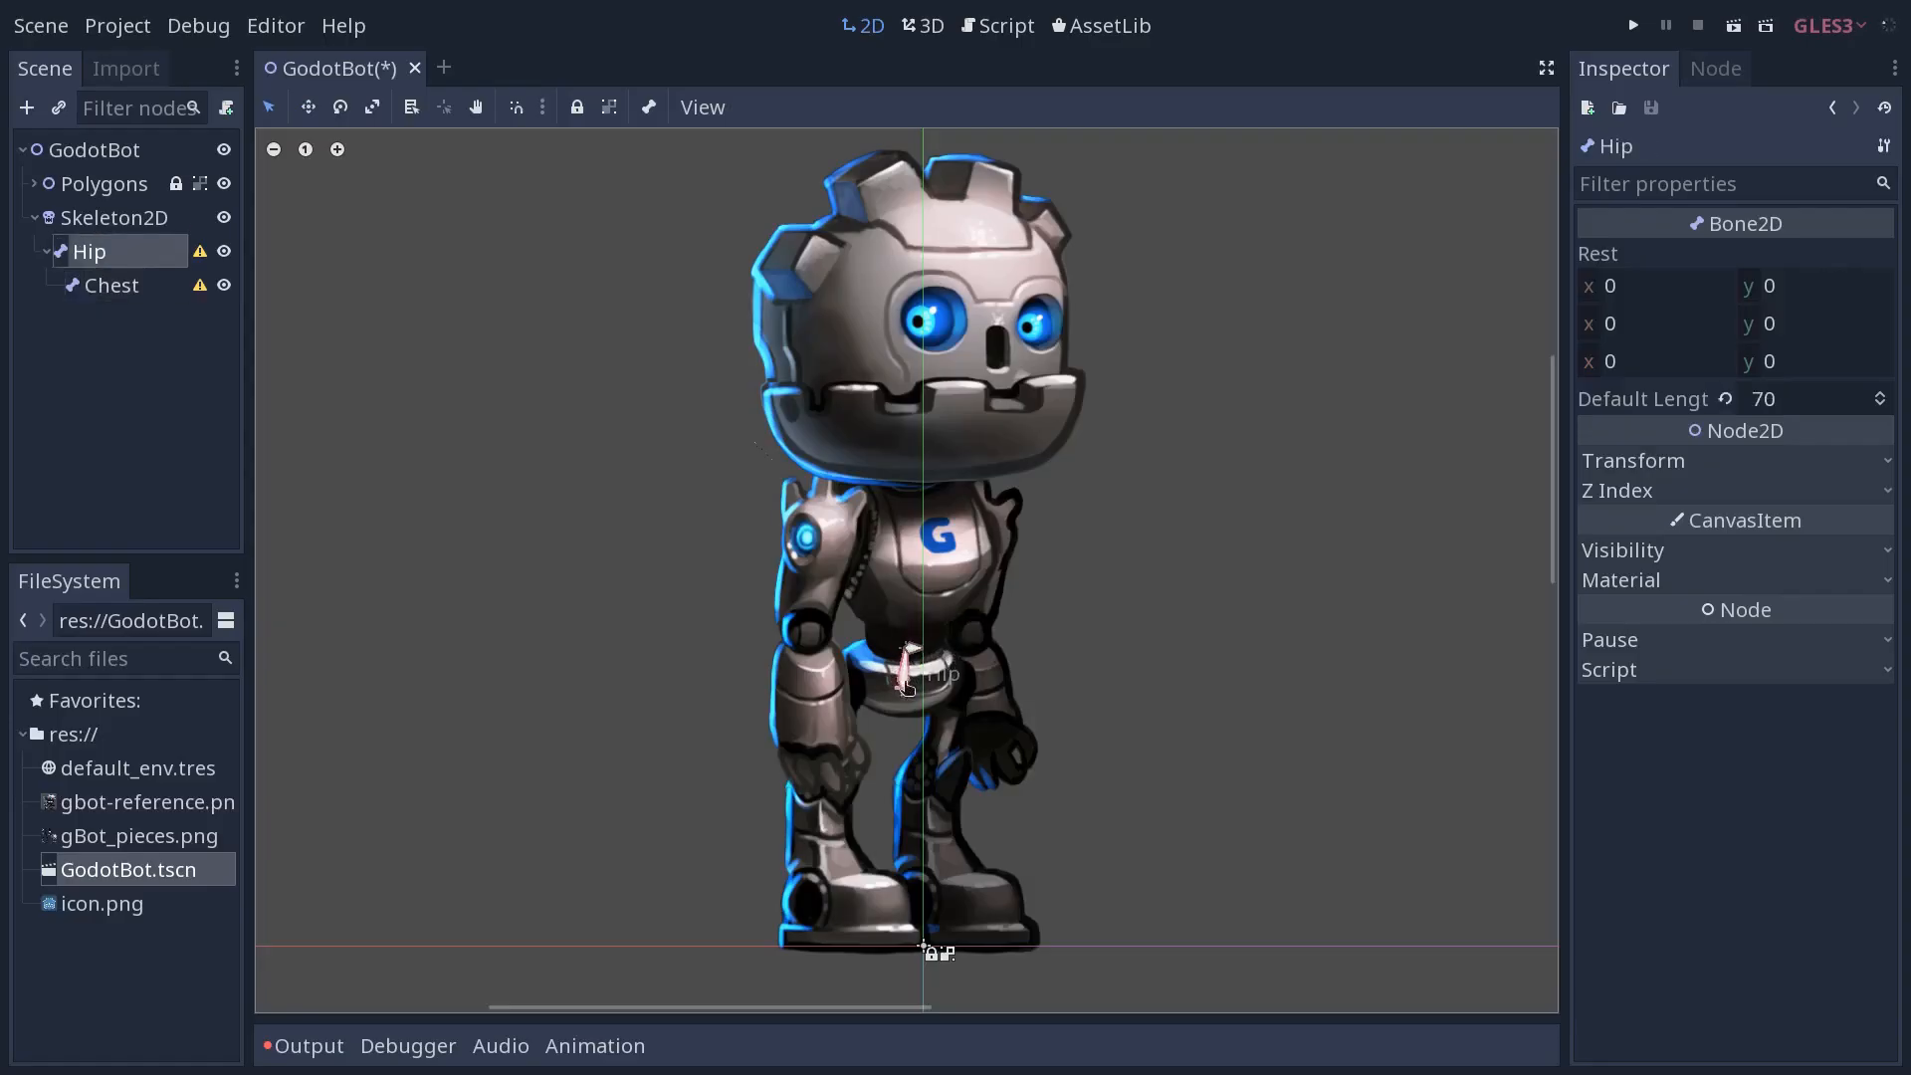
# Duplicate the Chest bone, rename the copy Neck, and select it
pyautogui.click(111, 285)
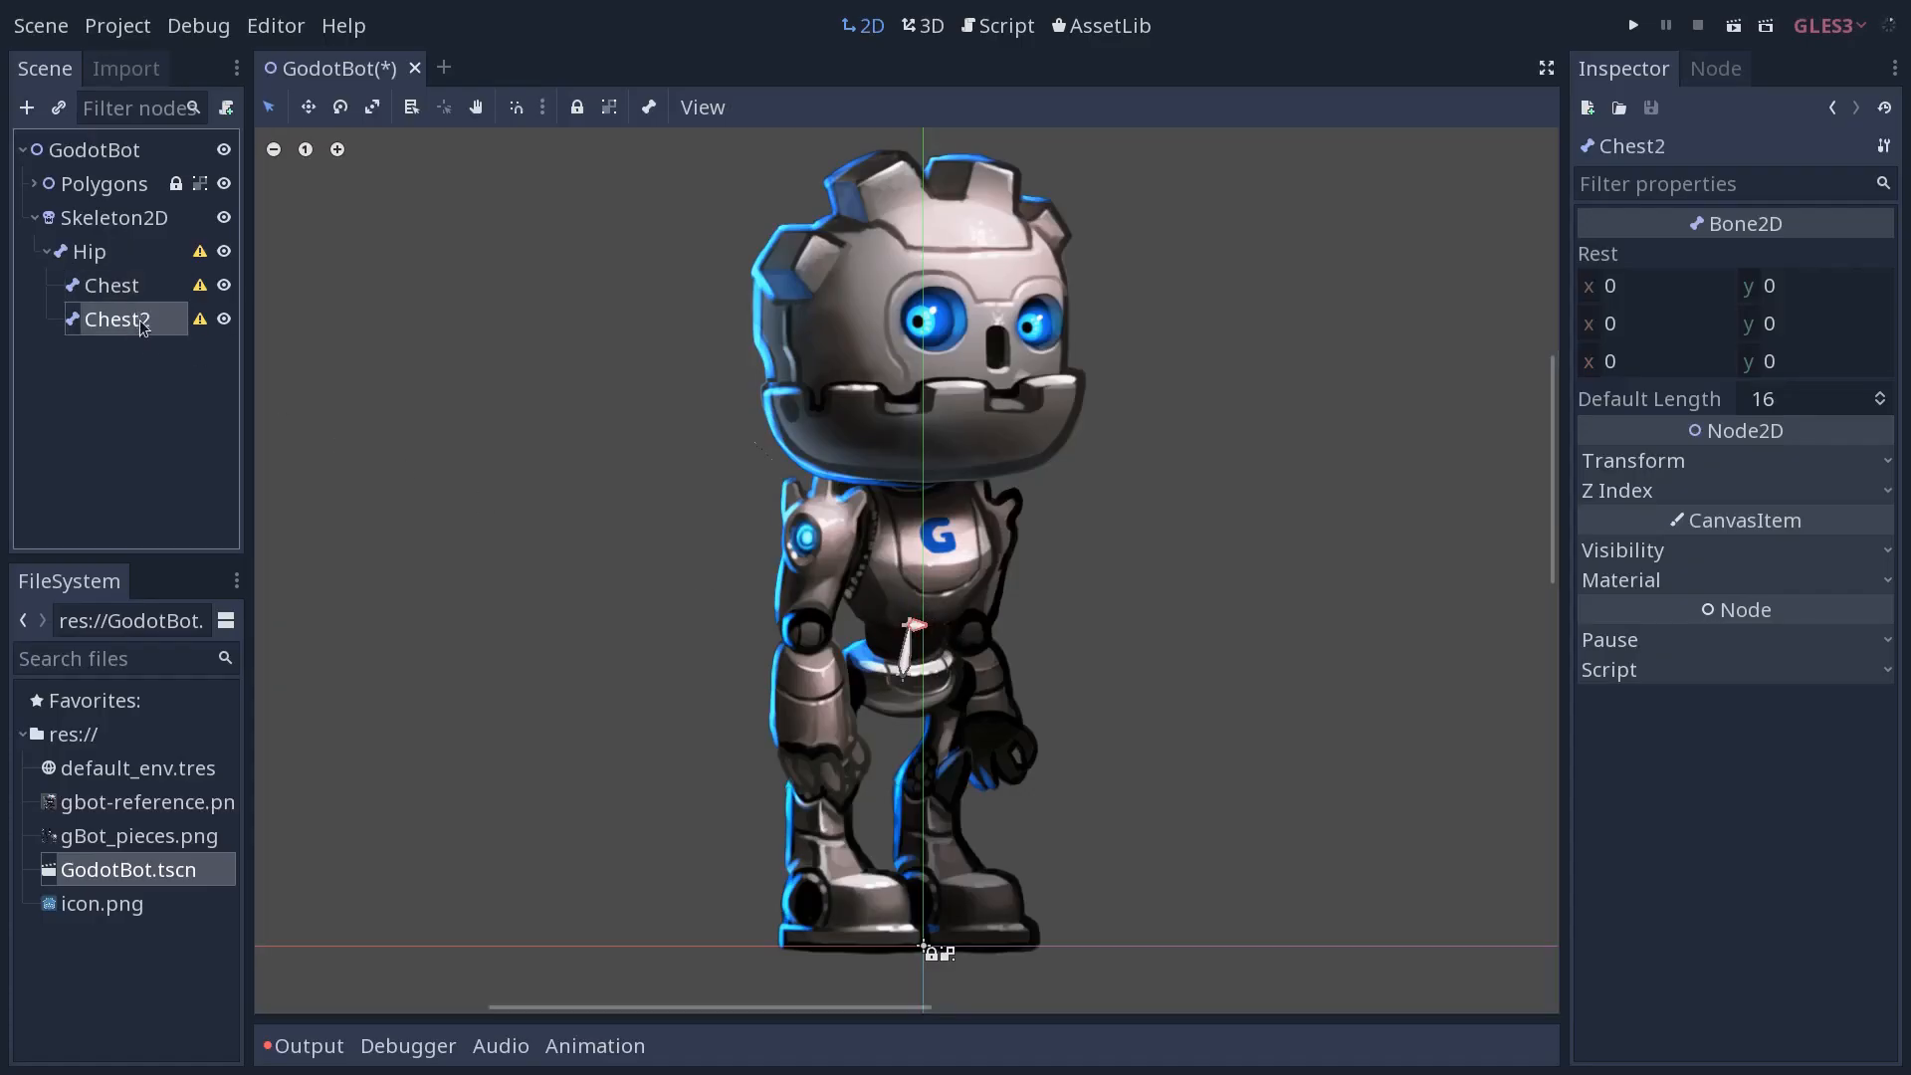
pyautogui.doubleClick(117, 318)
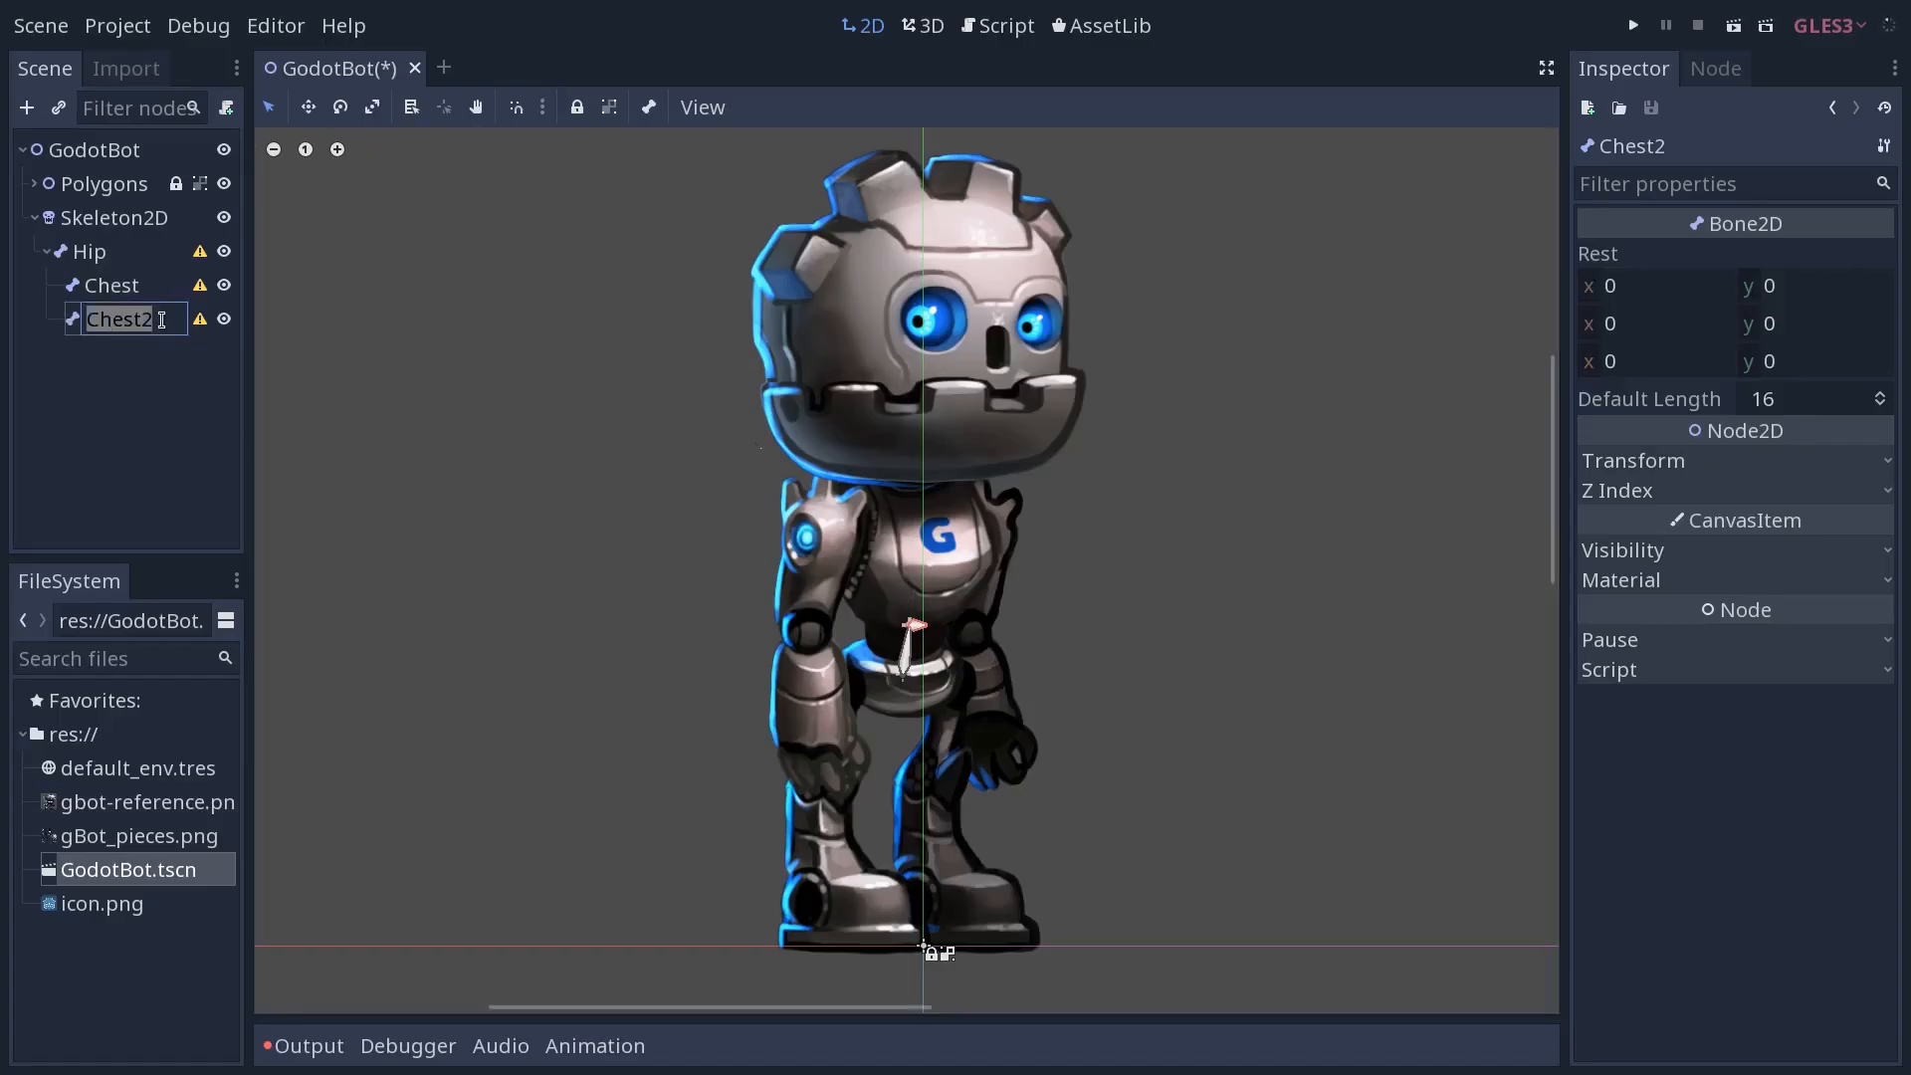
pyautogui.write('Neck')
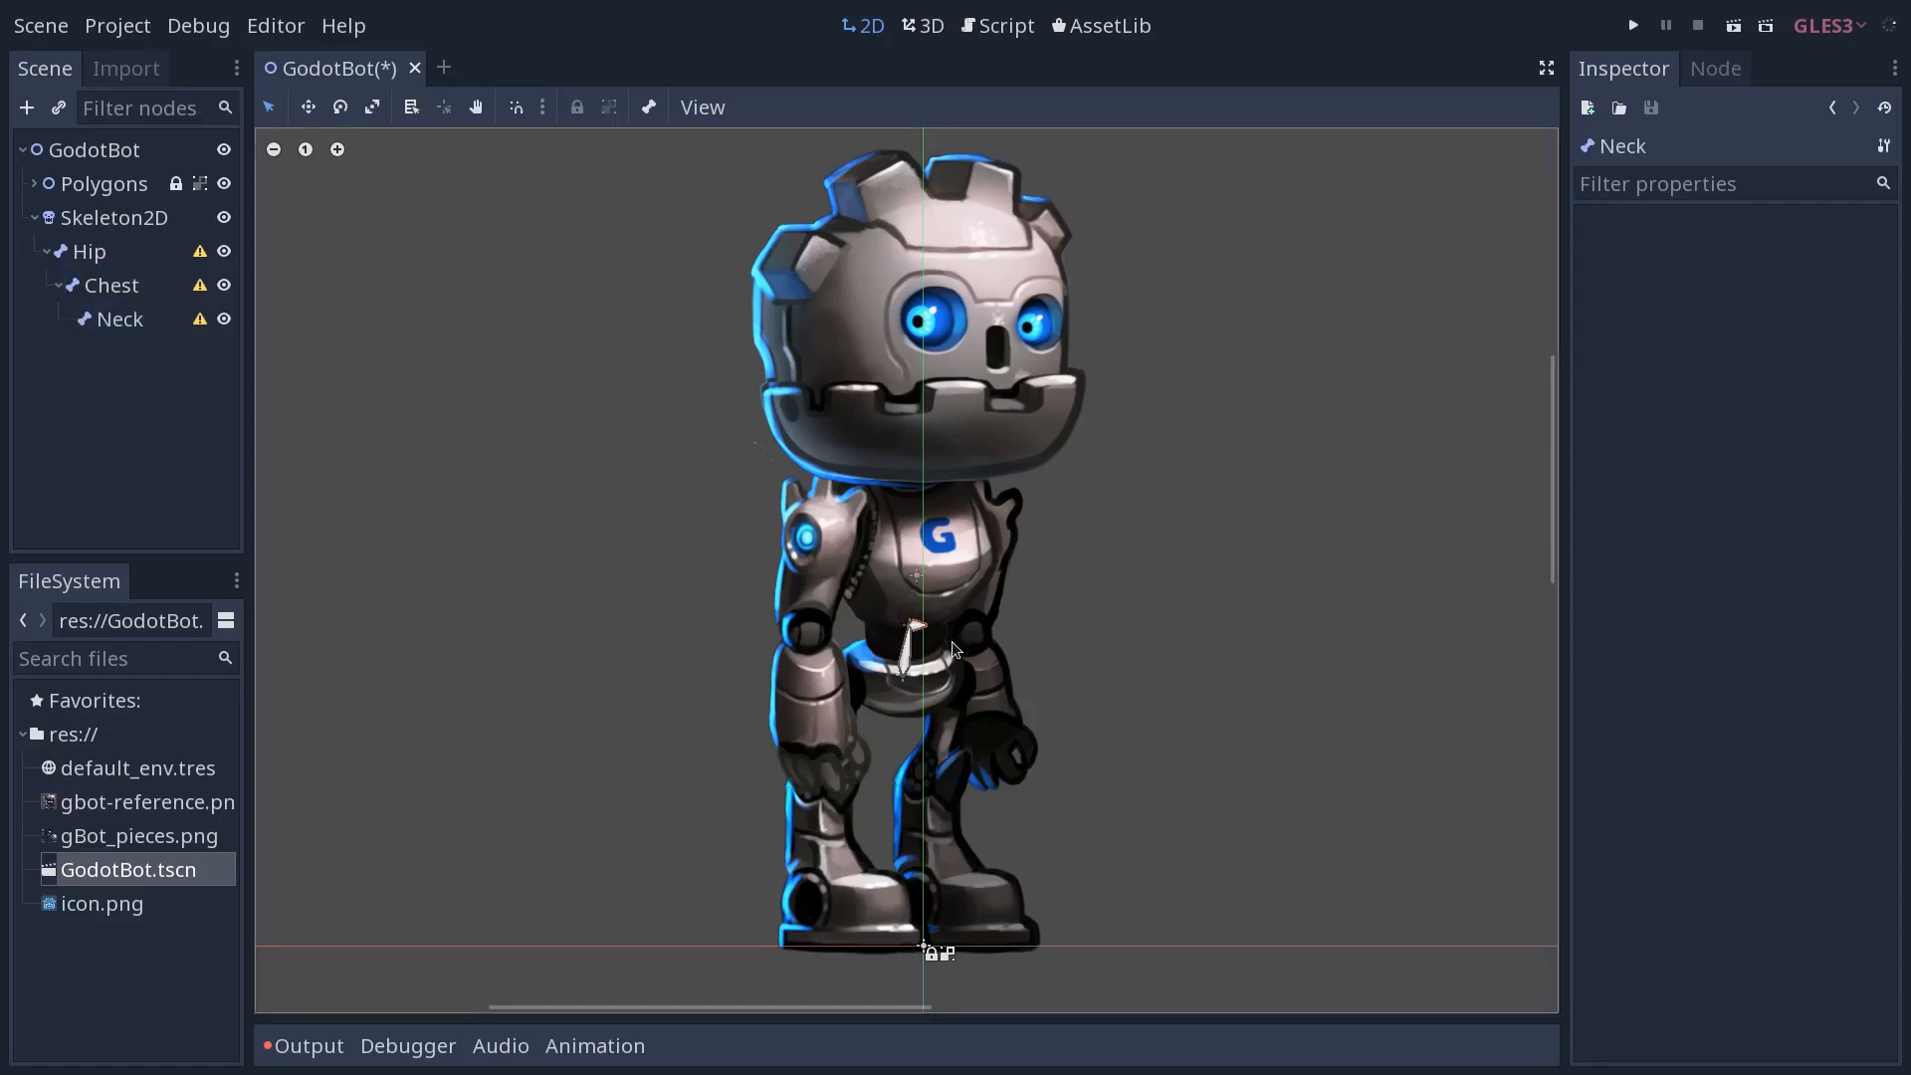
pyautogui.click(119, 319)
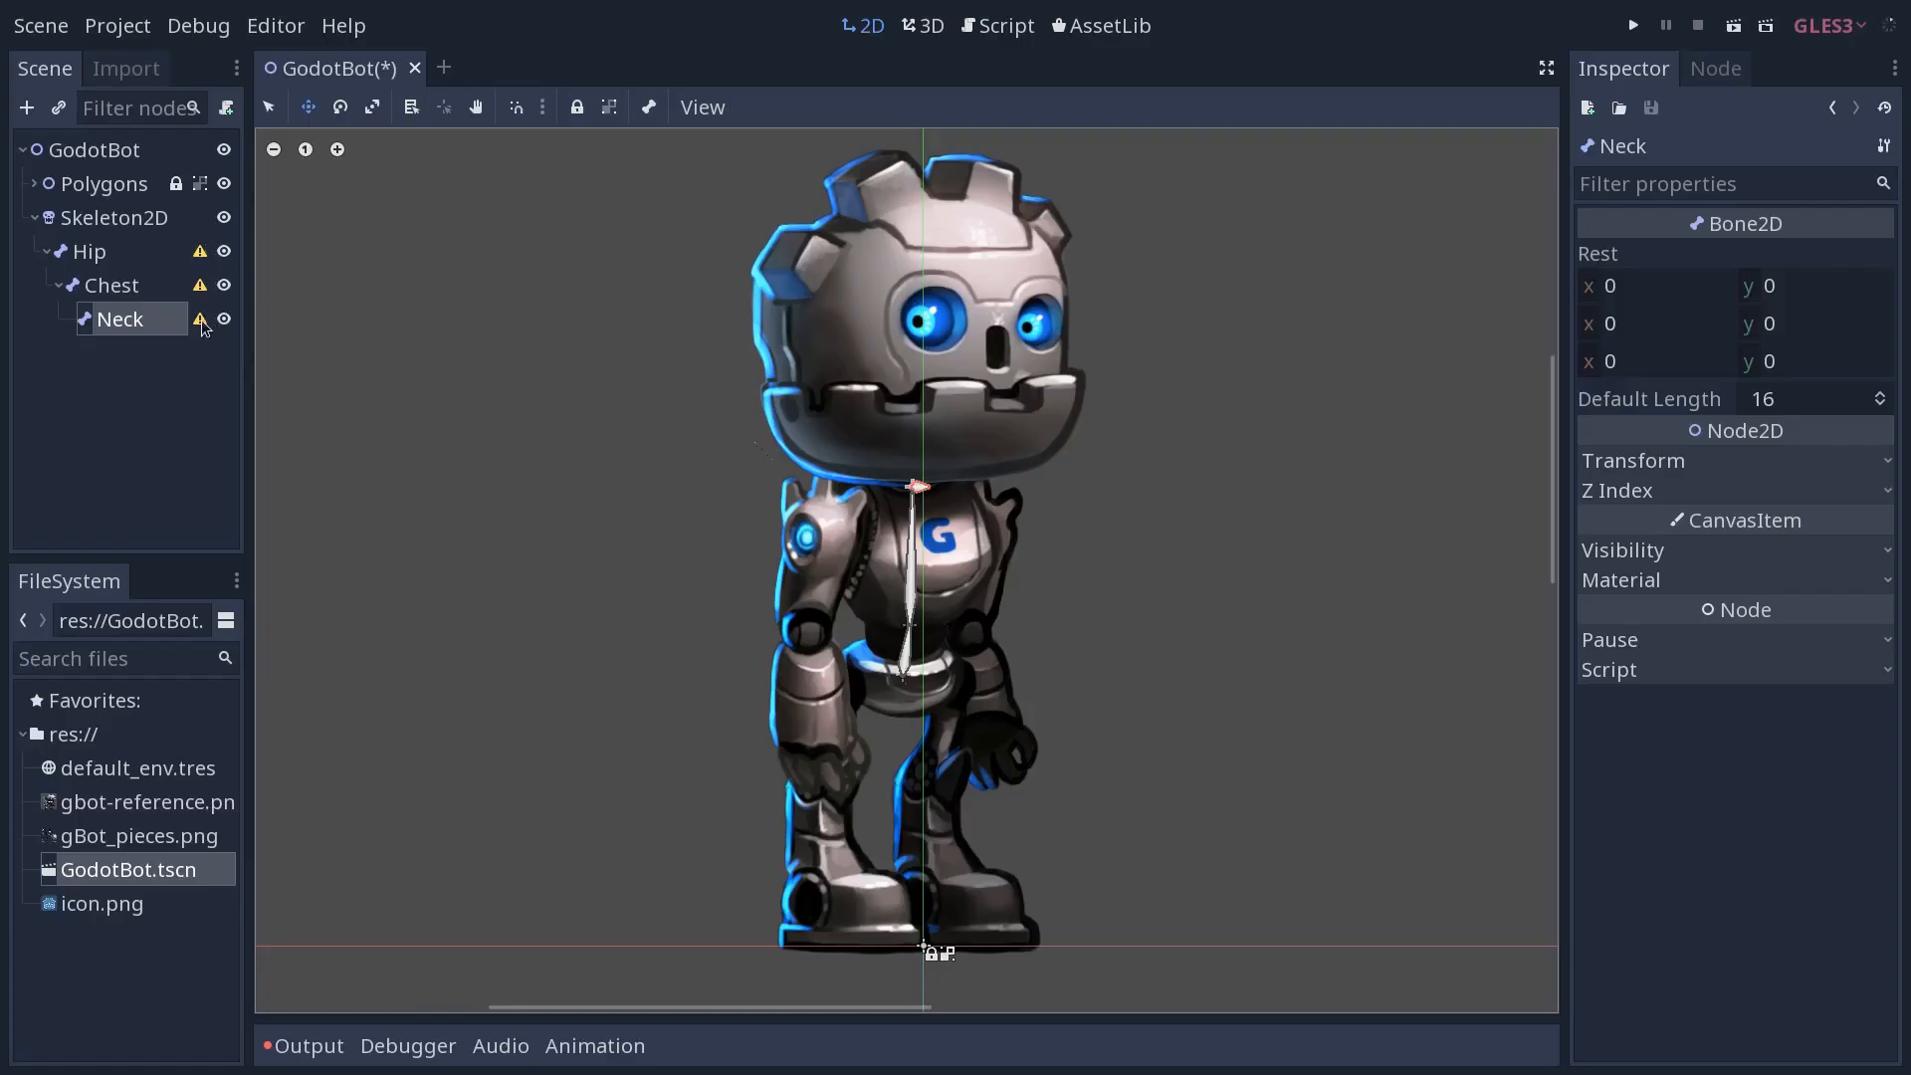
pyautogui.click(199, 319)
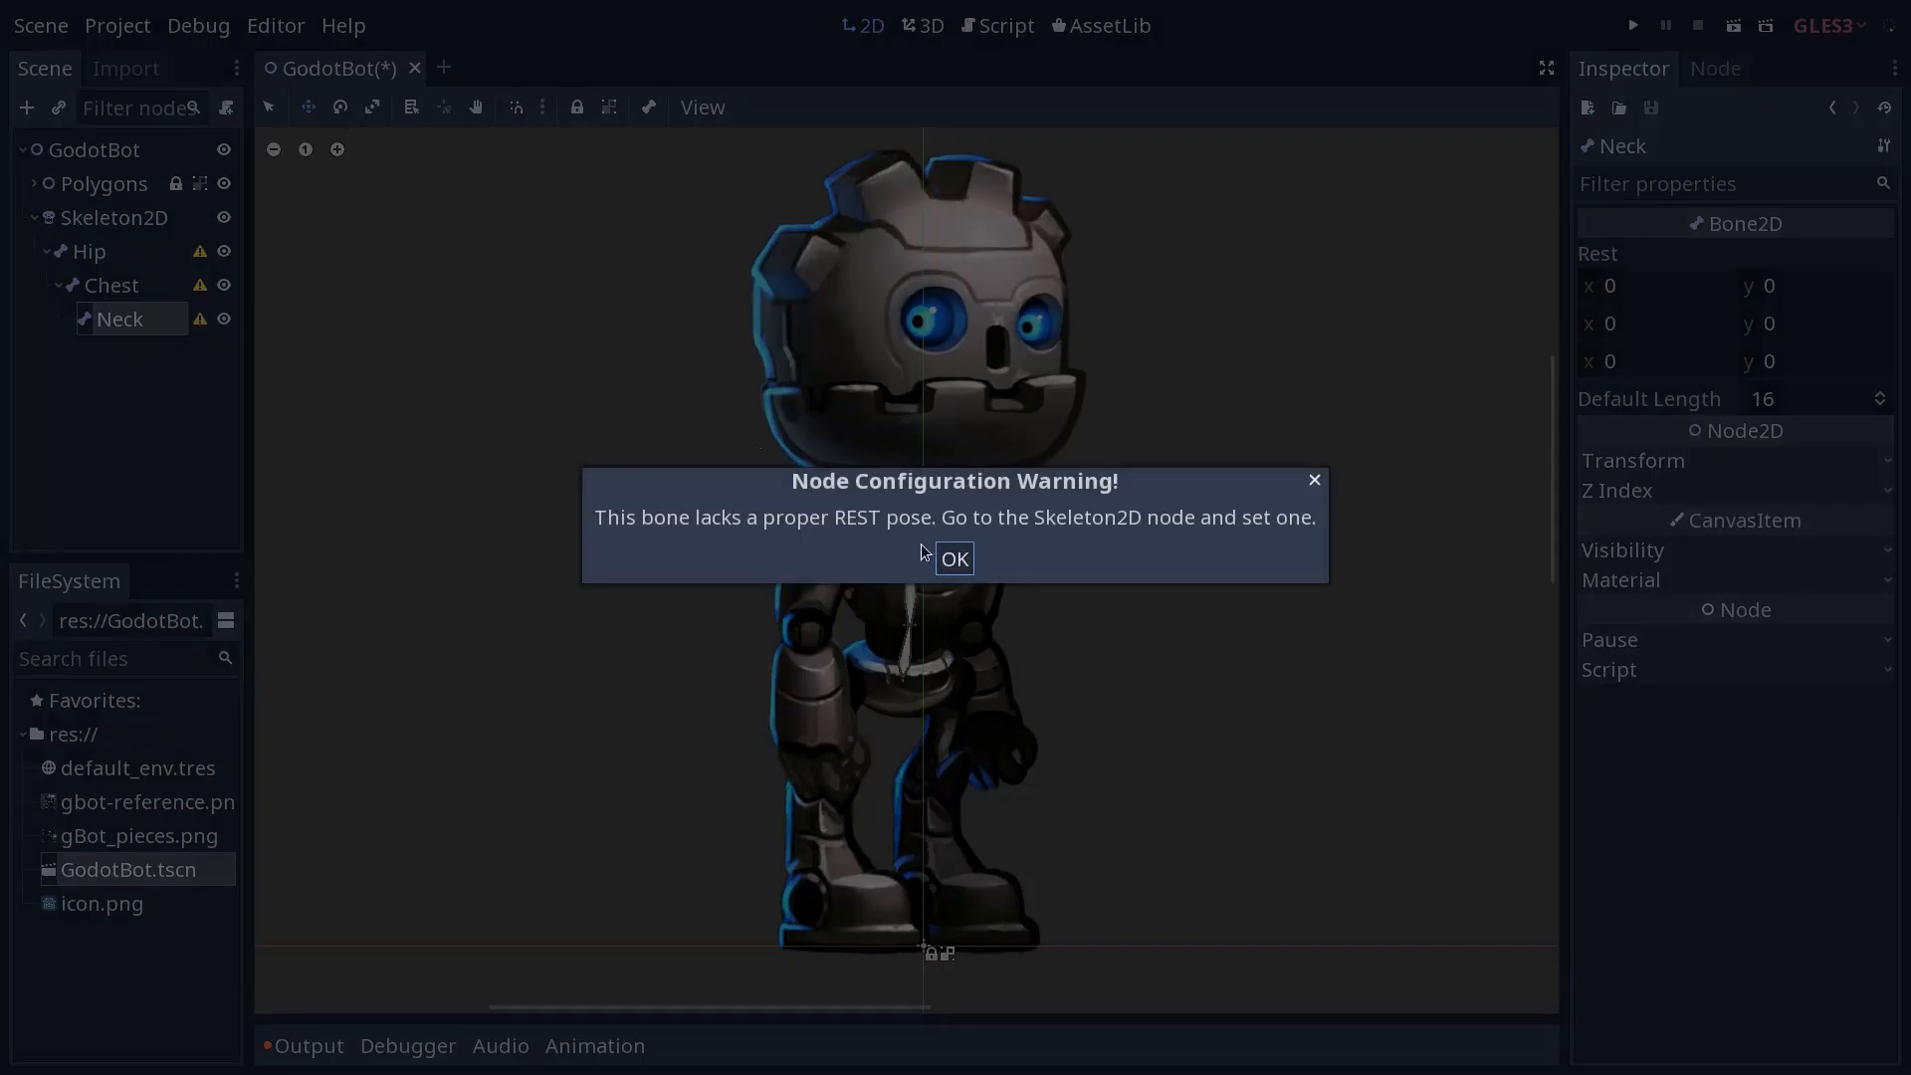
pyautogui.moveTo(916, 562)
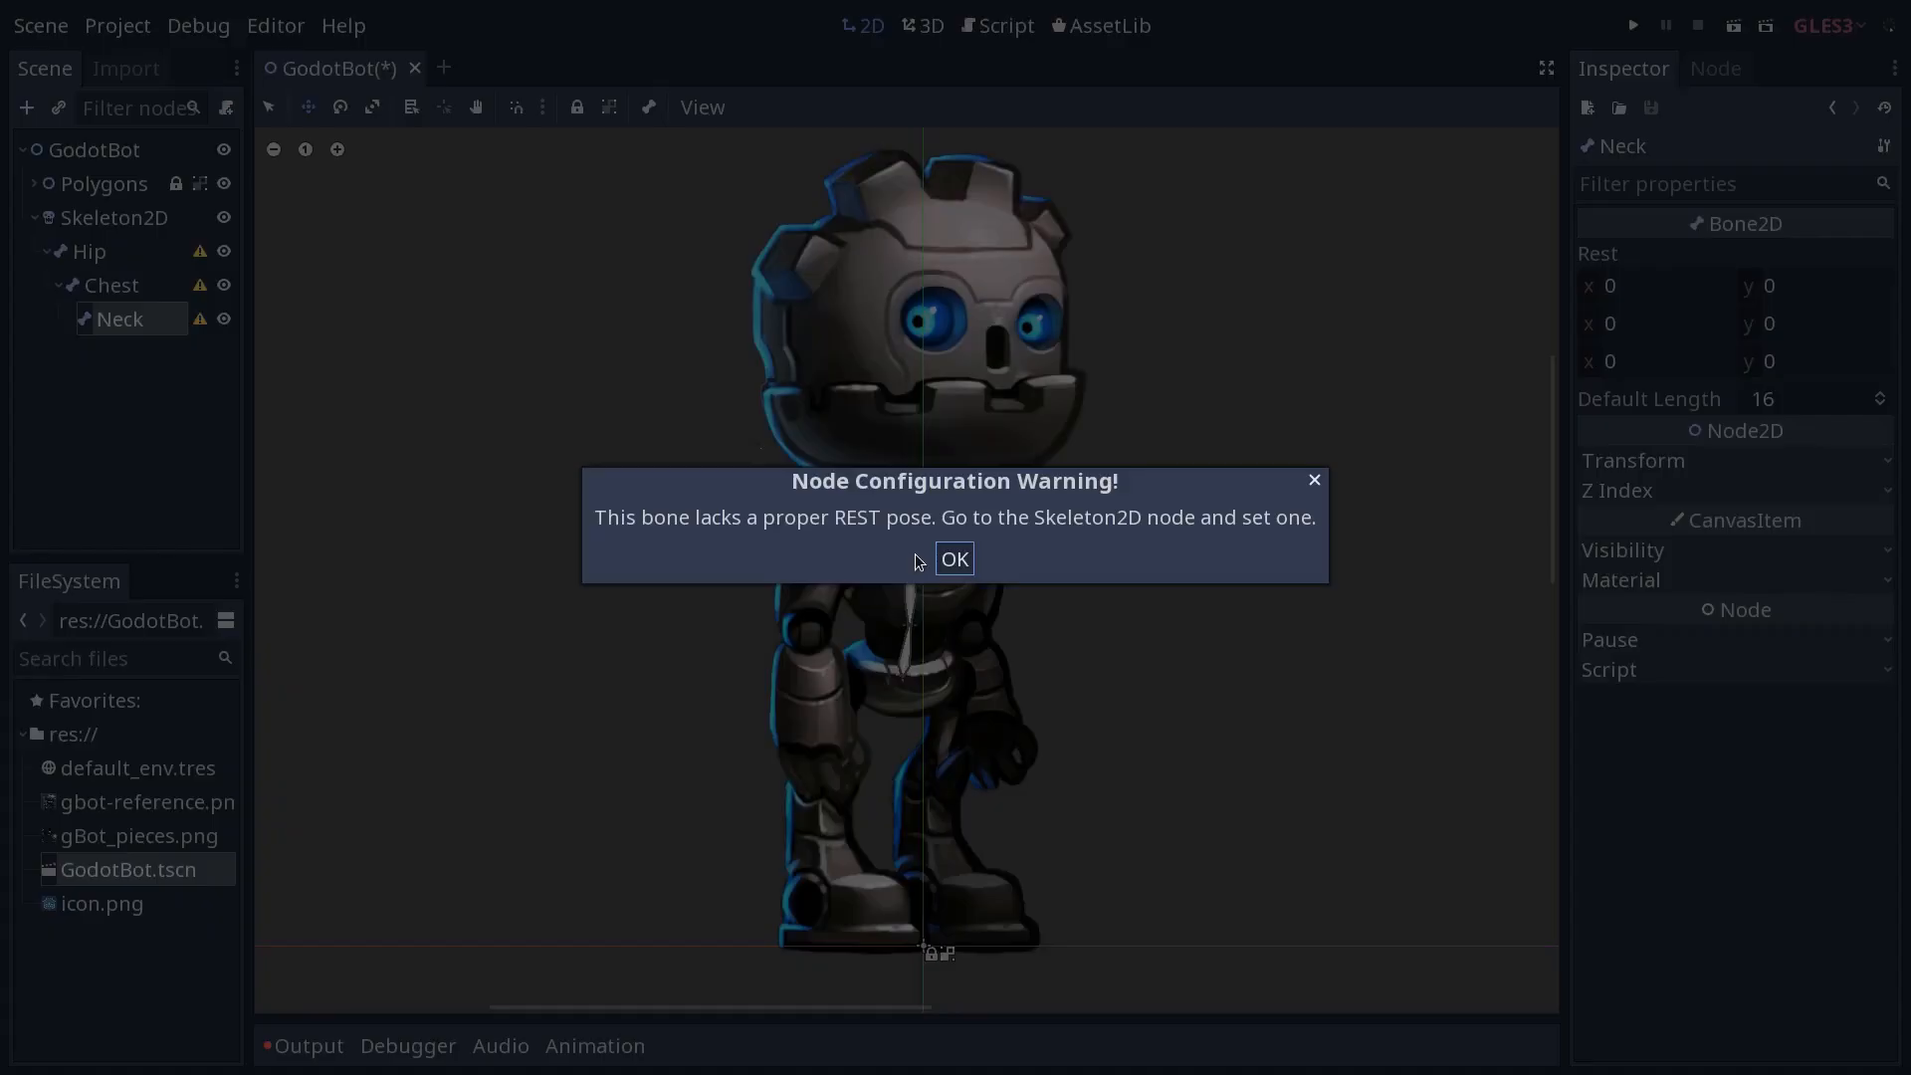
pyautogui.click(954, 559)
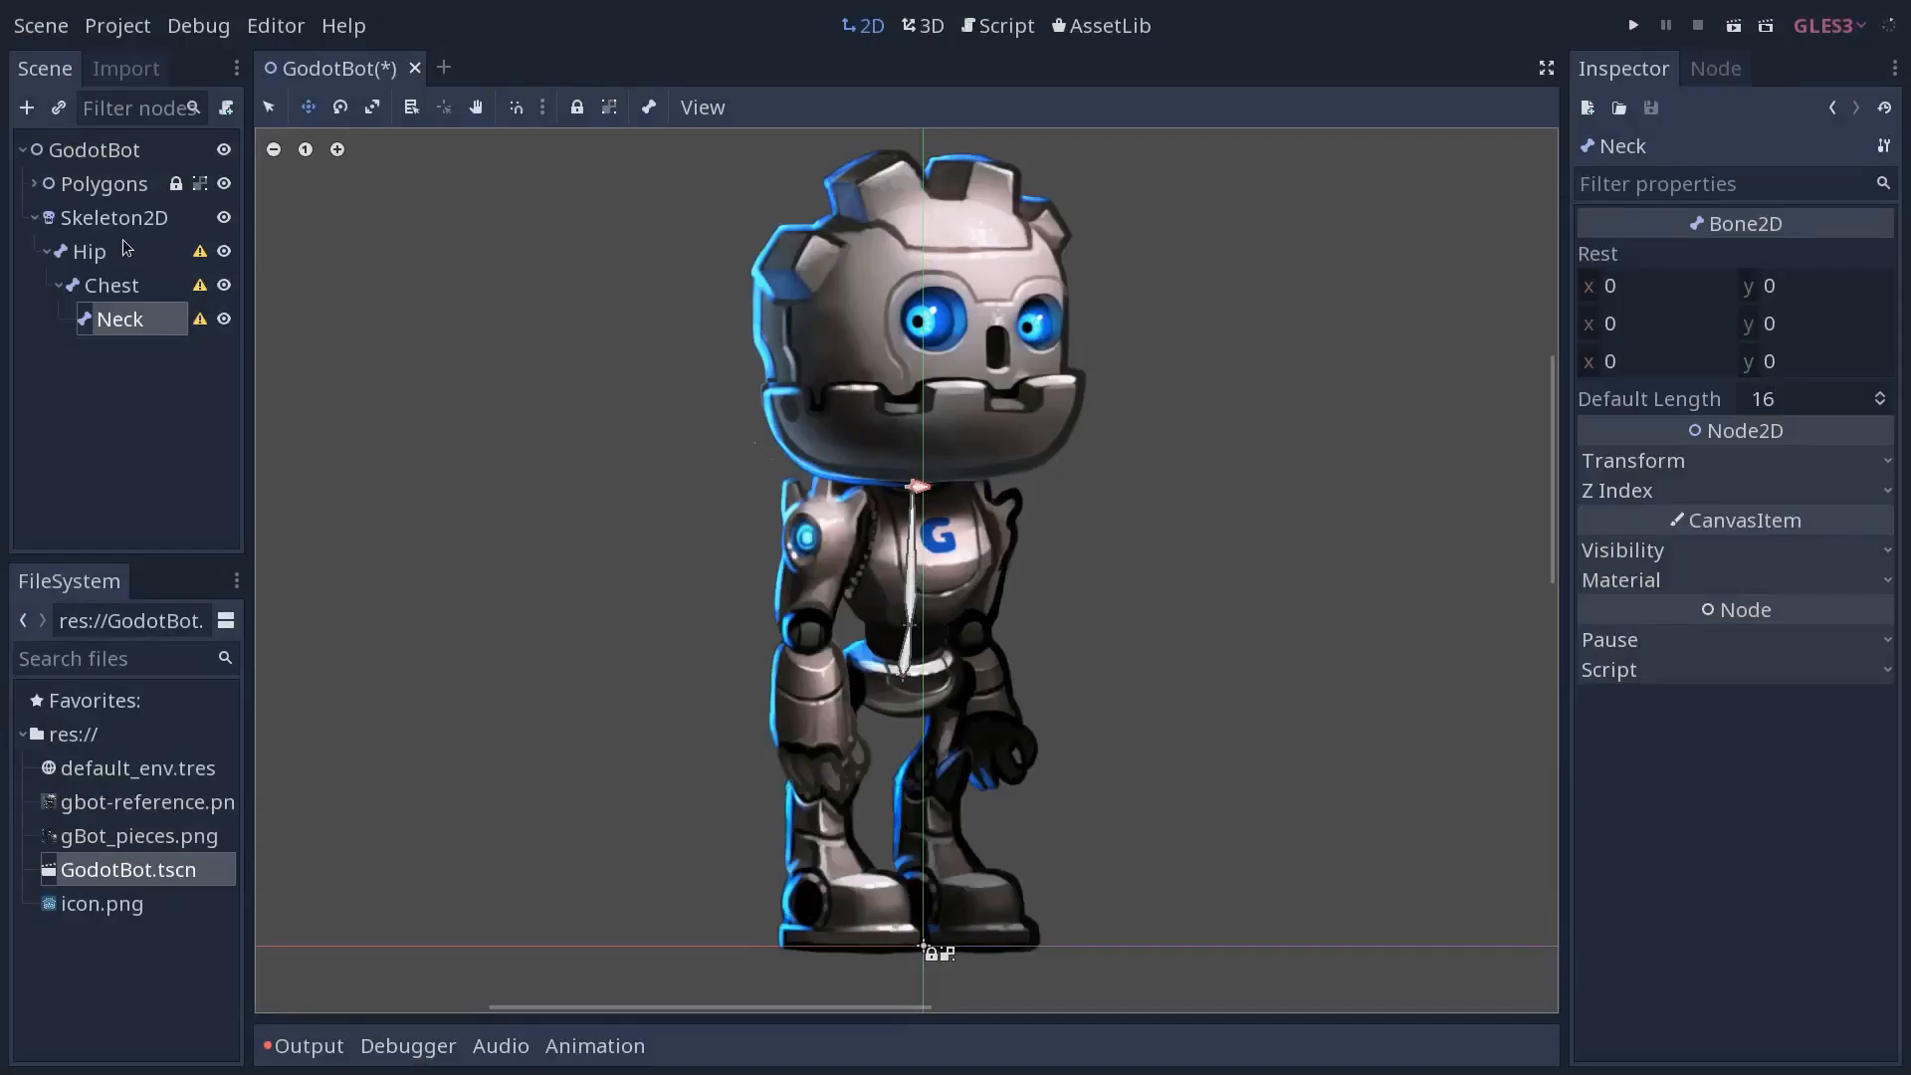
pyautogui.moveTo(174, 440)
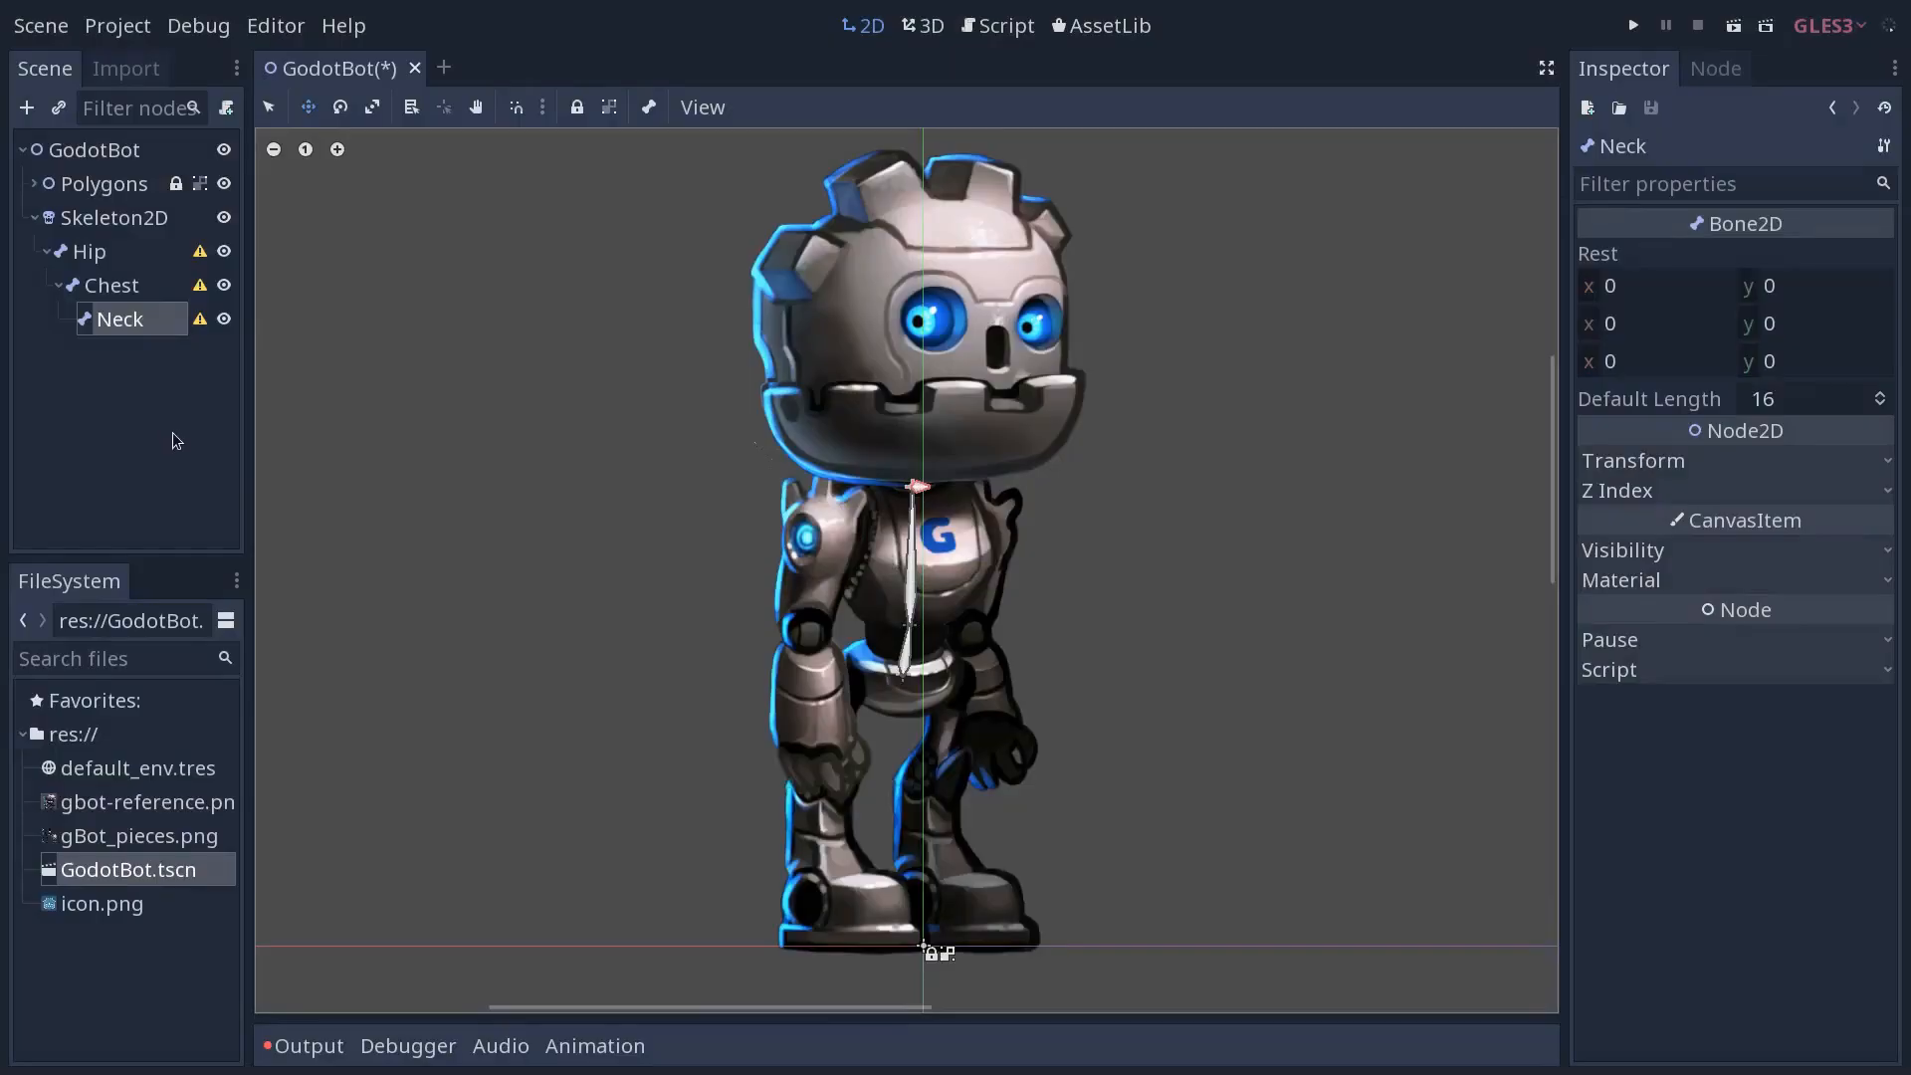
pyautogui.moveTo(121, 268)
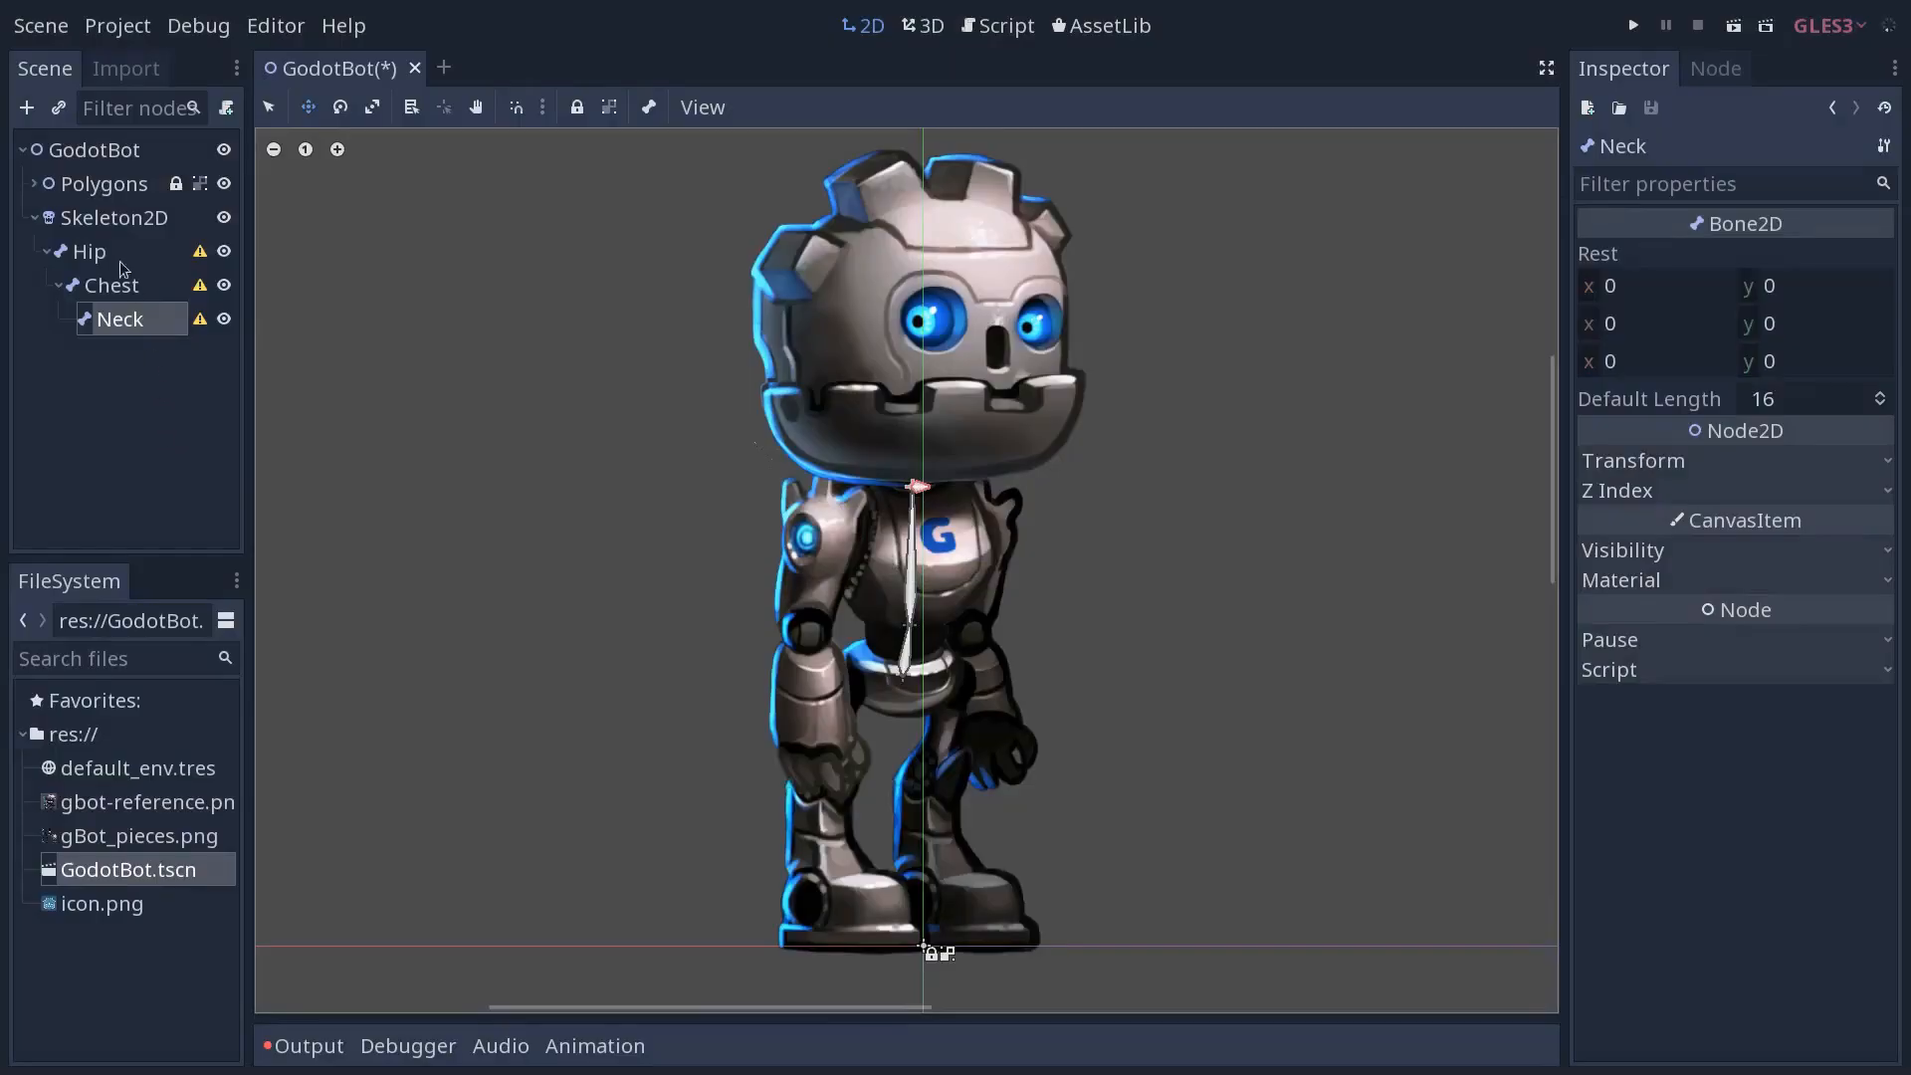
# Add a new Bone2D under Skeleton2D for the left arm
pyautogui.click(117, 217)
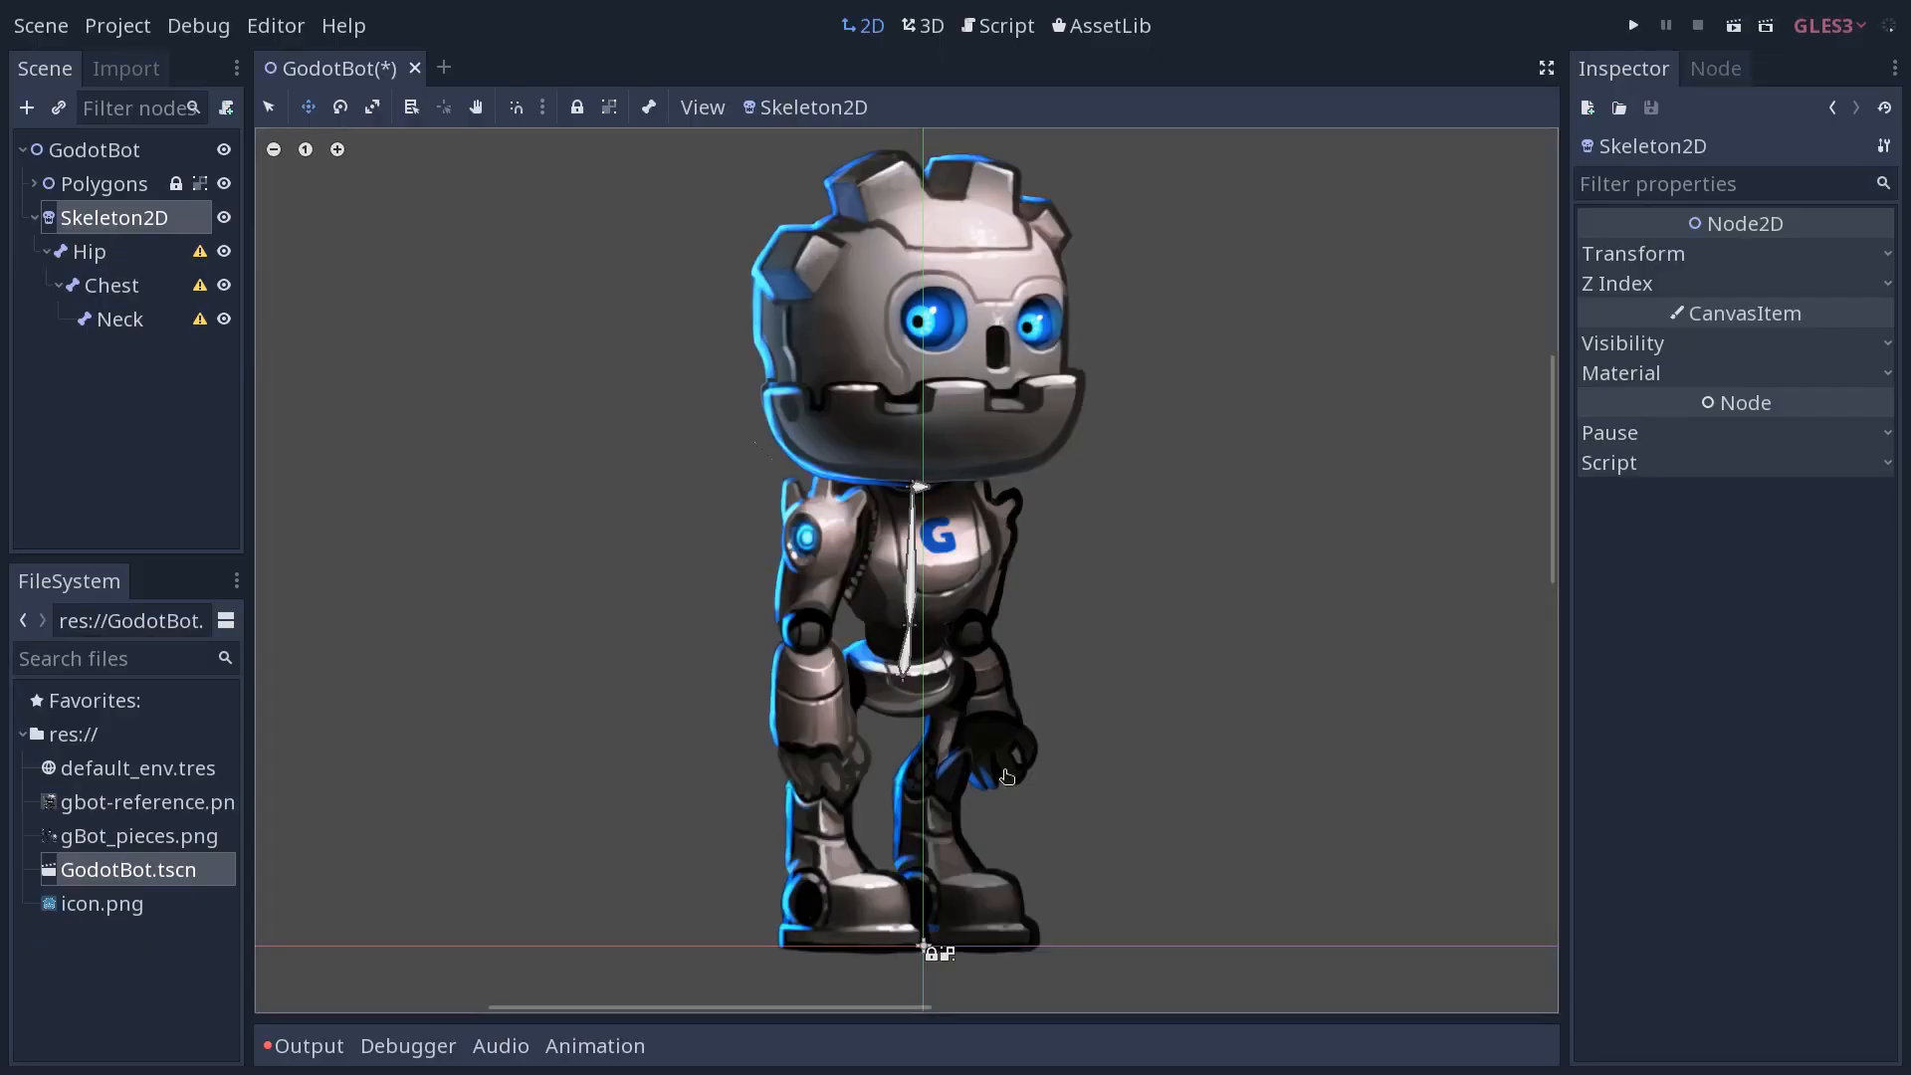
pyautogui.moveTo(498, 589)
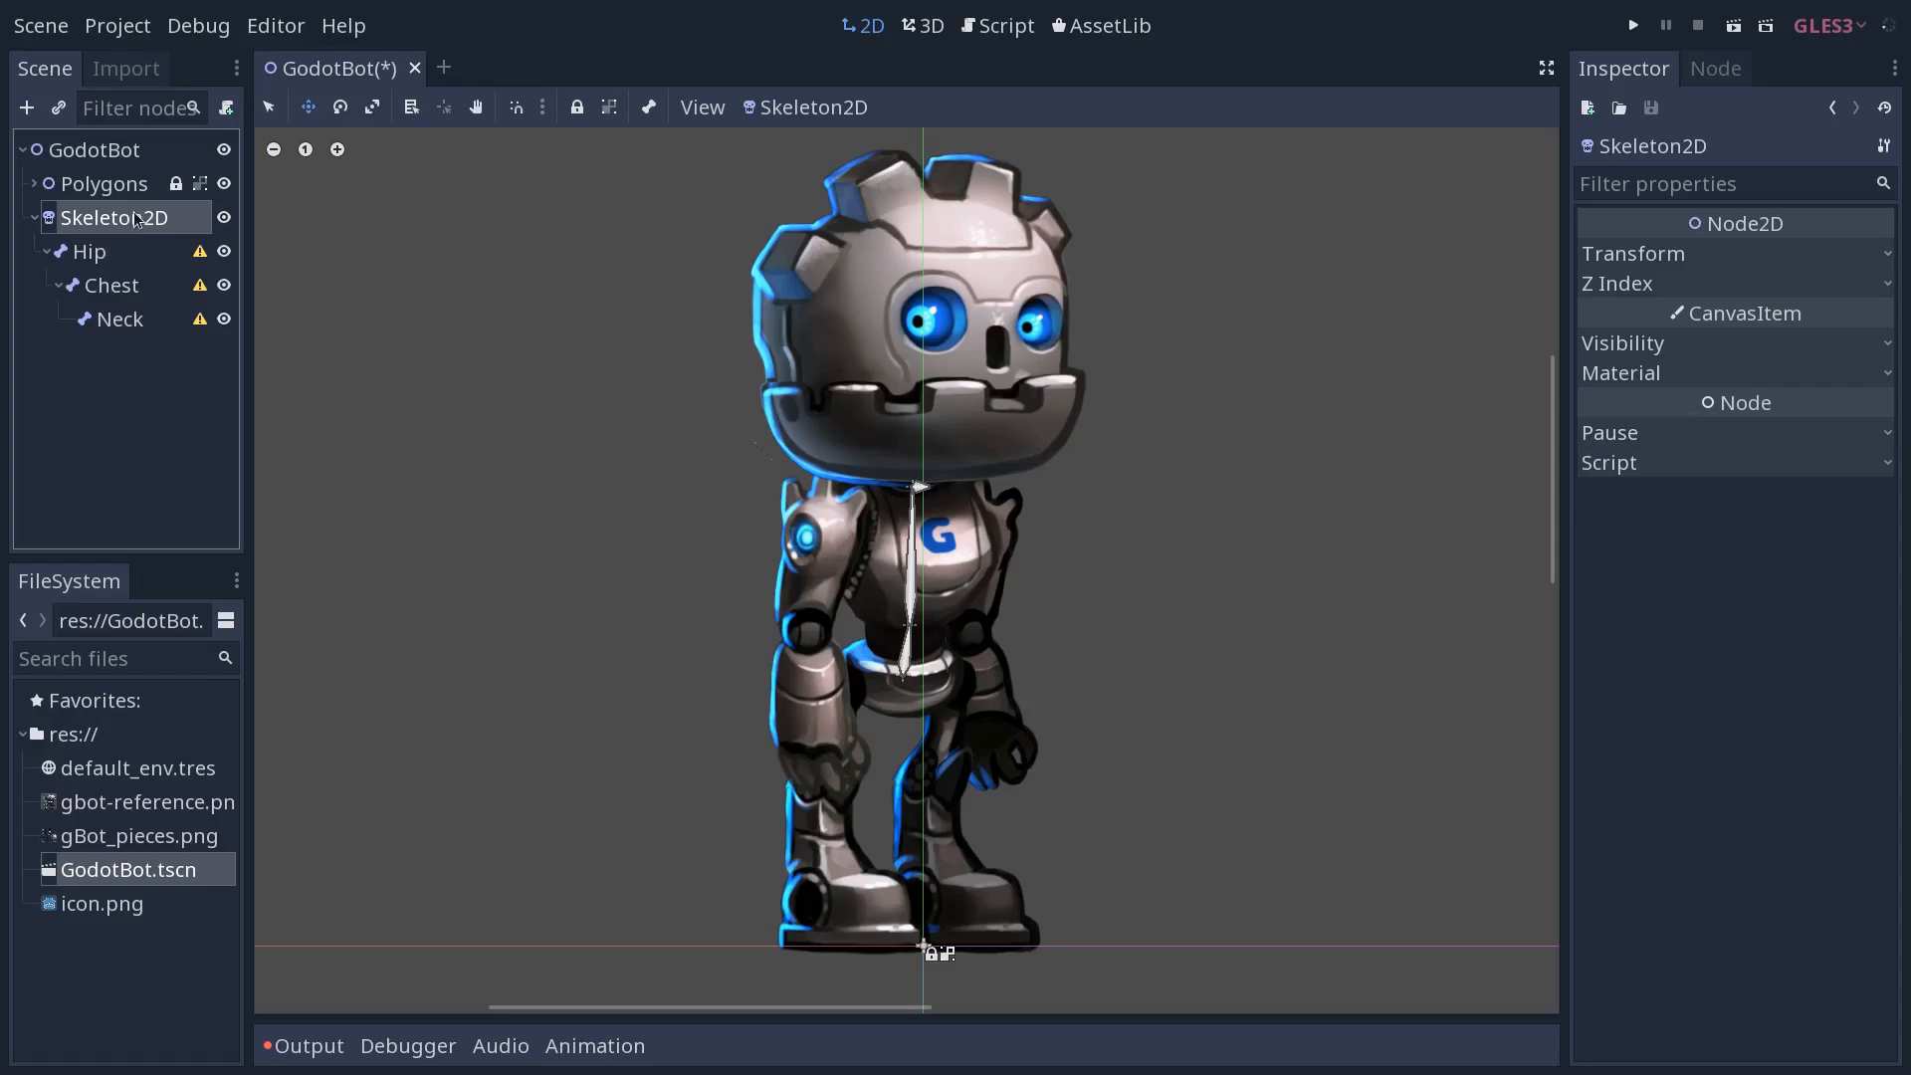
pyautogui.click(30, 106)
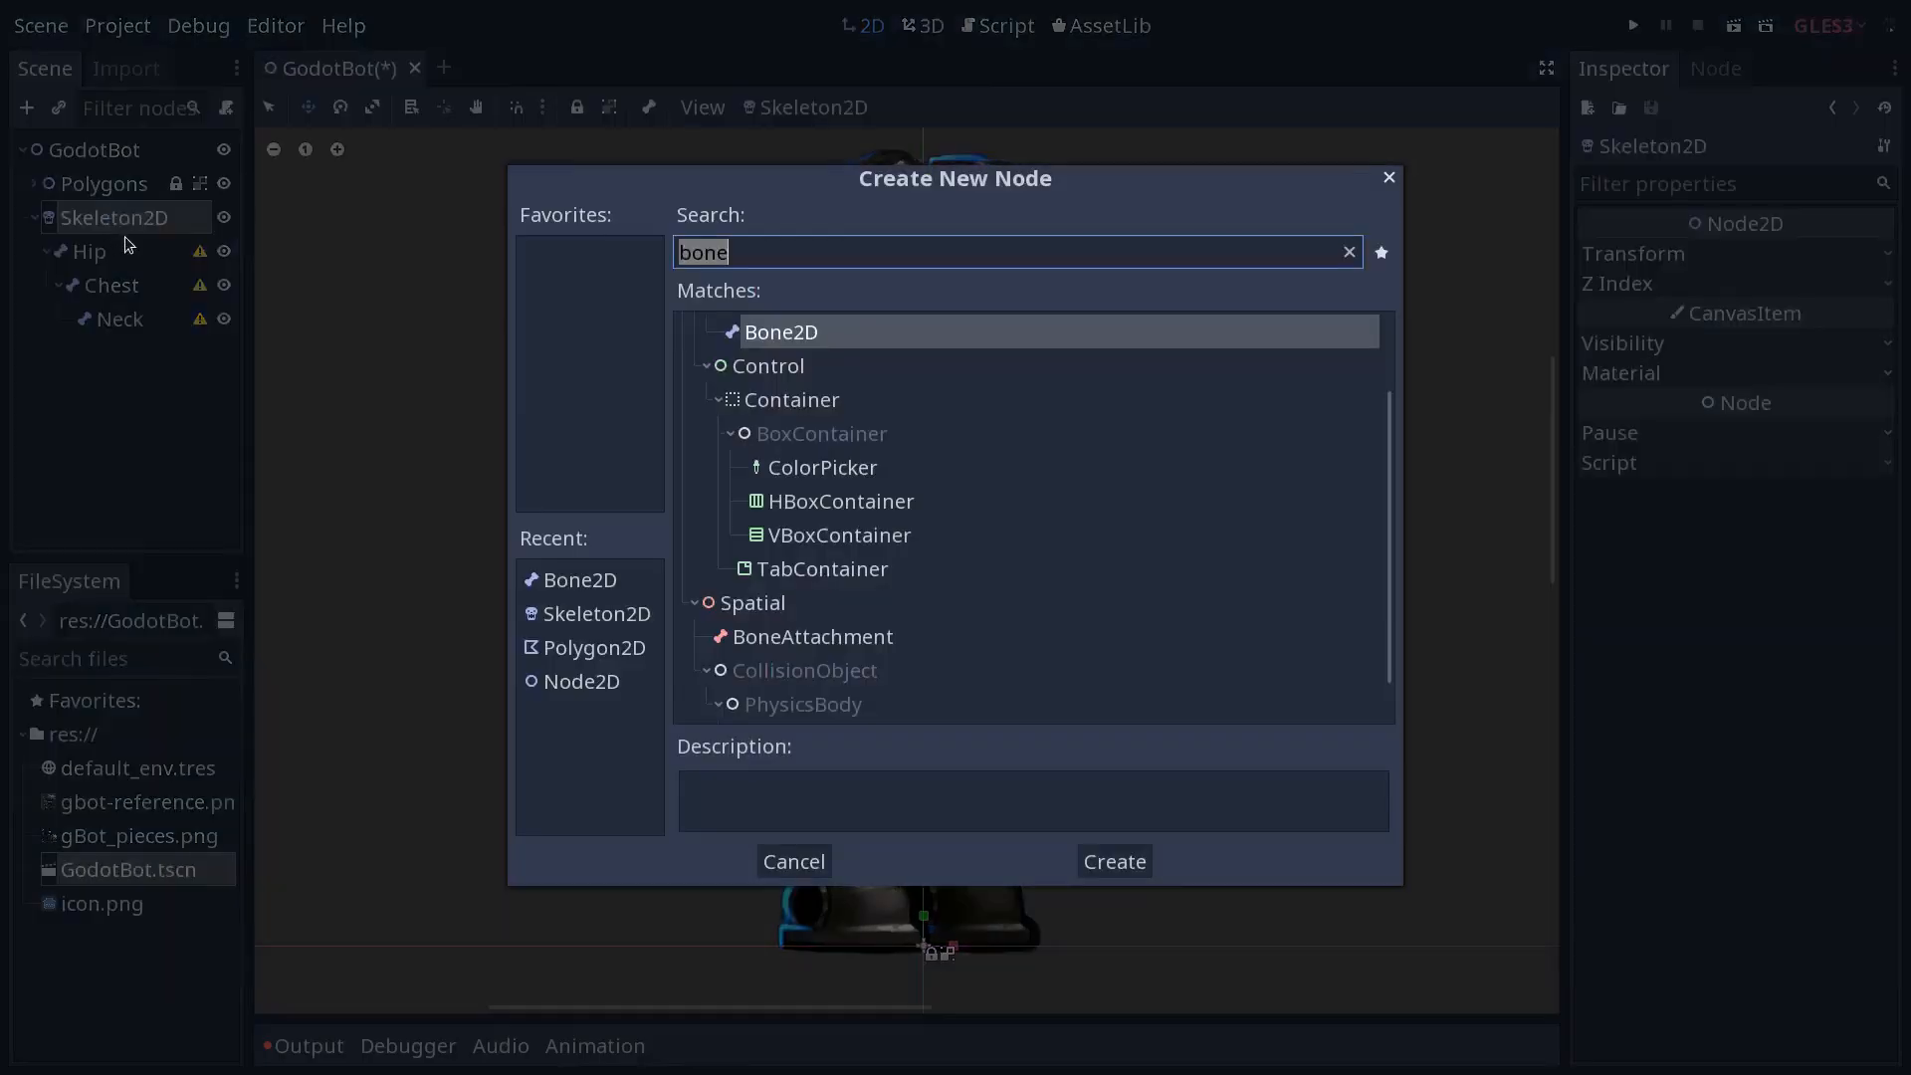
pyautogui.click(1114, 861)
pyautogui.write('ArmL')
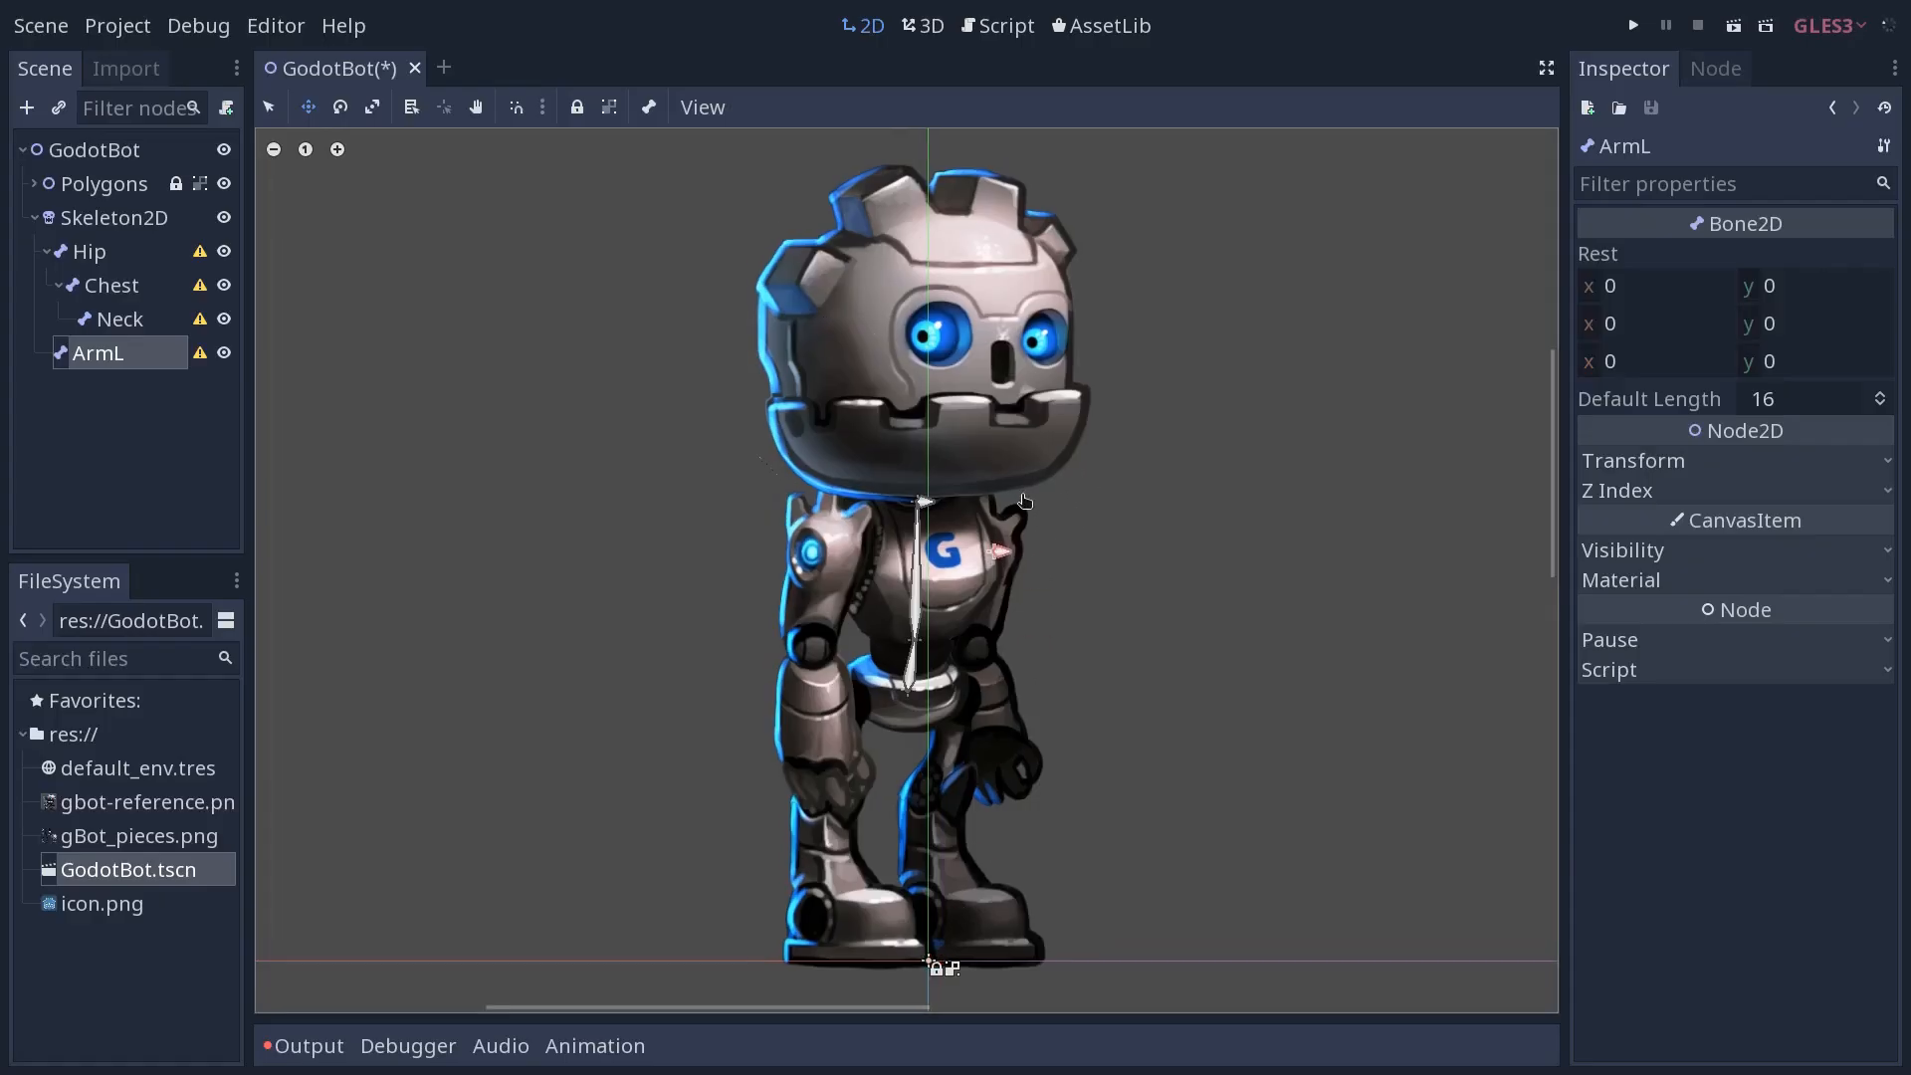
pyautogui.moveTo(337, 523)
pyautogui.write('For')
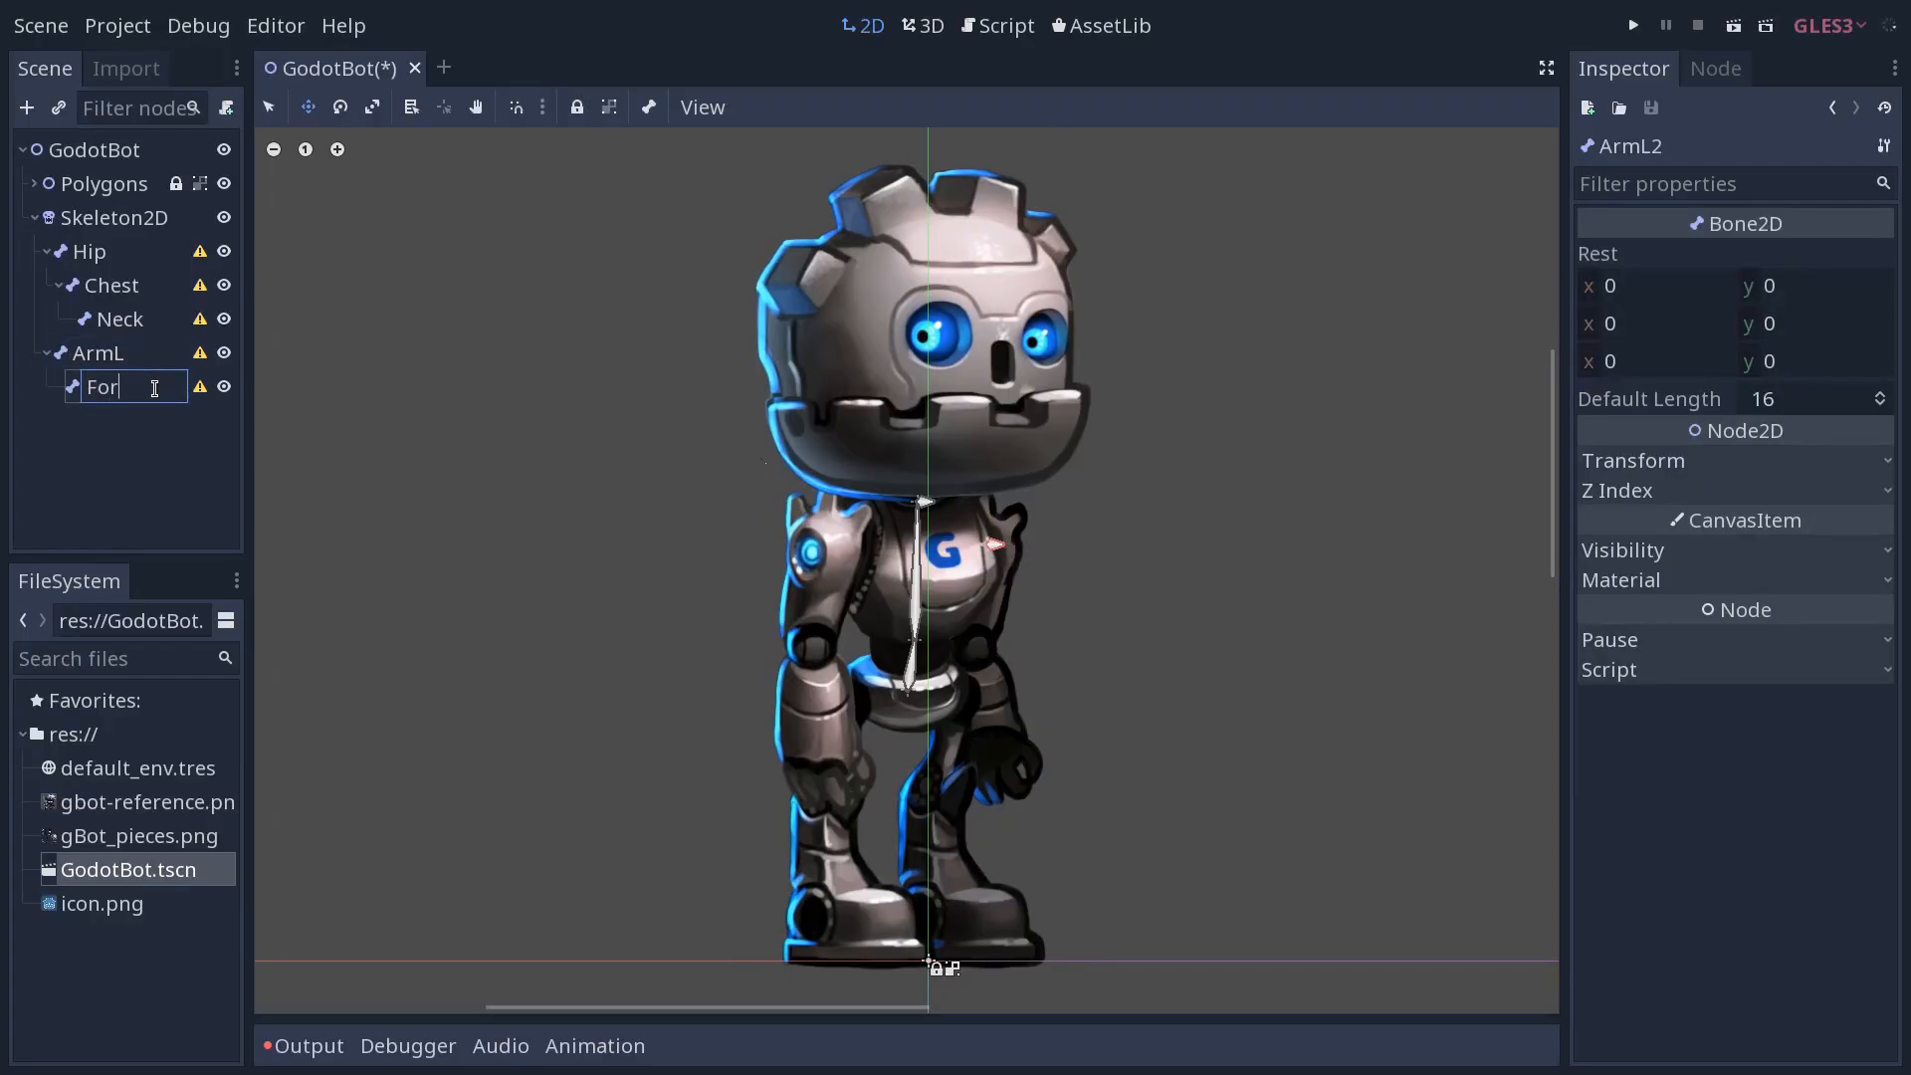
# Name the child arm bones ForearmL and HandL
pyautogui.write('earmL')
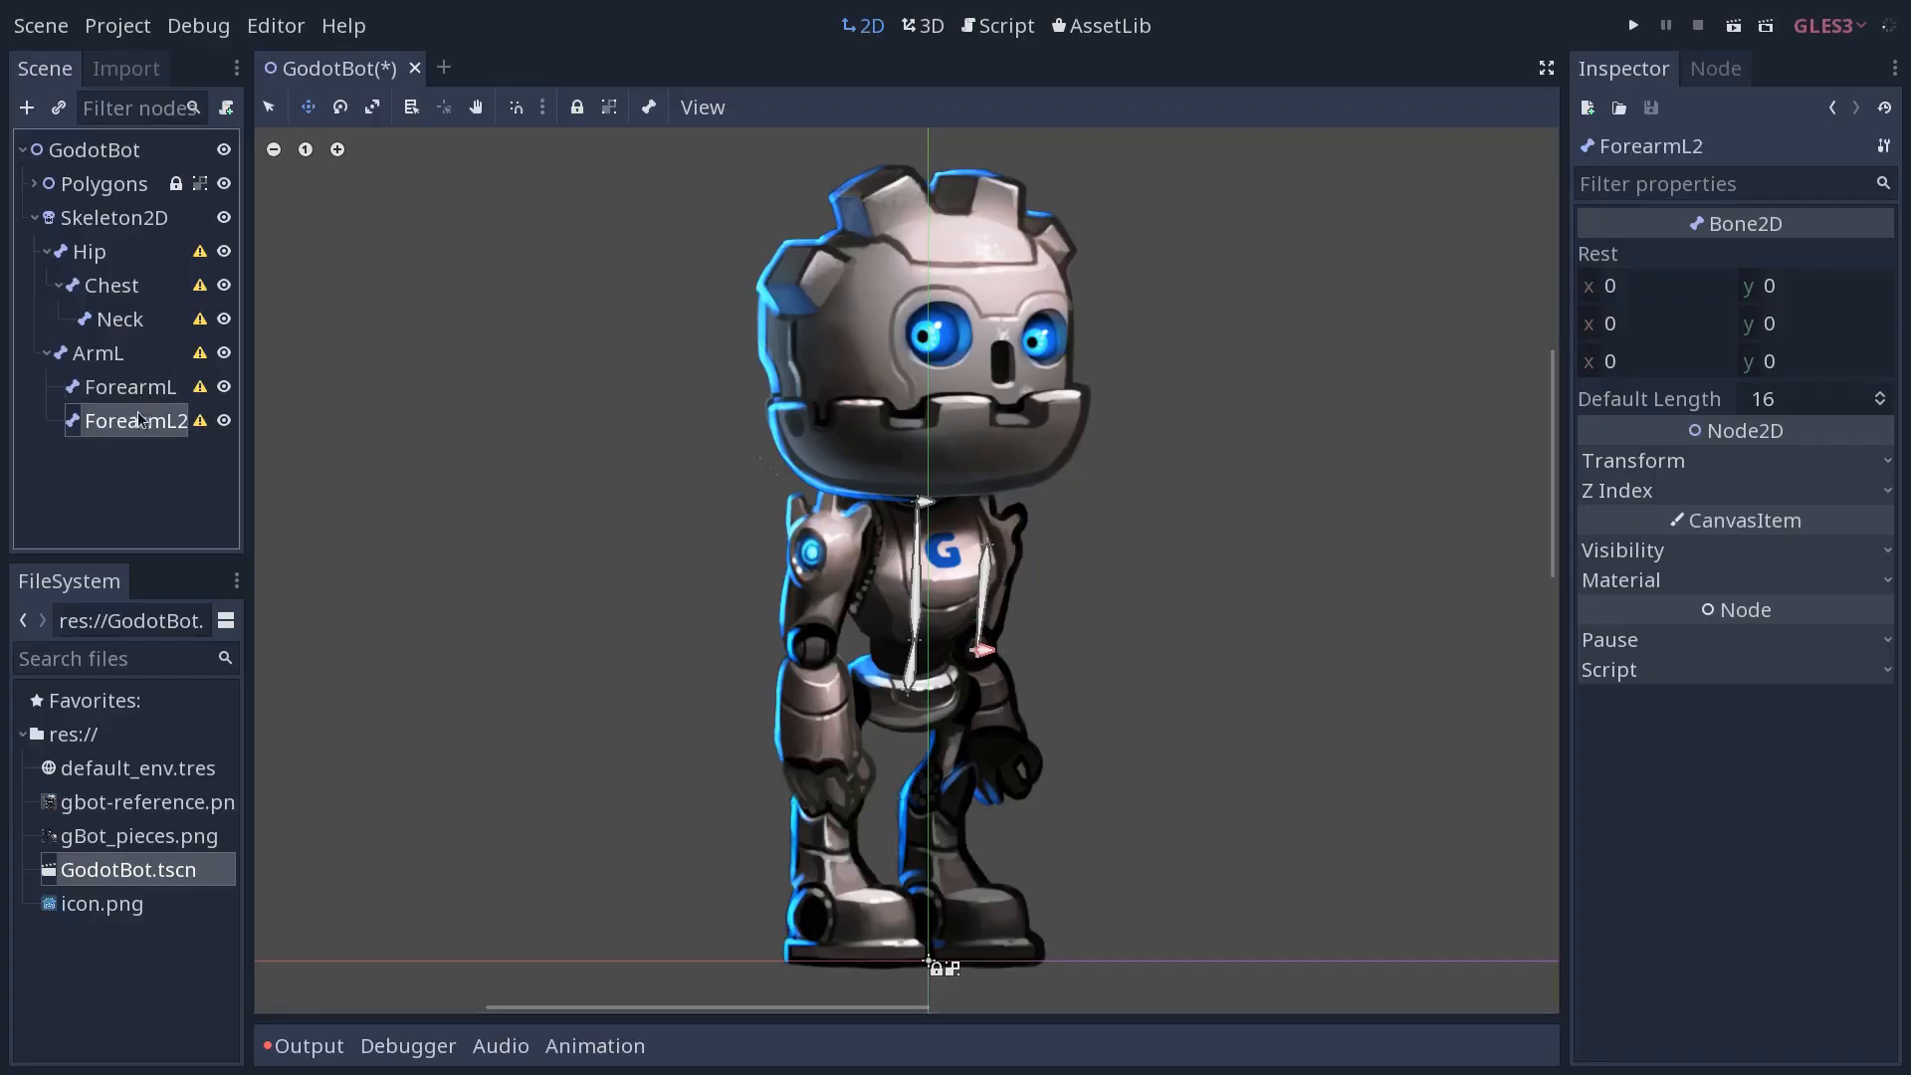
pyautogui.doubleClick(132, 420)
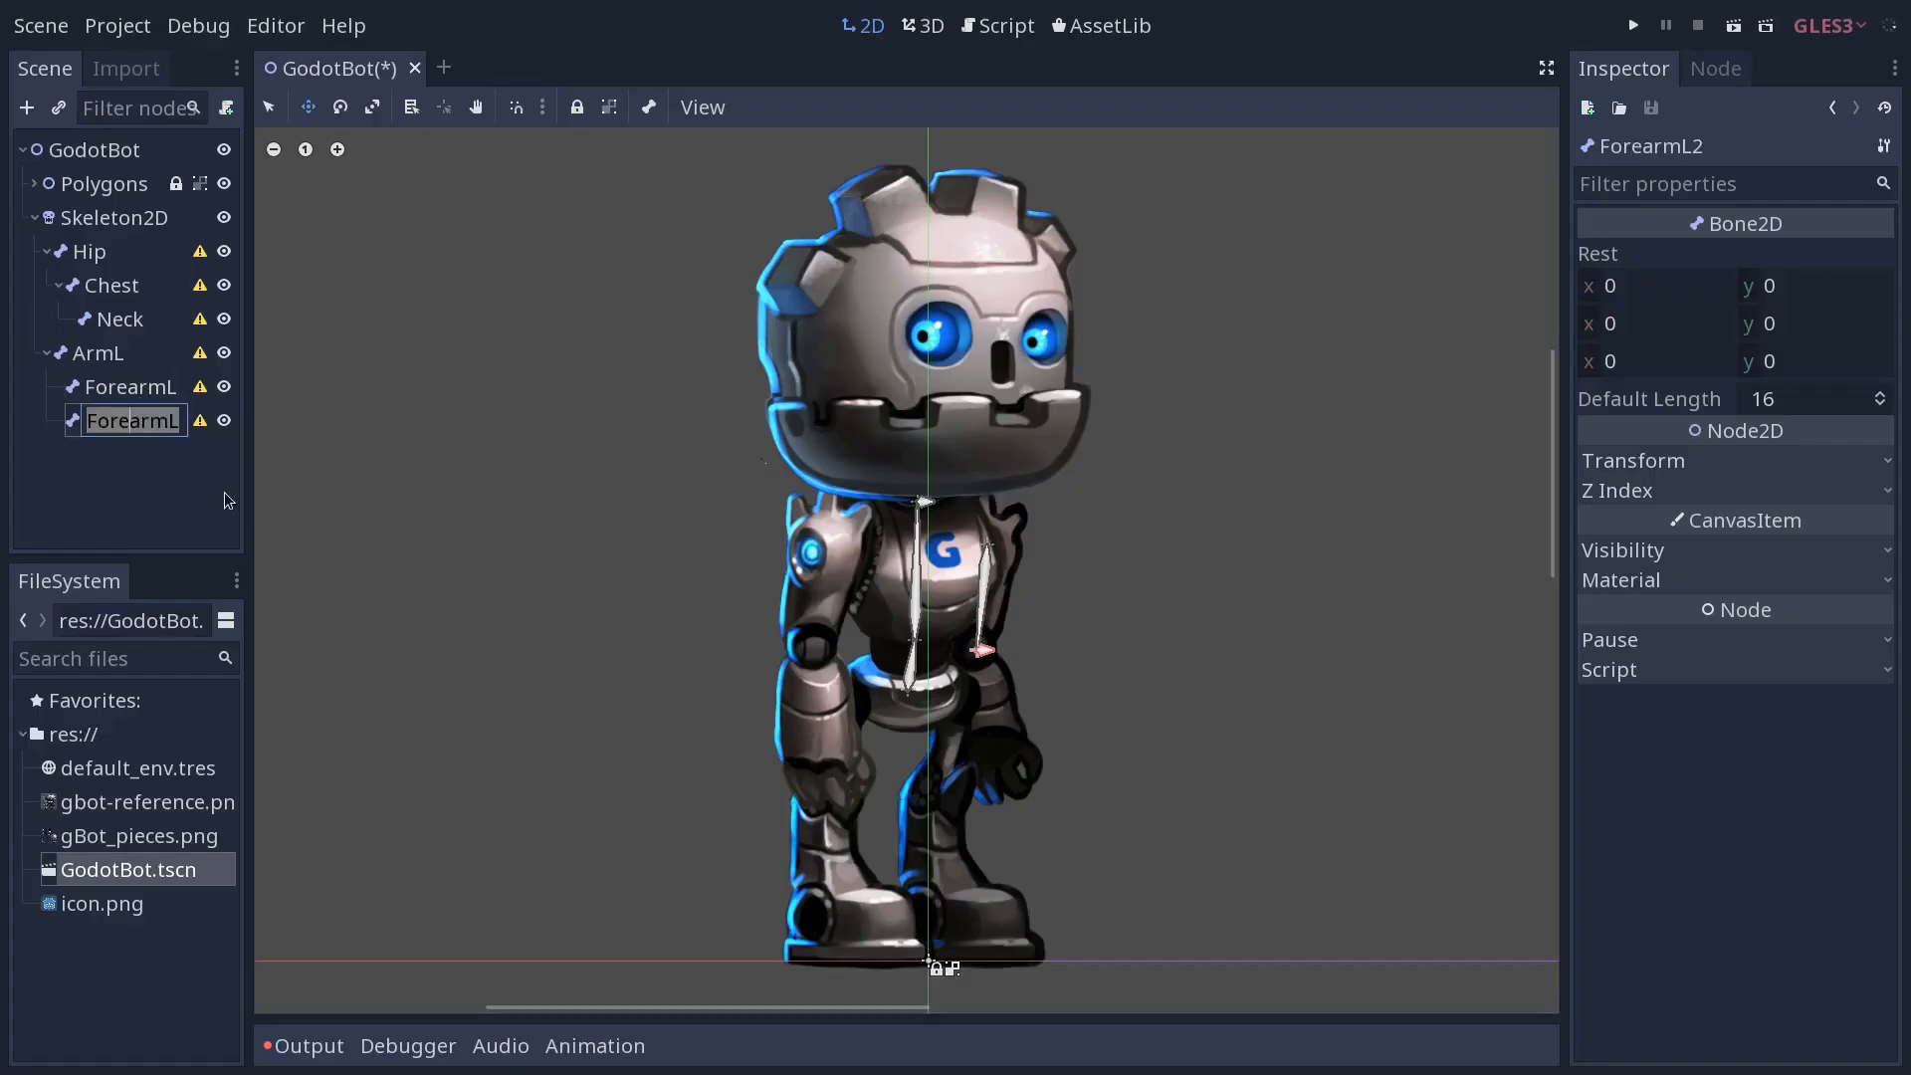
pyautogui.write('HandL')
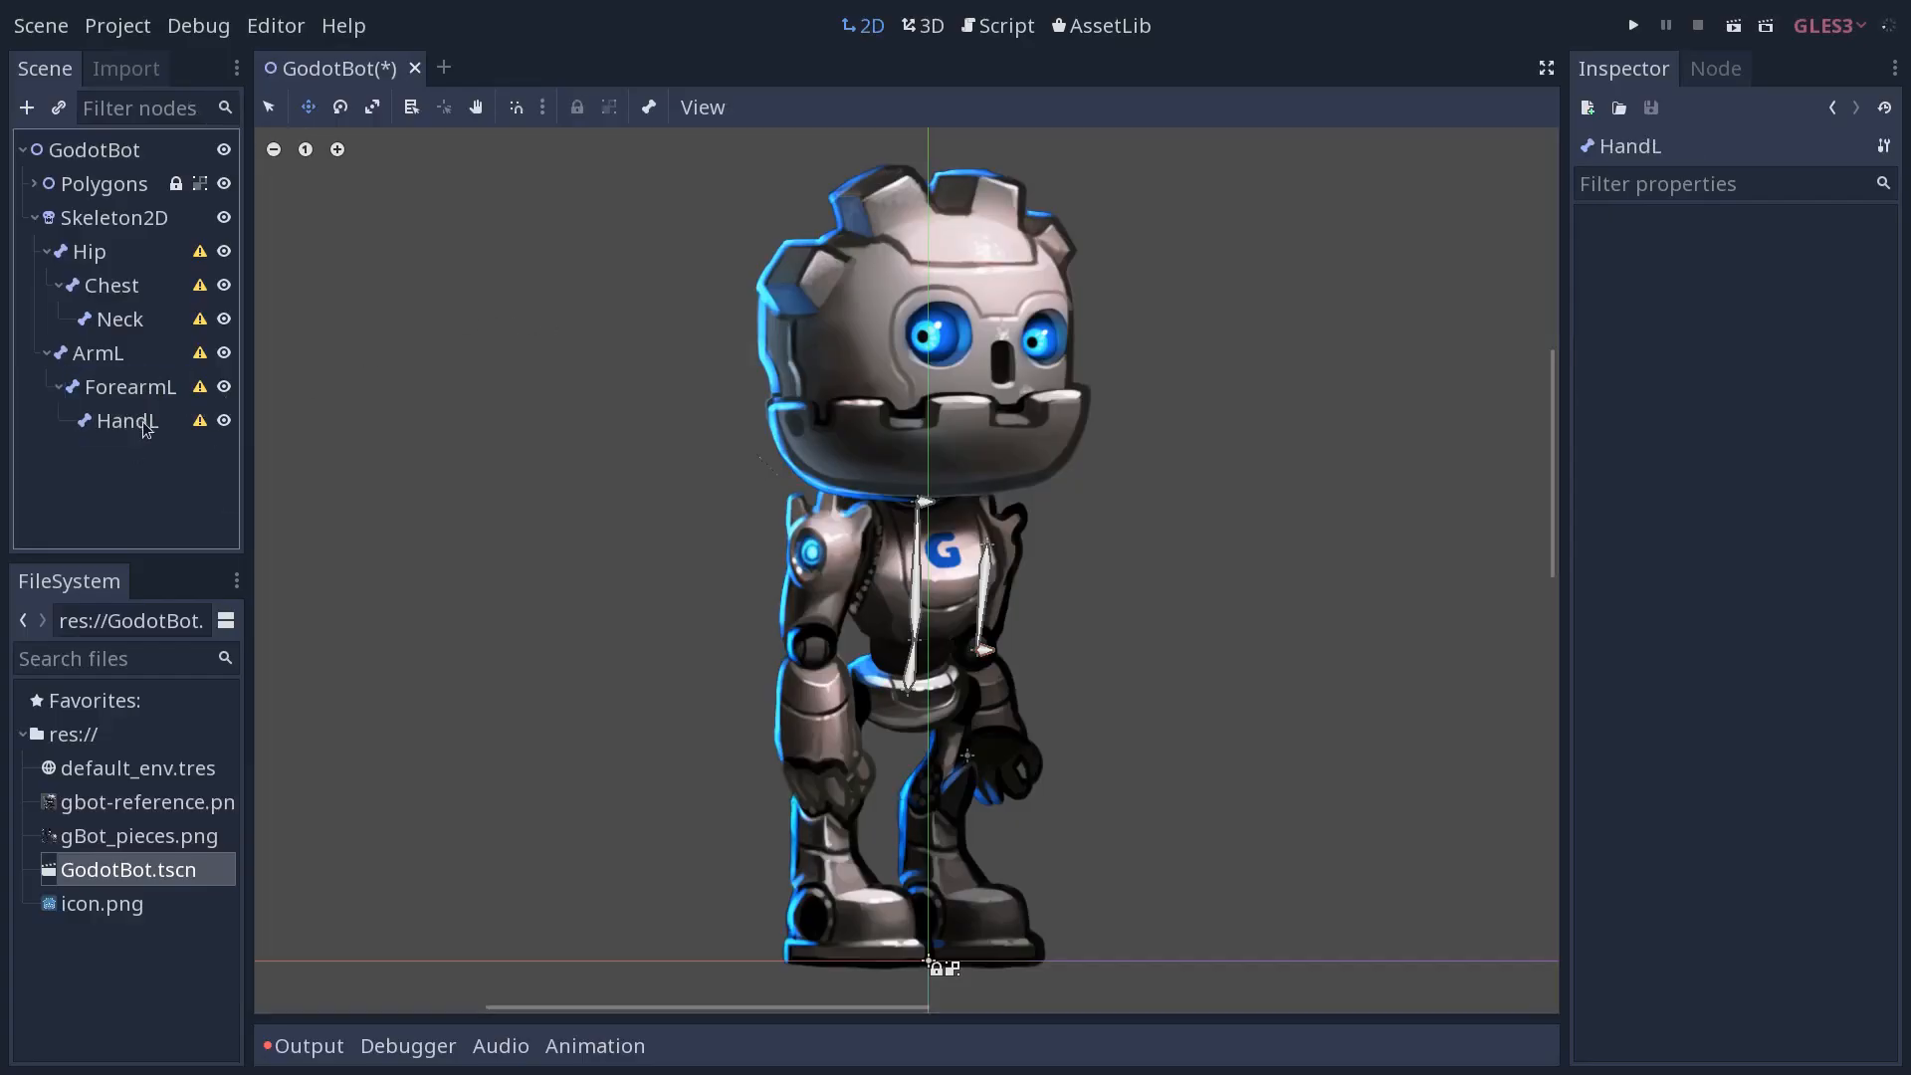
# Fit the HandL bone along the robot's hand with a Default Length of 60
pyautogui.click(126, 420)
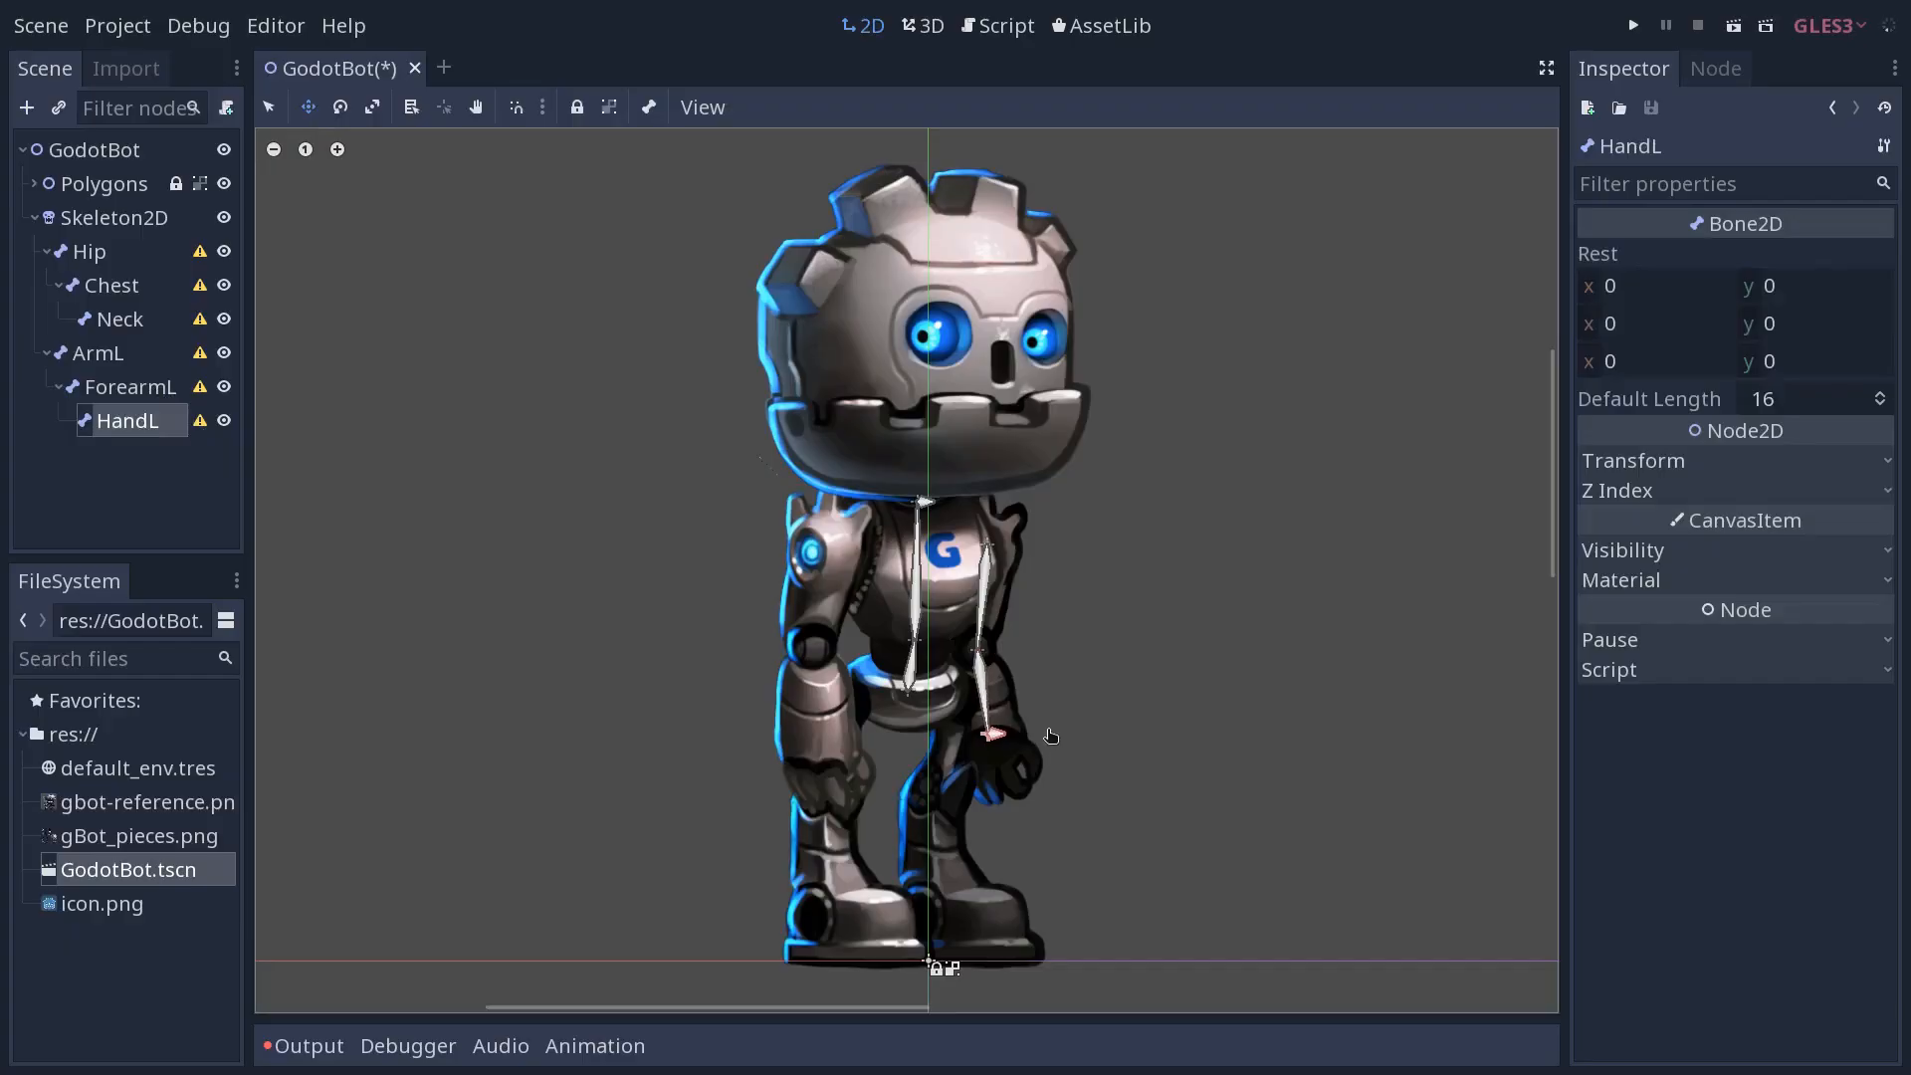
pyautogui.moveTo(1056, 781)
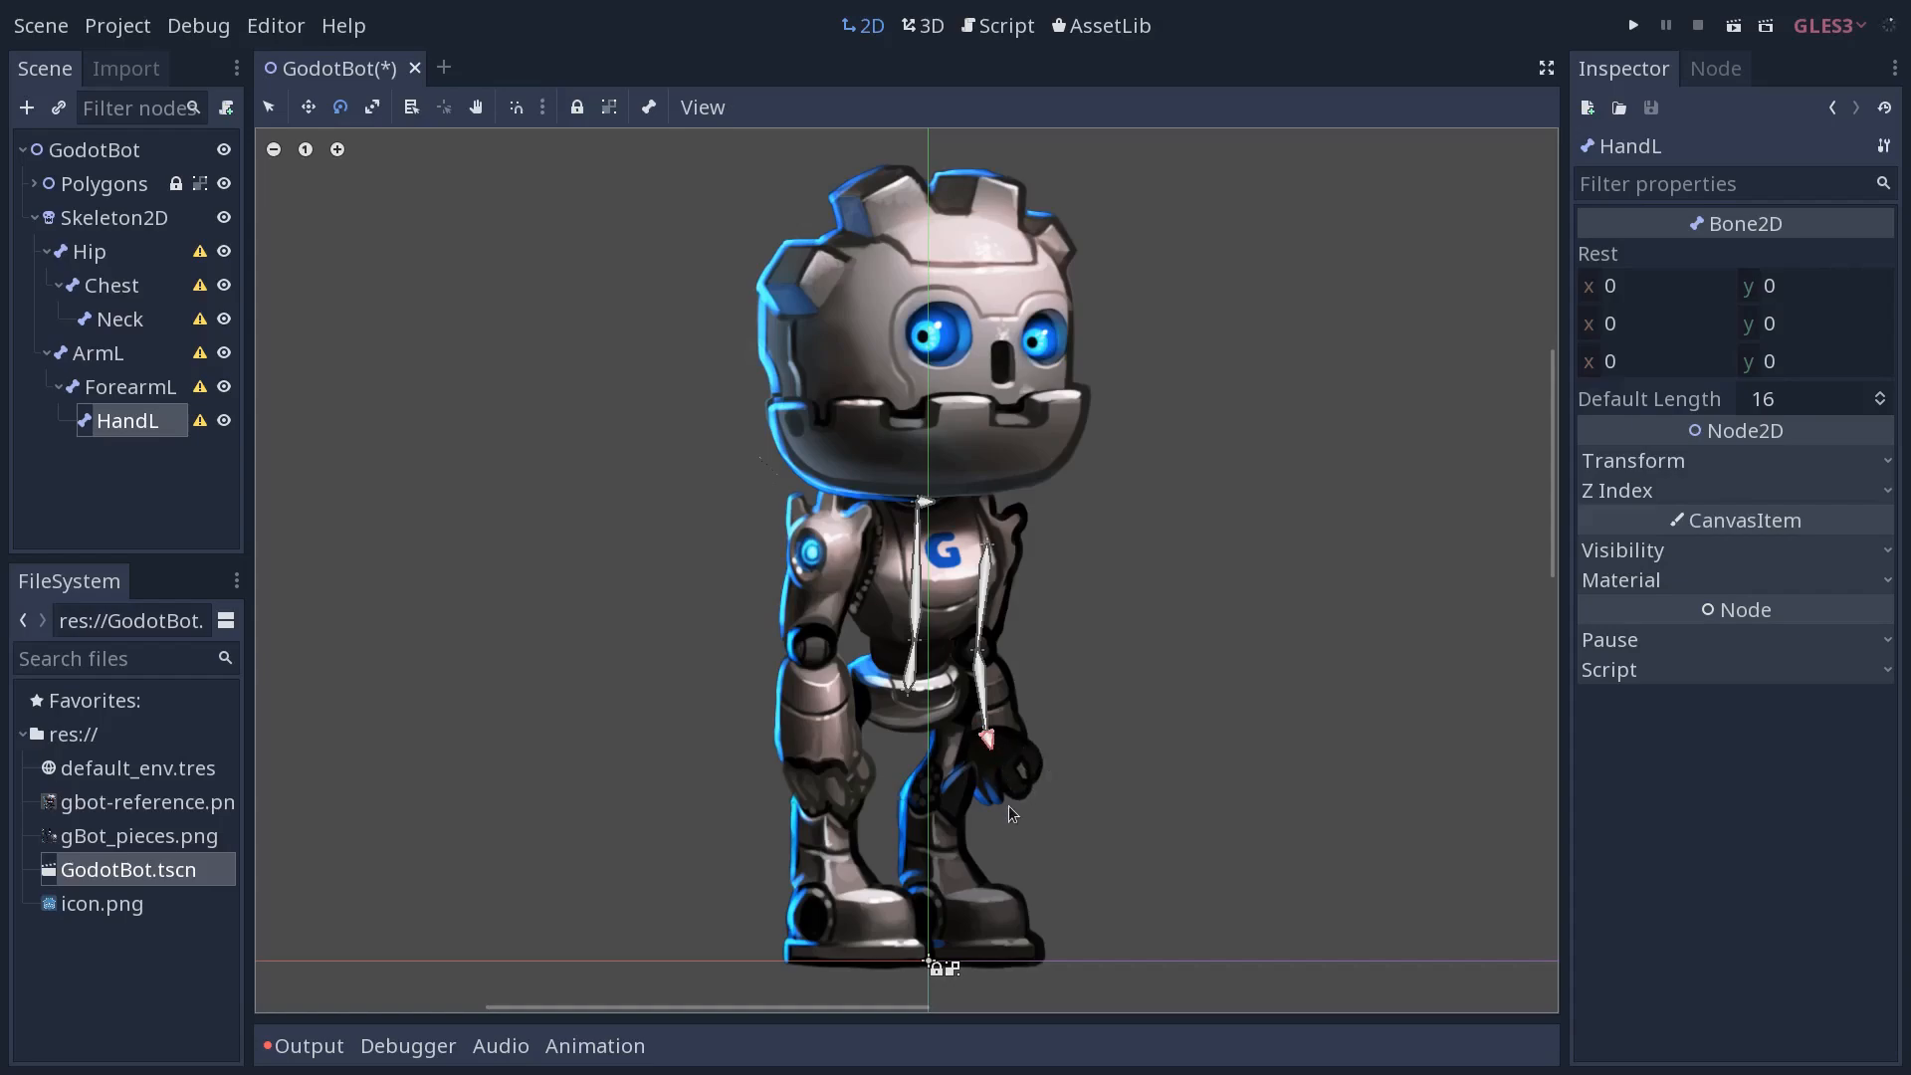
pyautogui.moveTo(1792, 408)
pyautogui.write('60')
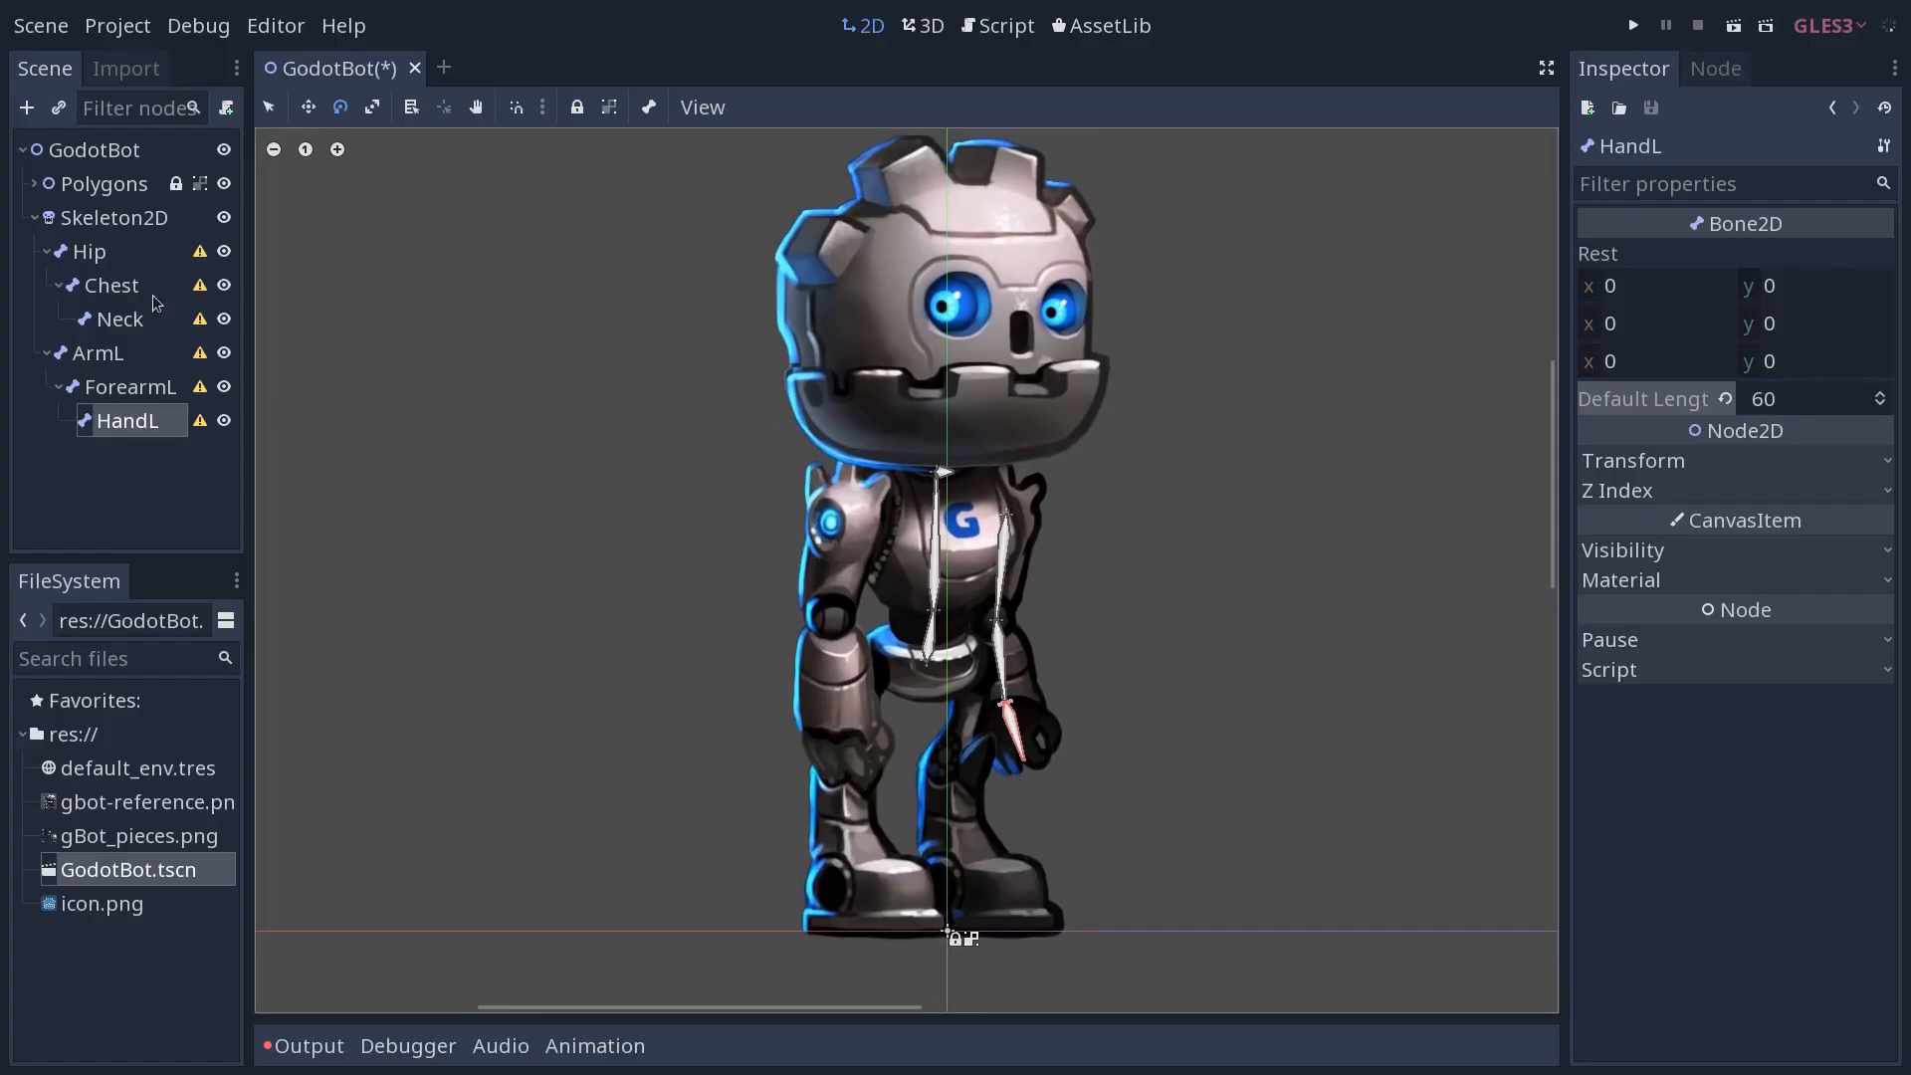
pyautogui.click(114, 217)
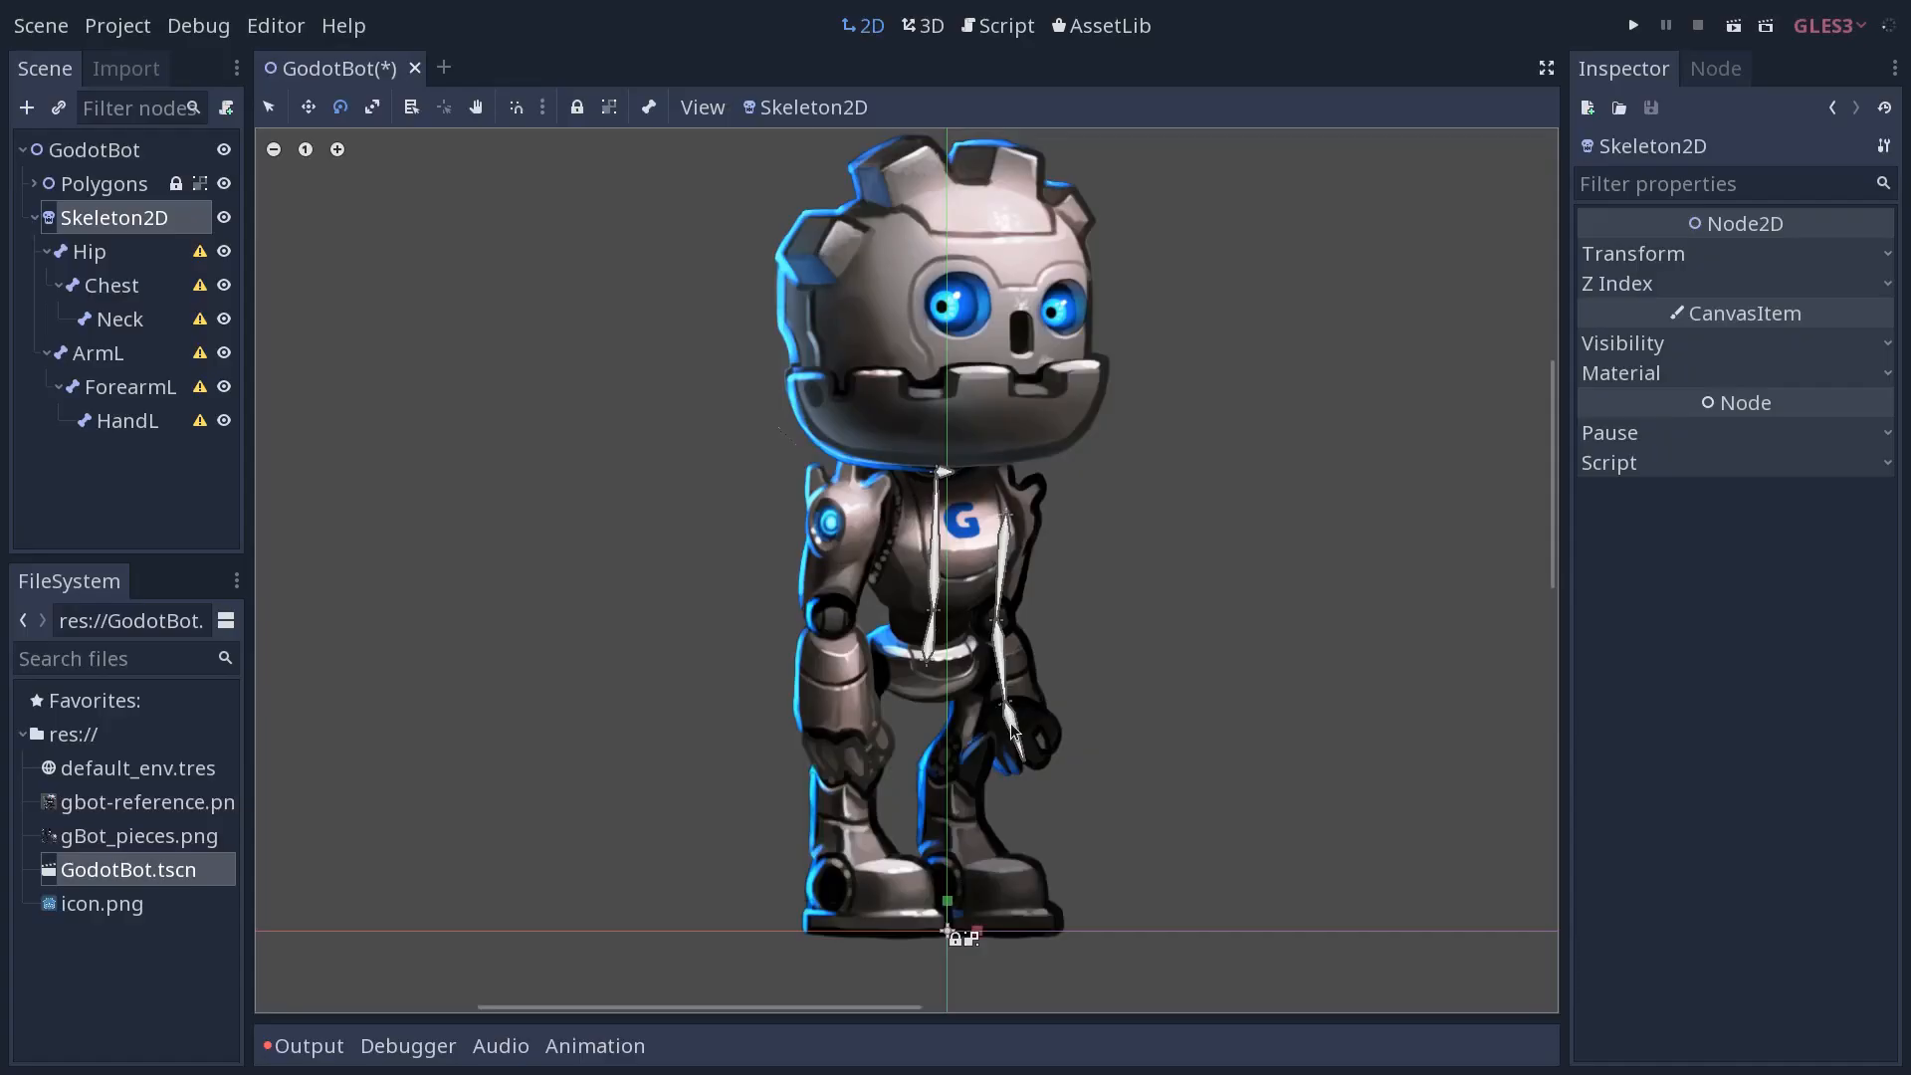
pyautogui.click(127, 420)
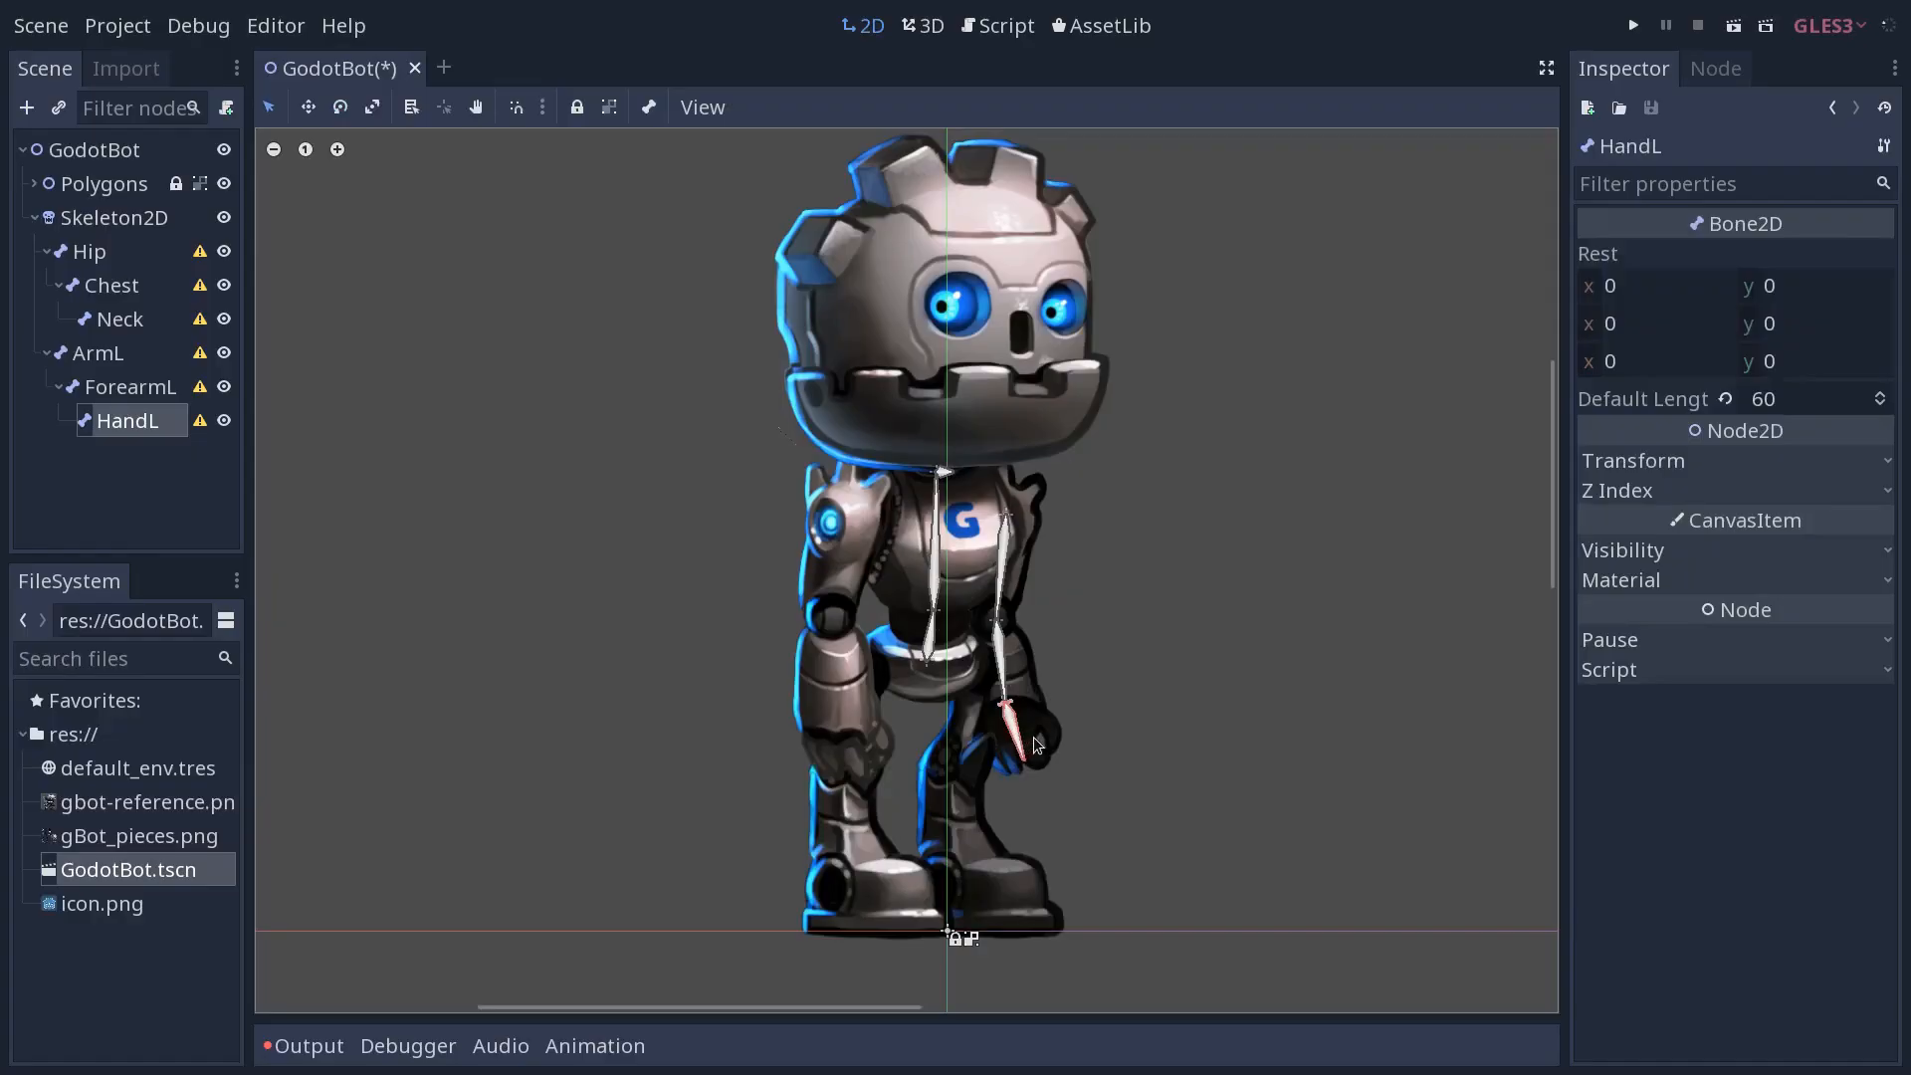
pyautogui.moveTo(1033, 753)
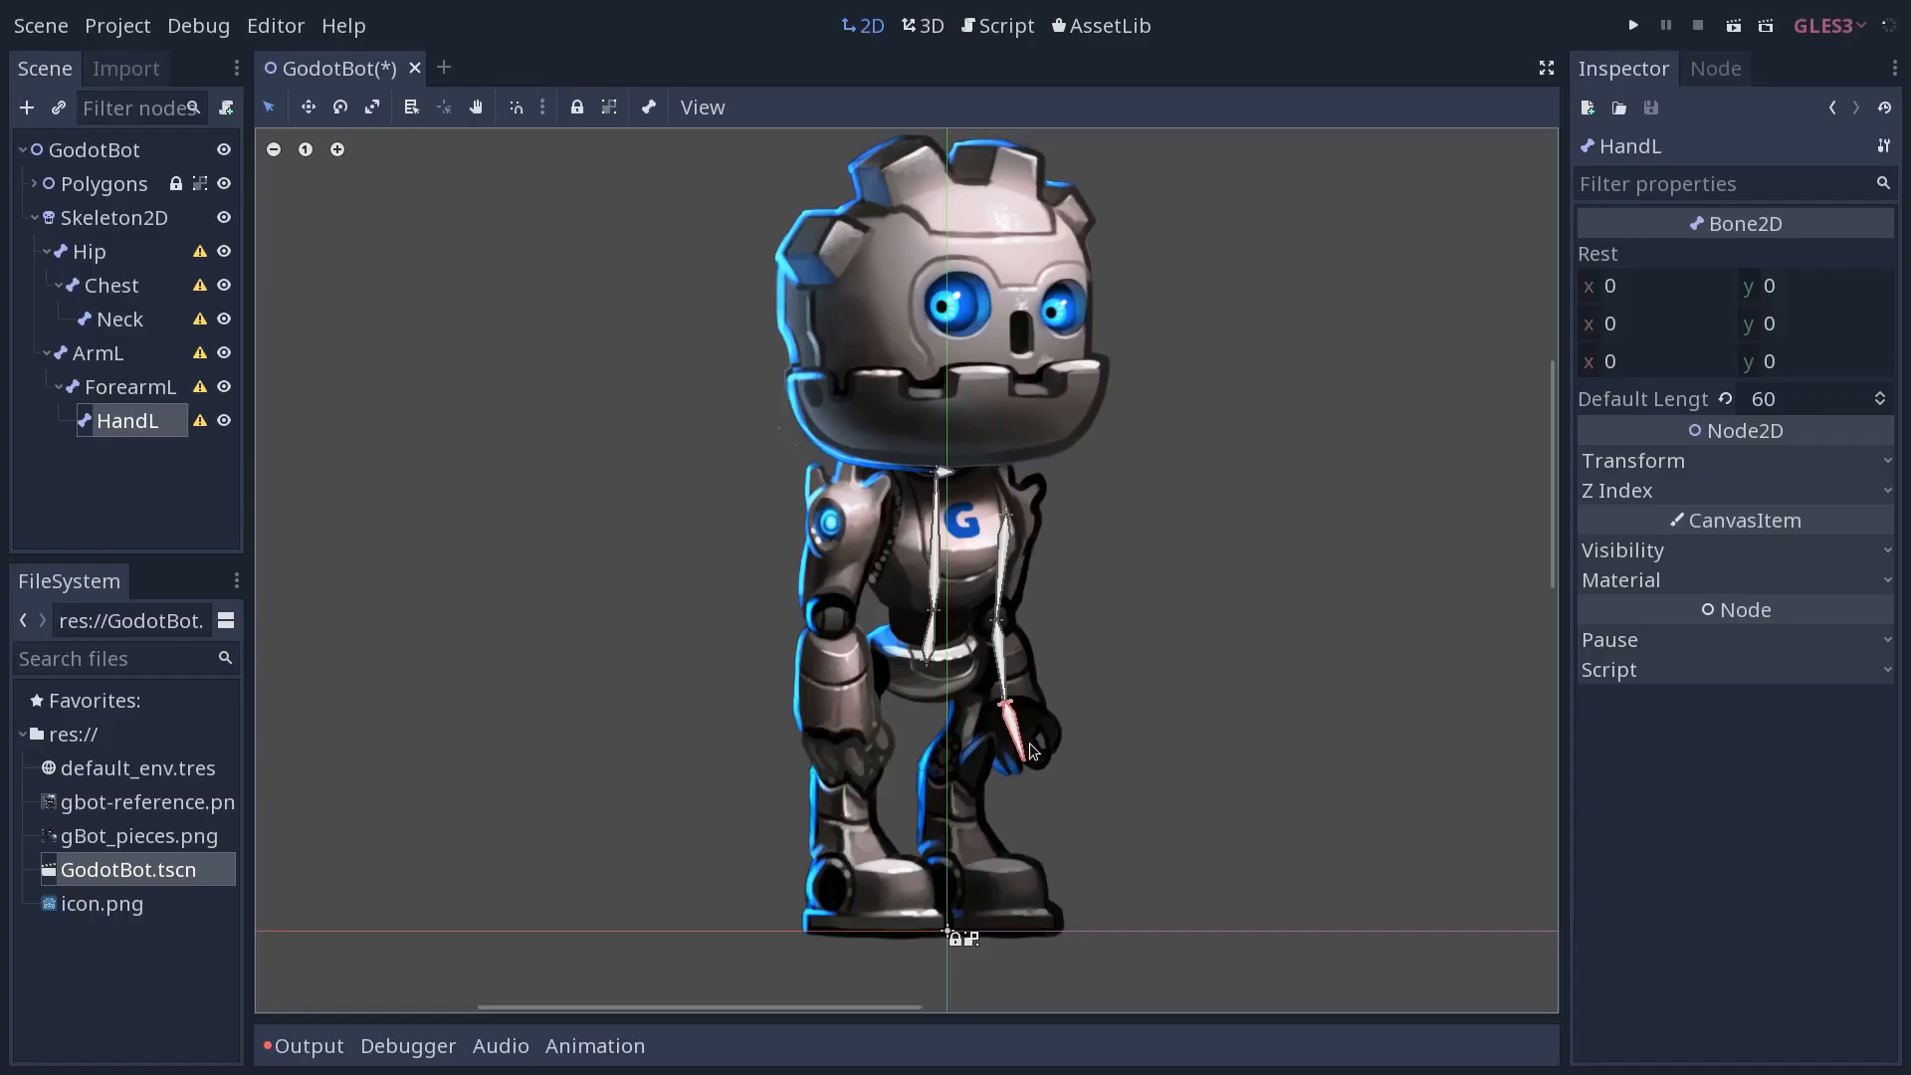
pyautogui.moveTo(1034, 757)
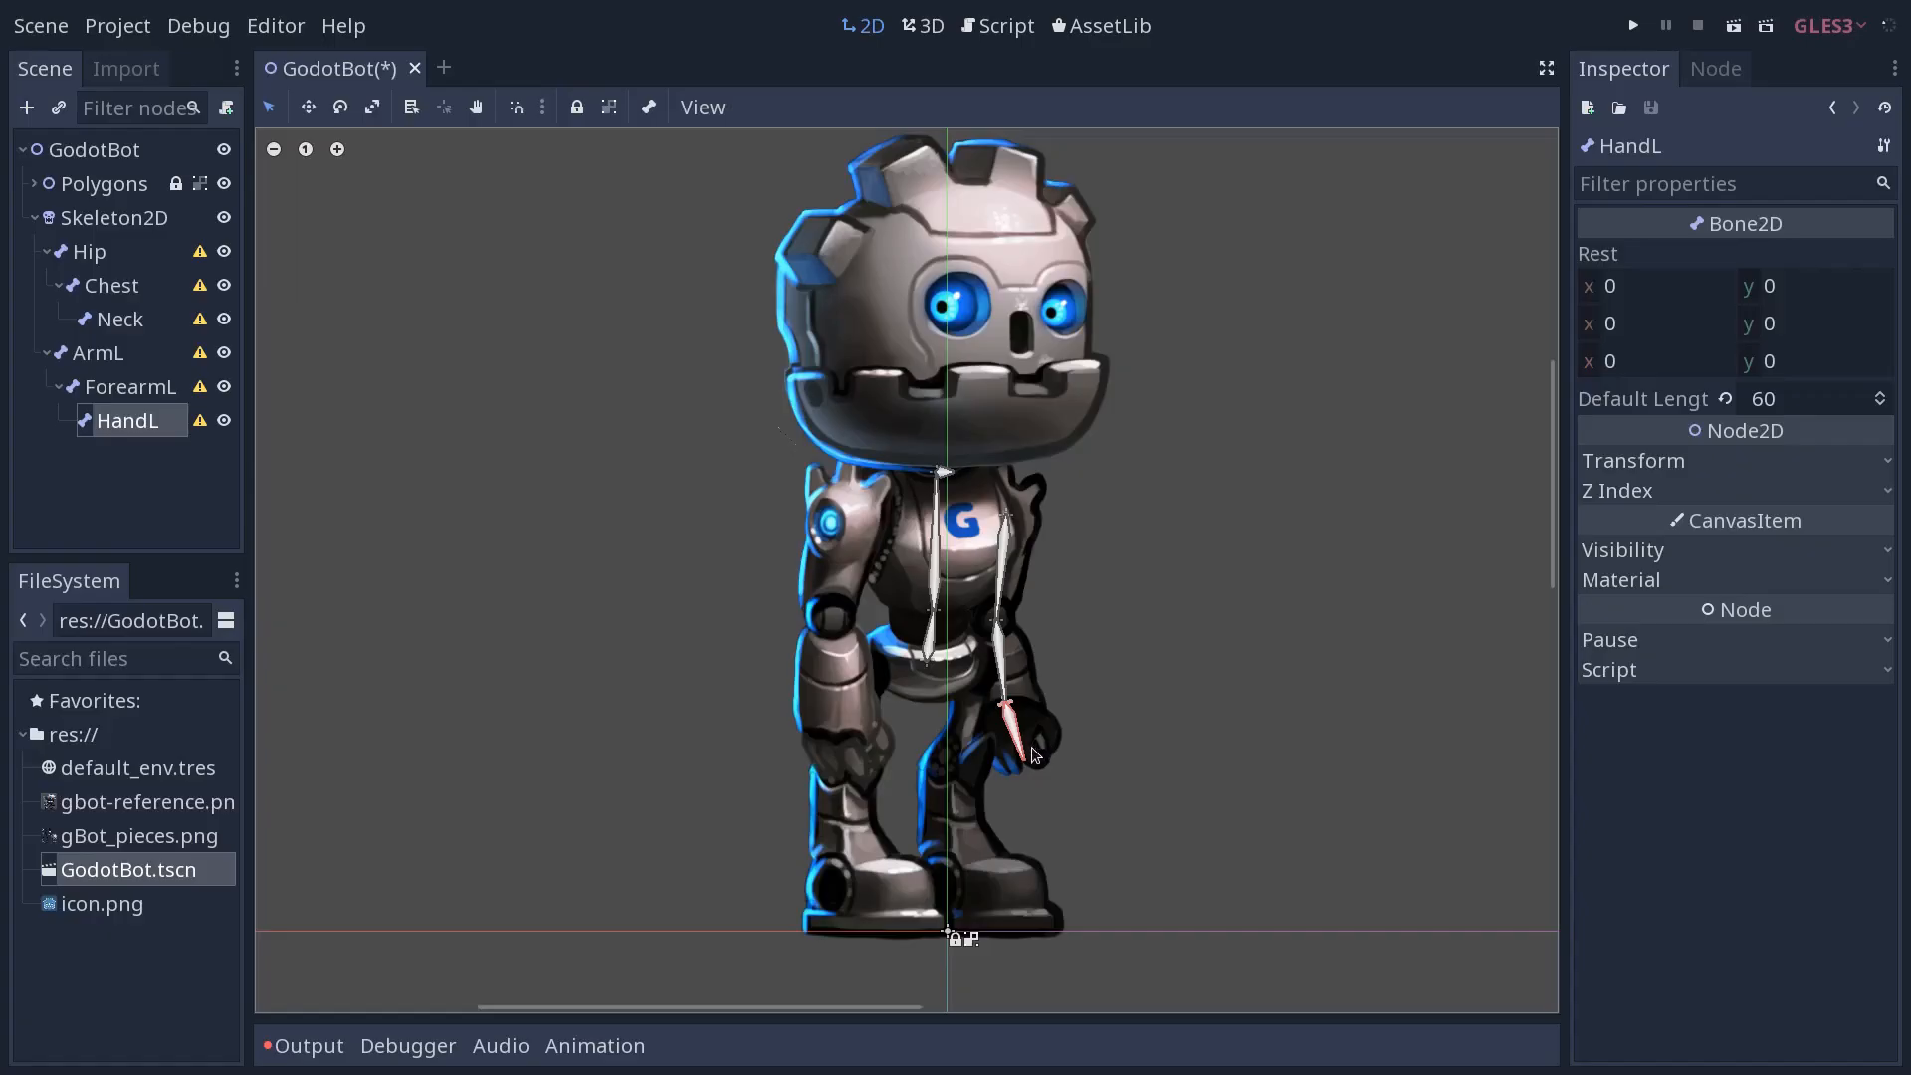
pyautogui.click(88, 251)
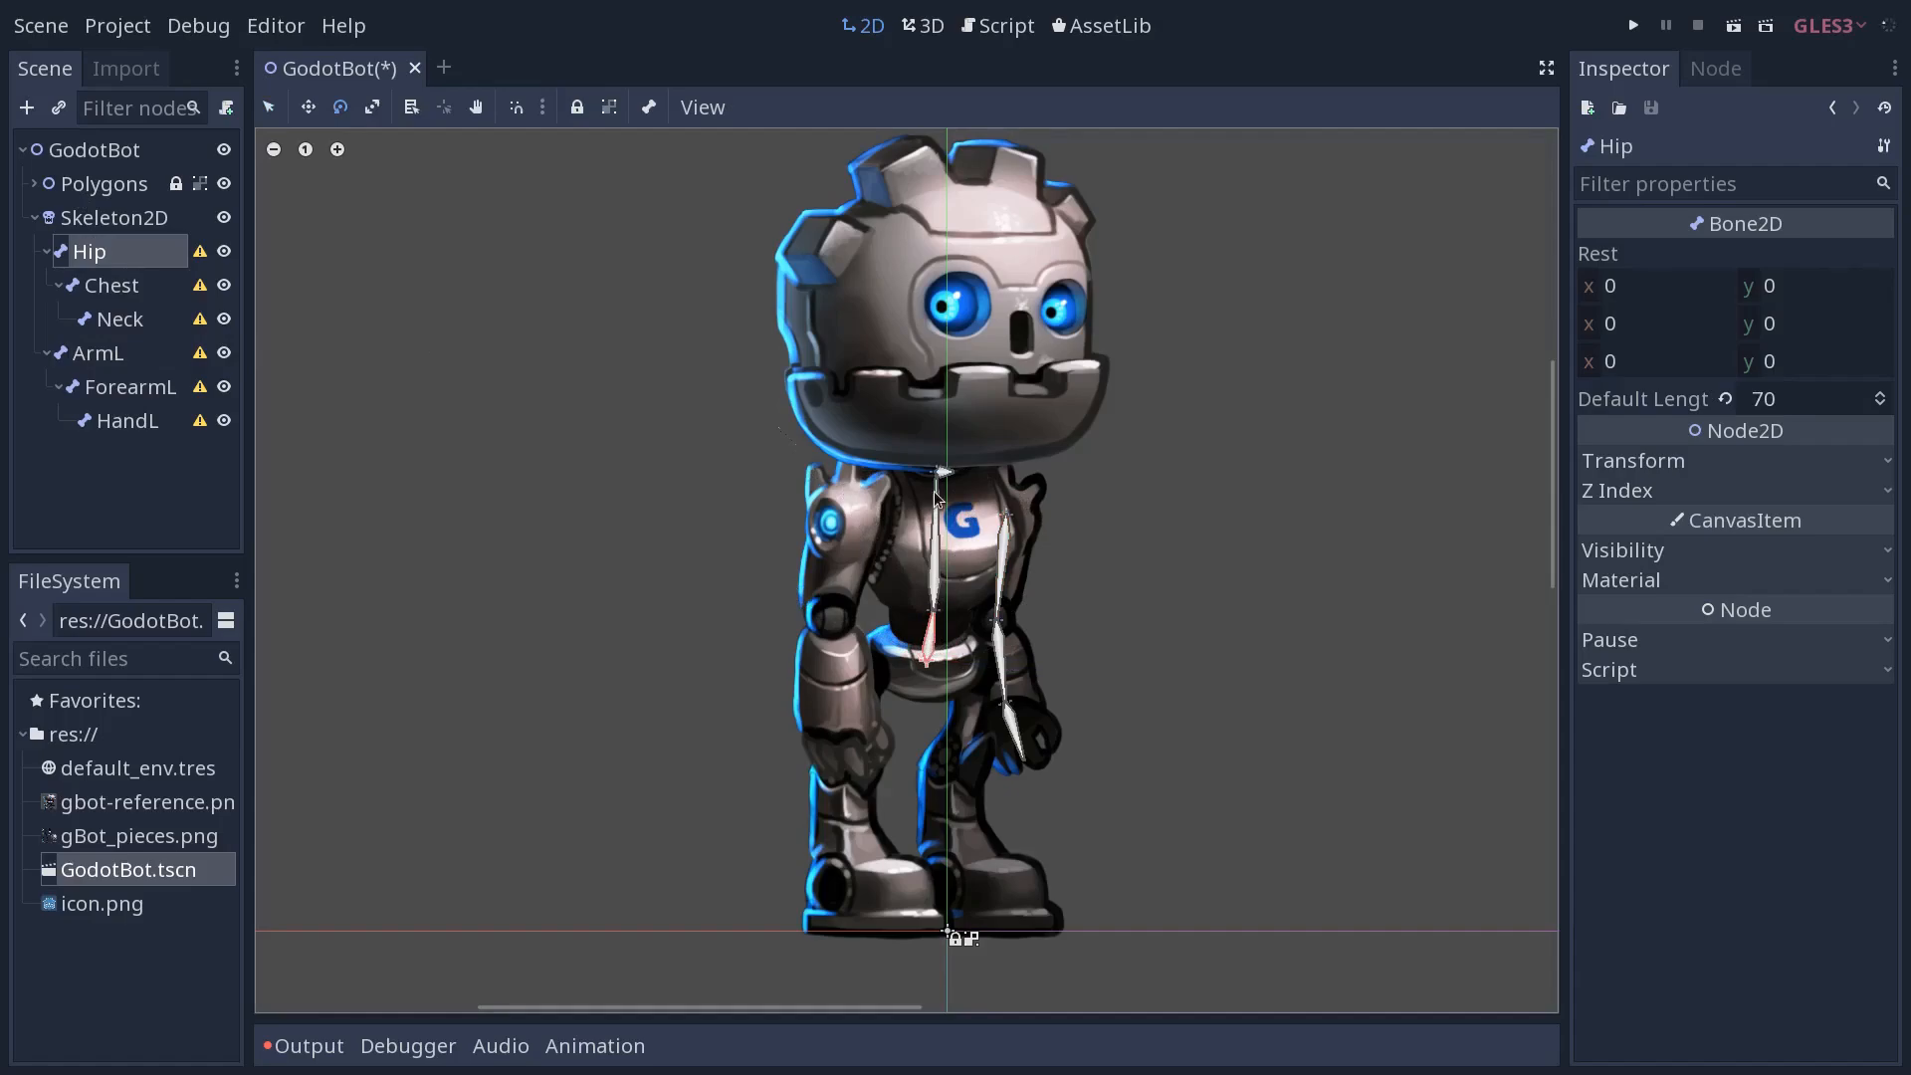
pyautogui.moveTo(945, 498)
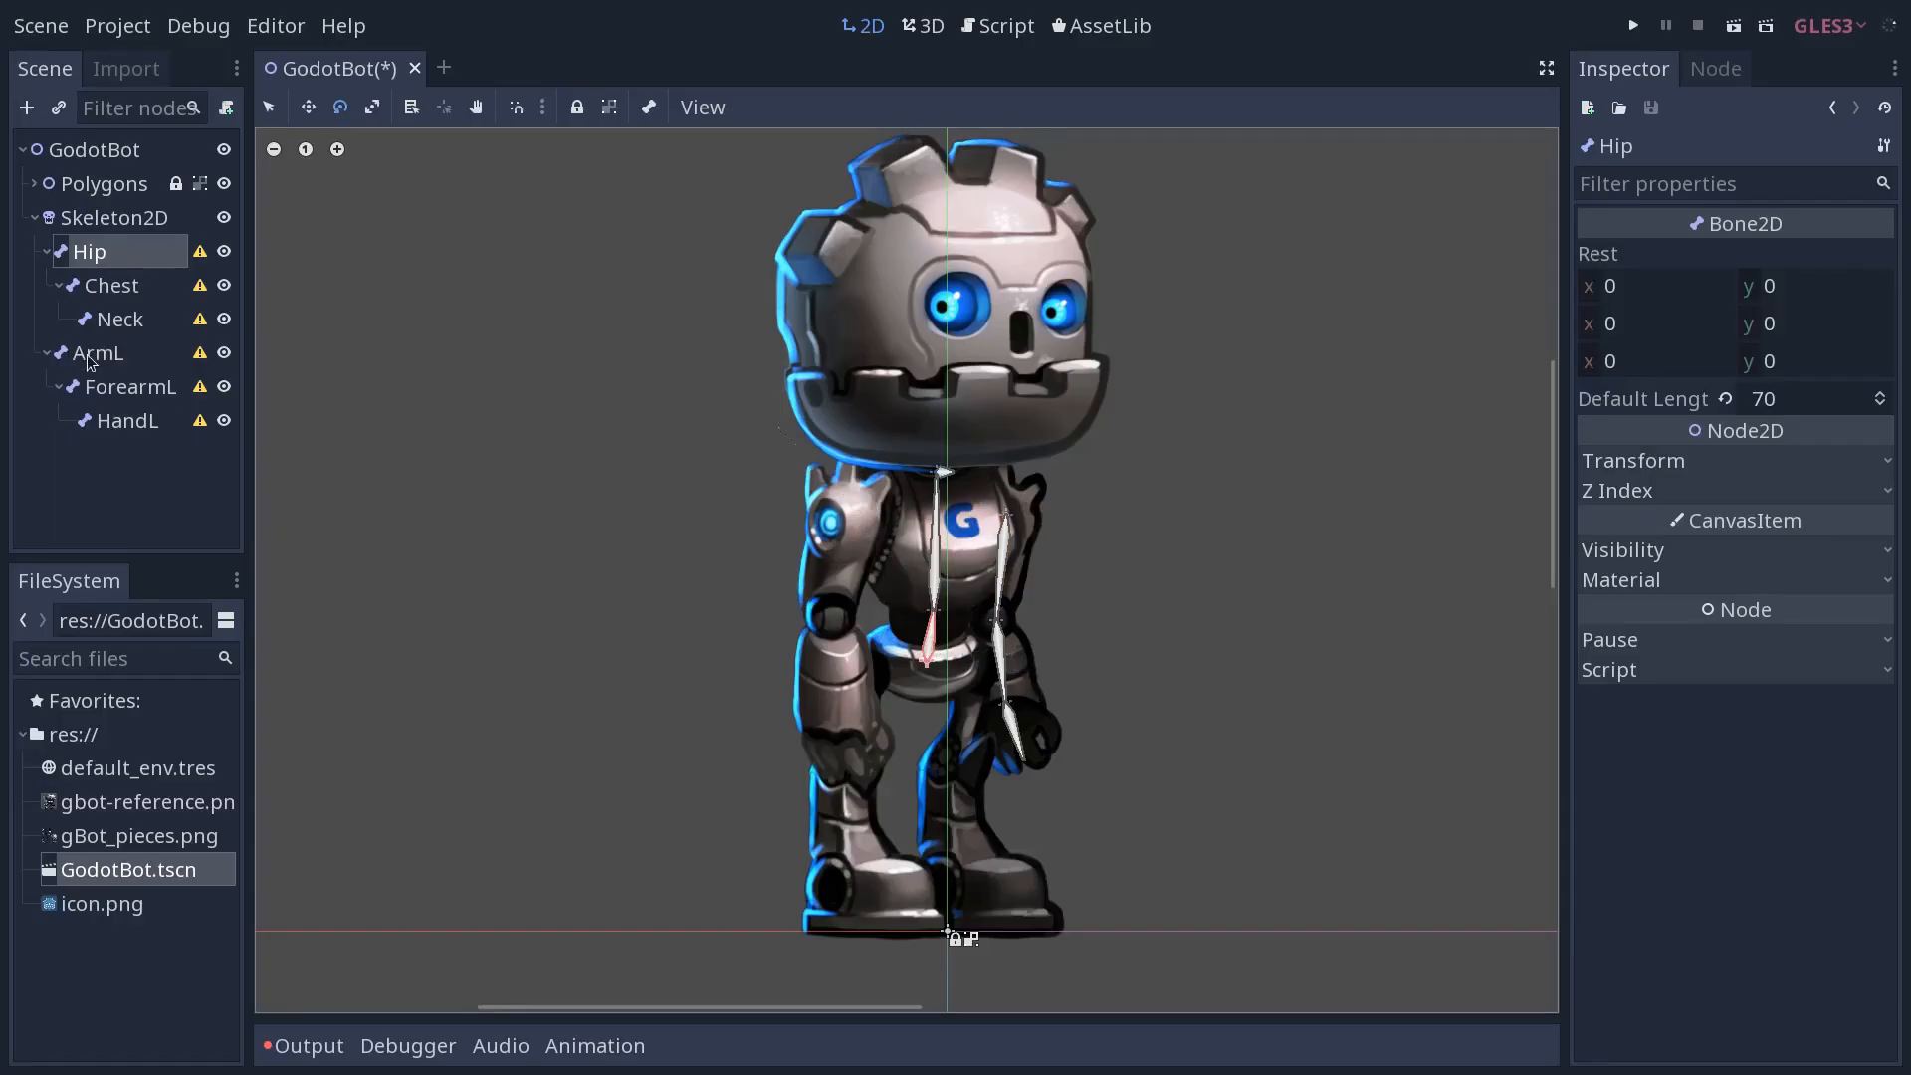
pyautogui.moveTo(114, 324)
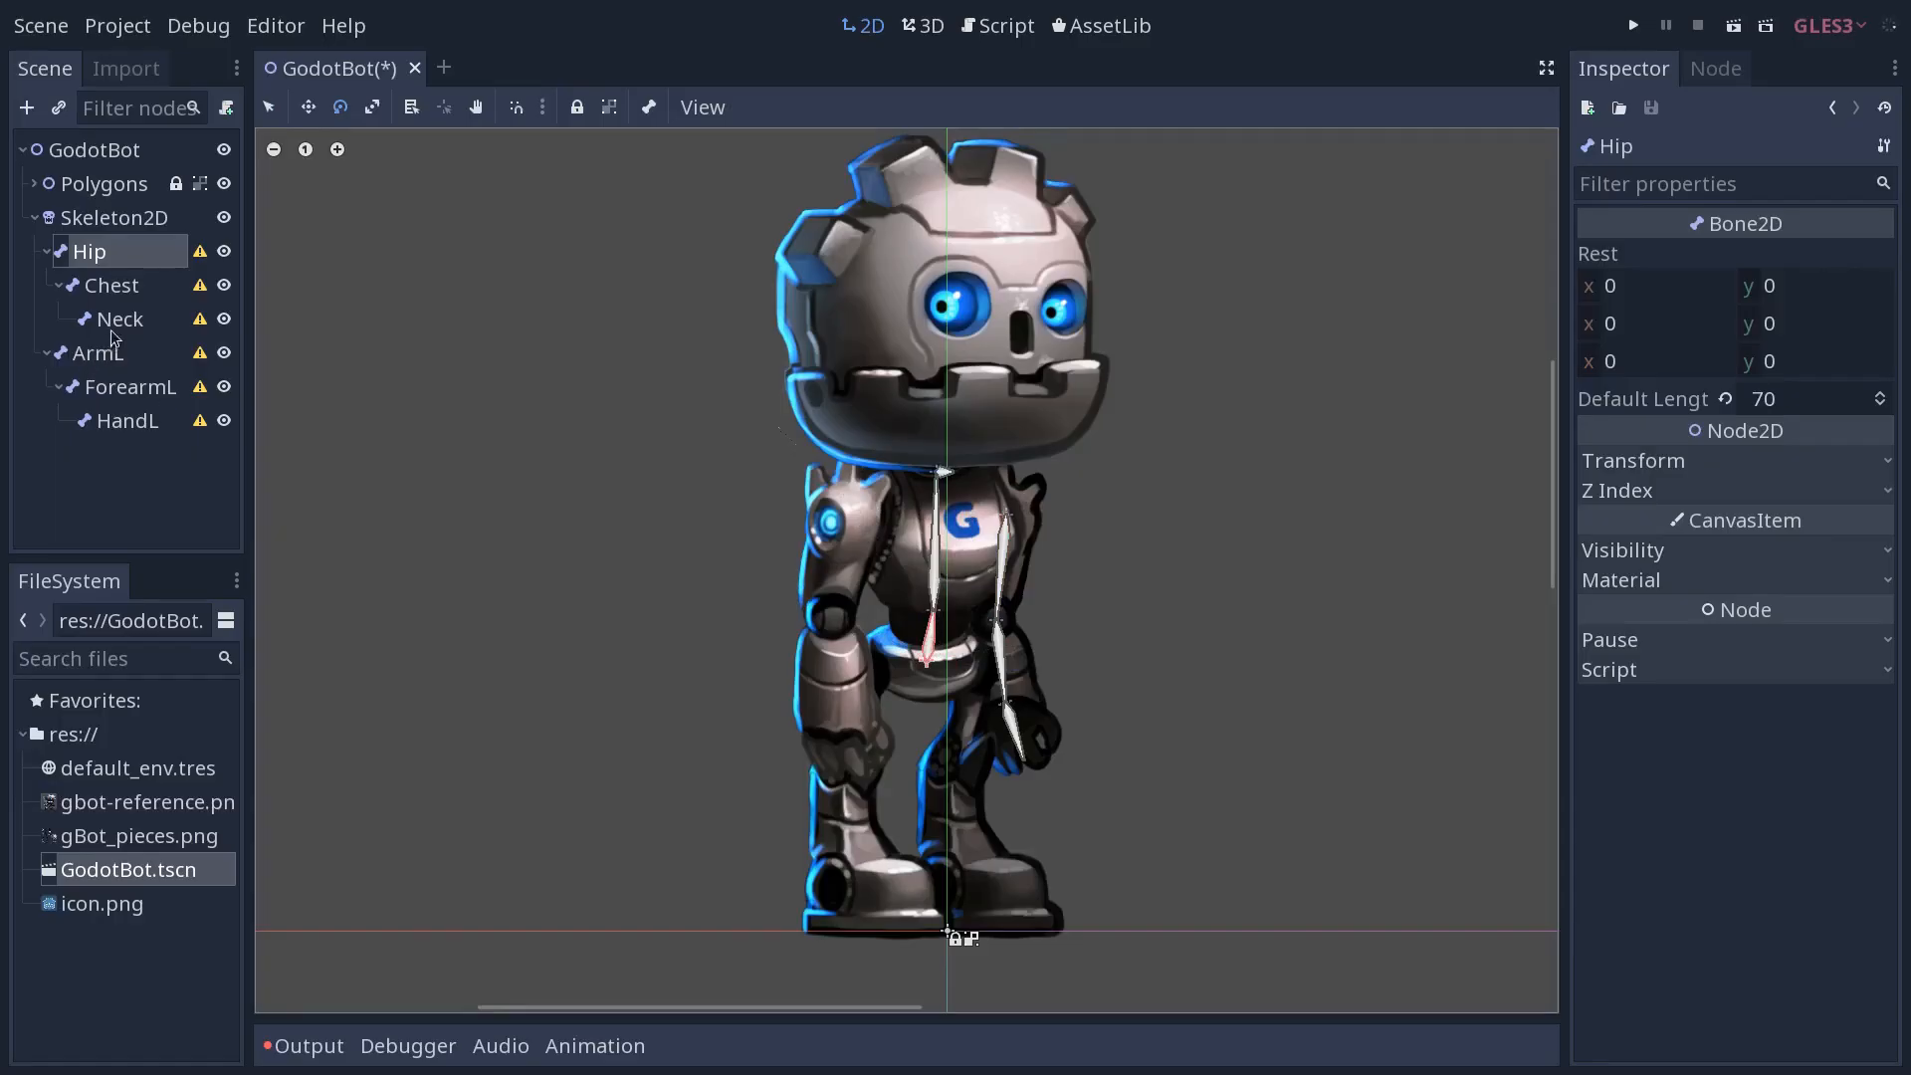
# Reparent the ArmL chain under Chest, then check the Hip and Neck bones
pyautogui.click(98, 353)
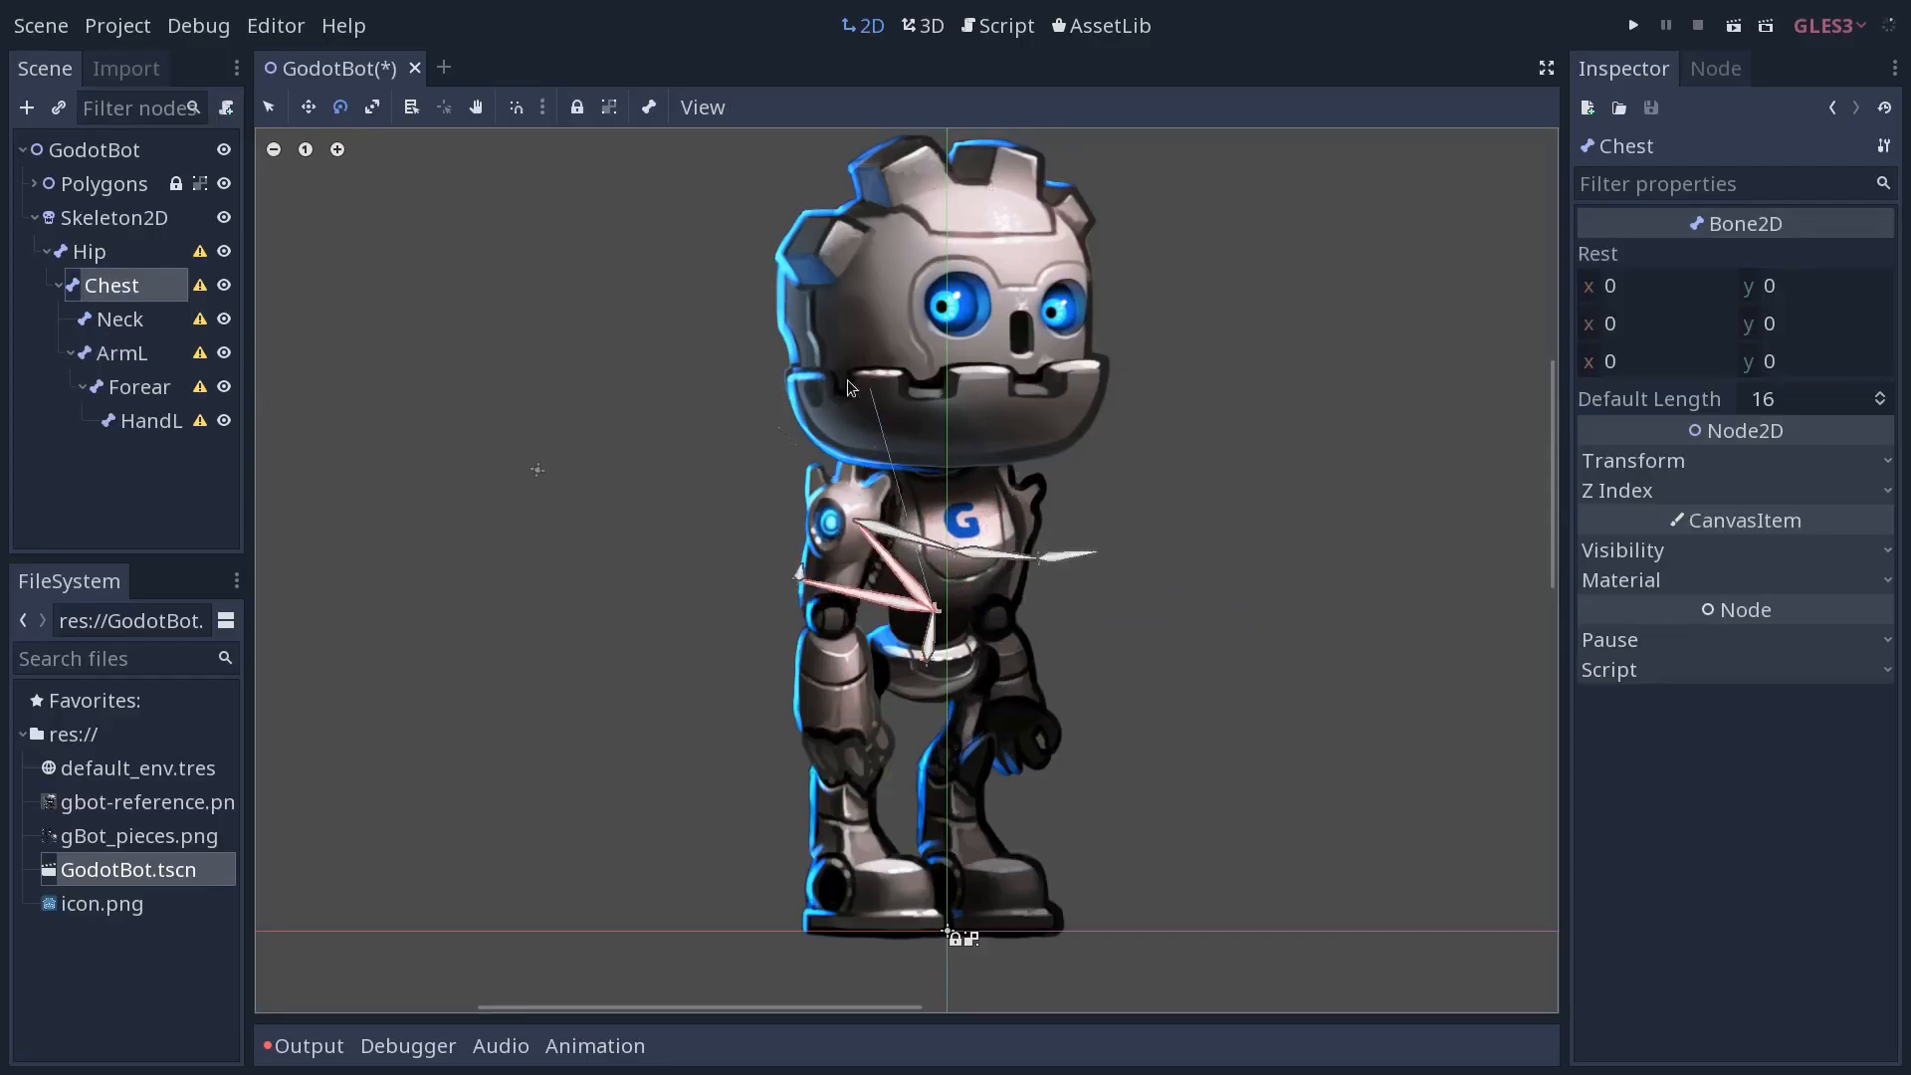
pyautogui.click(89, 251)
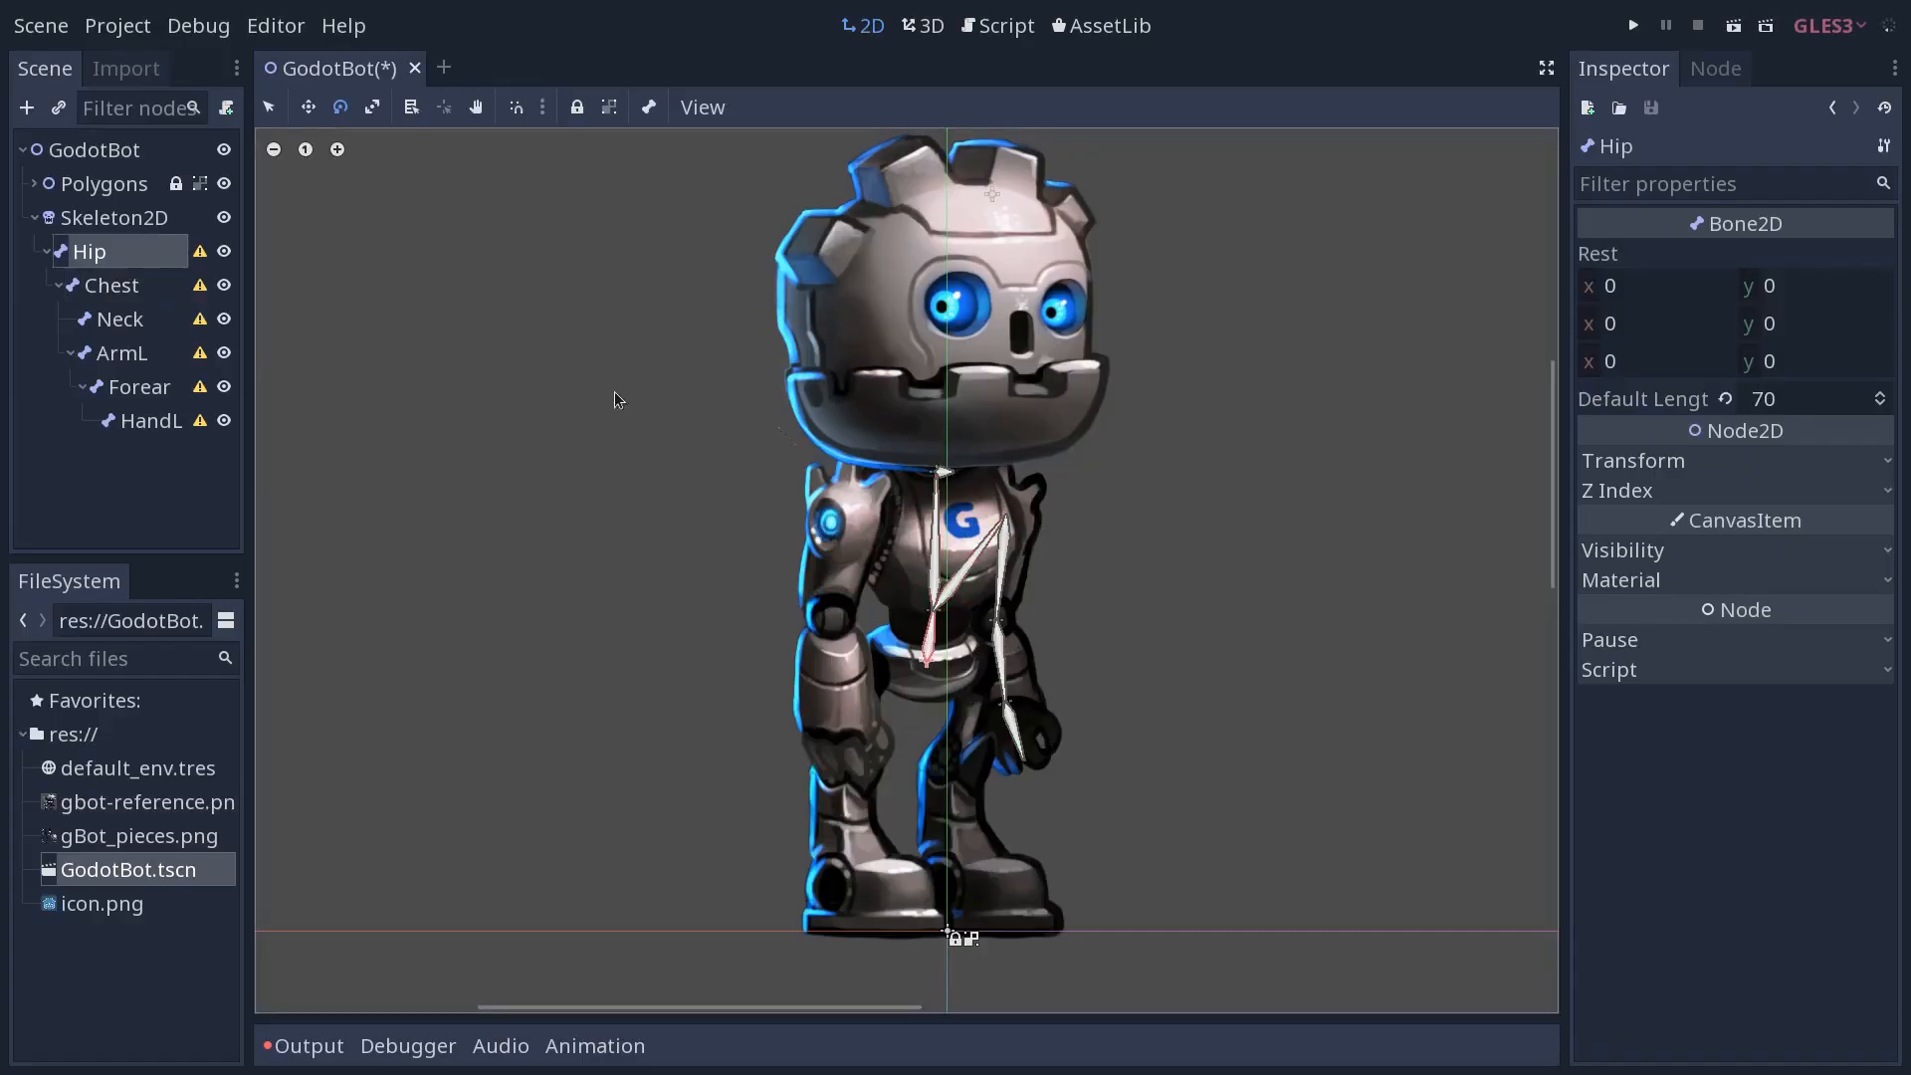
pyautogui.moveTo(1063, 548)
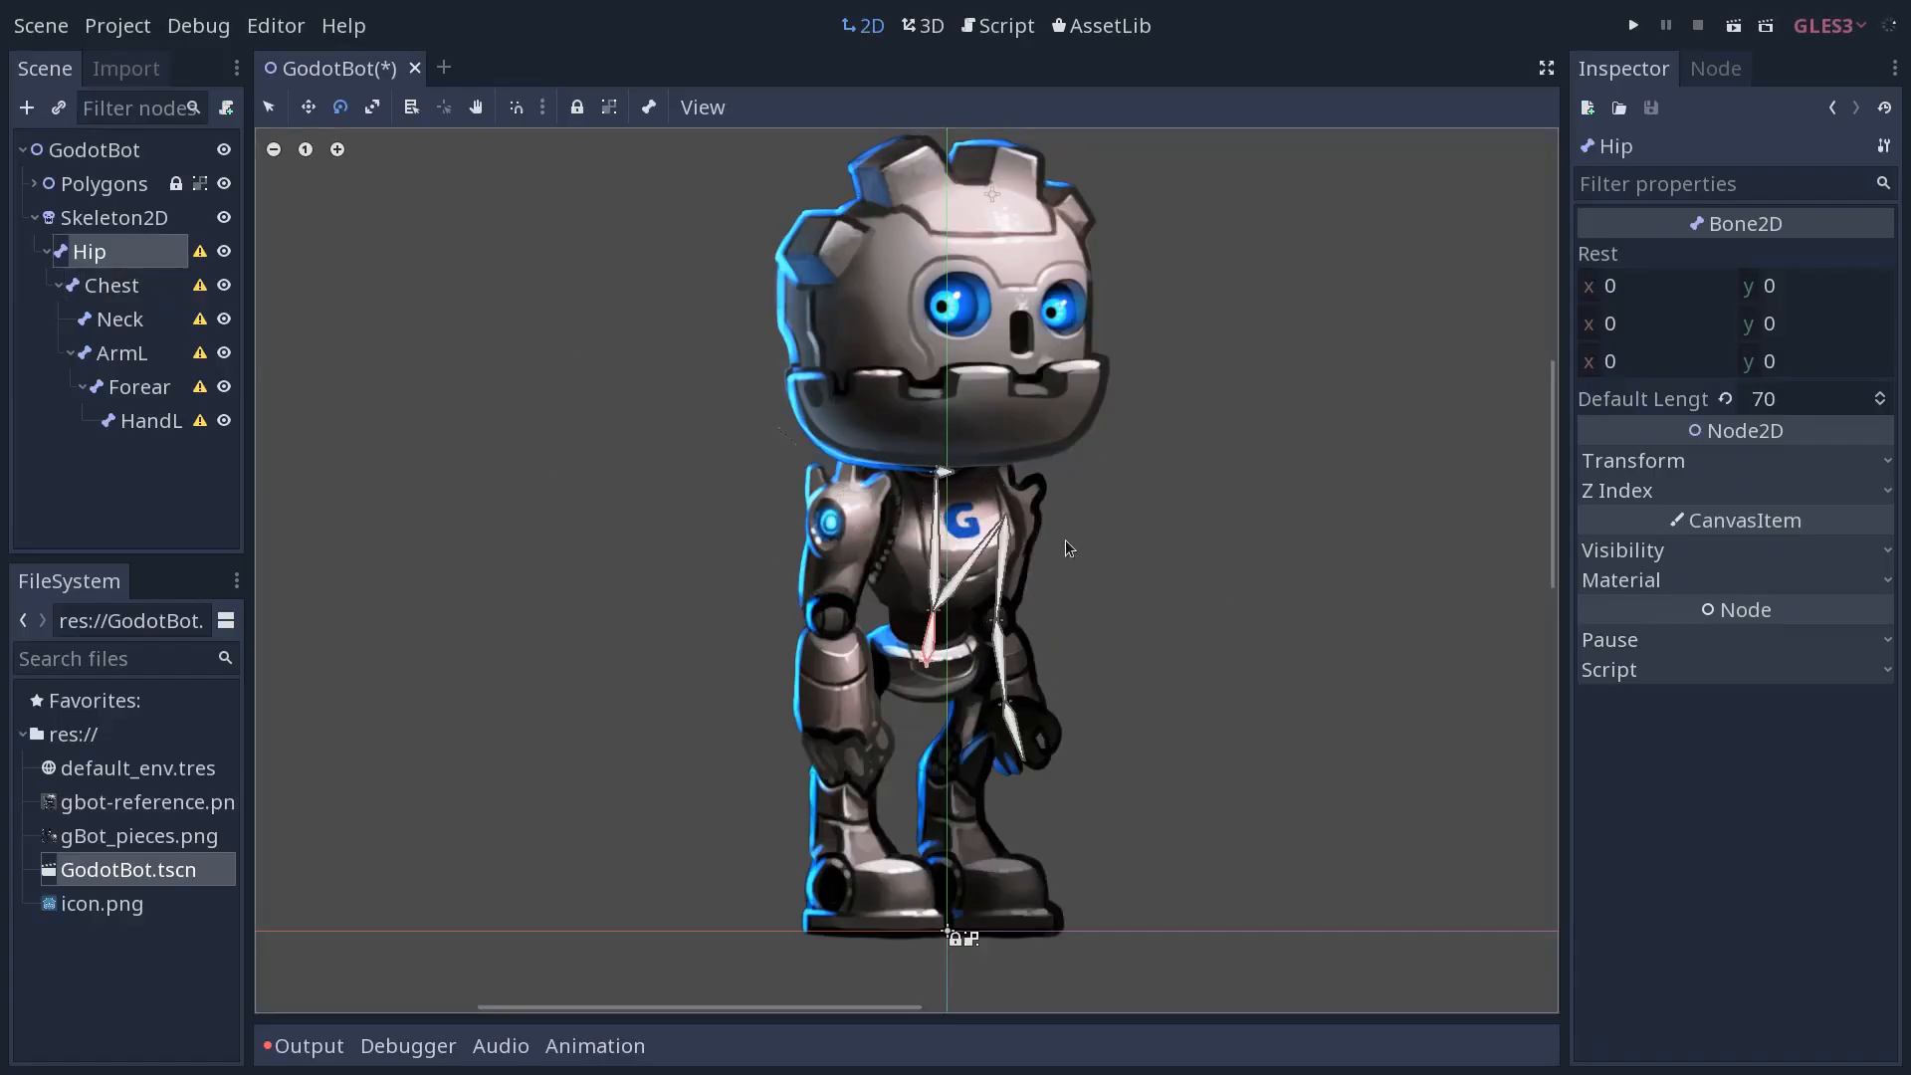
pyautogui.moveTo(144, 359)
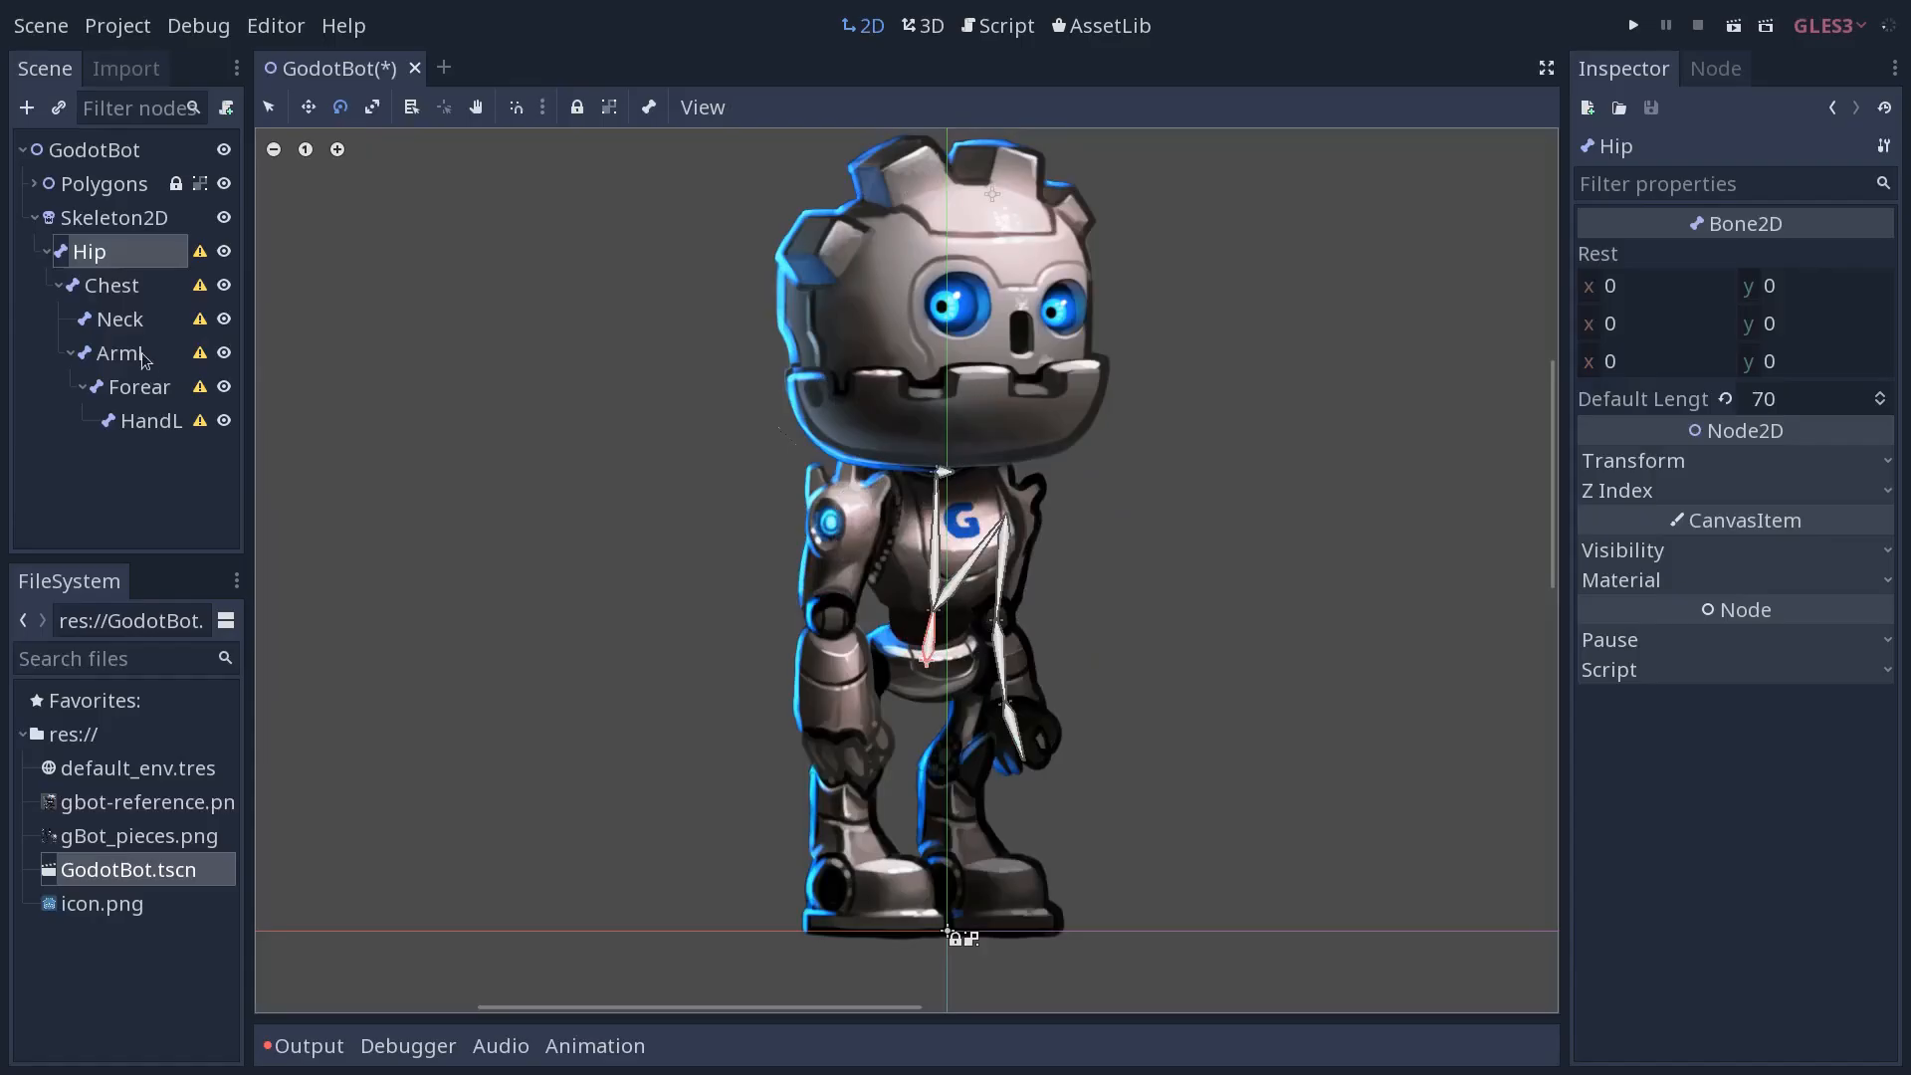
pyautogui.click(120, 318)
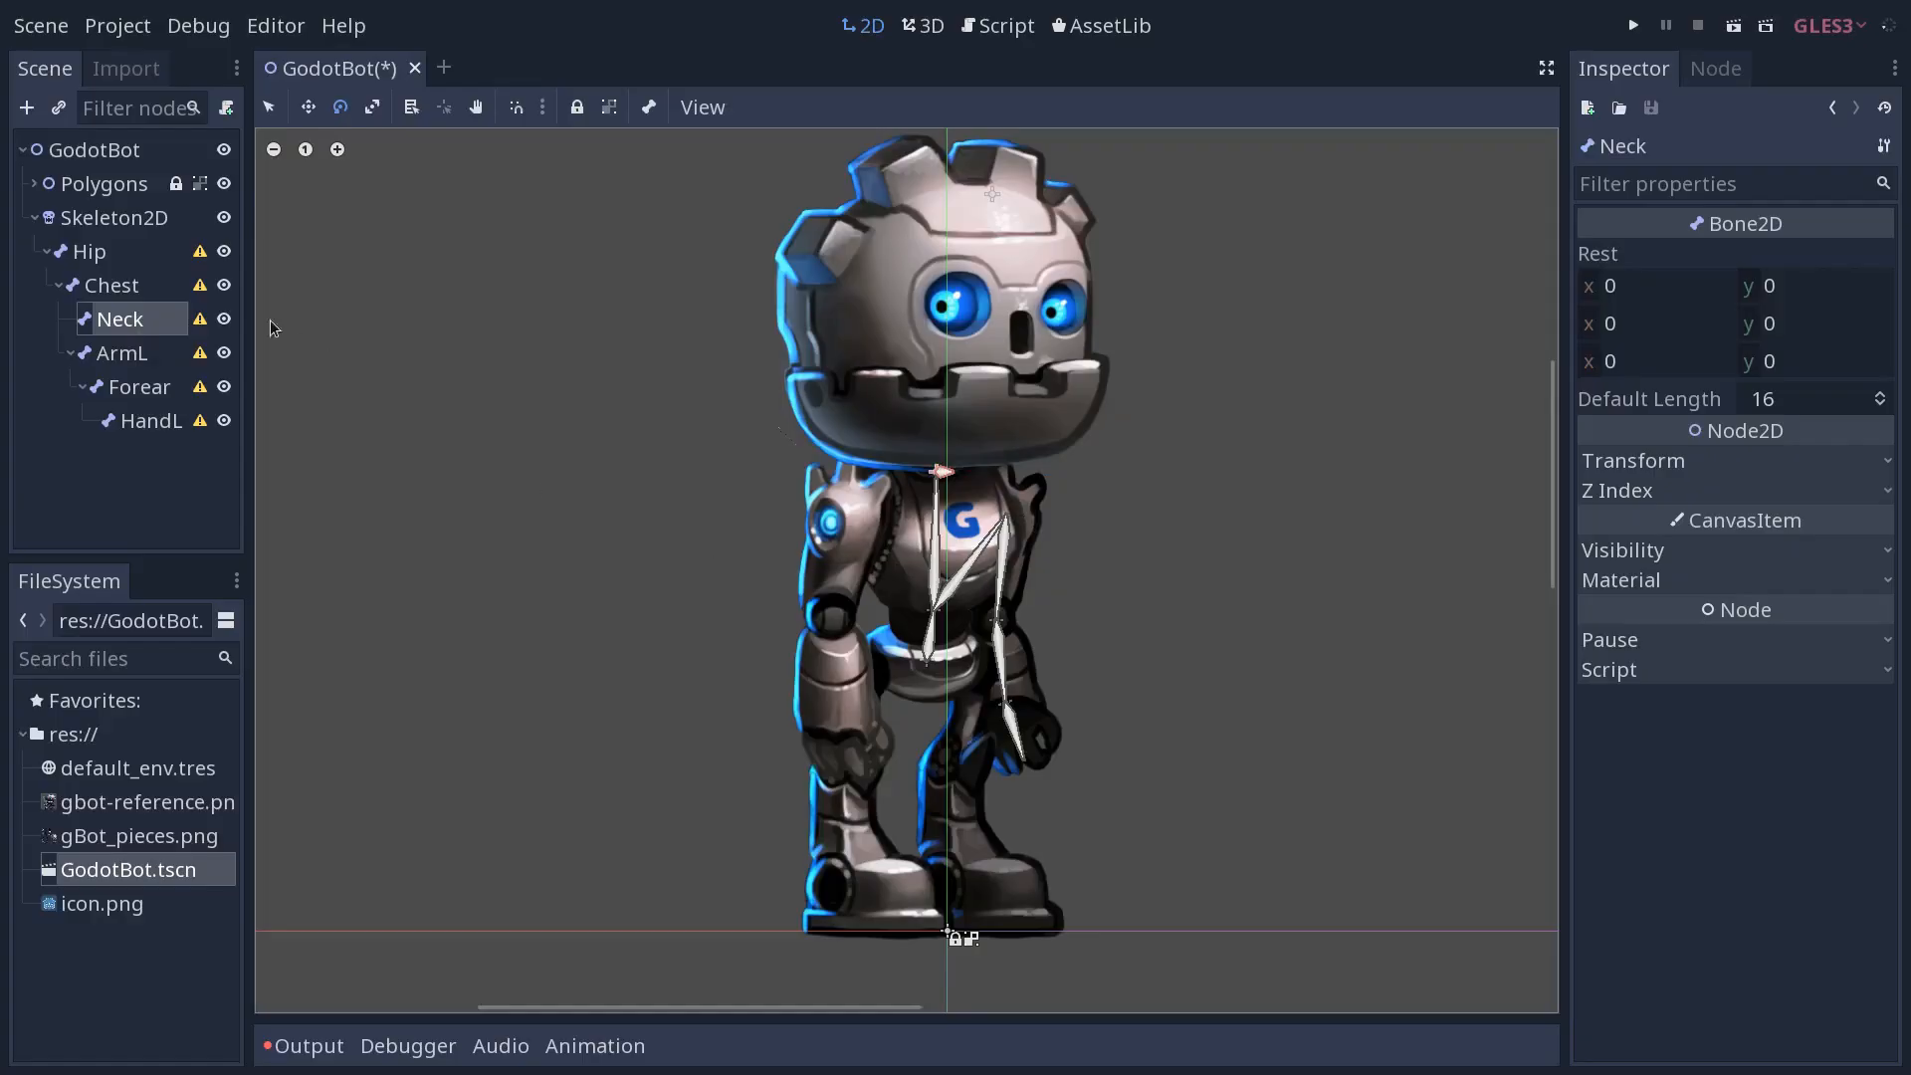
# Duplicate the ArmL chain and rename the copies ArmR and ForearmR
pyautogui.click(122, 352)
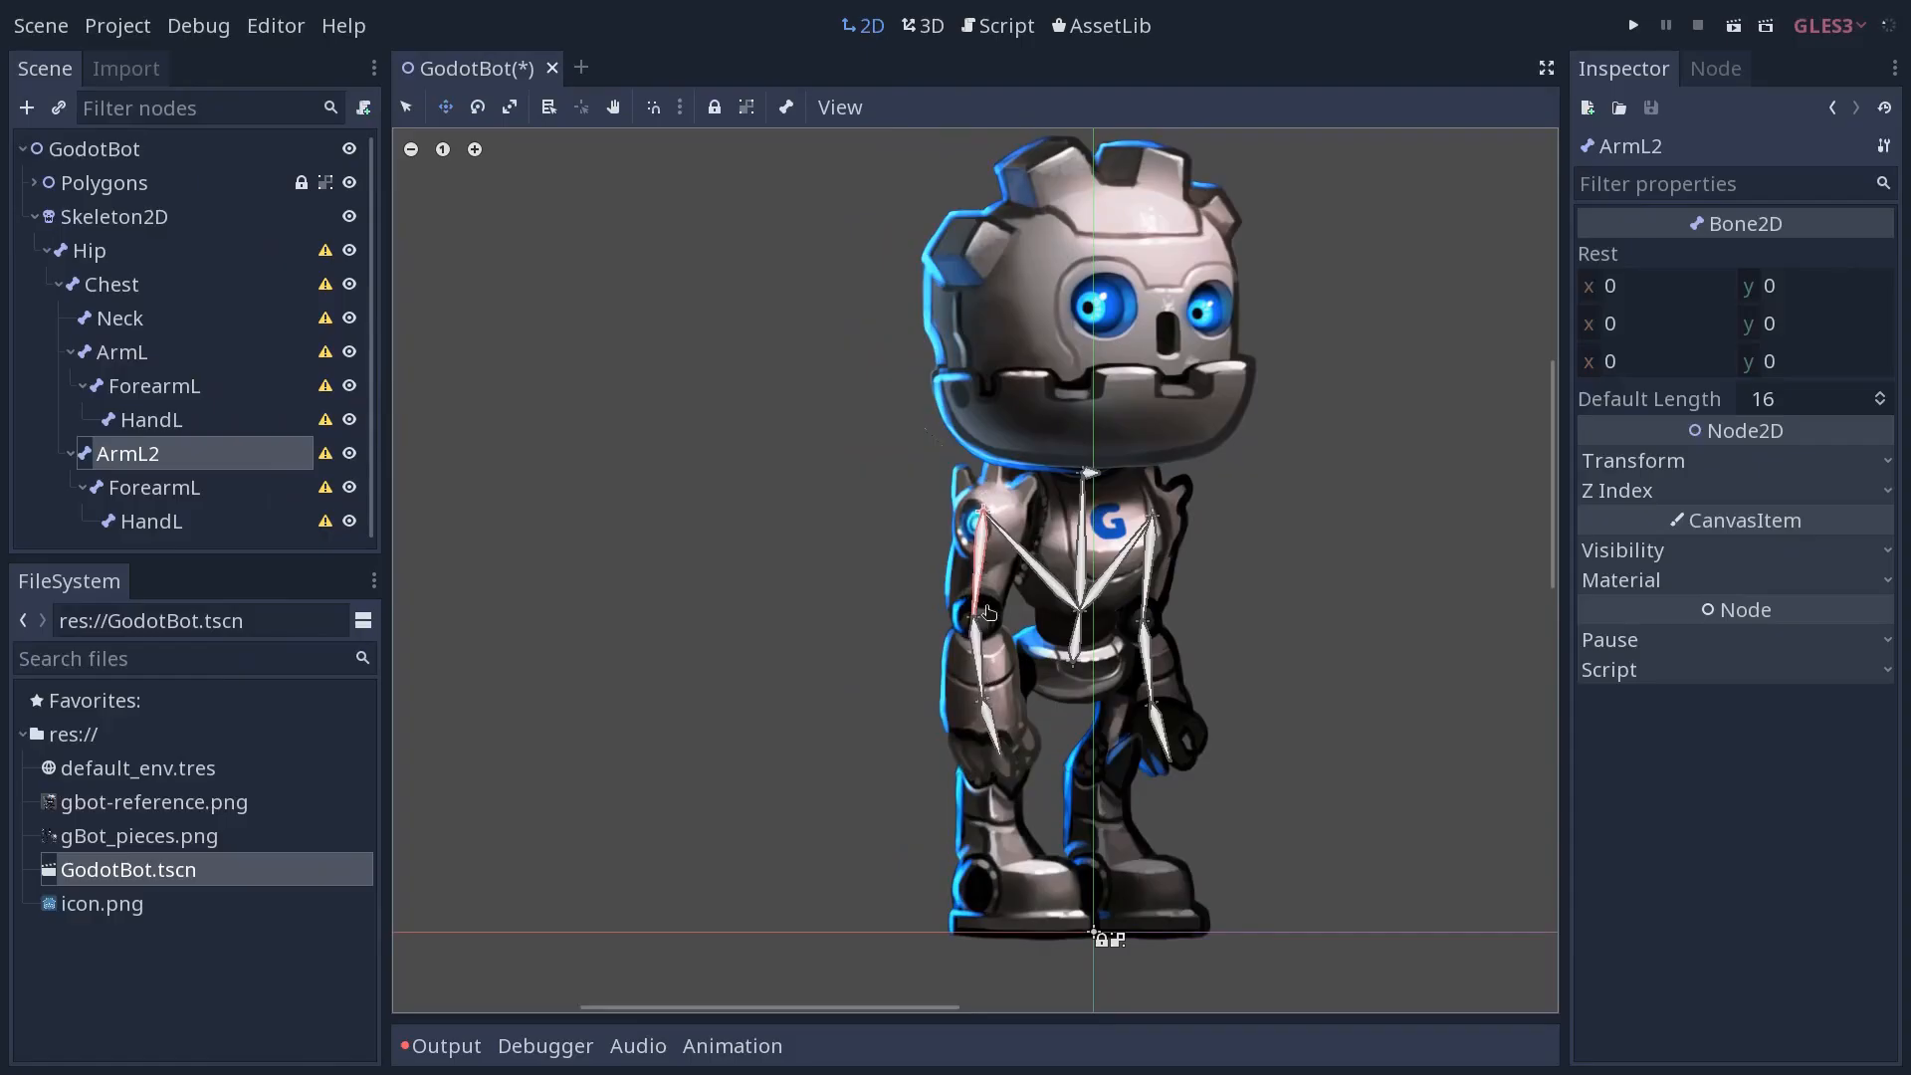
pyautogui.click(154, 487)
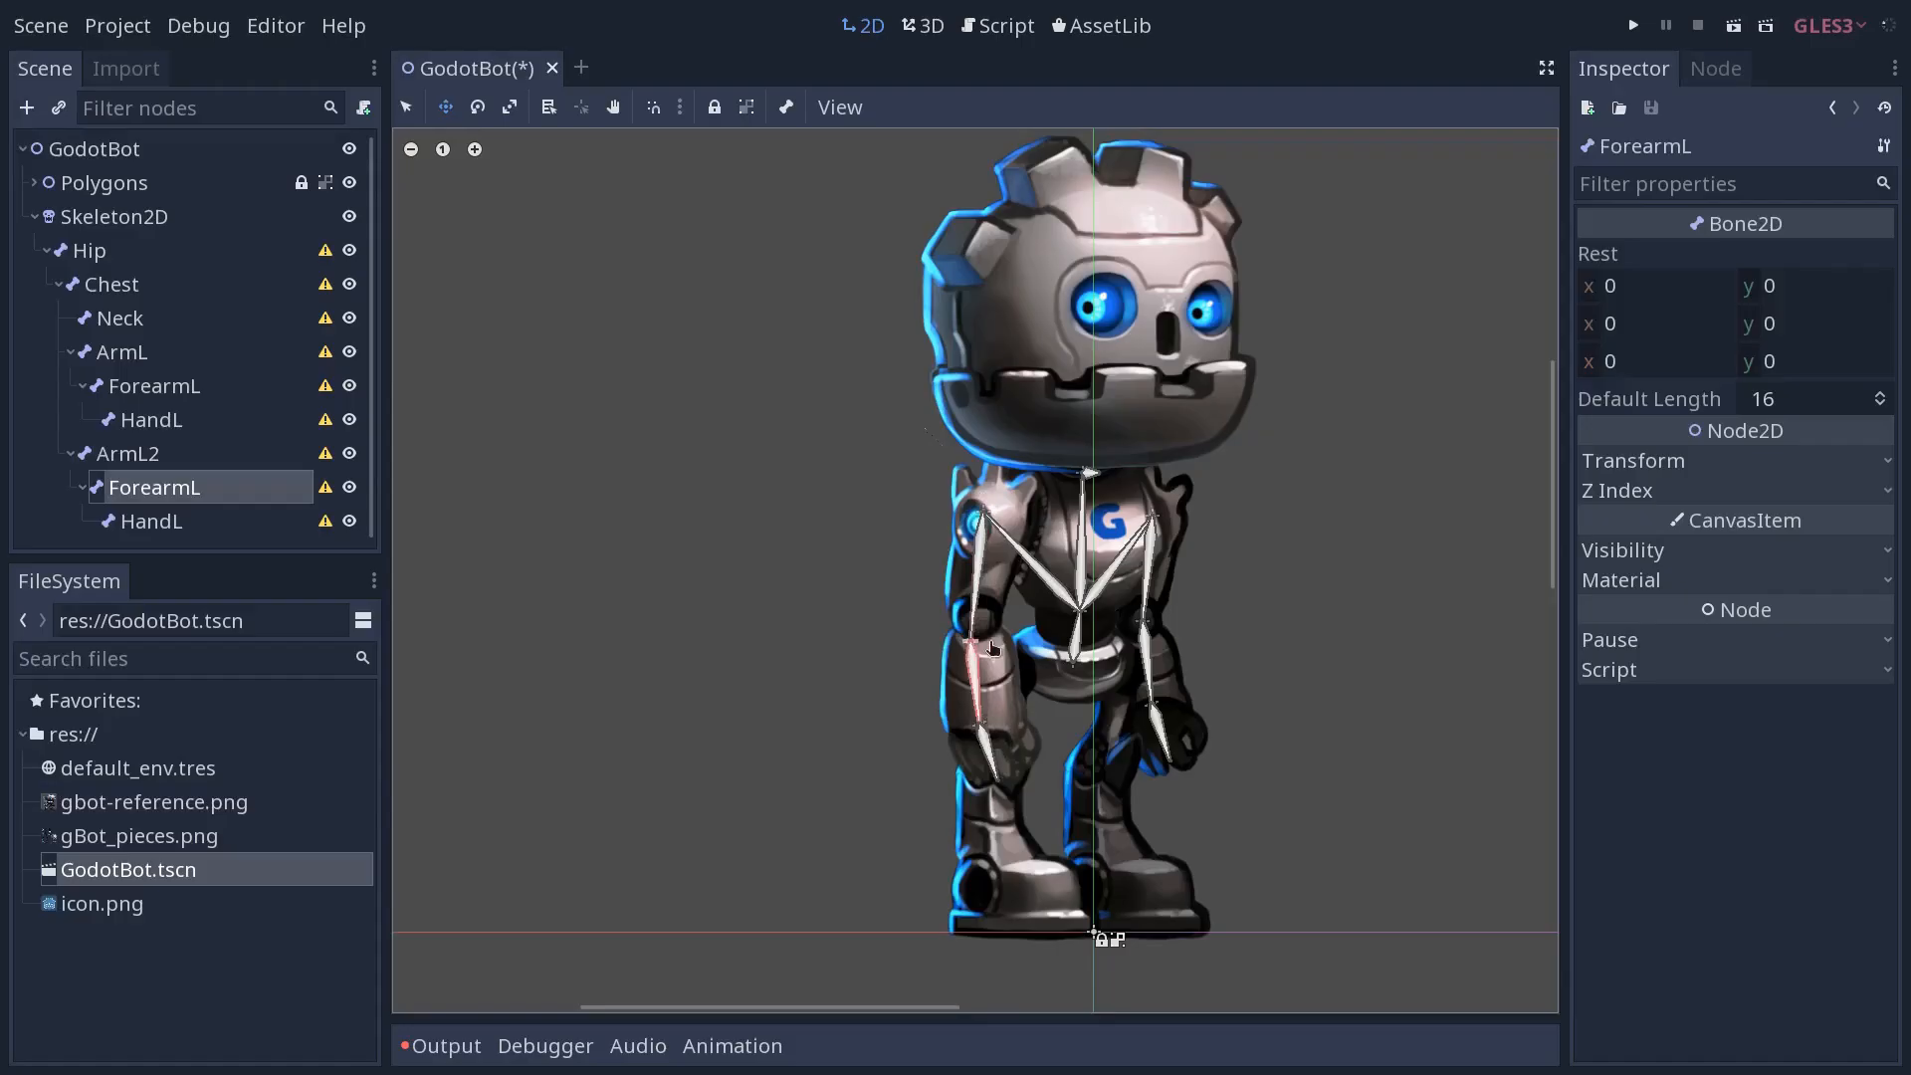
pyautogui.click(150, 520)
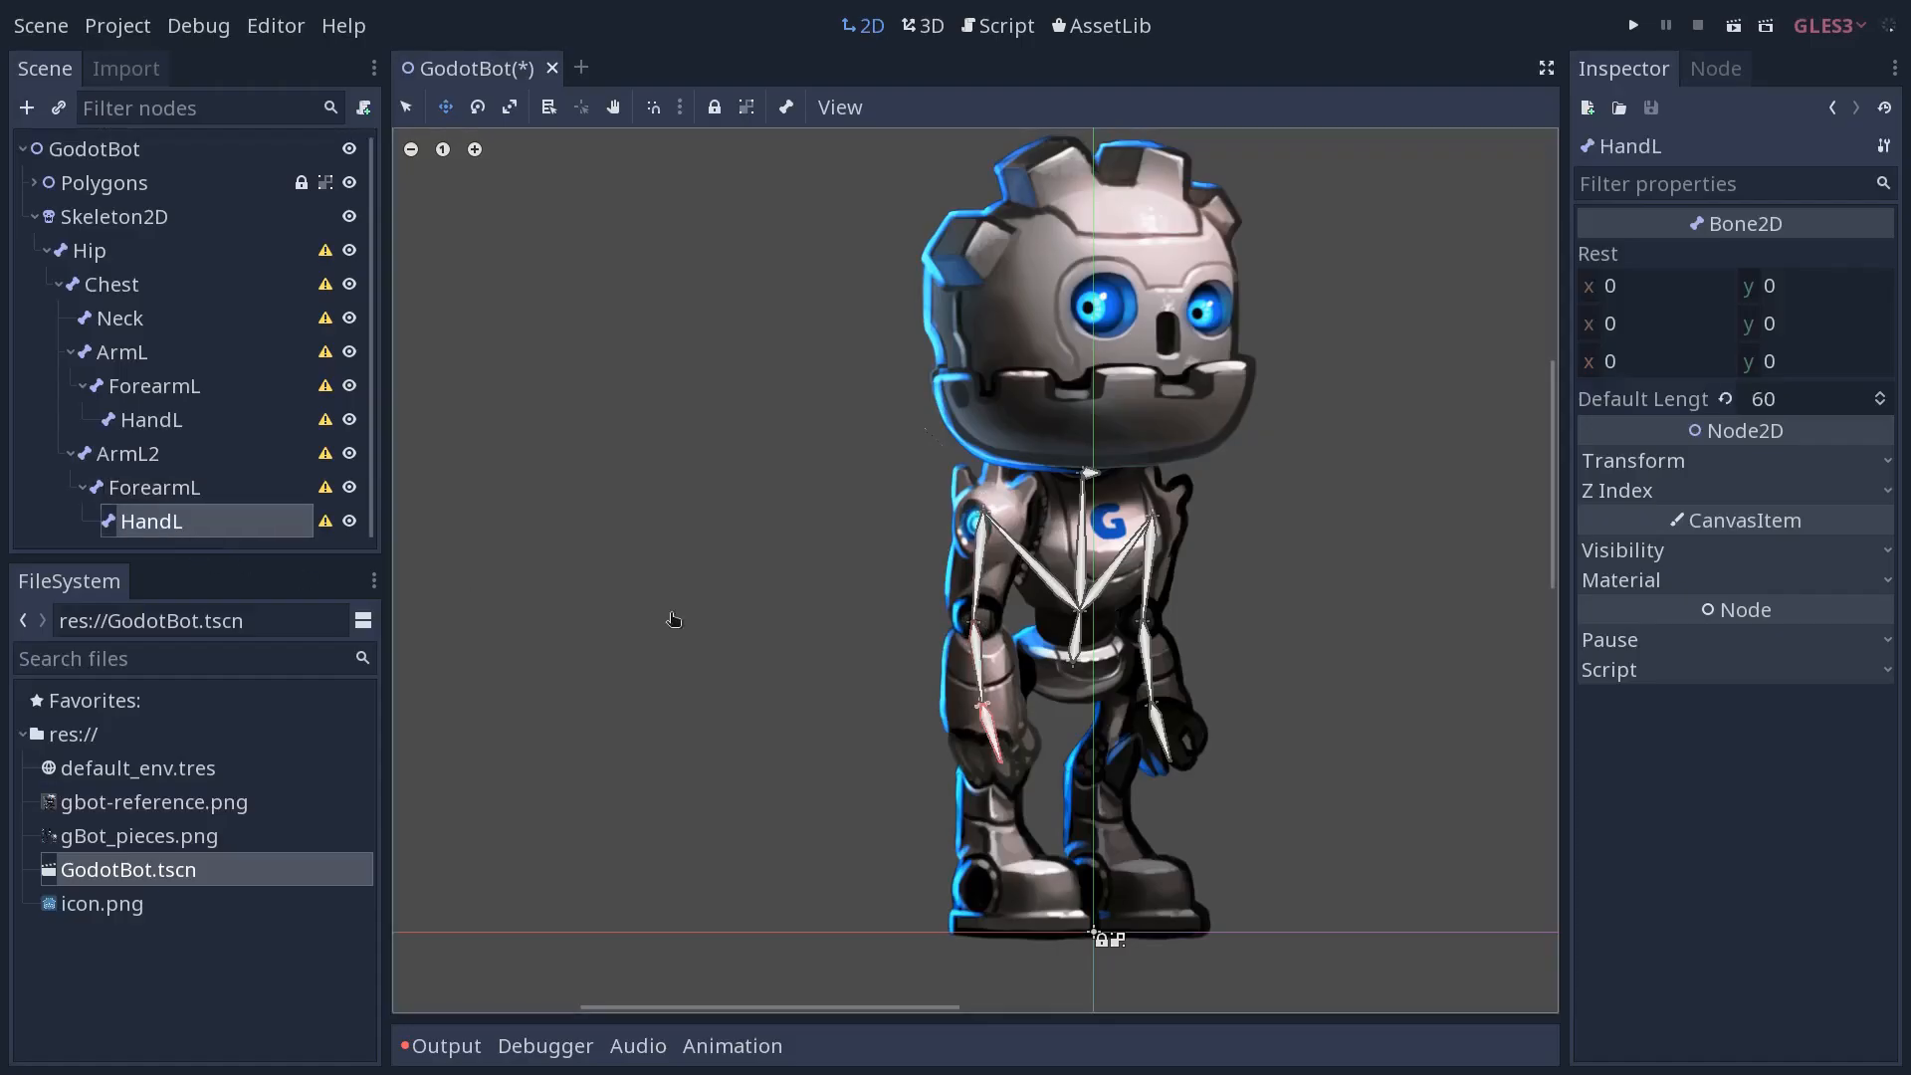
pyautogui.moveTo(1009, 752)
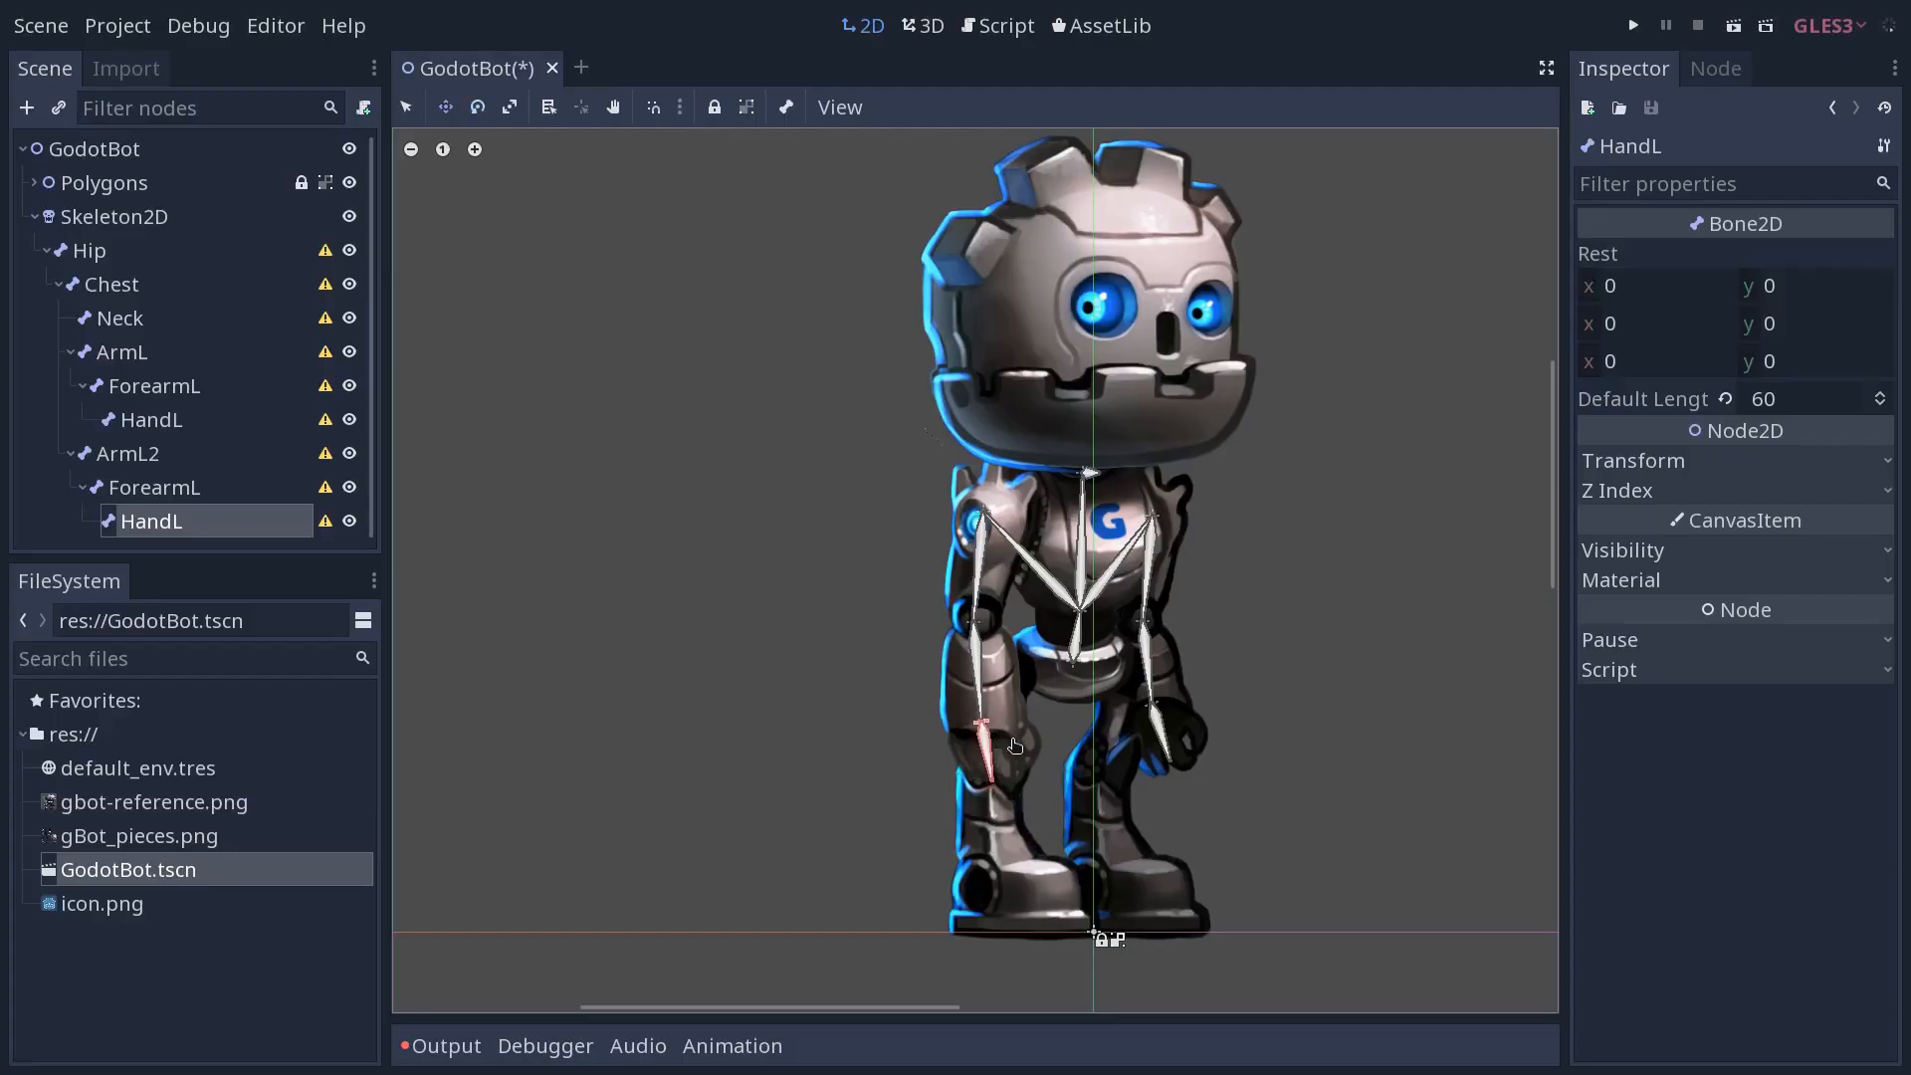
pyautogui.doubleClick(128, 453)
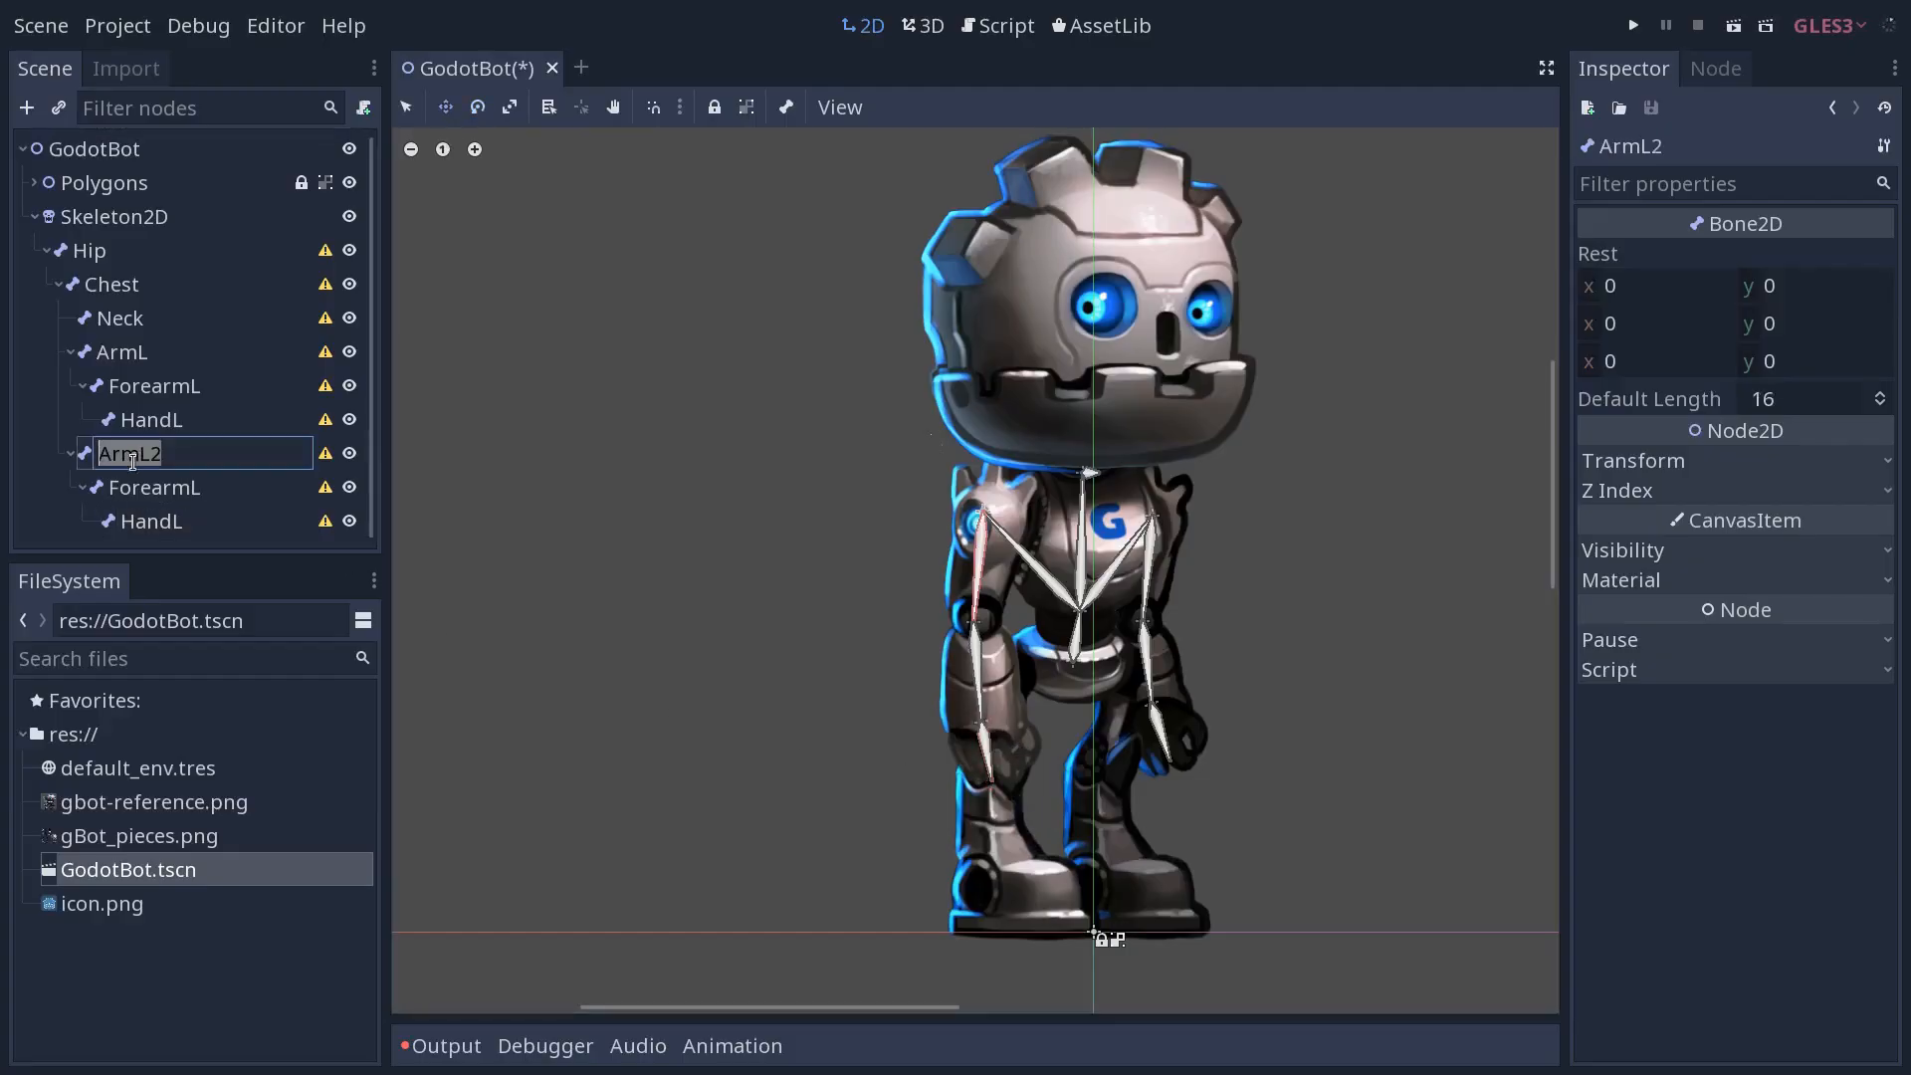
pyautogui.write('ArmR')
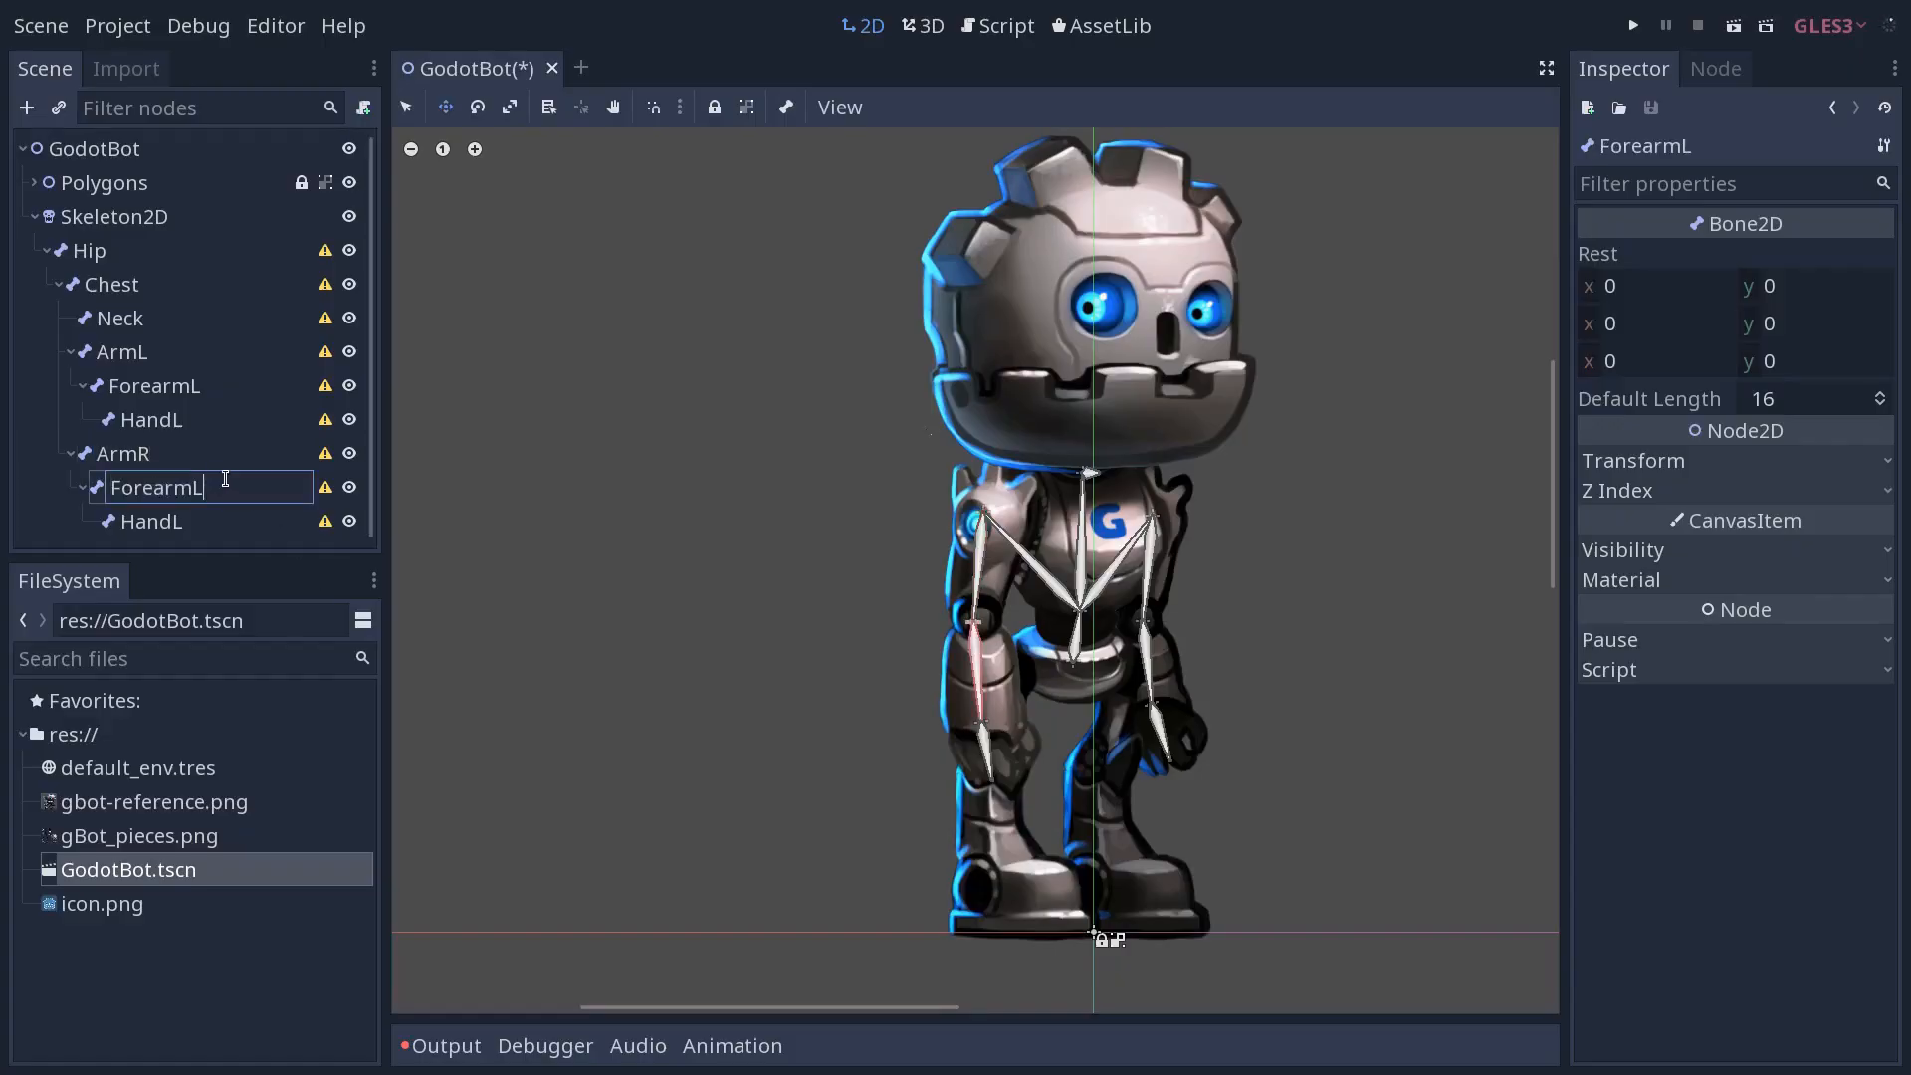
pyautogui.write('ForearmR')
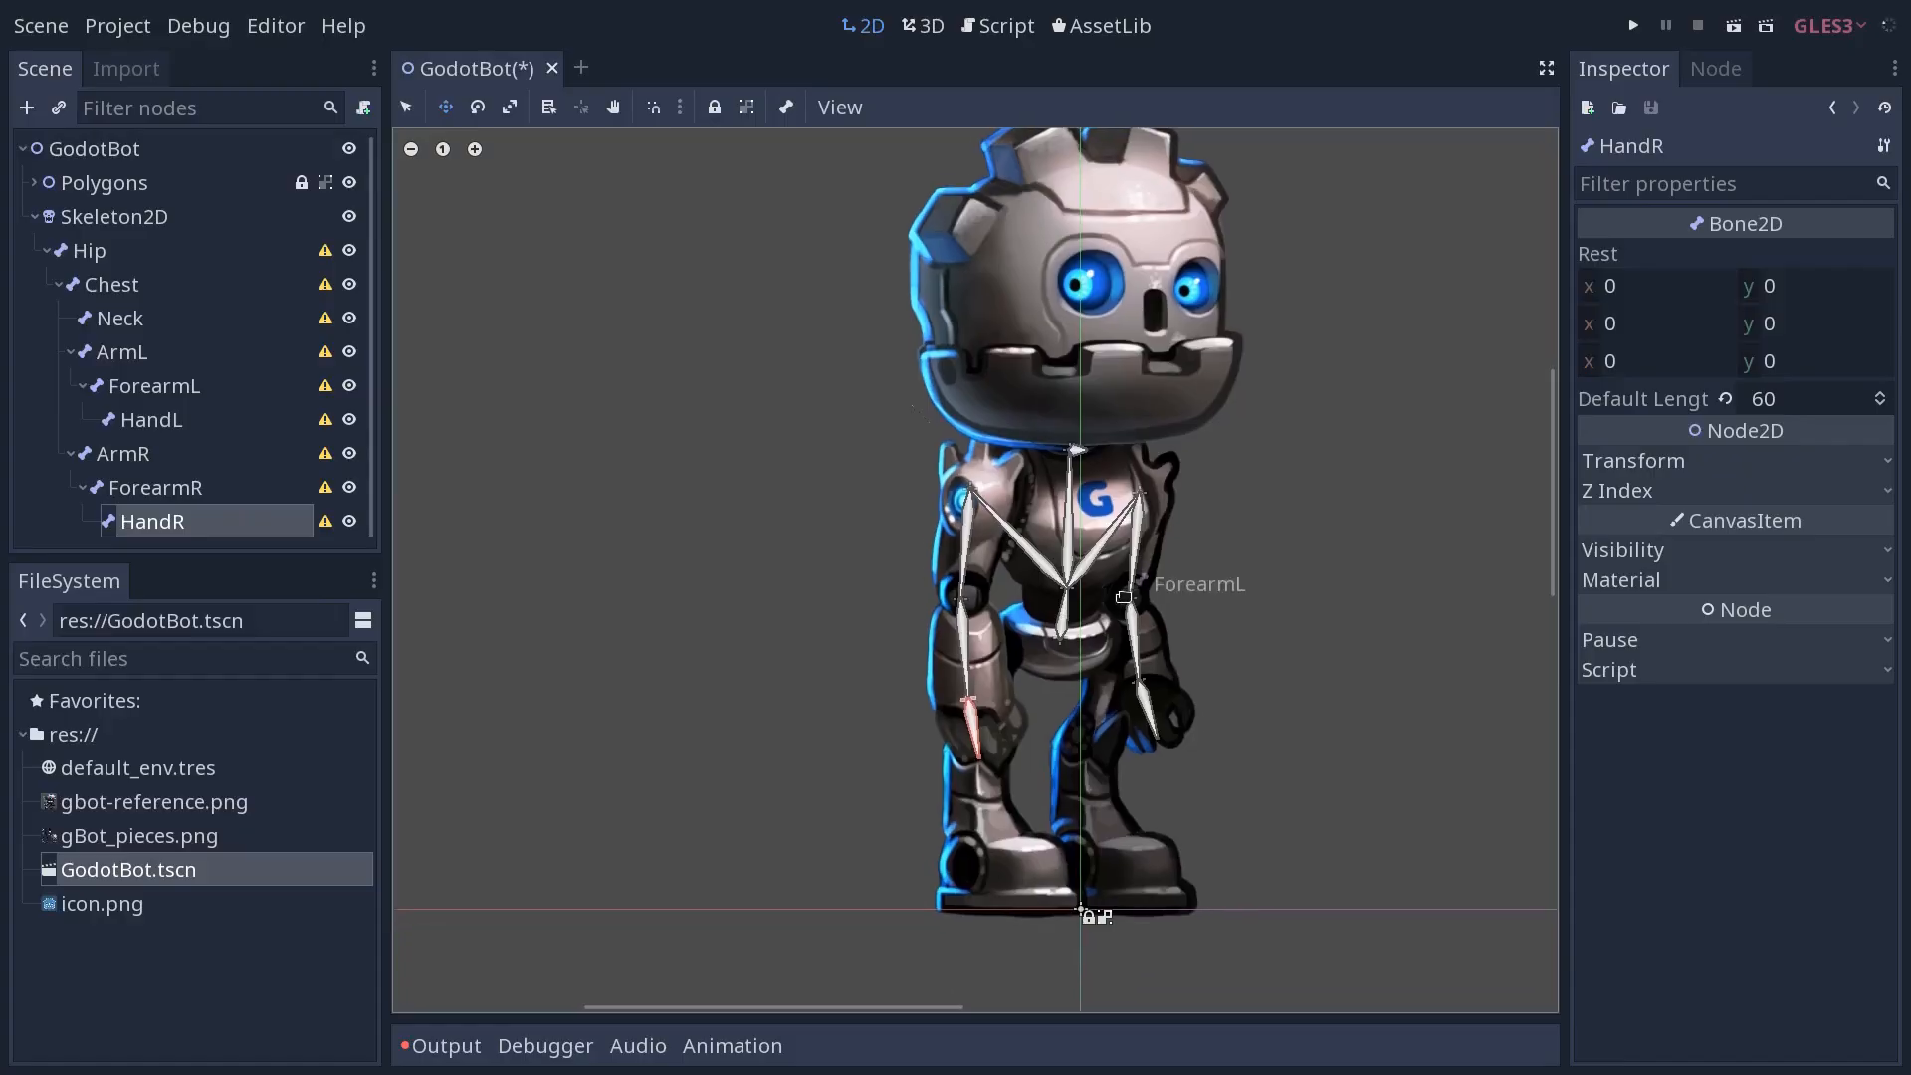
pyautogui.click(122, 453)
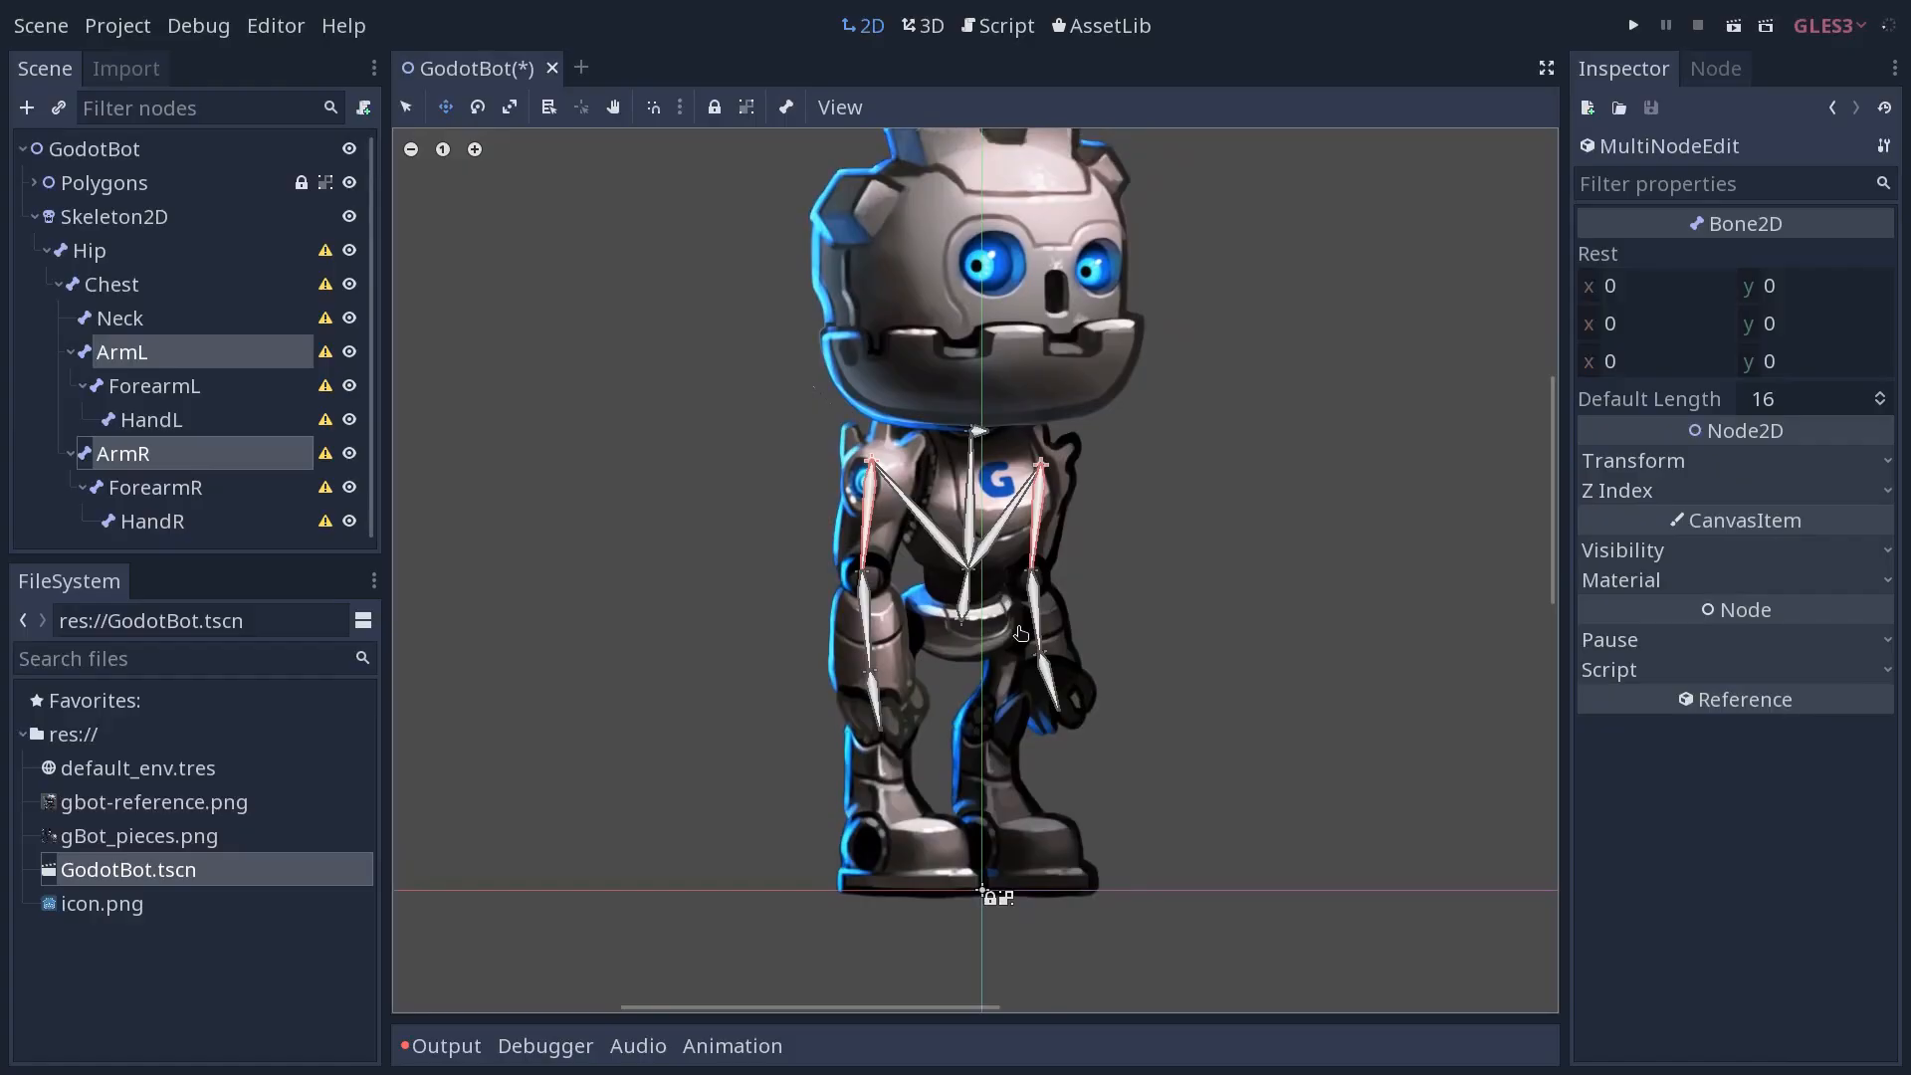
pyautogui.moveTo(1062, 325)
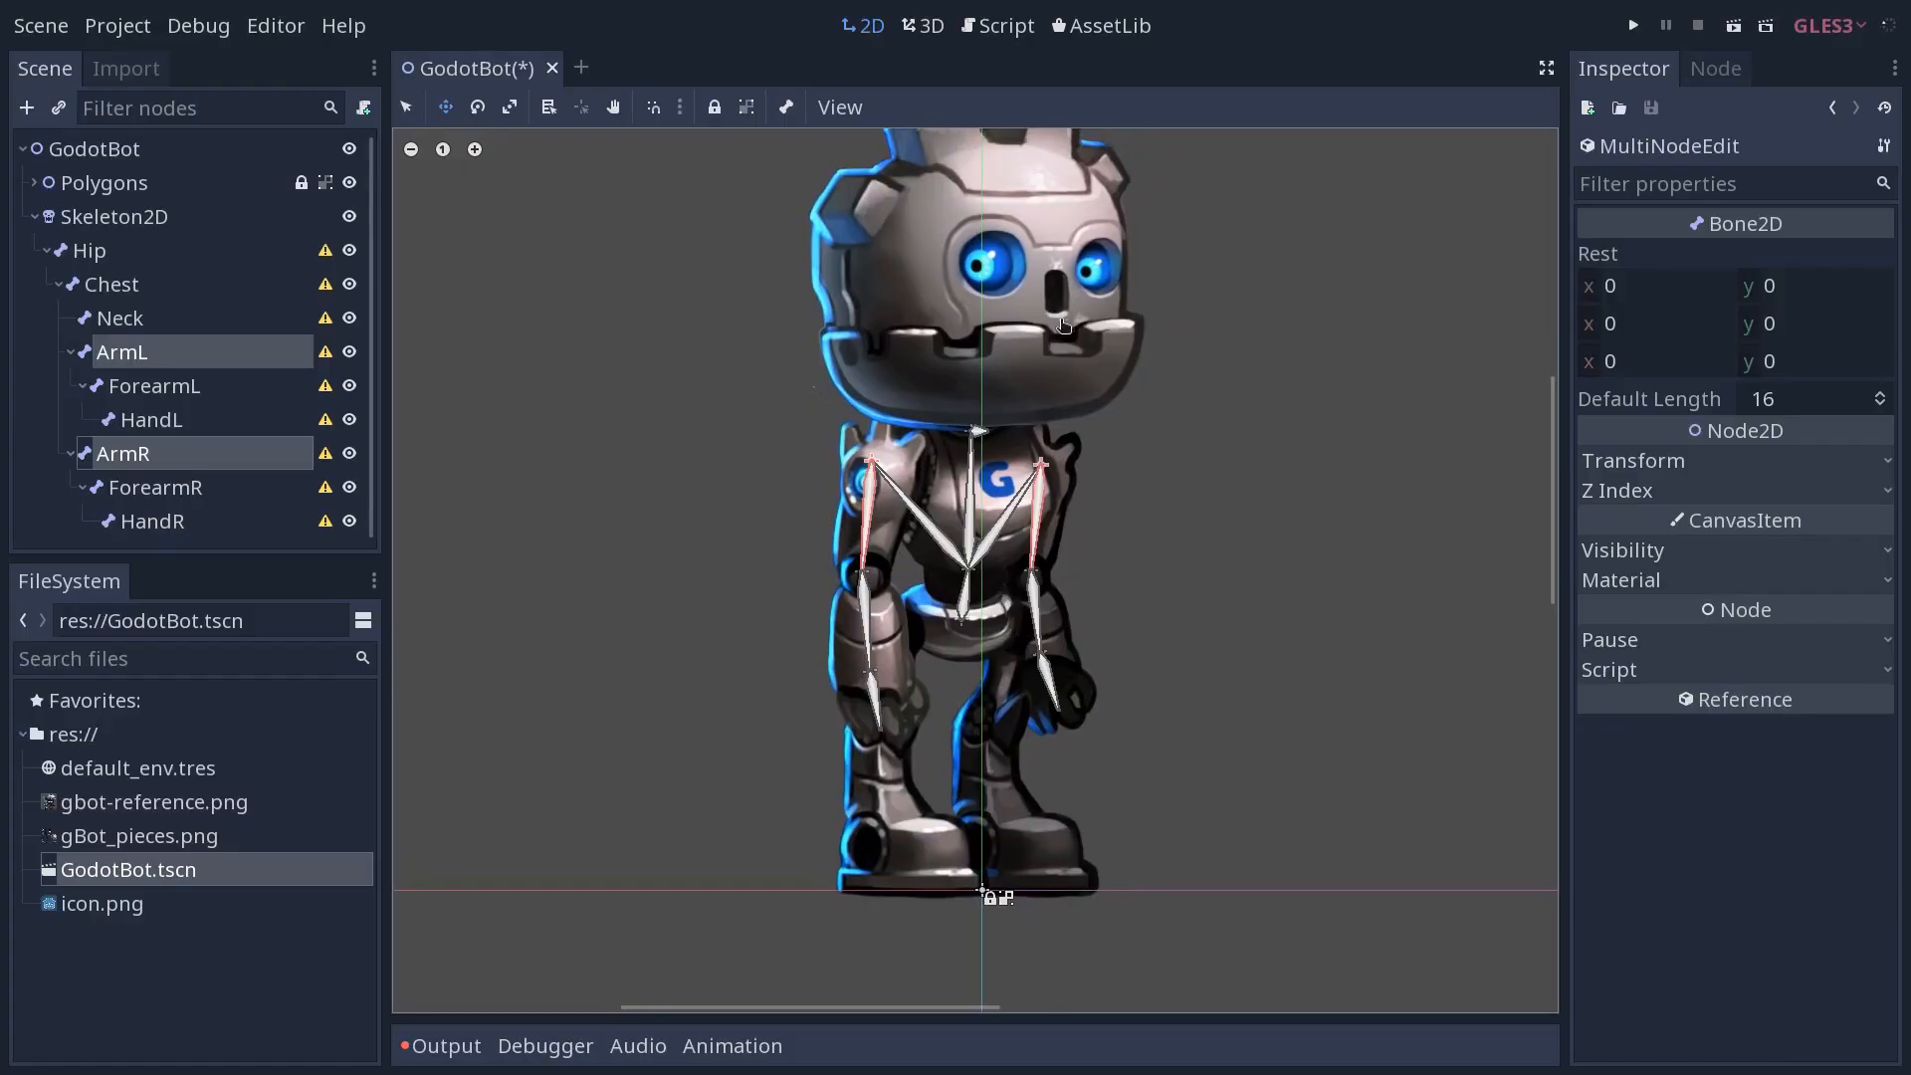